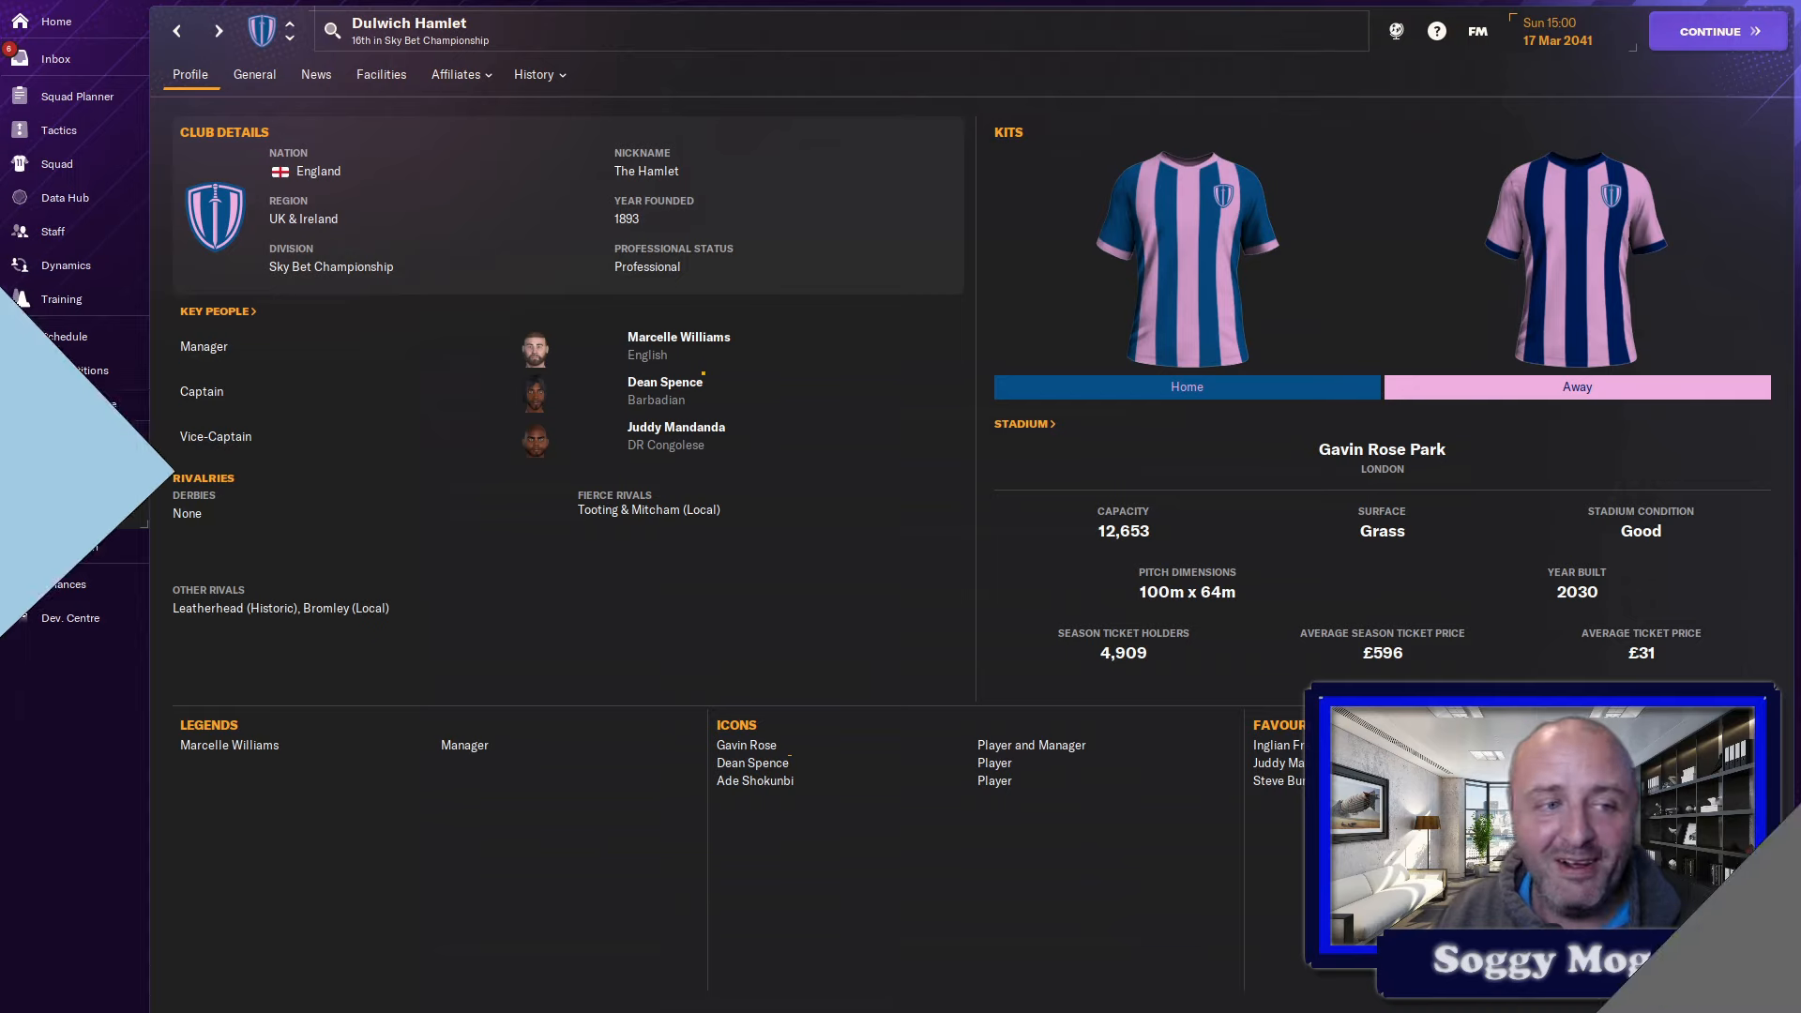
- Bring up Dulwich Hamlet's season fixture schedule from the club profile
left_click(64, 336)
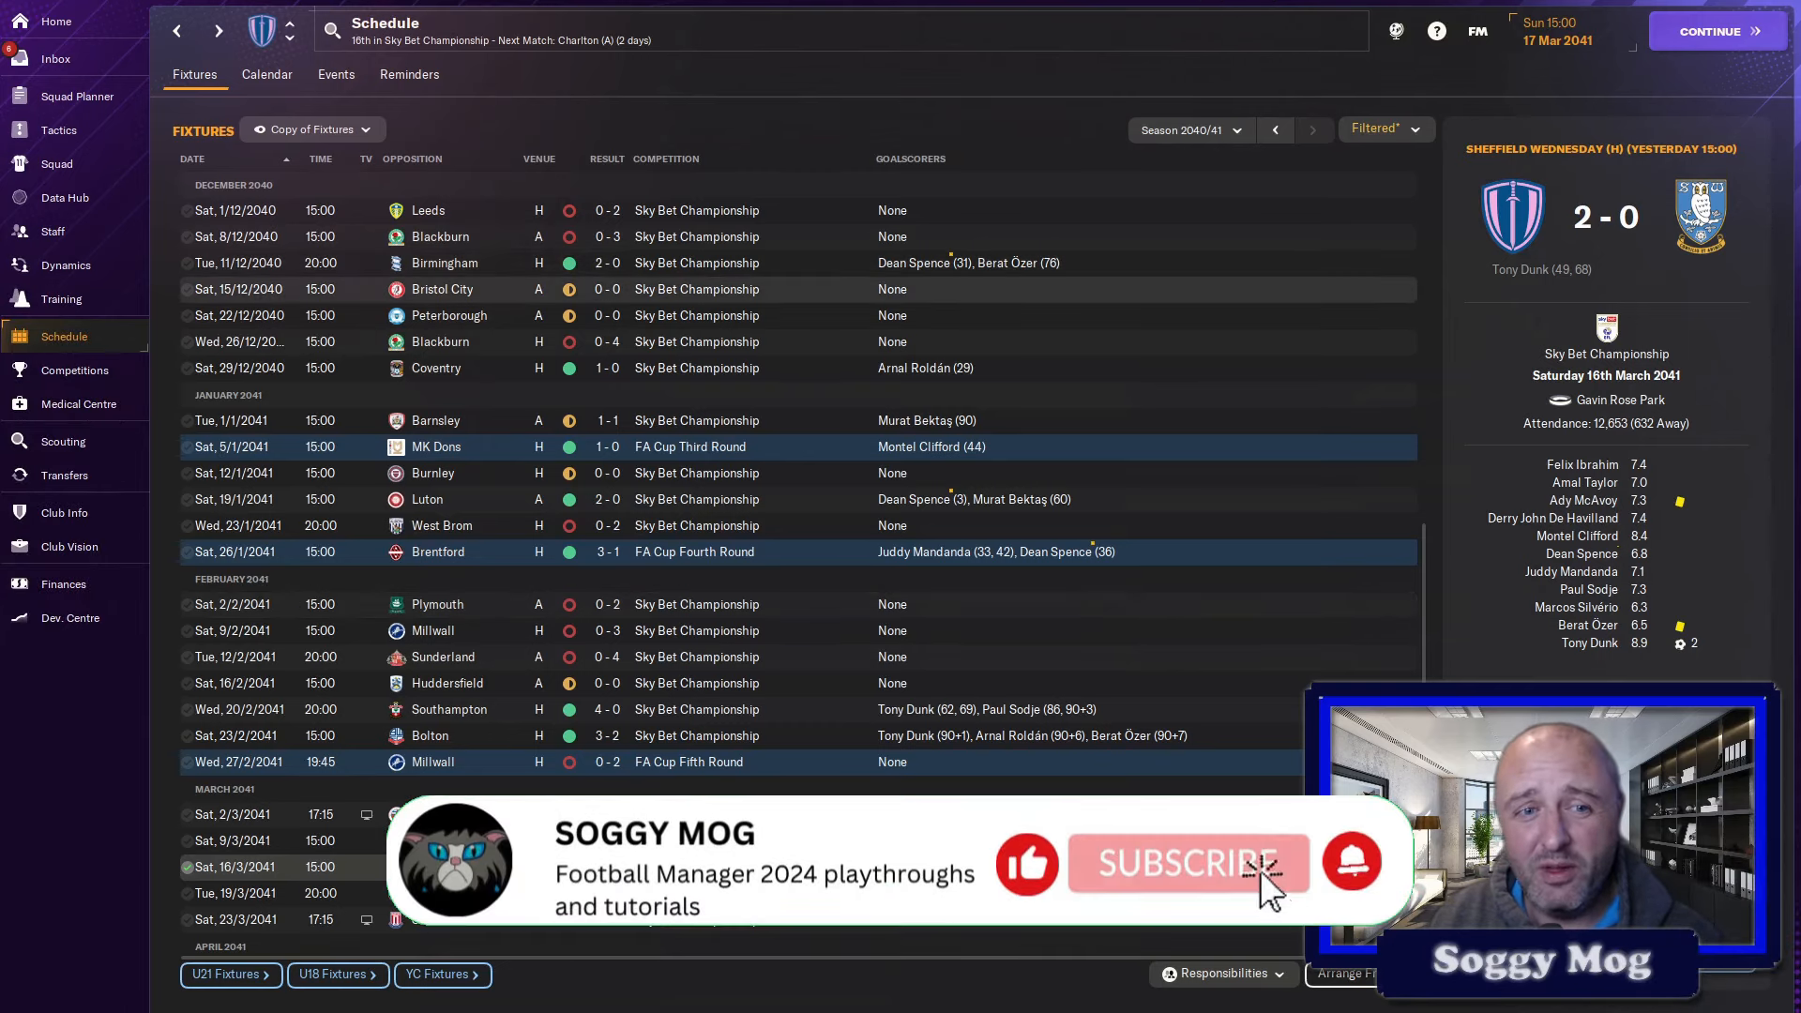
mouse_move(1304, 919)
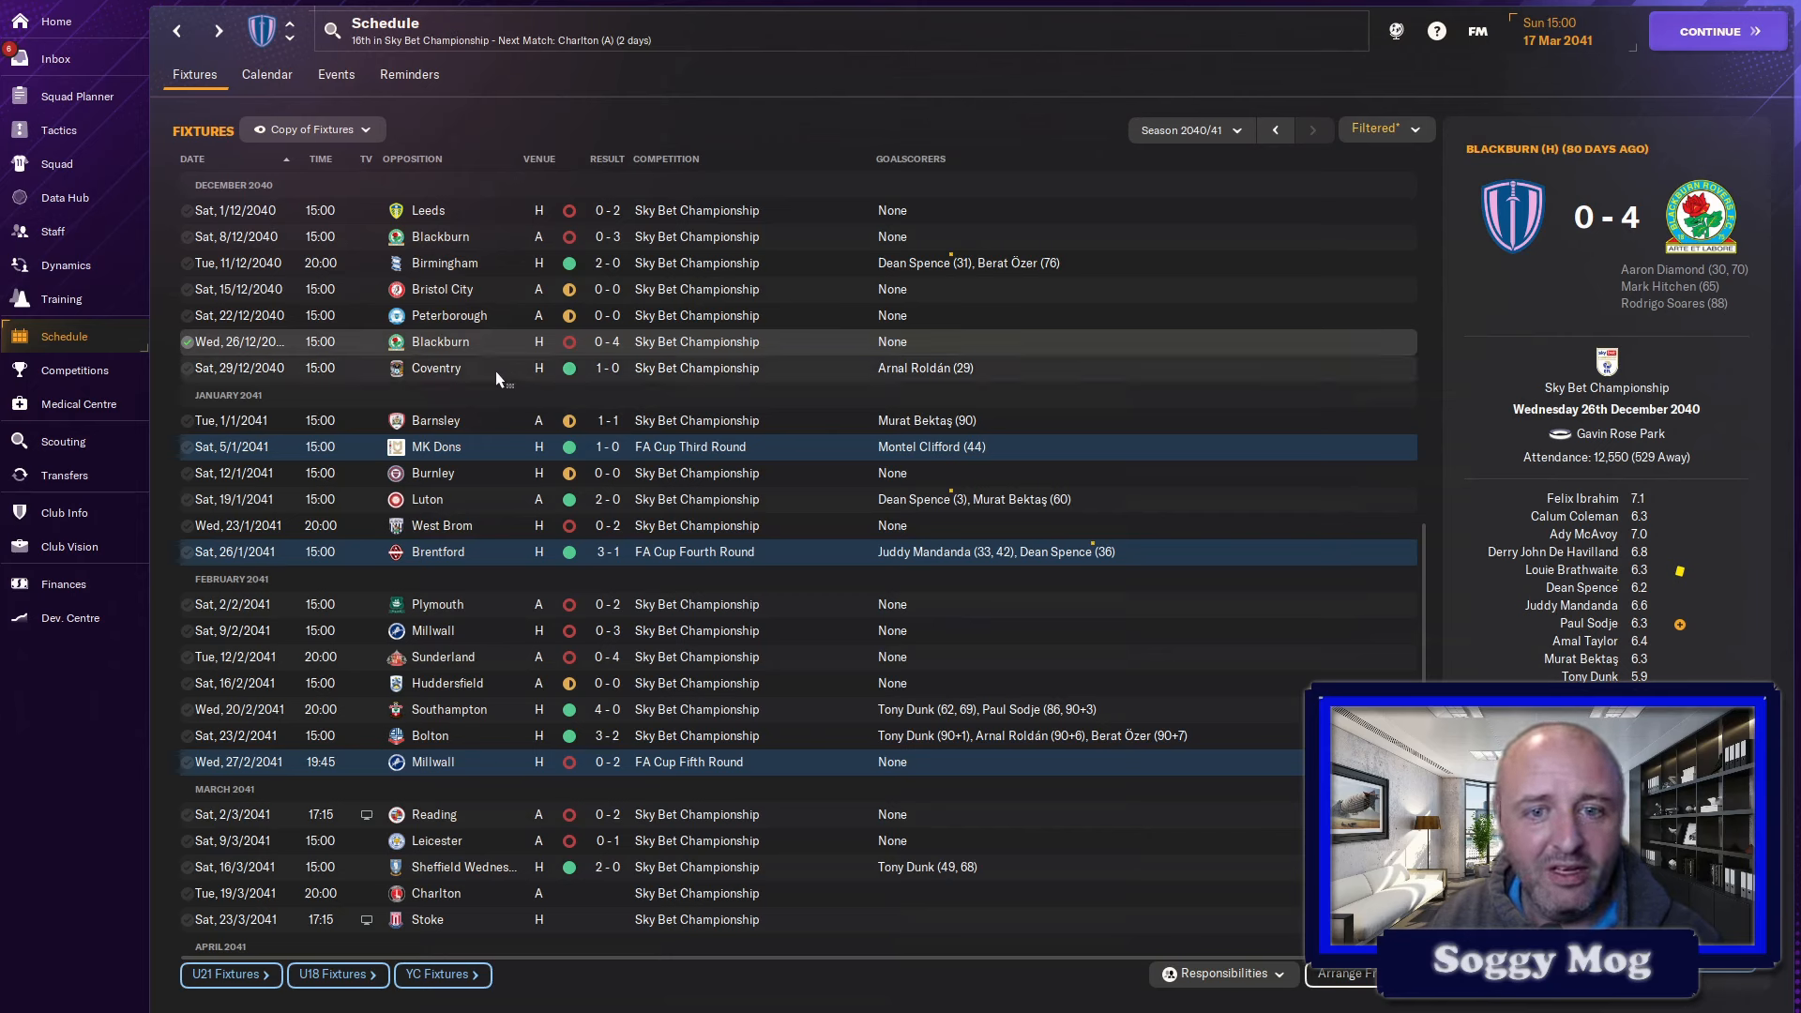
- Read the match summaries for the winter results, including the Luton away win
left_click(435, 367)
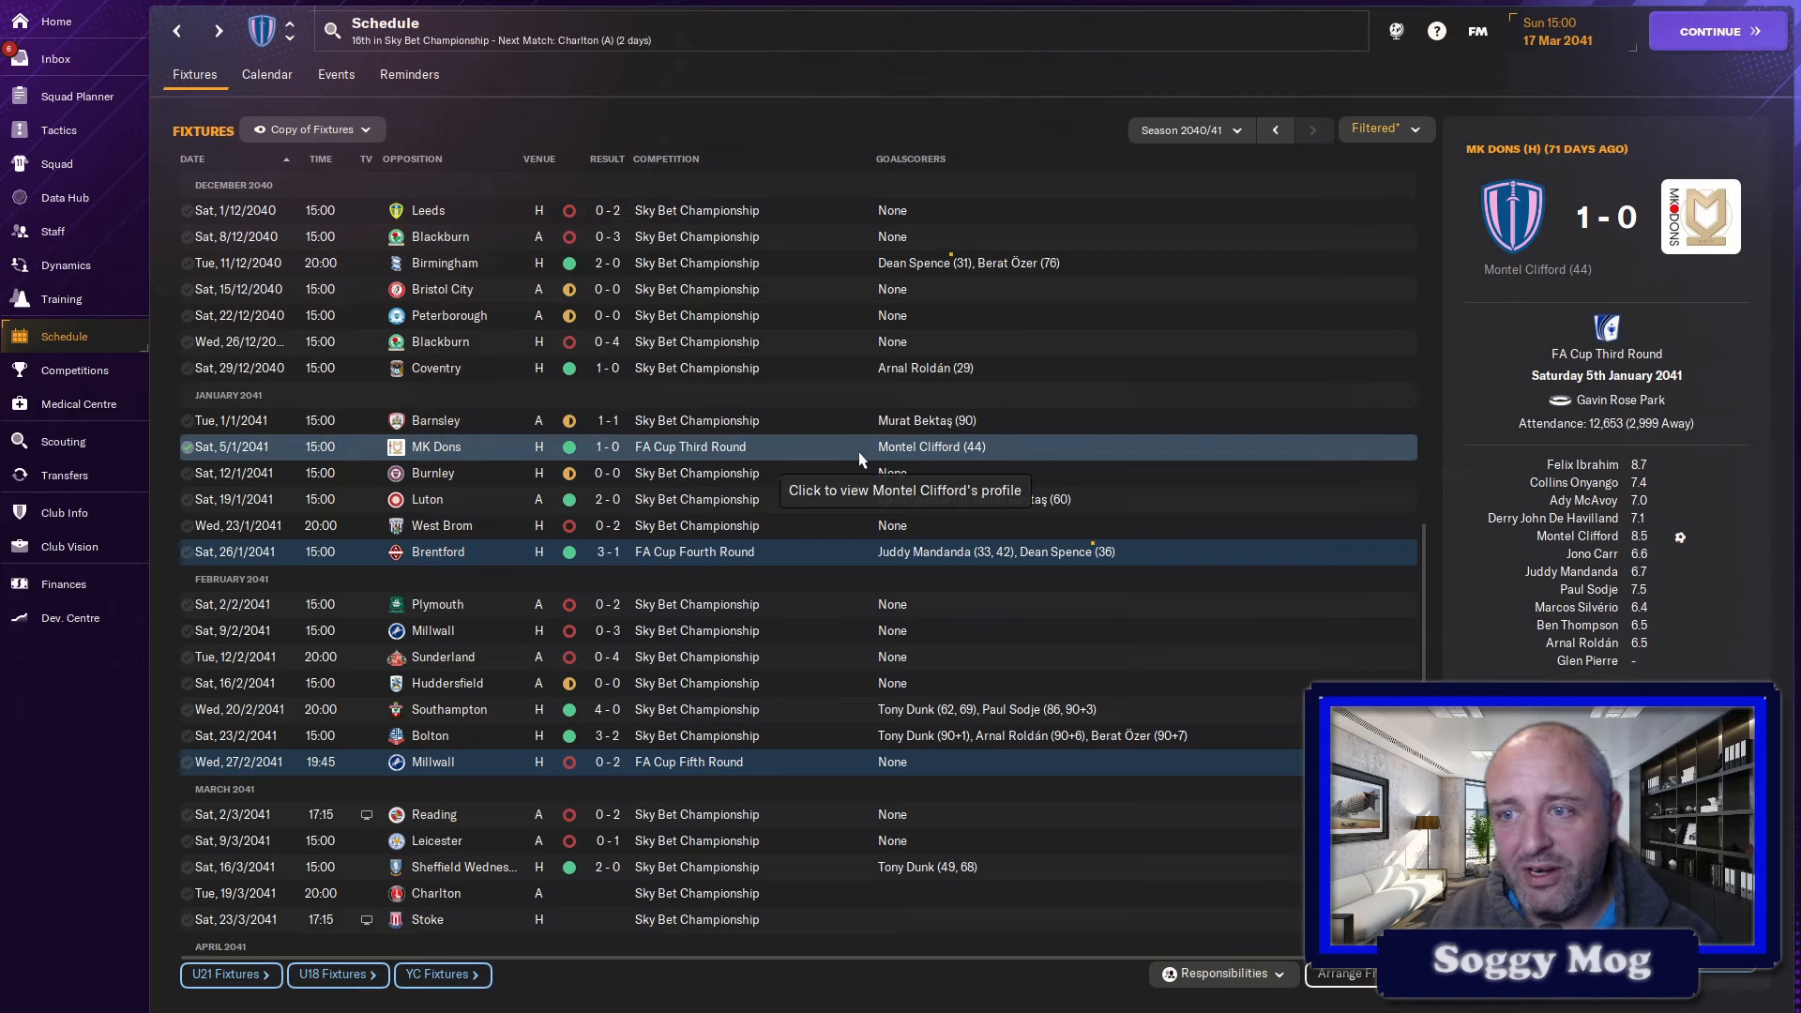
mouse_move(820, 478)
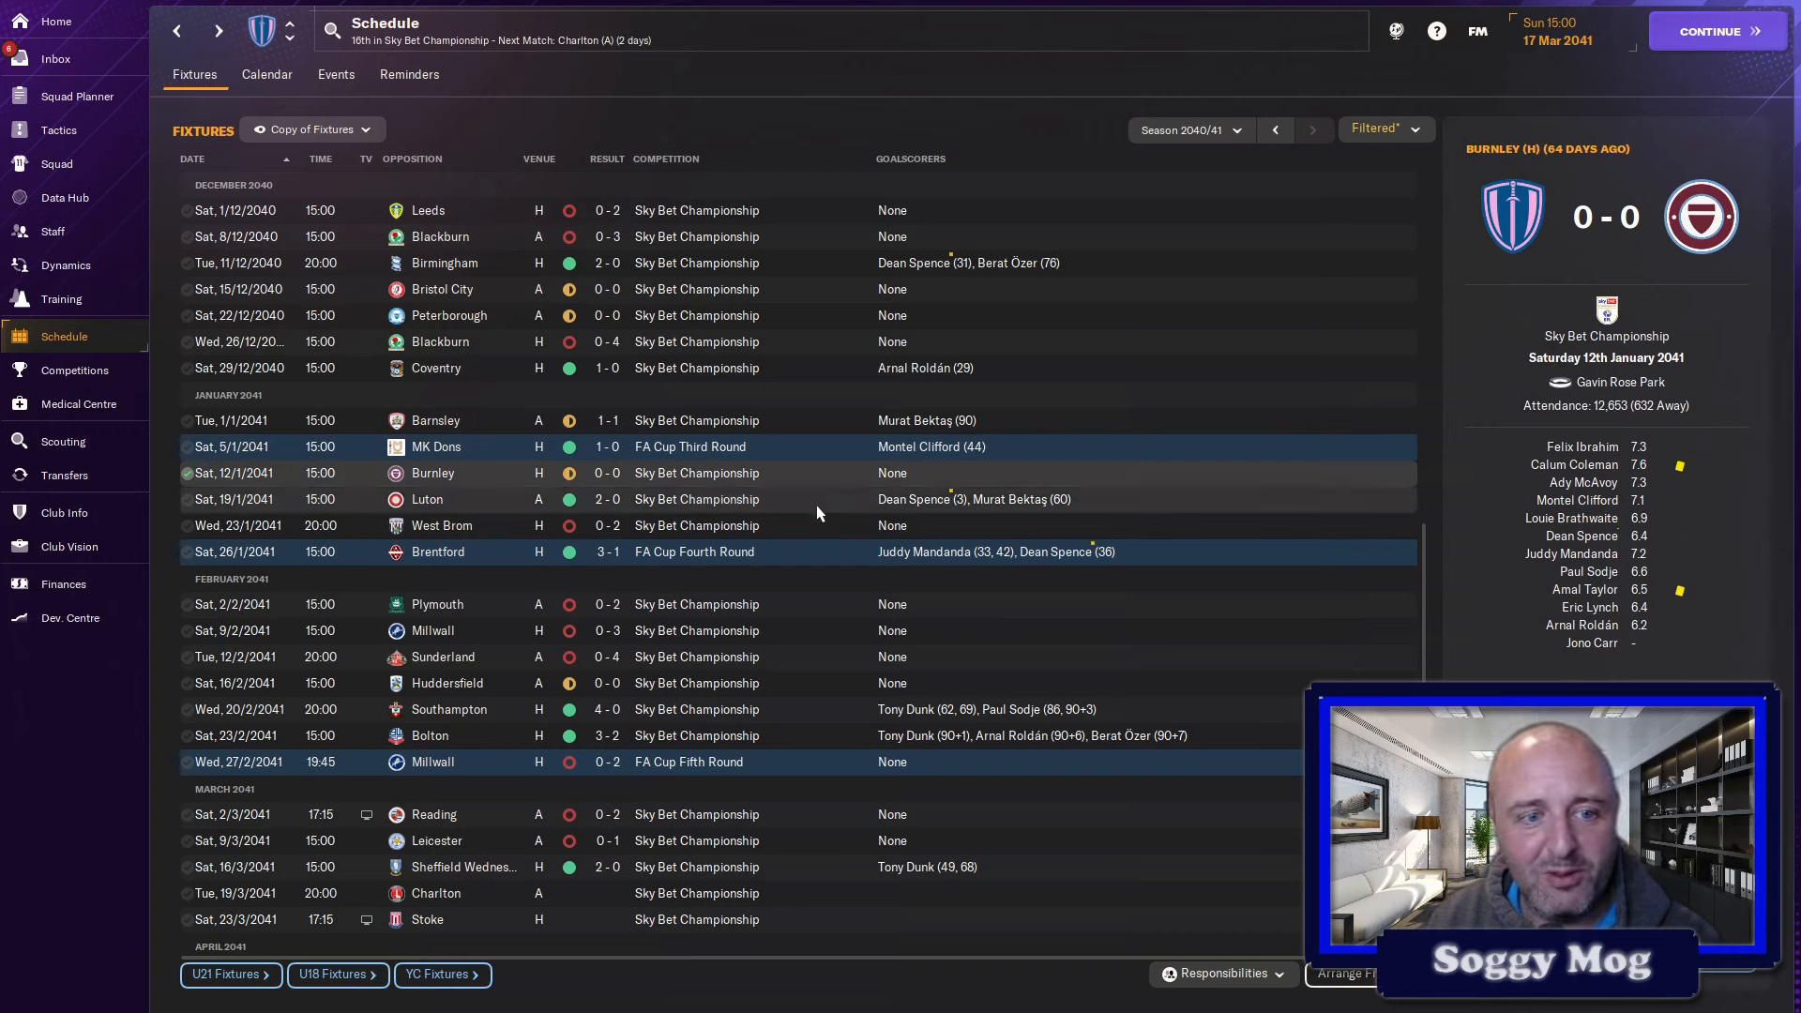
left_click(459, 499)
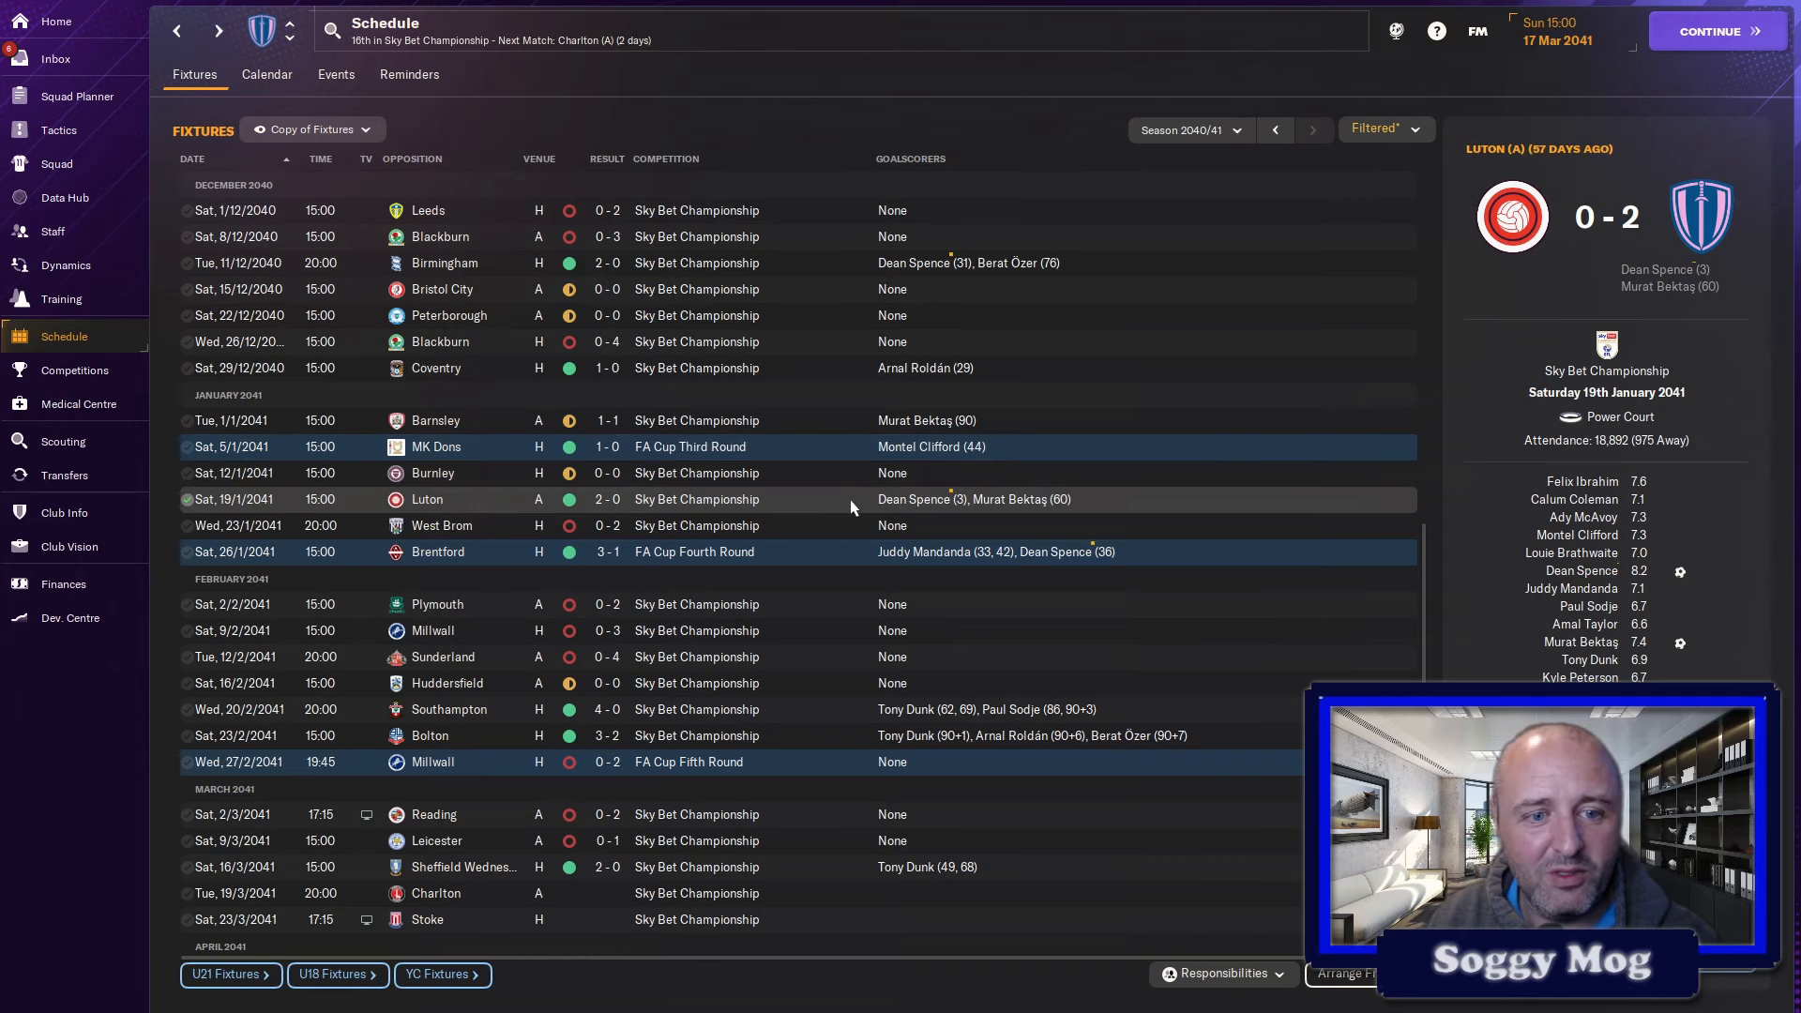
scroll("down", 3)
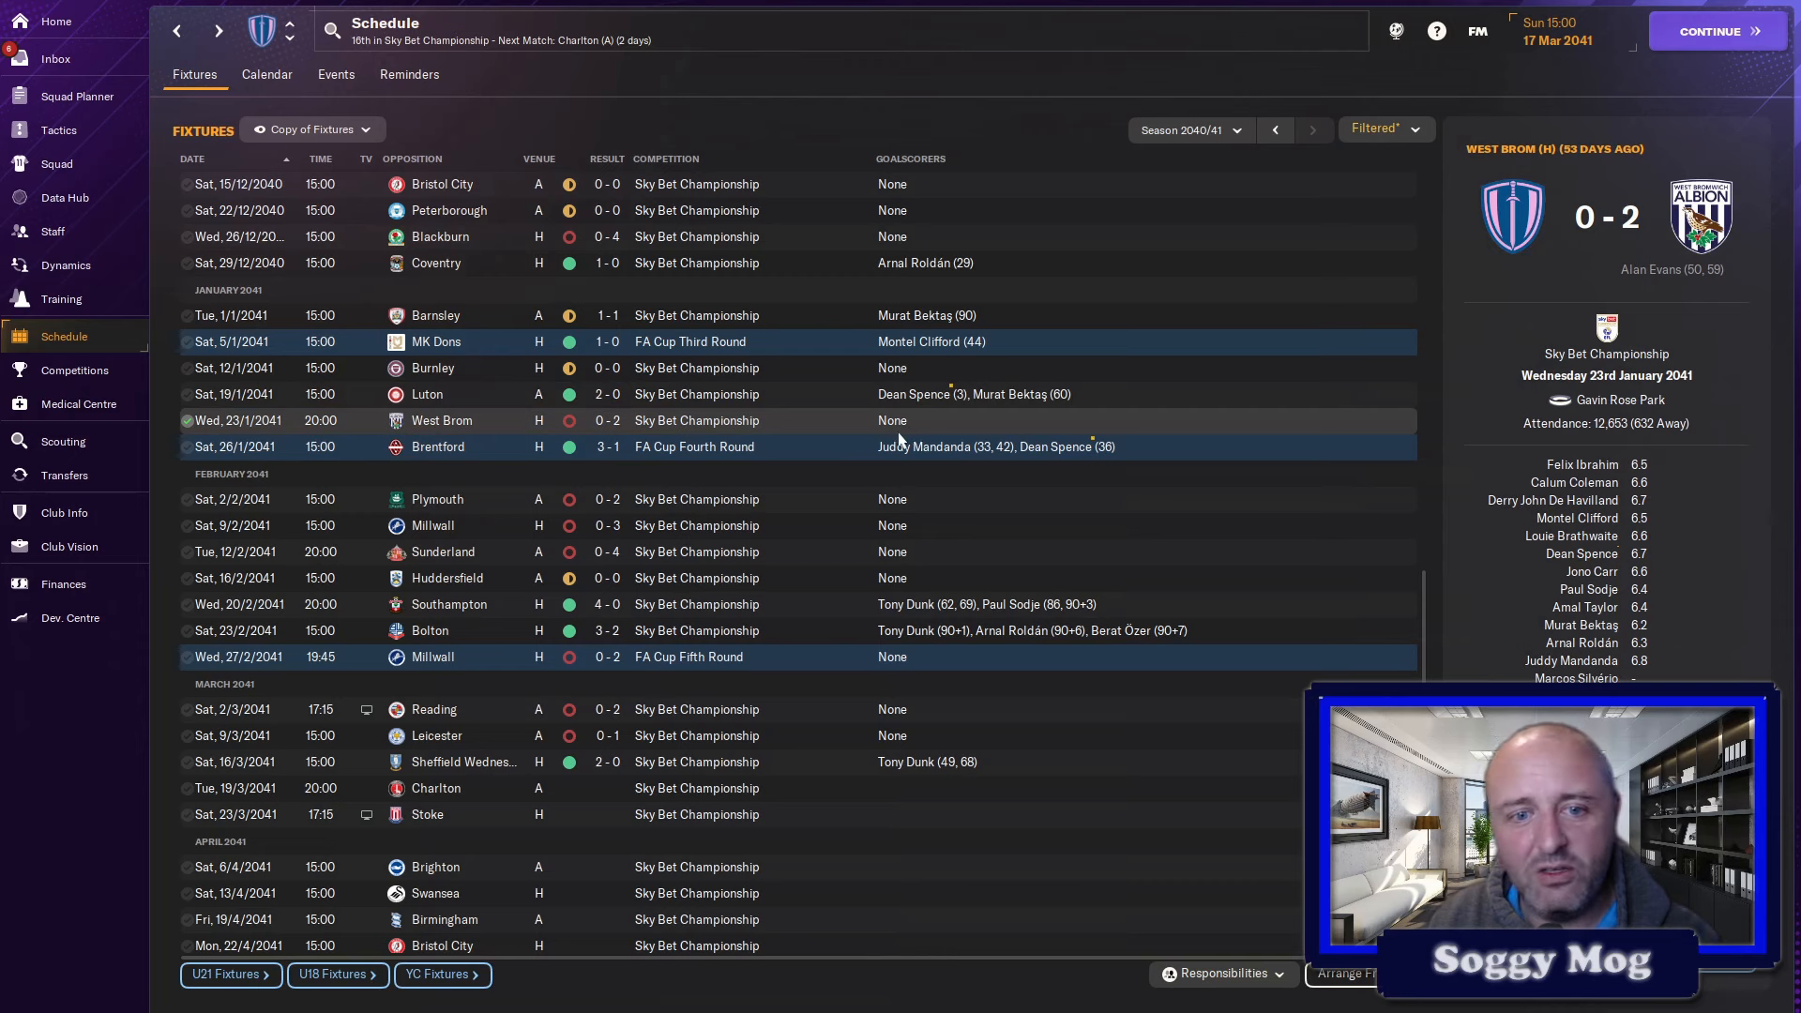
mouse_move(852, 432)
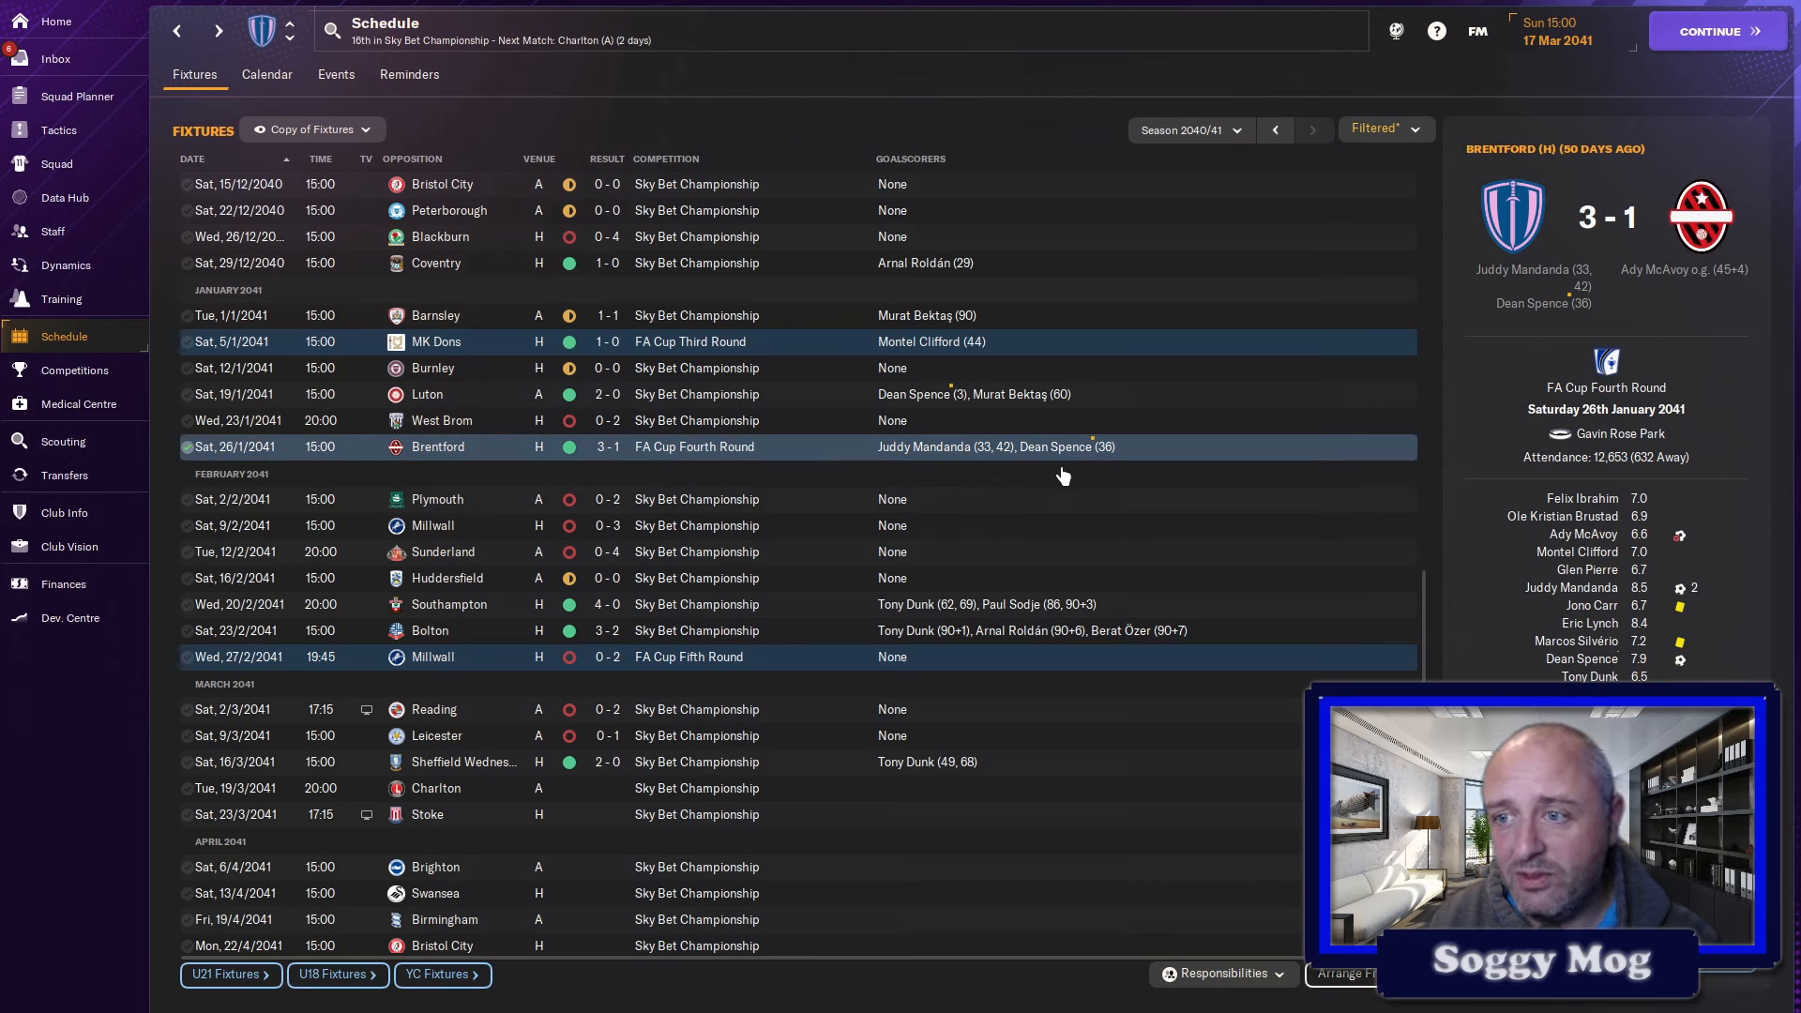
mouse_move(1144, 469)
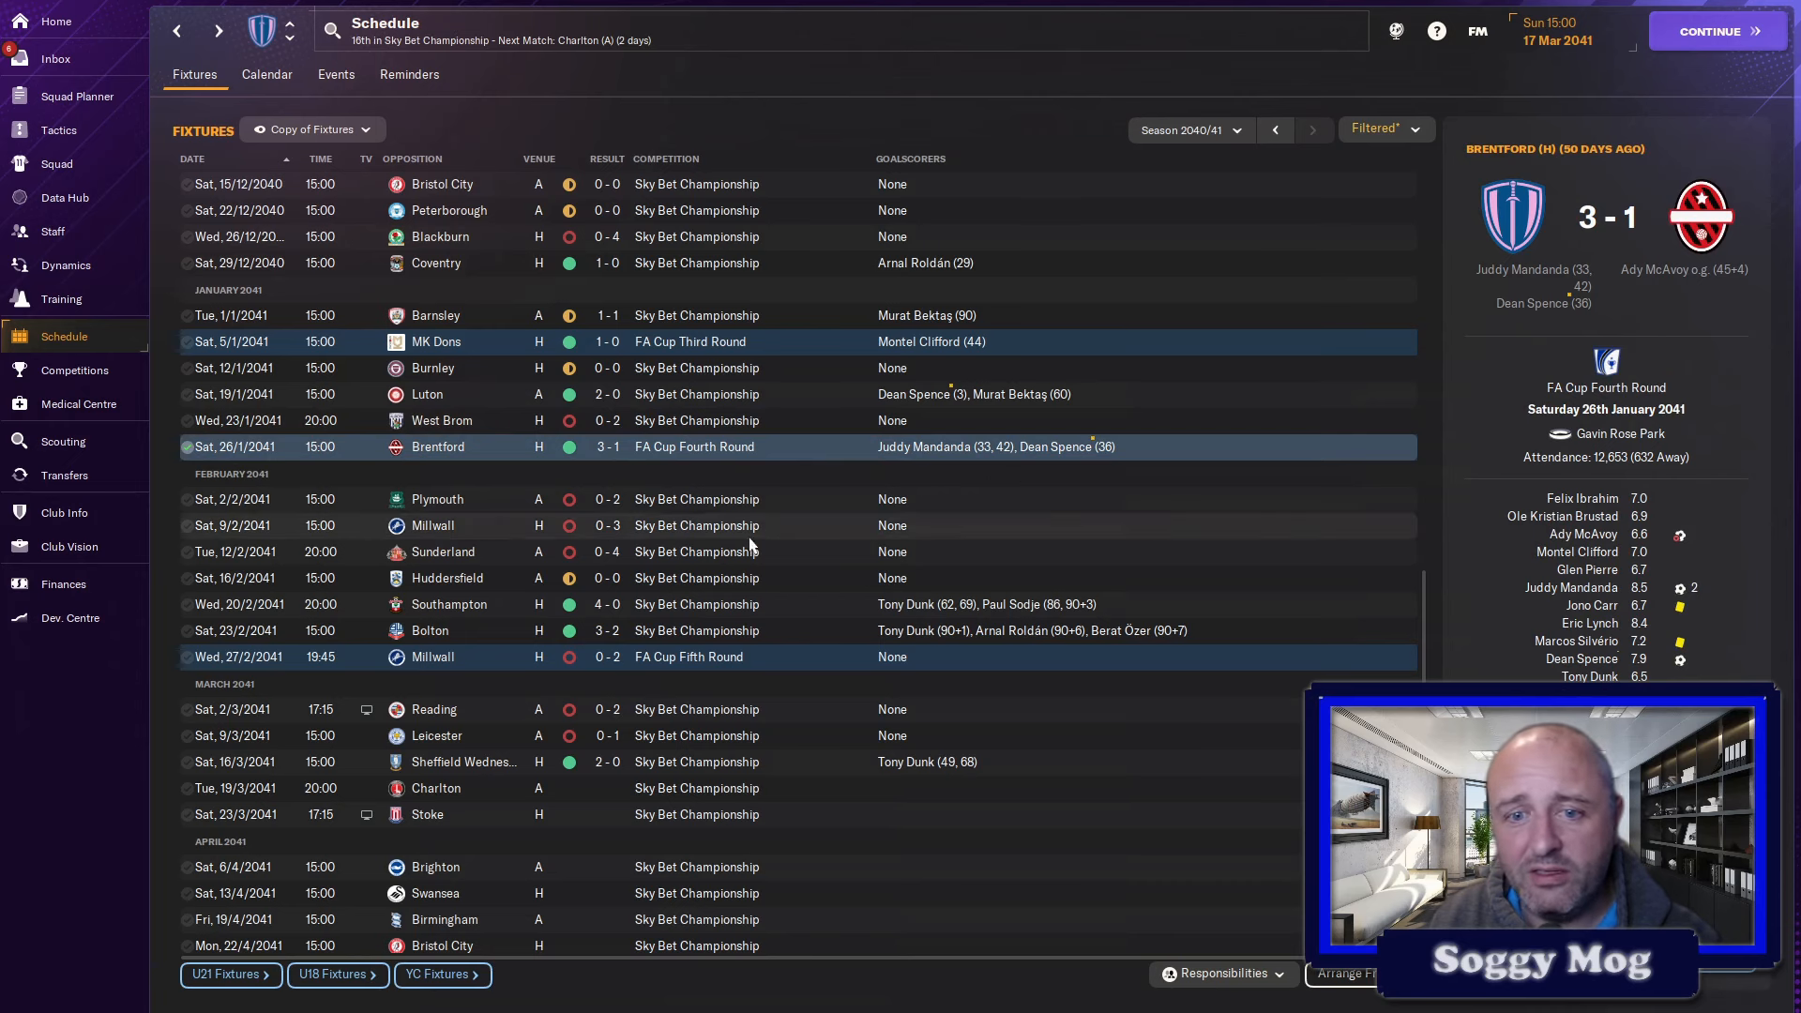
scroll("down", 3)
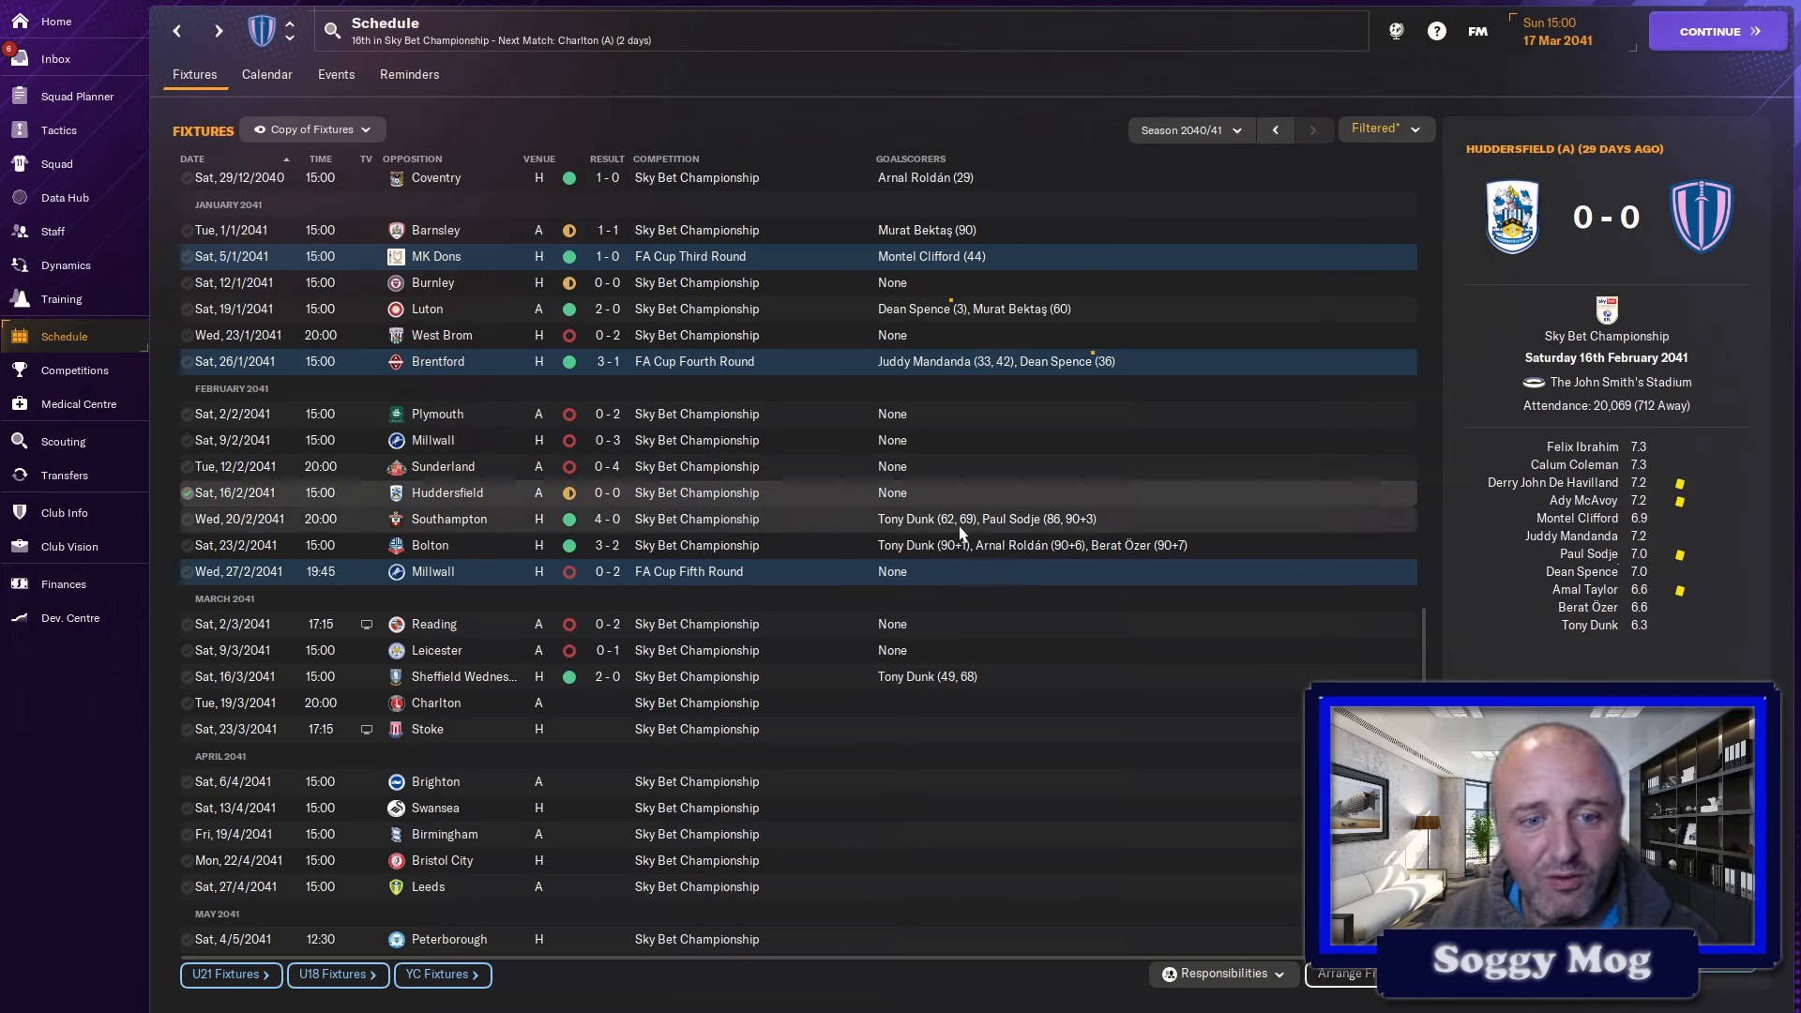
- View the summary of another February fixture in the side panel
left_click(449, 517)
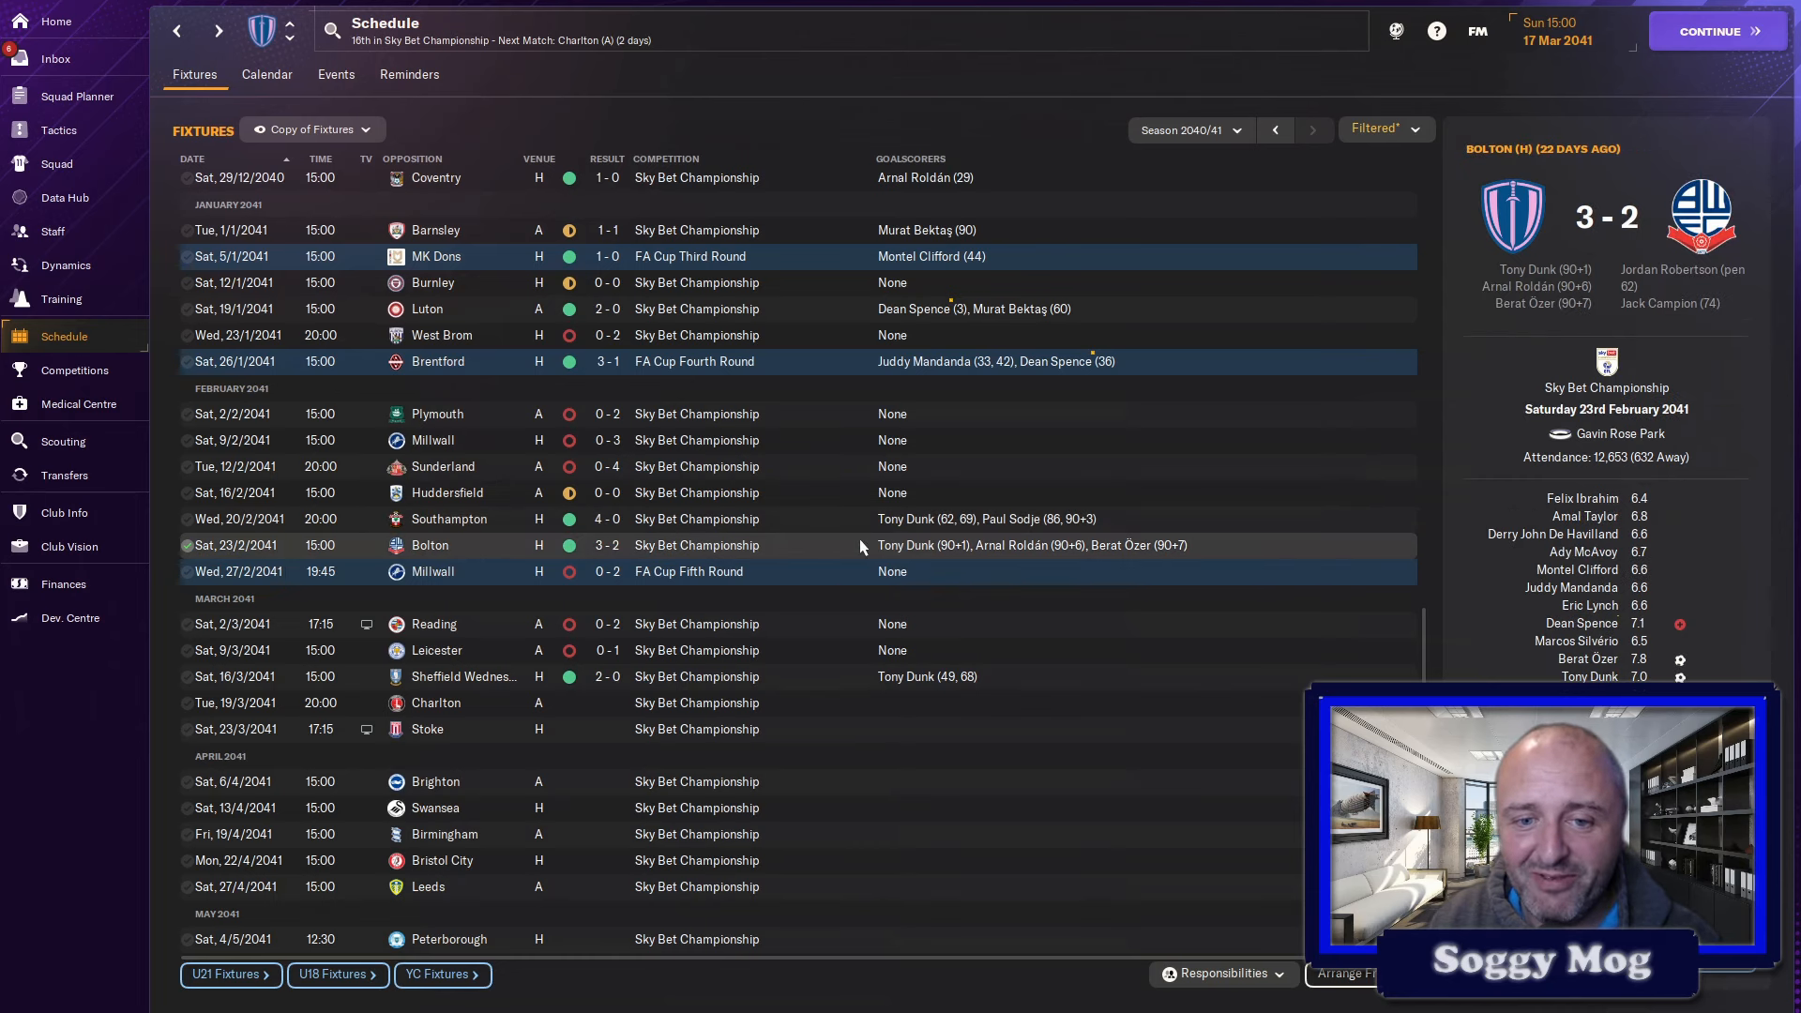
mouse_move(906, 546)
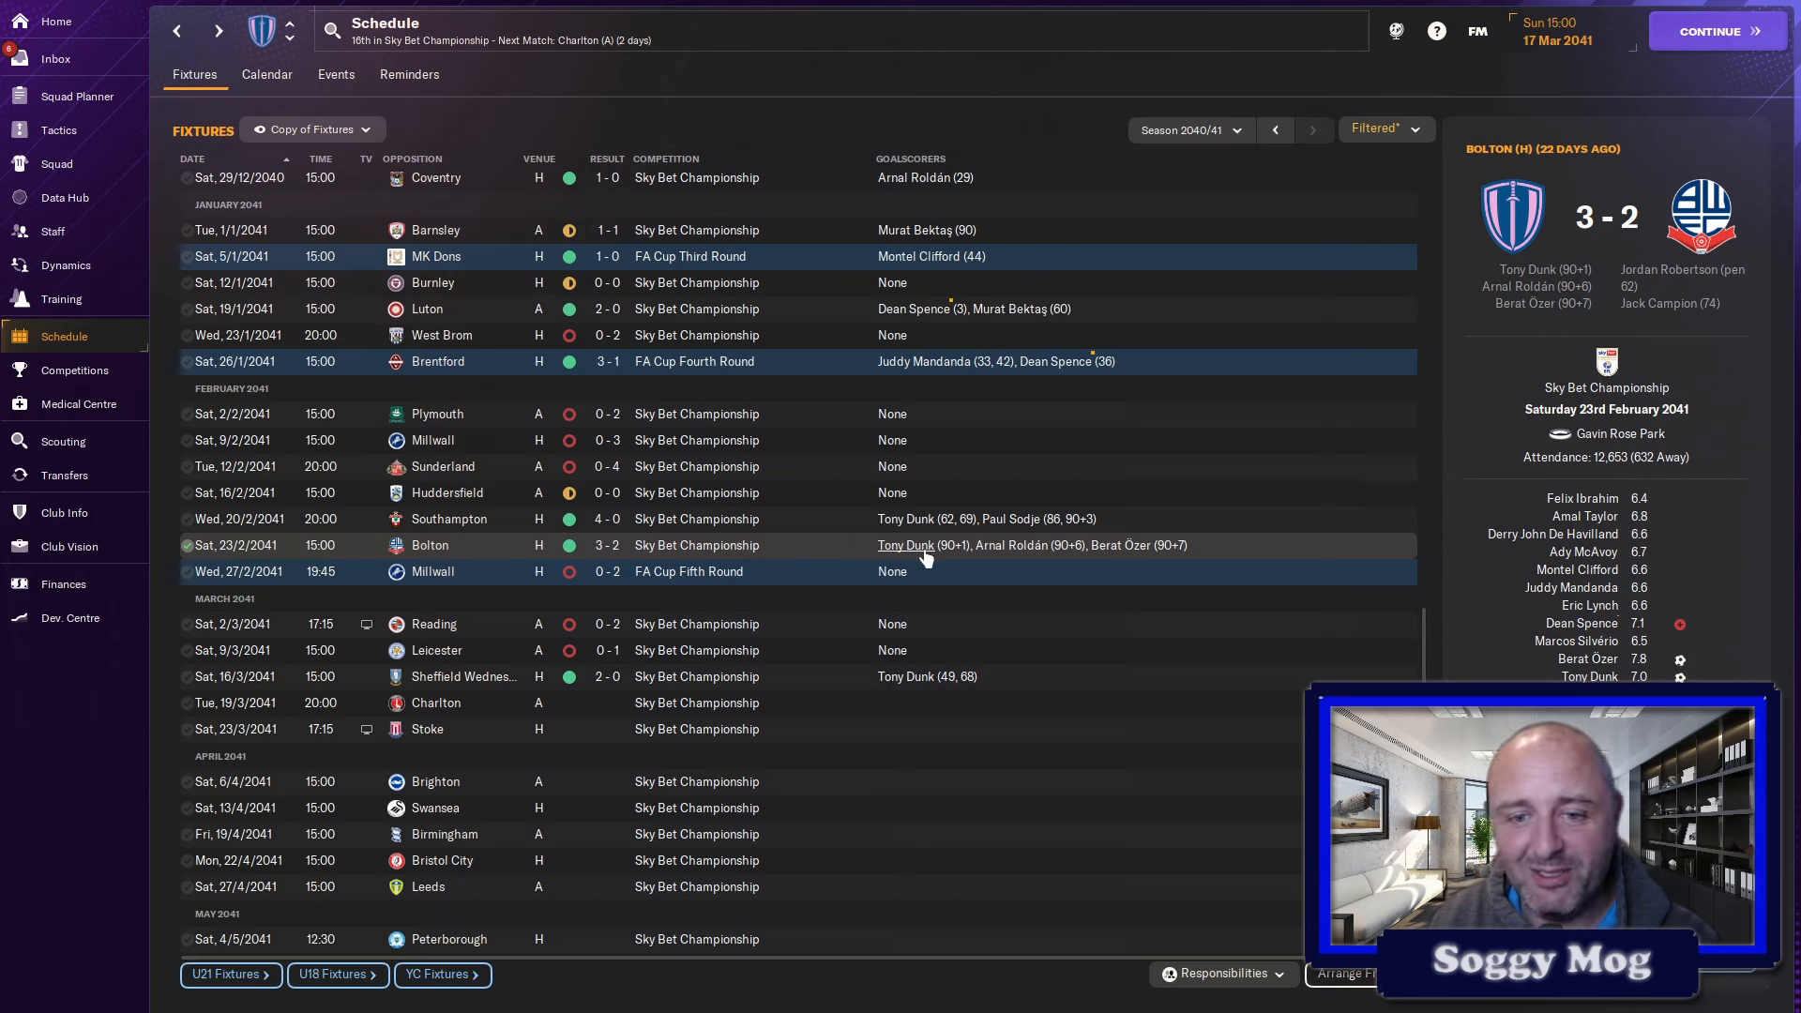
mouse_move(1272, 551)
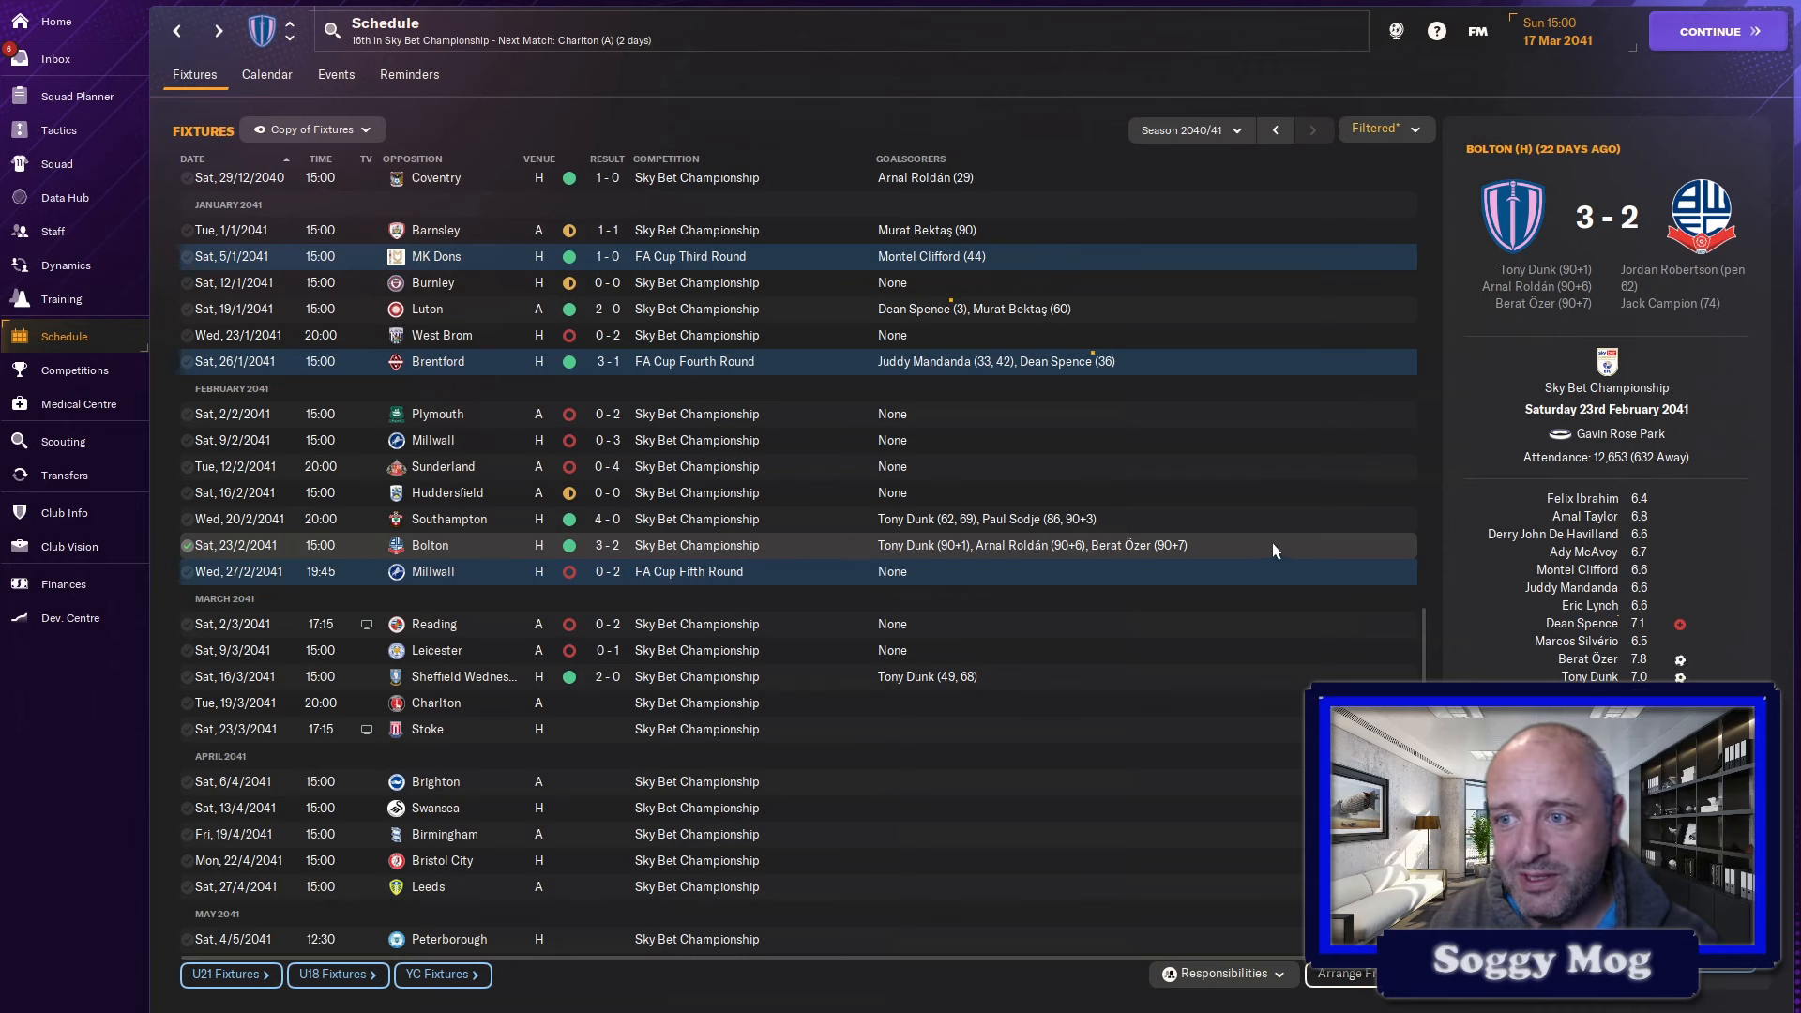
mouse_move(1590, 278)
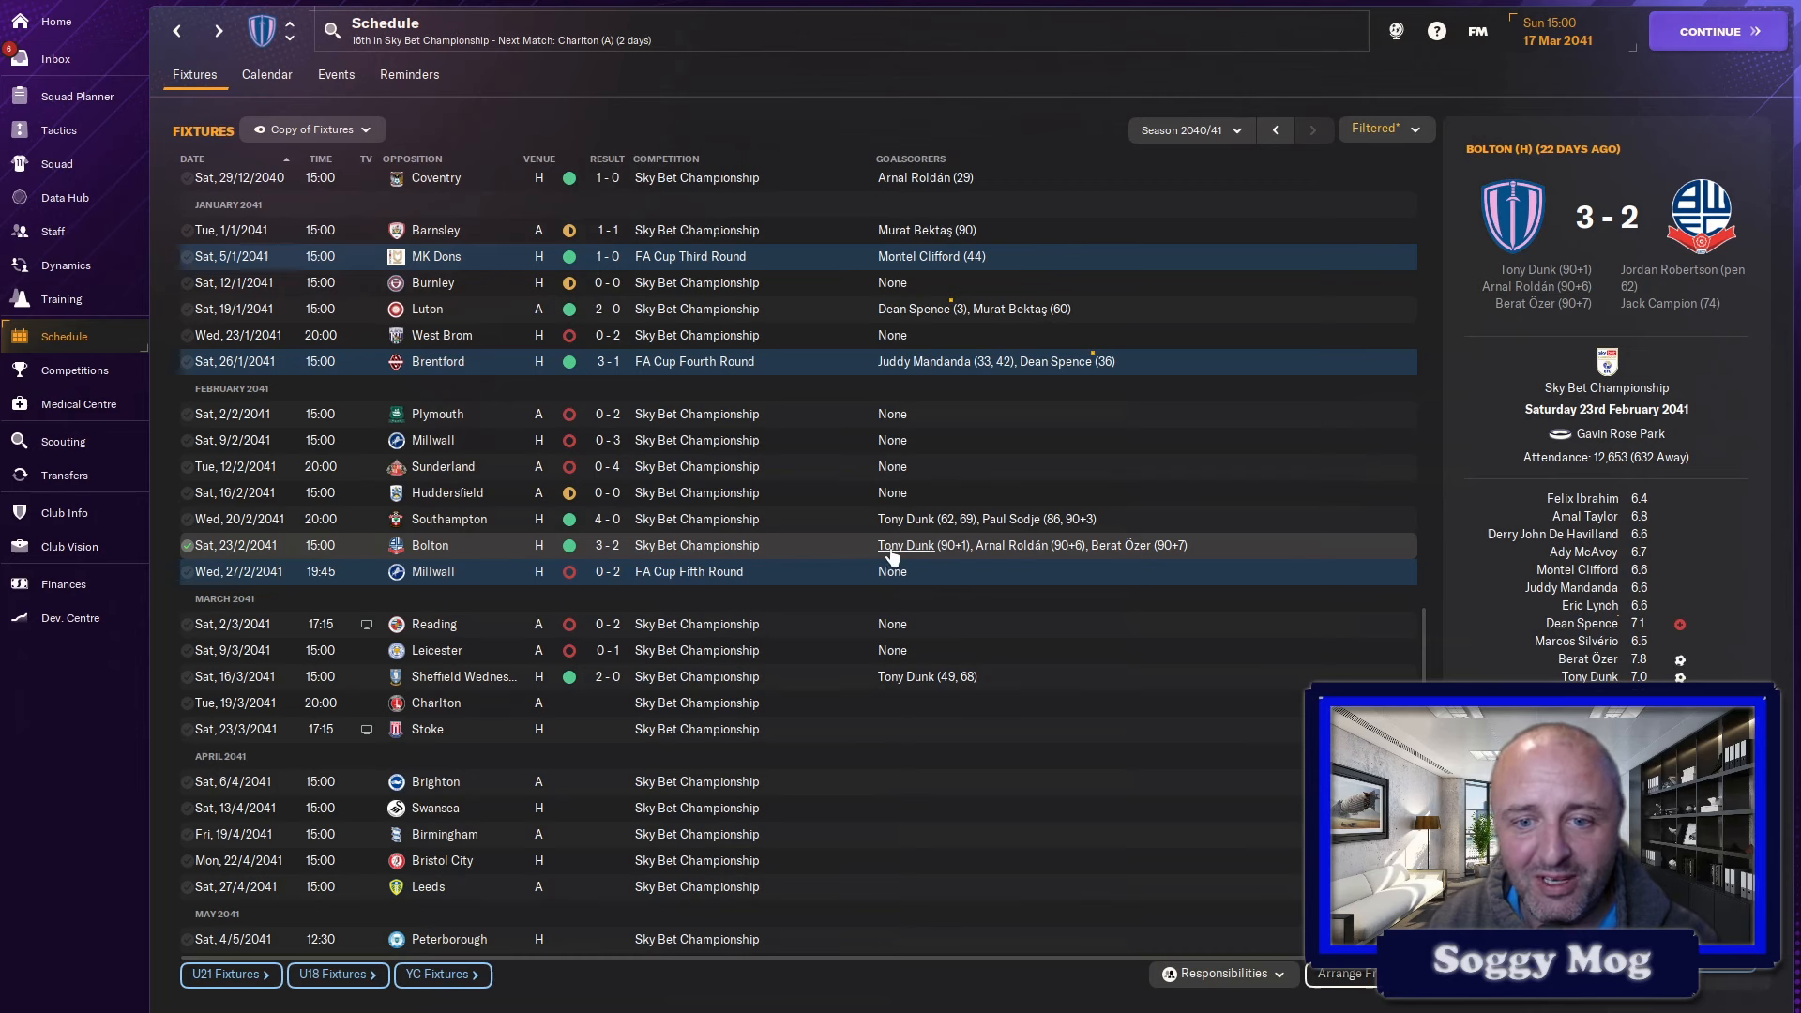
mouse_move(1189, 557)
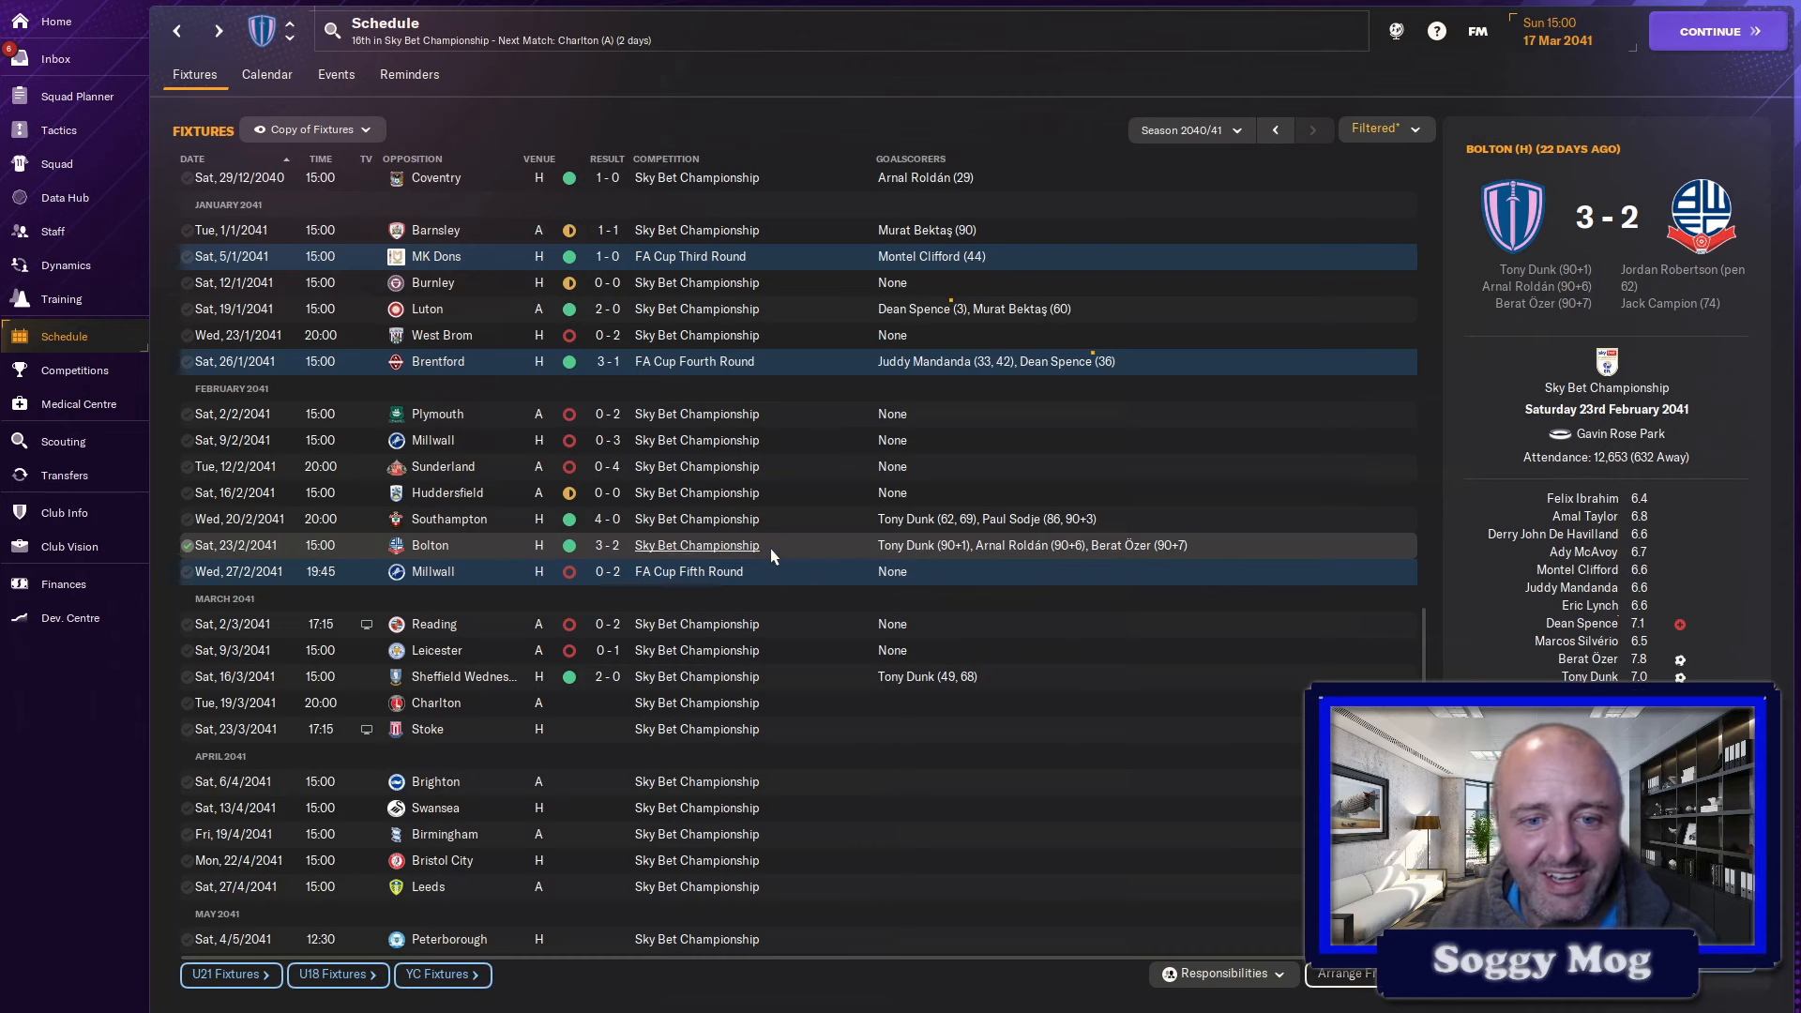
mouse_move(844, 551)
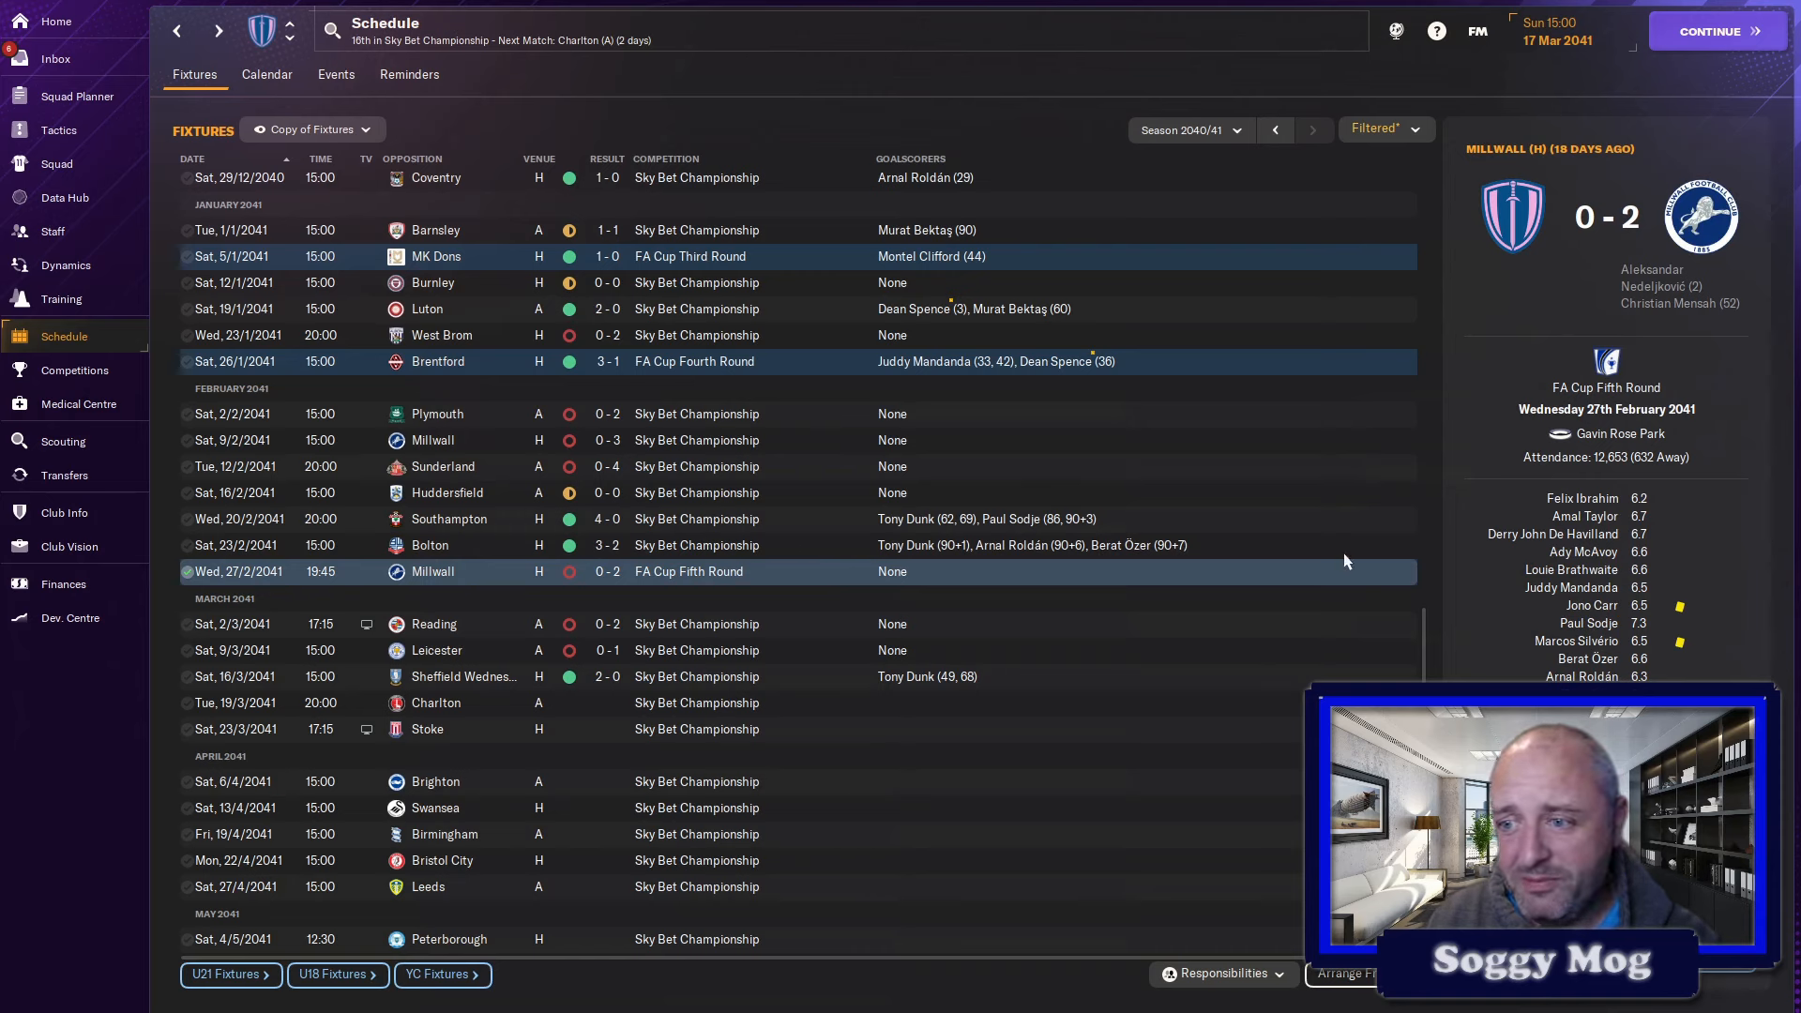
mouse_move(1690, 449)
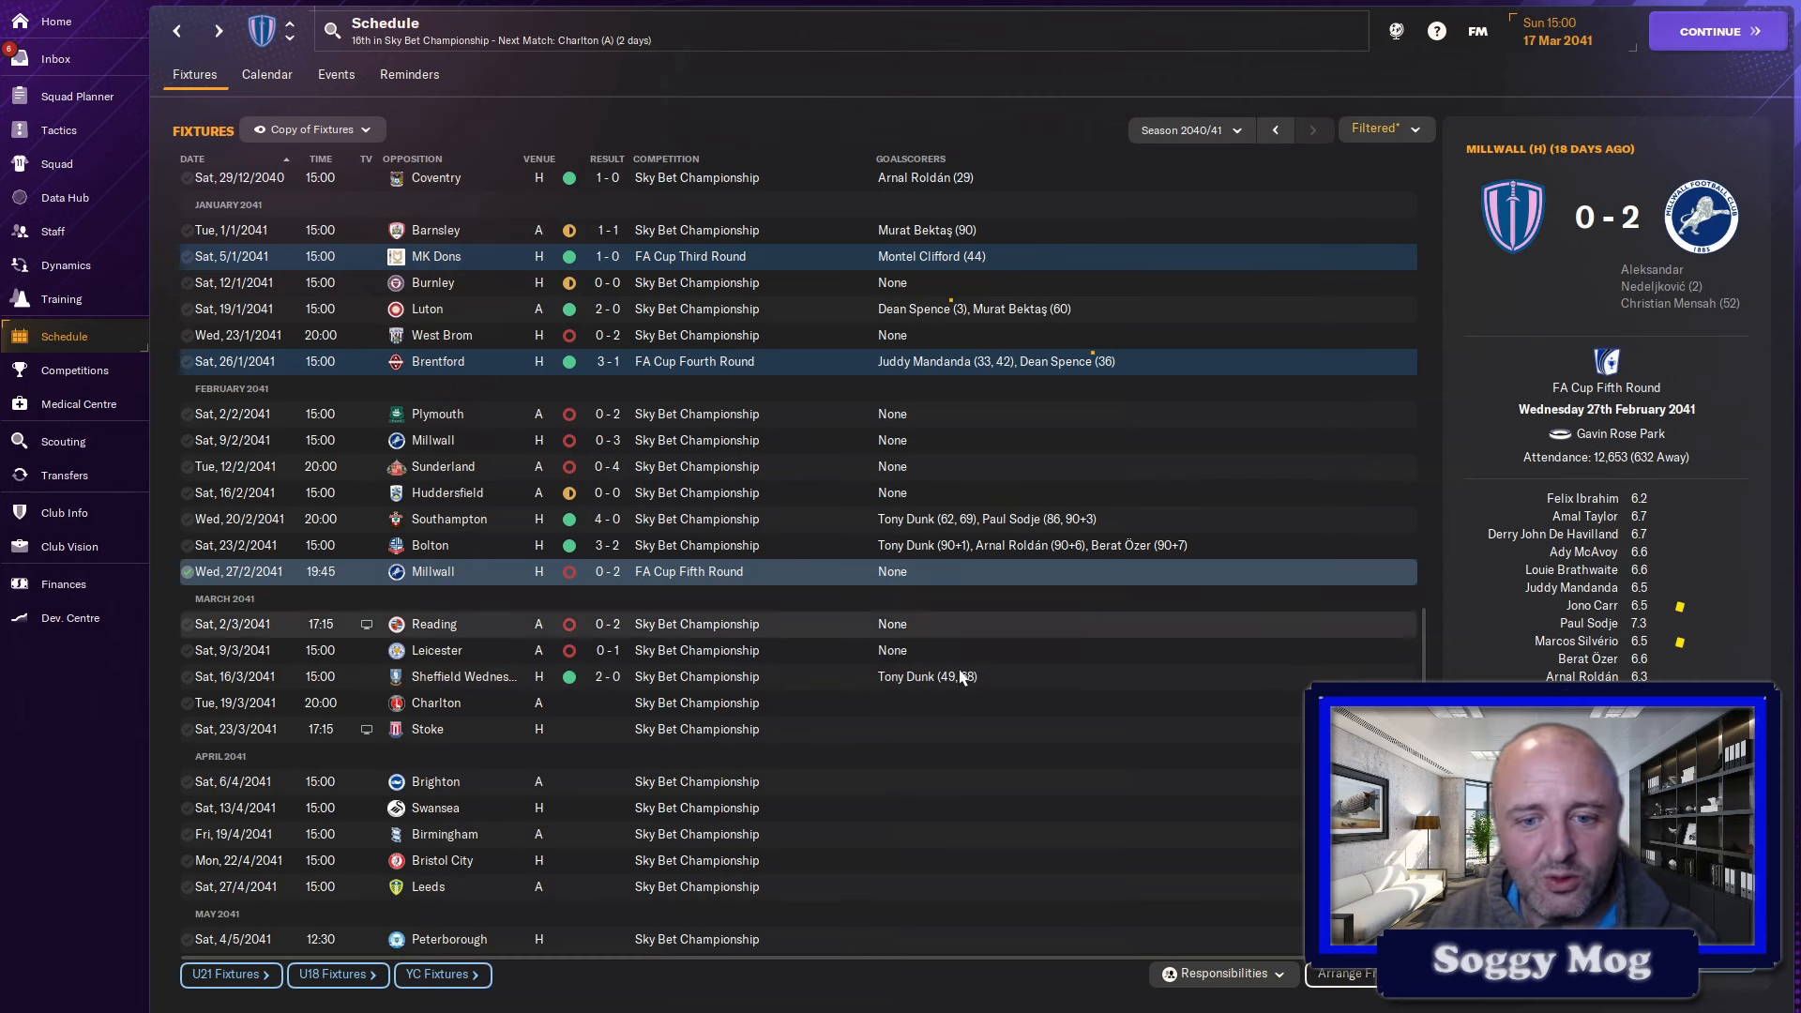
mouse_move(900, 583)
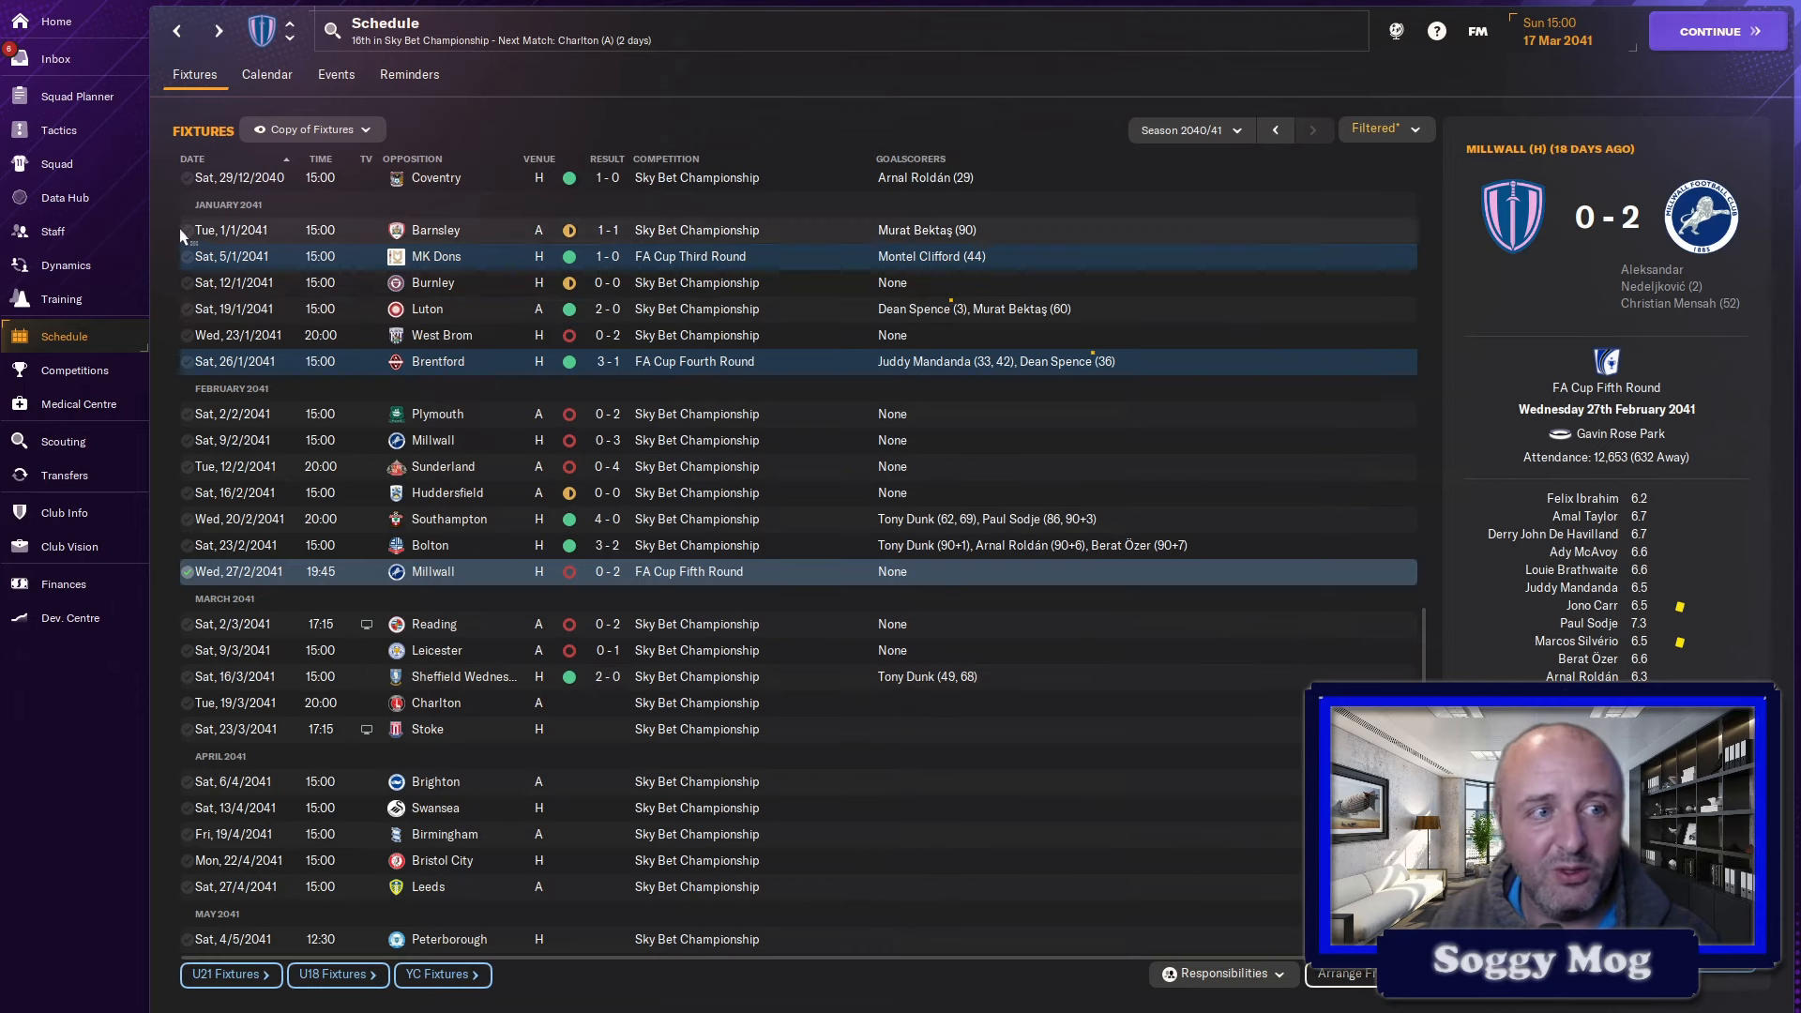
- Show the first-team squad list with each player's contract expiry date
left_click(56, 163)
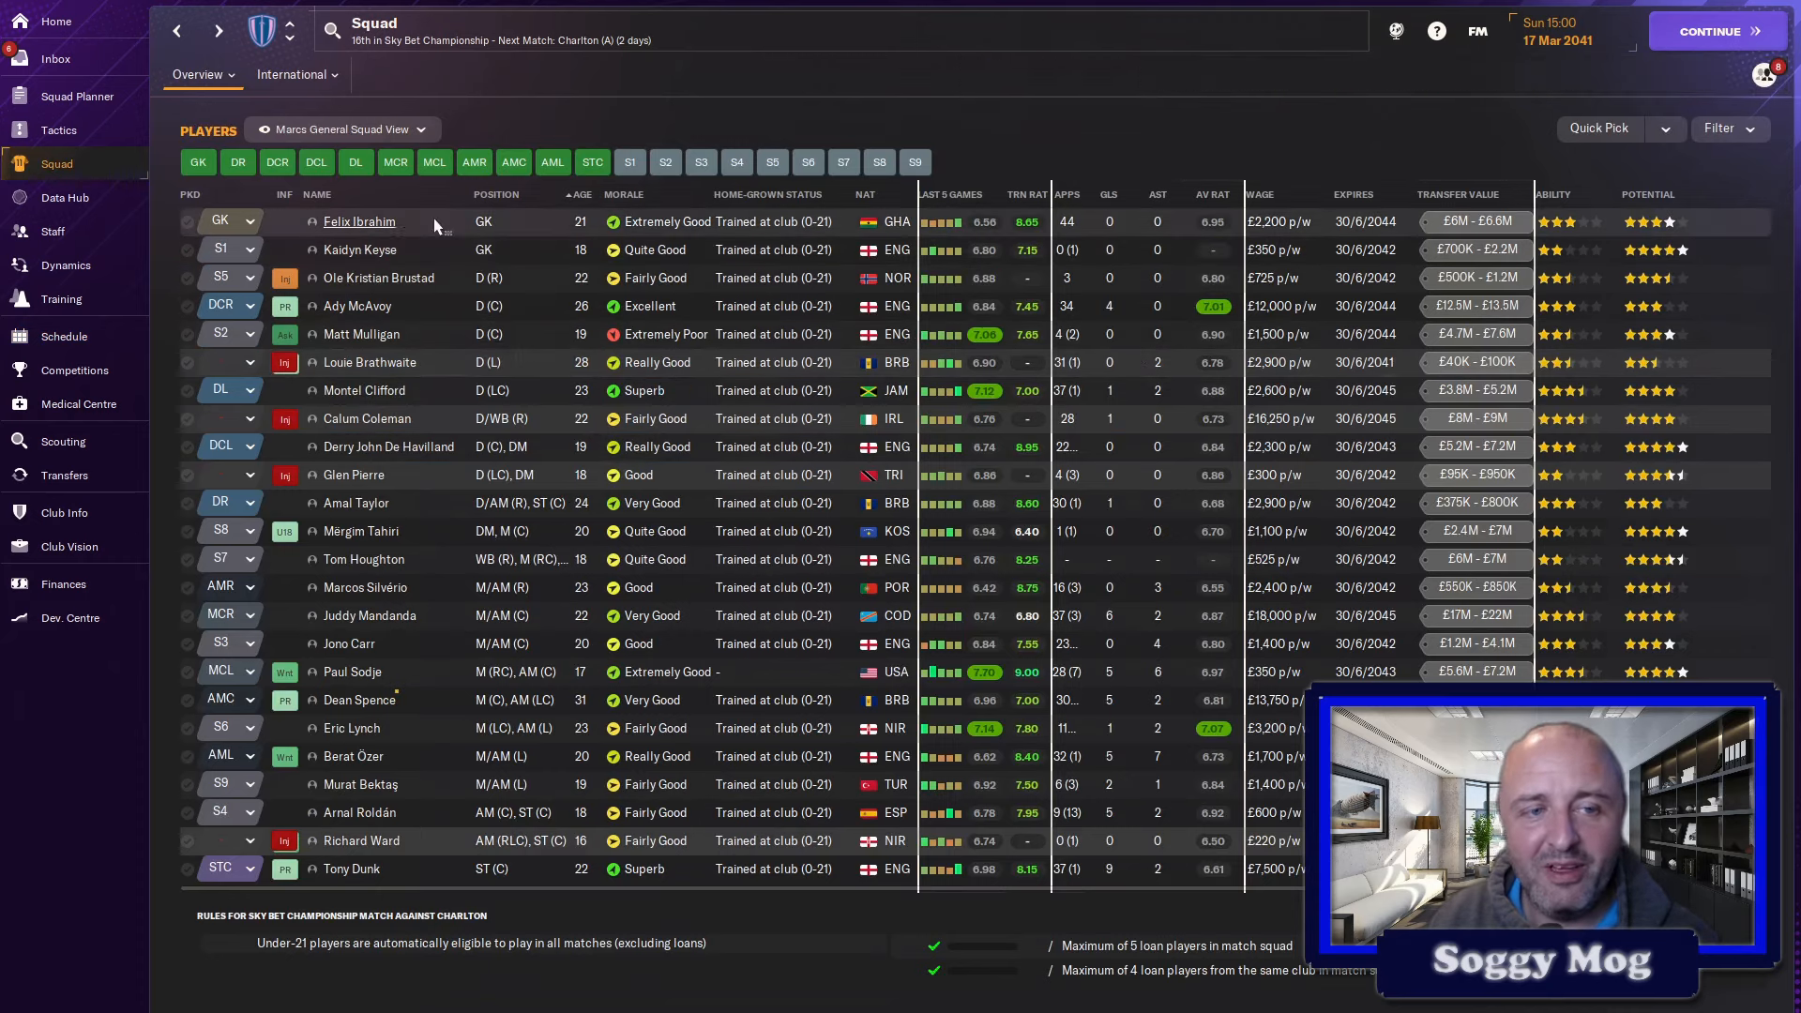
mouse_move(407, 229)
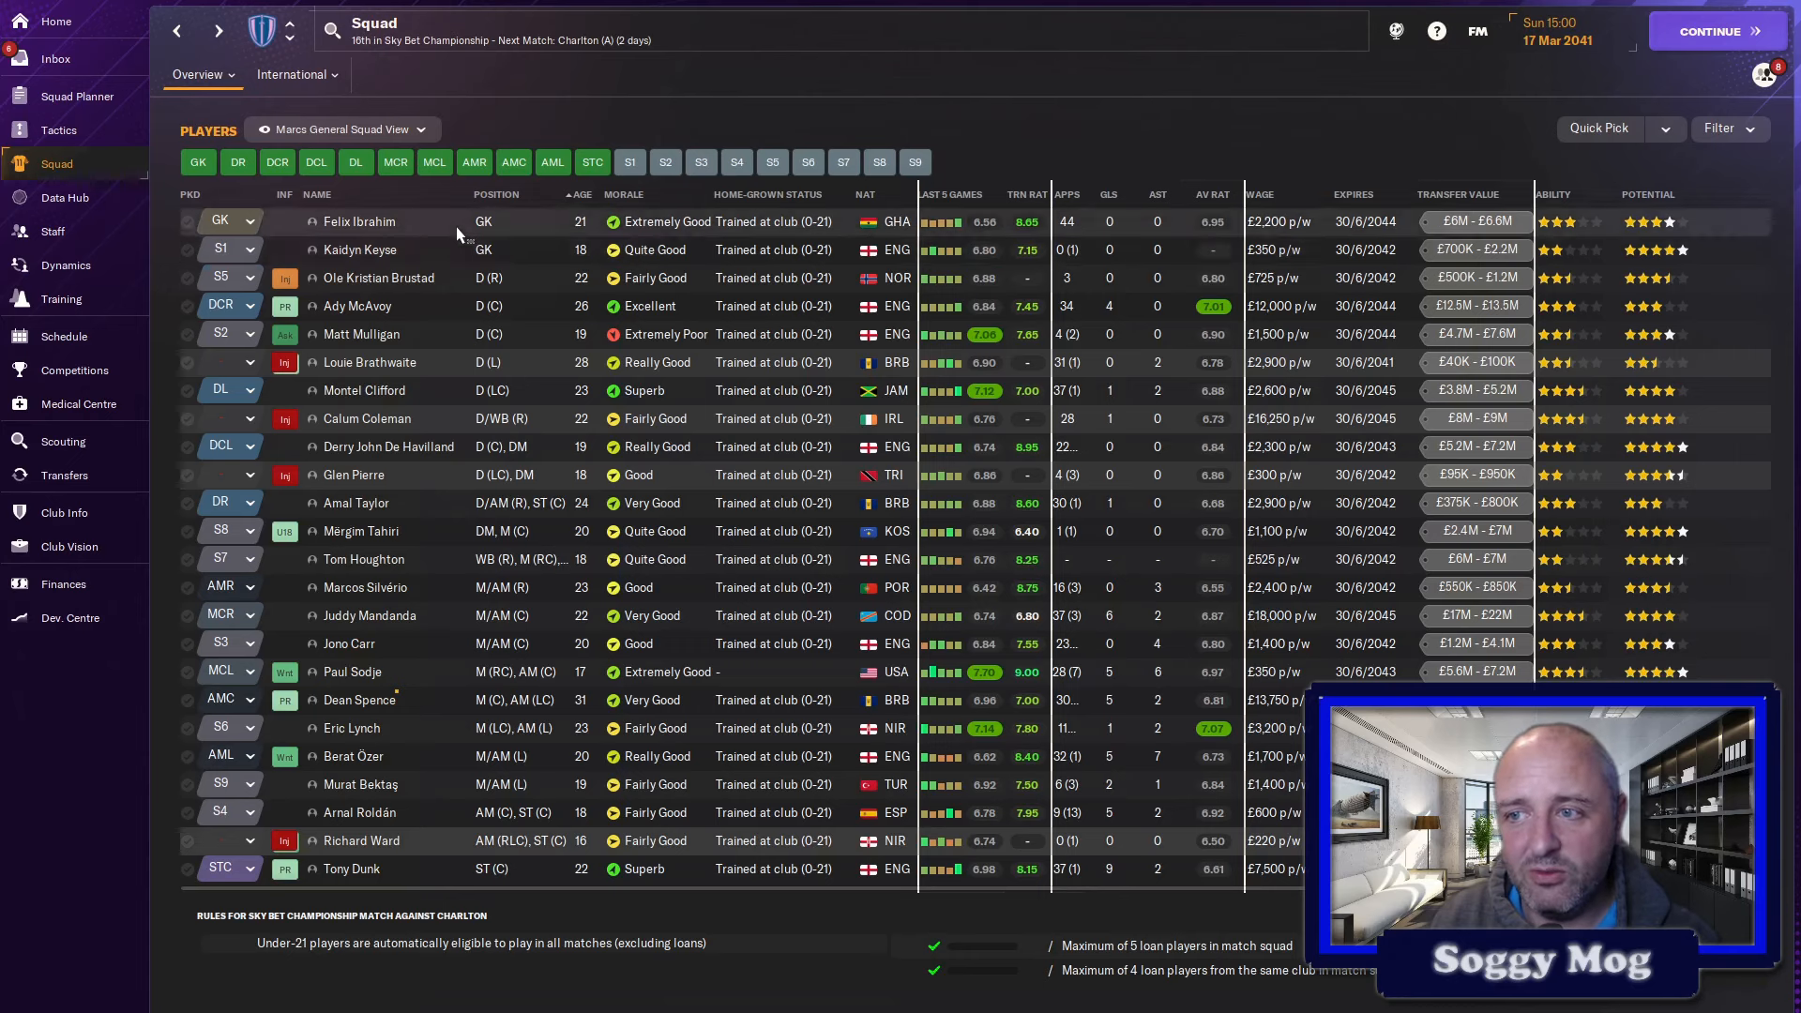
mouse_move(1395, 225)
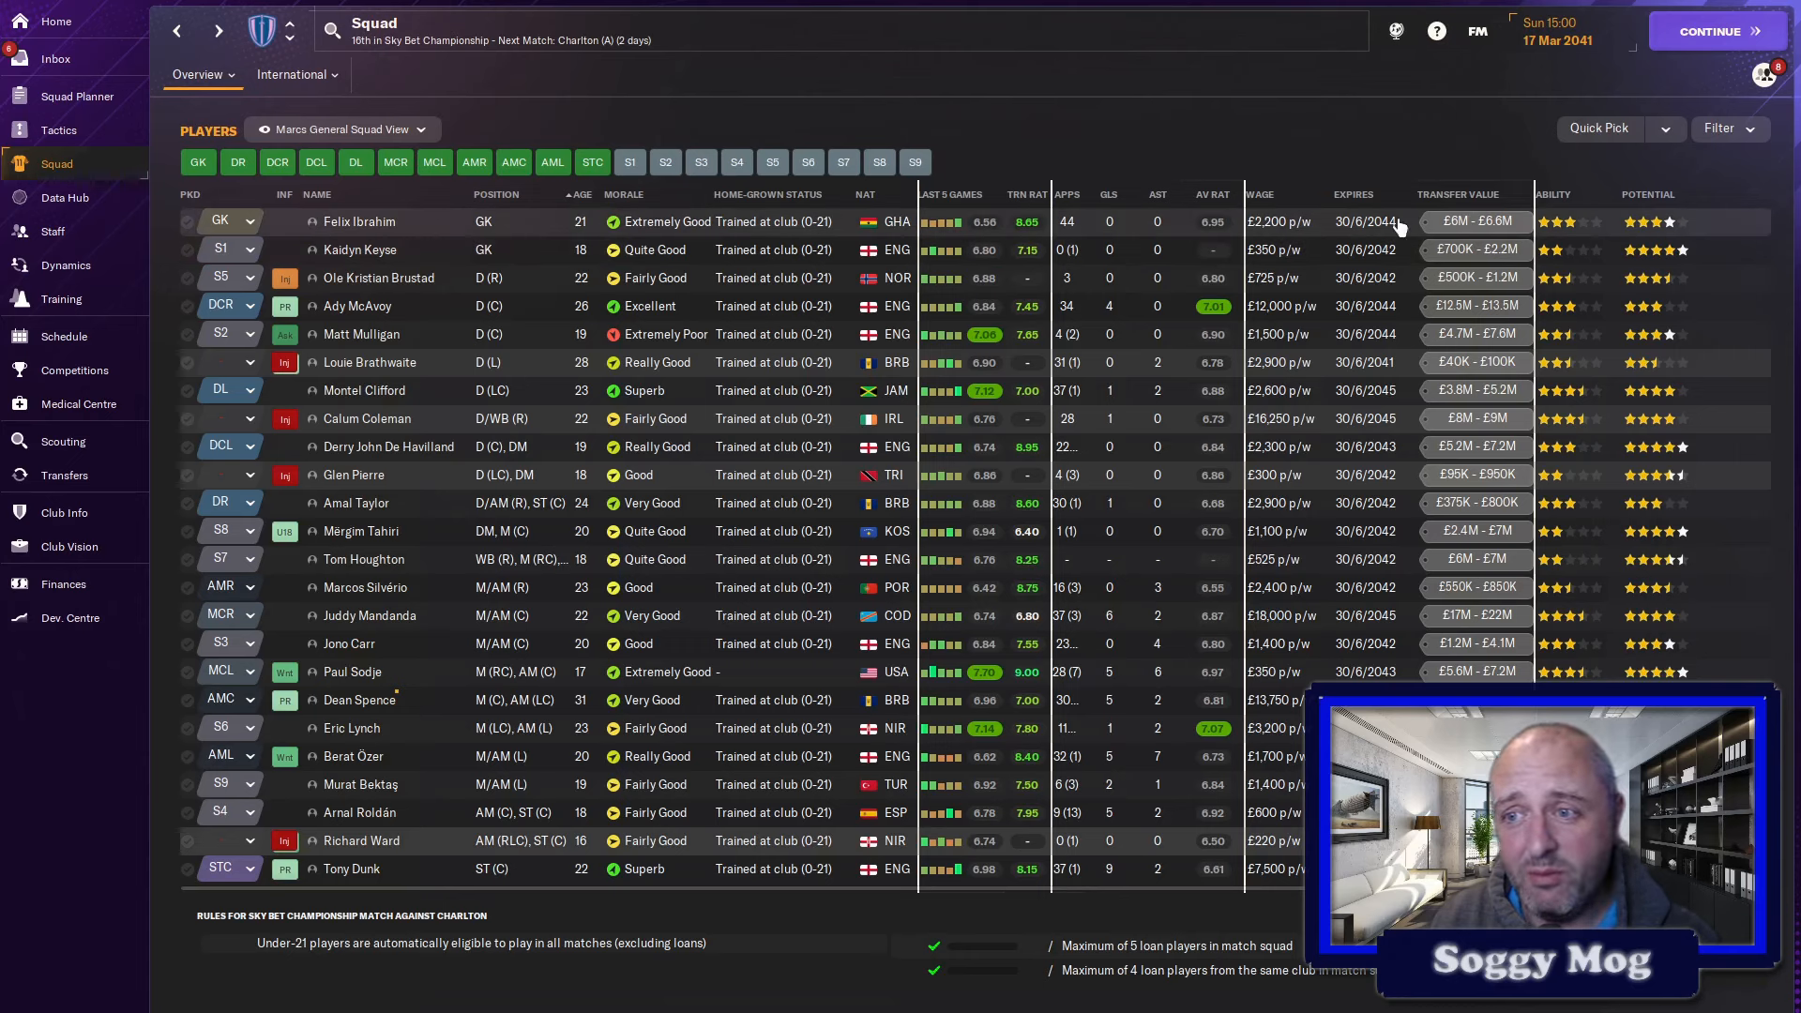
mouse_move(1733, 257)
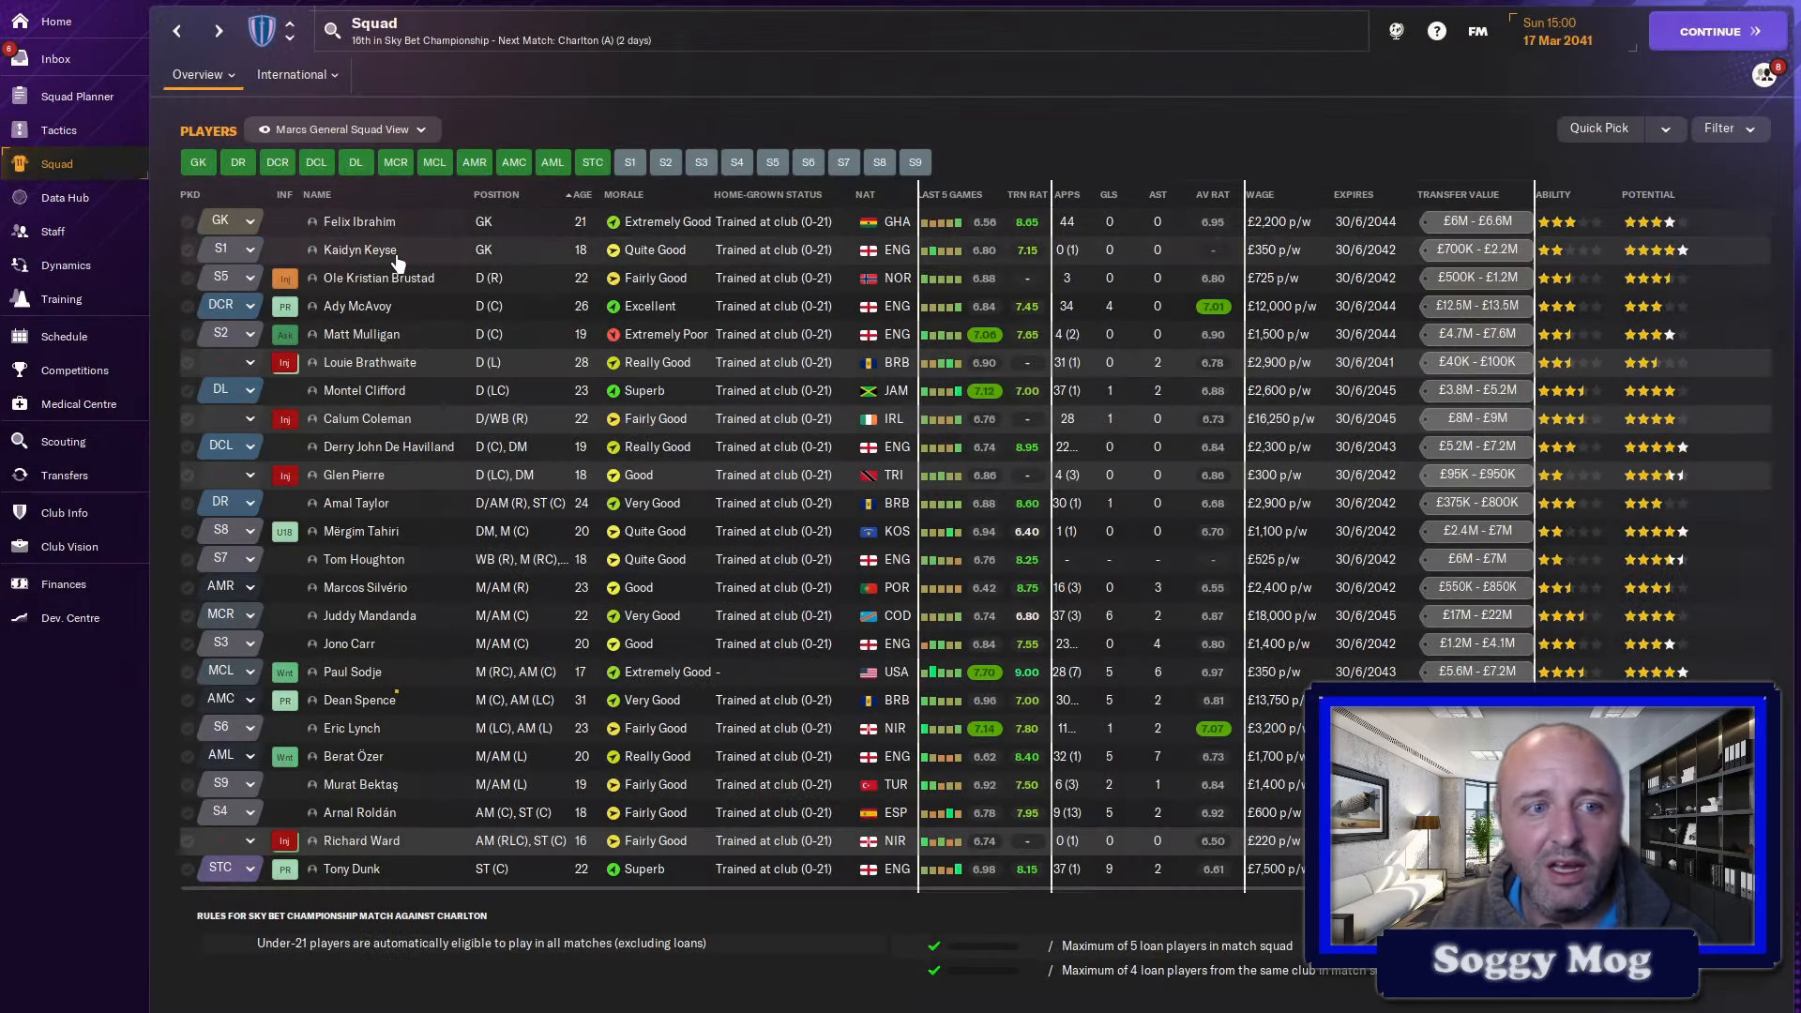
mouse_move(1703, 251)
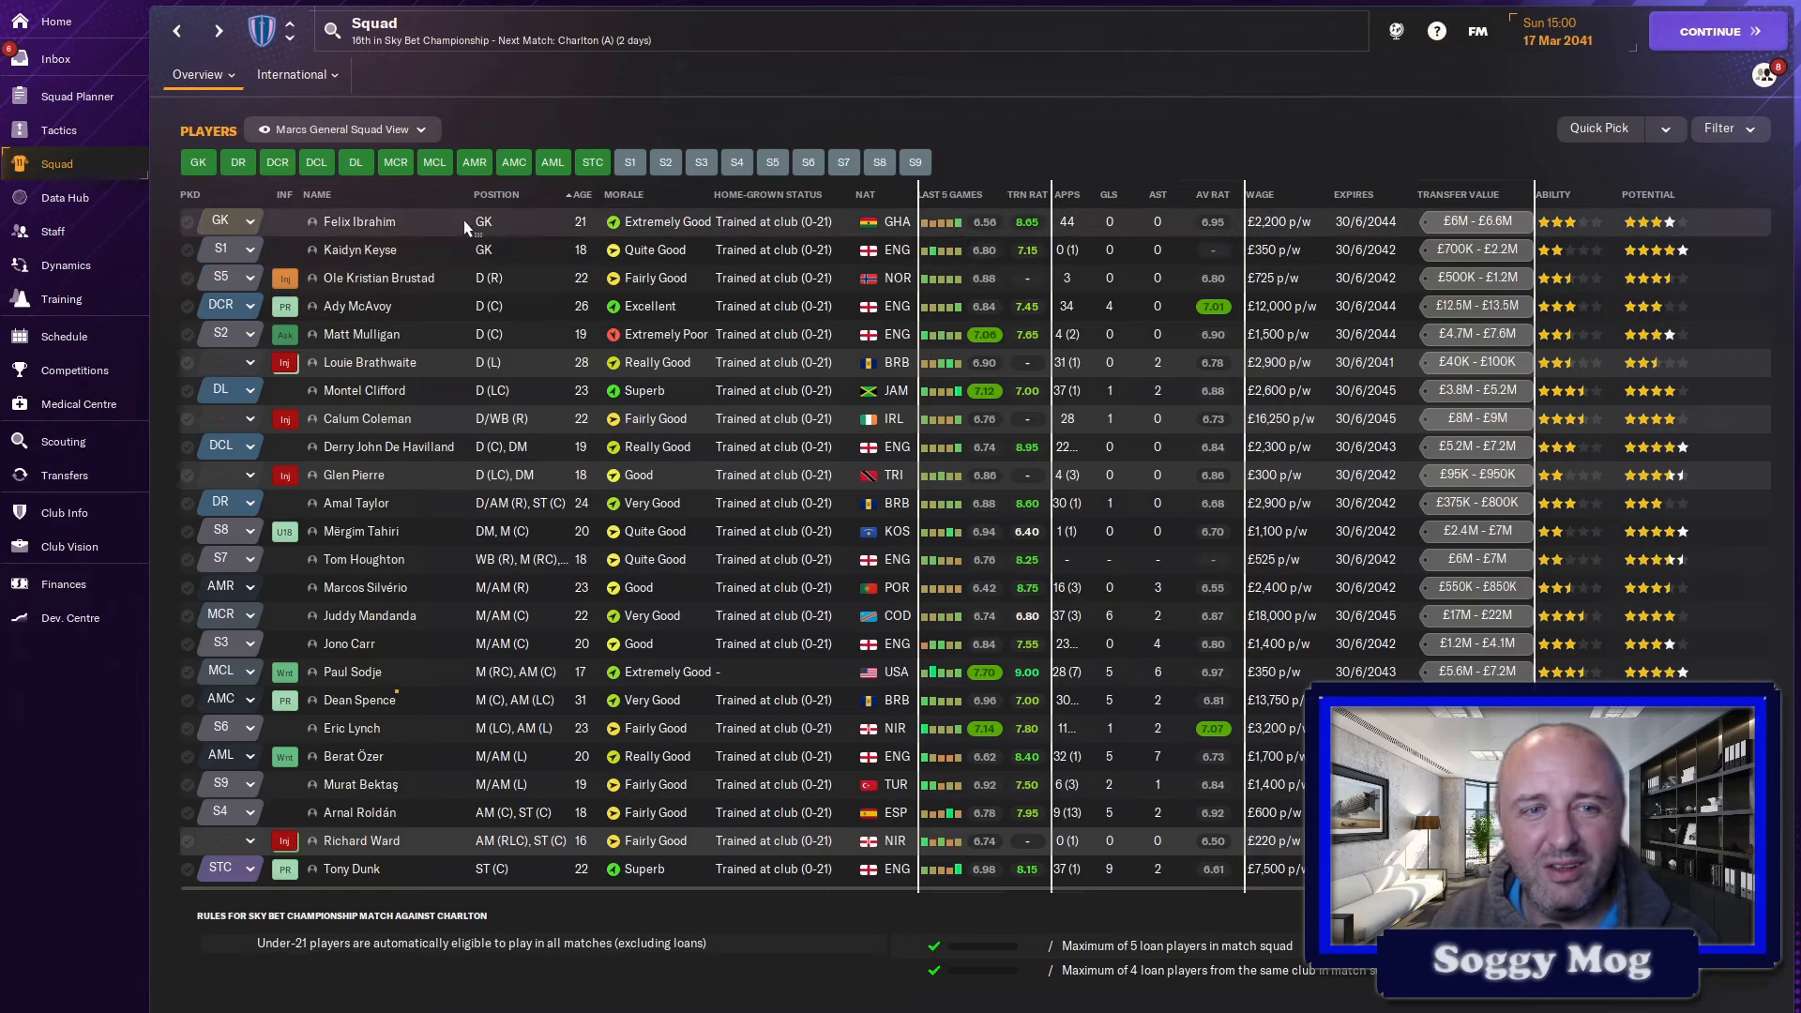
mouse_move(435, 259)
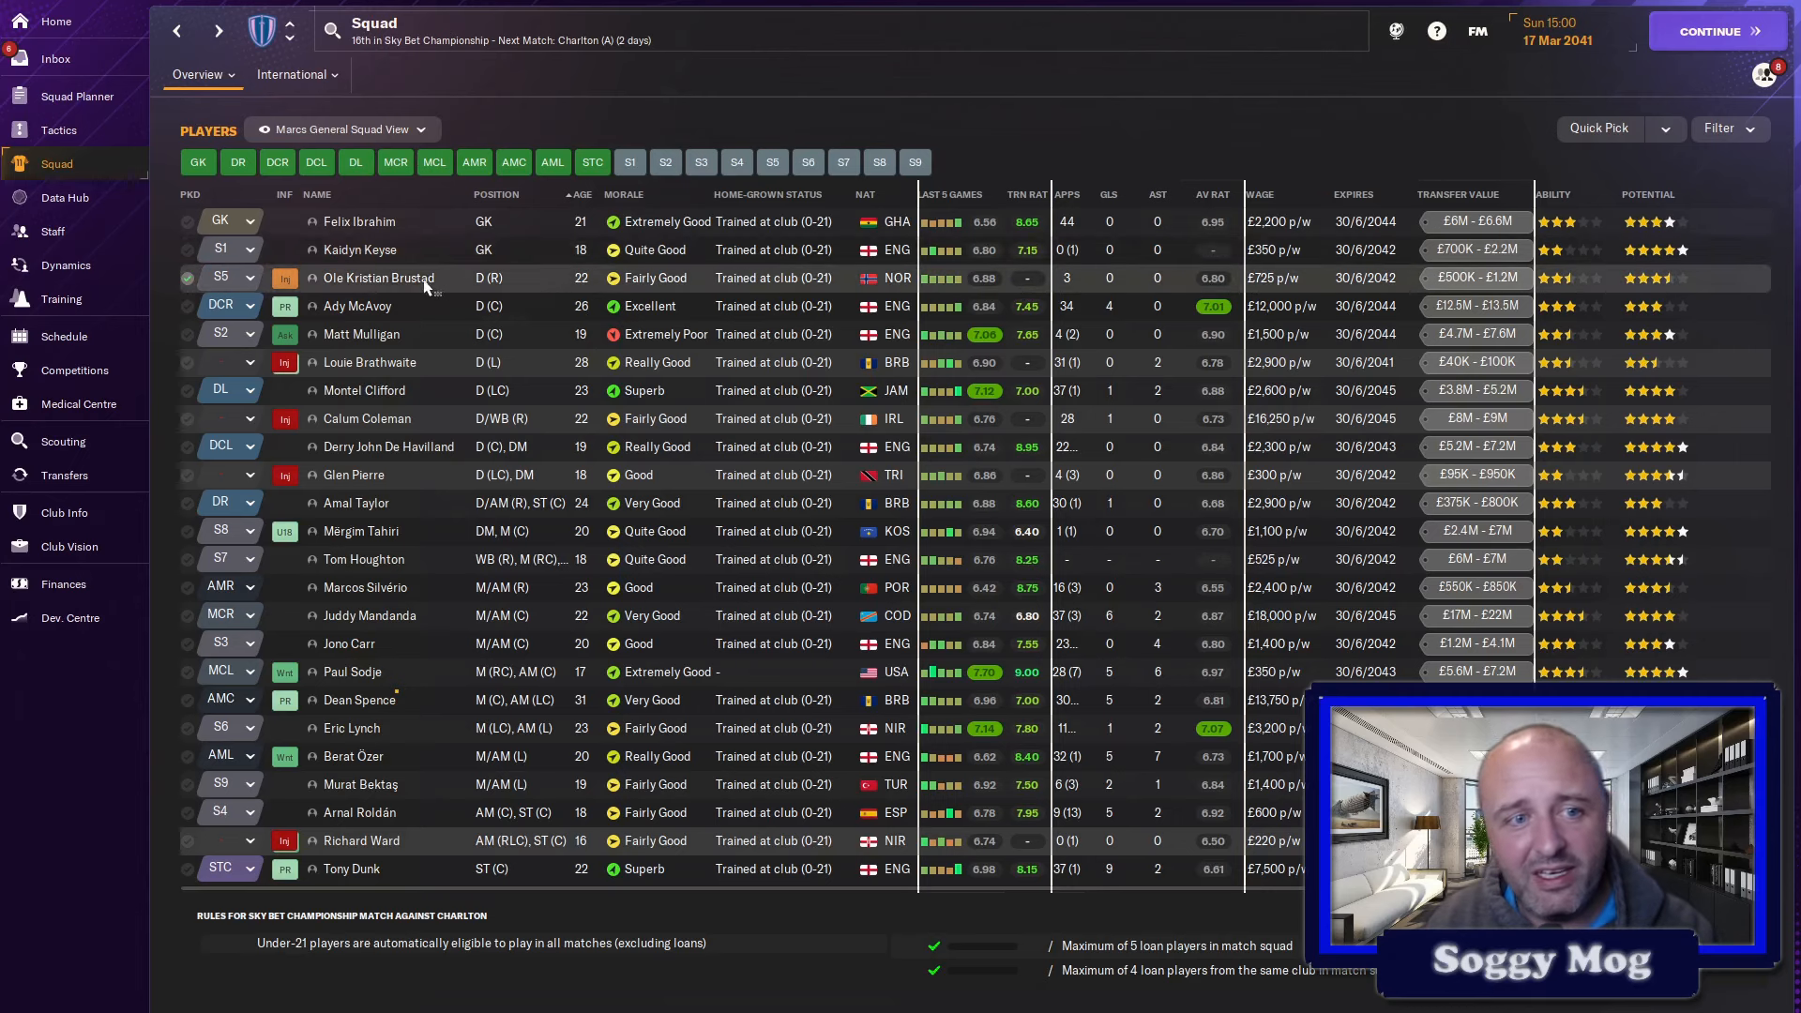
mouse_move(379, 278)
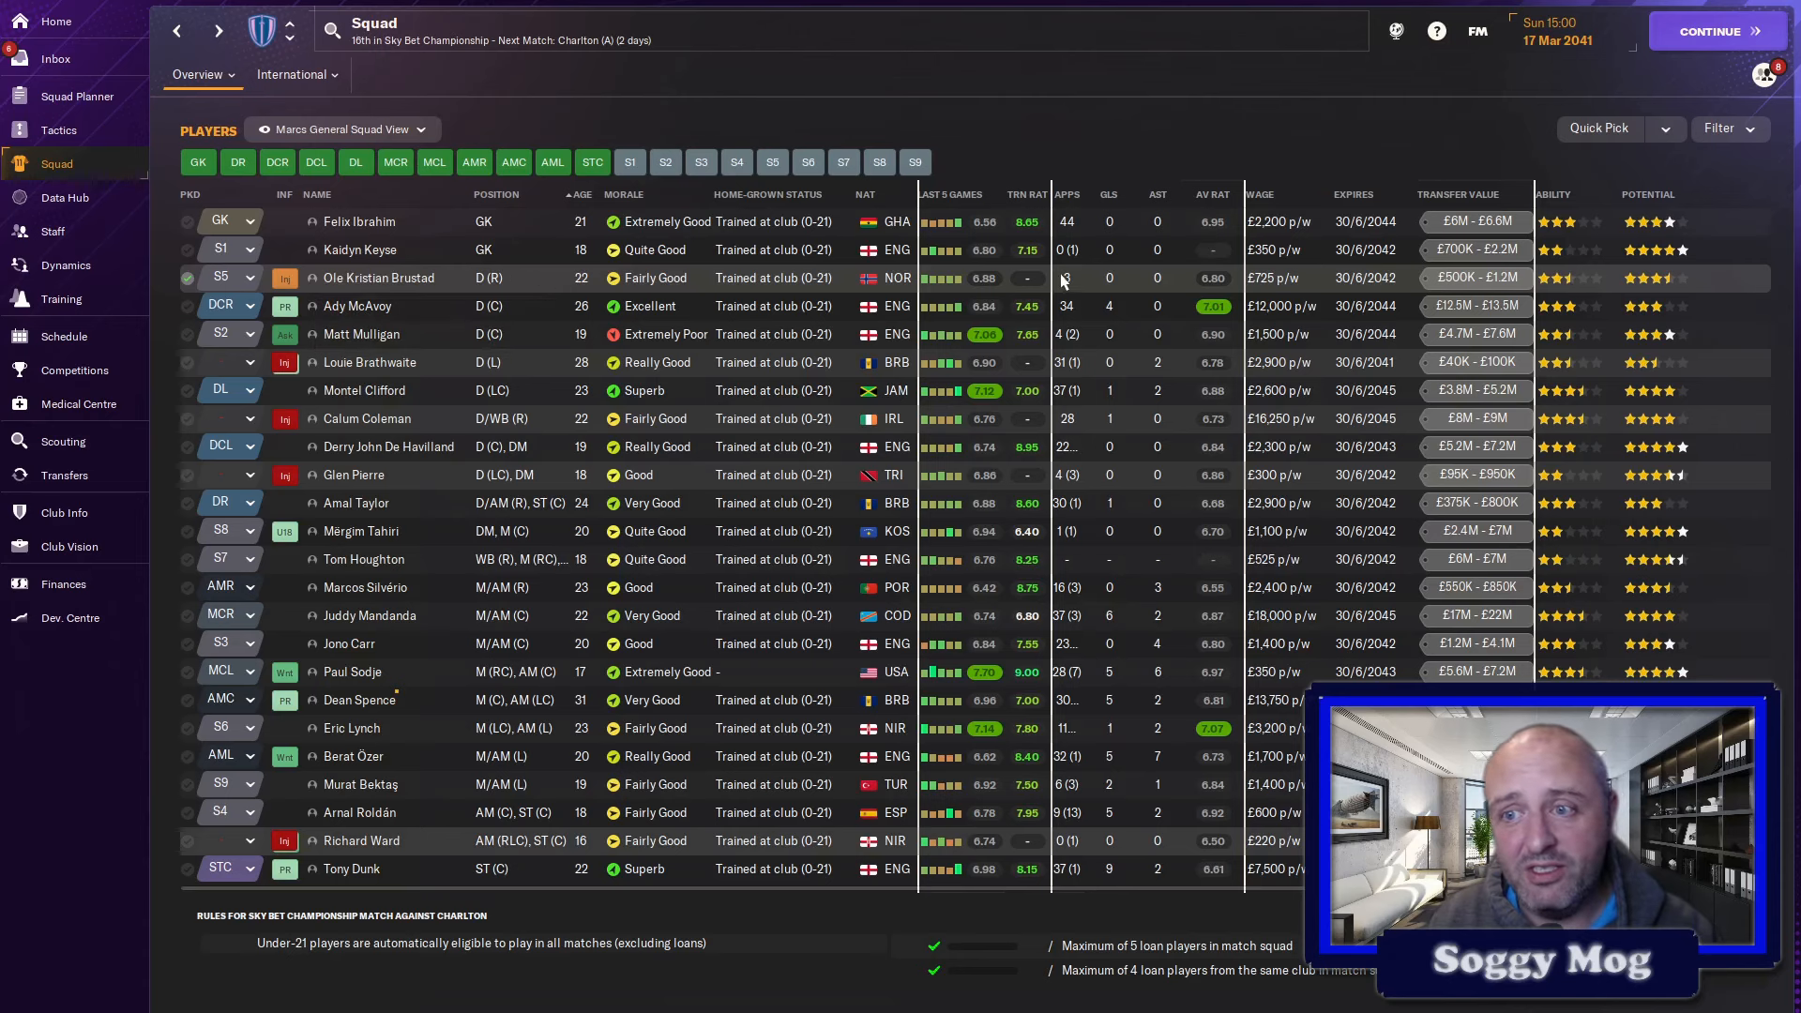
mouse_move(379, 277)
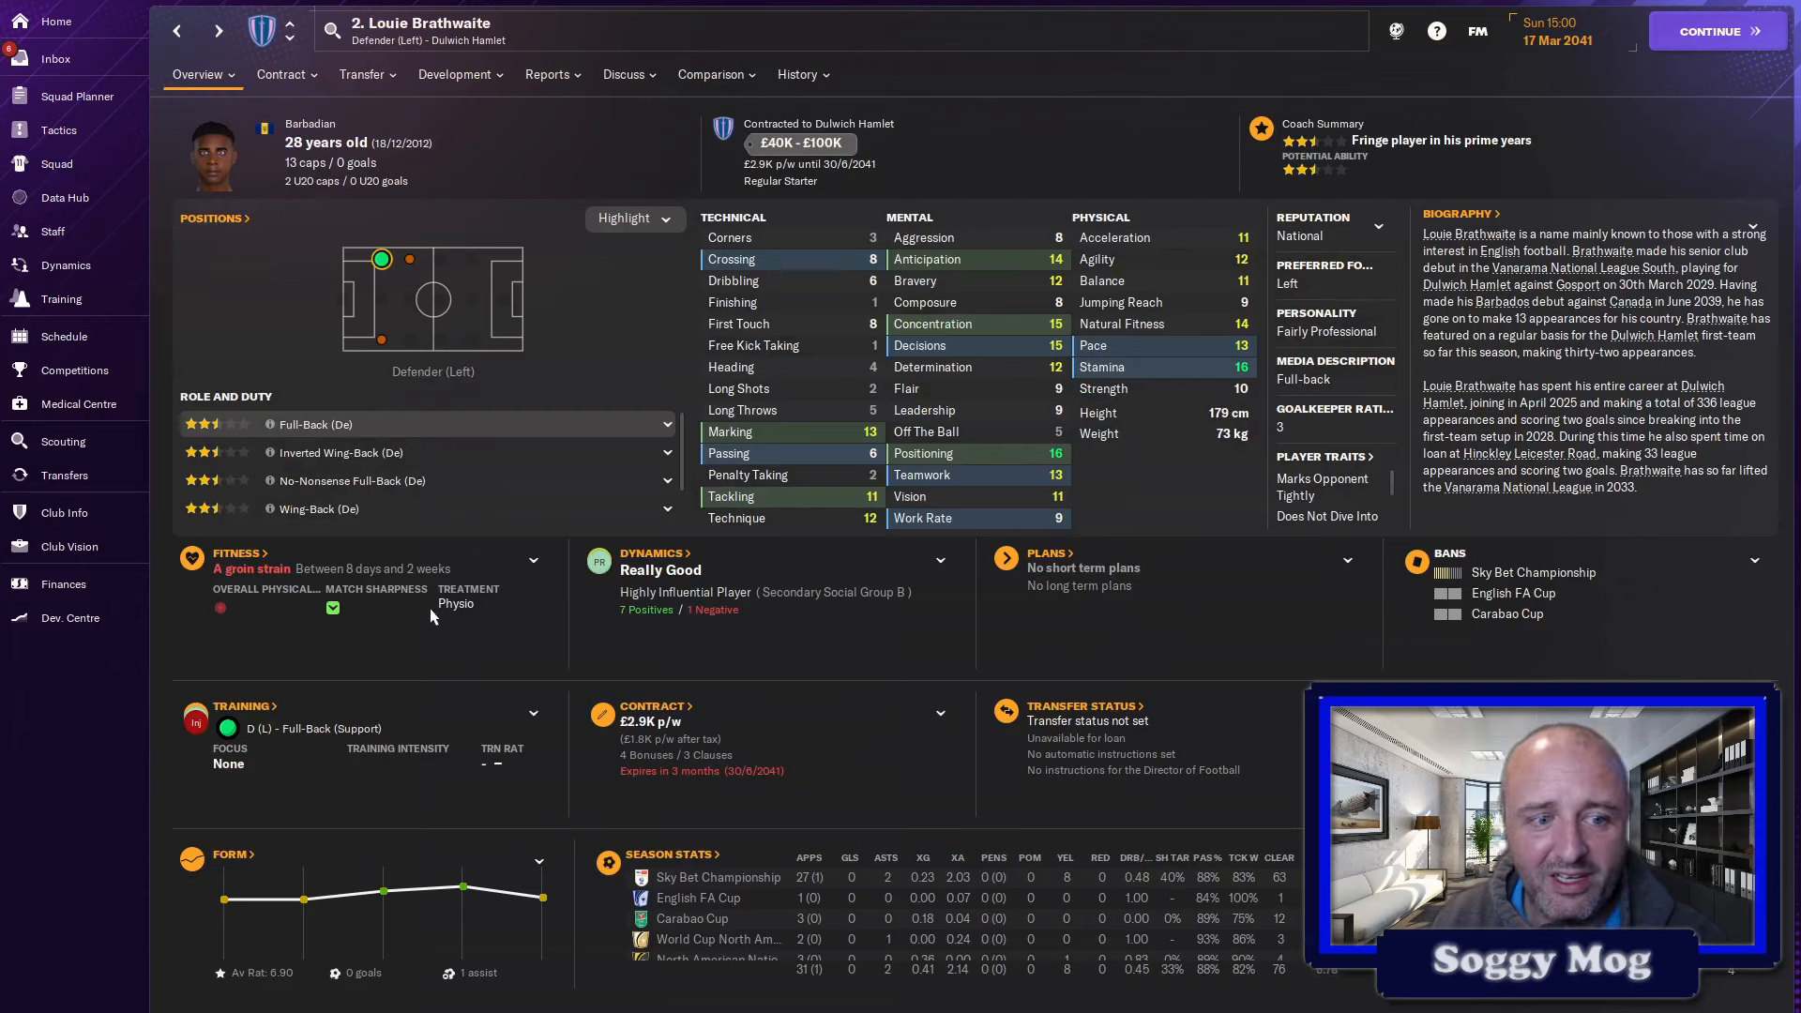
mouse_move(276, 570)
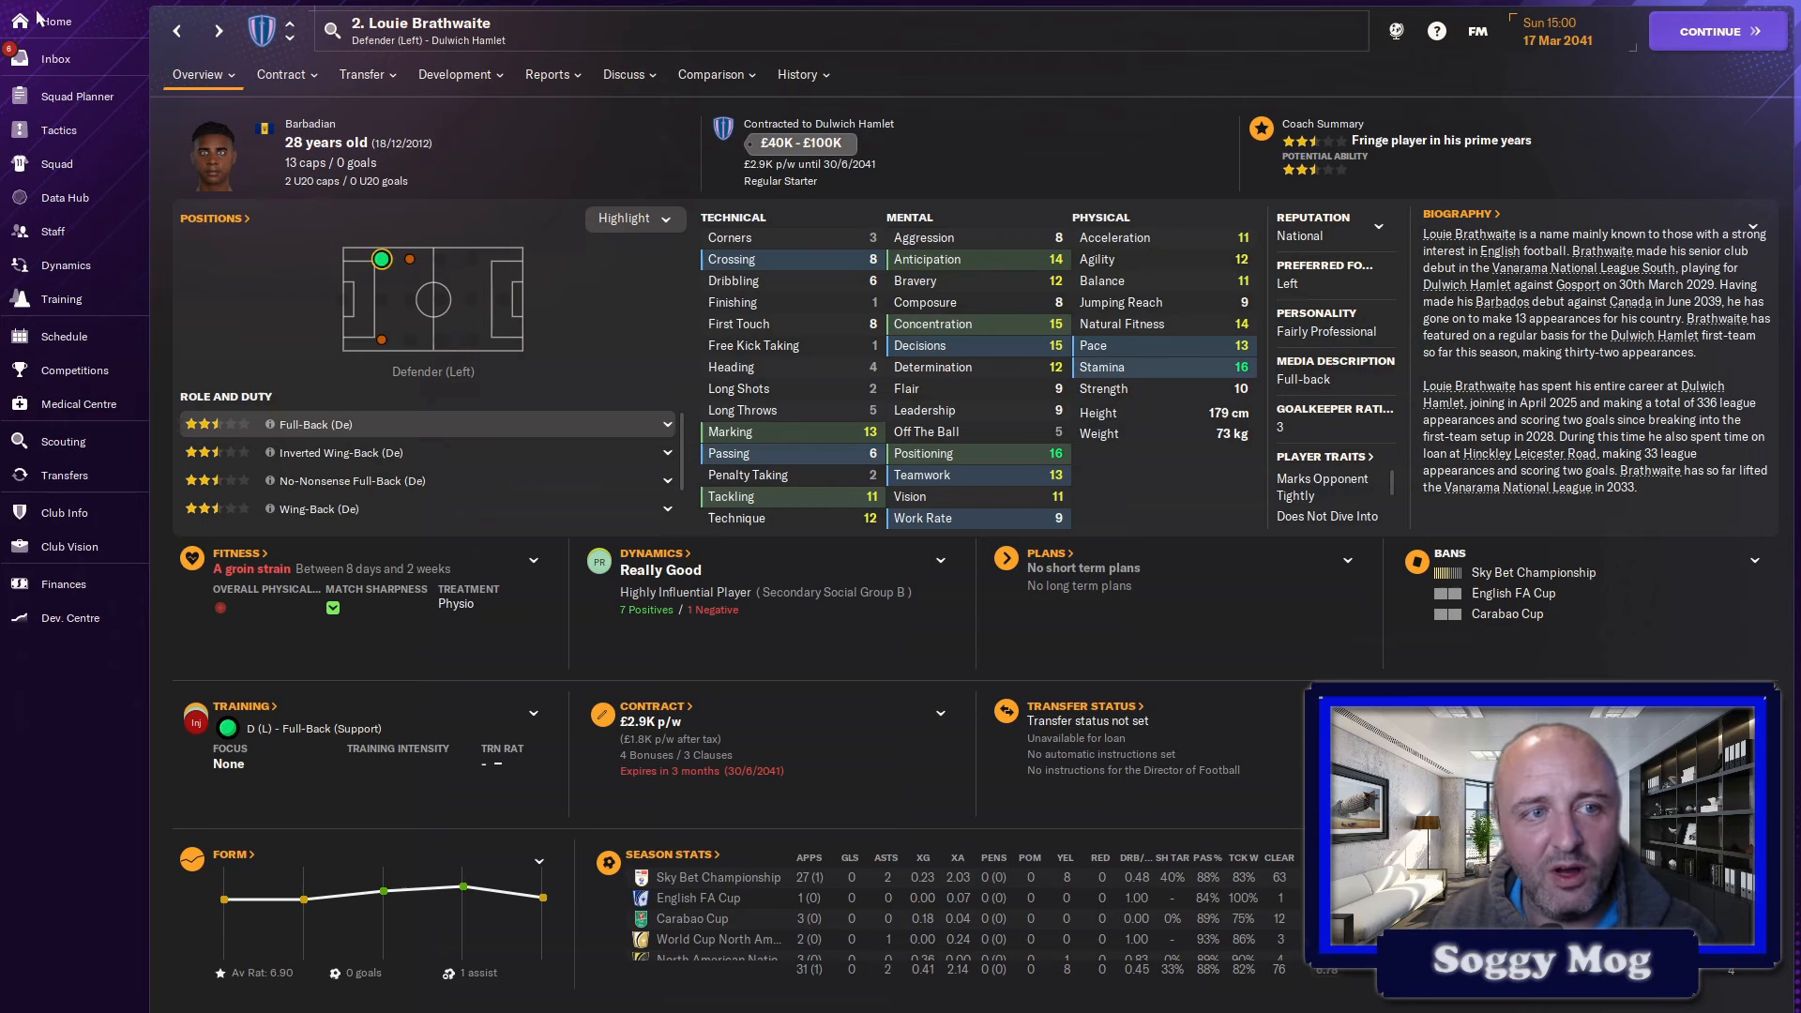
left_click(551, 73)
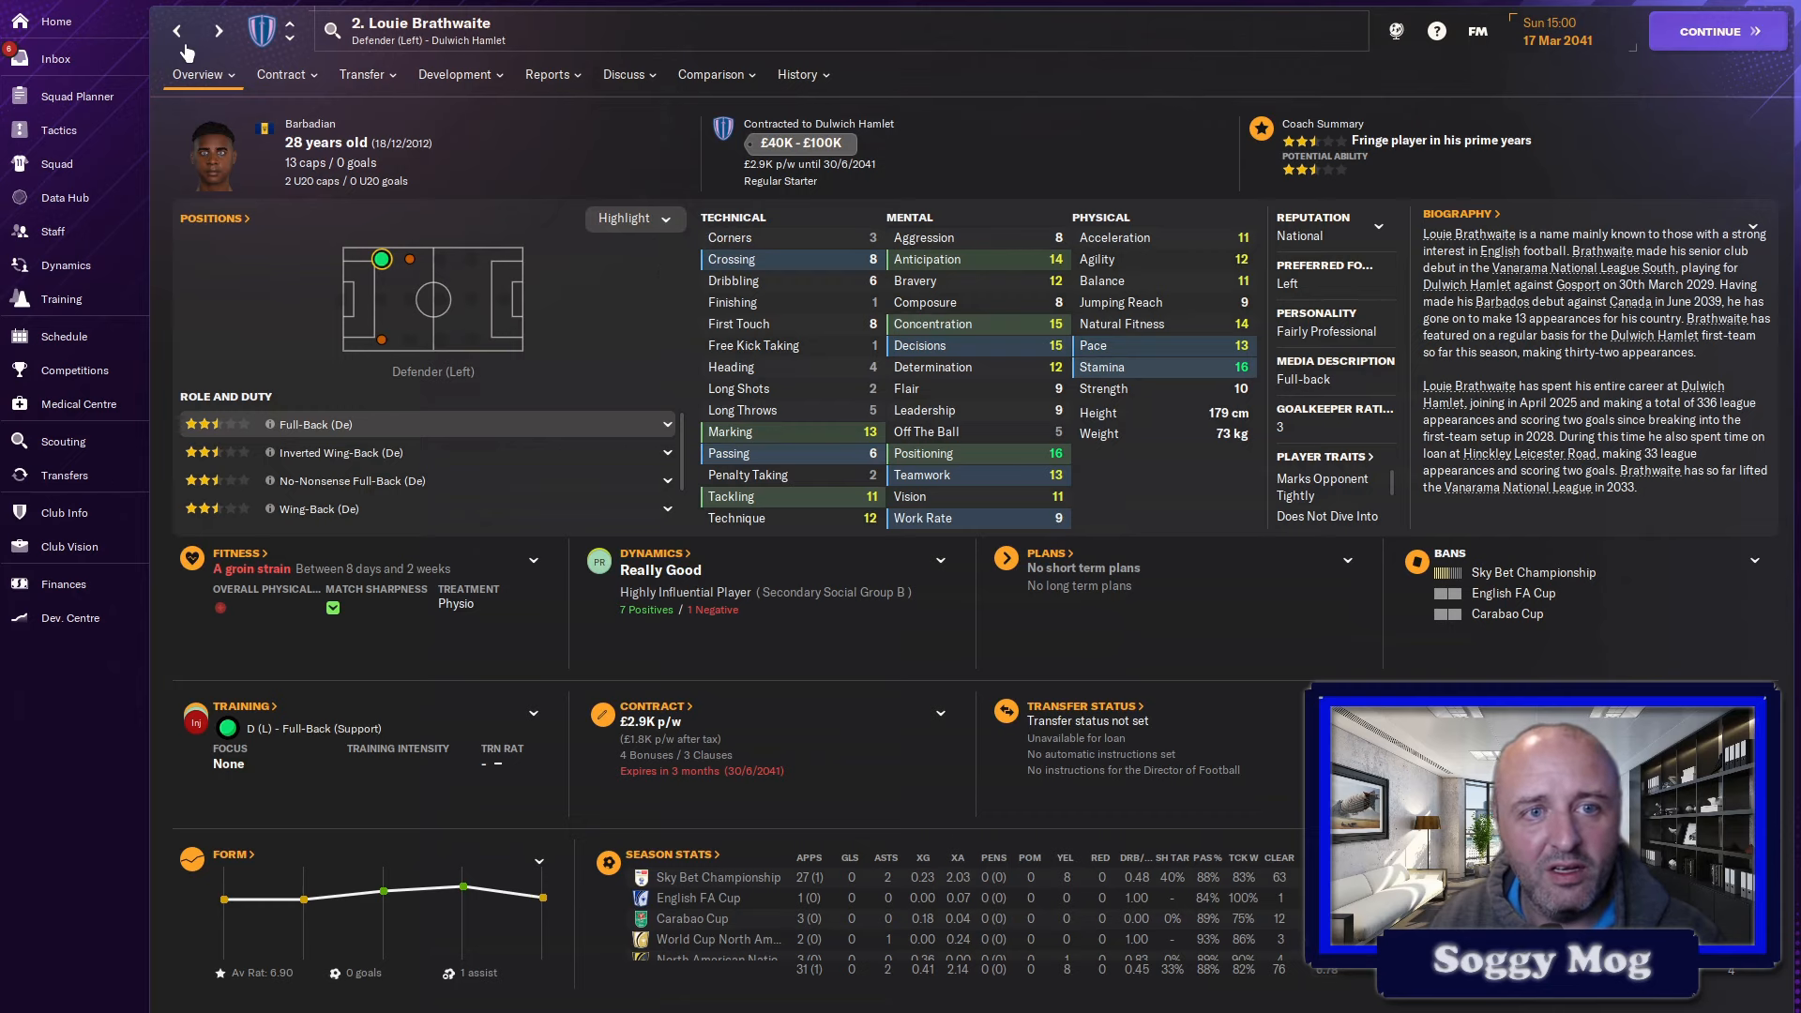
left_click(547, 75)
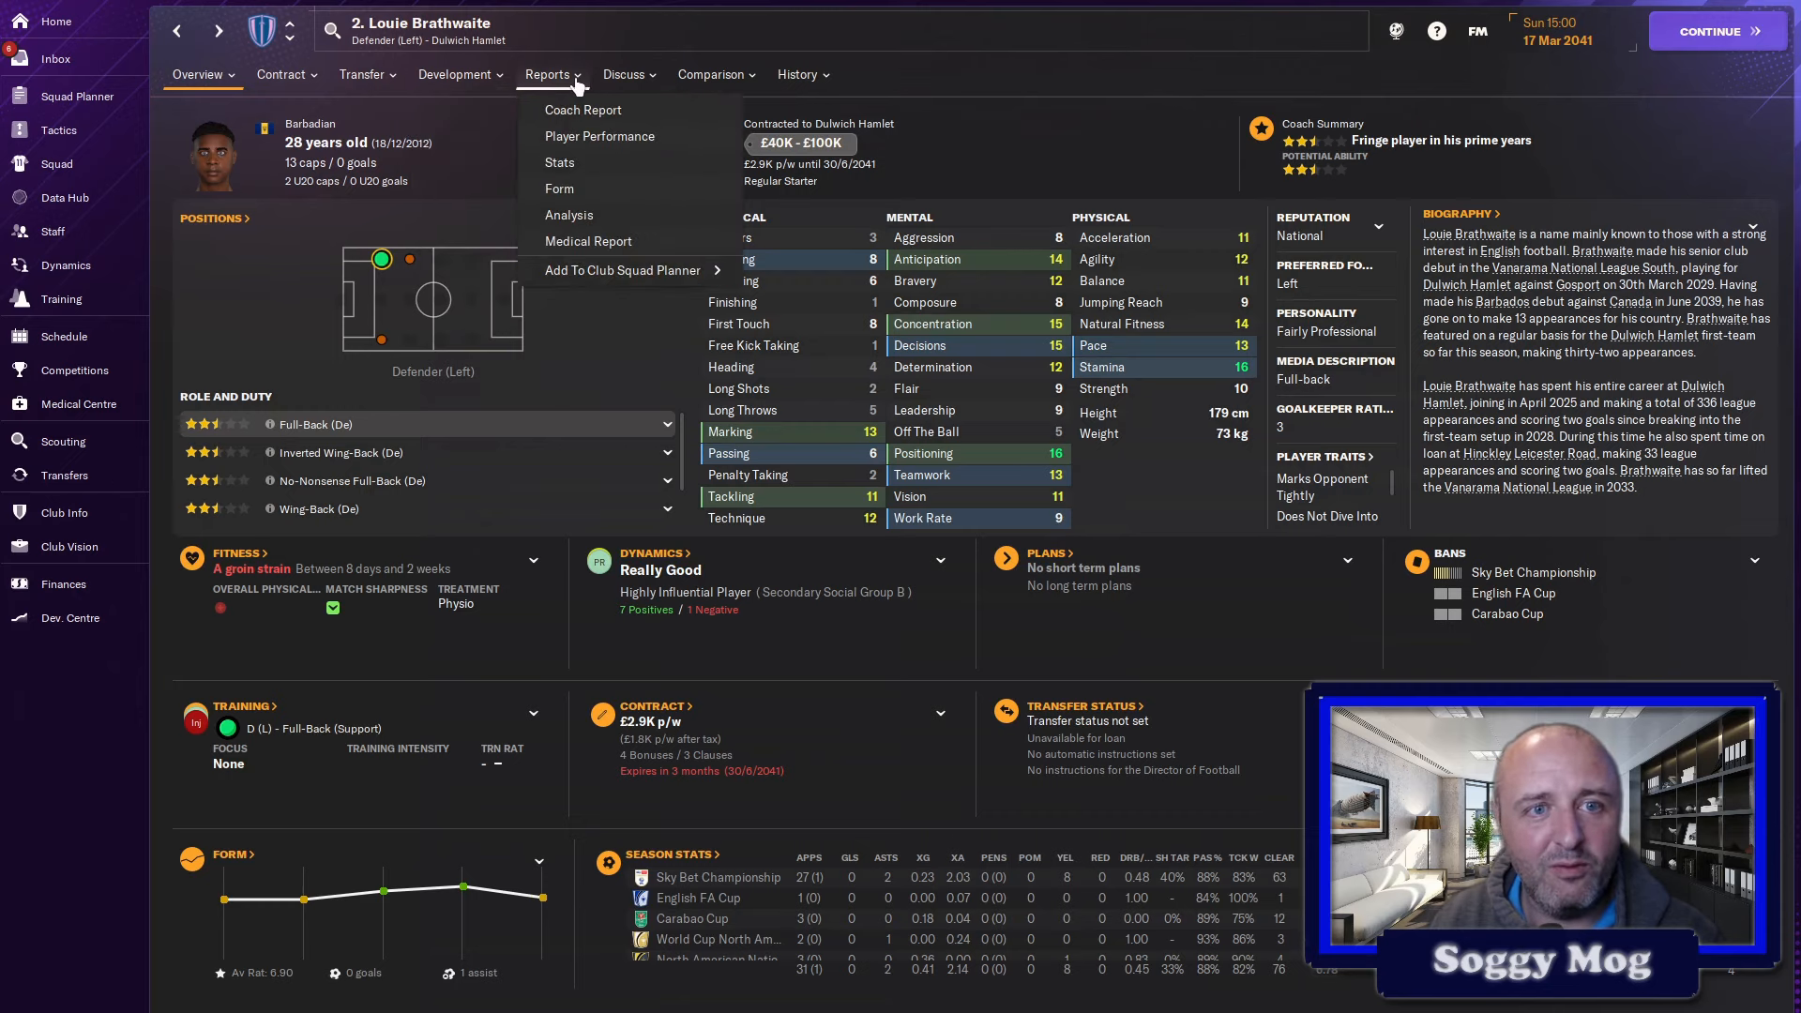
left_click(581, 108)
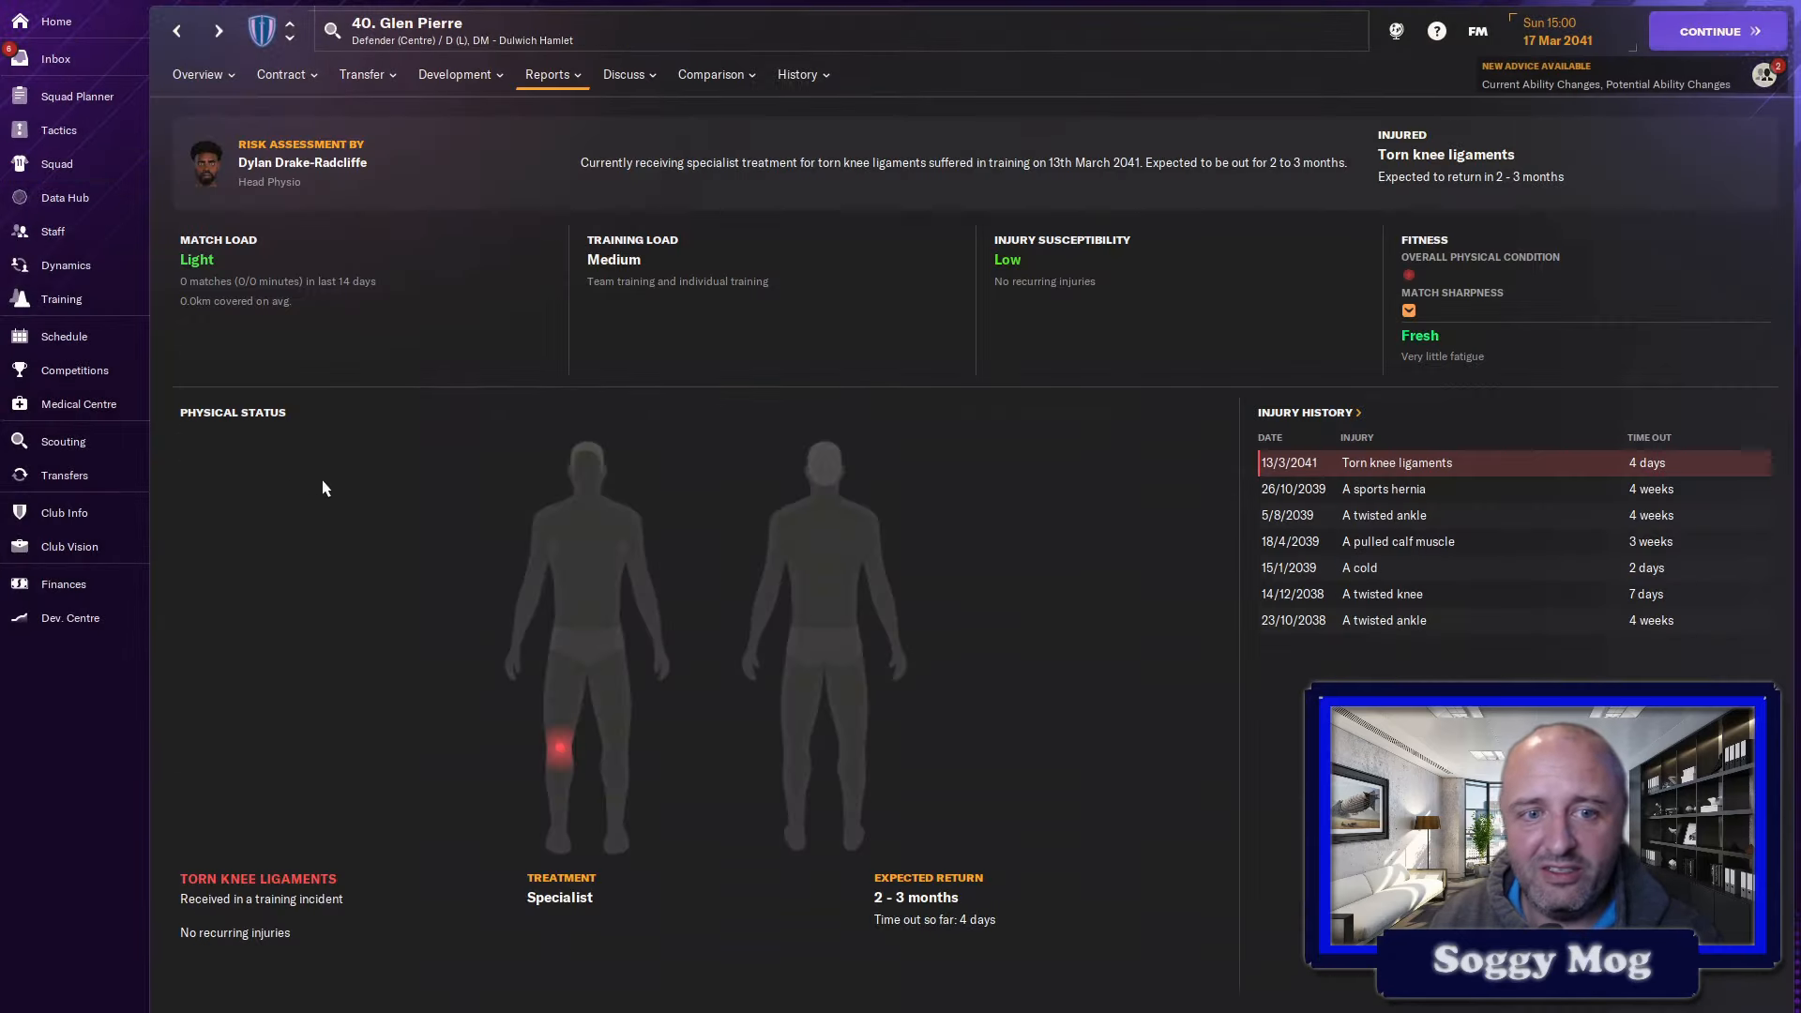
mouse_move(789, 801)
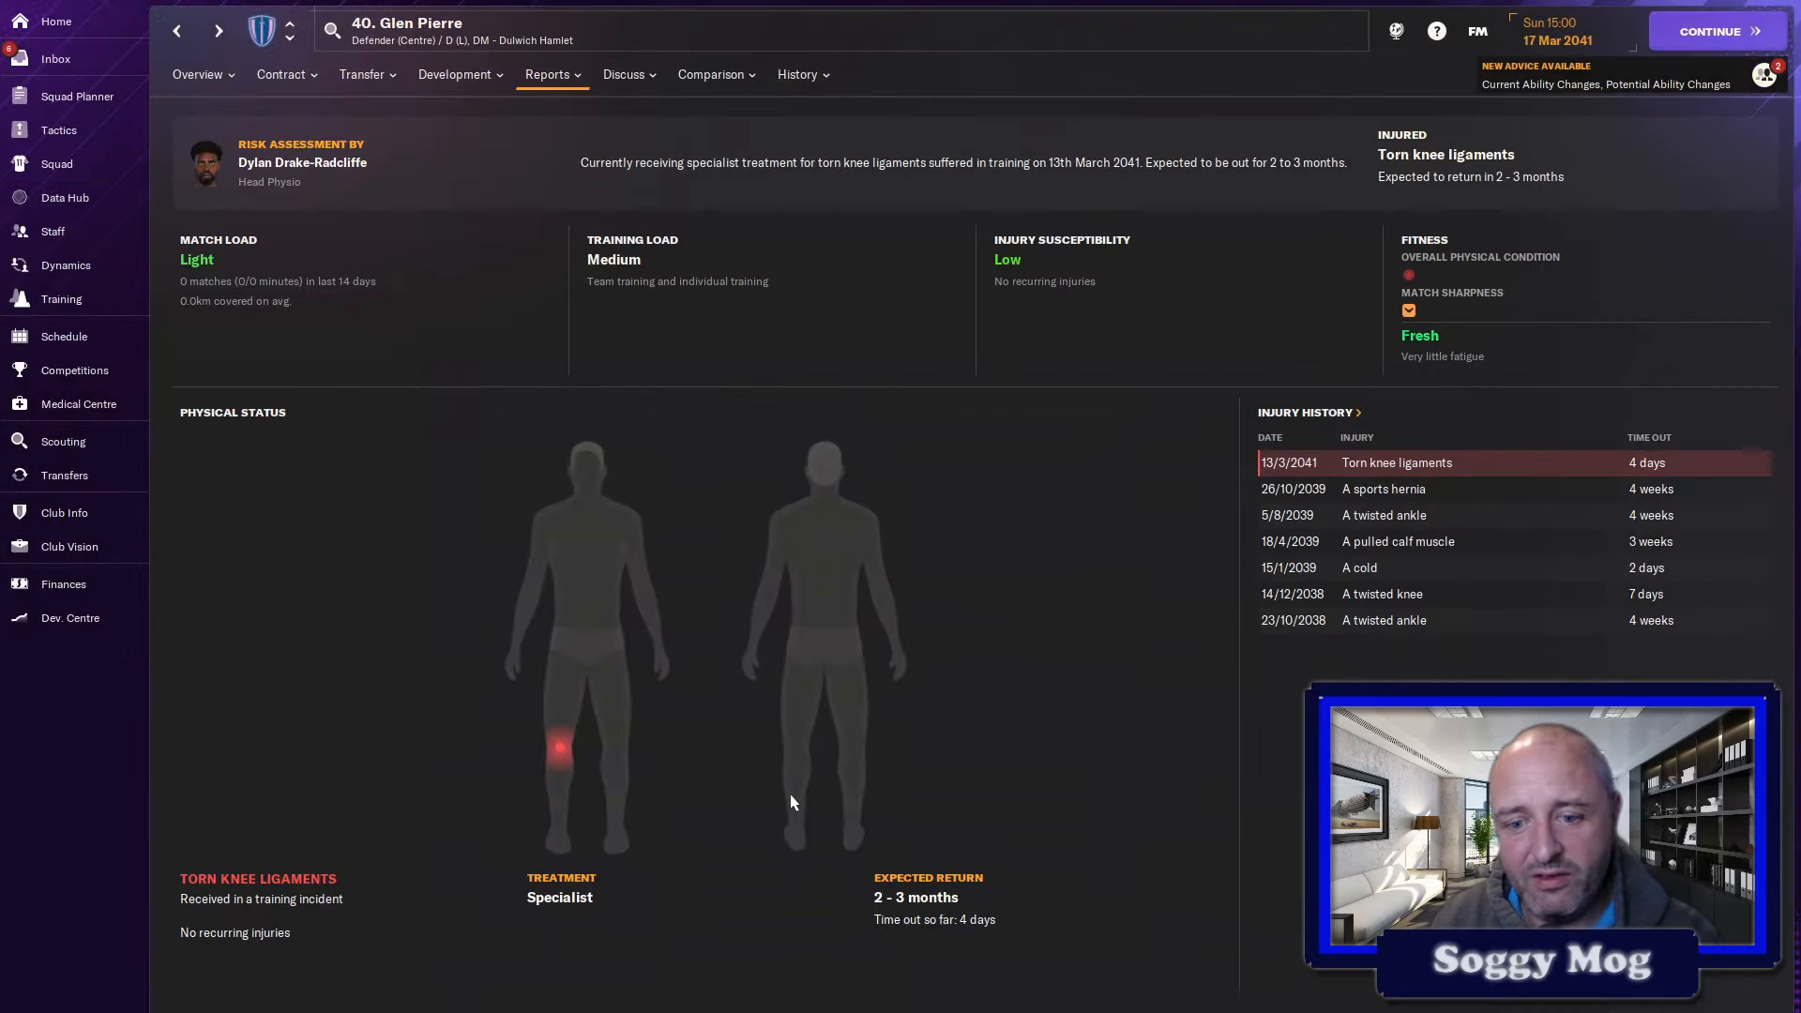
- Check Glen Pierre's contract options, then return to the squad list
left_click(281, 73)
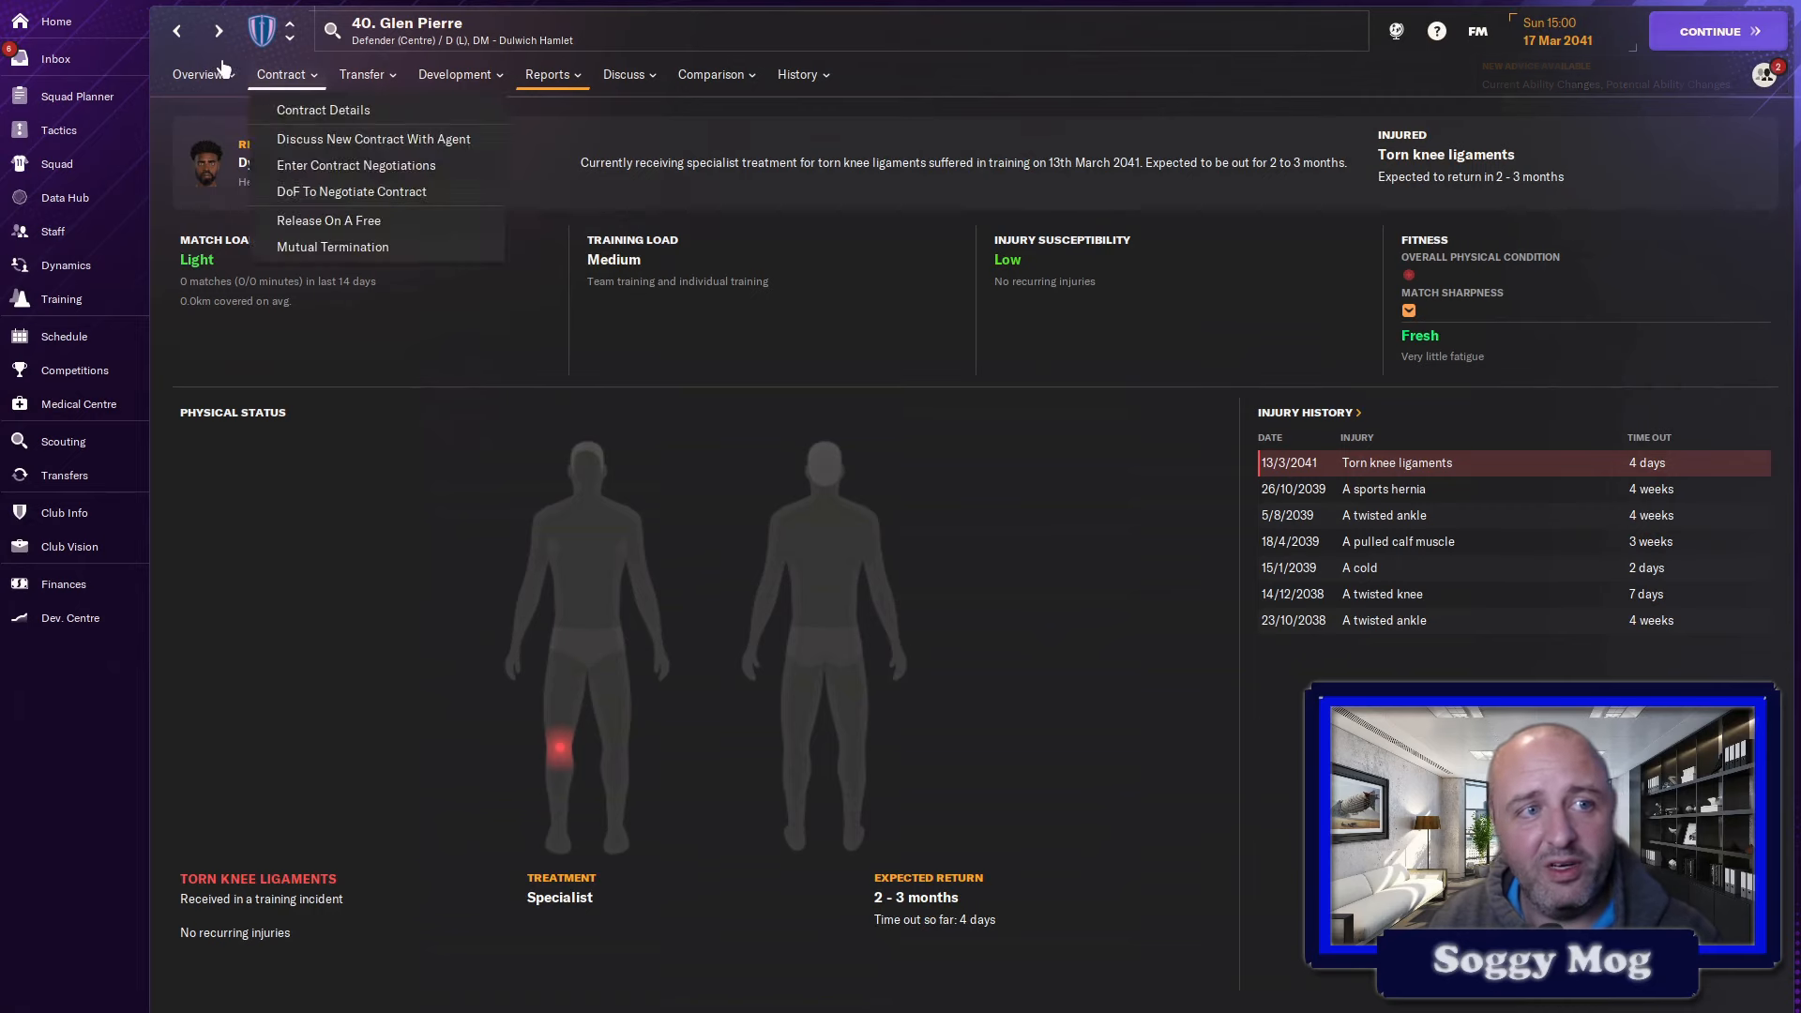
left_click(57, 163)
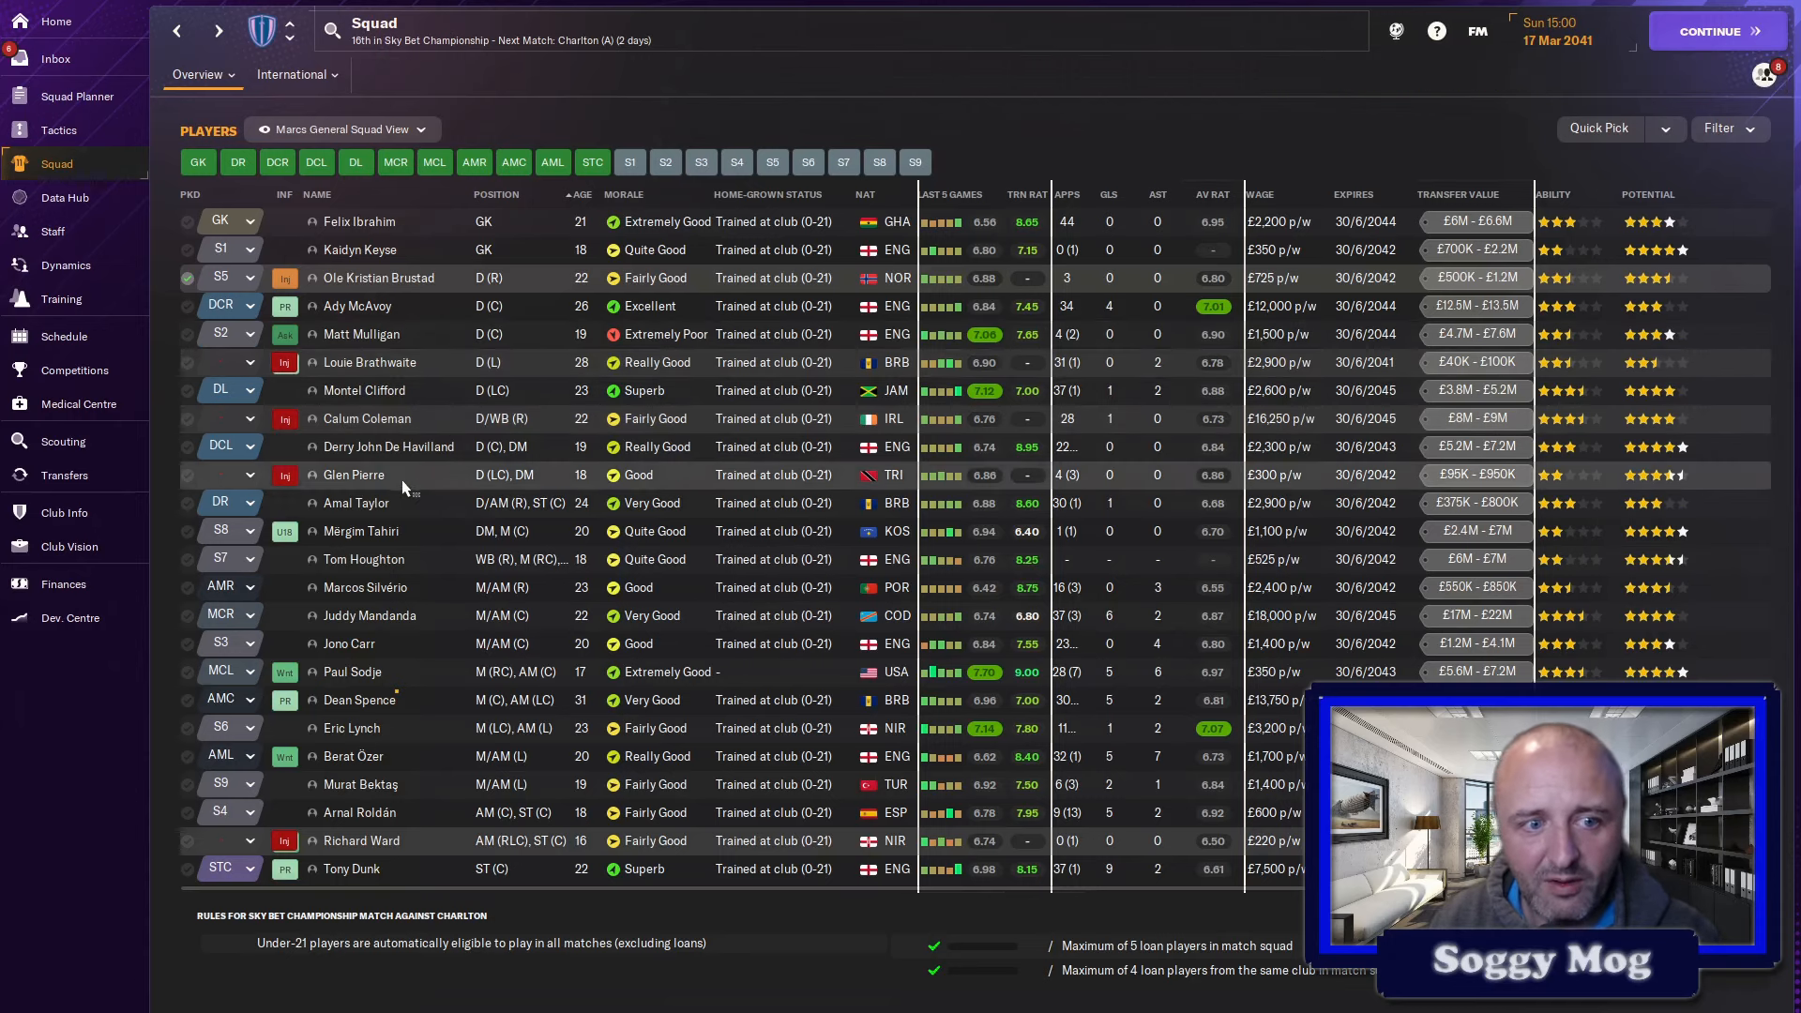
mouse_move(401, 474)
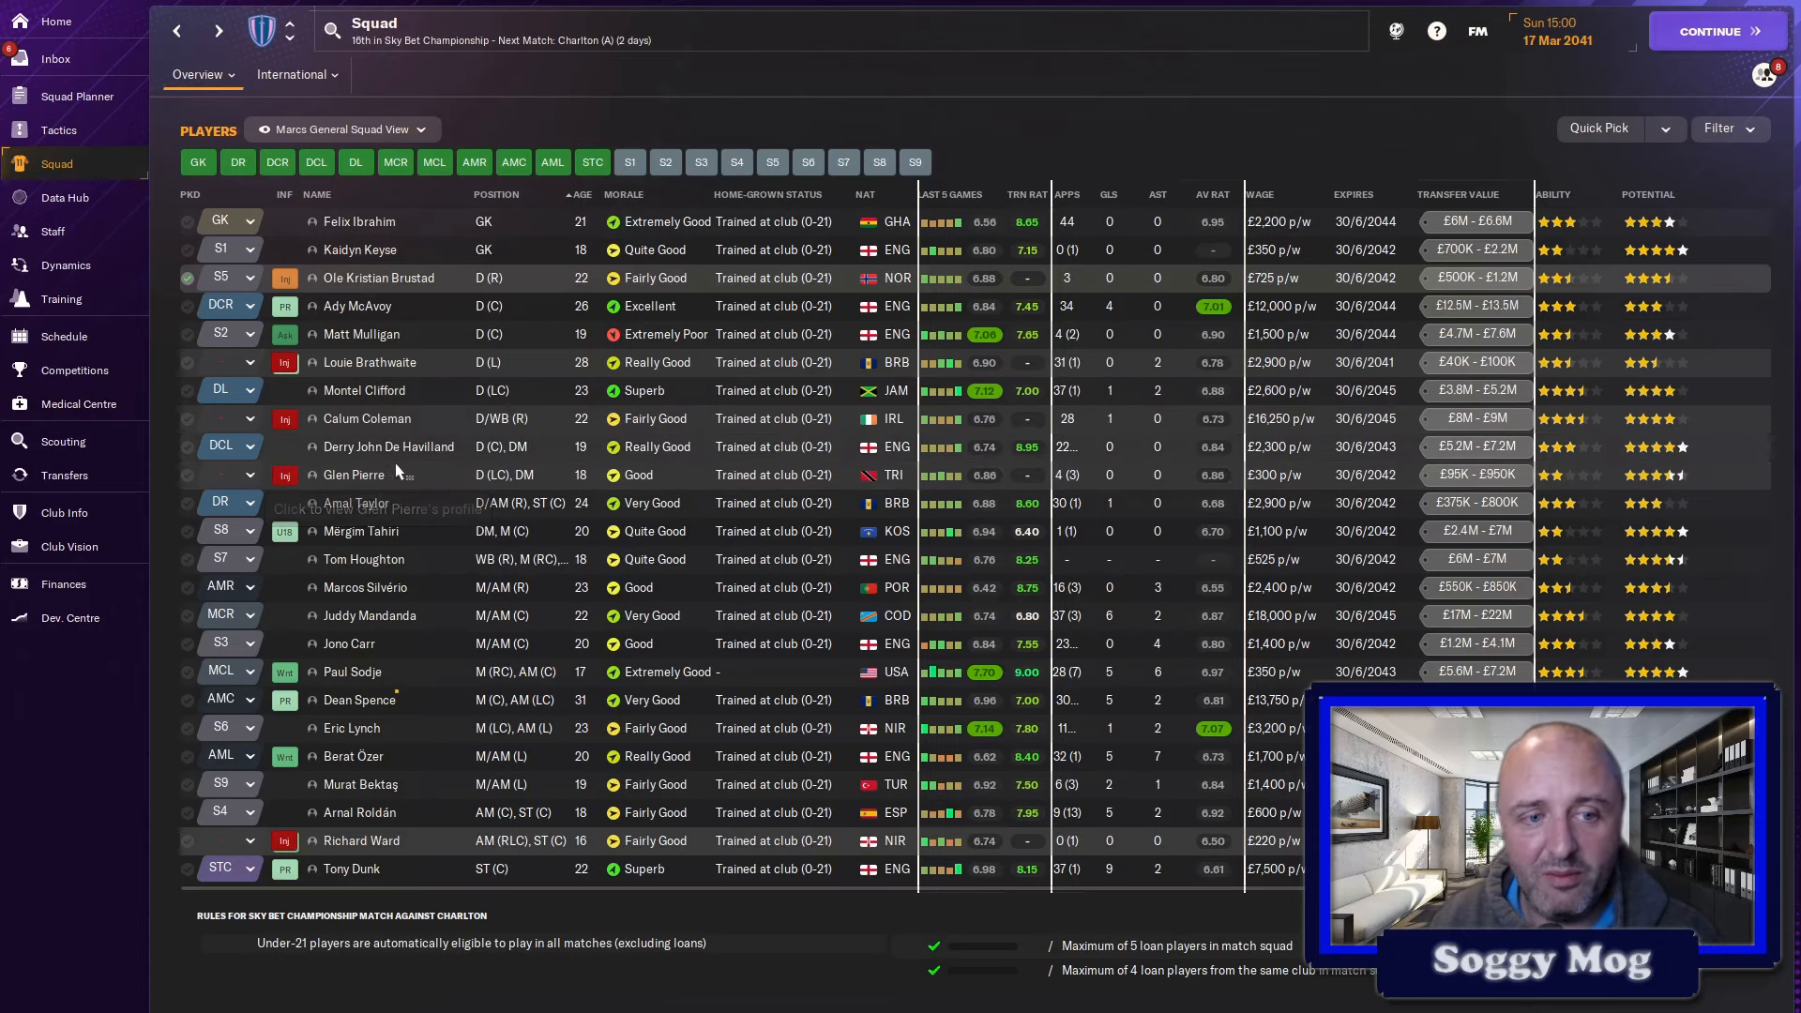
- Filter the squad list down to youth and loaned-out players
left_click(365, 418)
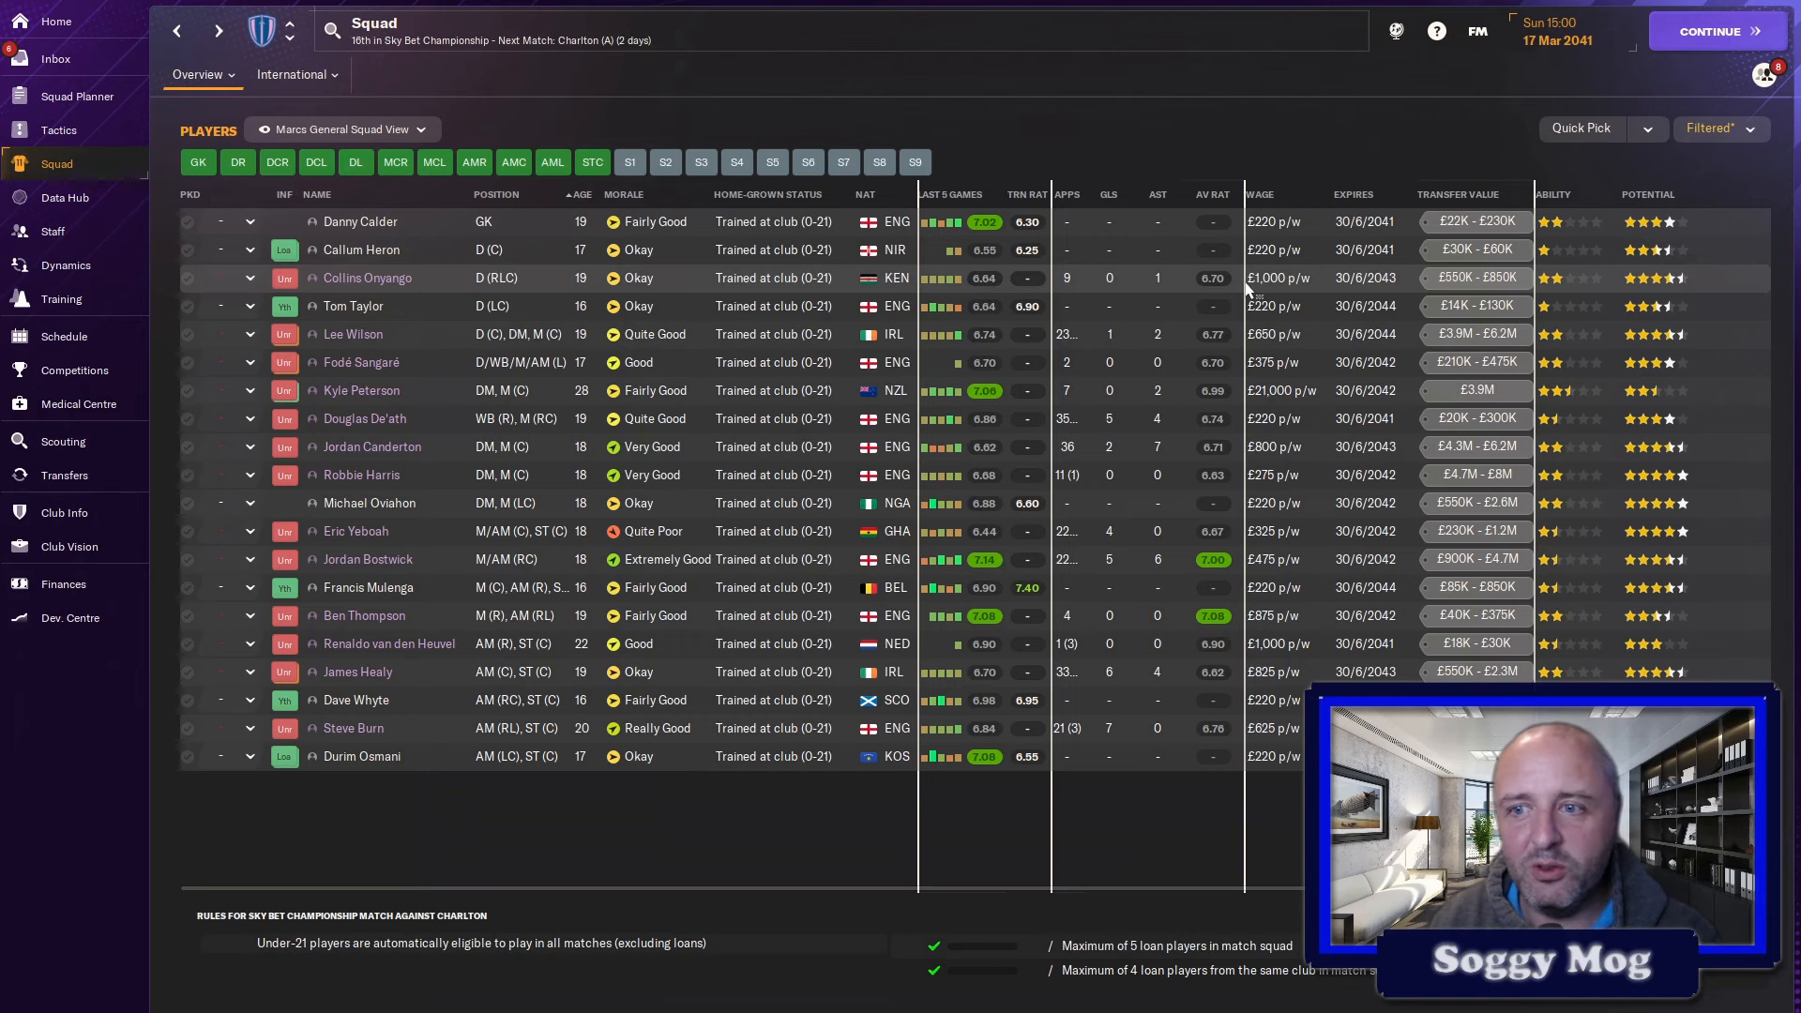
mouse_move(1536, 292)
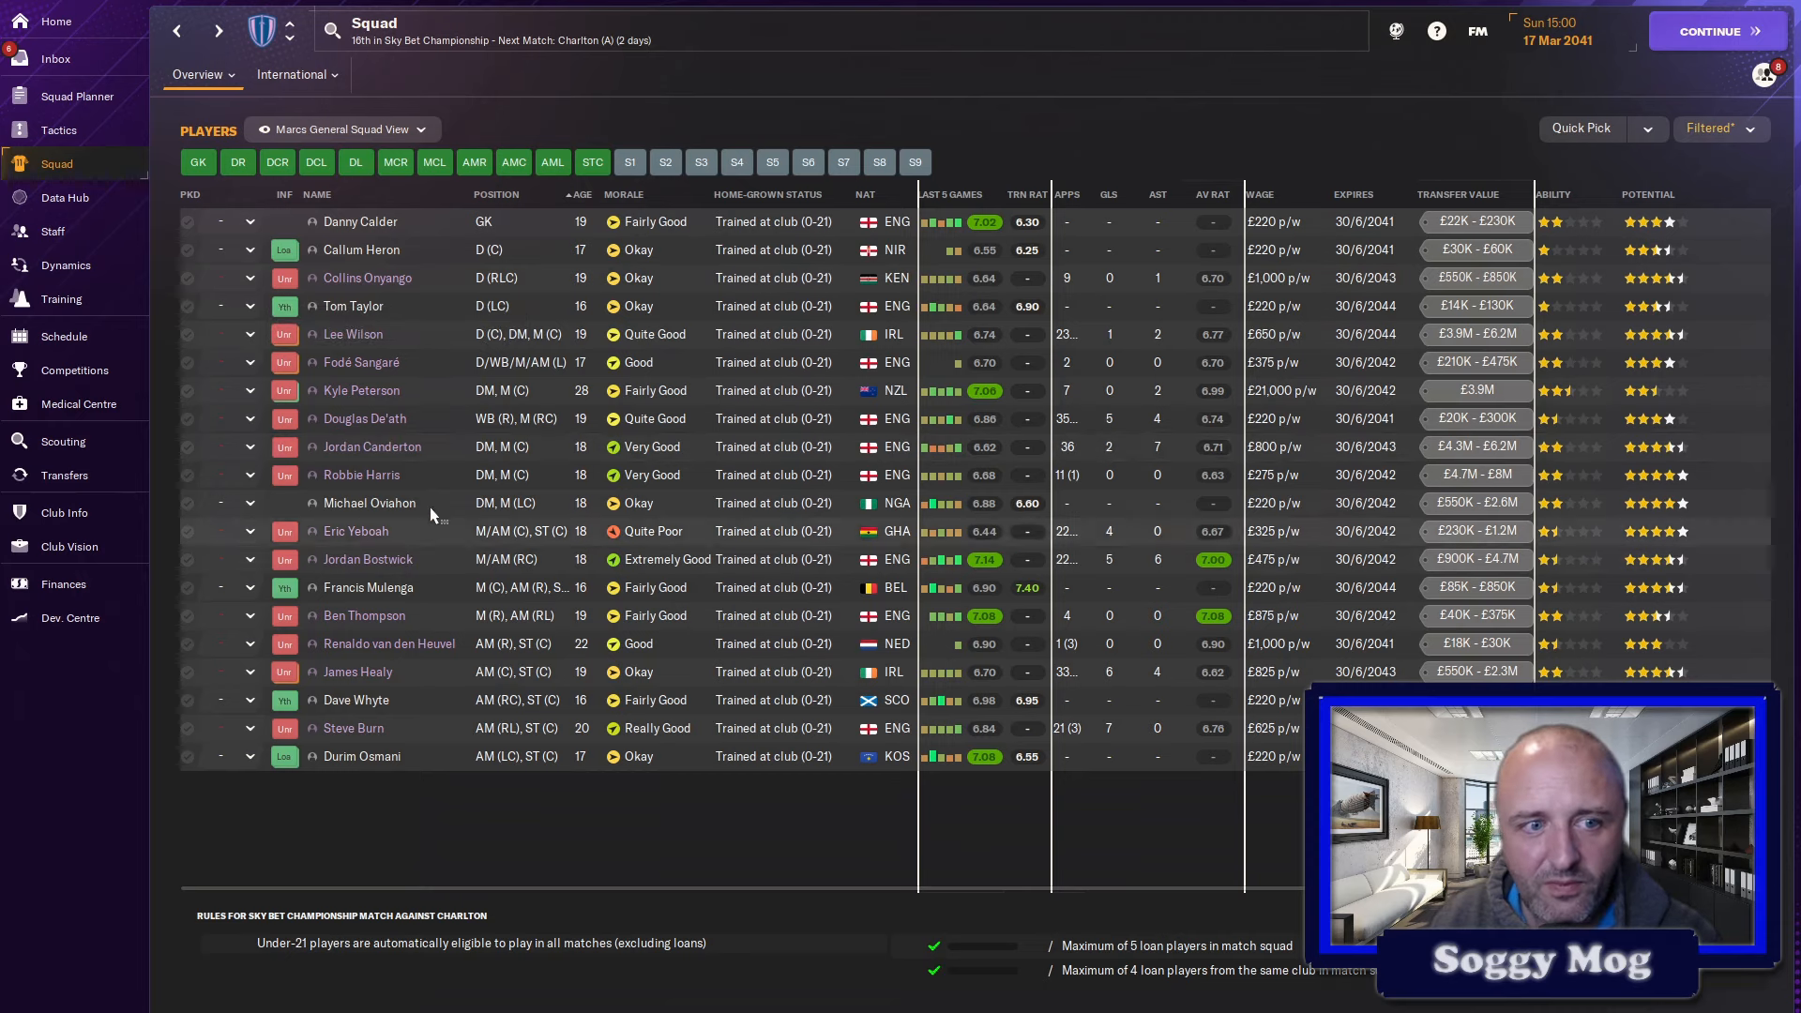
mouse_move(360, 390)
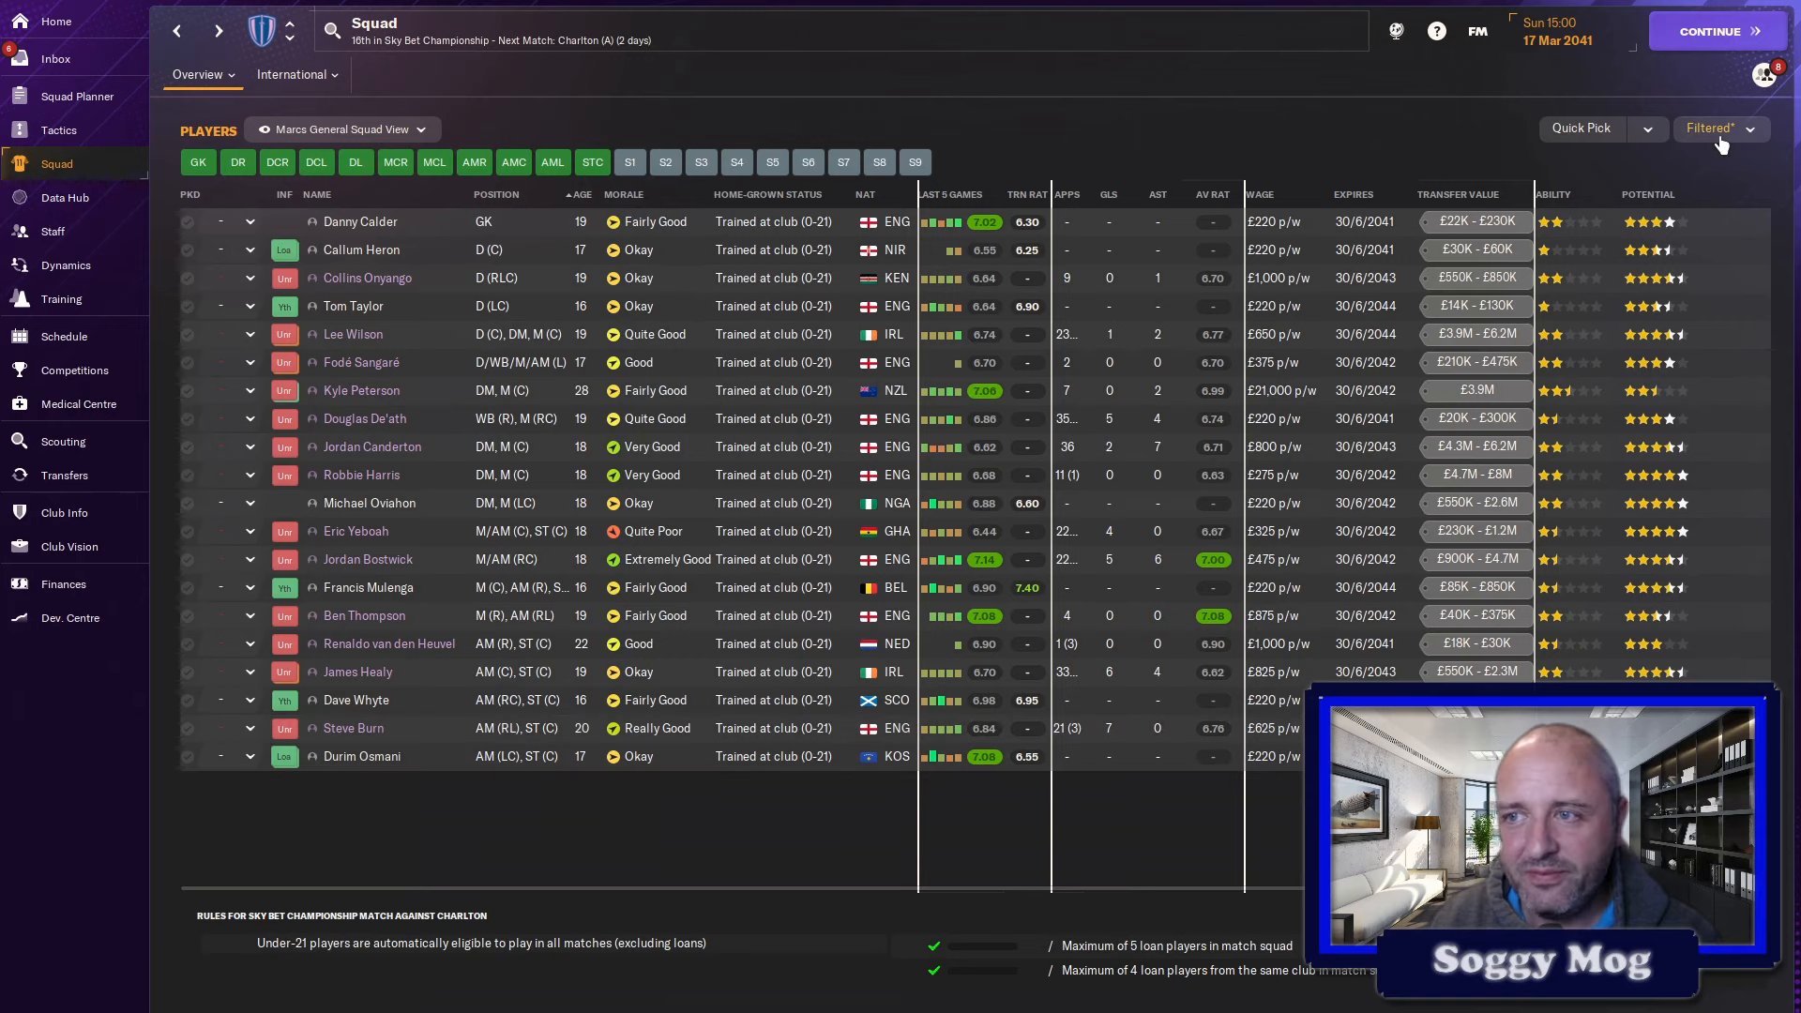
left_click(1720, 129)
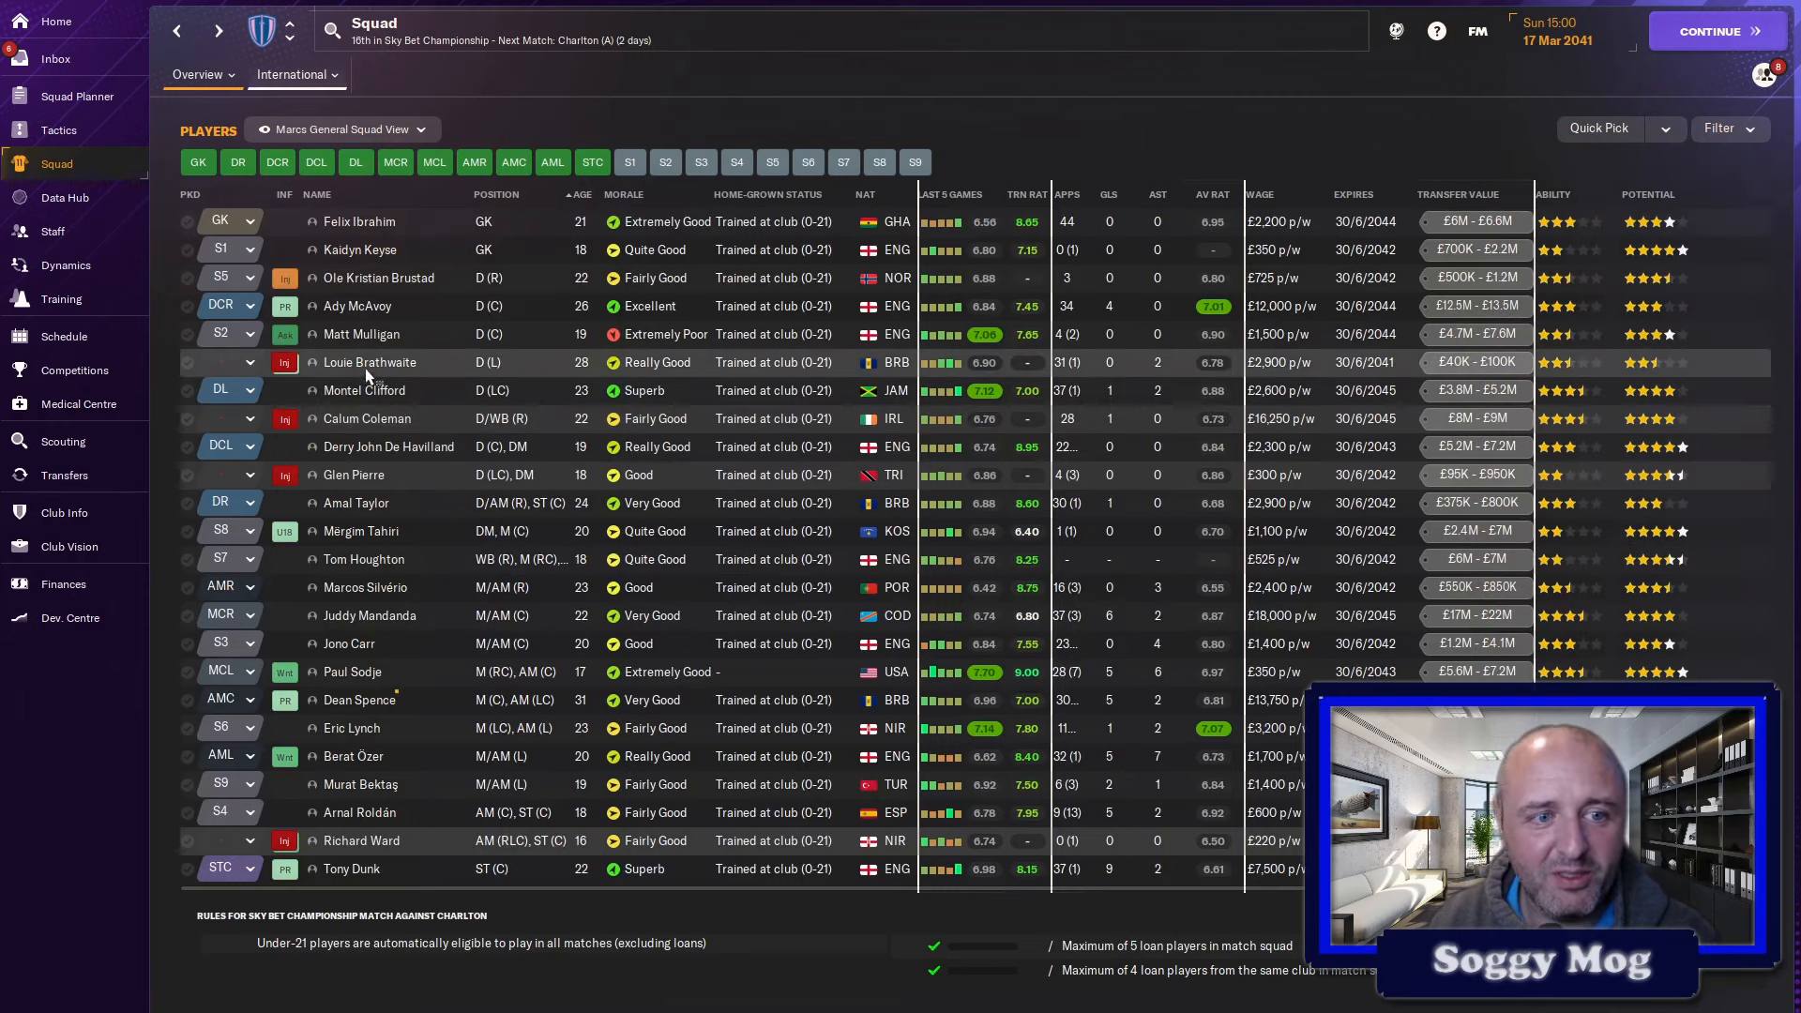
mouse_move(388, 446)
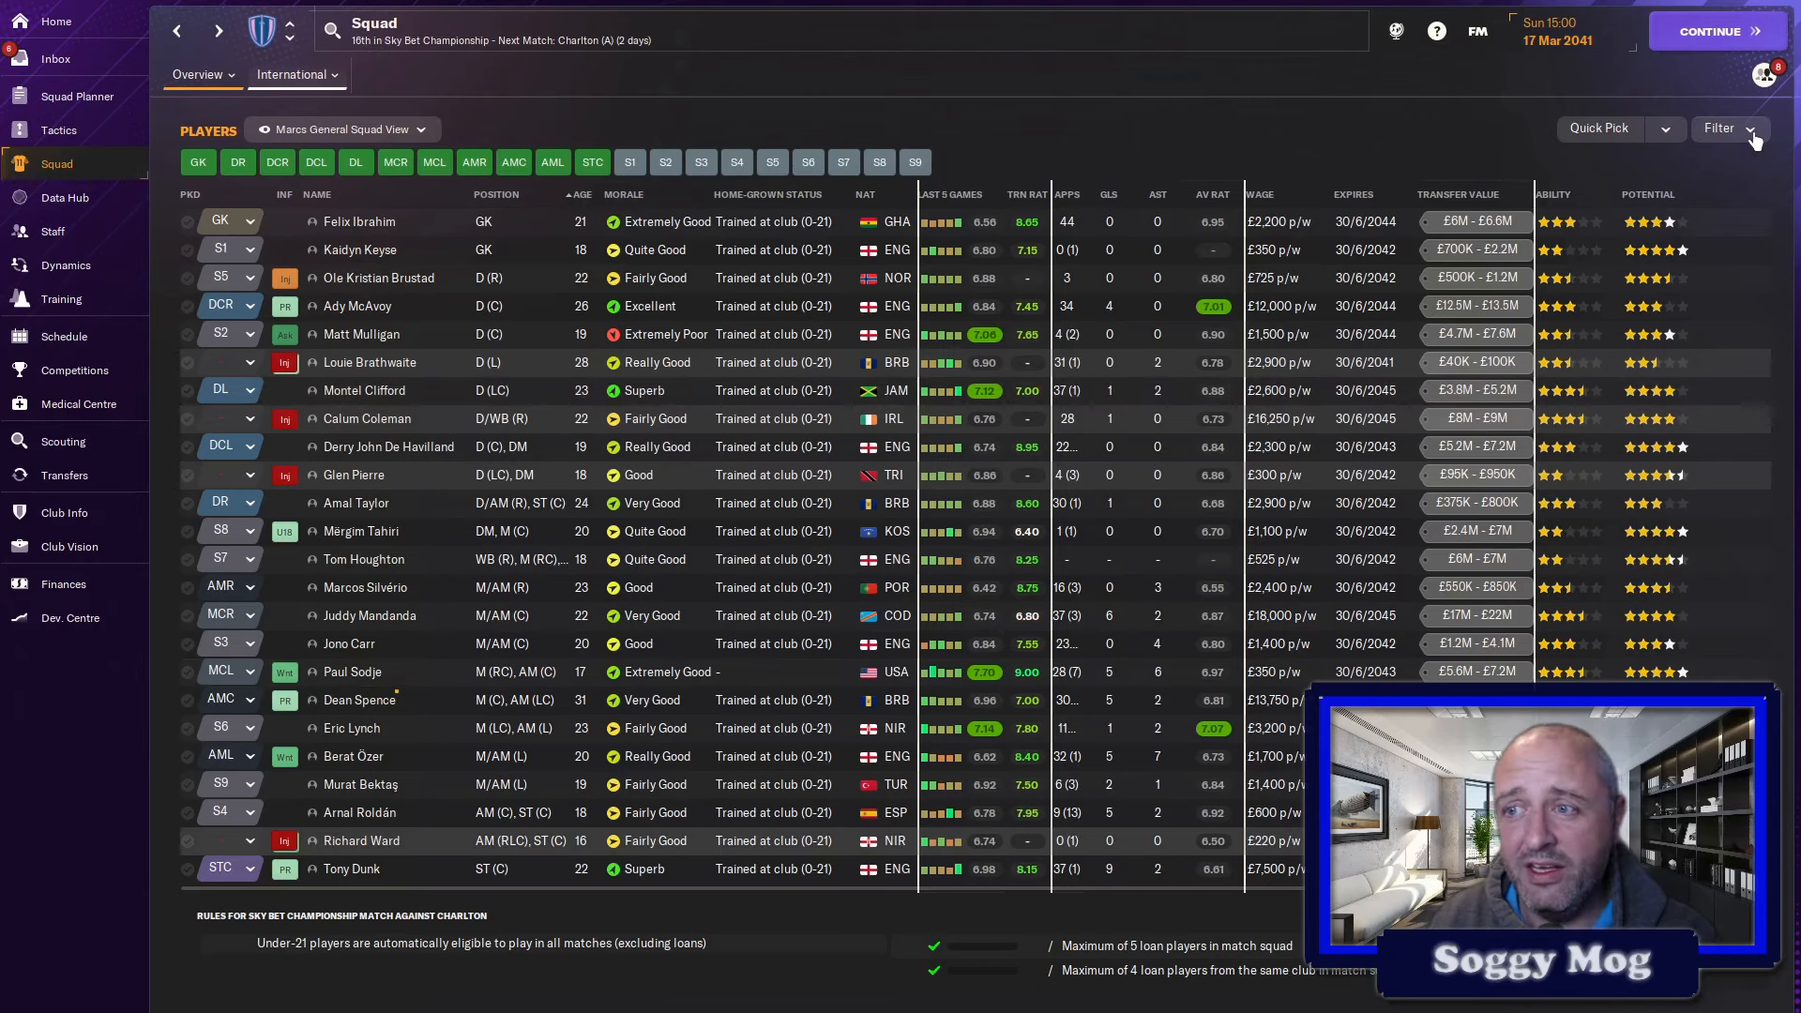
left_click(1752, 130)
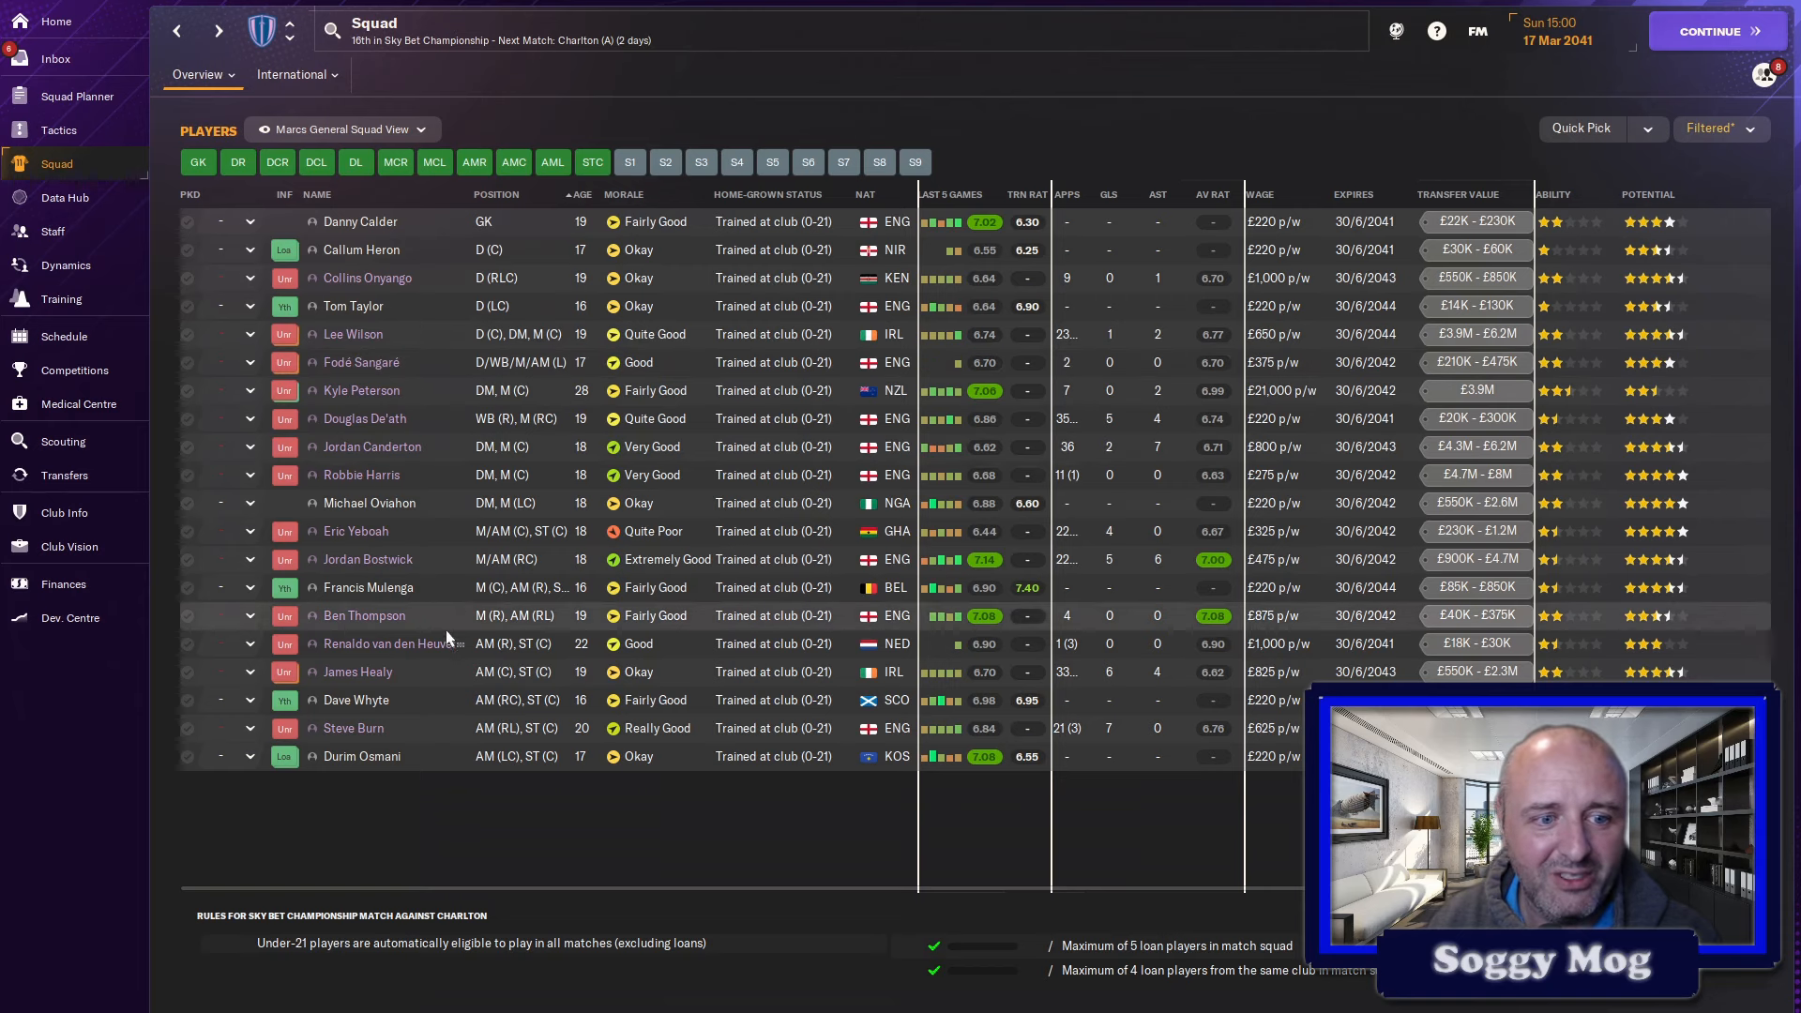
left_click(1720, 130)
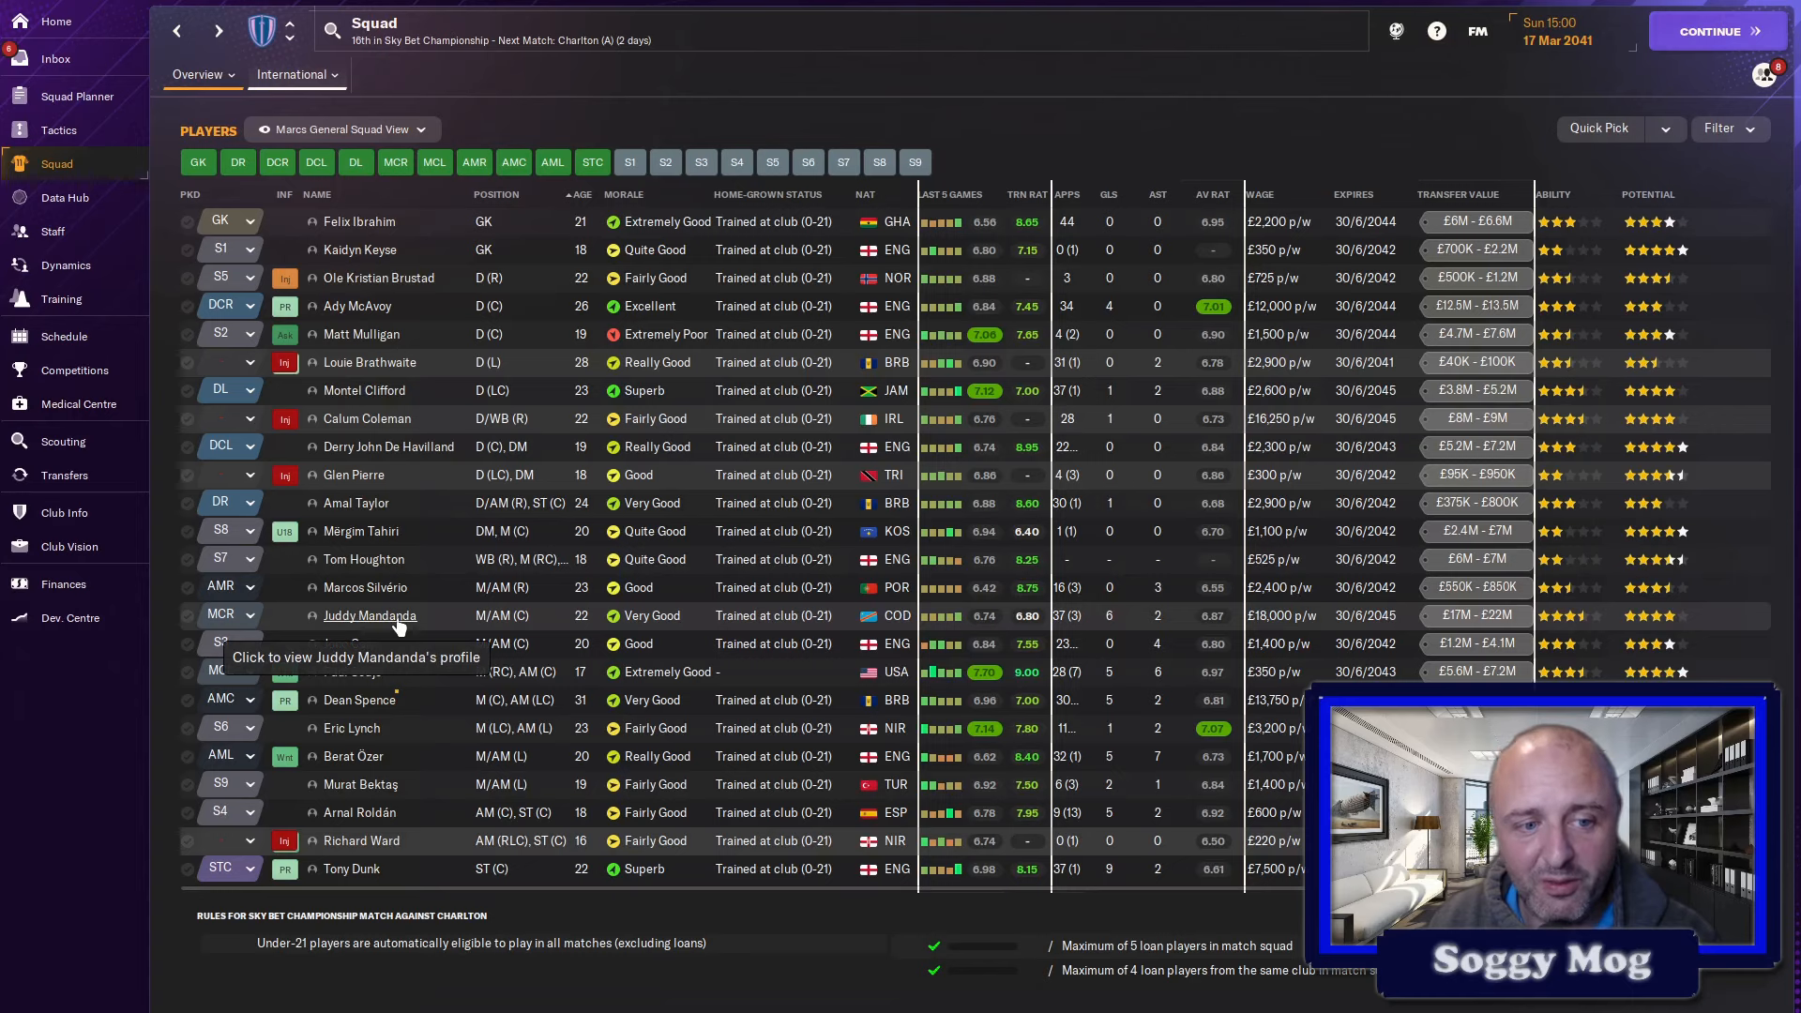
left_click(369, 615)
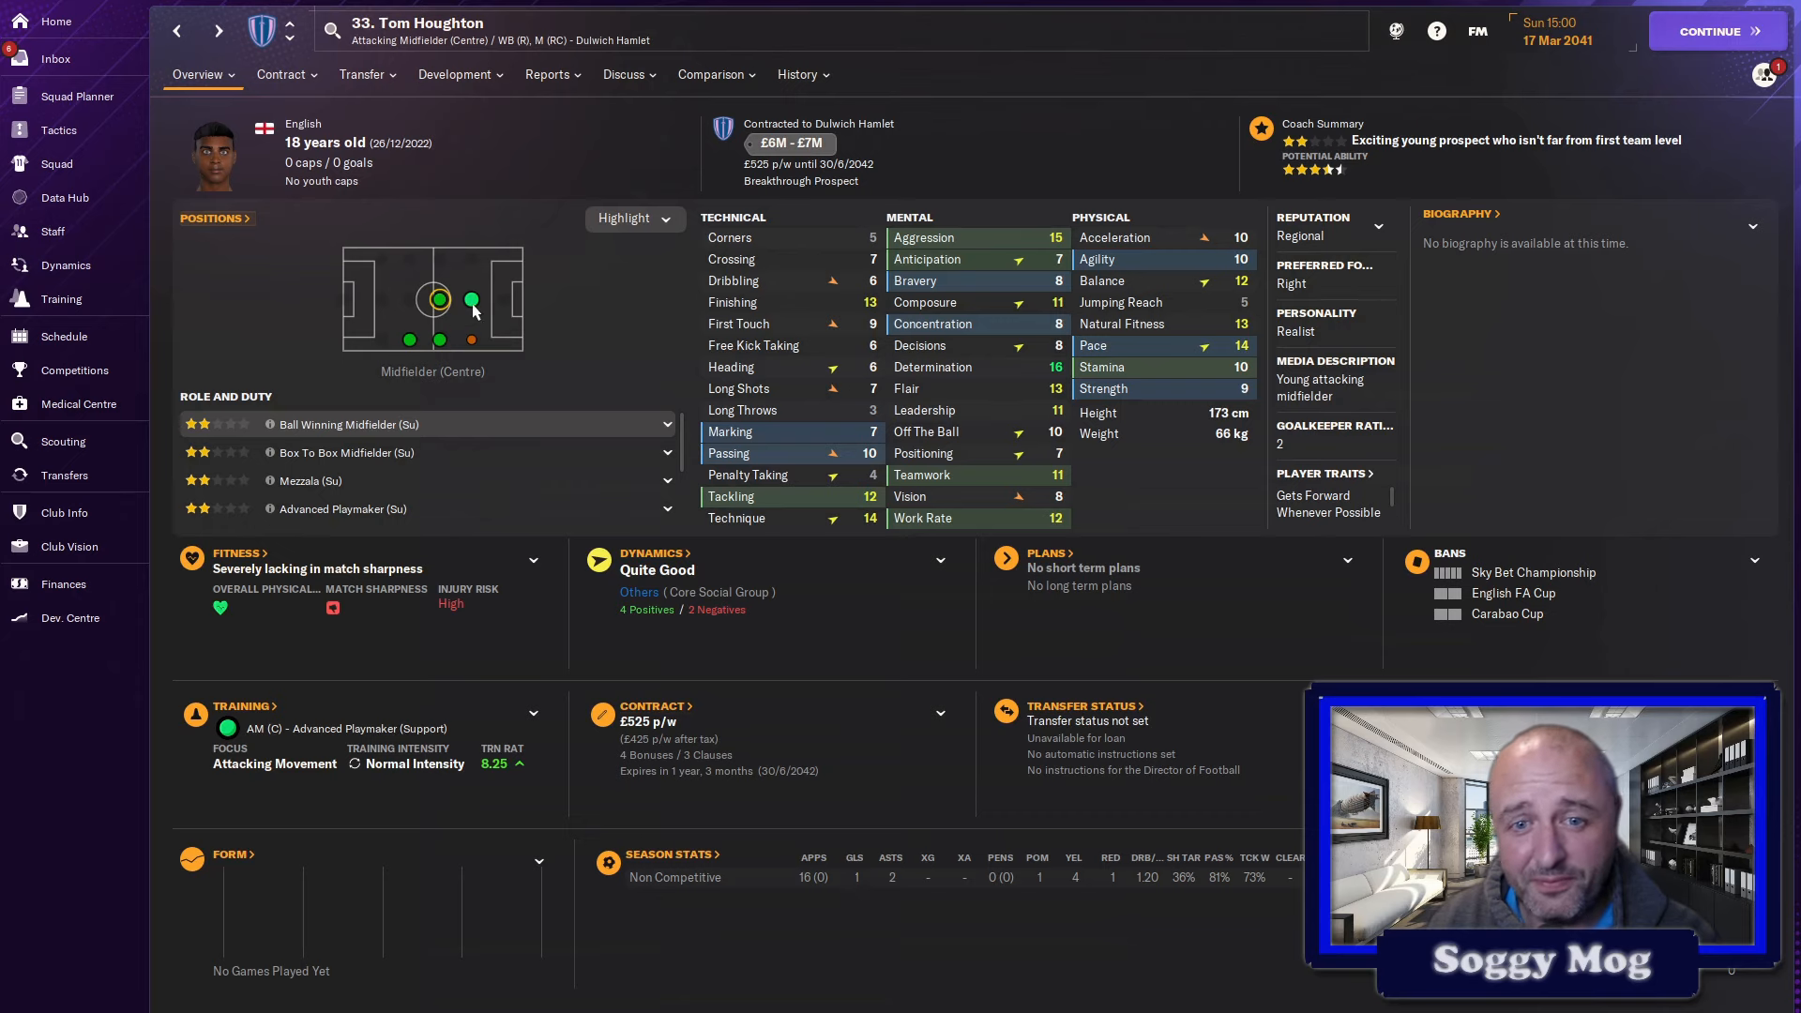
left_click(546, 73)
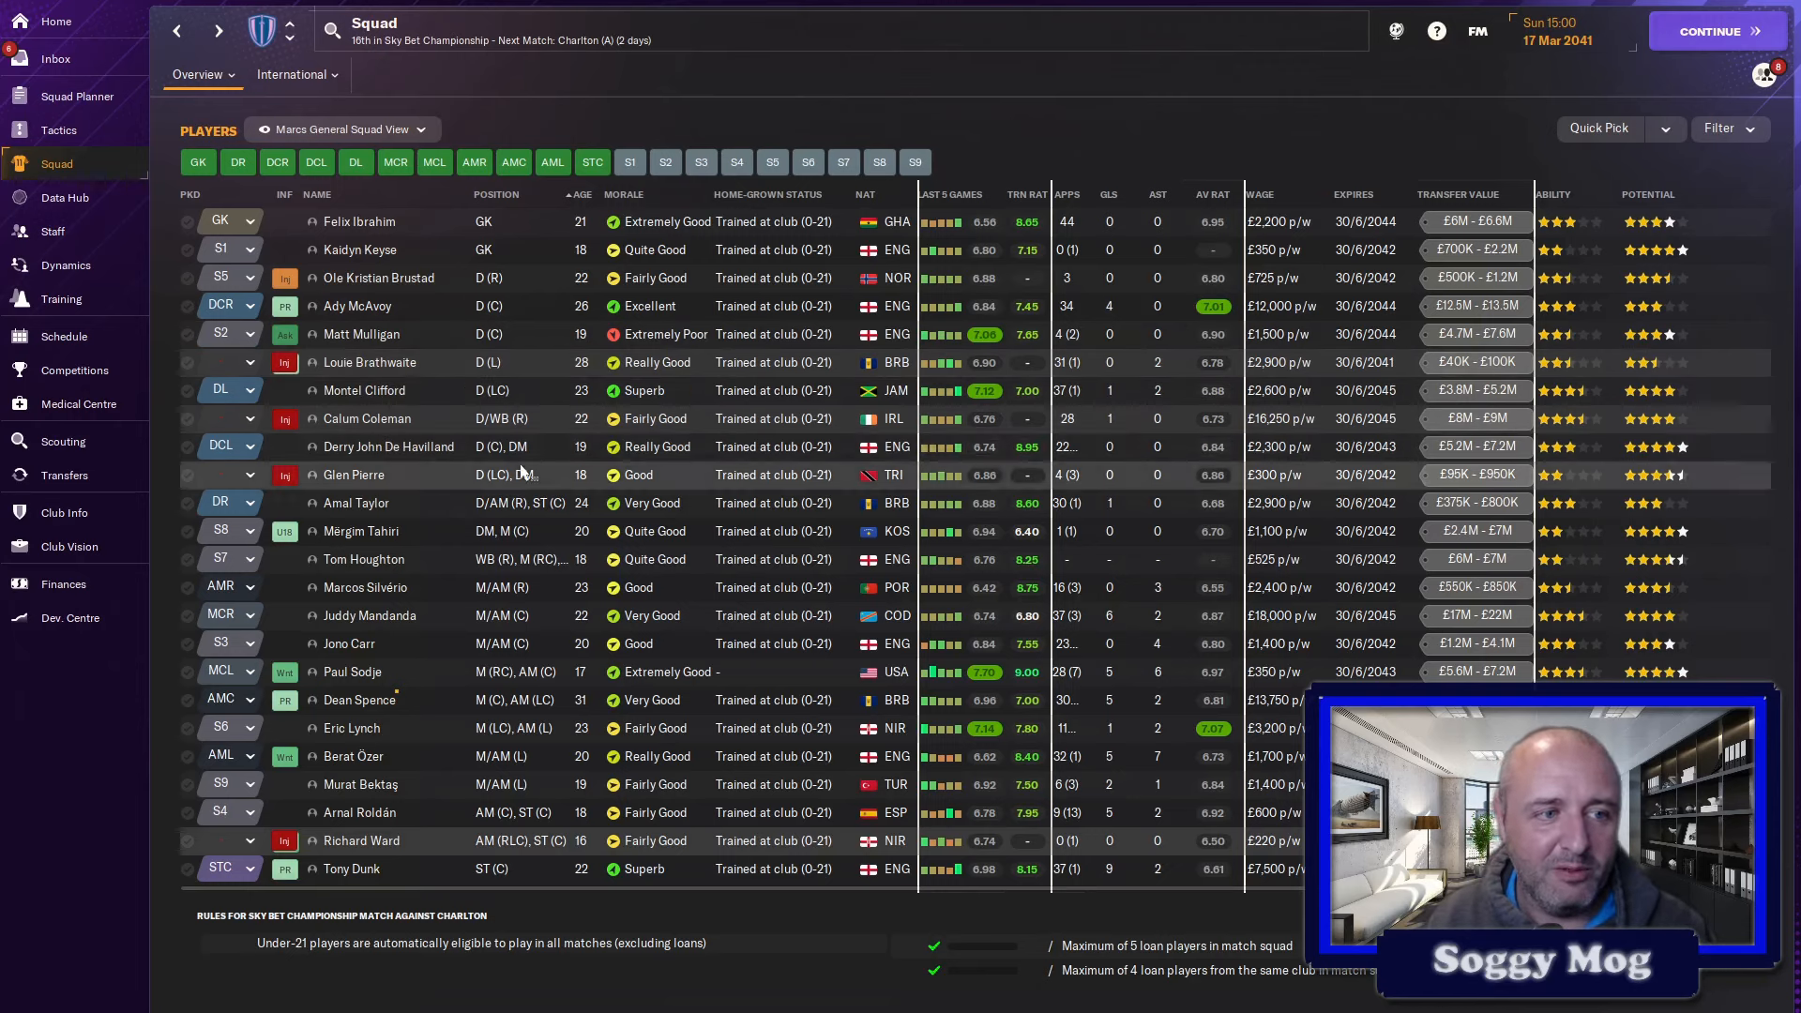
mouse_move(71, 617)
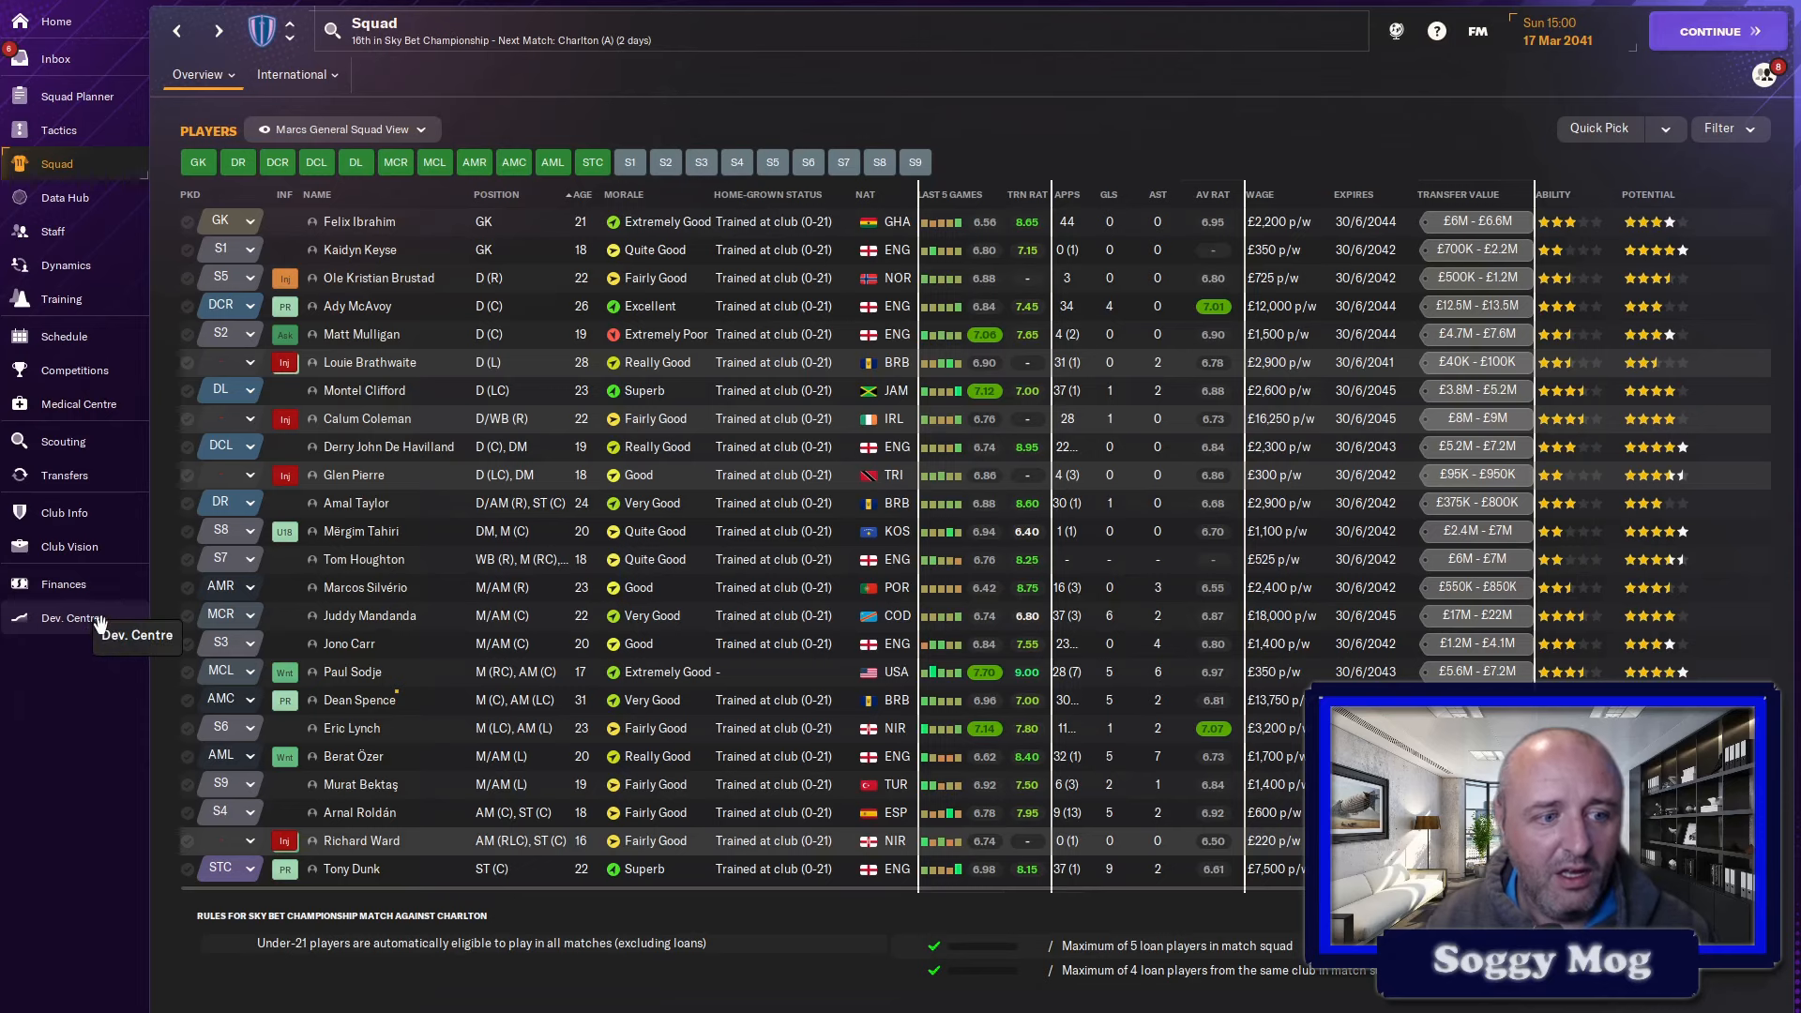
- Glance at Dev. Centre, Finances, Club Vision, Club Info and Scouting, finishing on the Transfer Centre
left_click(69, 617)
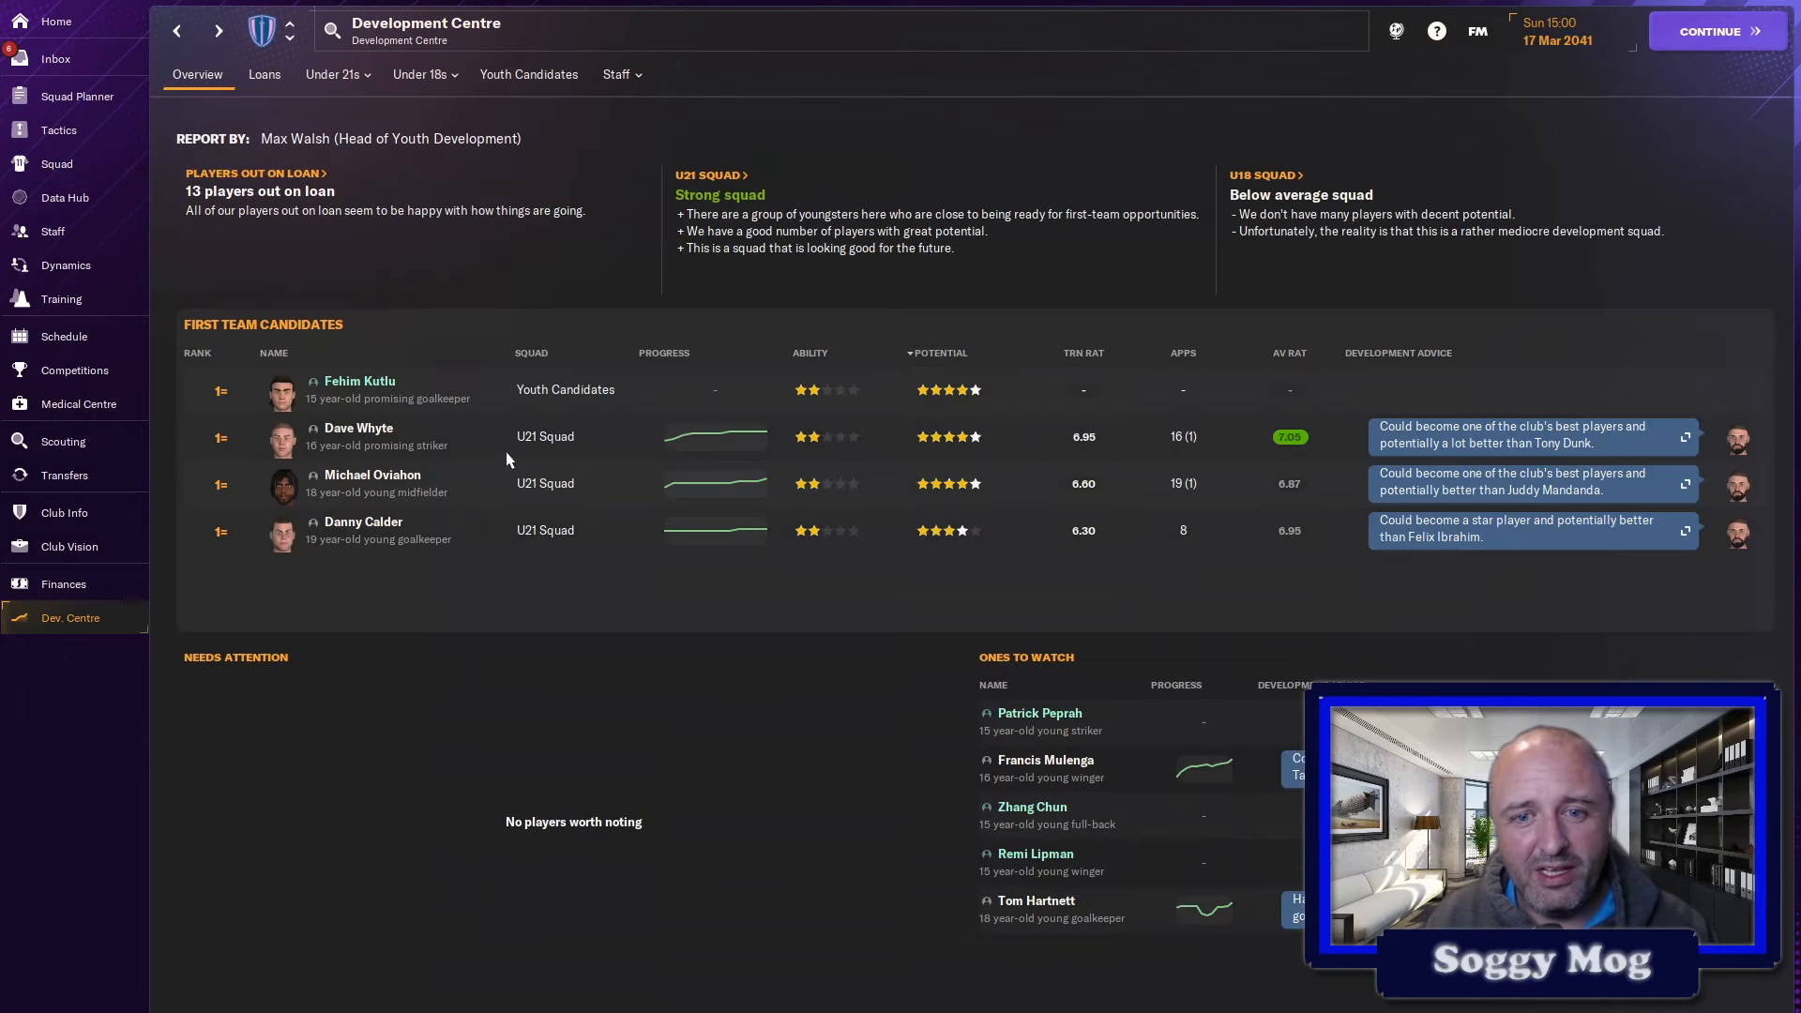
left_click(64, 583)
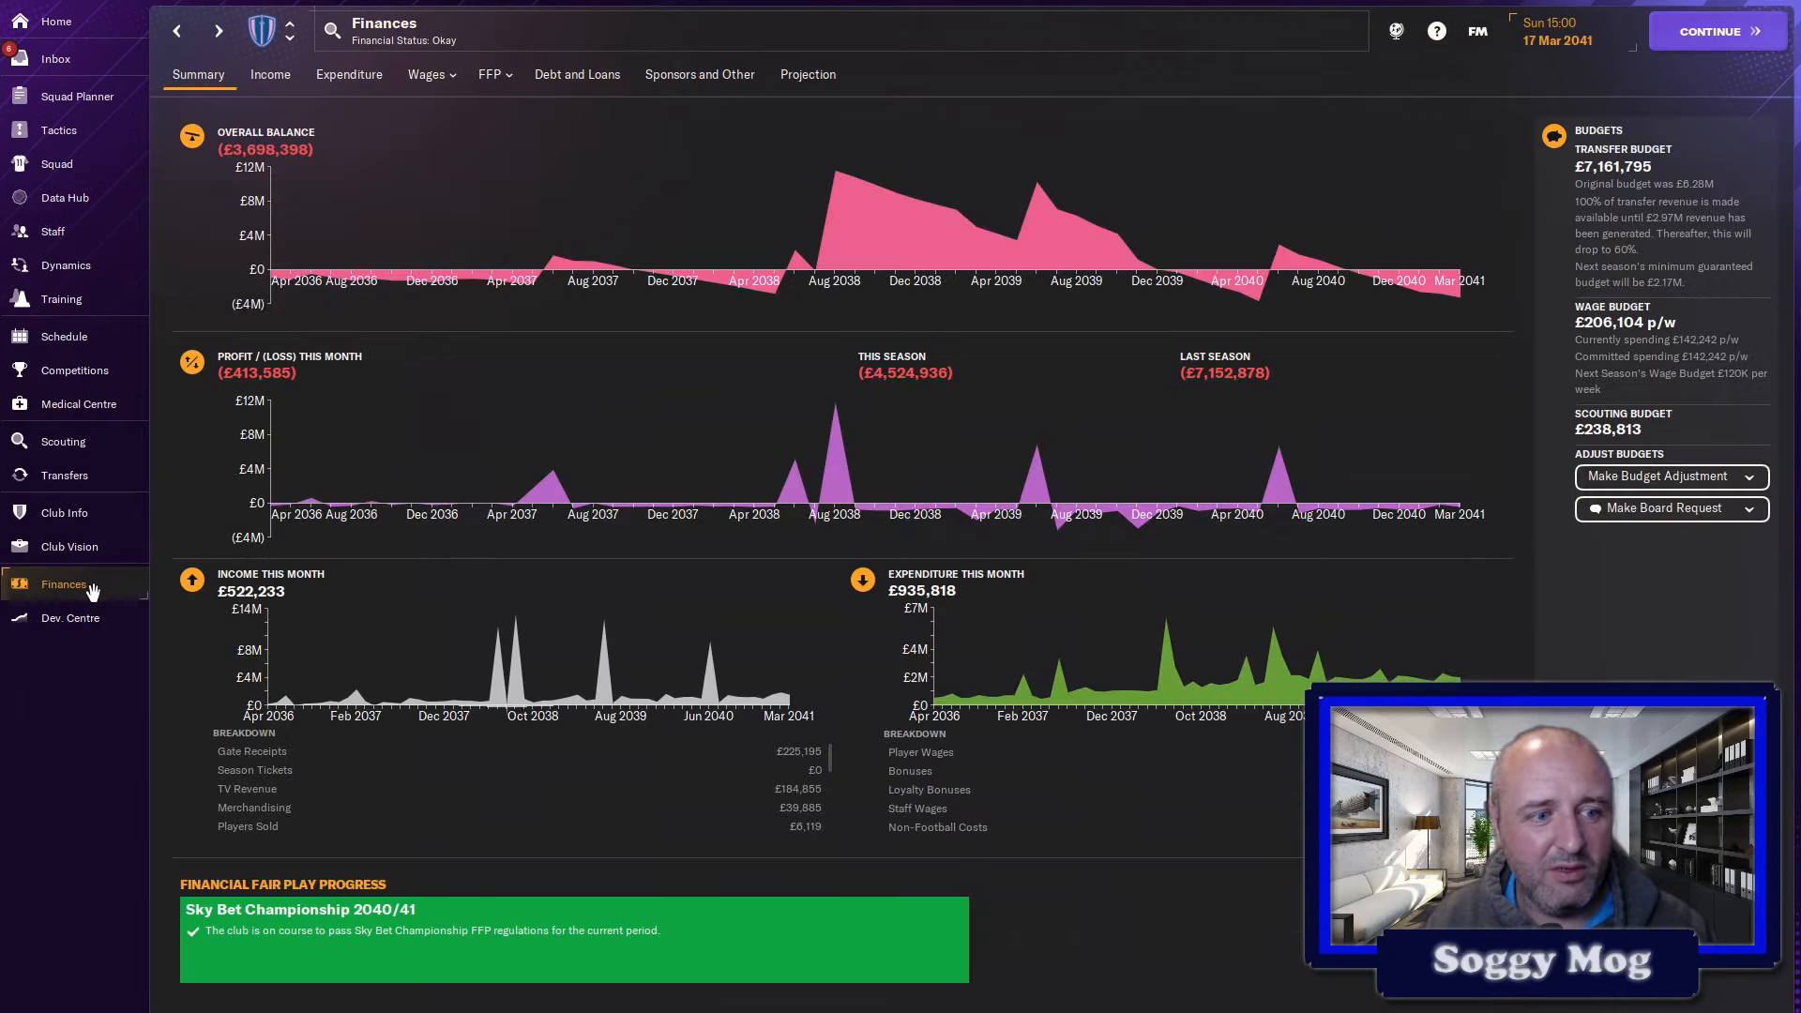
mouse_move(1324, 304)
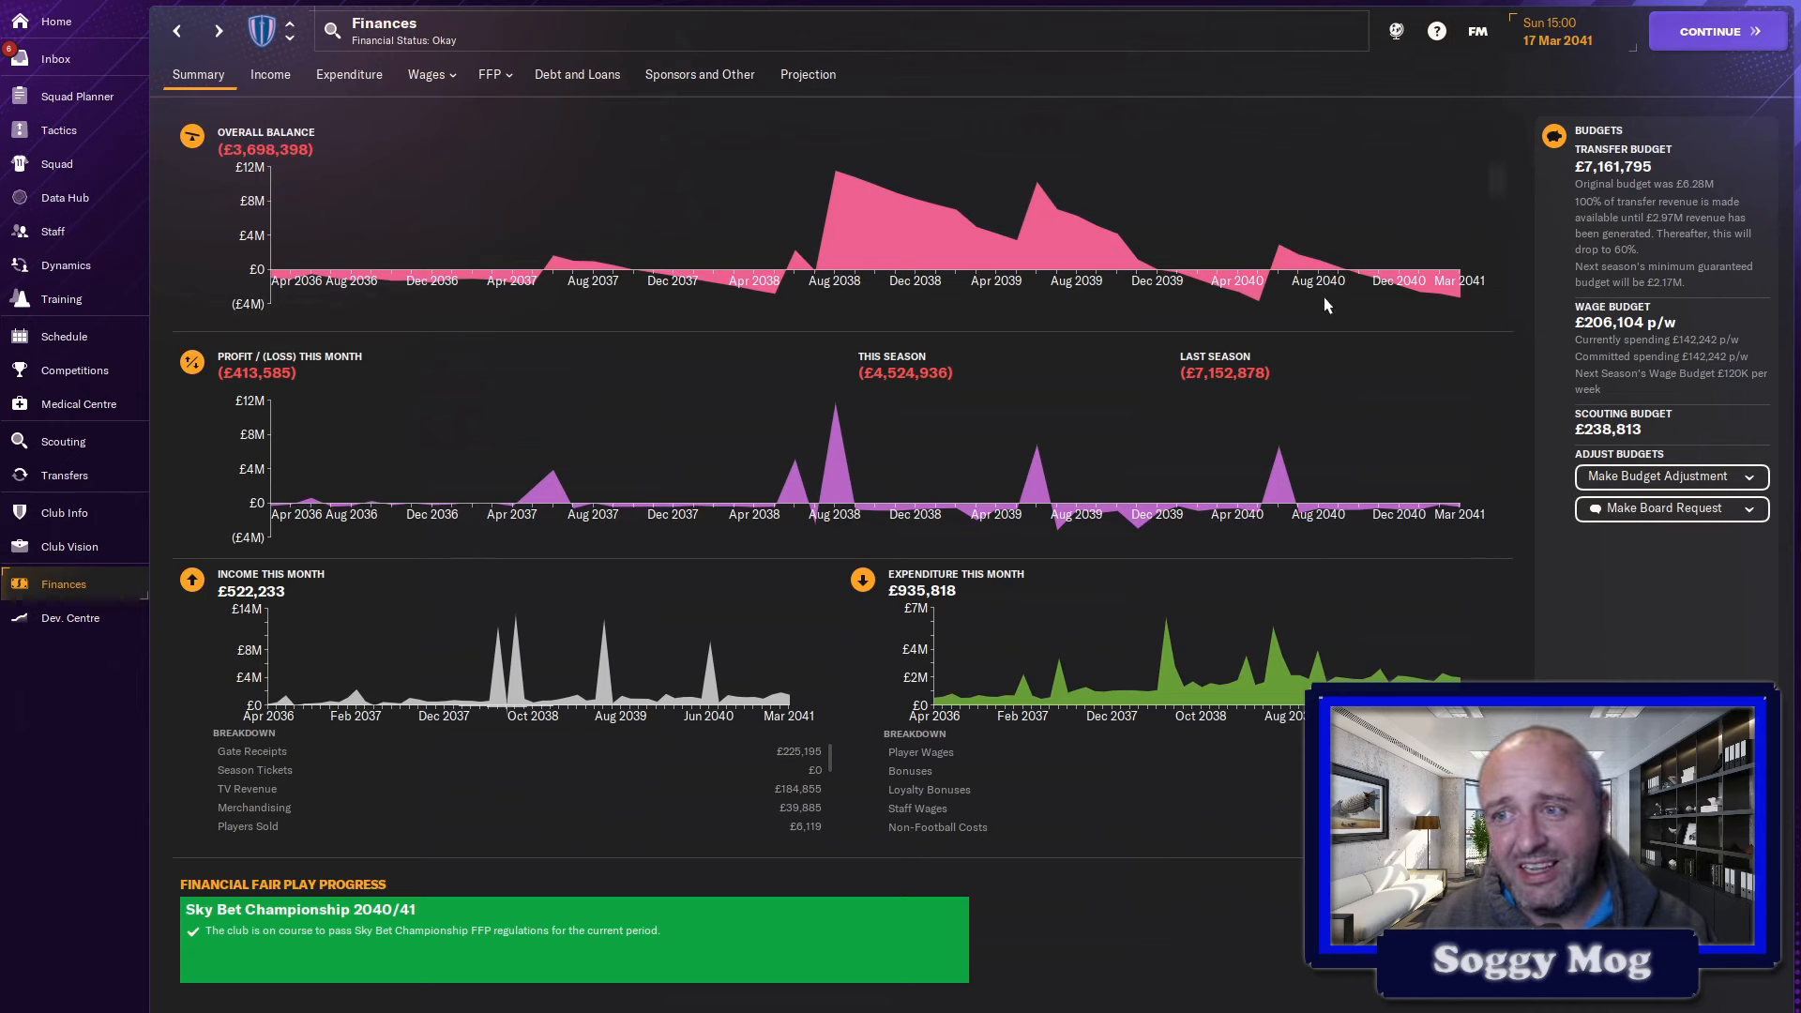
mouse_move(1641, 195)
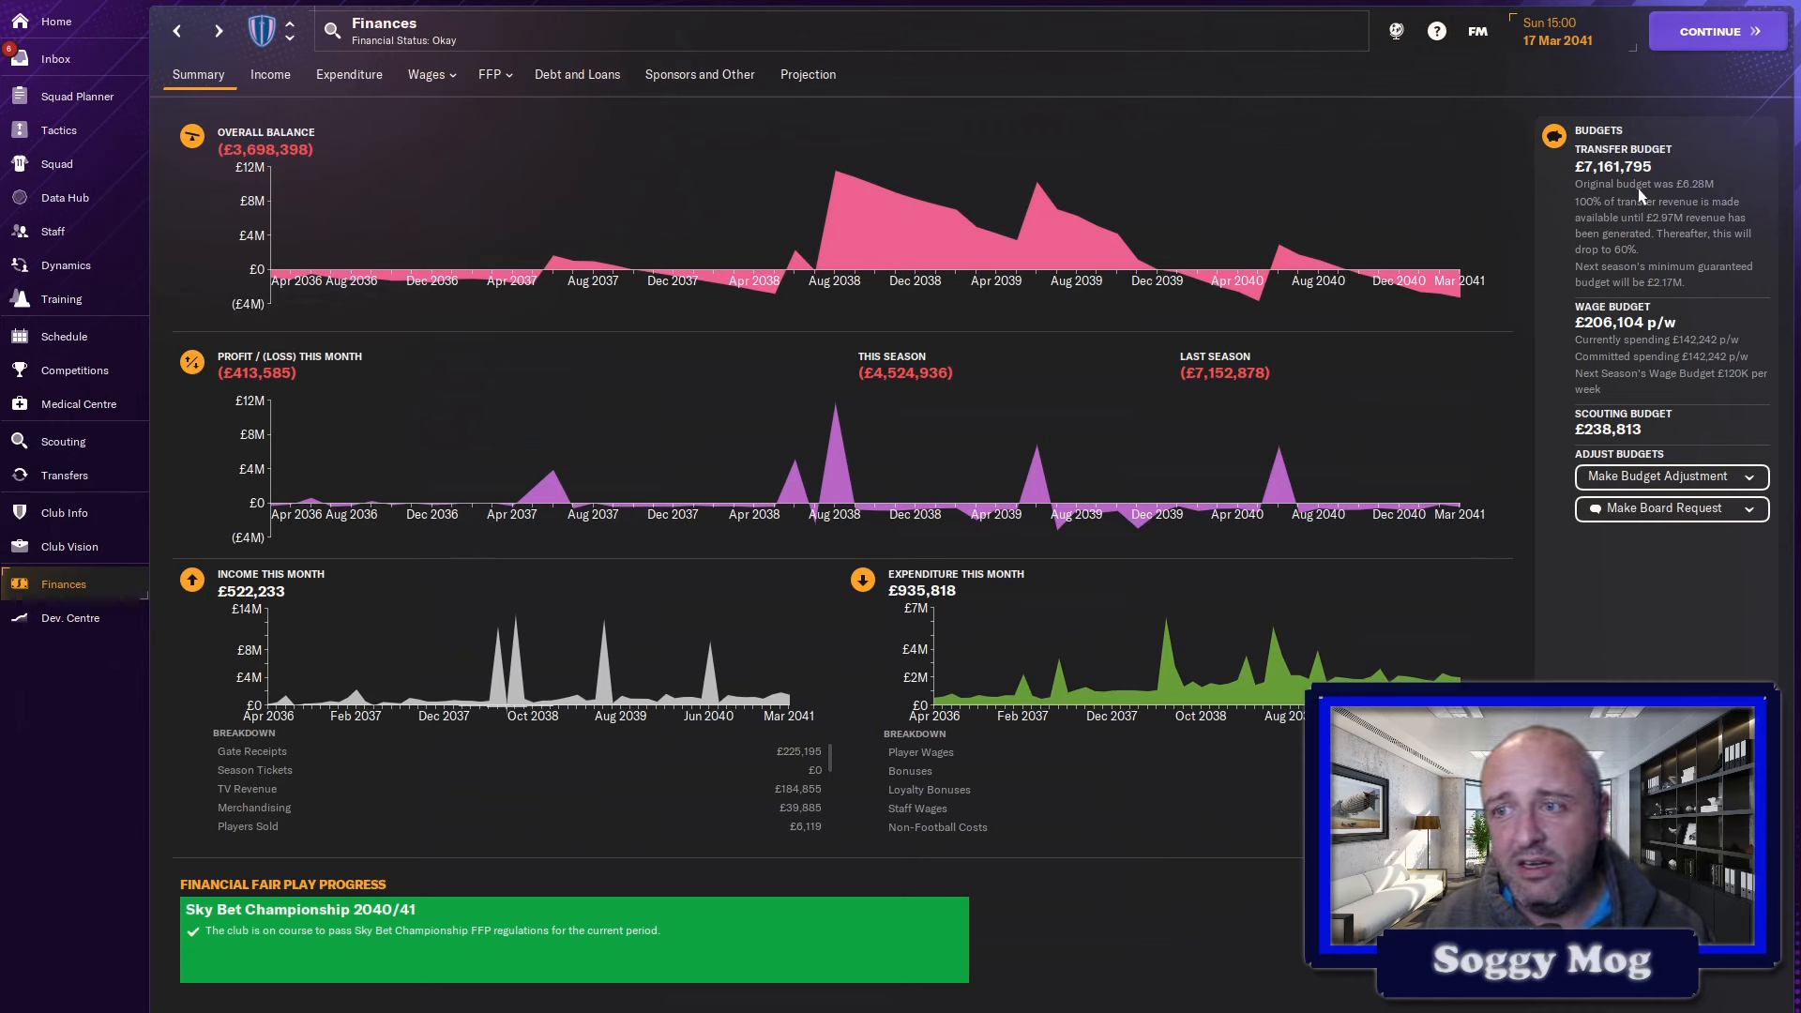
mouse_move(1651, 223)
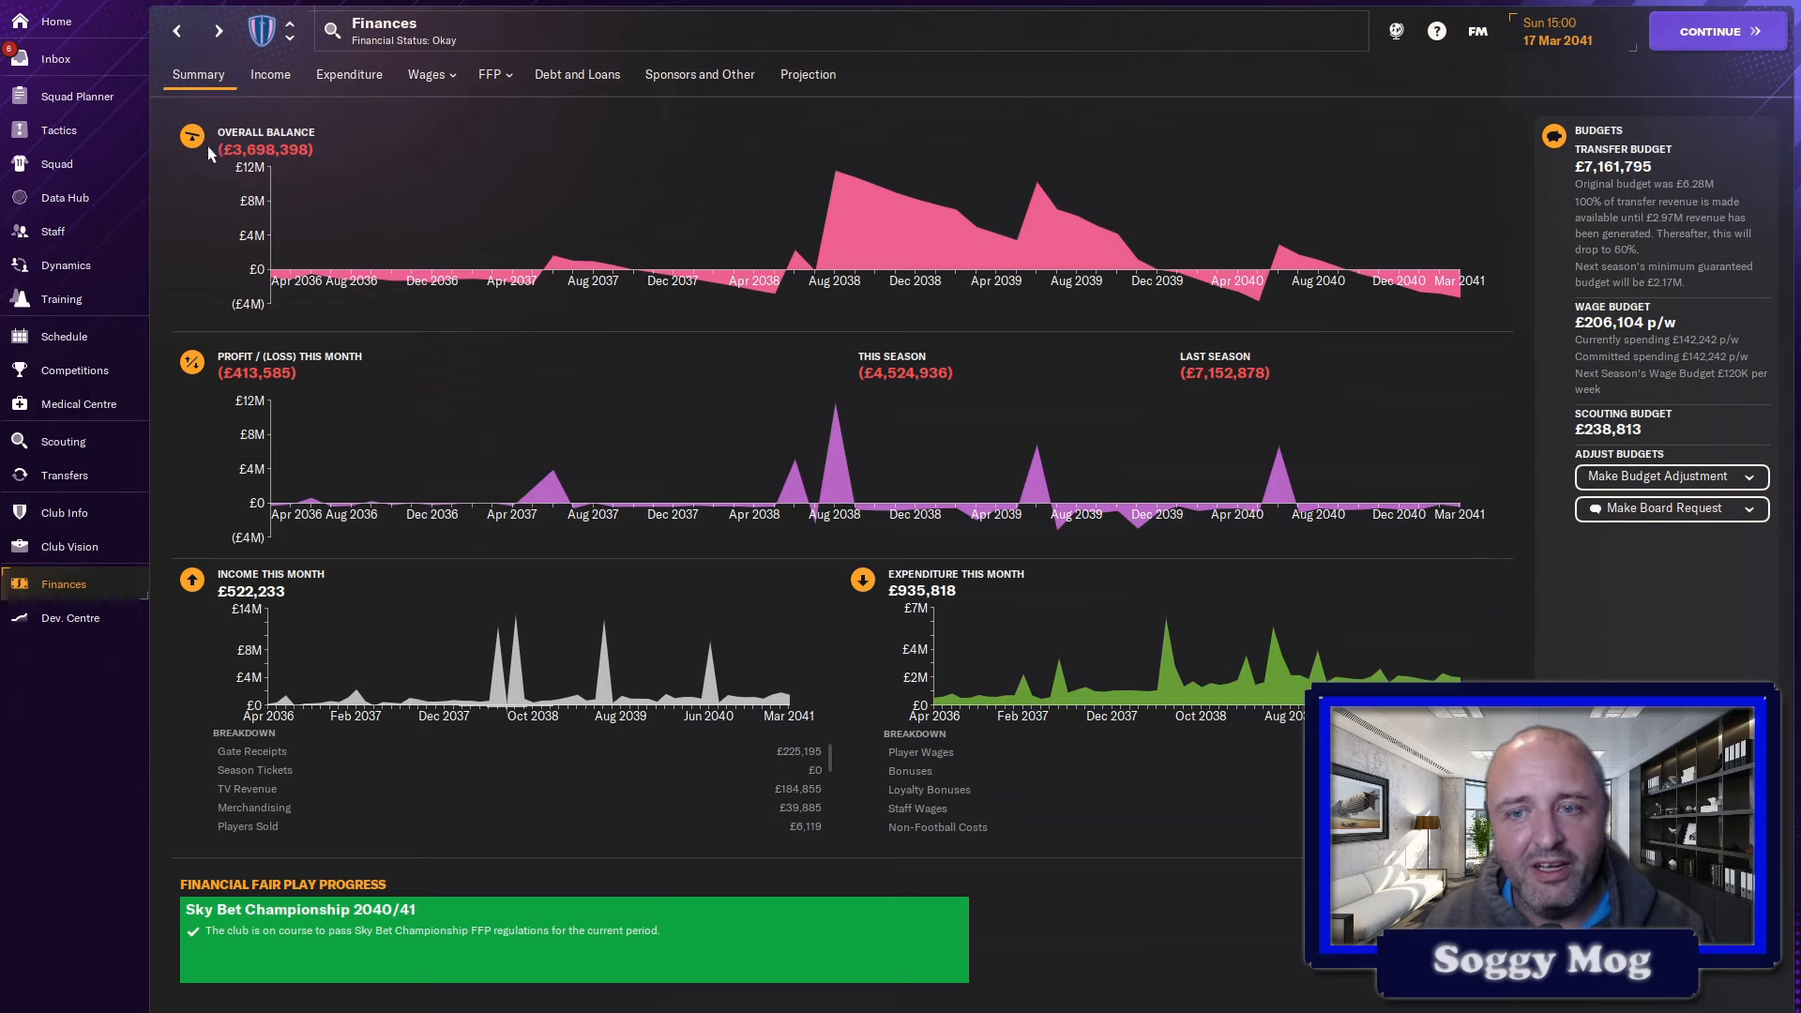
left_click(70, 546)
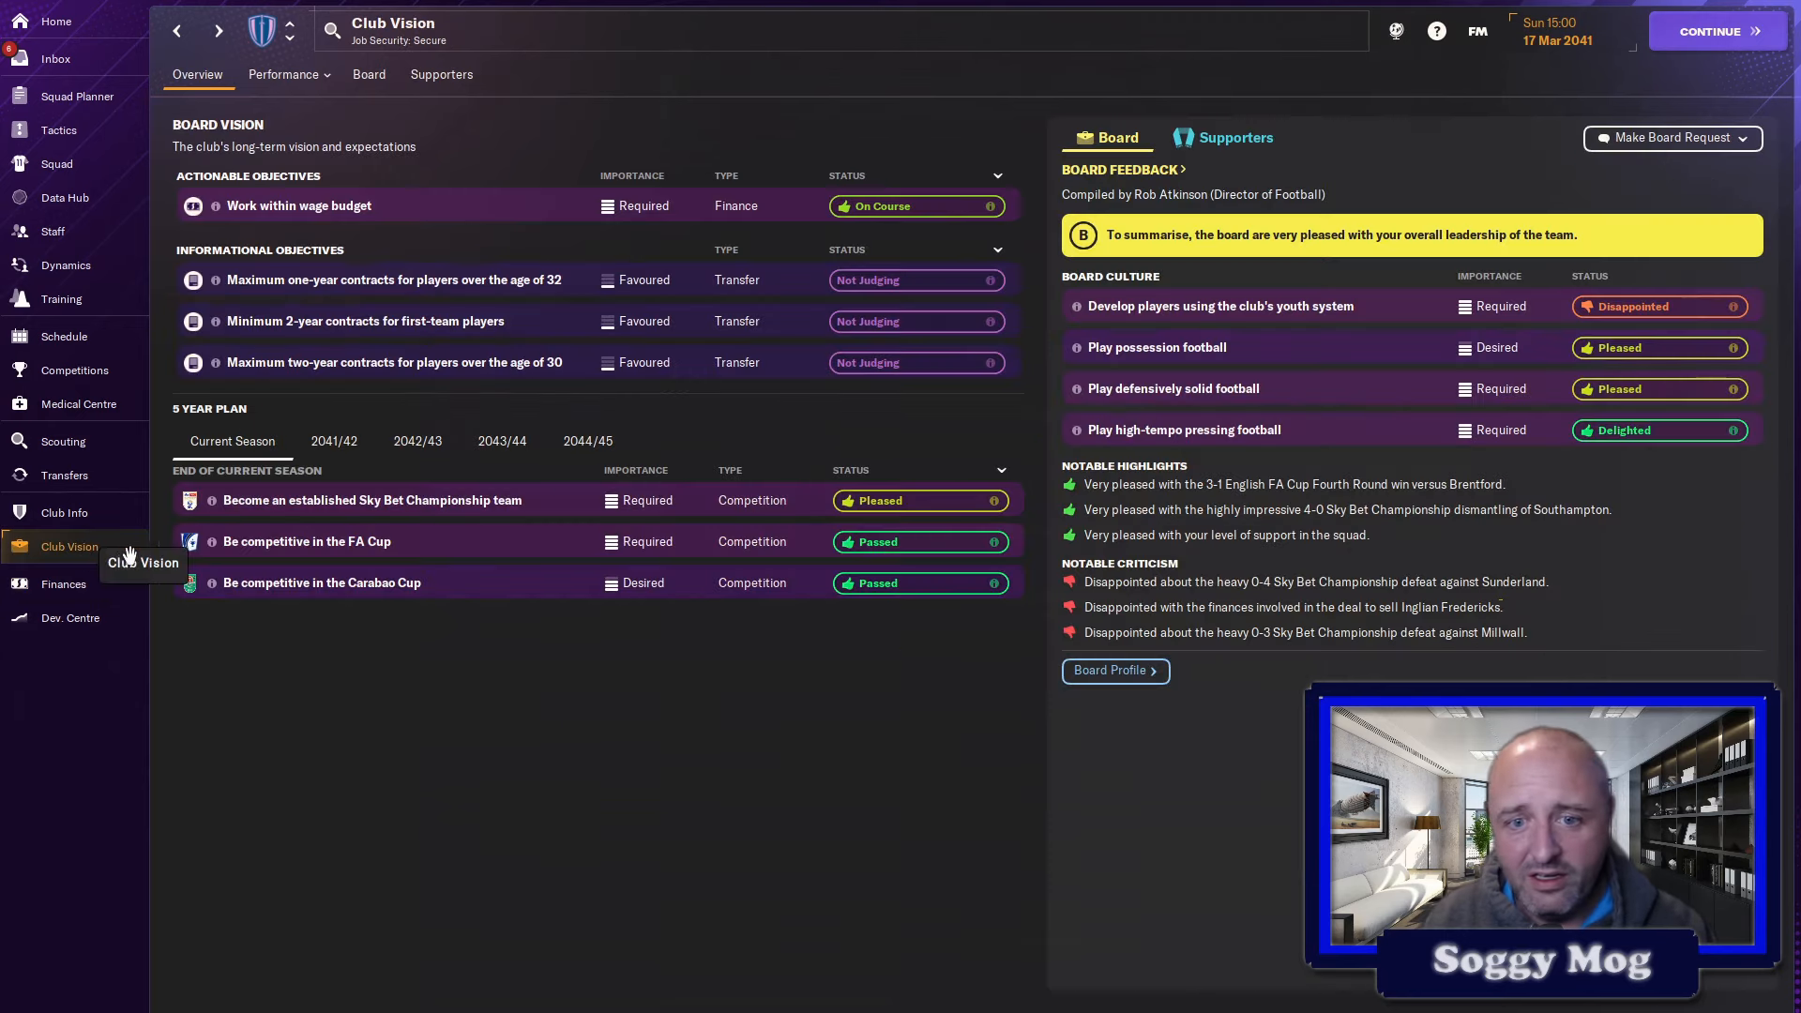
left_click(66, 512)
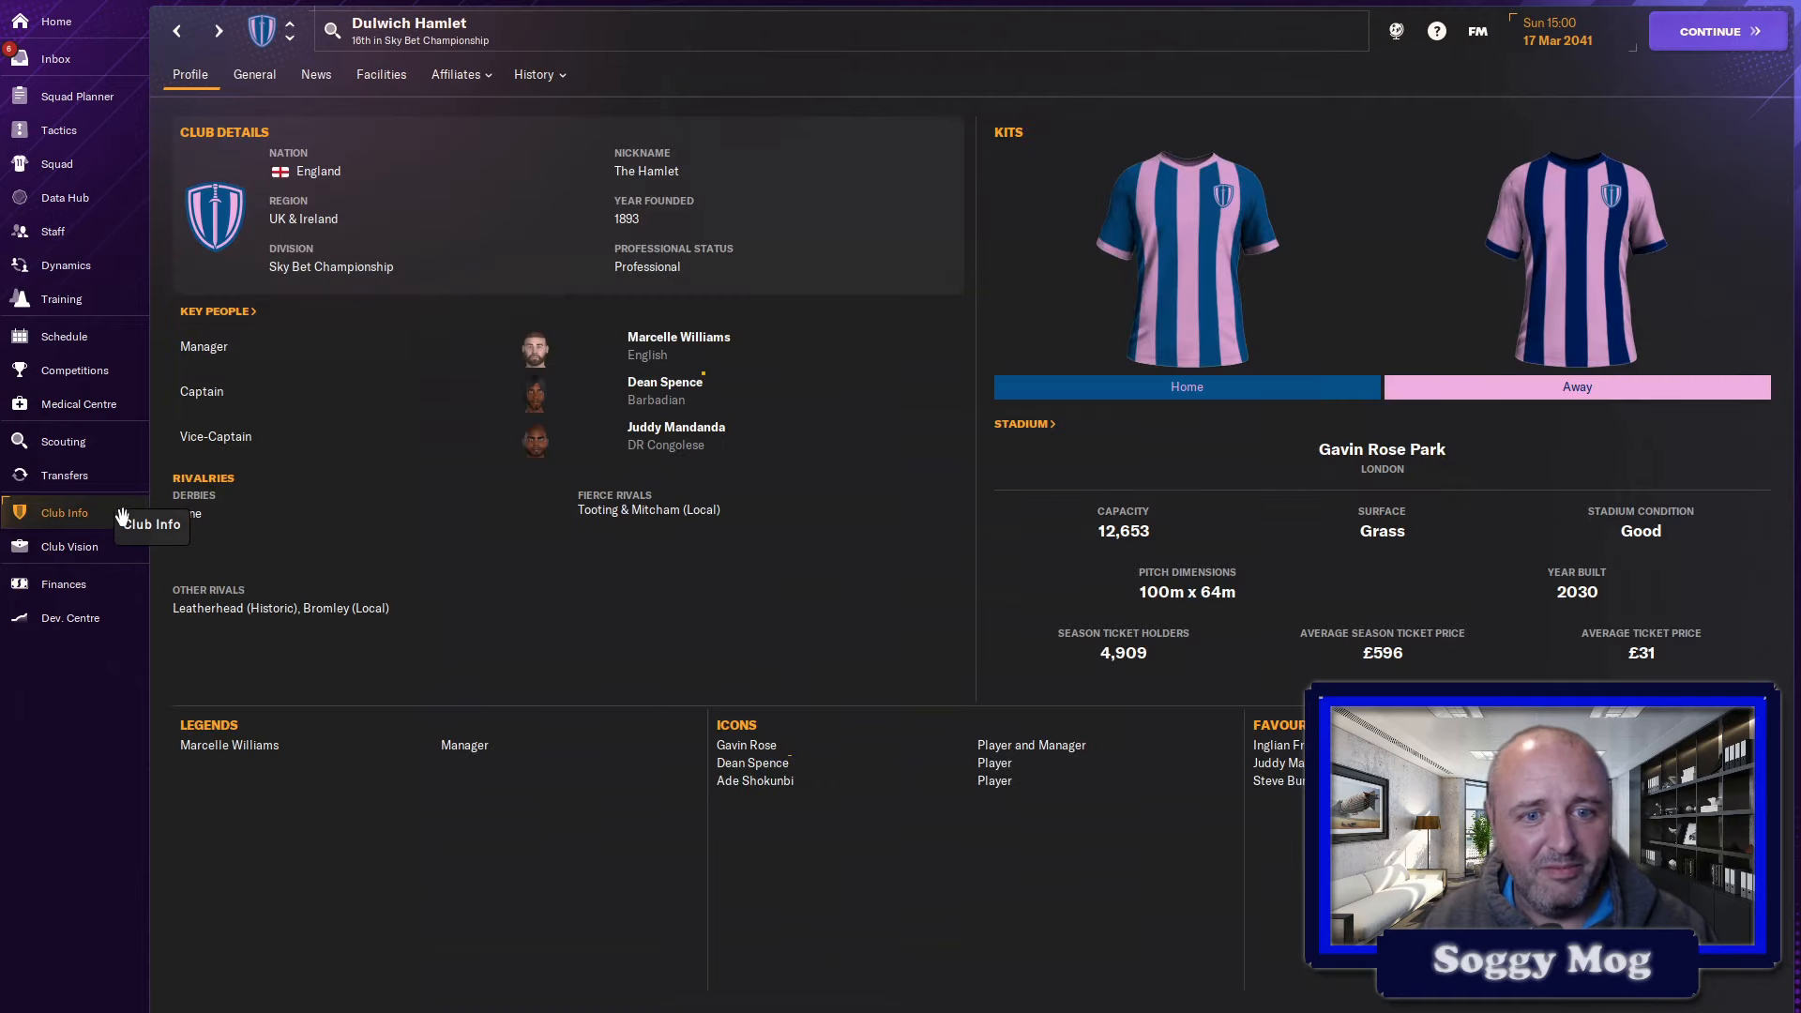
left_click(62, 441)
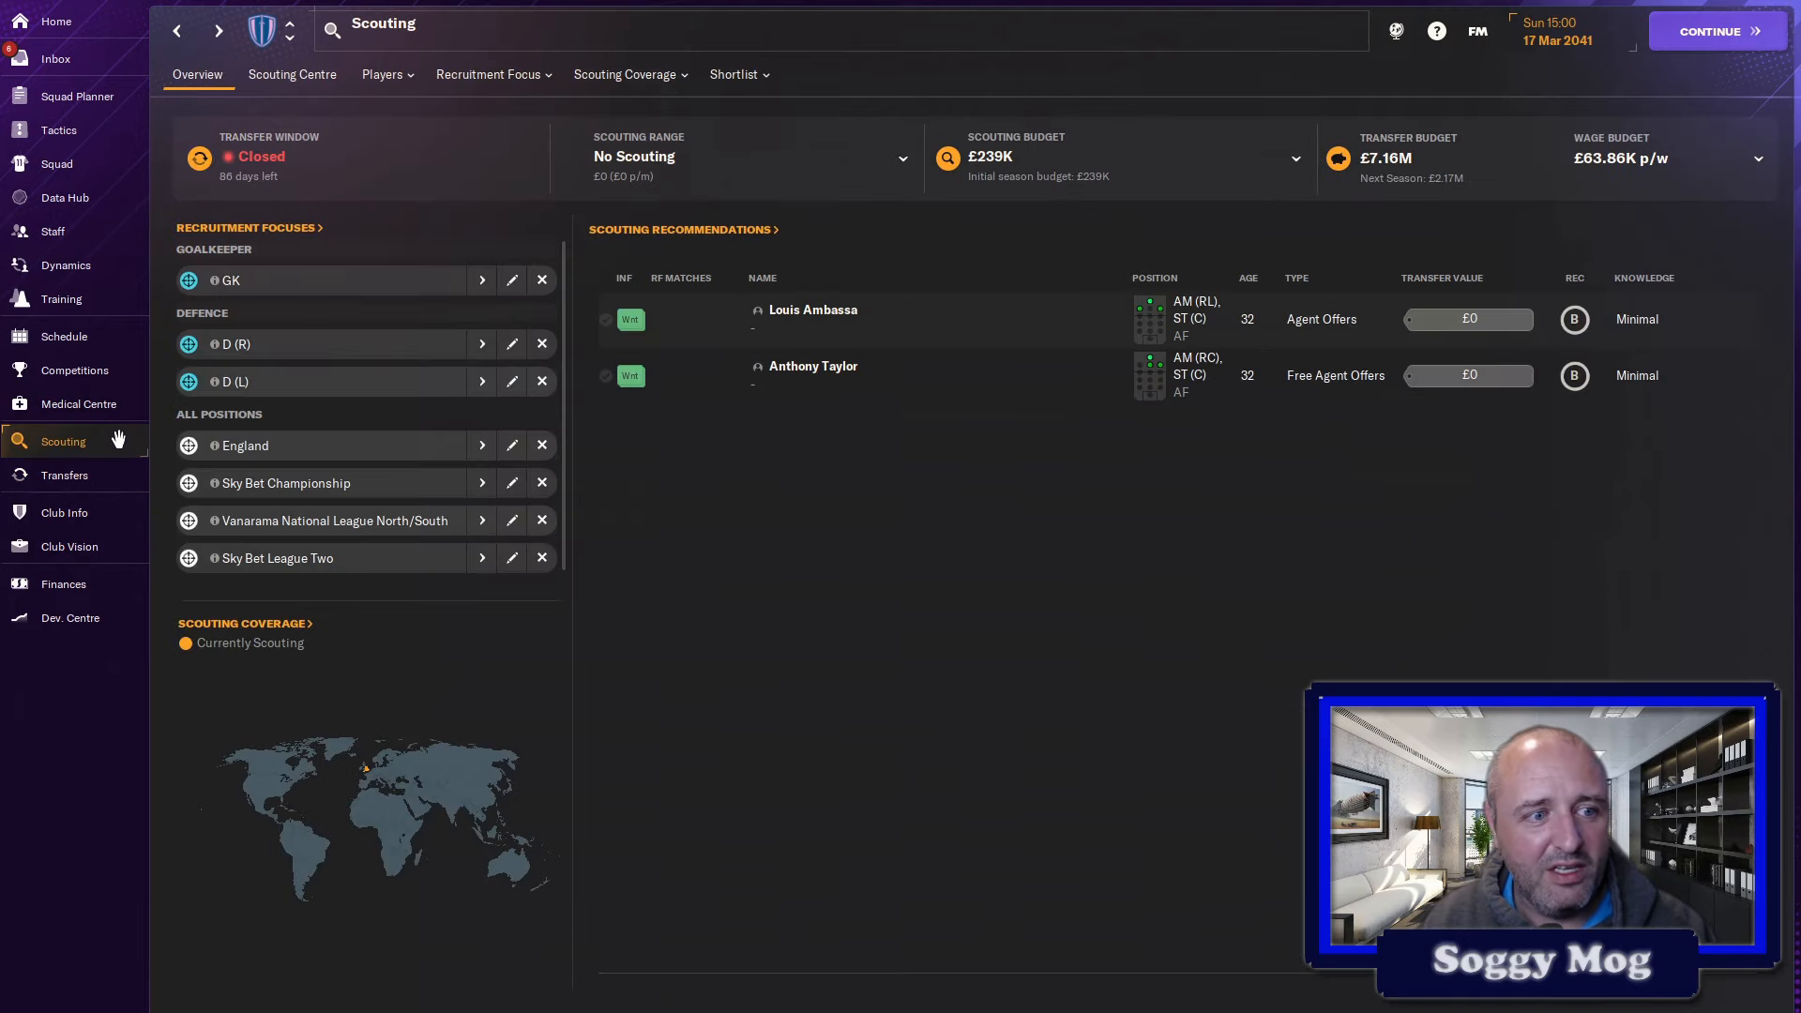
left_click(64, 474)
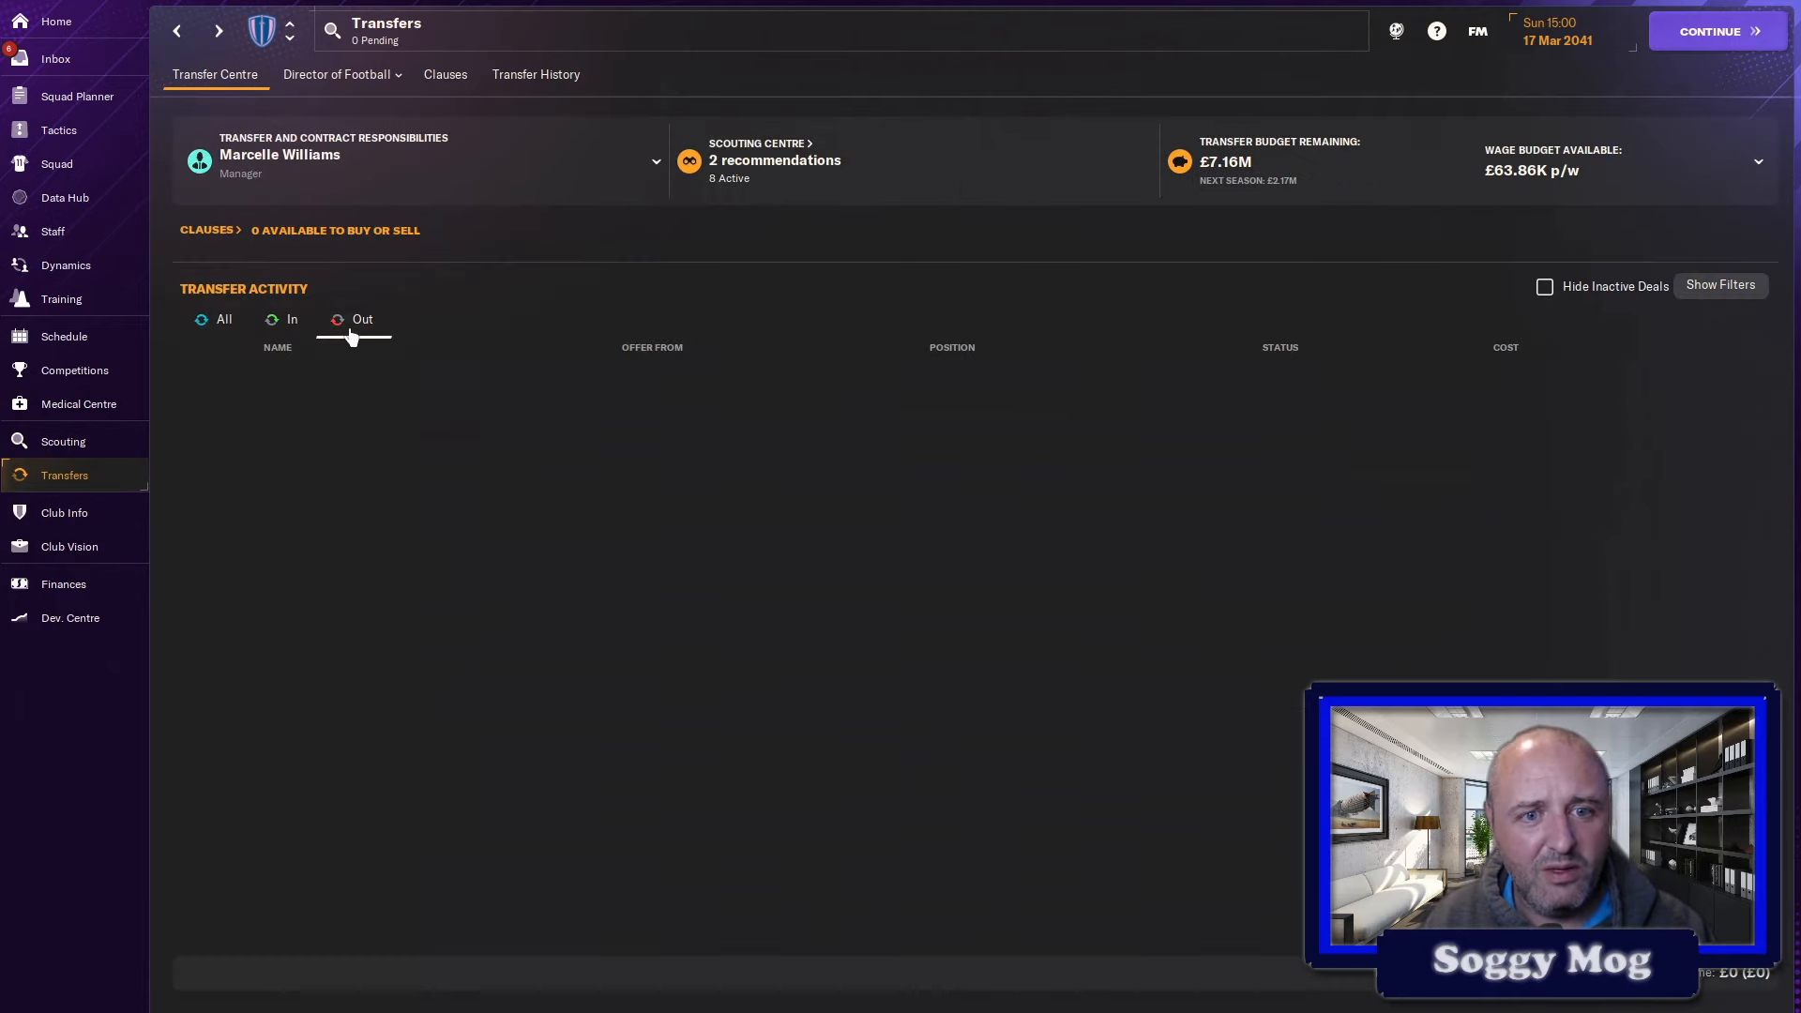
- Review the Transfers Out list in Transfer History, then bring up the Medical Centre injury overview
left_click(535, 73)
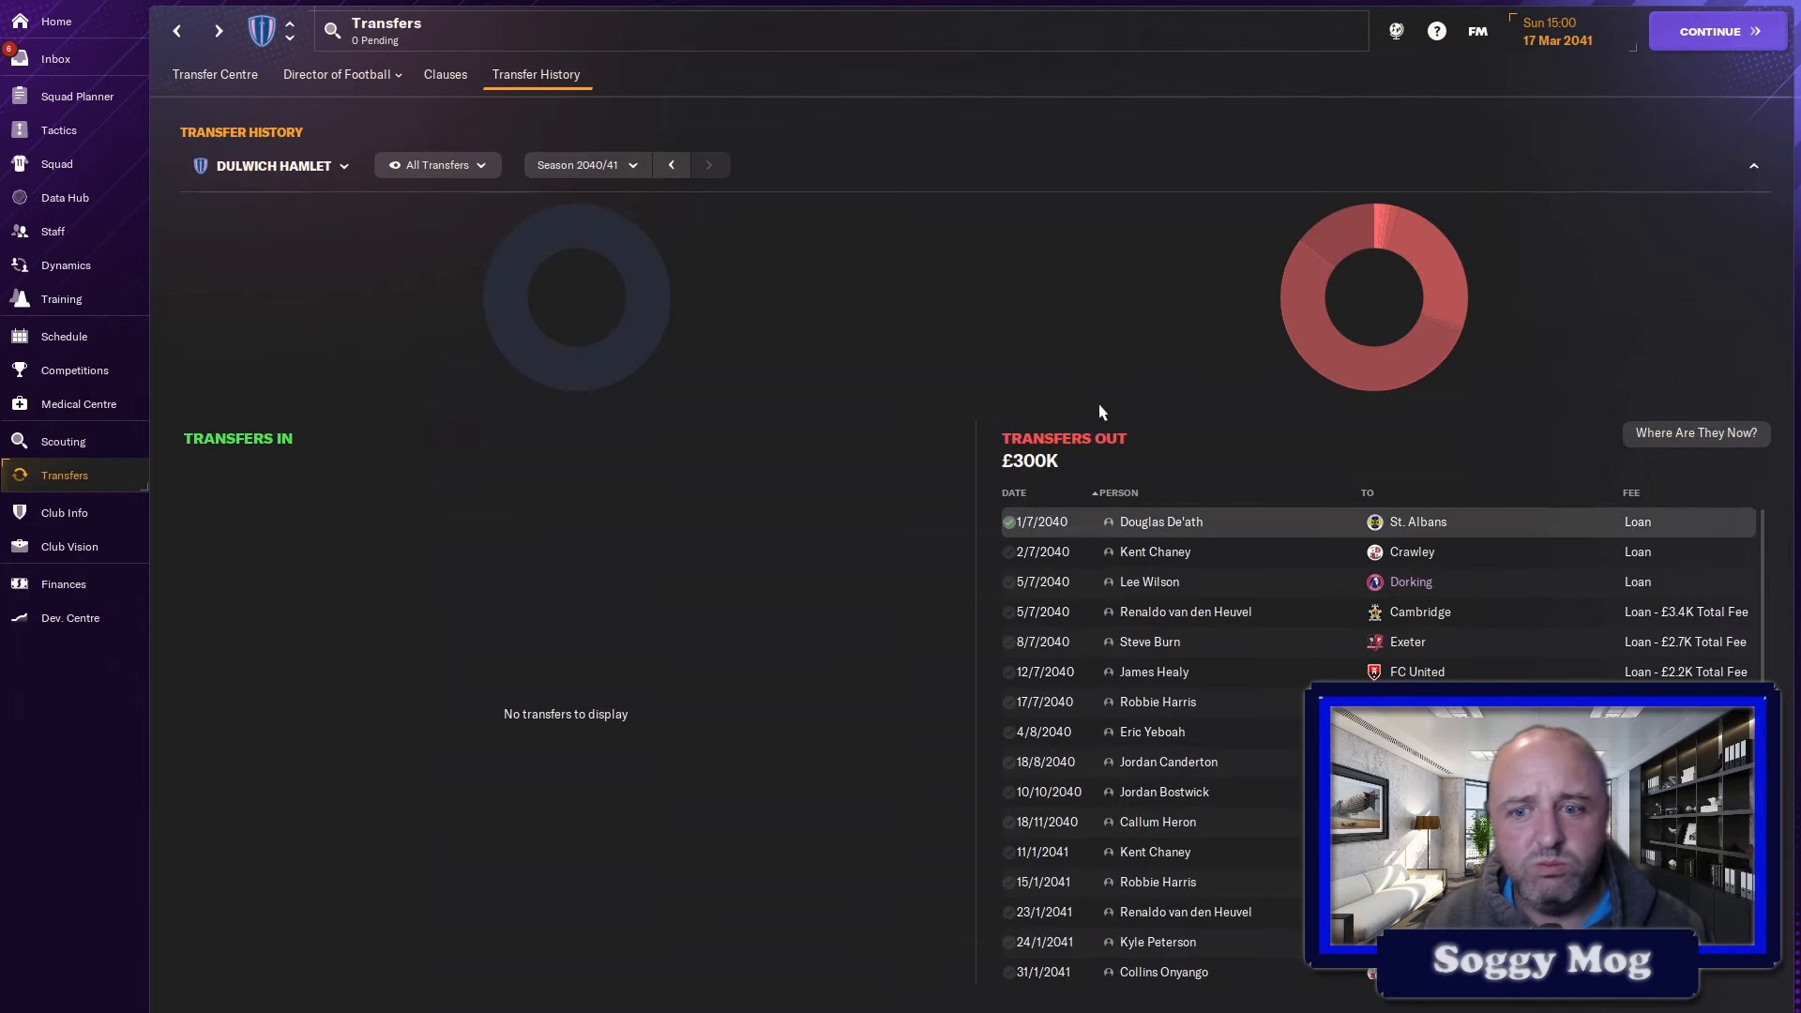
scroll("down", 3)
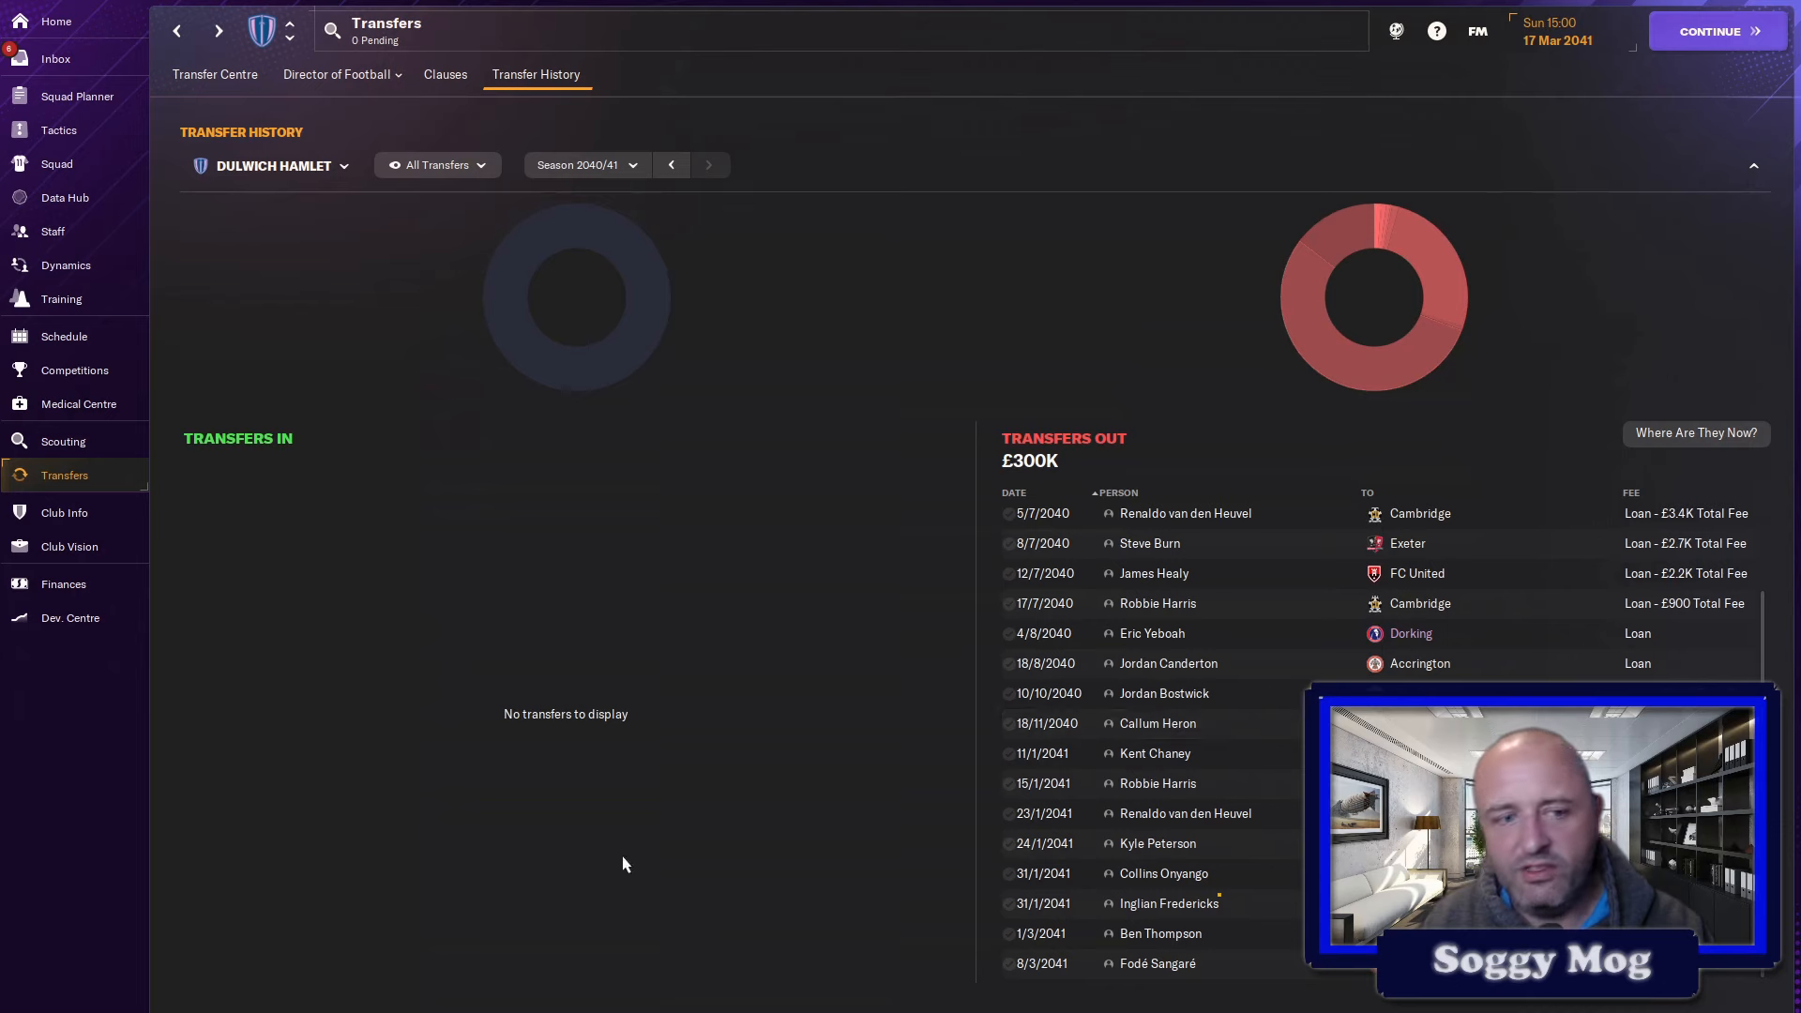
mouse_move(90, 409)
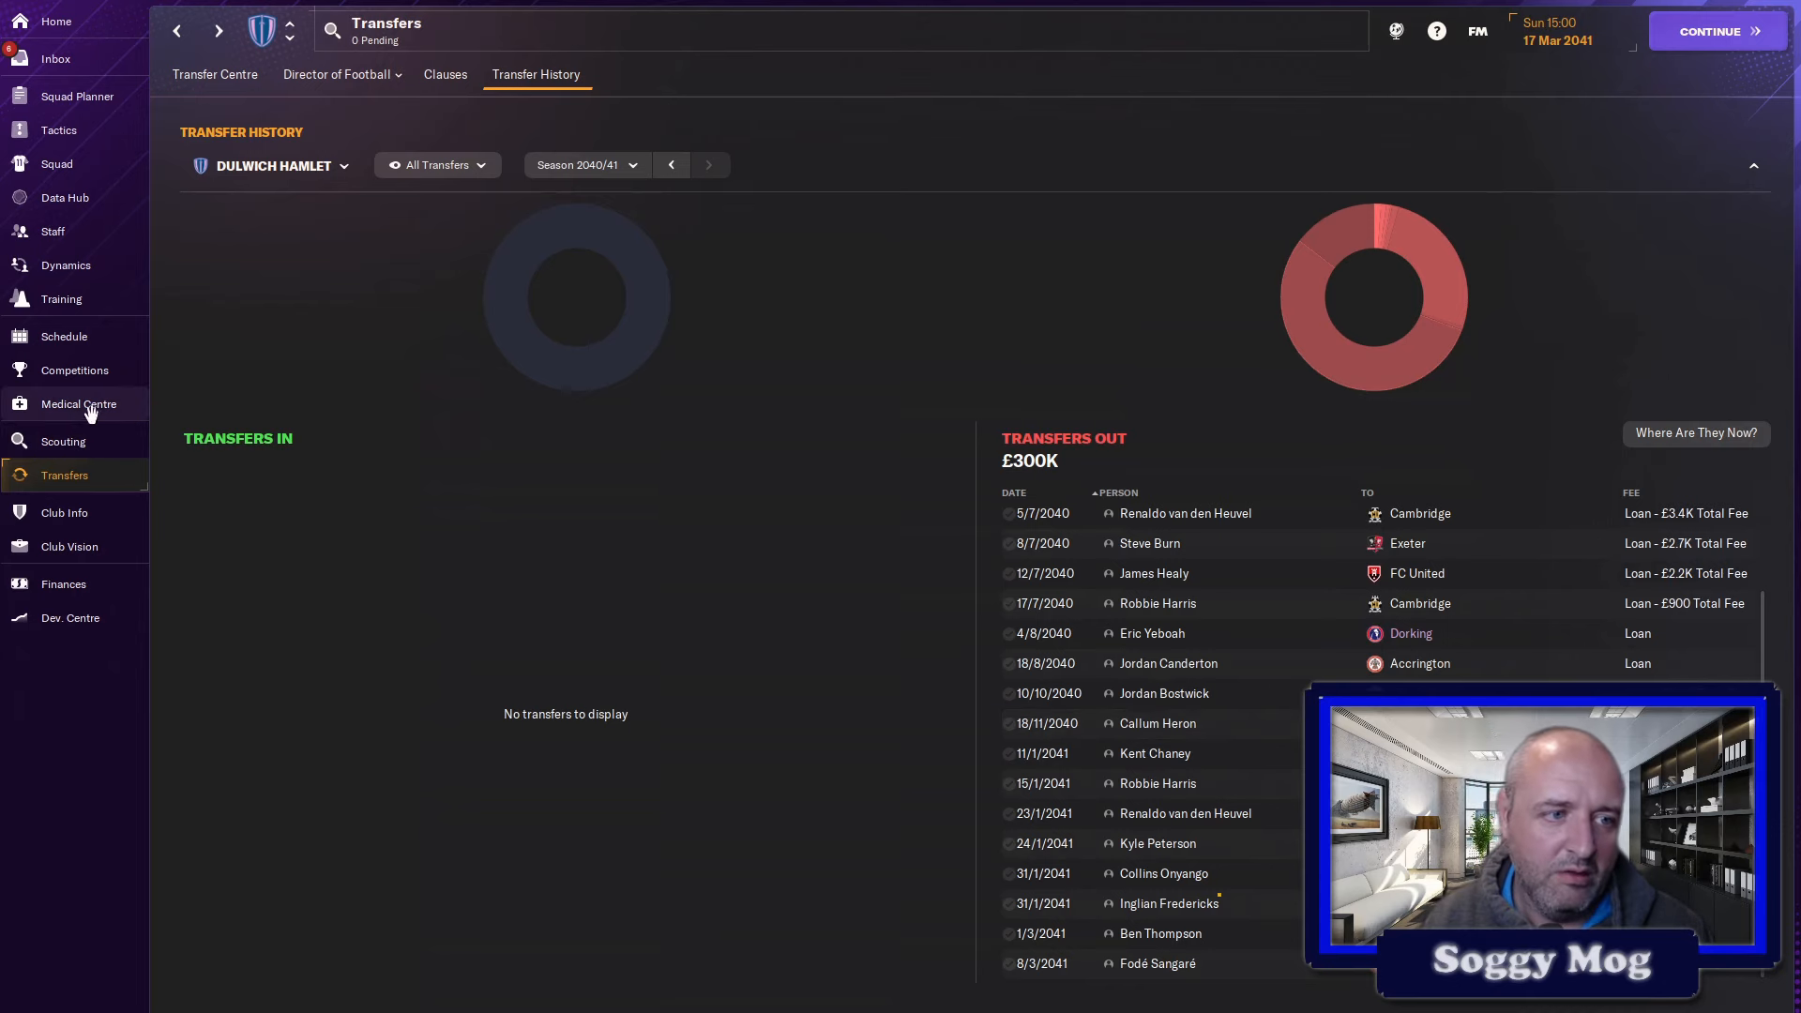
left_click(79, 403)
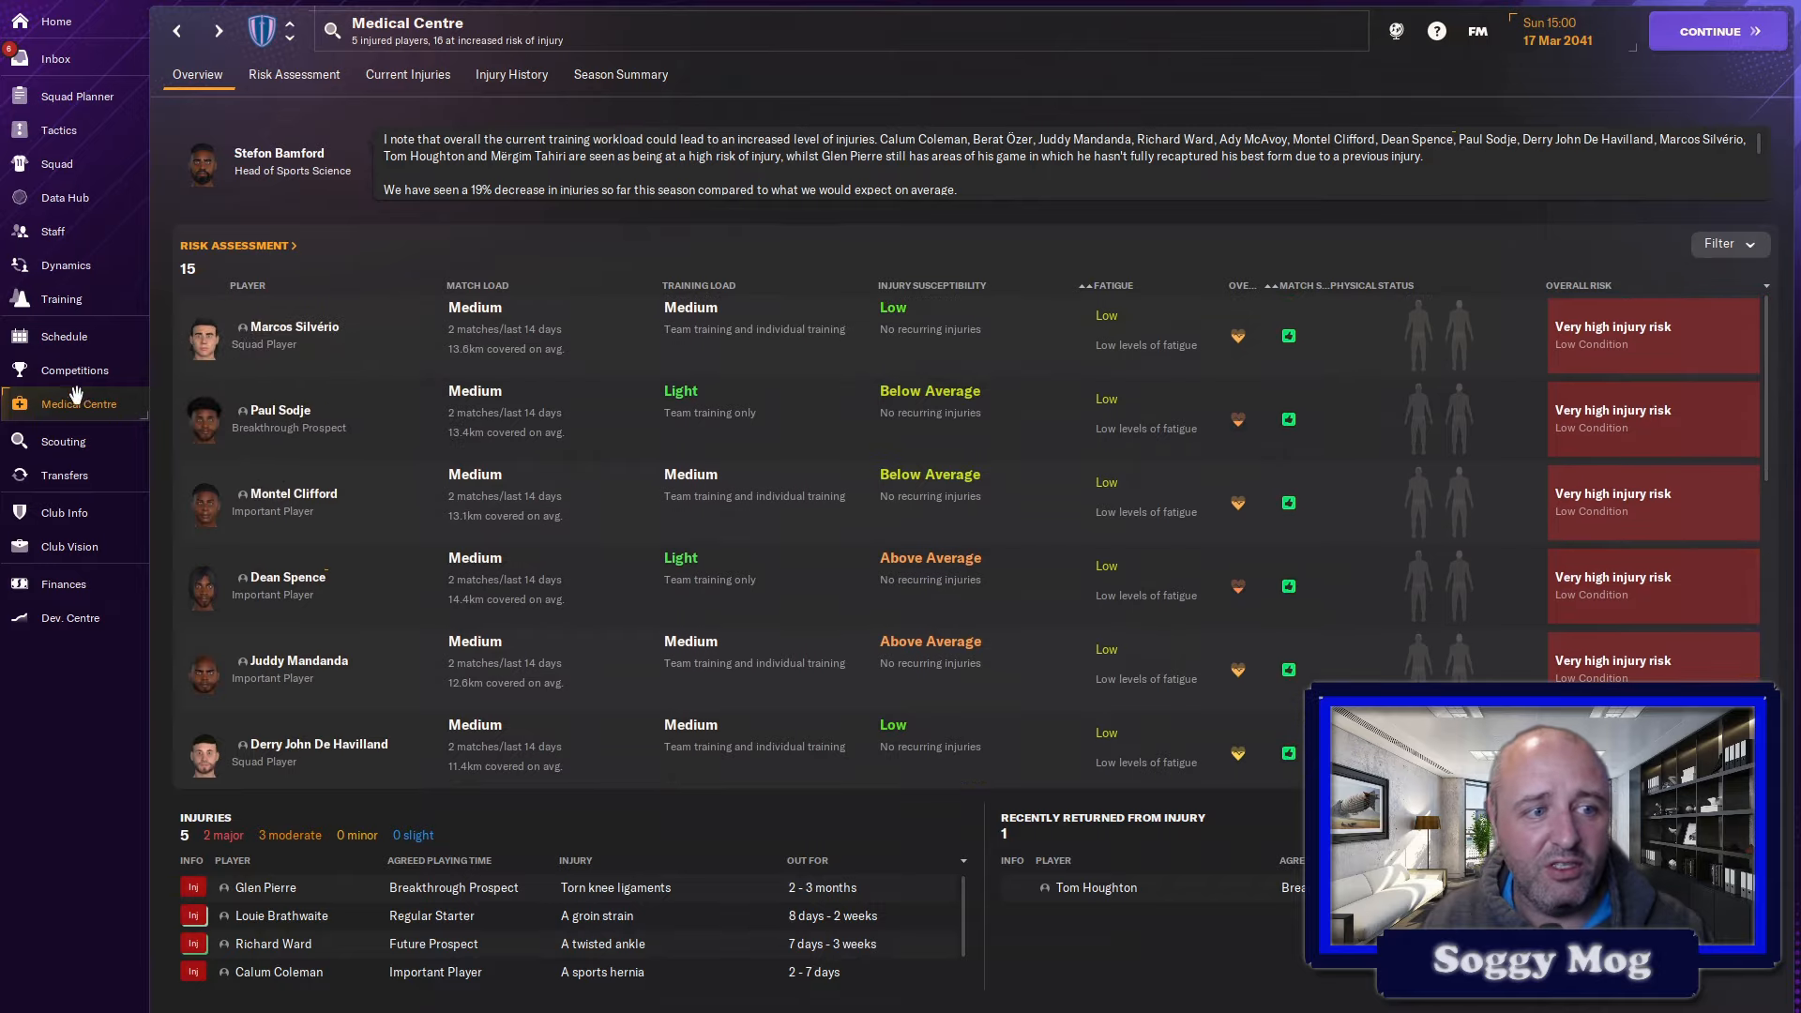
left_click(52, 231)
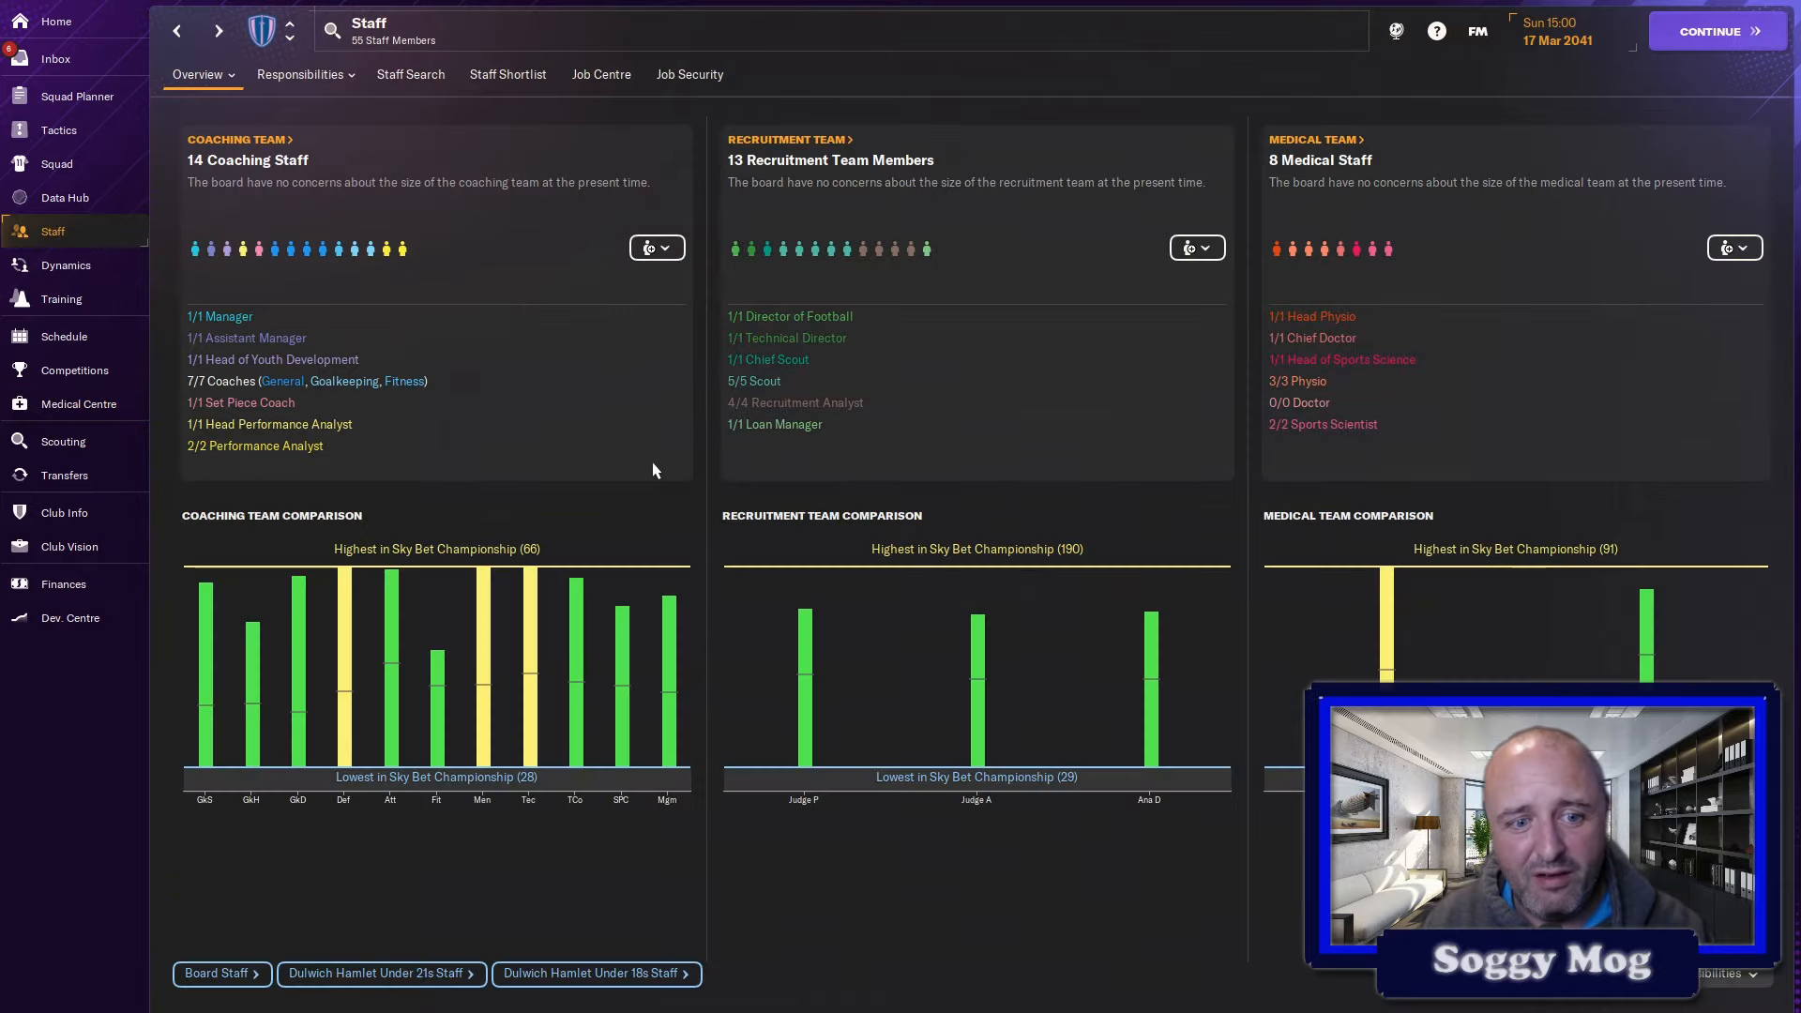
mouse_move(509, 615)
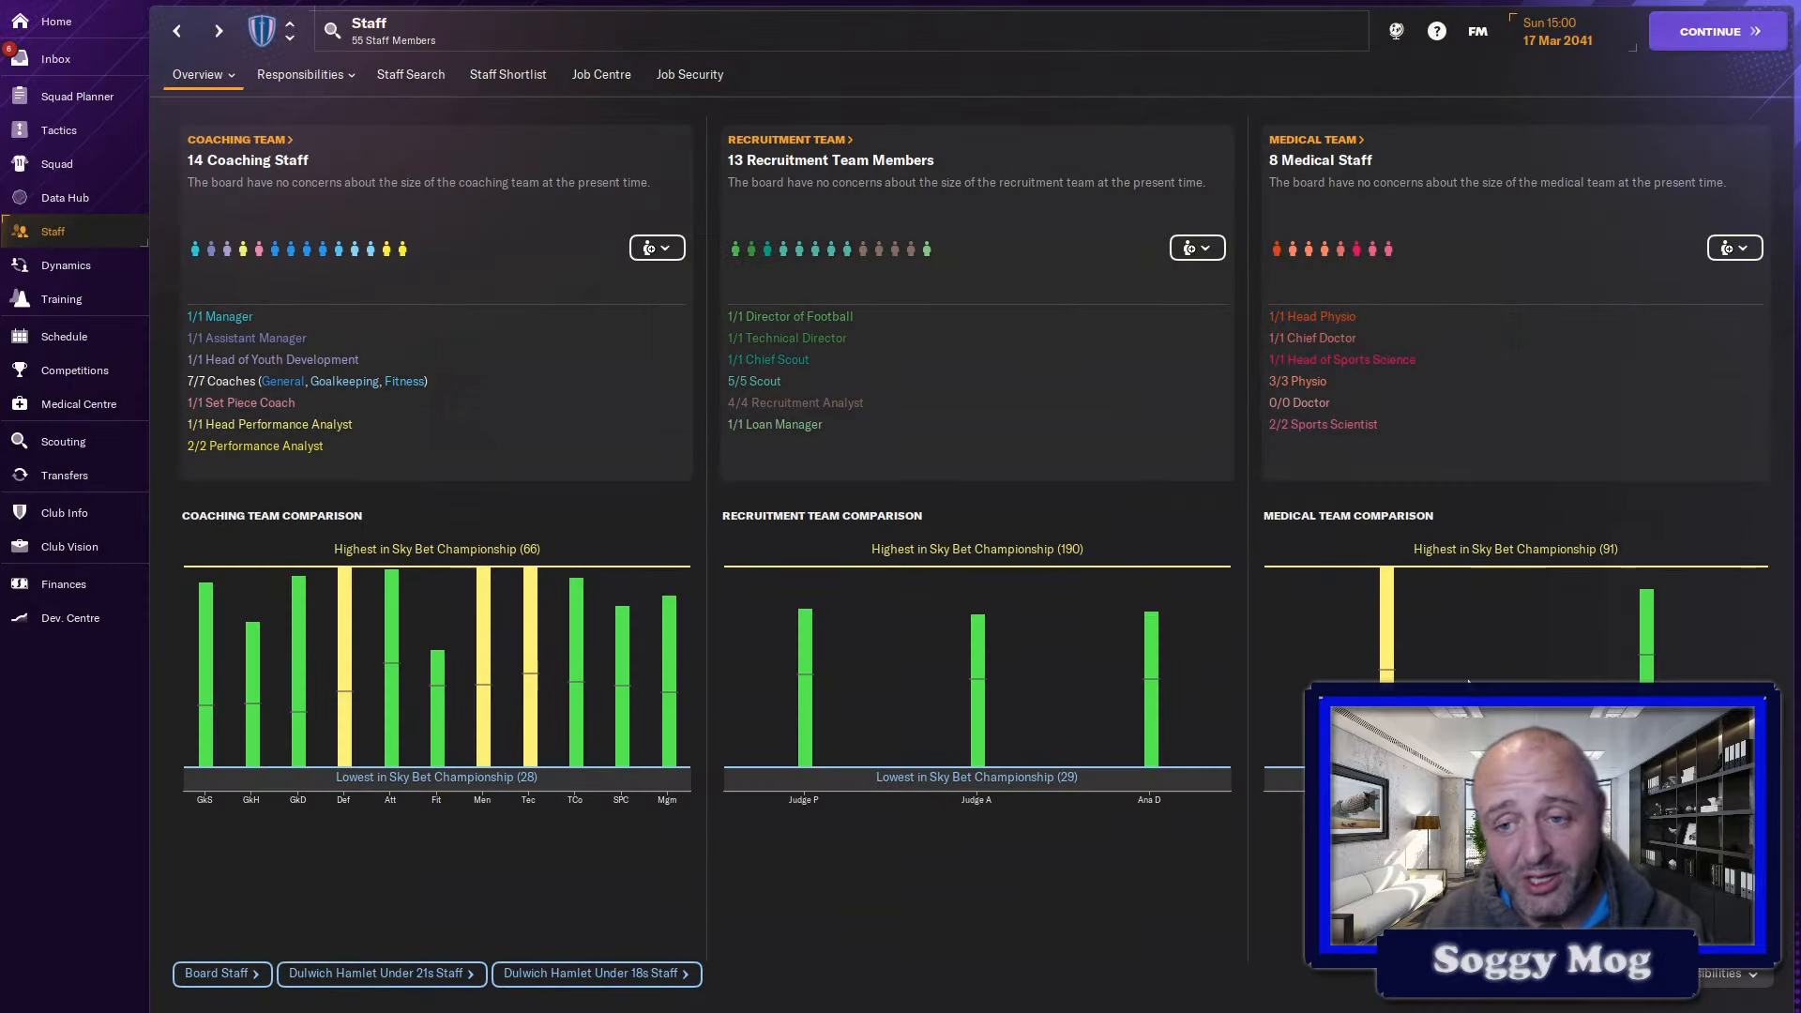
mouse_move(131, 456)
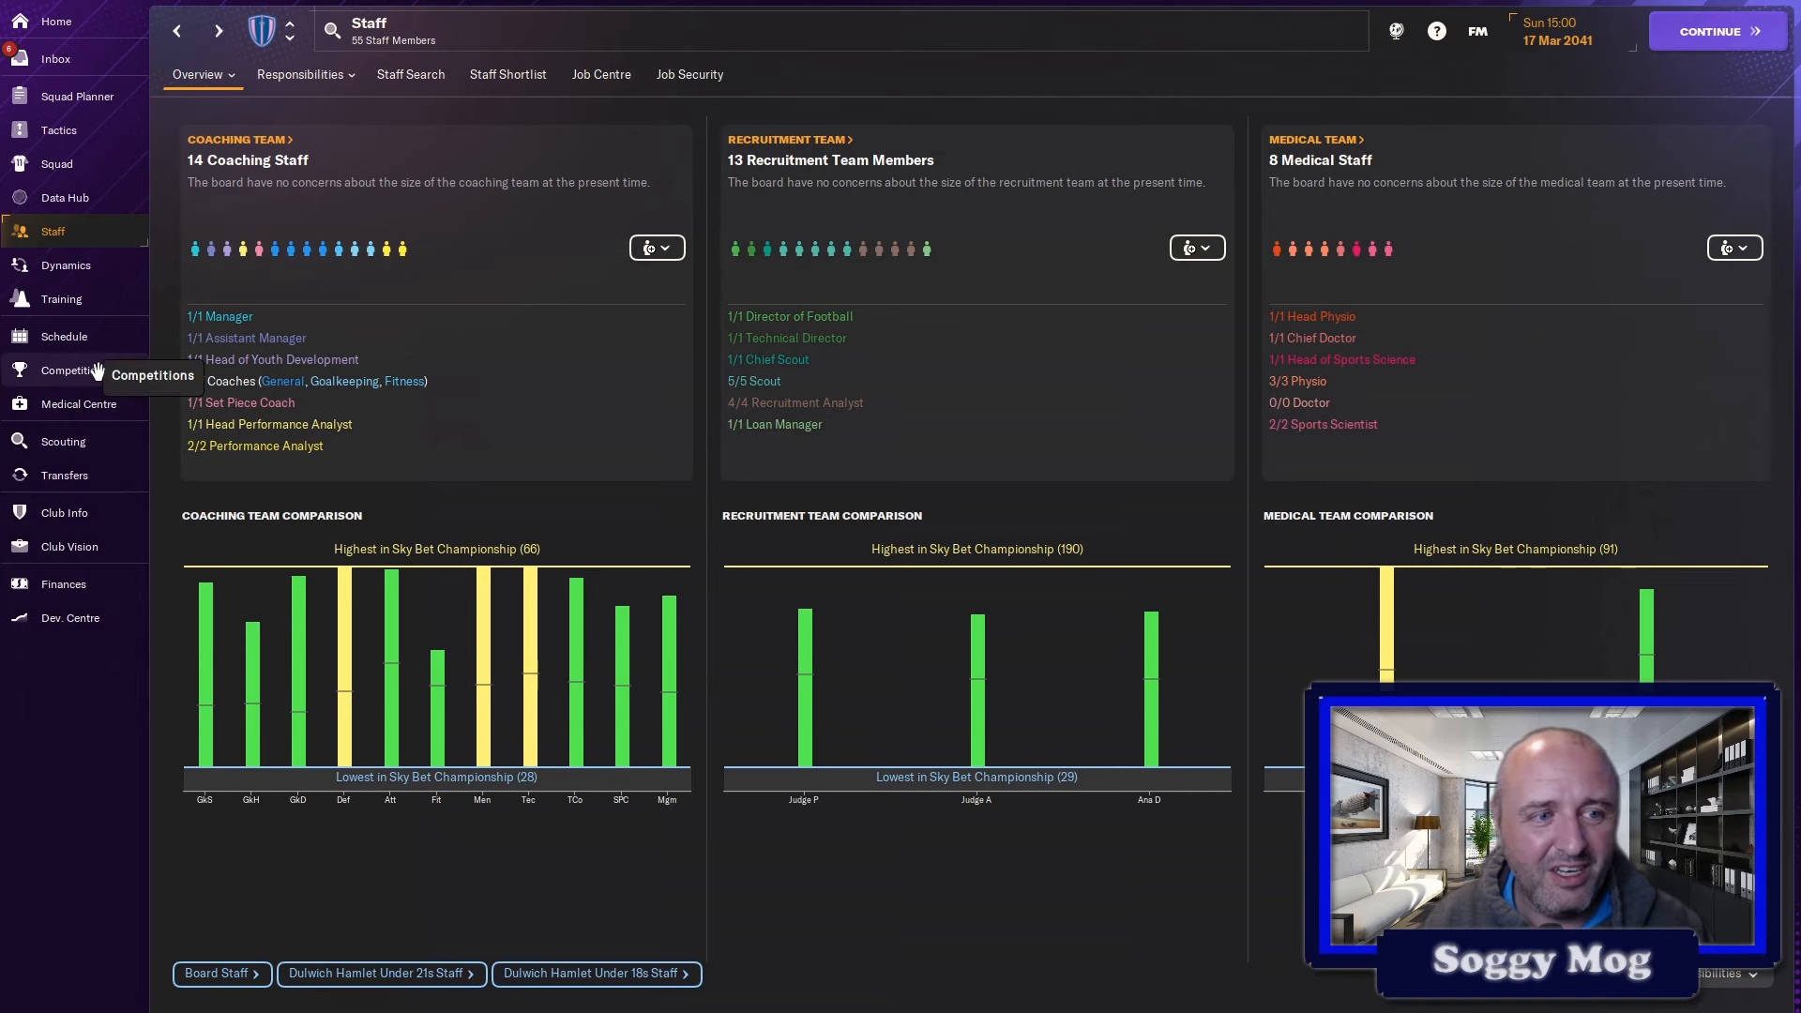
left_click(60, 299)
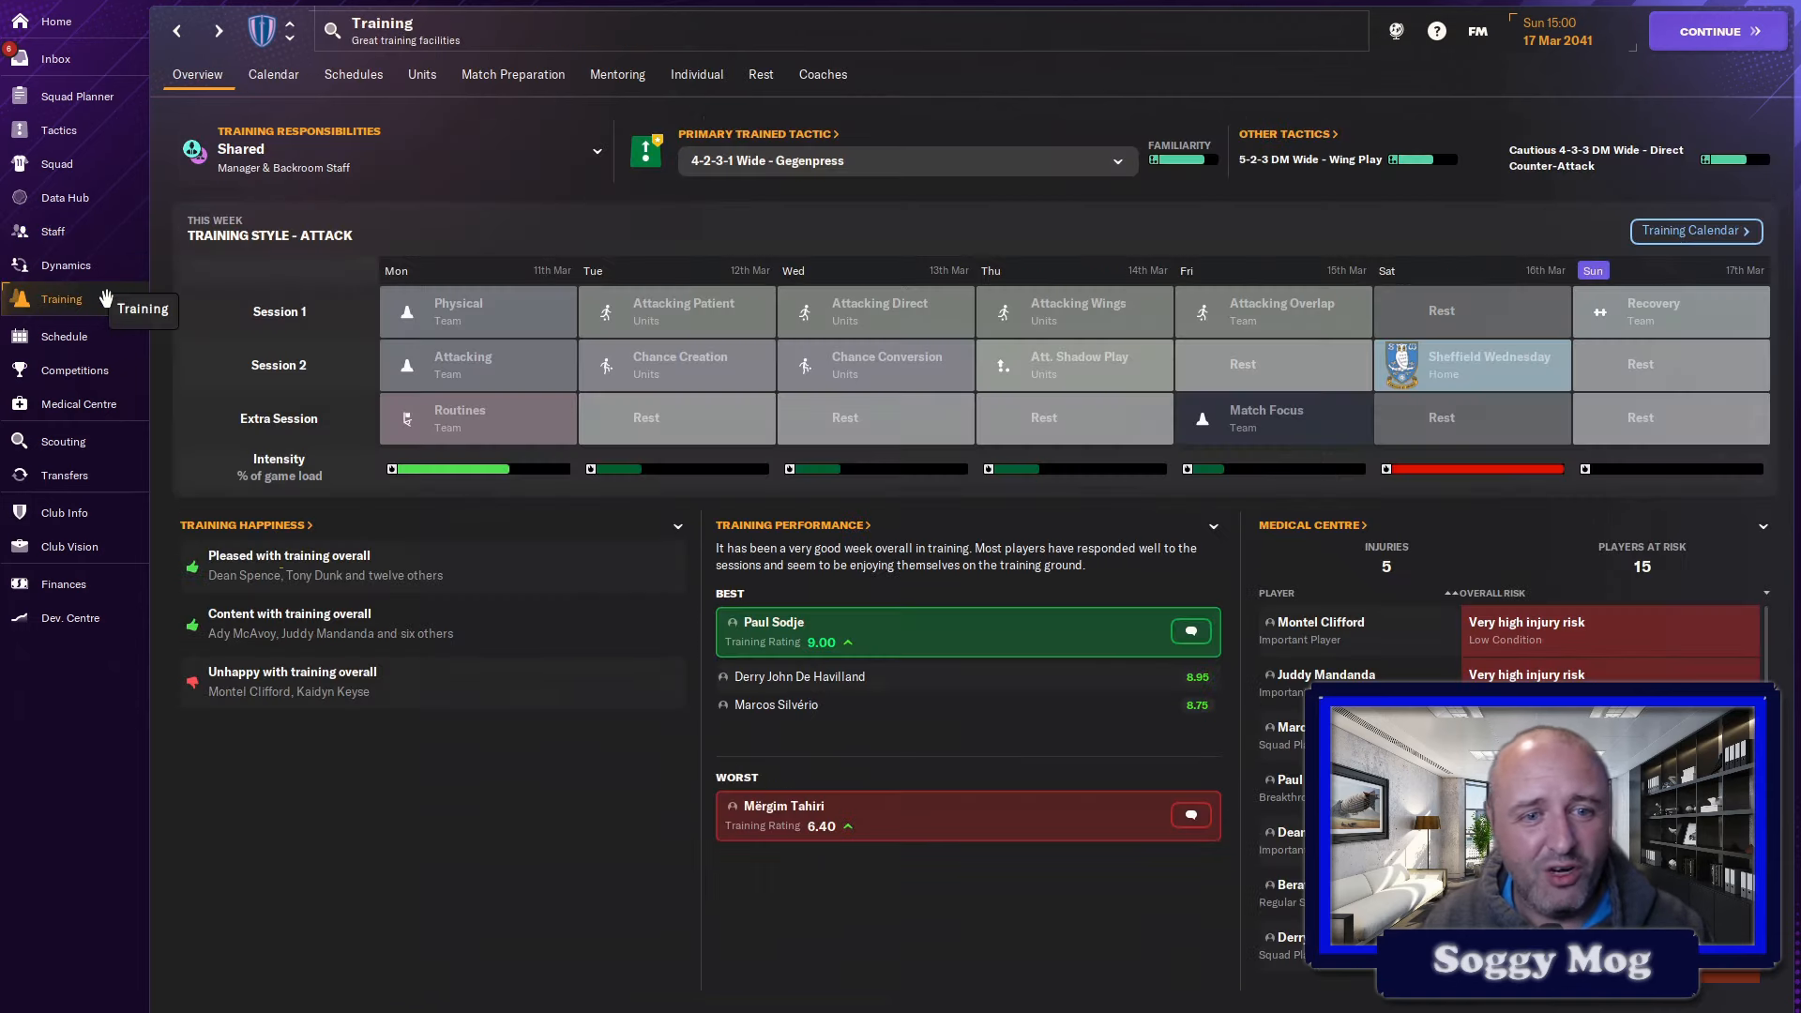
left_click(66, 264)
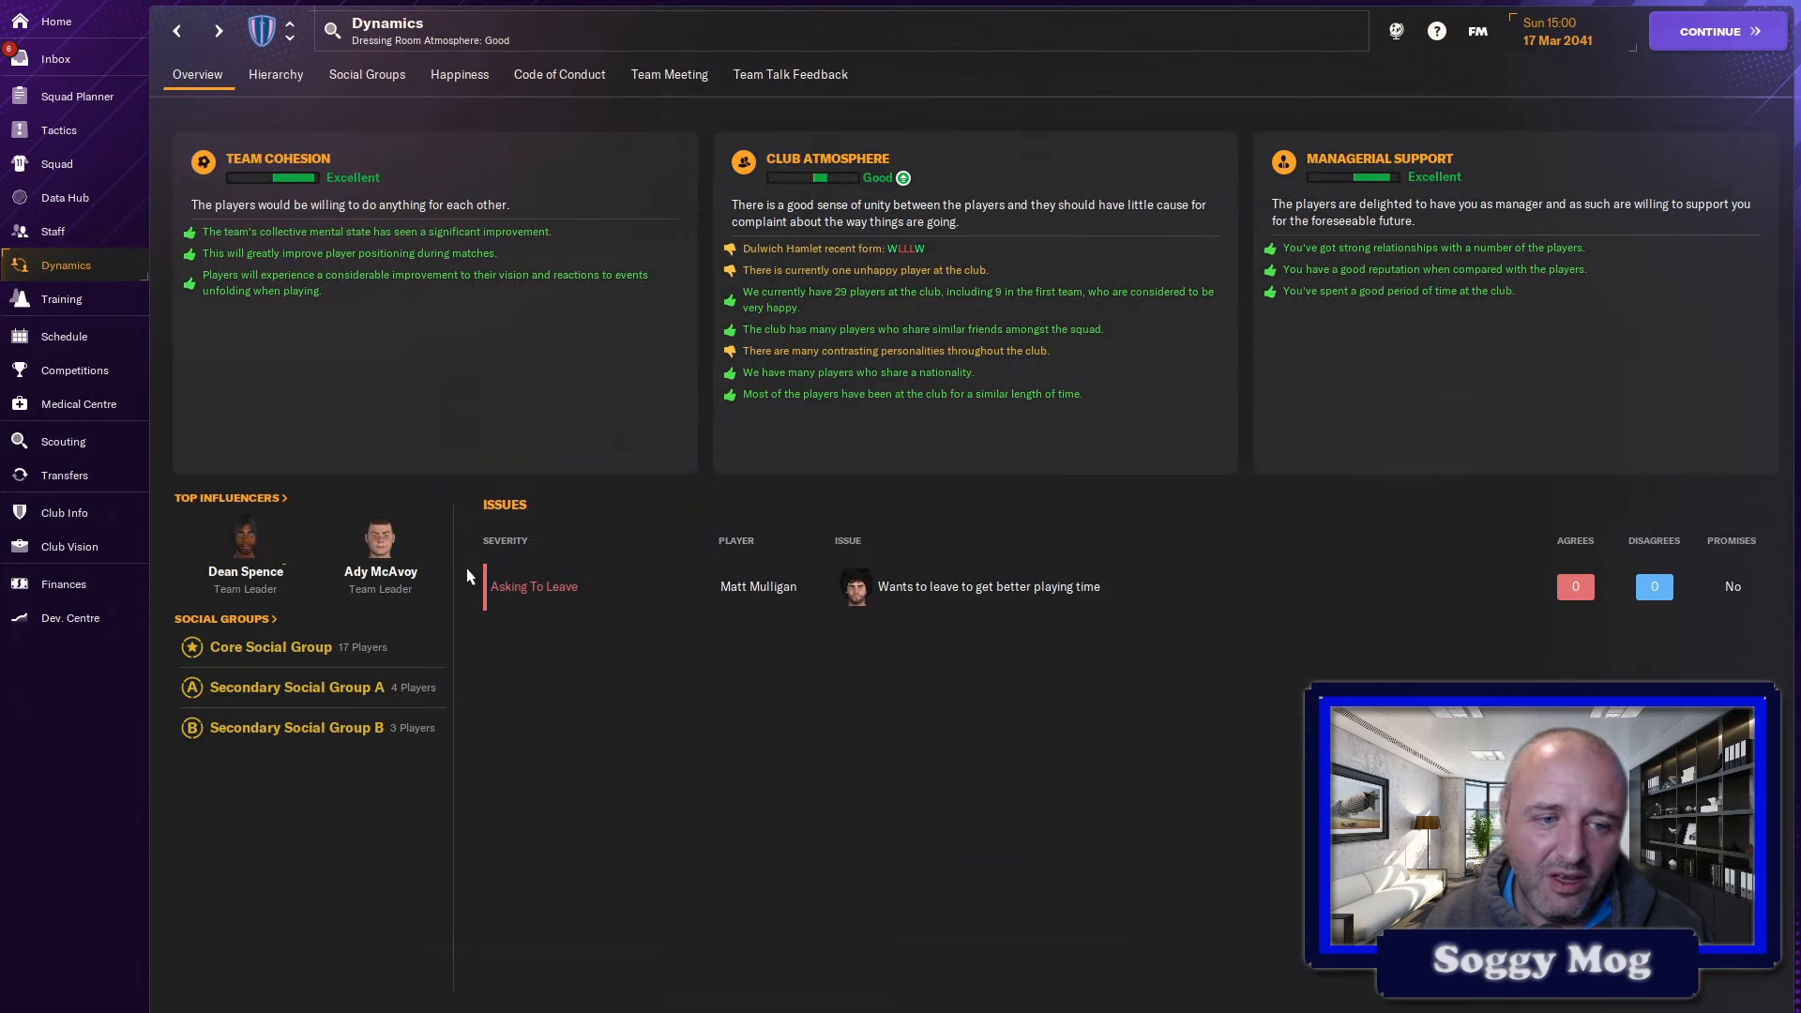
mouse_move(607, 542)
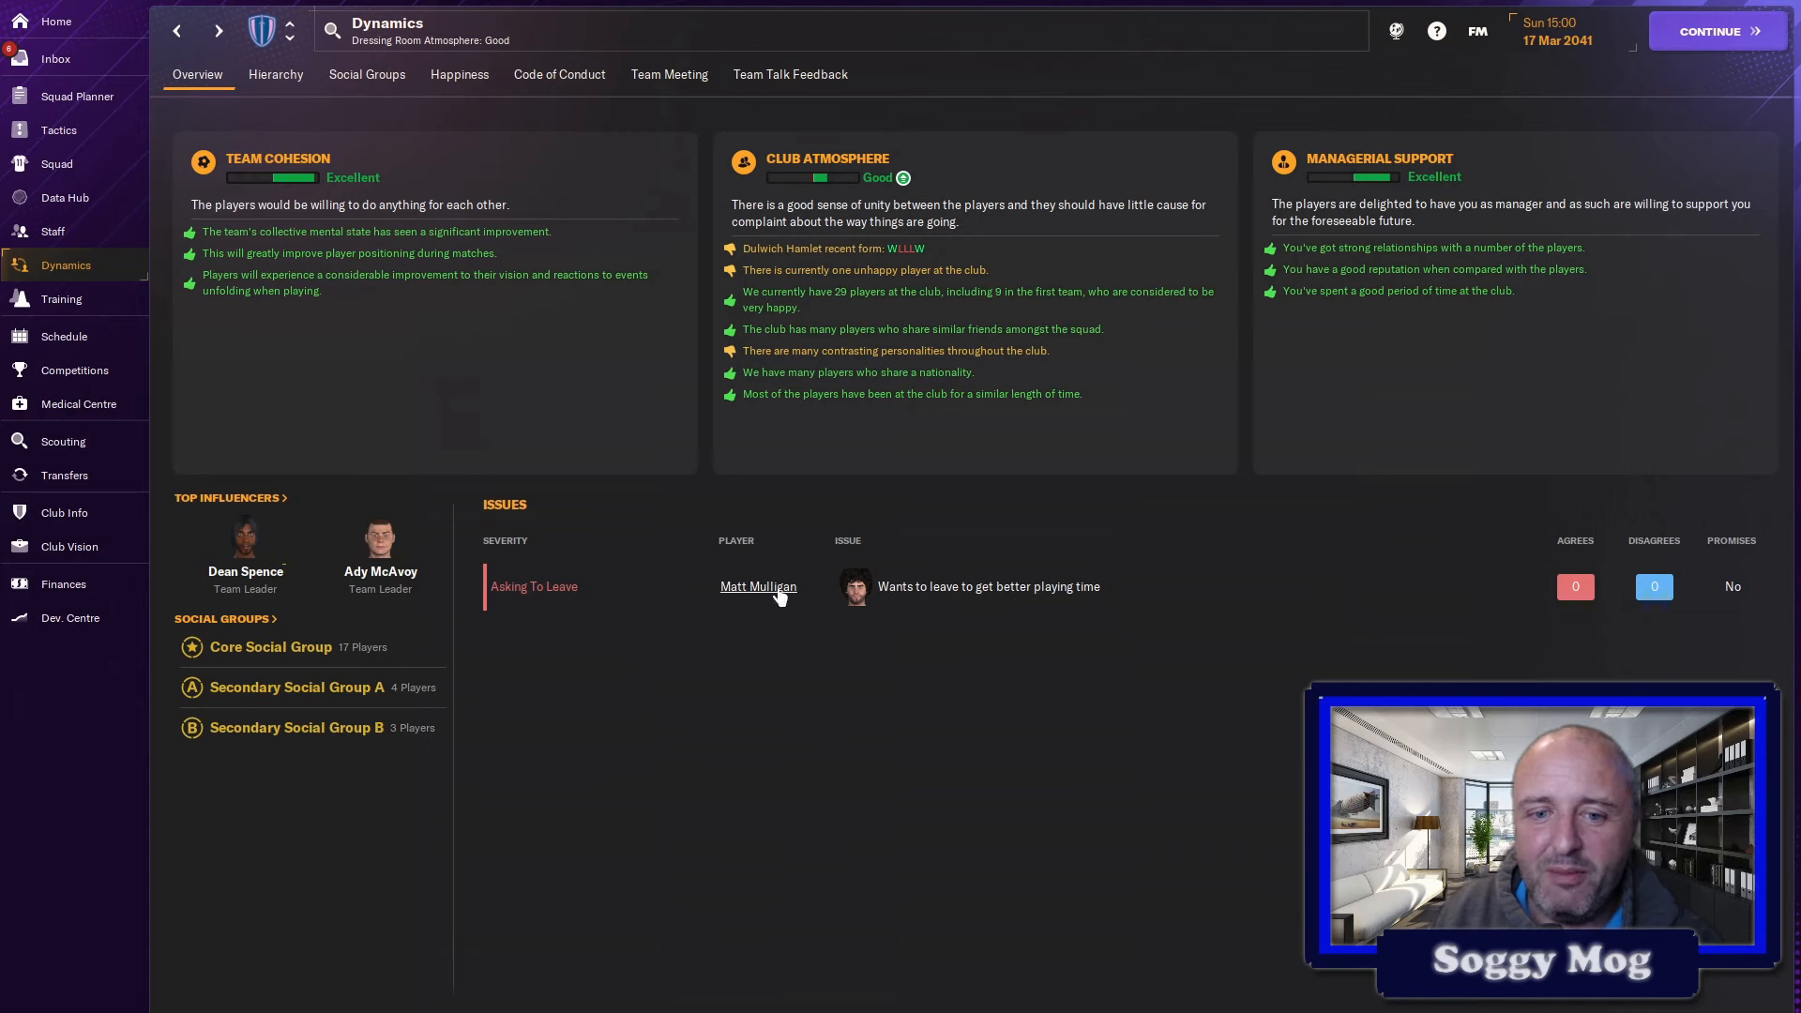
- View Matt Mulligan's player profile from the Issues list, then move to the first-team Tactics screen
left_click(756, 587)
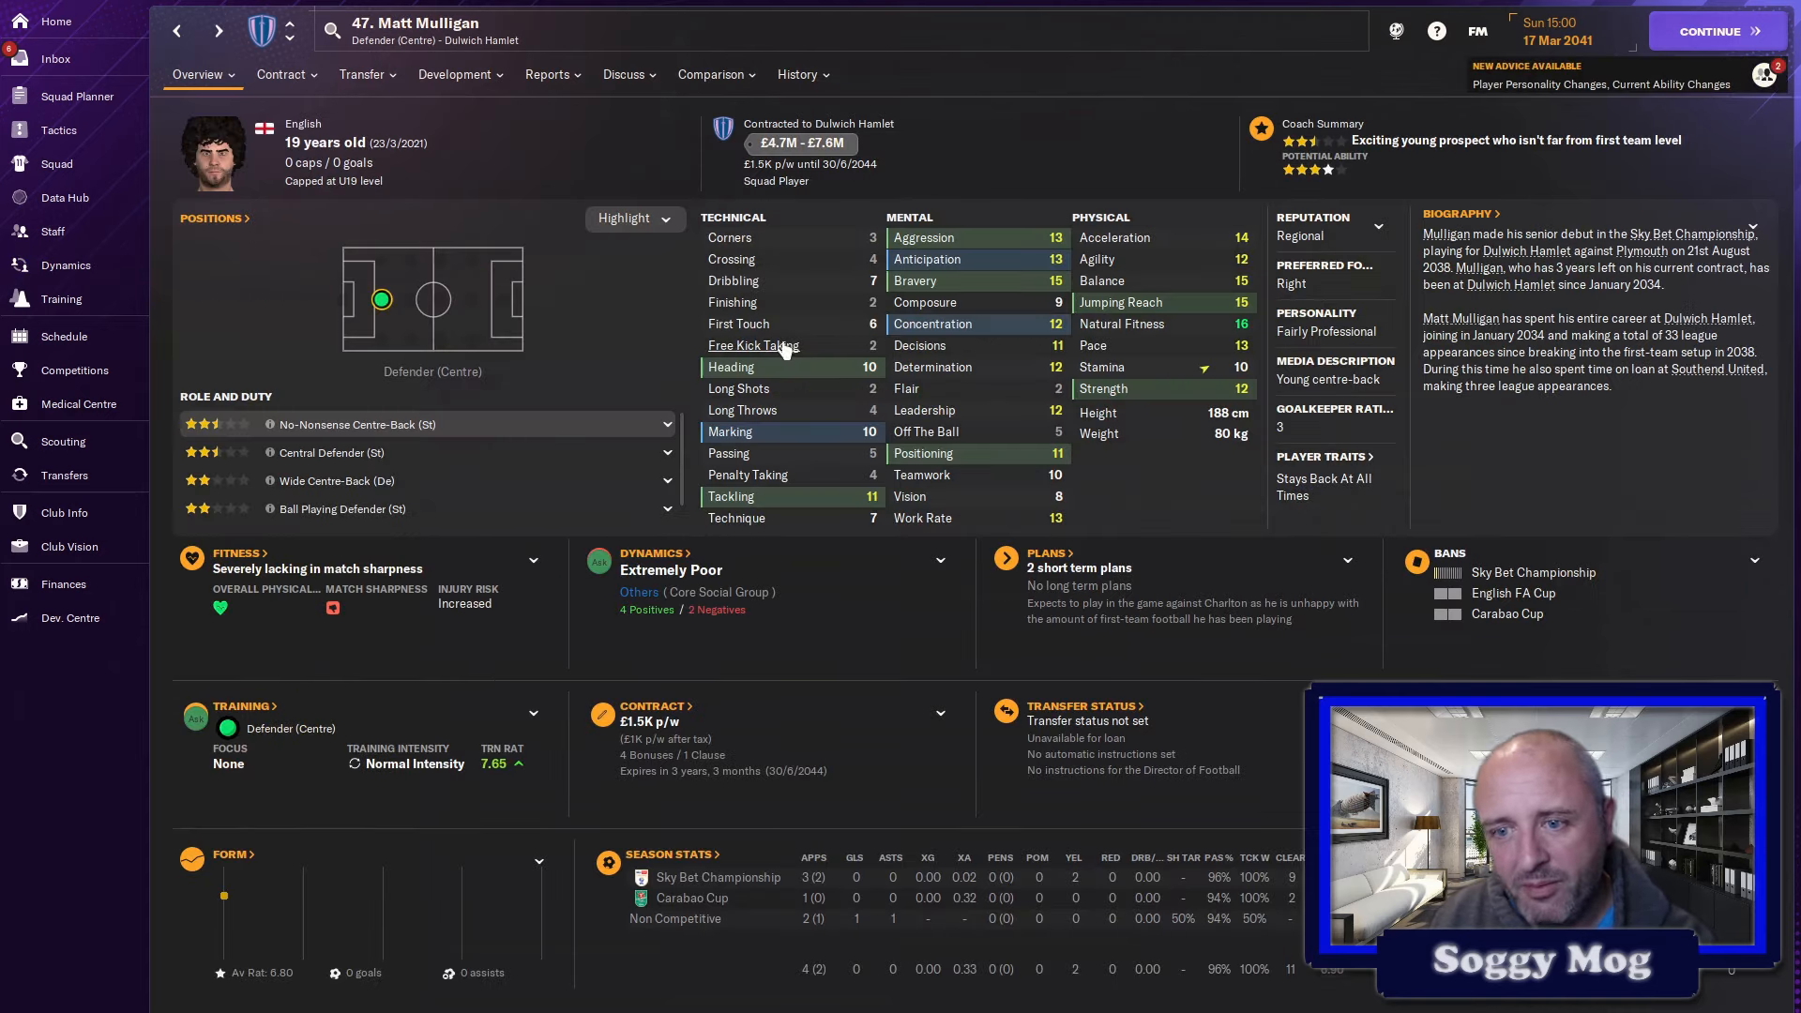
mouse_move(990, 369)
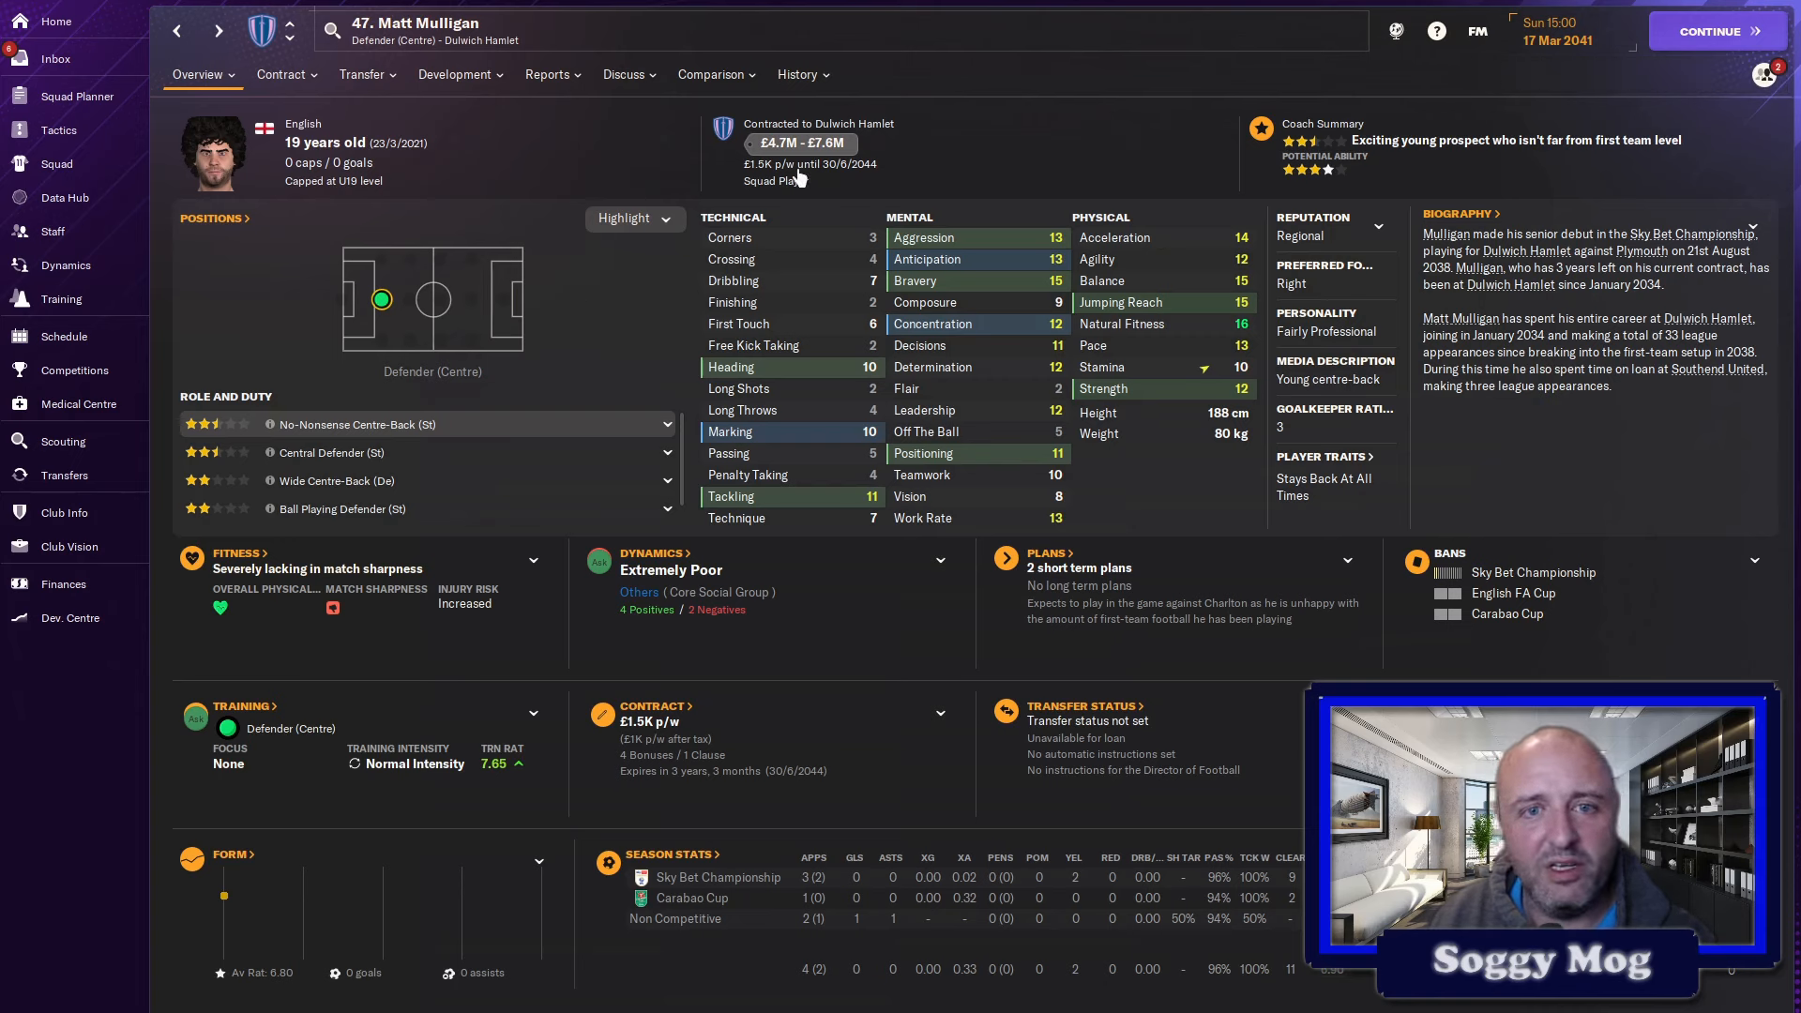
left_click(711, 74)
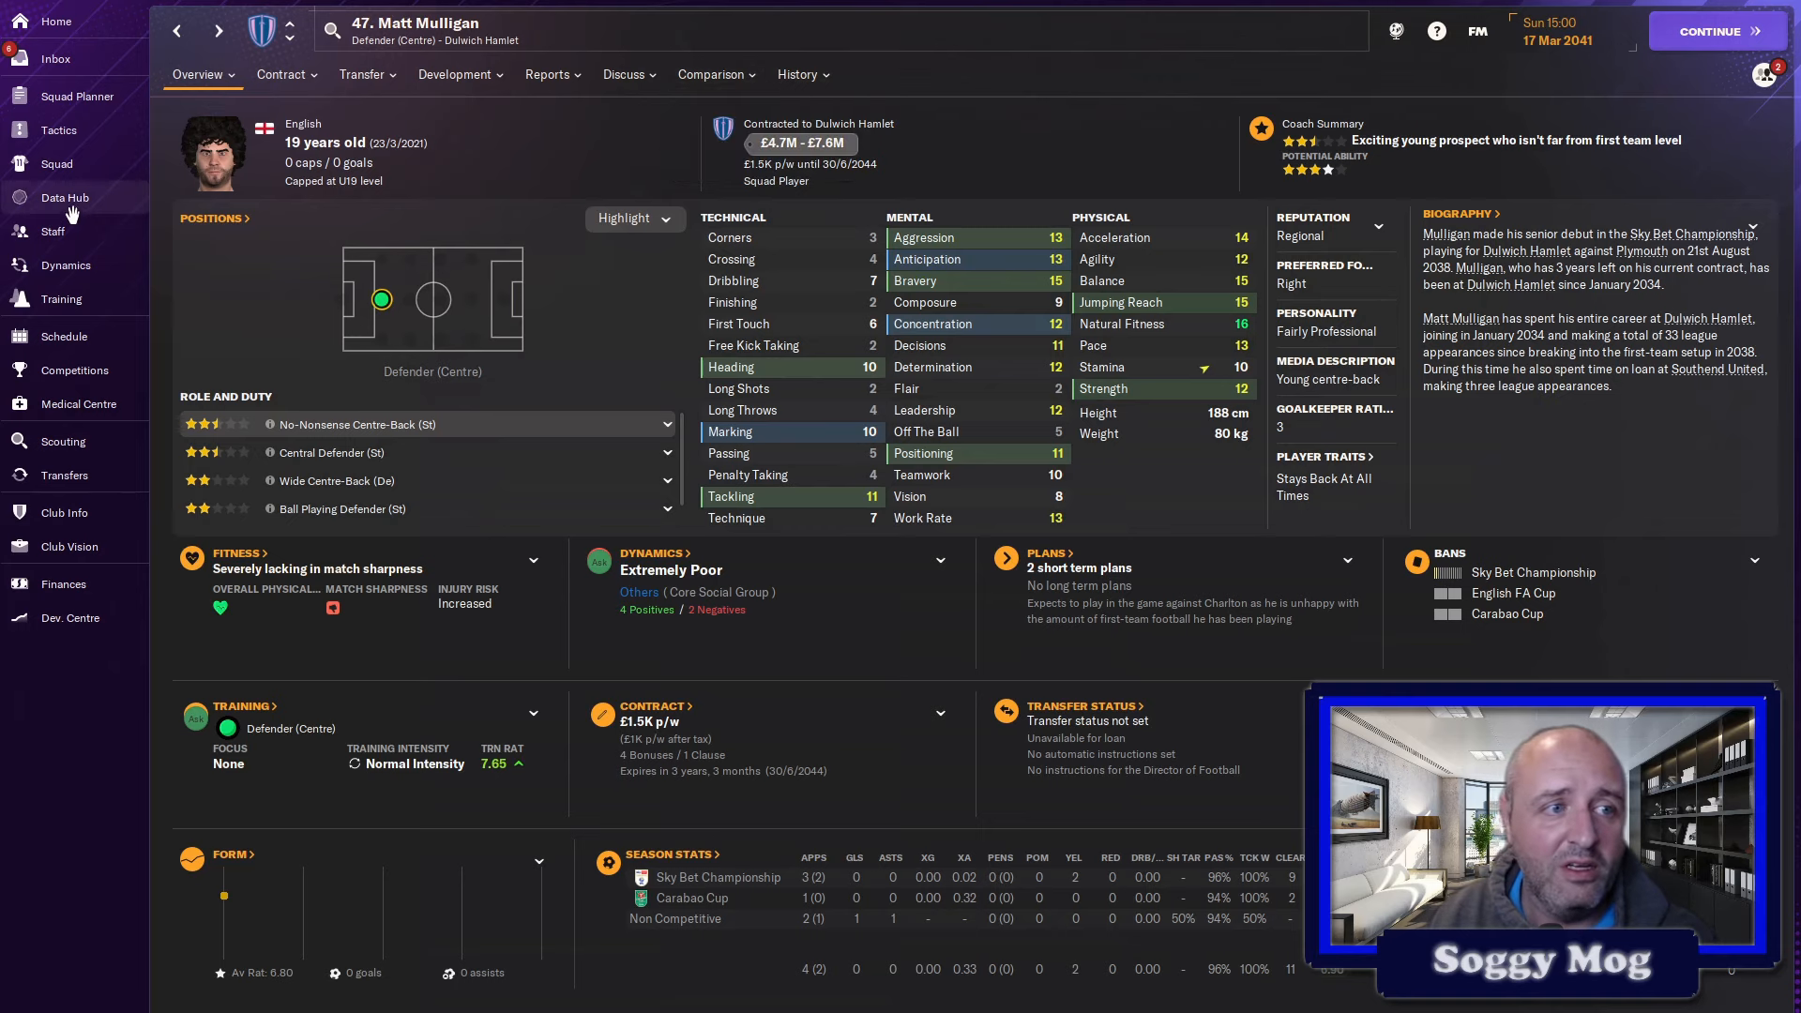
left_click(58, 130)
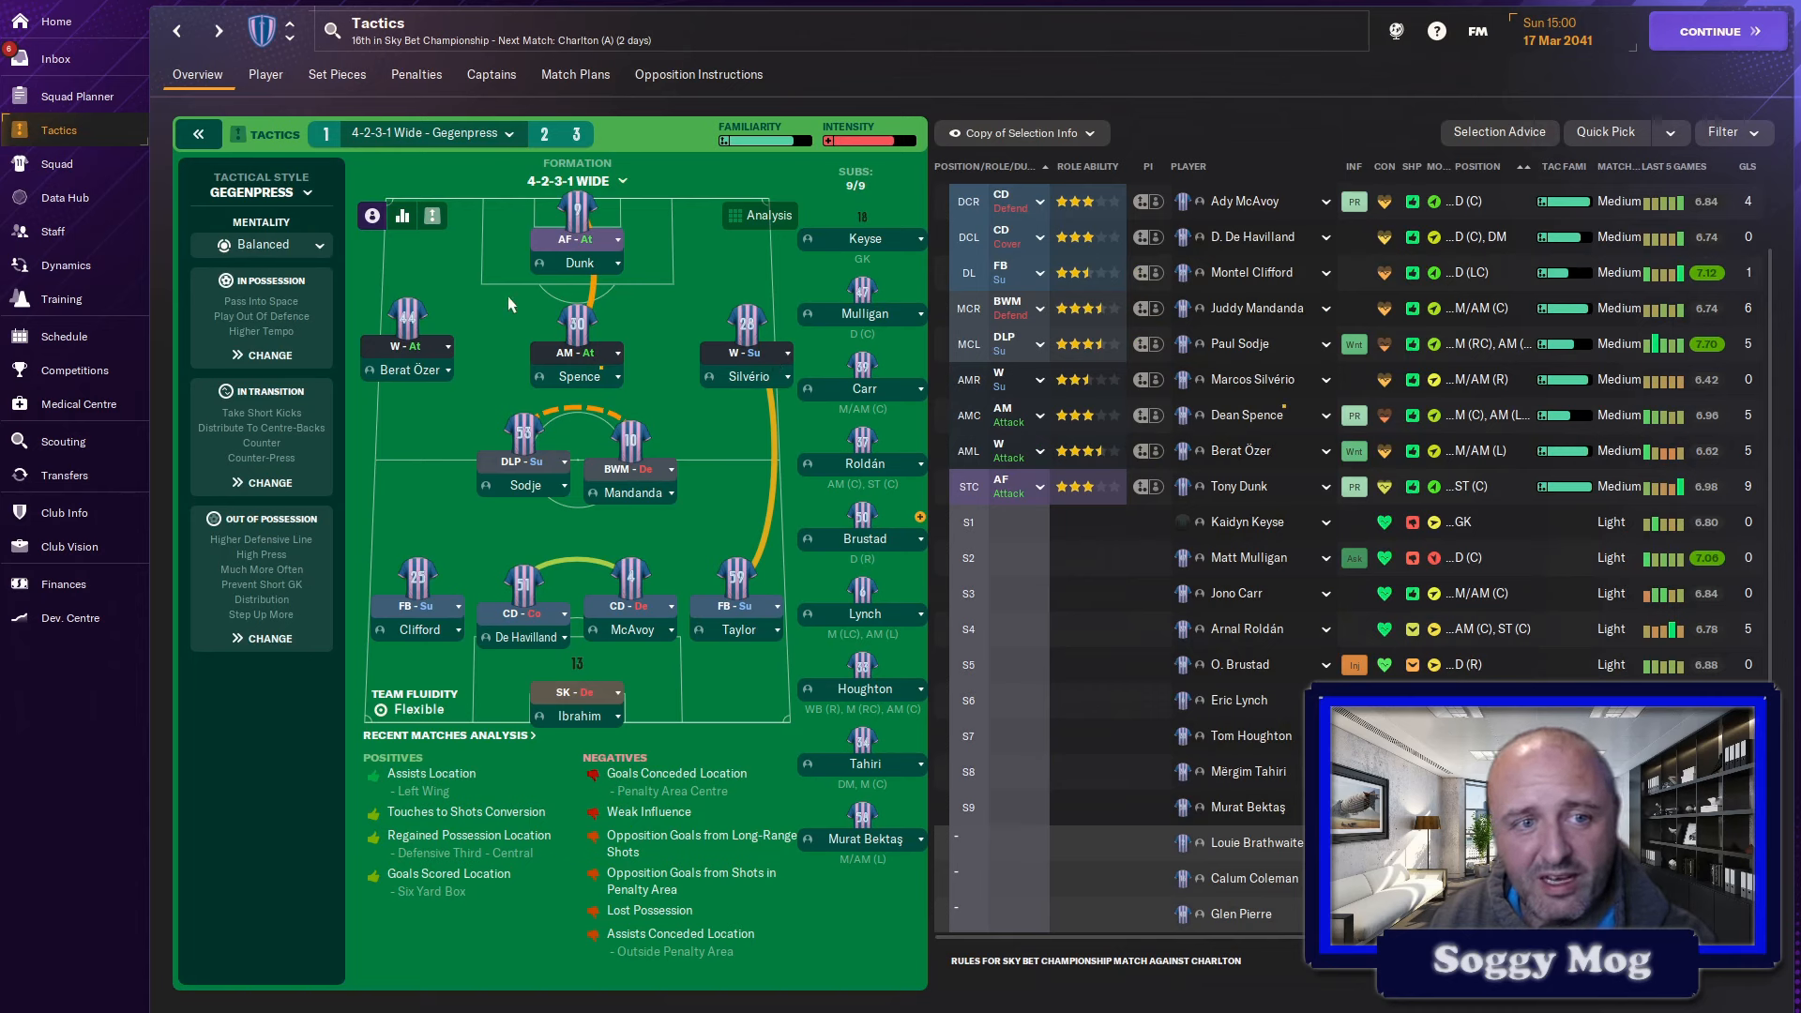
mouse_move(587, 249)
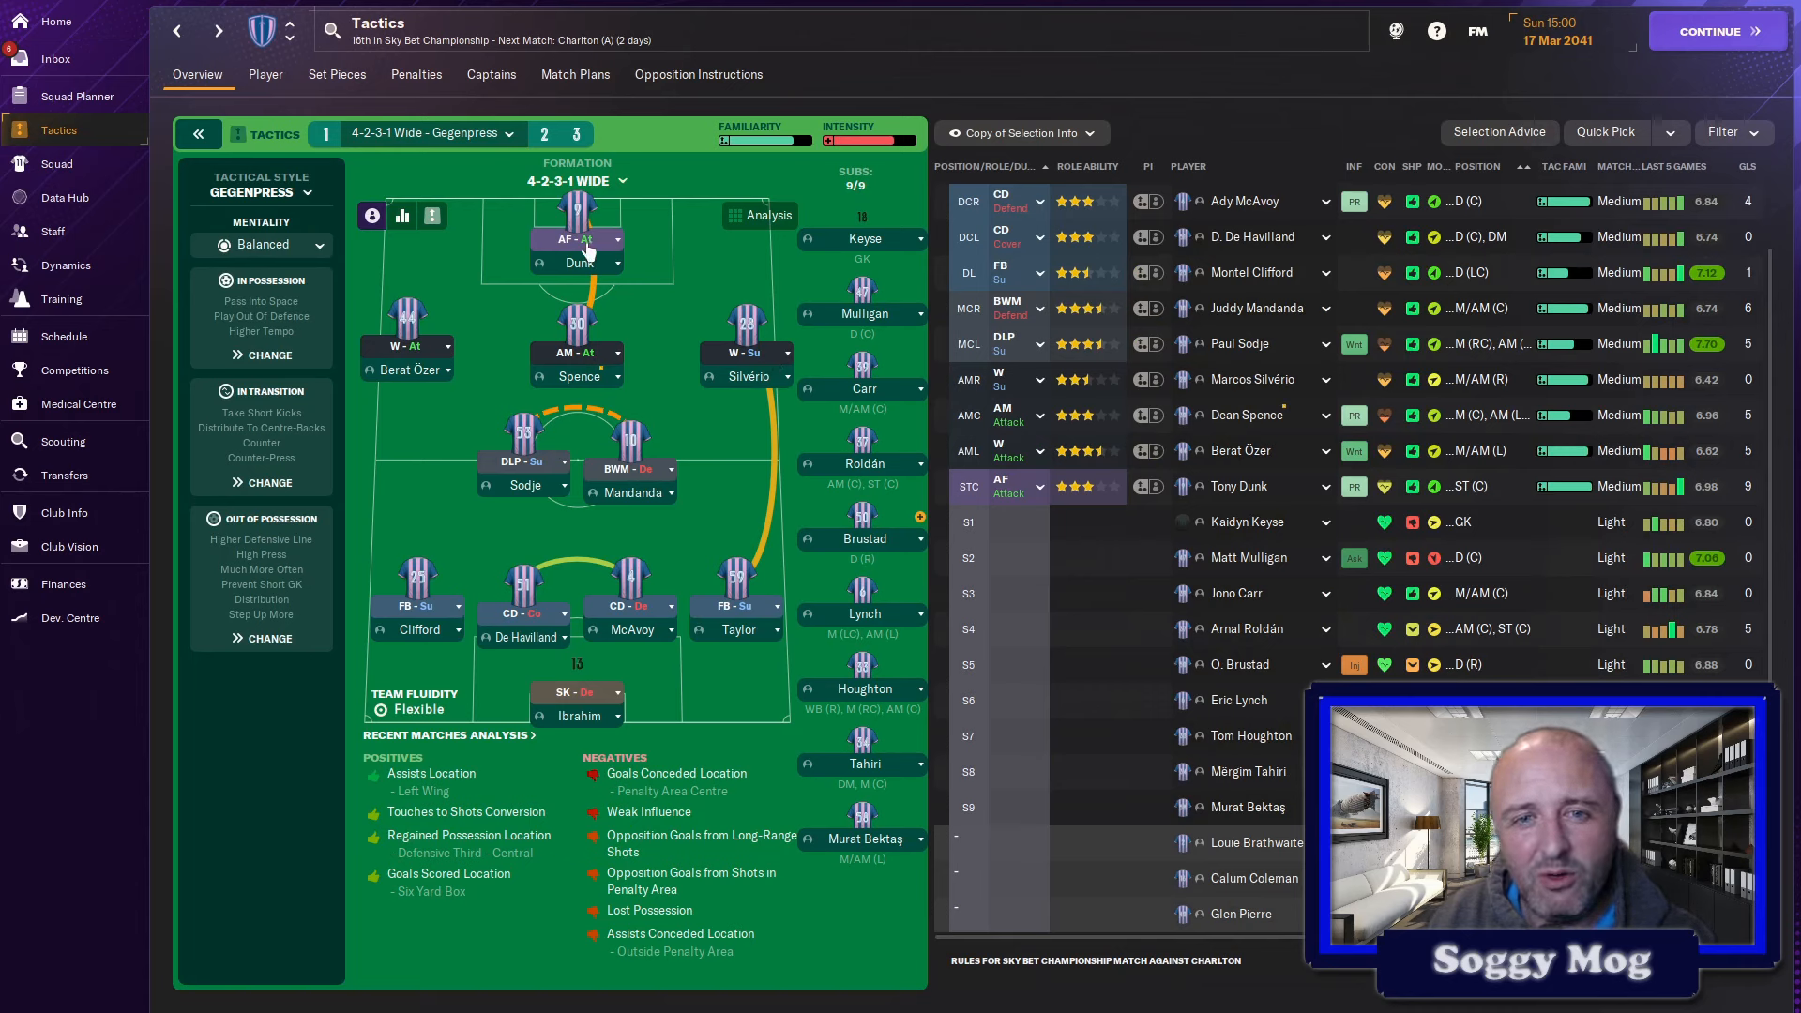
mouse_move(557, 482)
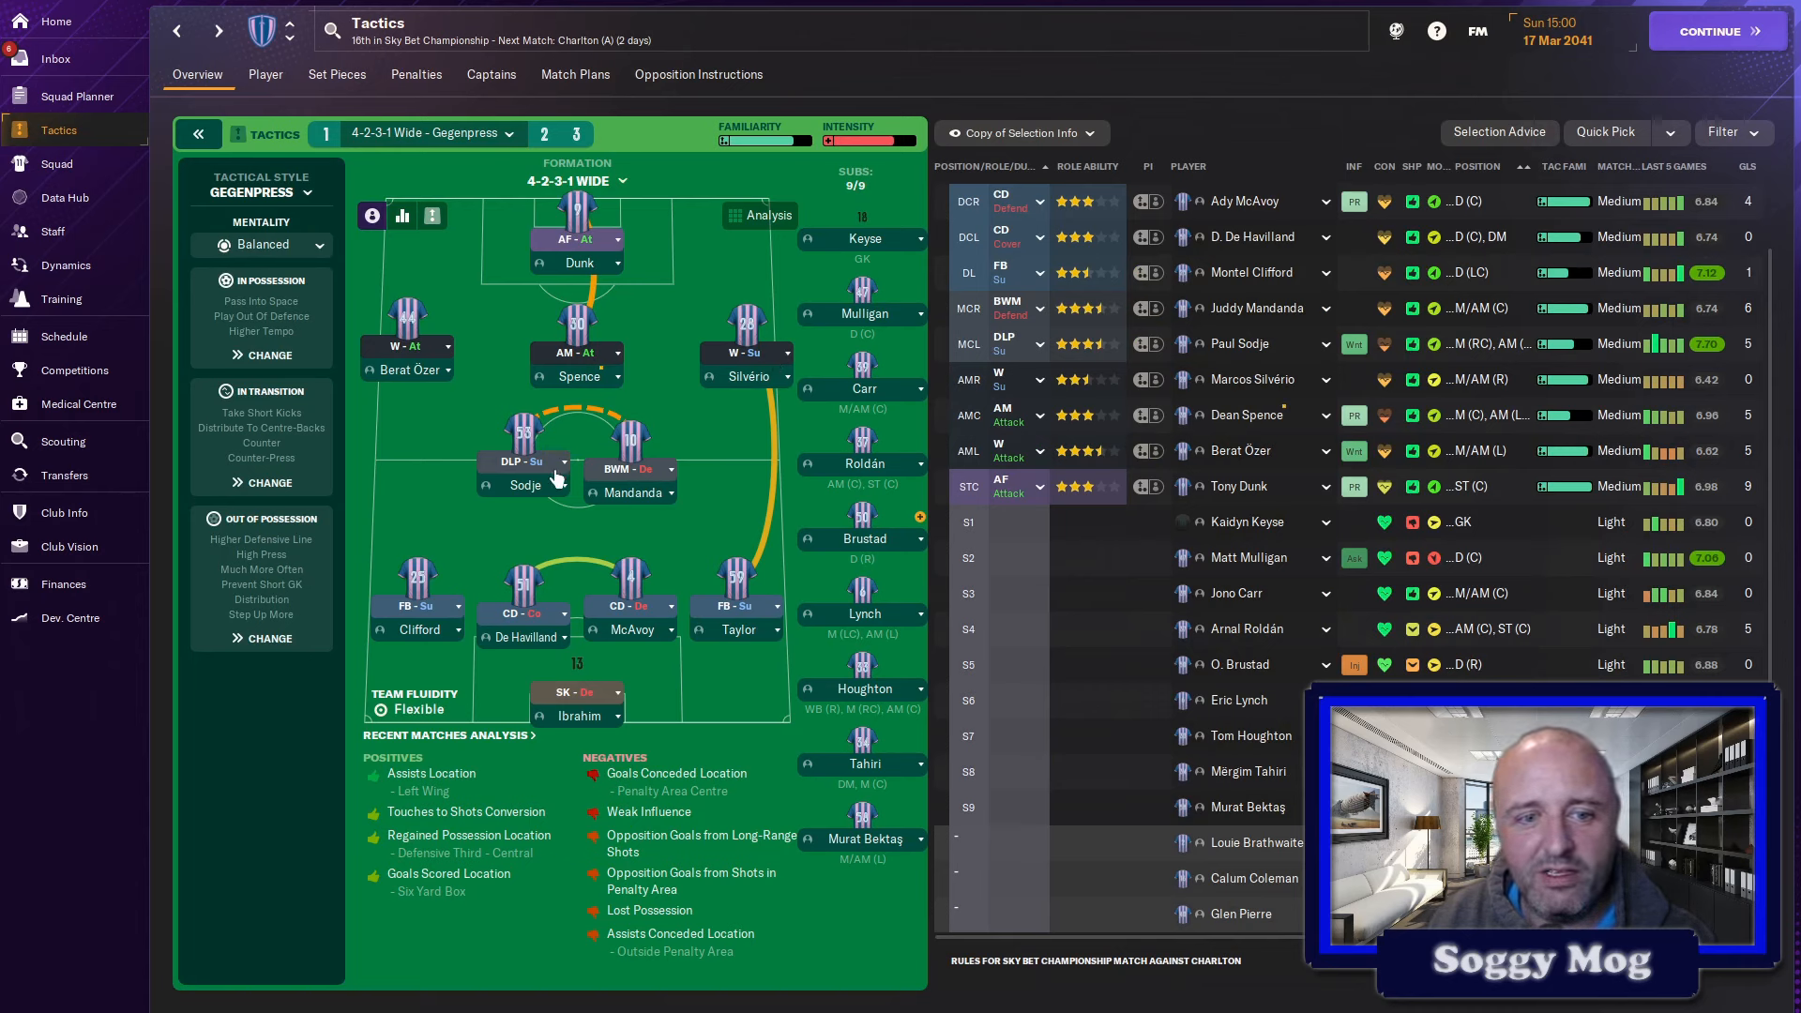
mouse_move(585, 547)
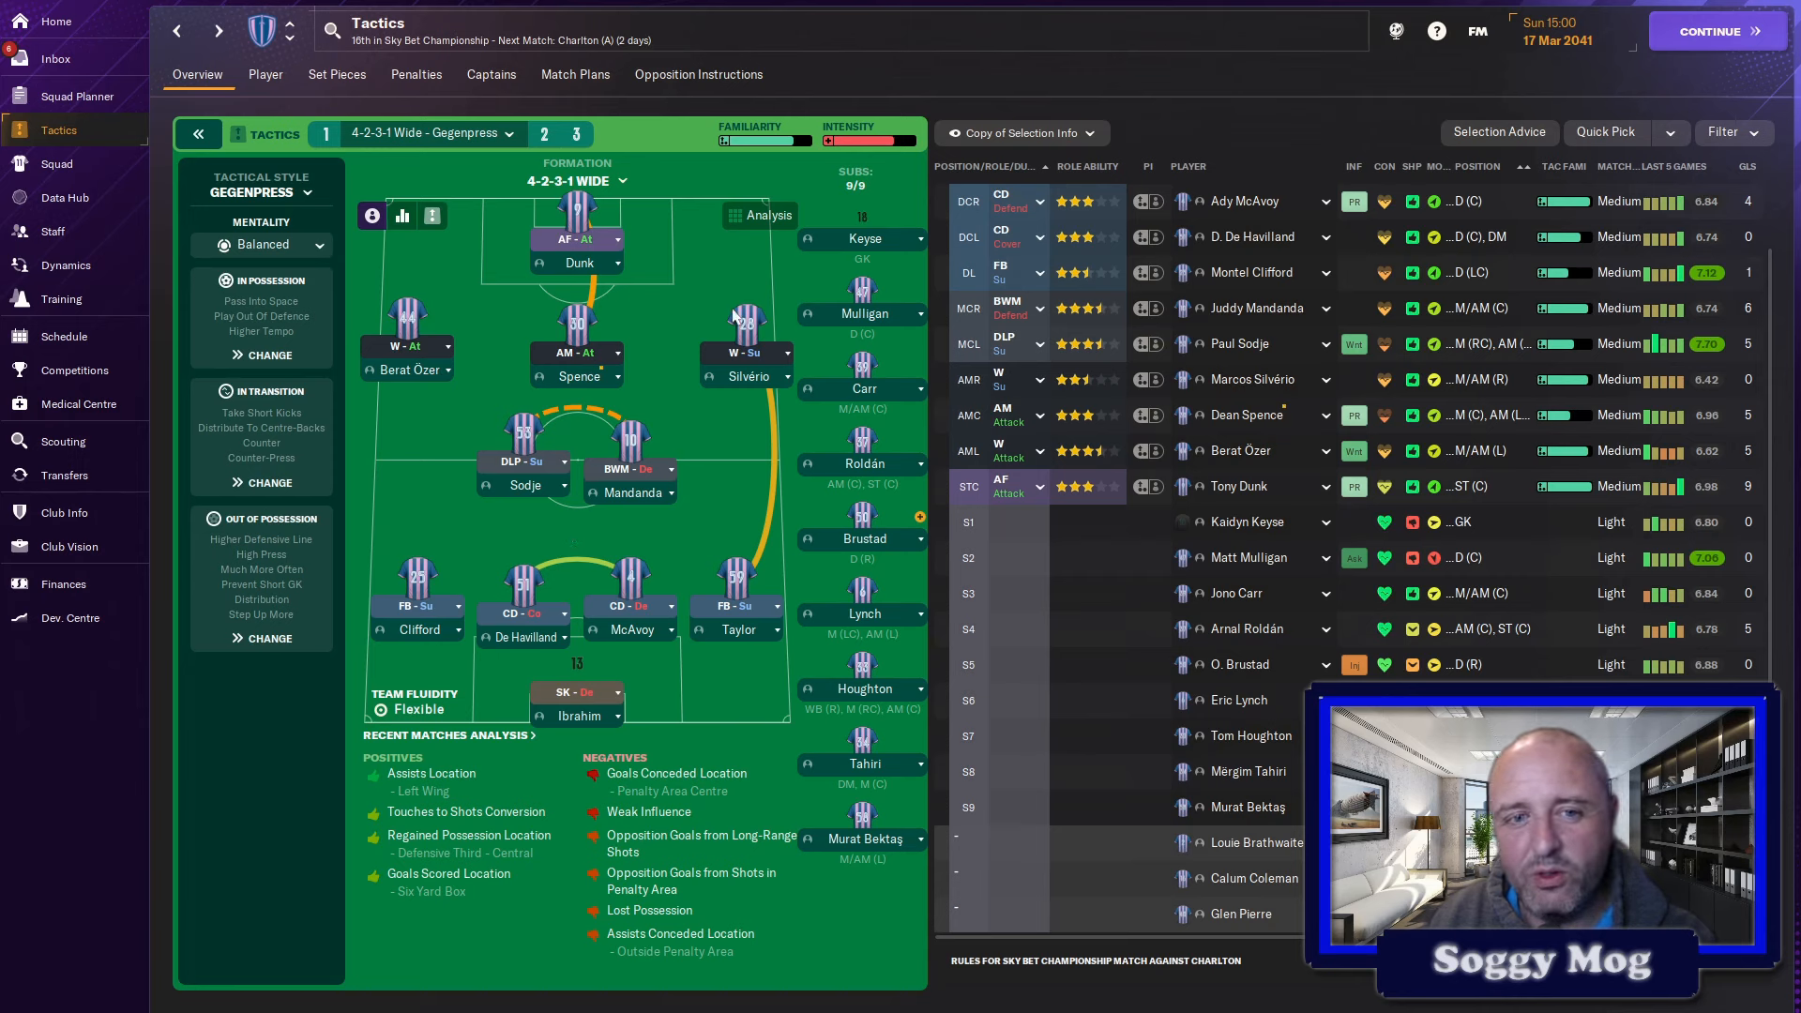
mouse_move(688, 279)
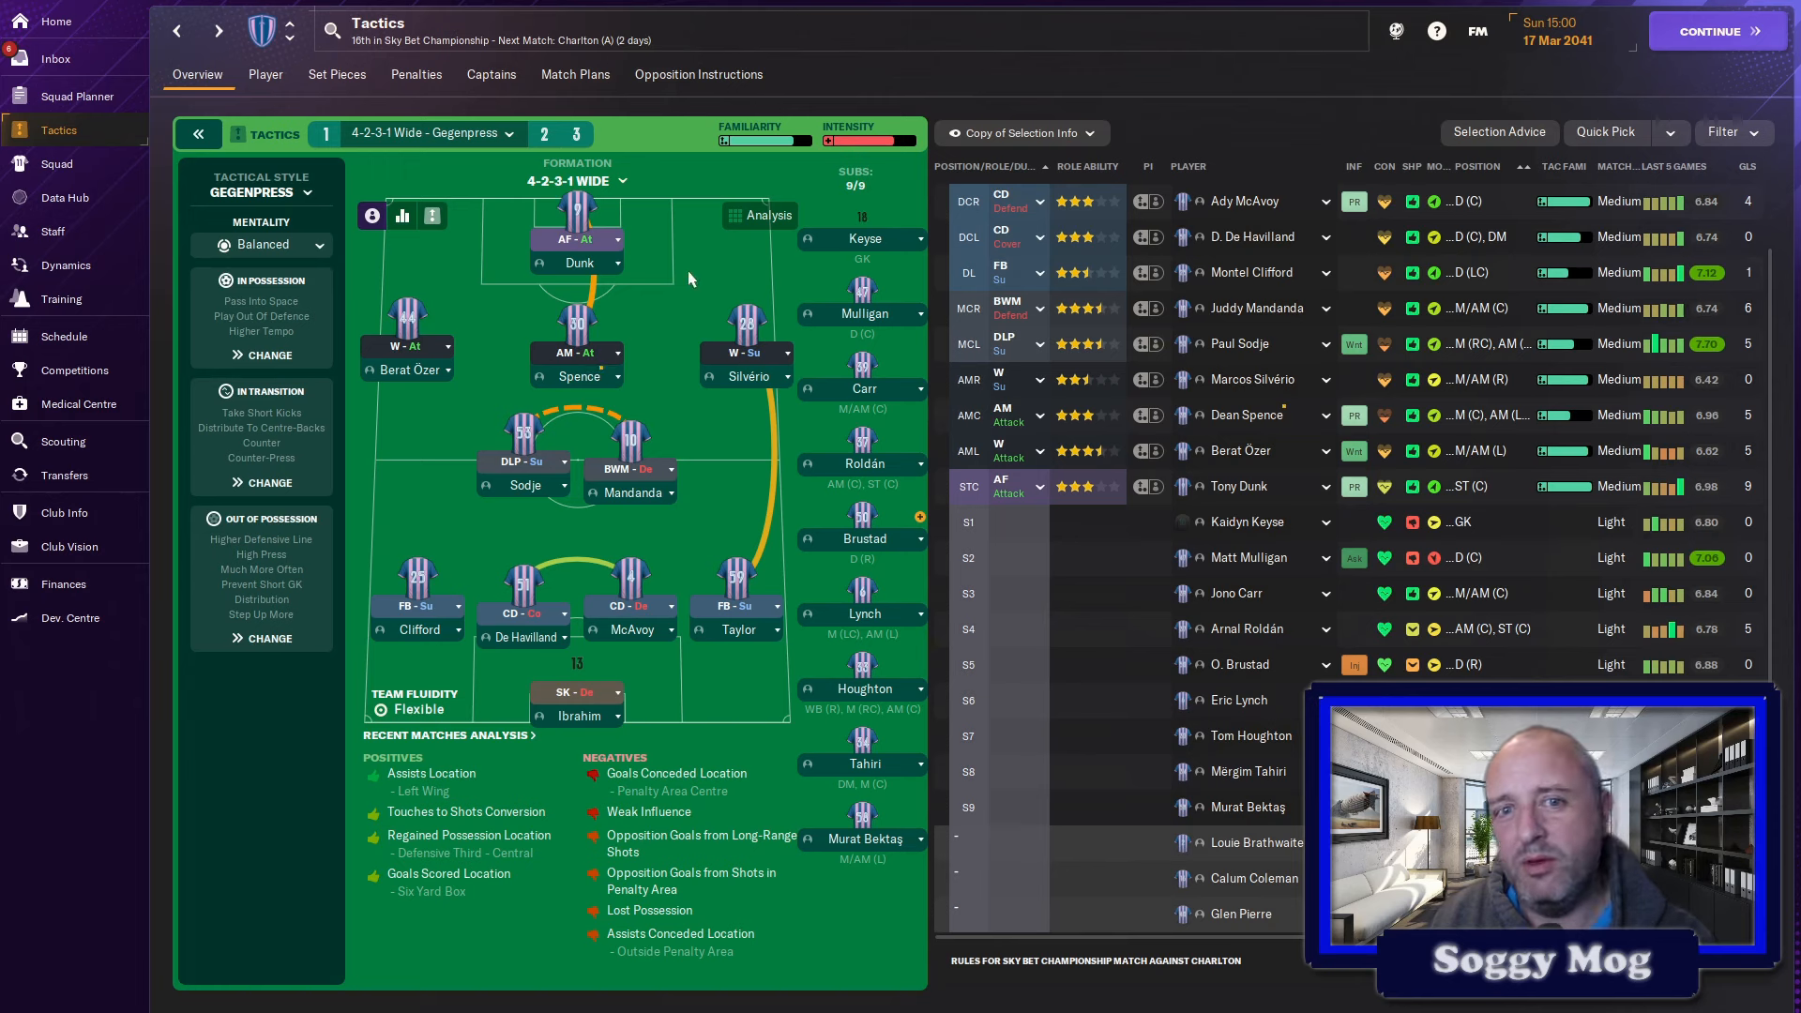
mouse_move(682, 334)
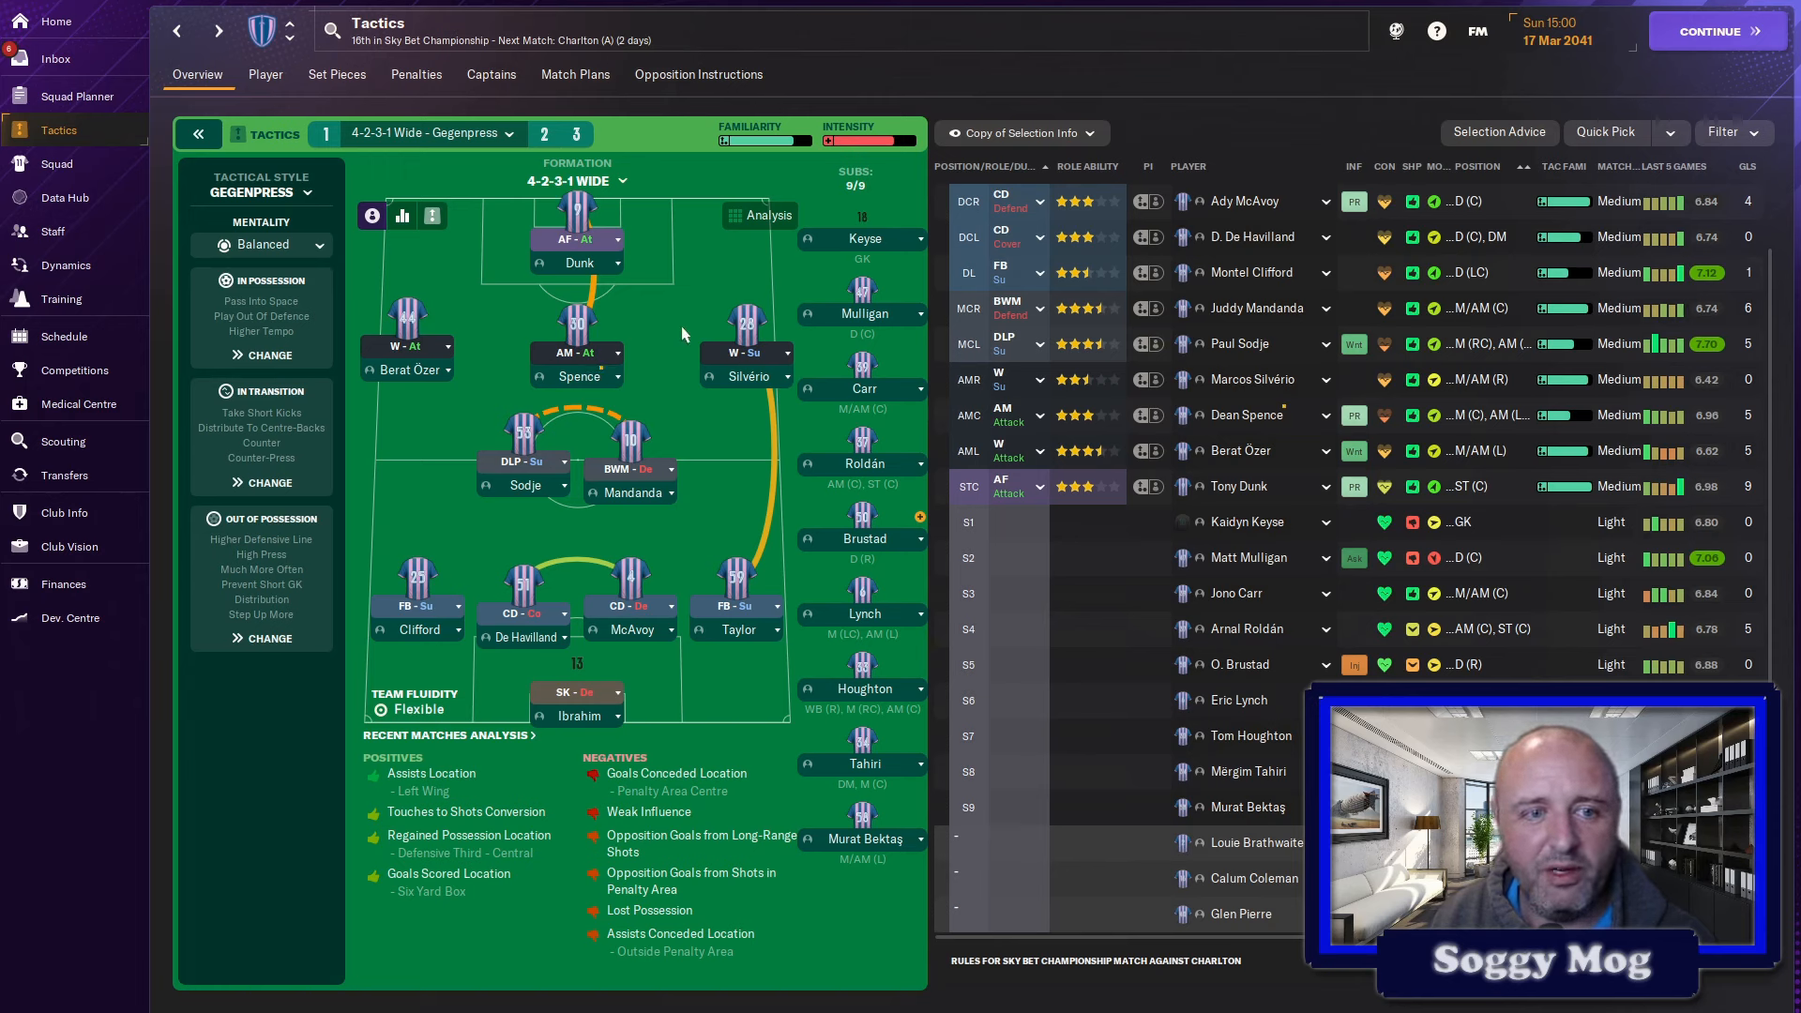
mouse_move(551, 368)
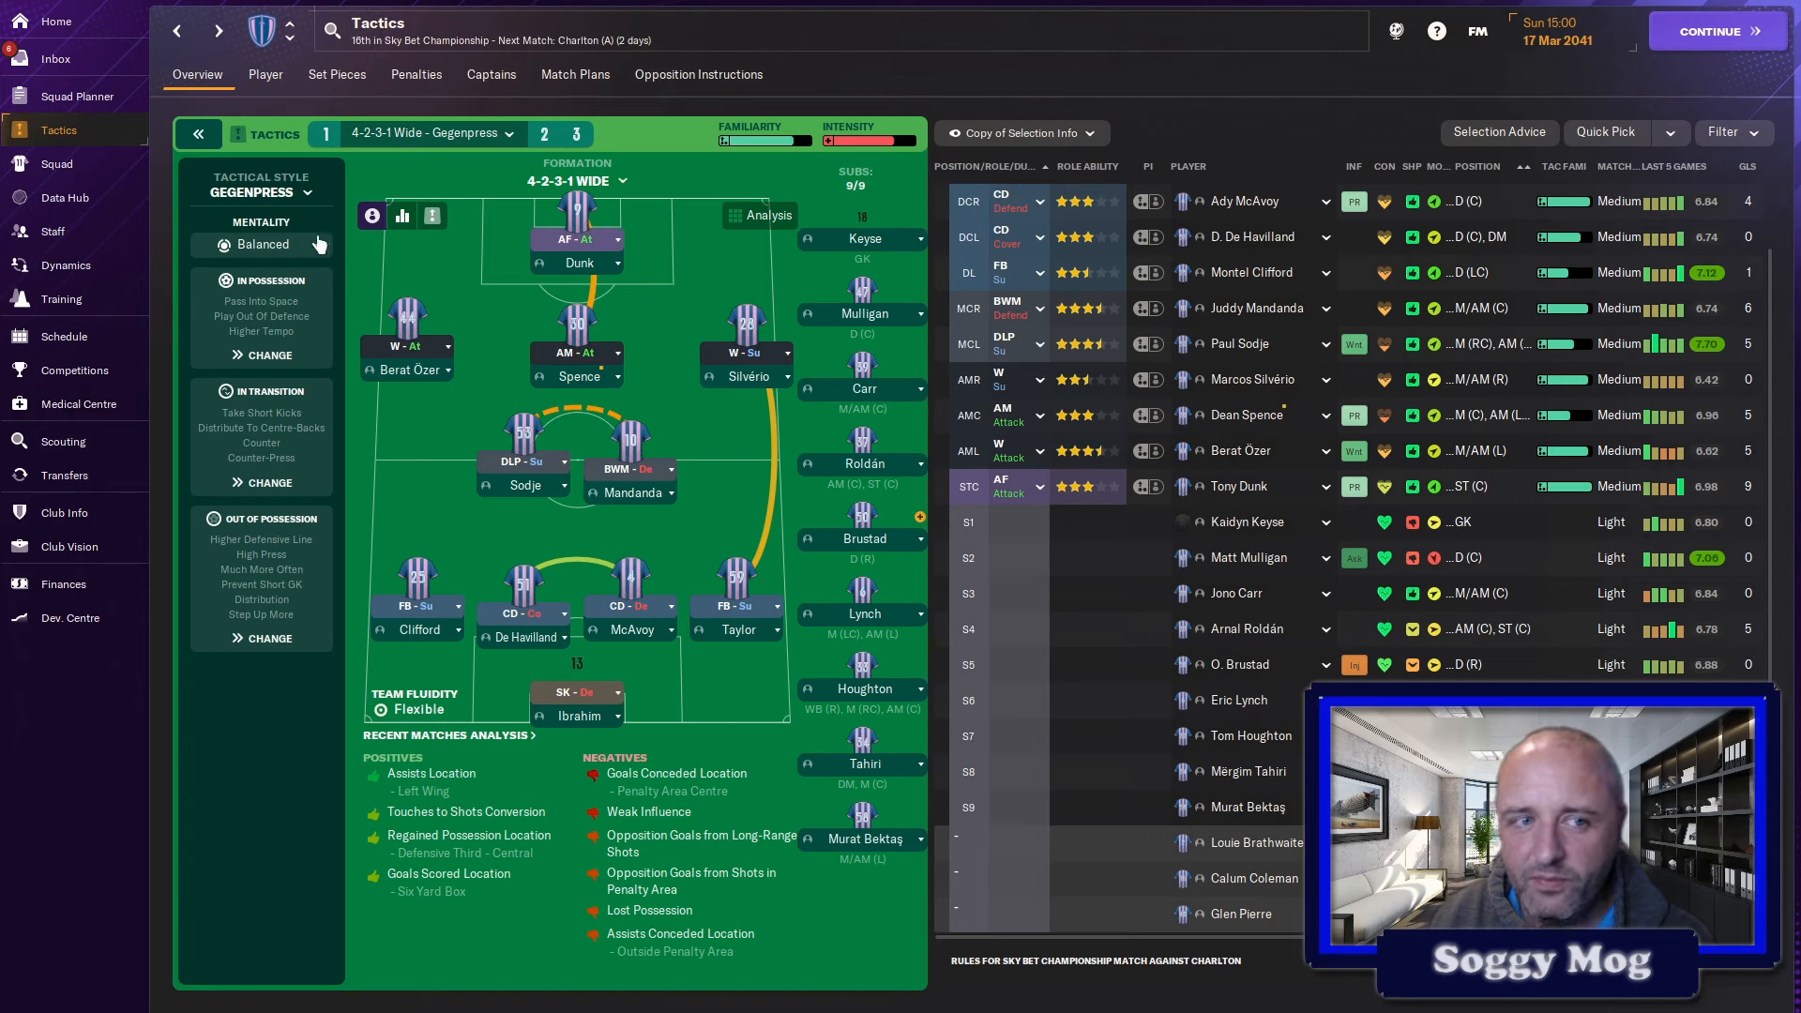
mouse_move(439, 344)
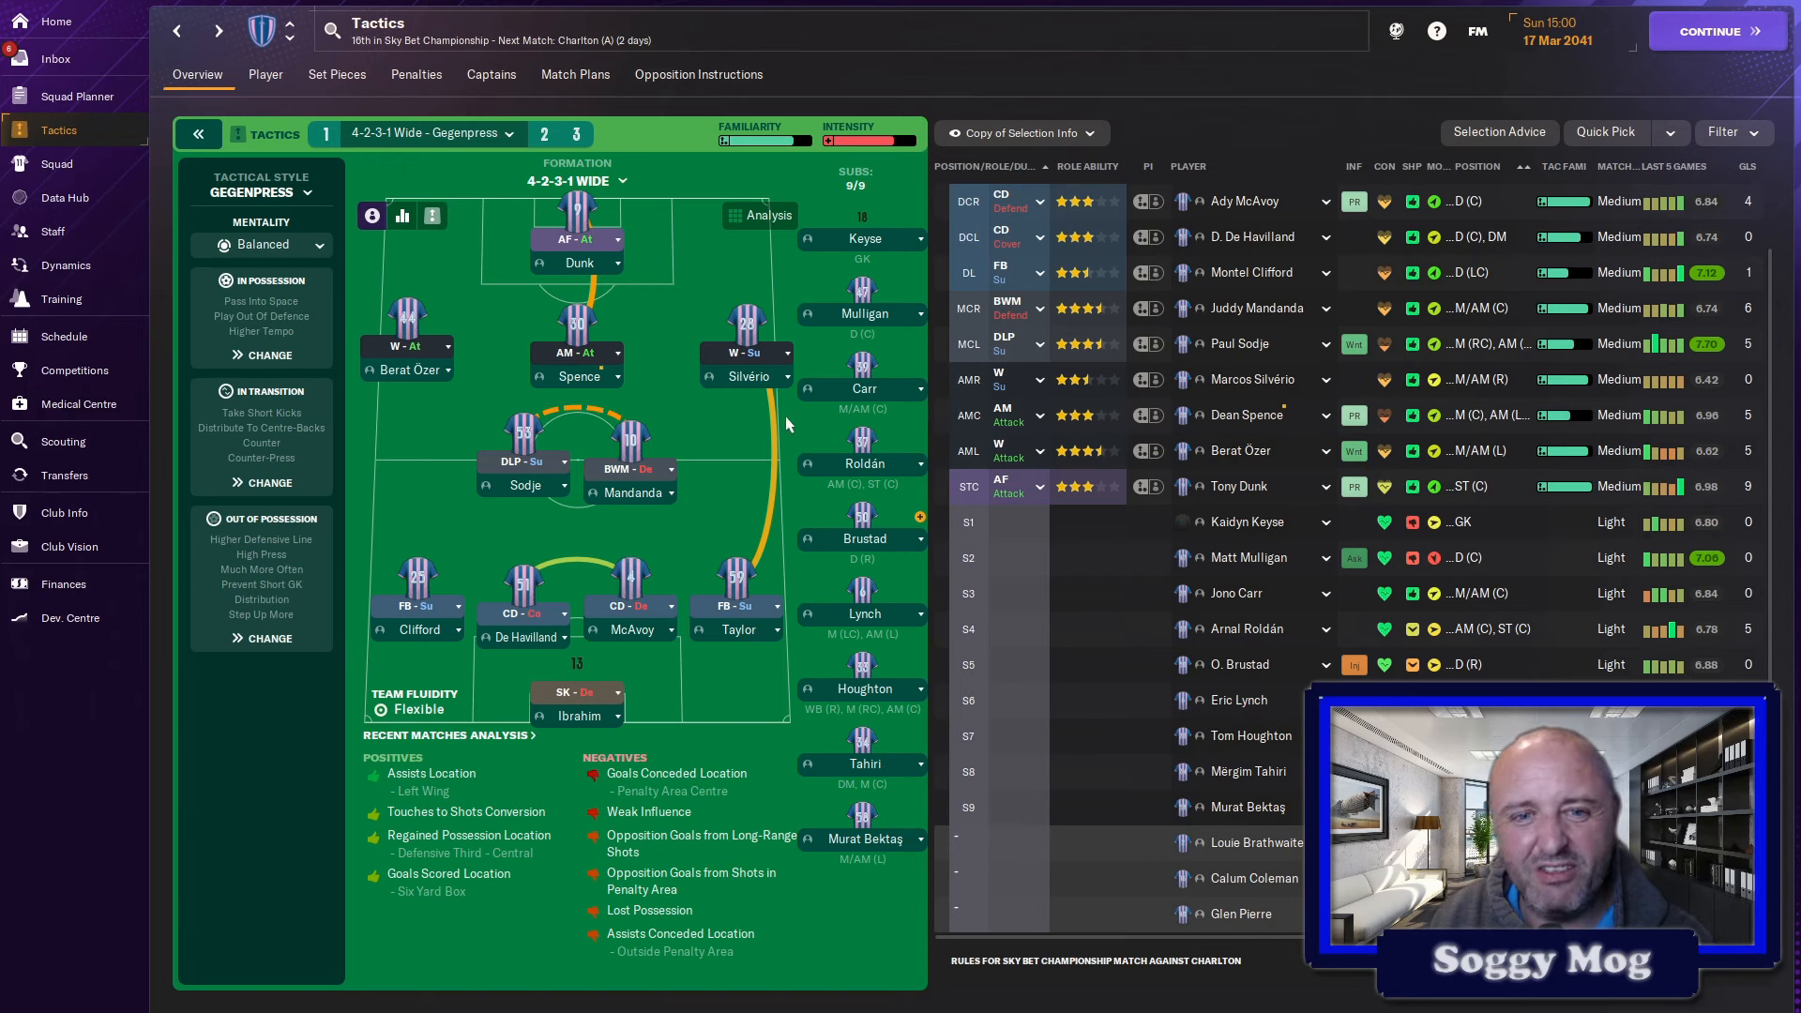
mouse_move(326, 250)
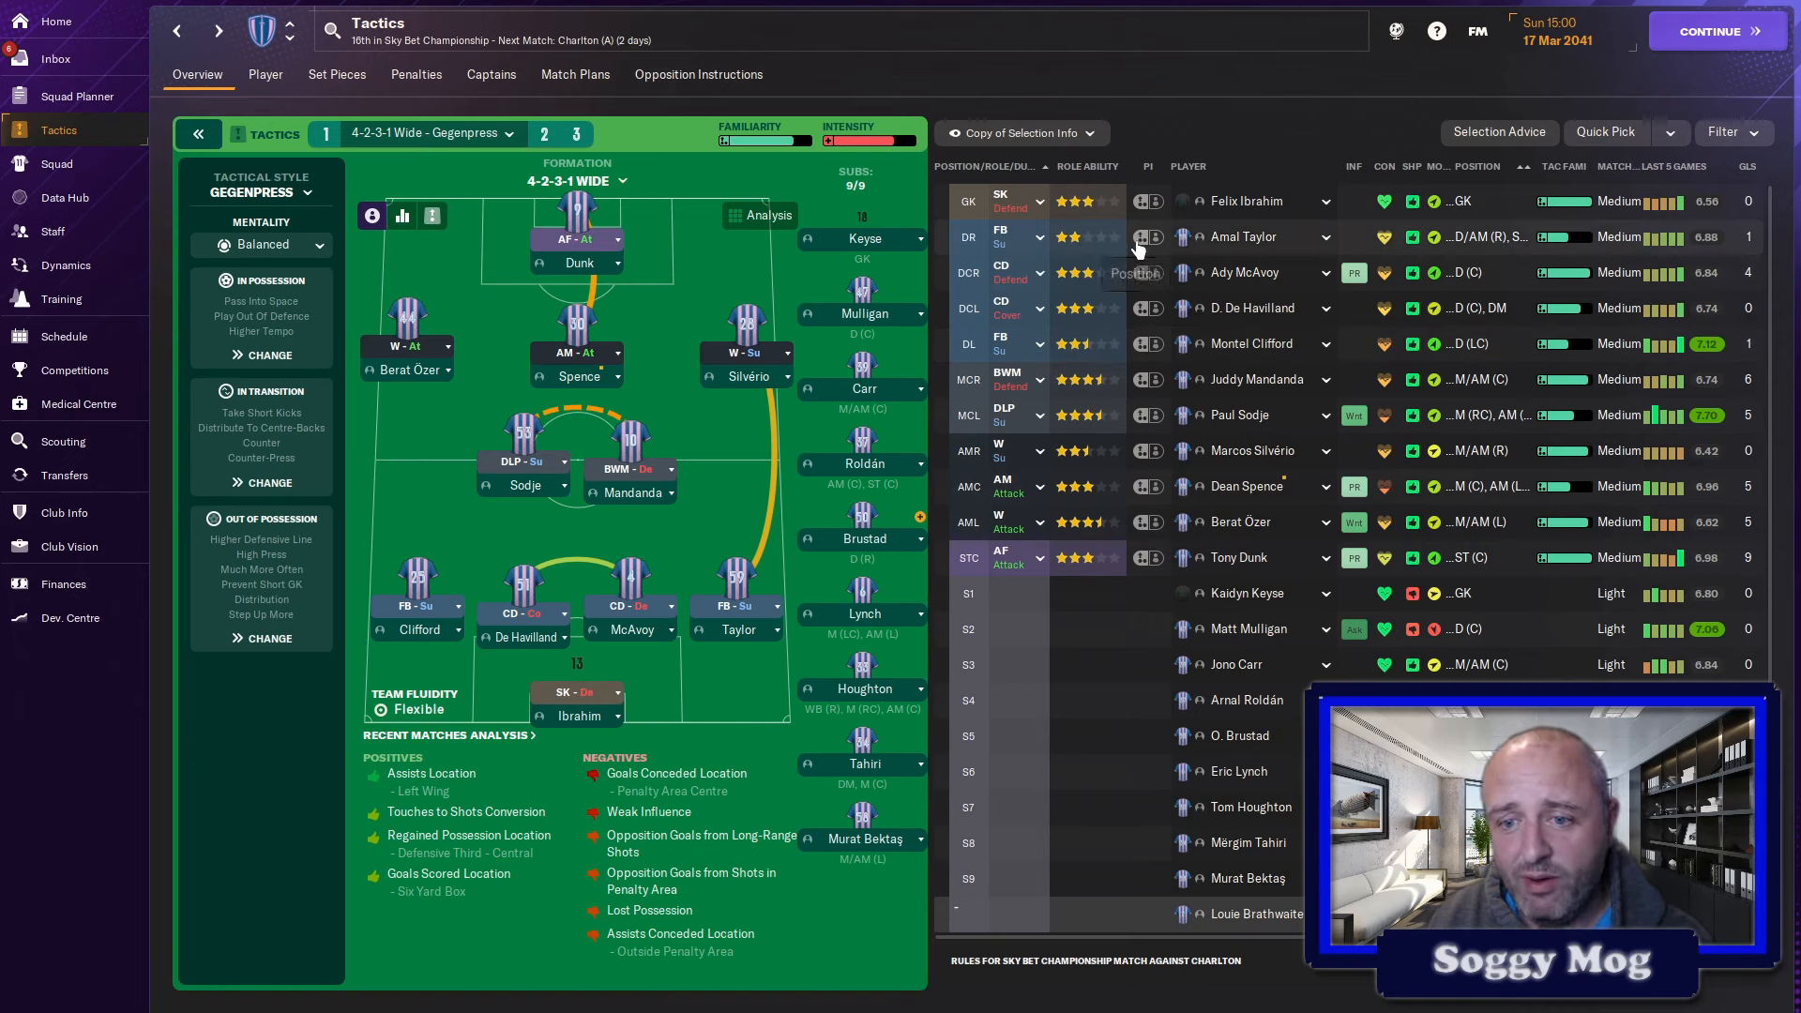
mouse_move(1206, 477)
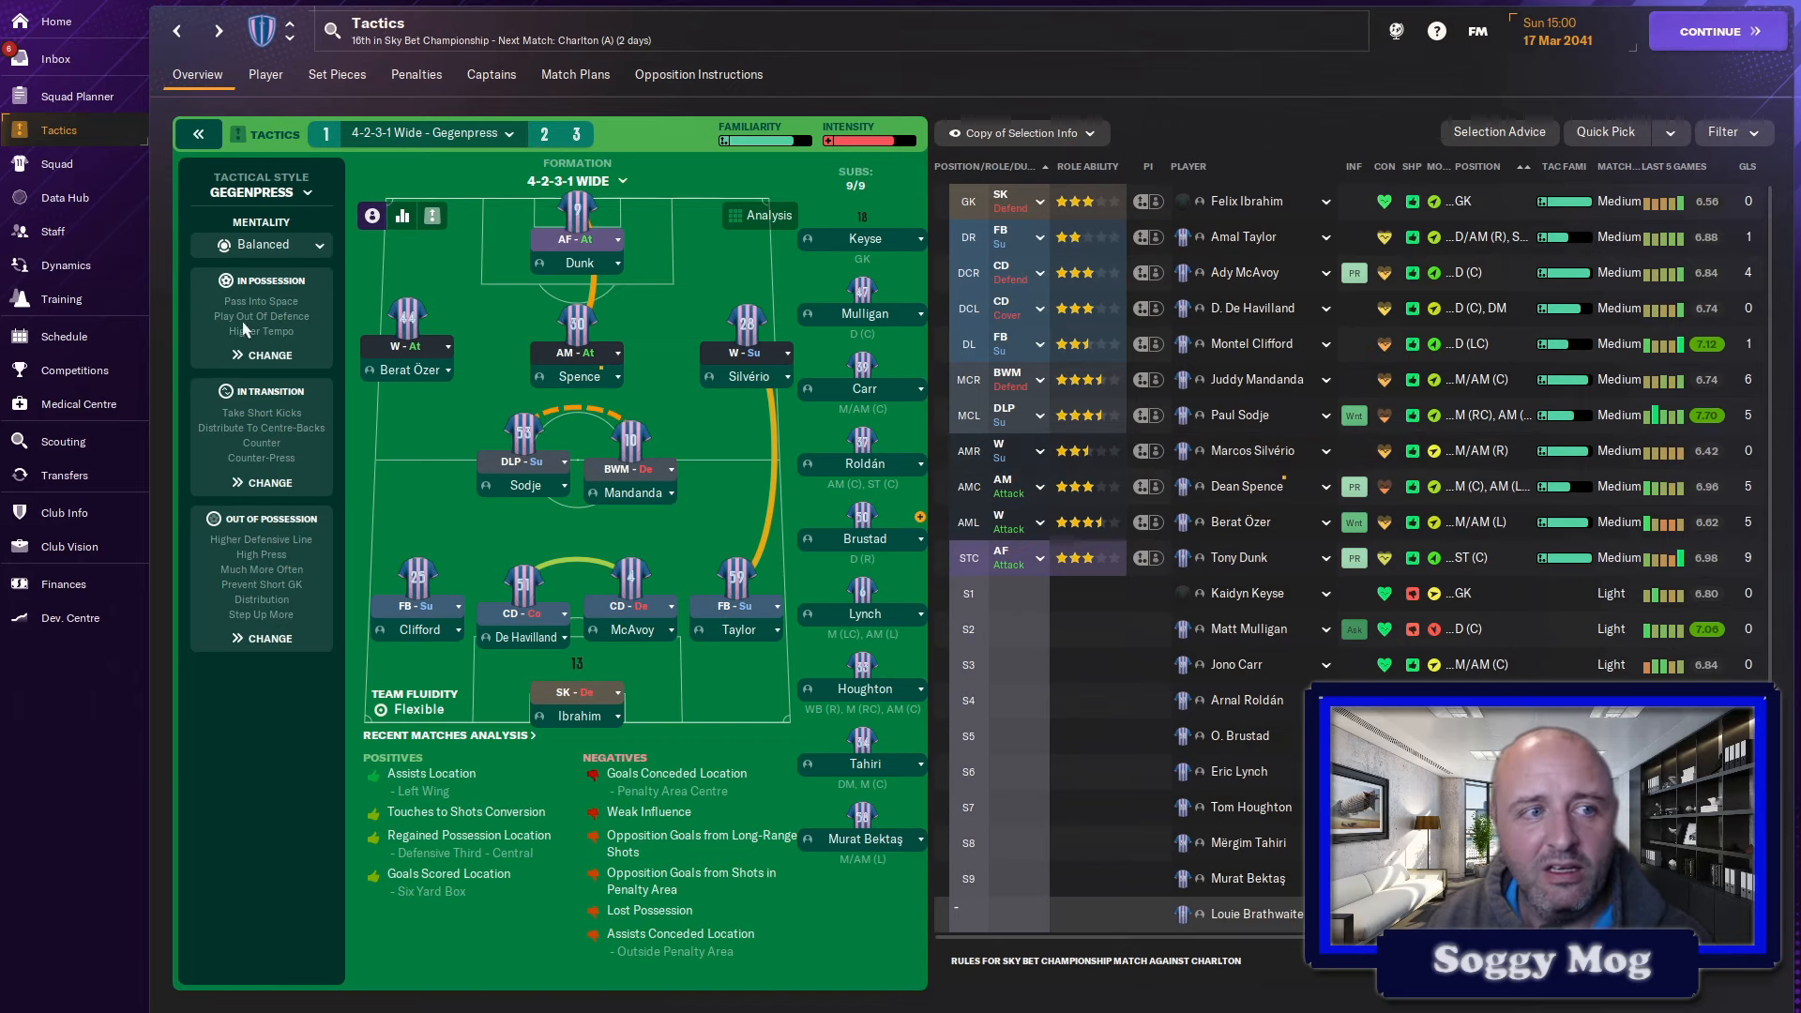
- Bring up the first-team squad list with wages, contract expiry and values
left_click(56, 163)
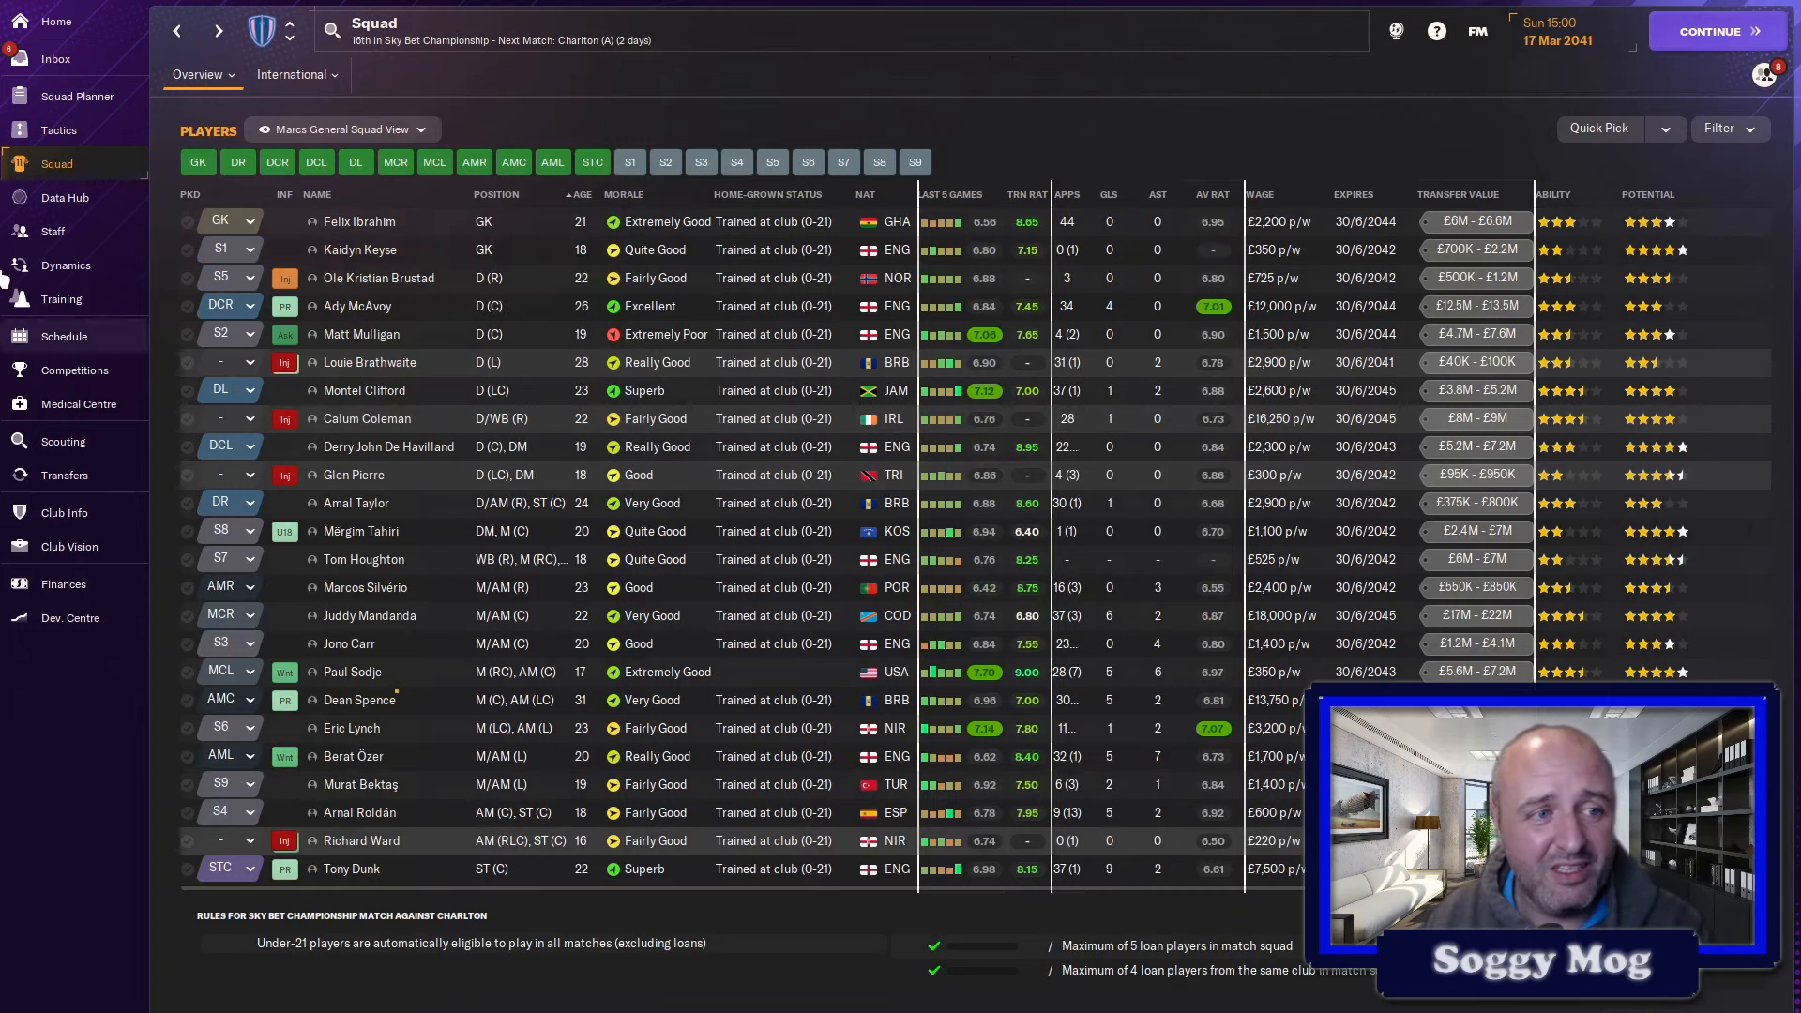
mouse_move(54, 58)
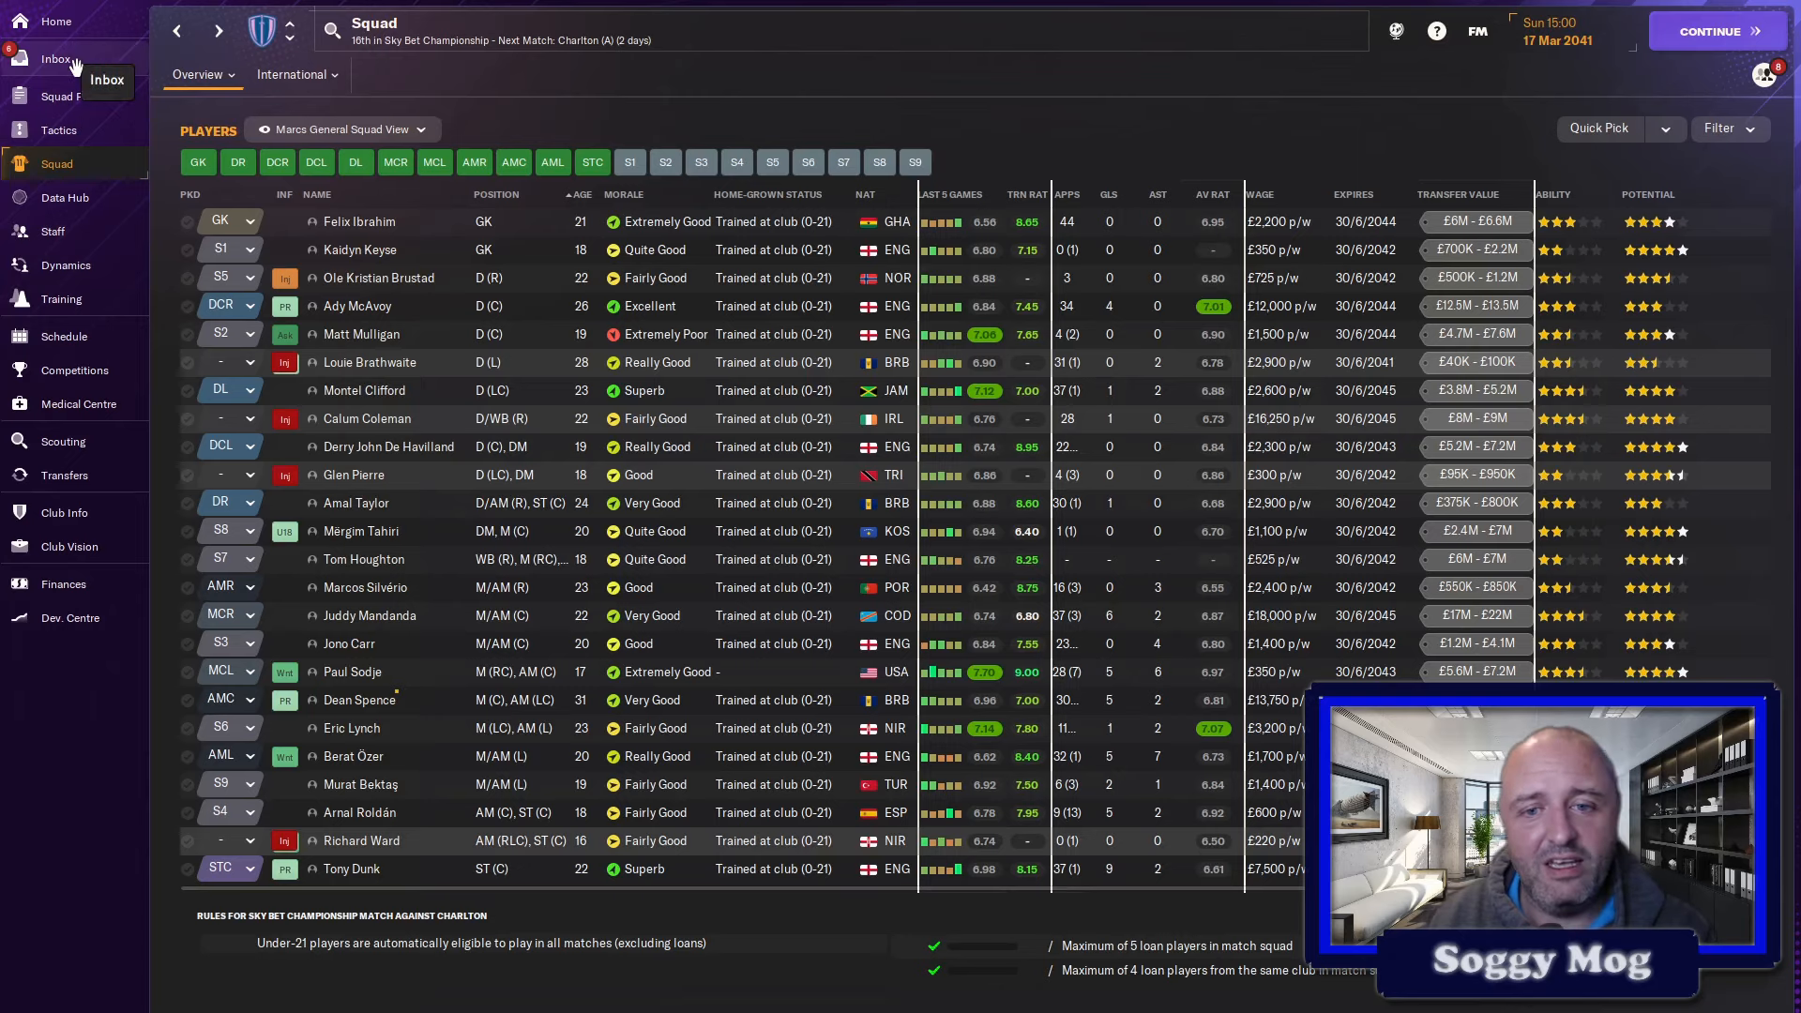
left_click(54, 58)
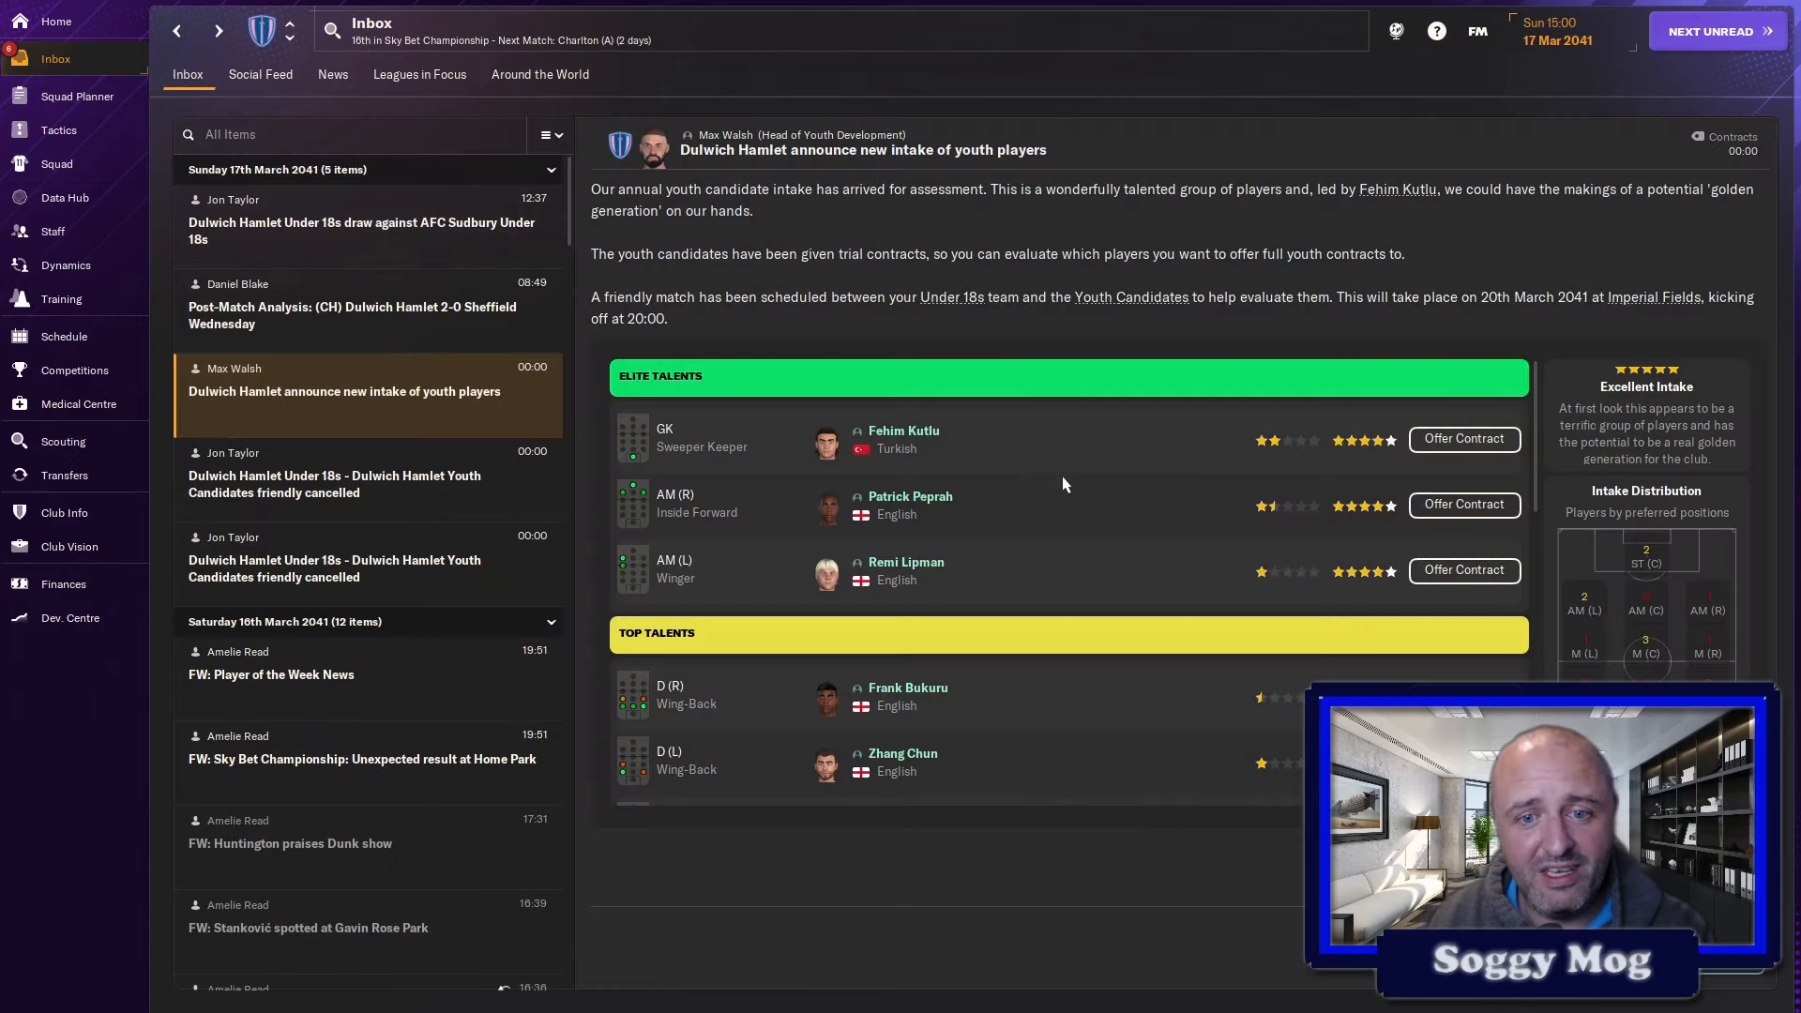
scroll("down", 3)
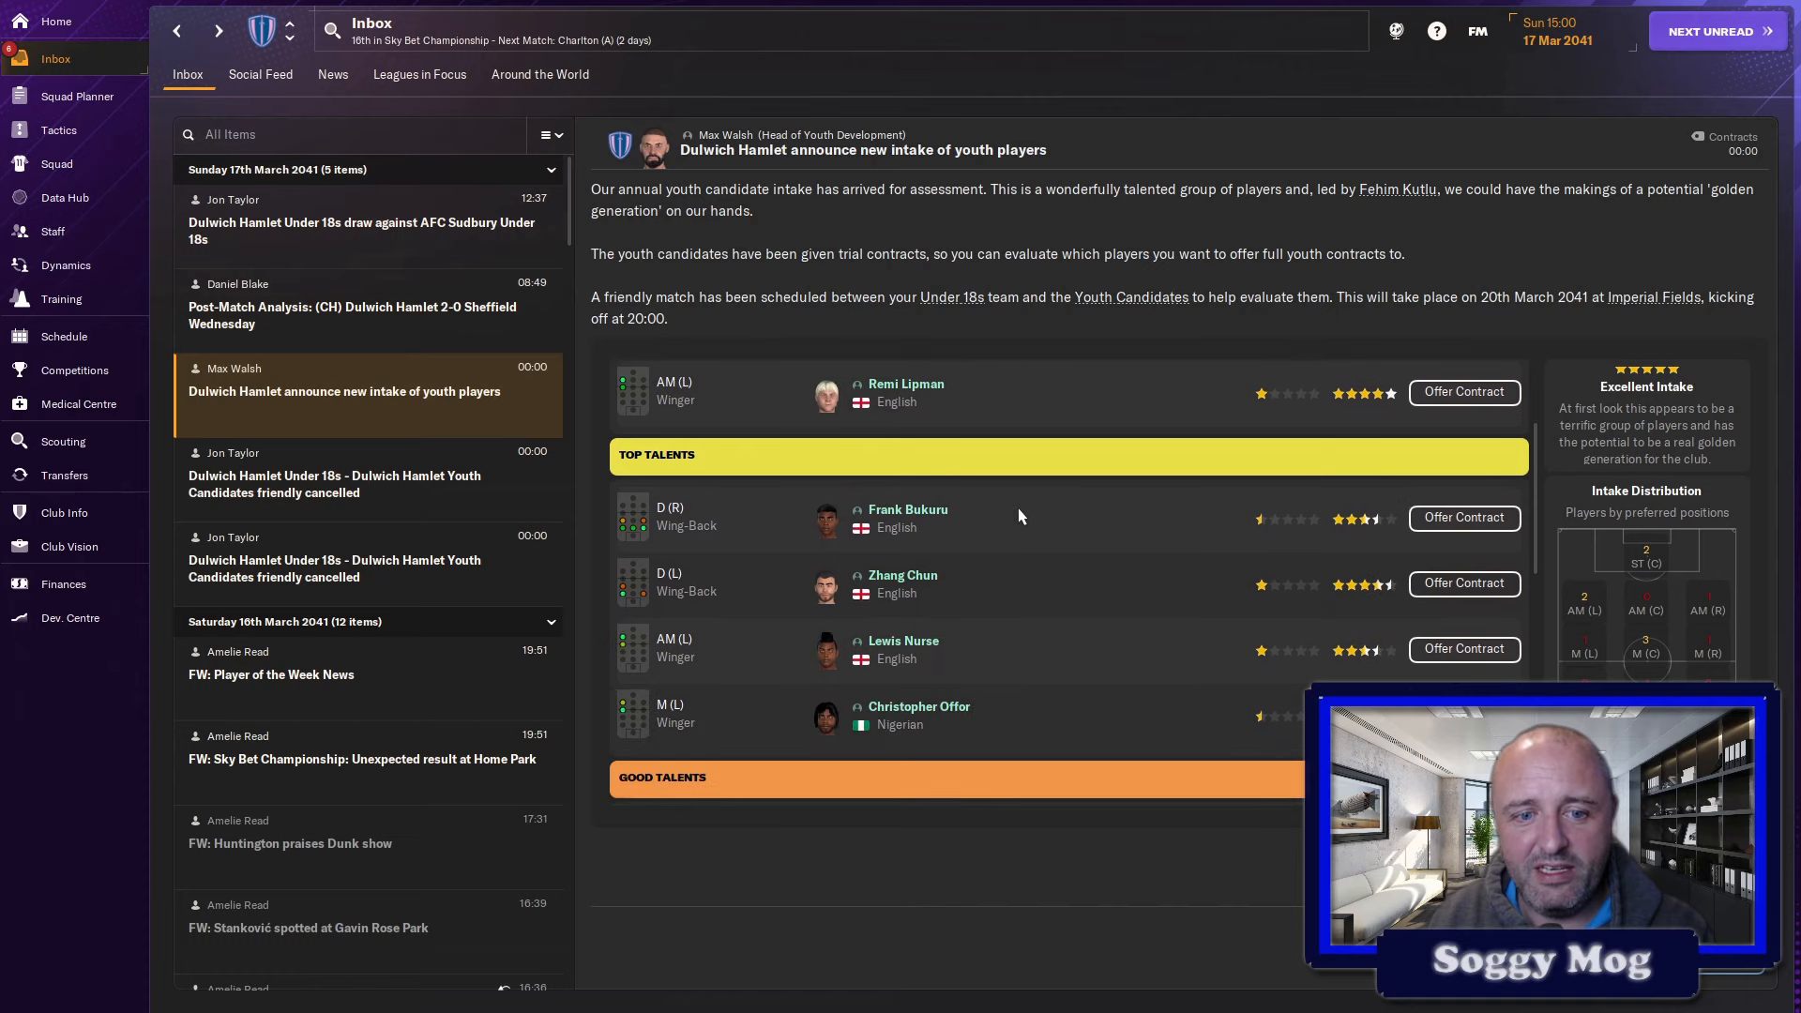
scroll("down", 3)
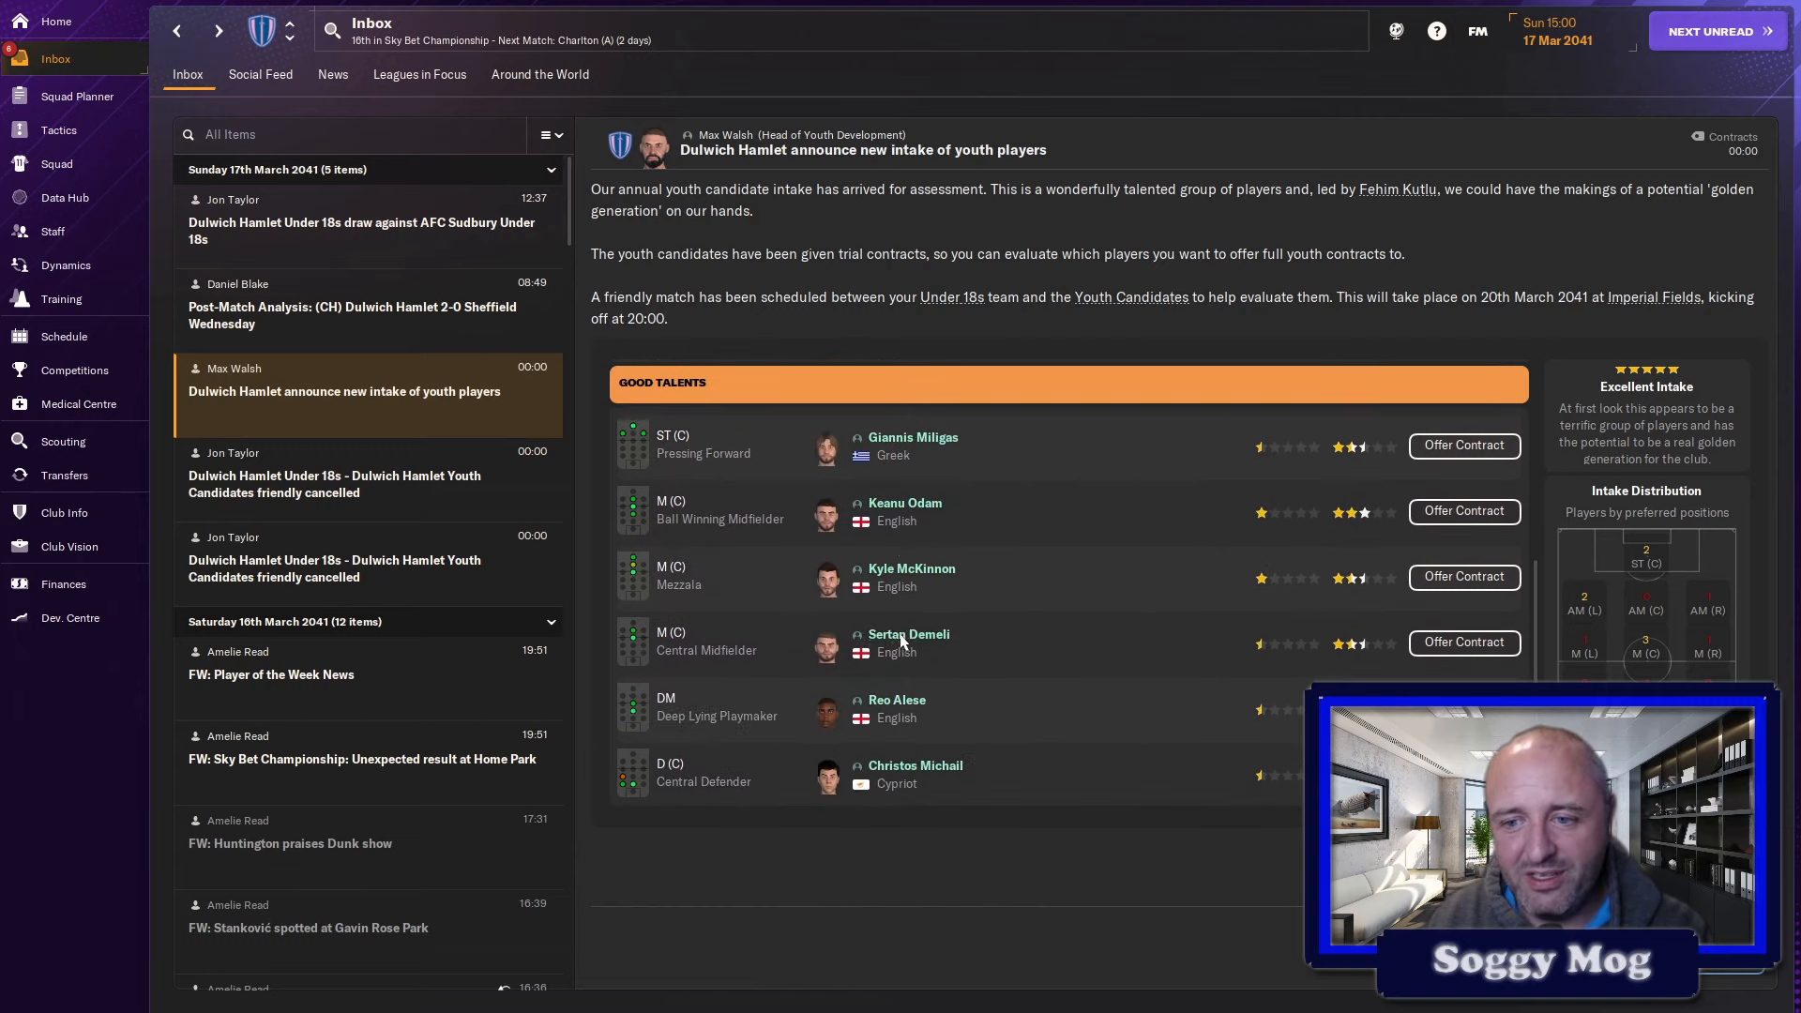
scroll("down", 3)
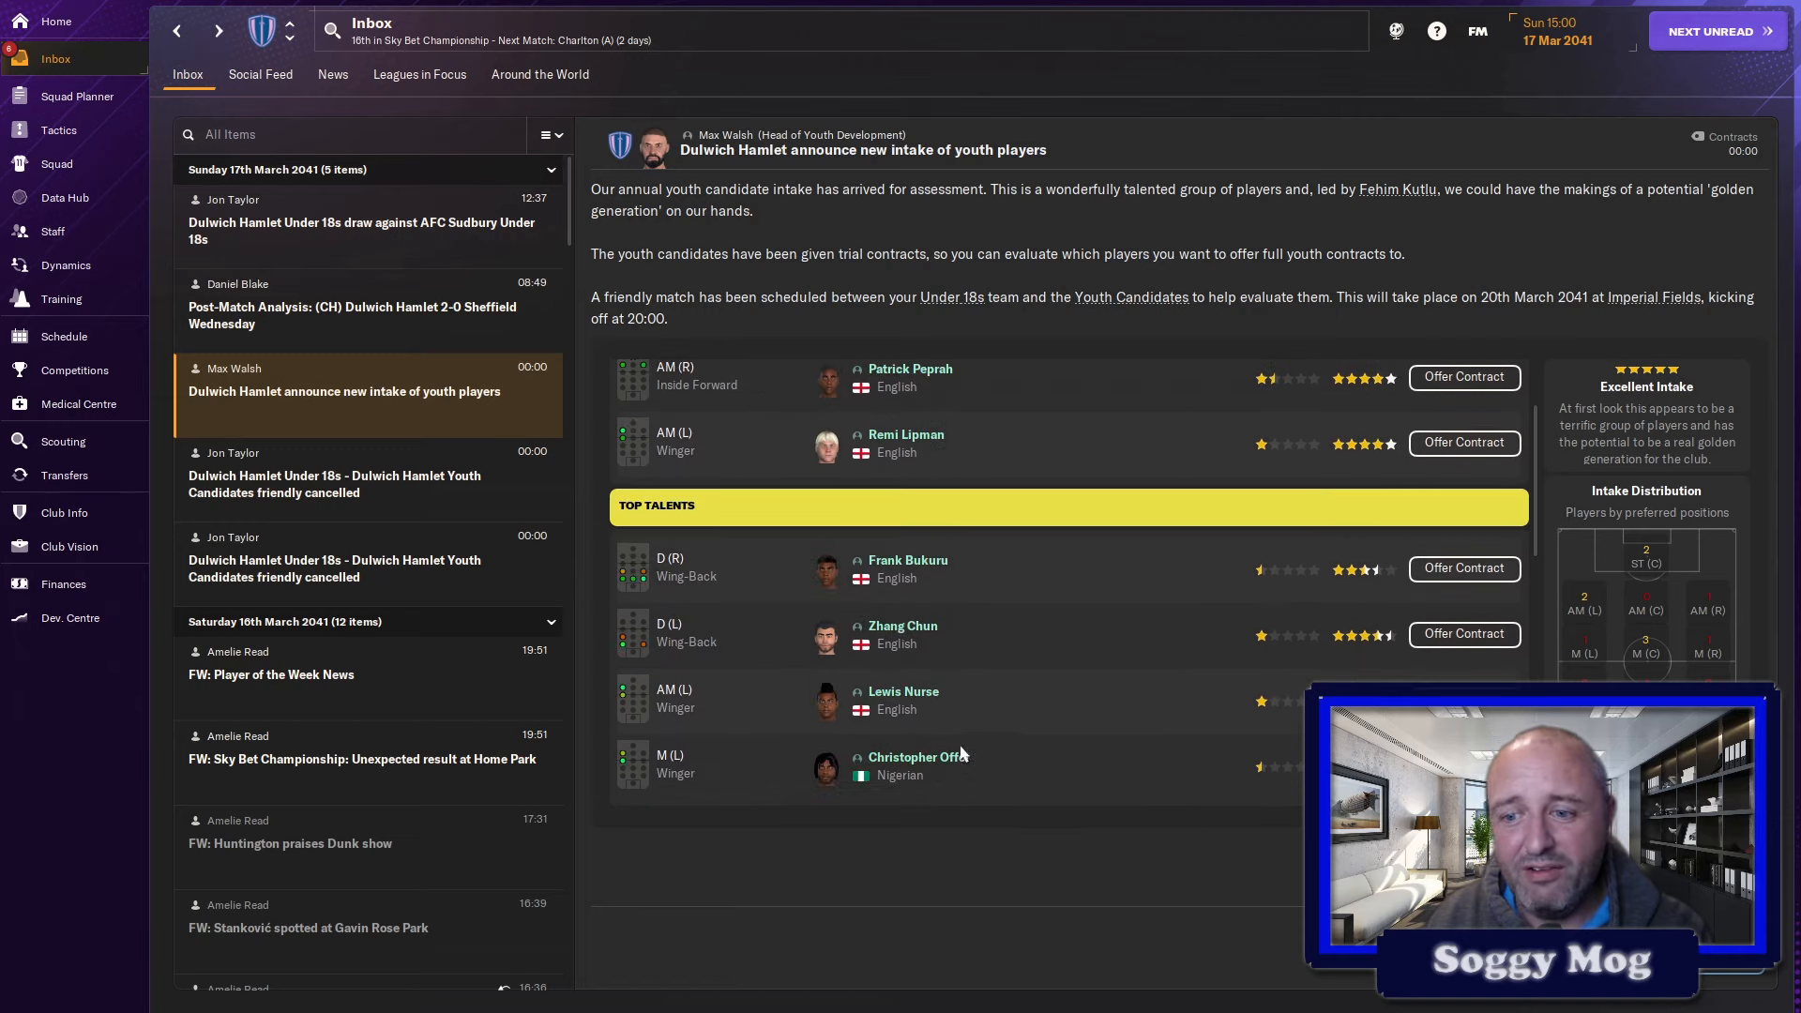
scroll("down", 3)
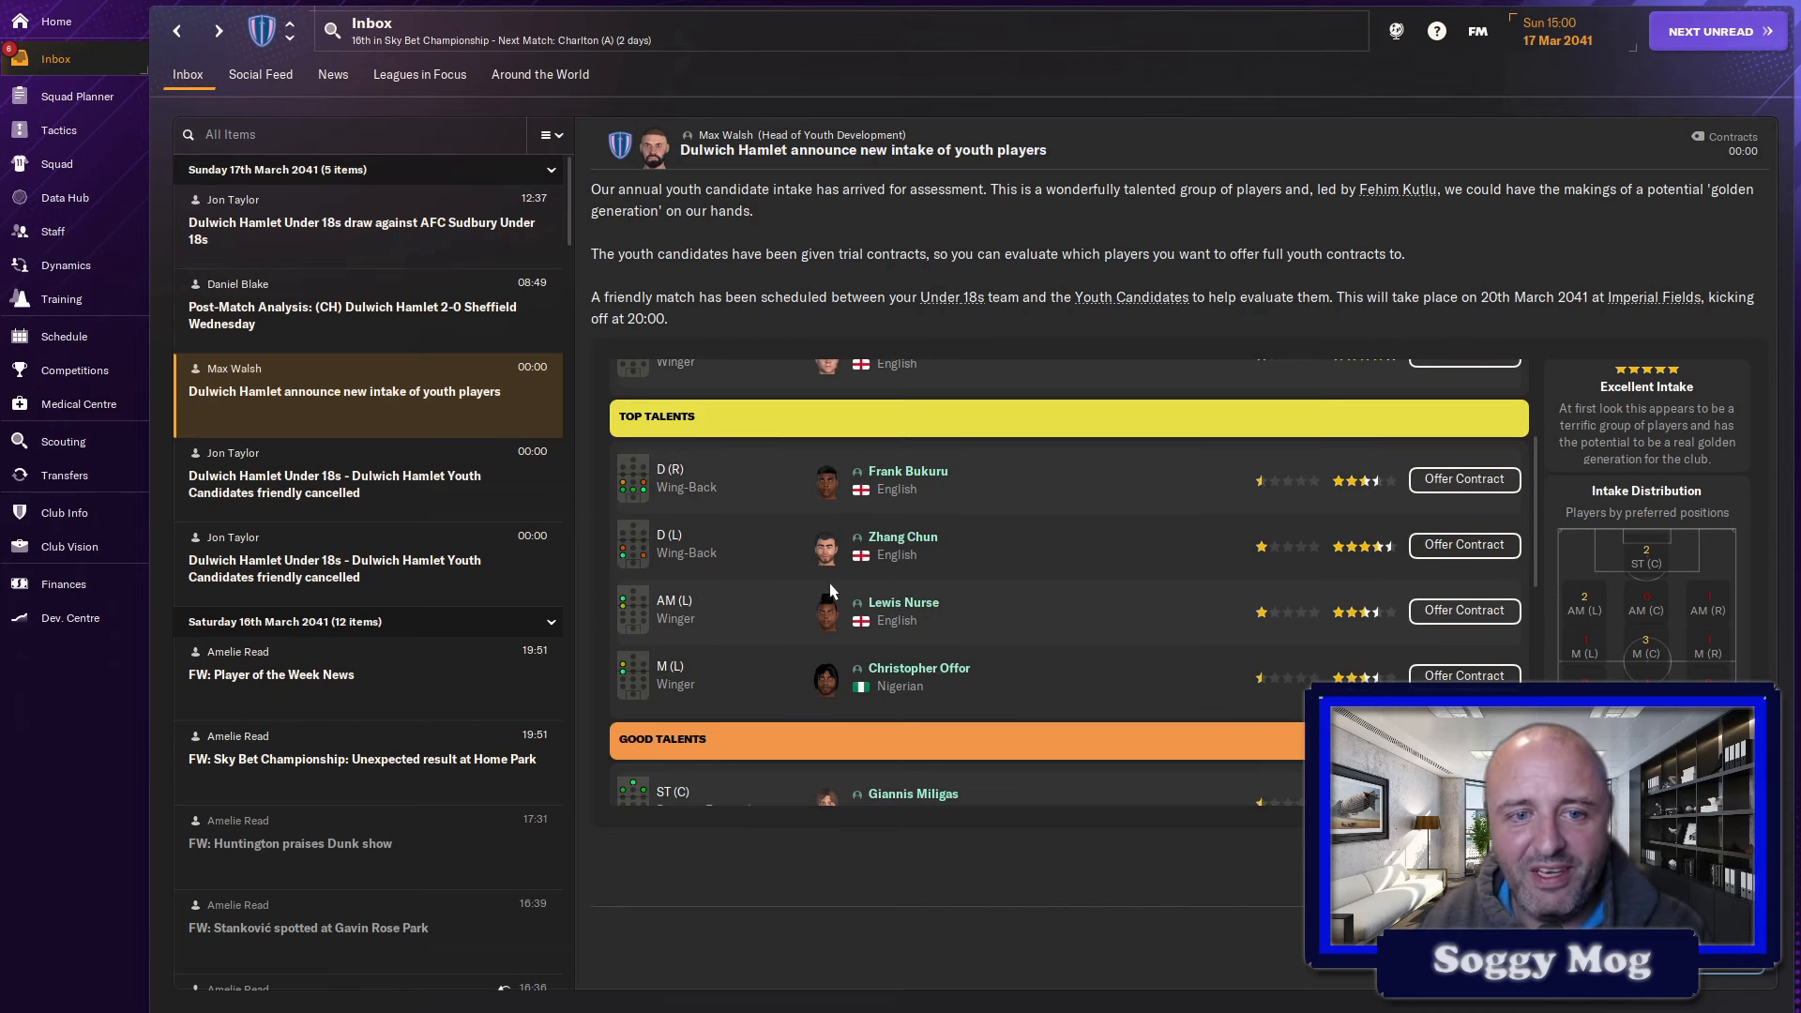
mouse_move(630, 688)
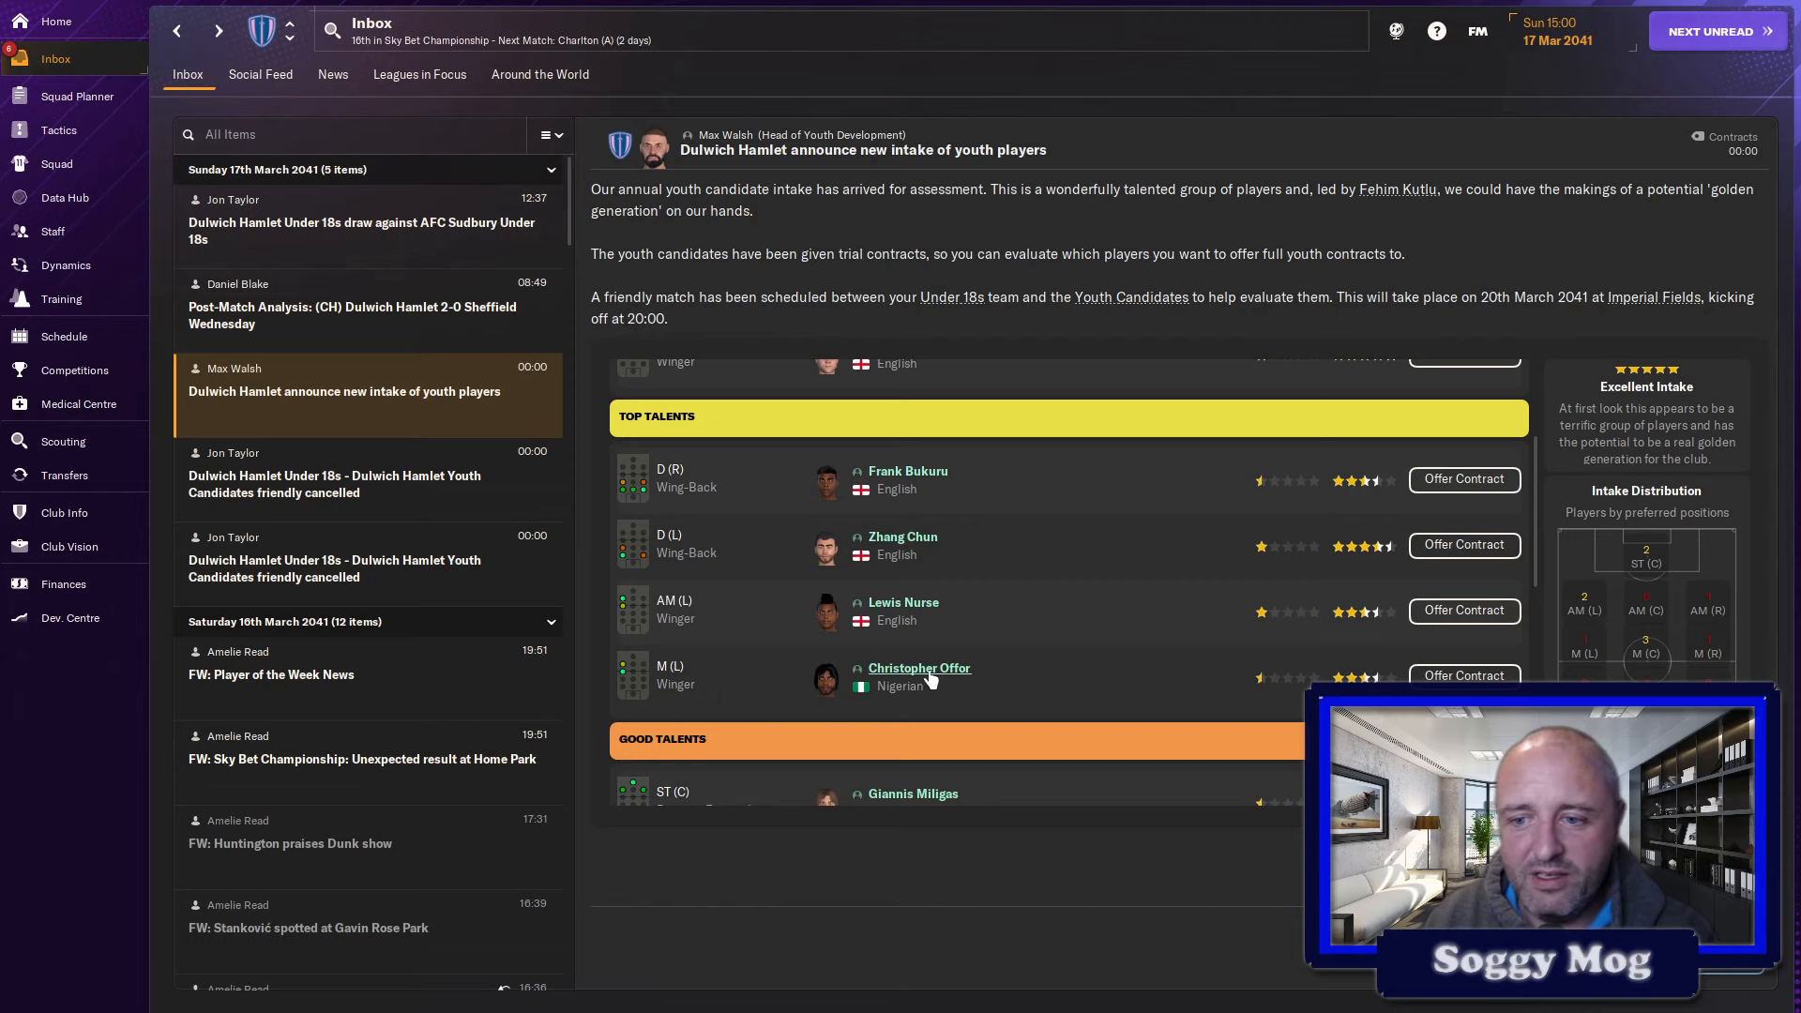
left_click(919, 668)
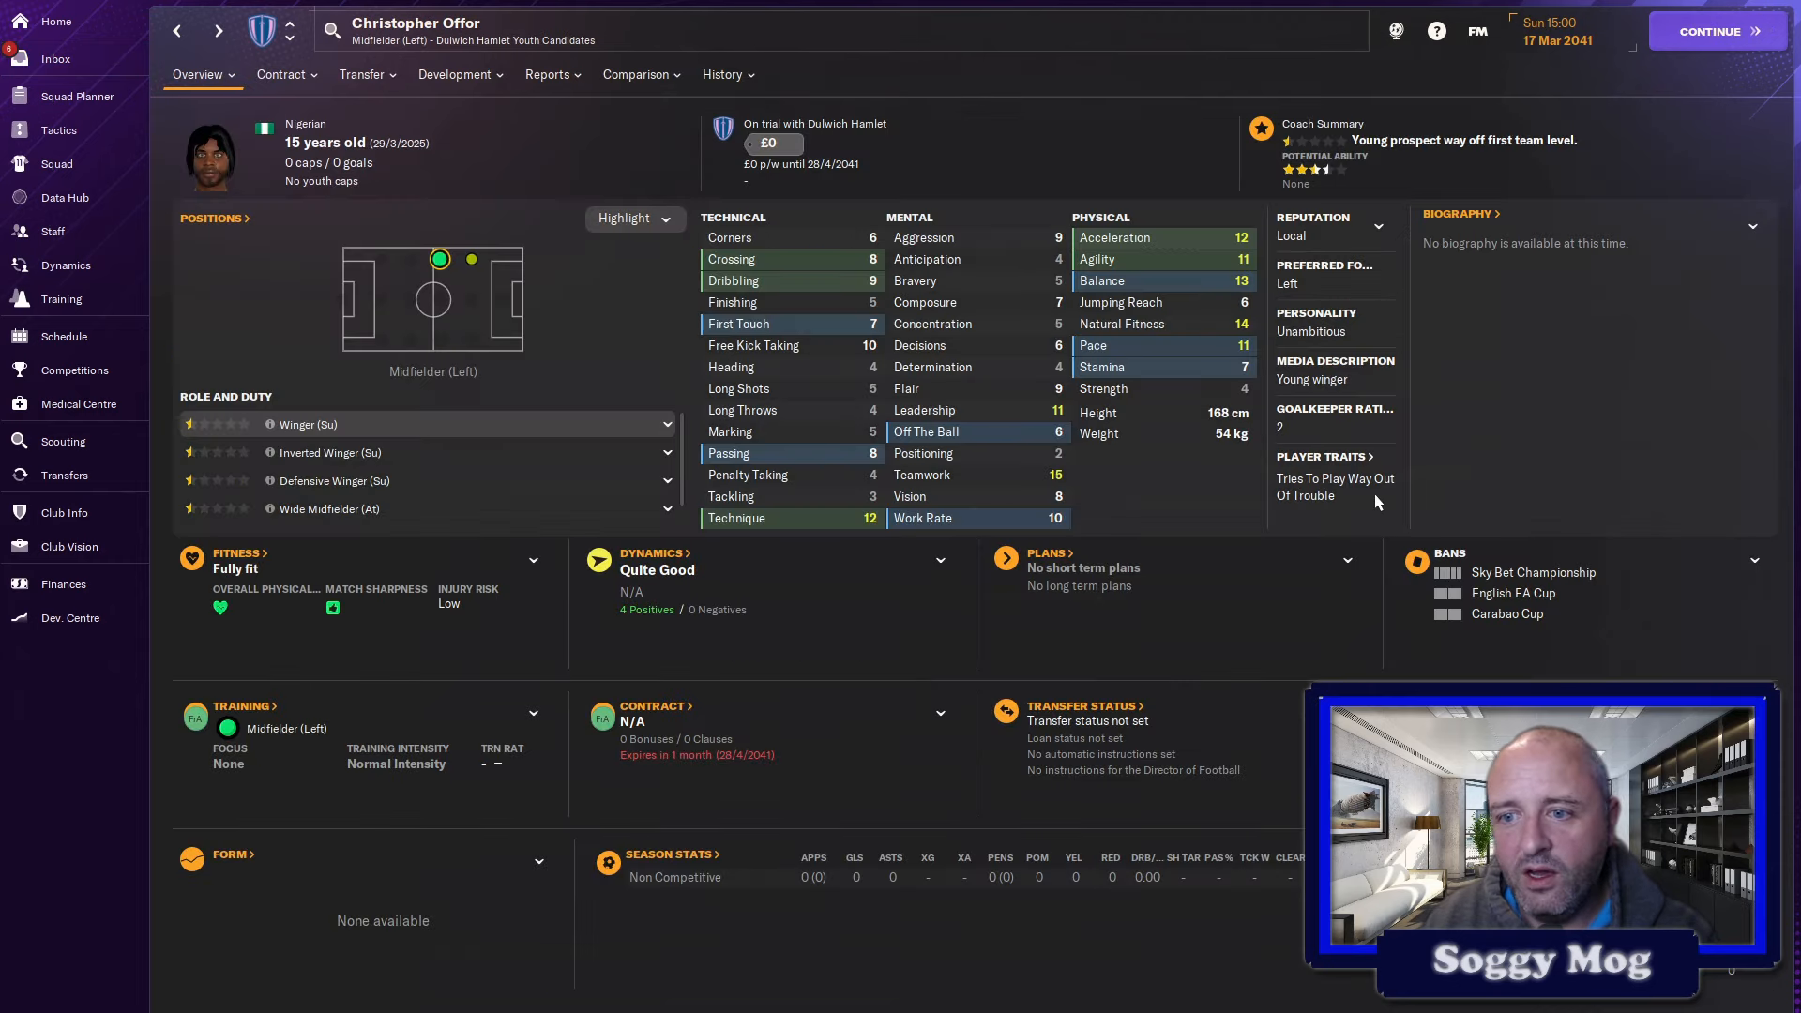
mouse_move(1009, 371)
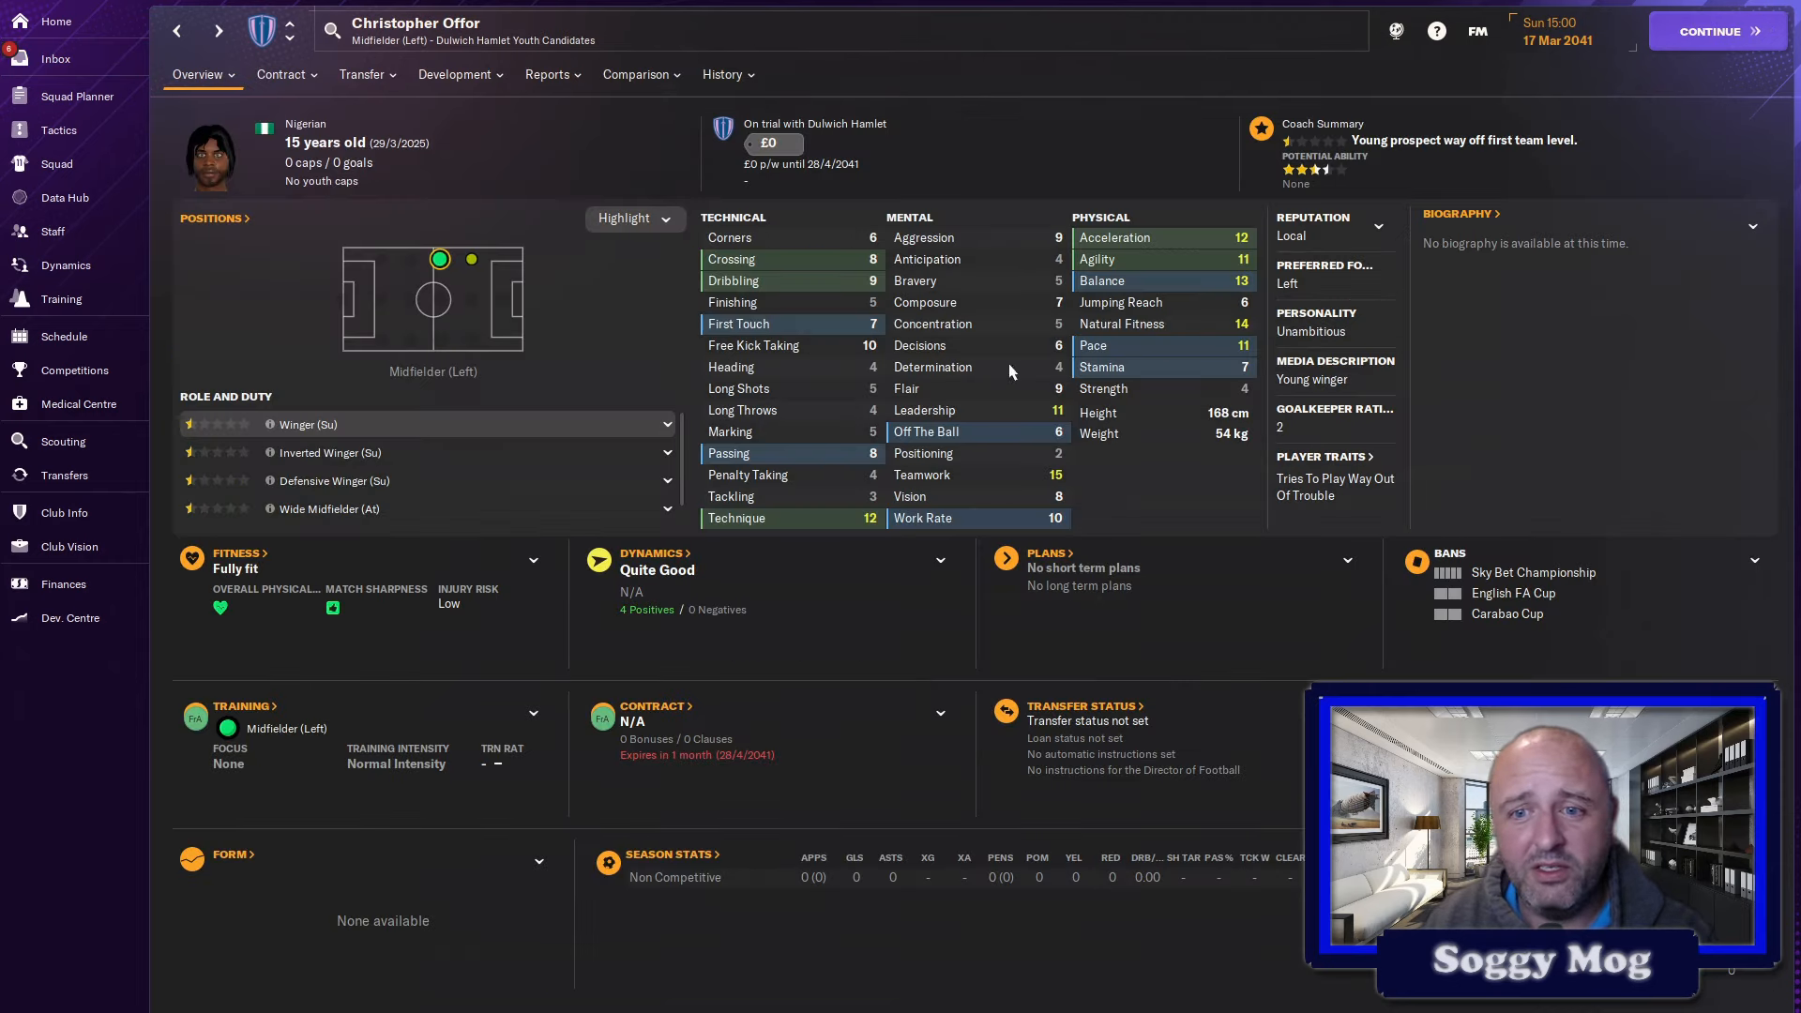
mouse_move(919, 345)
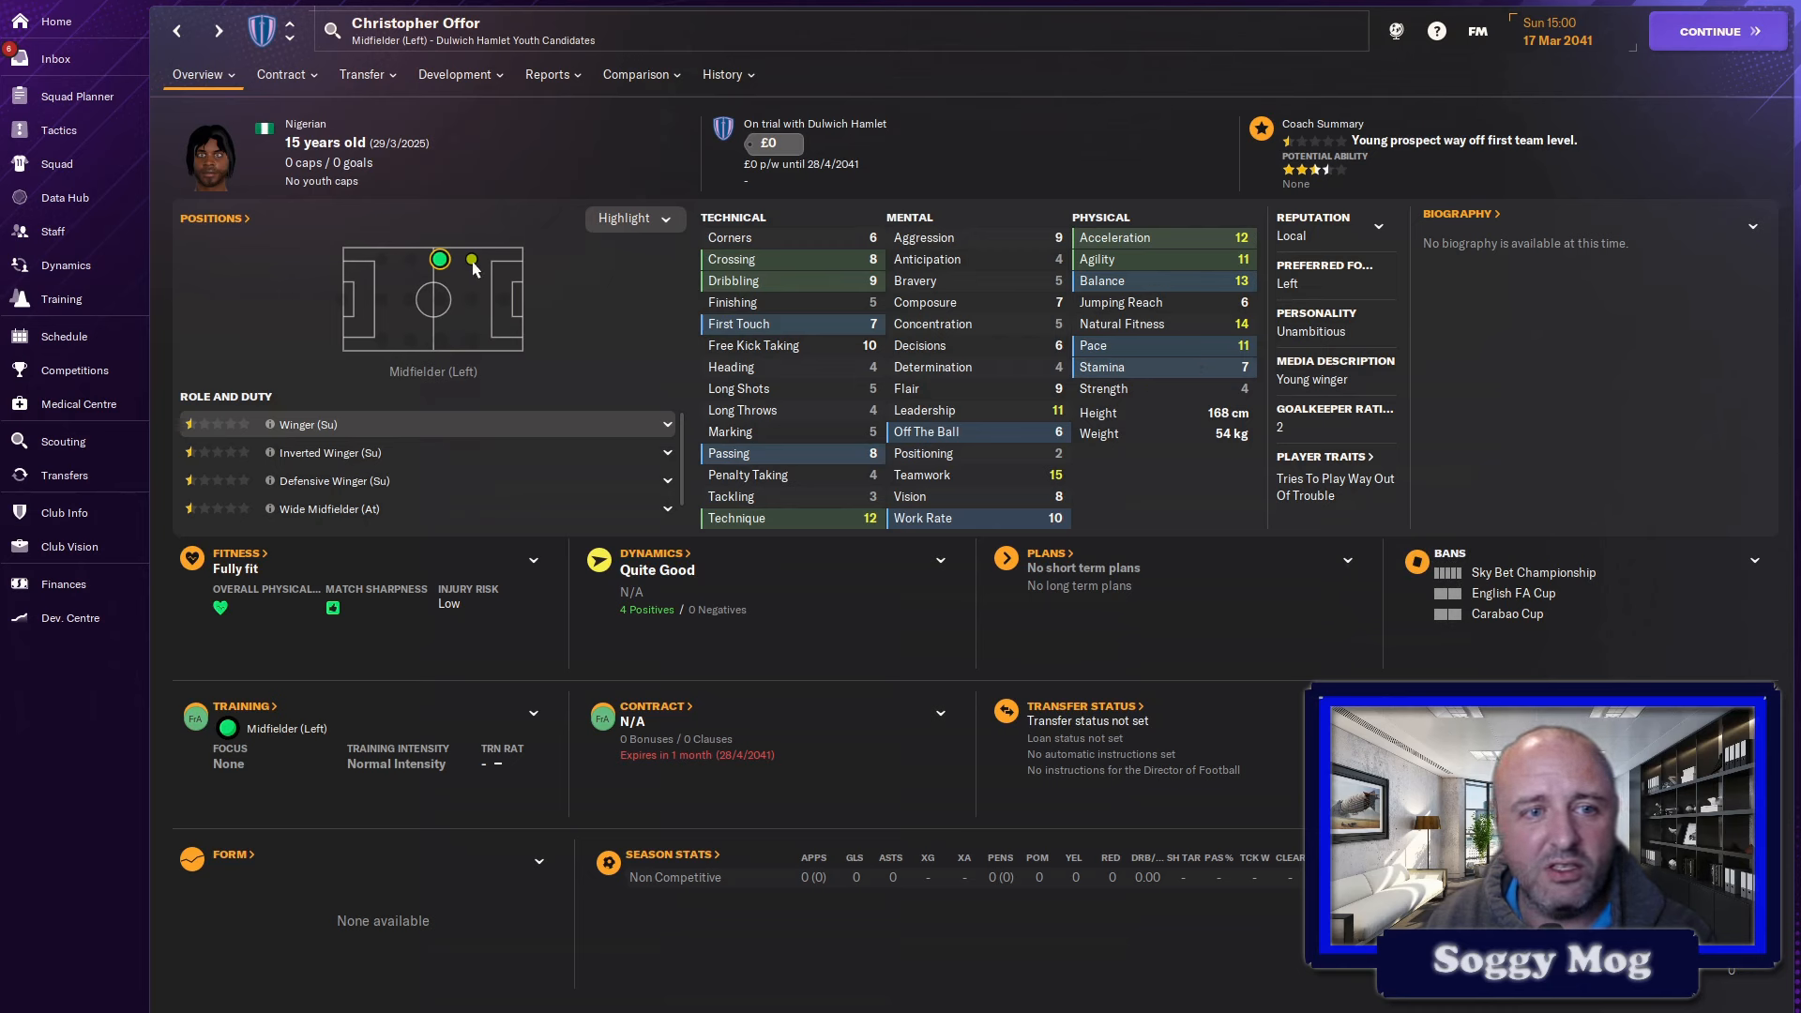
- Check Christopher Offor's AM (L) roles instead of left midfield, then return to the intake announcement
left_click(469, 259)
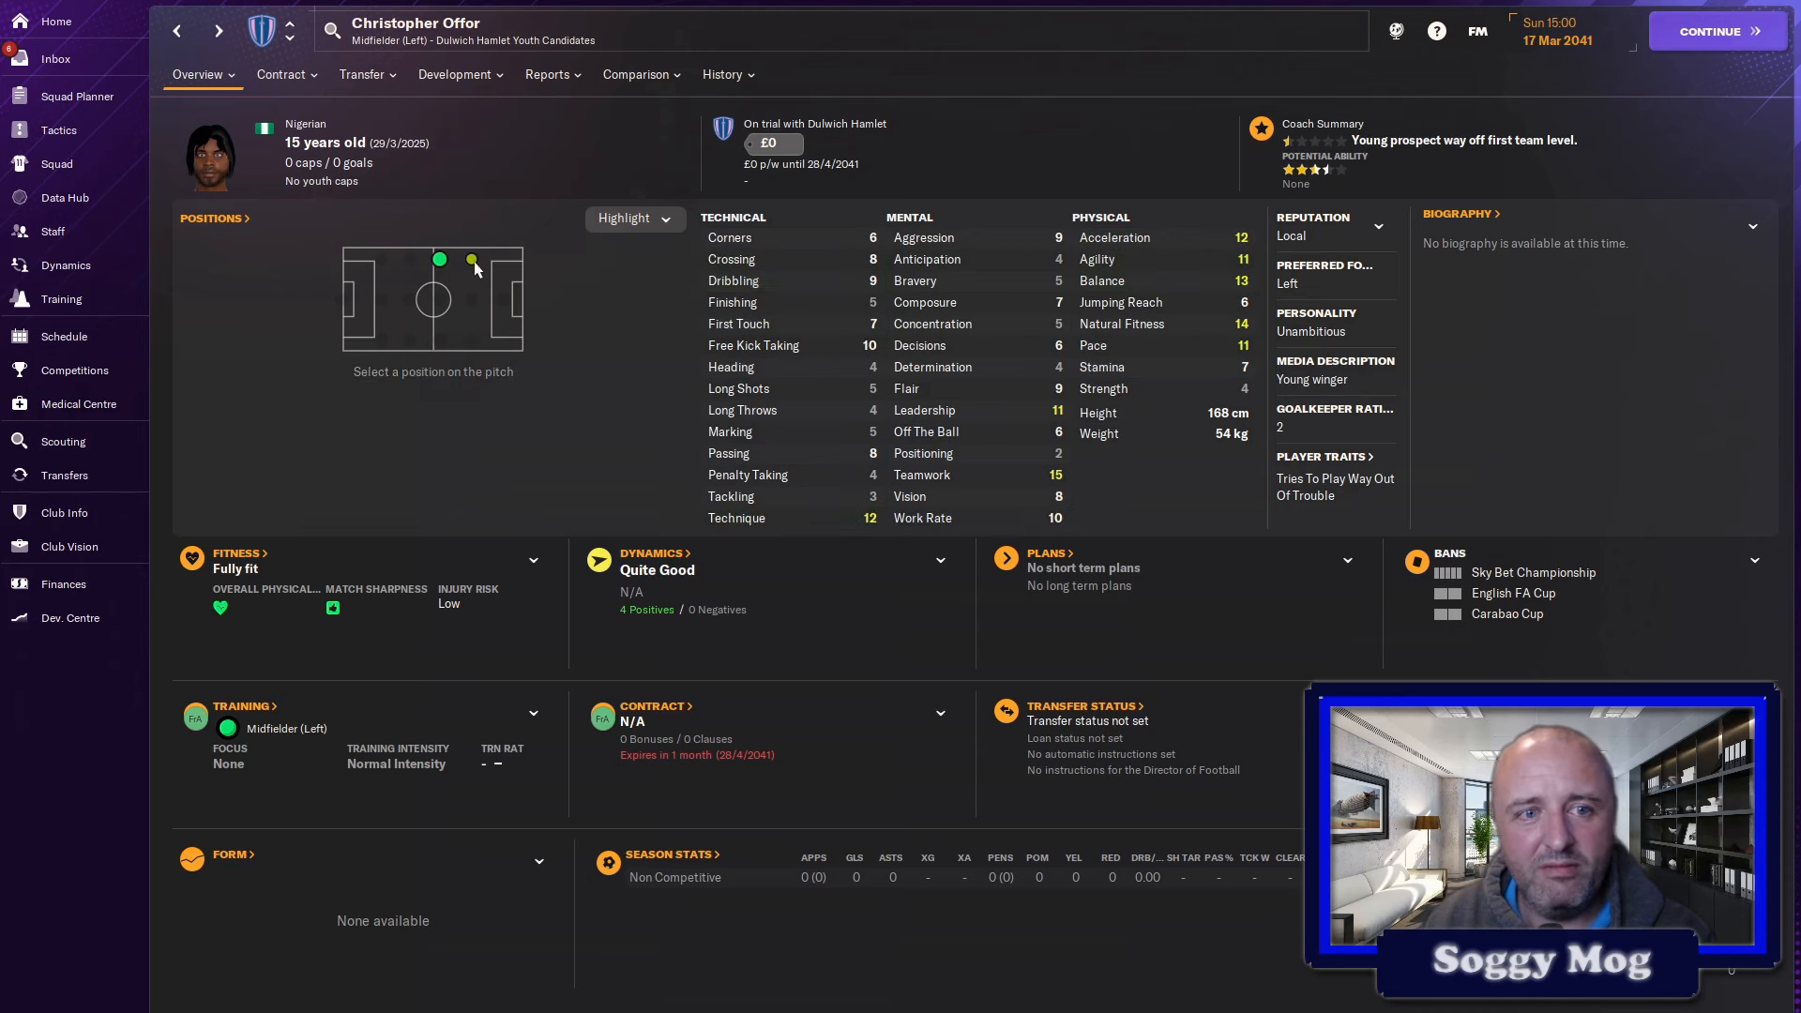
left_click(471, 259)
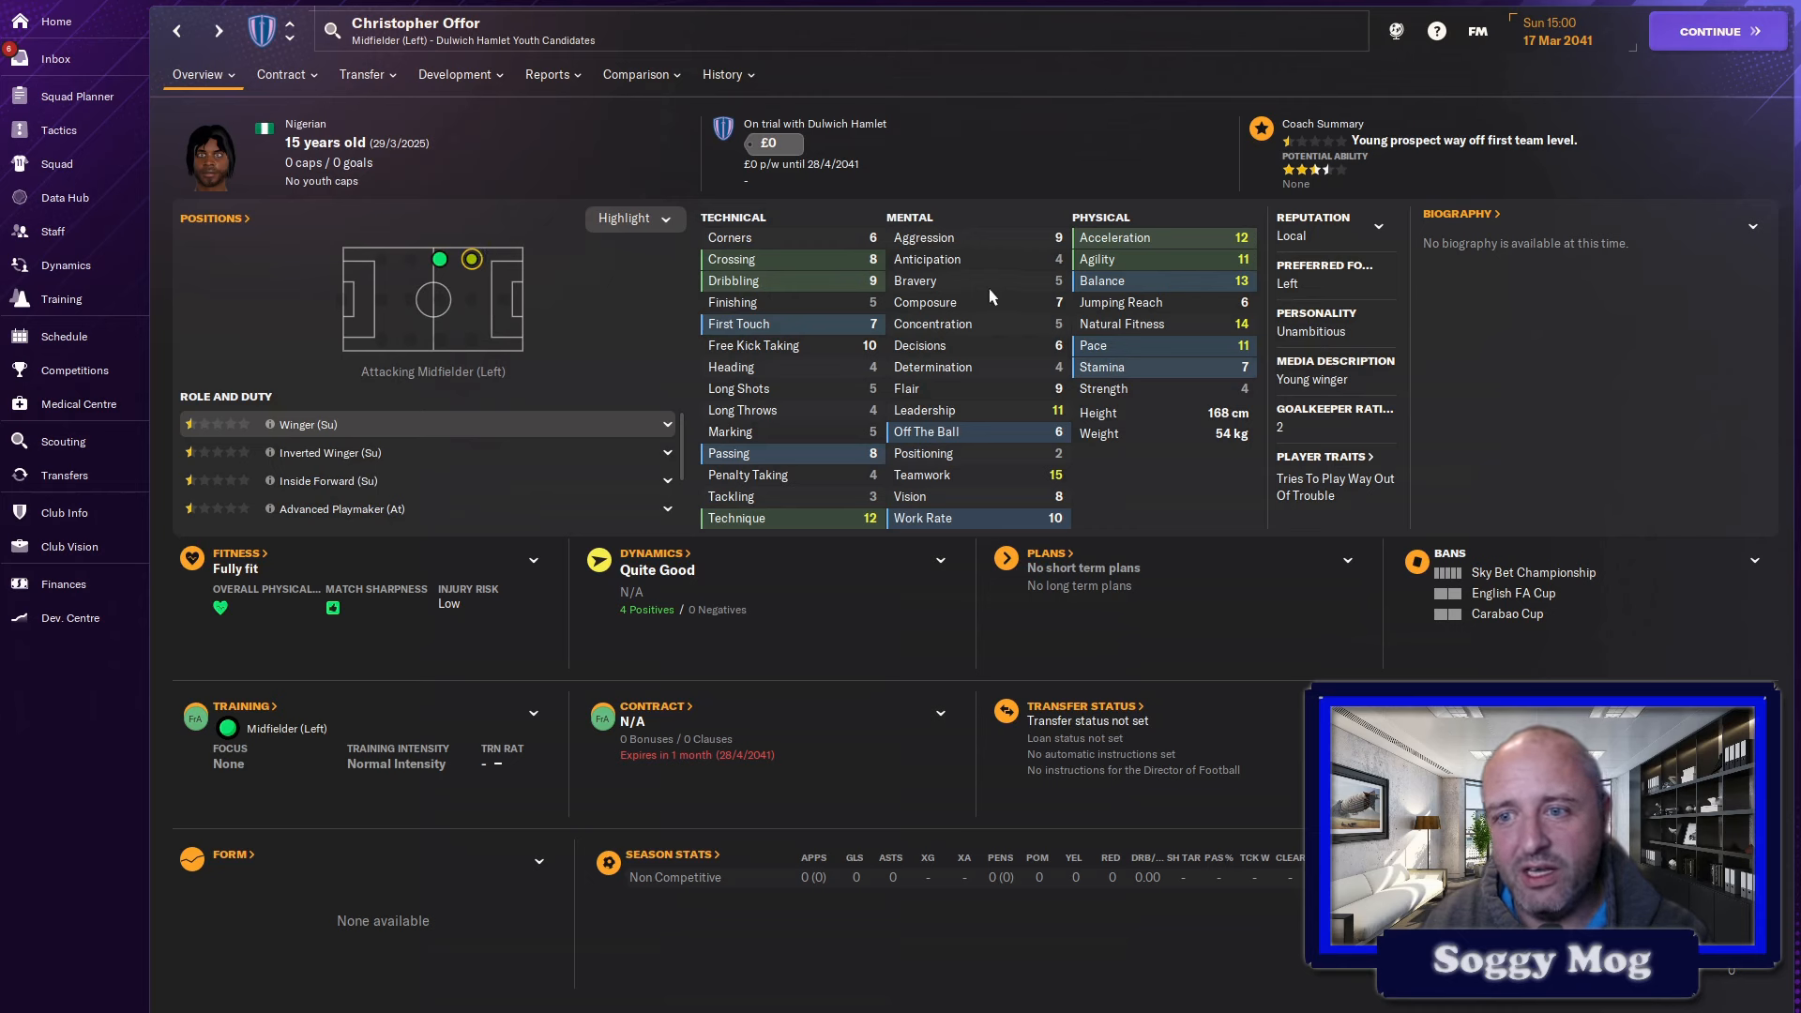
mouse_move(732, 302)
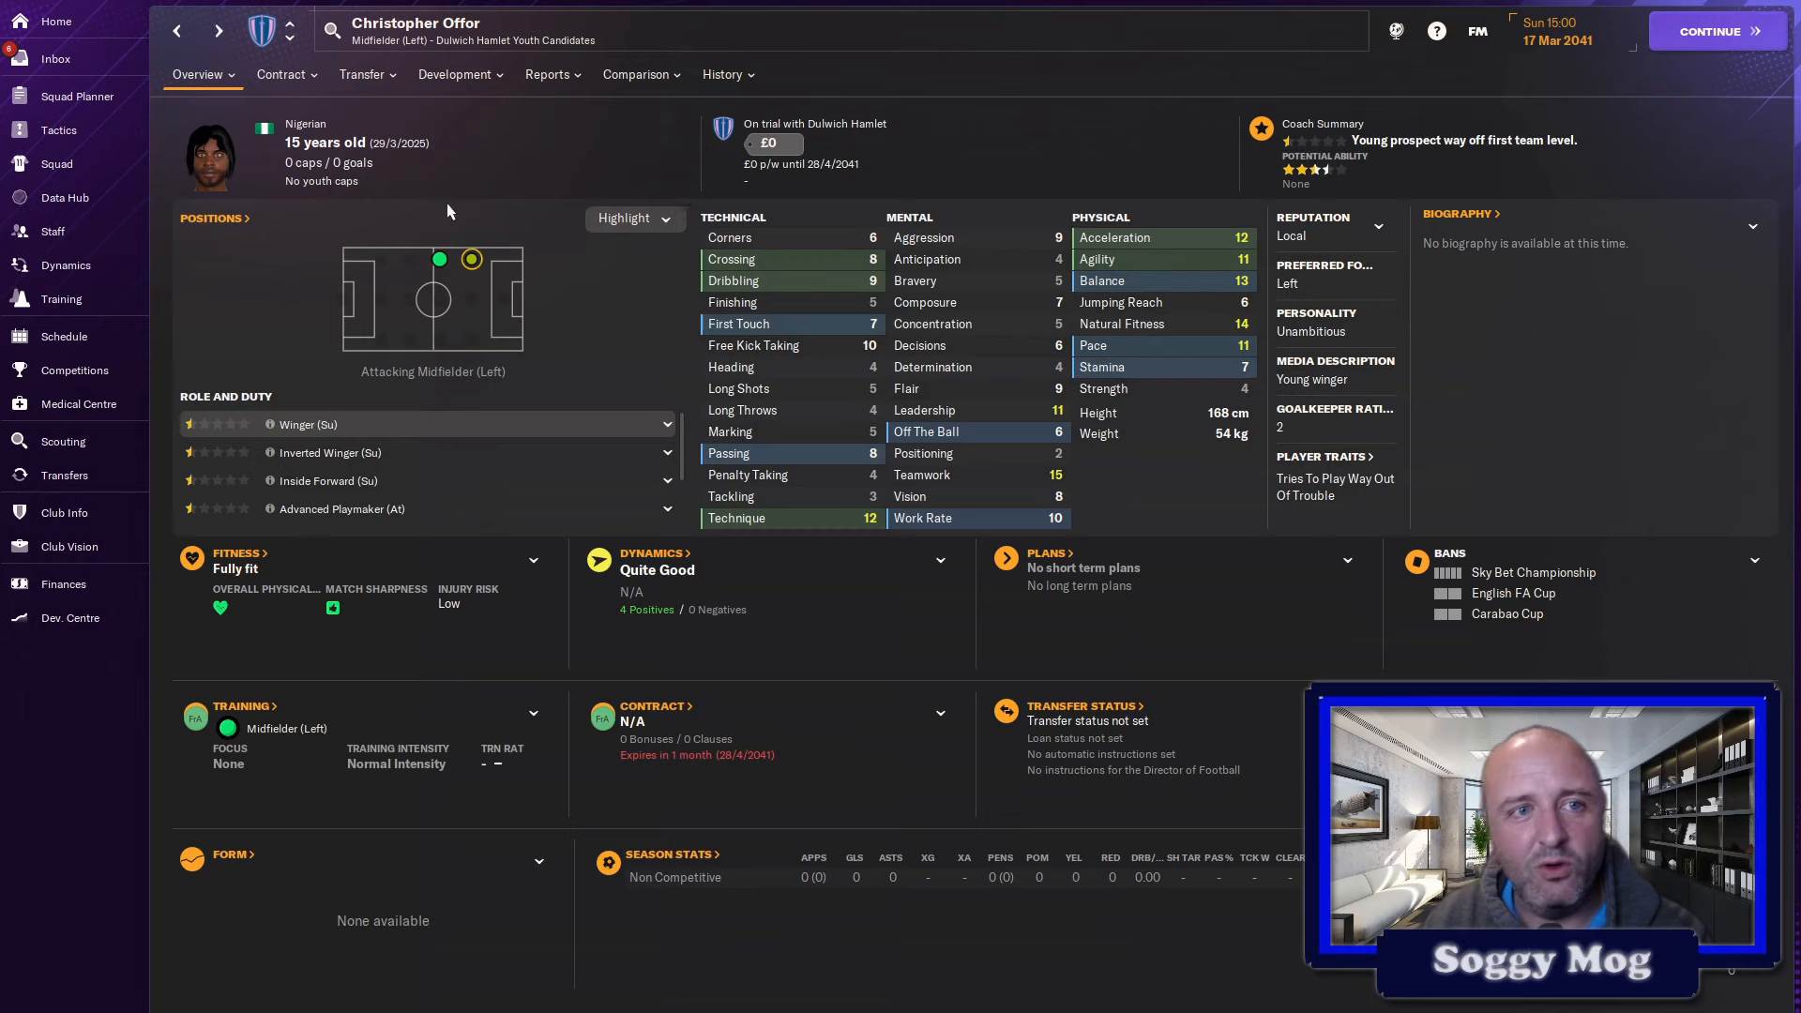
left_click(55, 58)
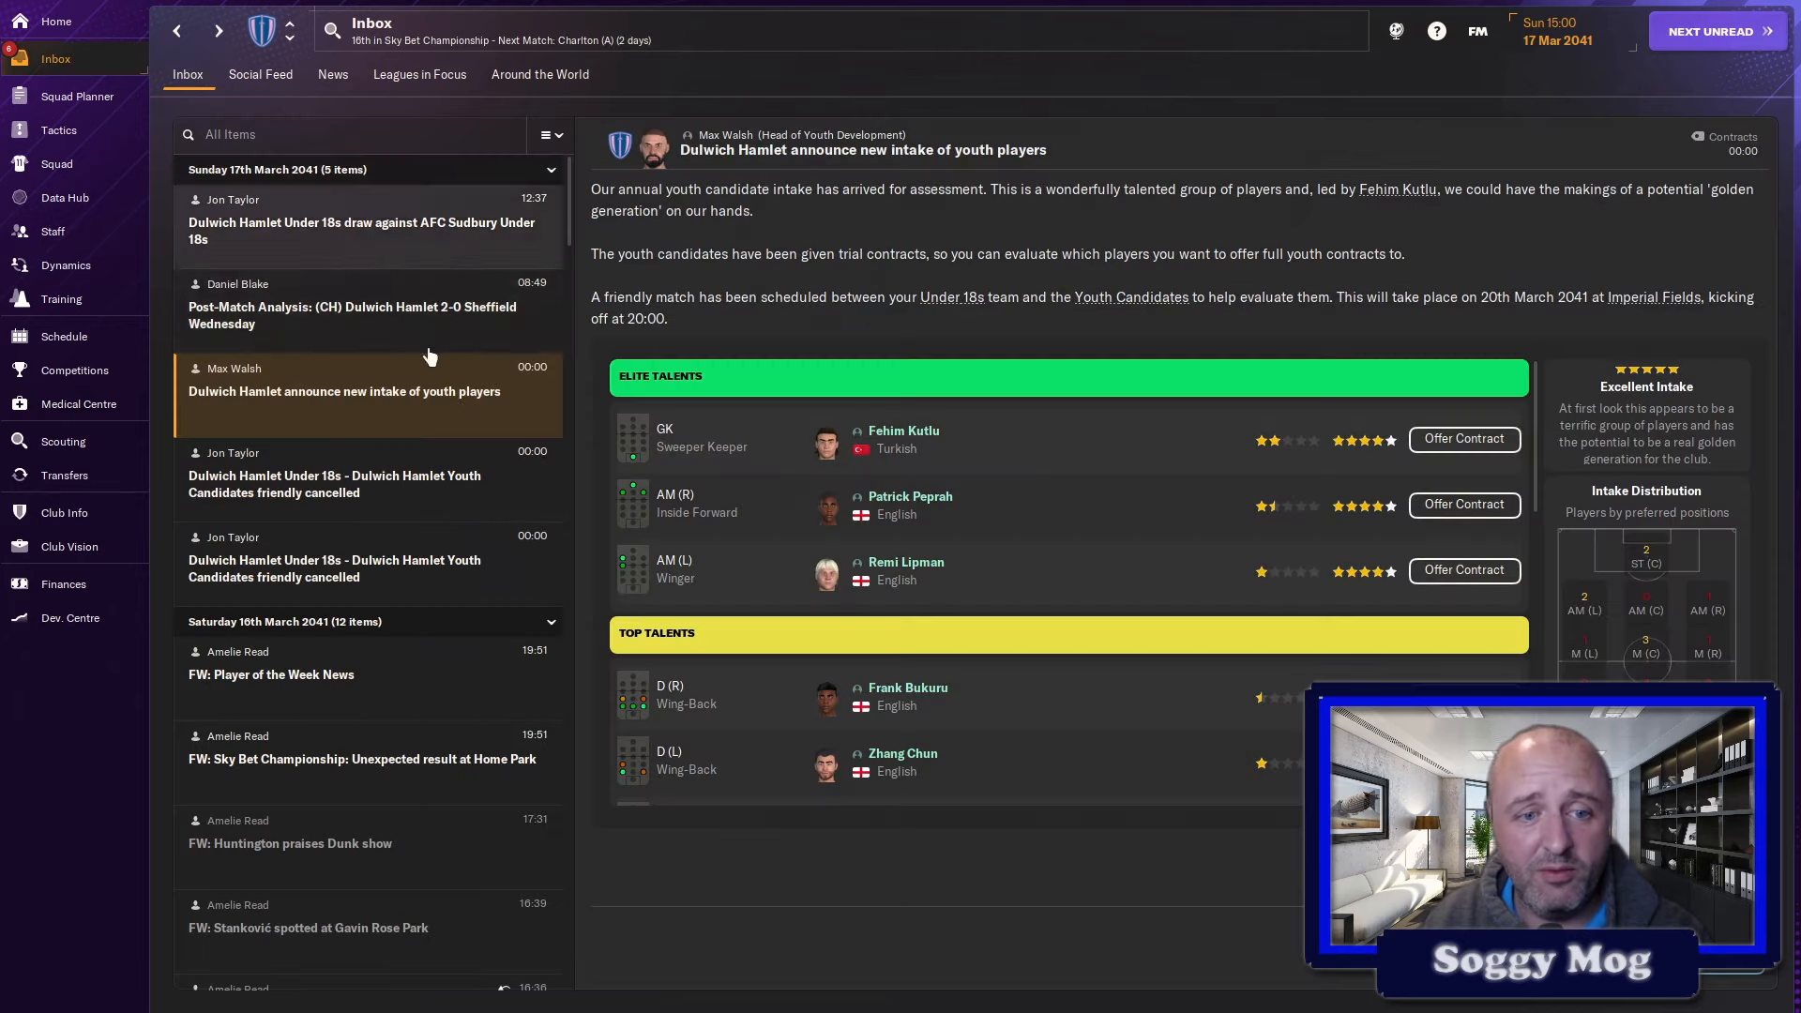
scroll("down", 3)
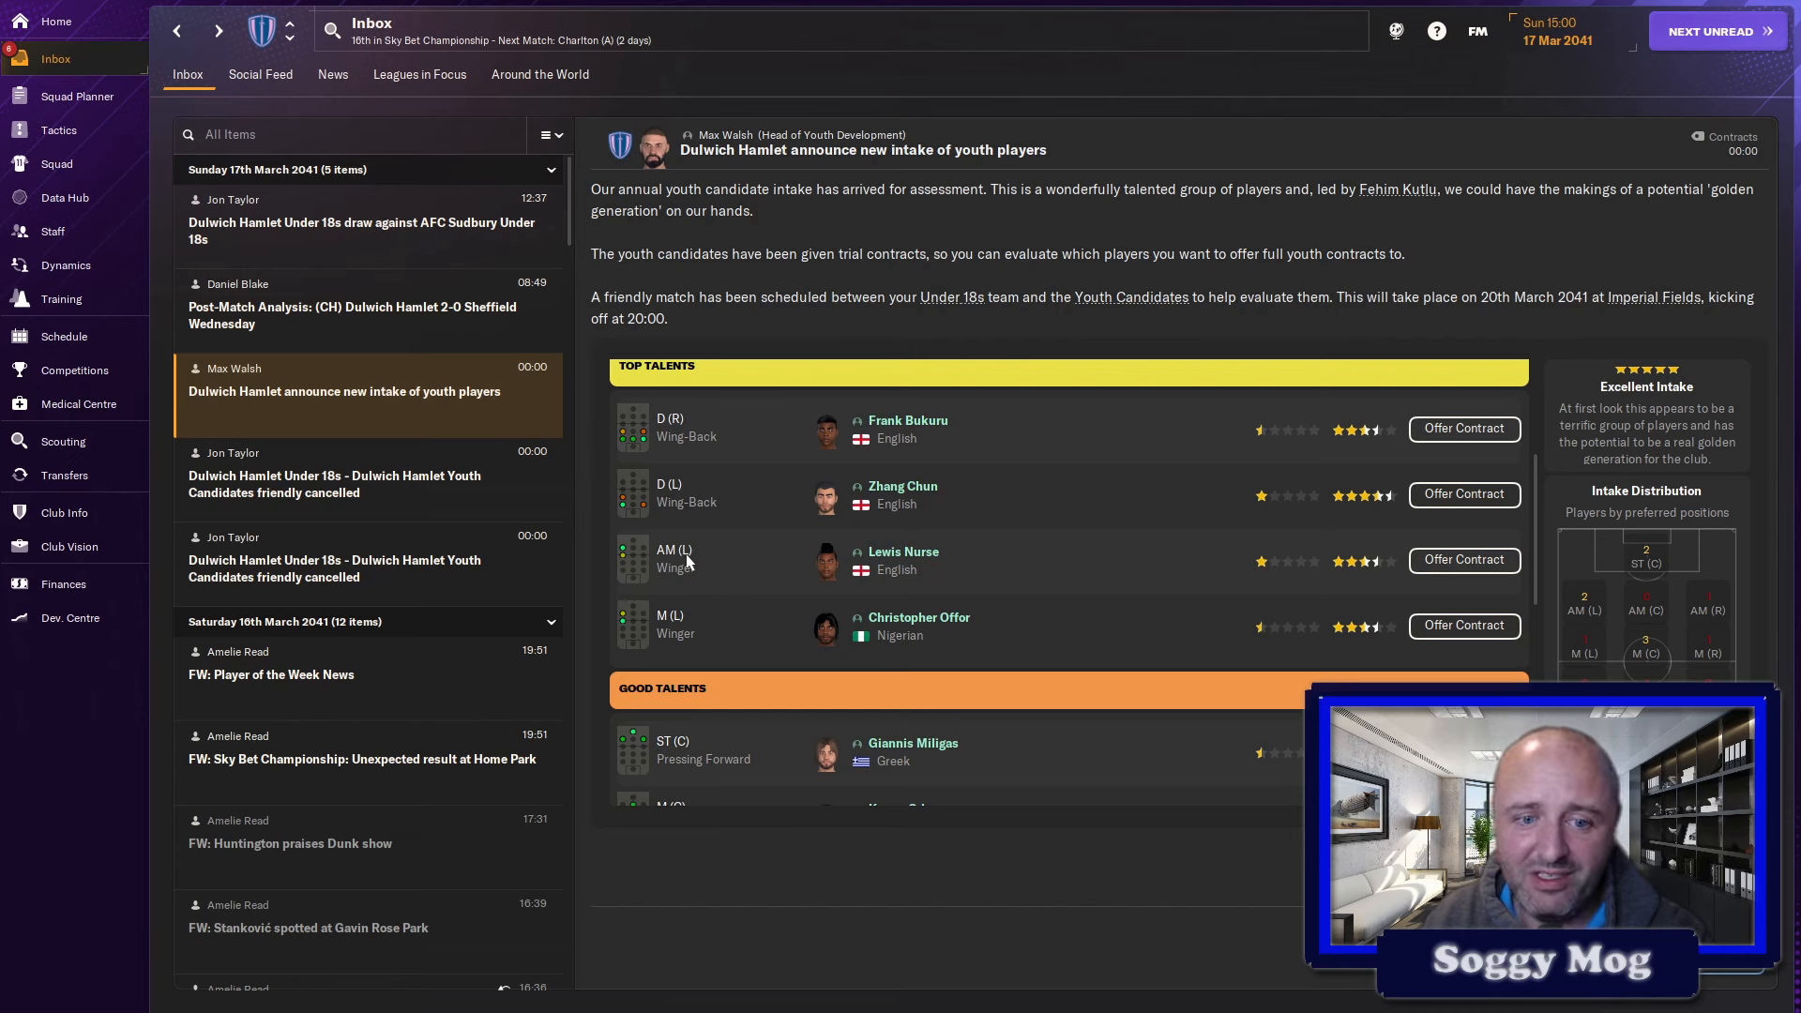
mouse_move(814, 576)
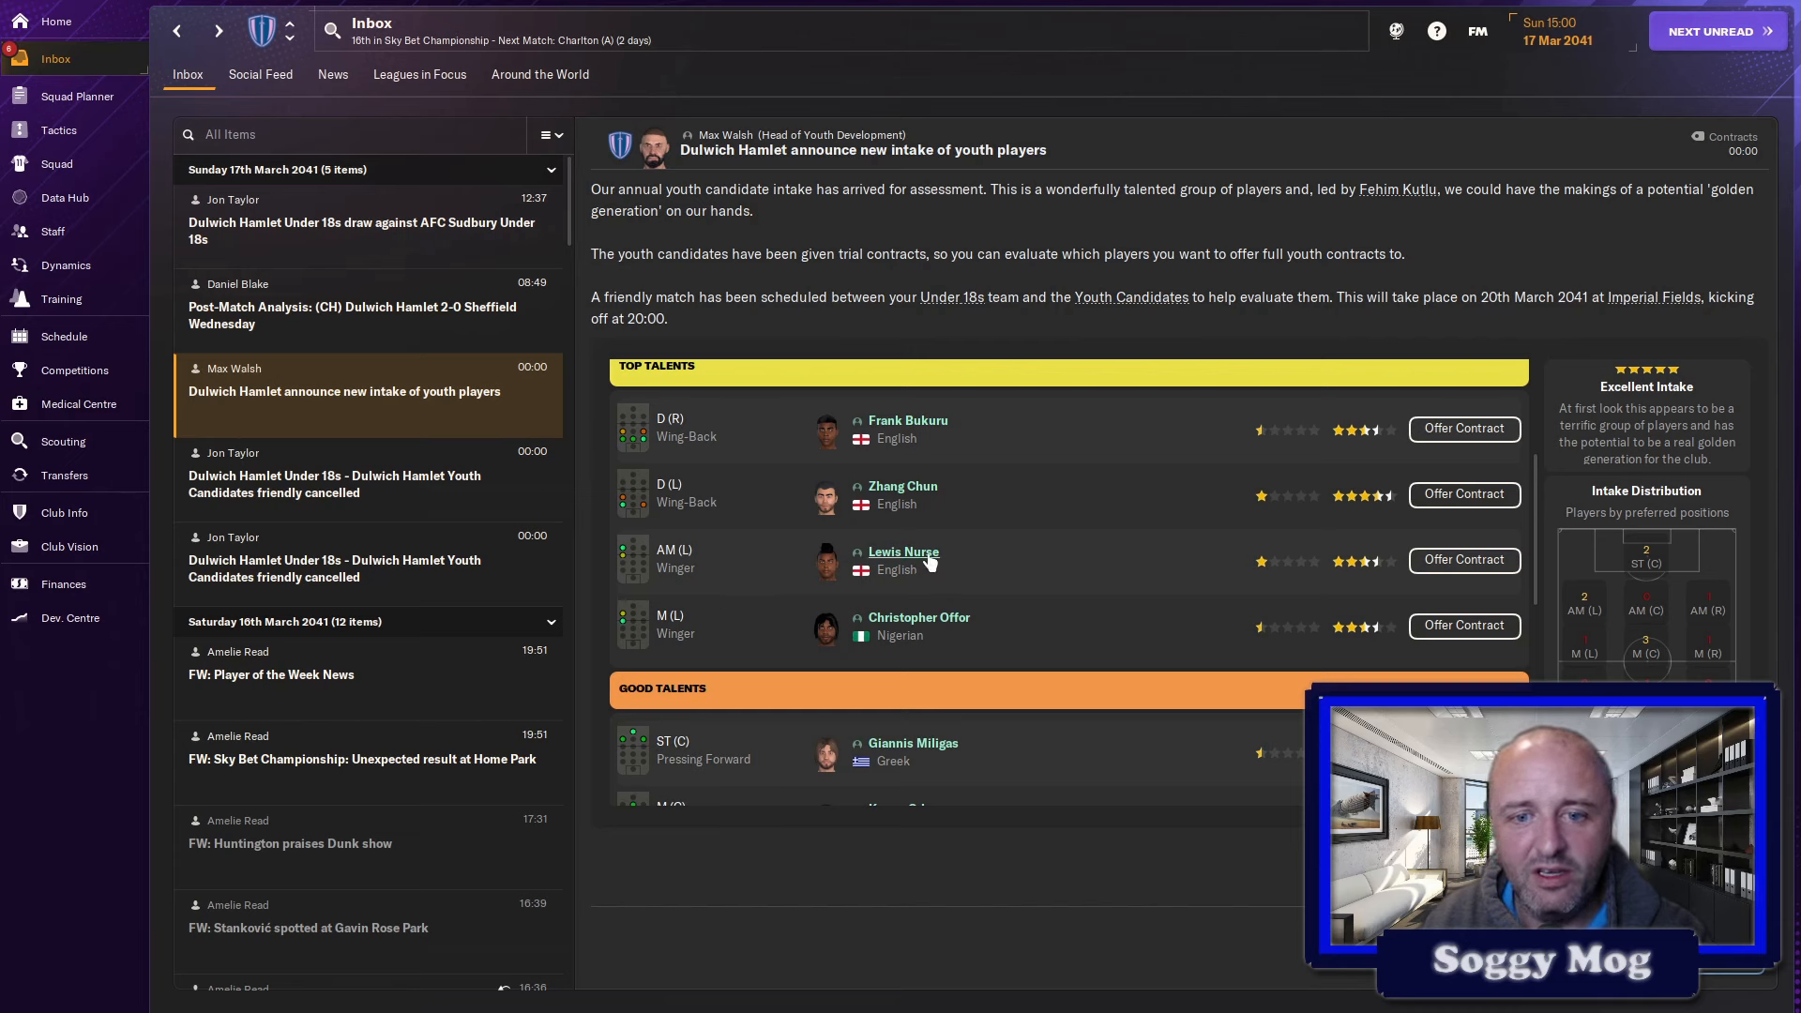
left_click(904, 552)
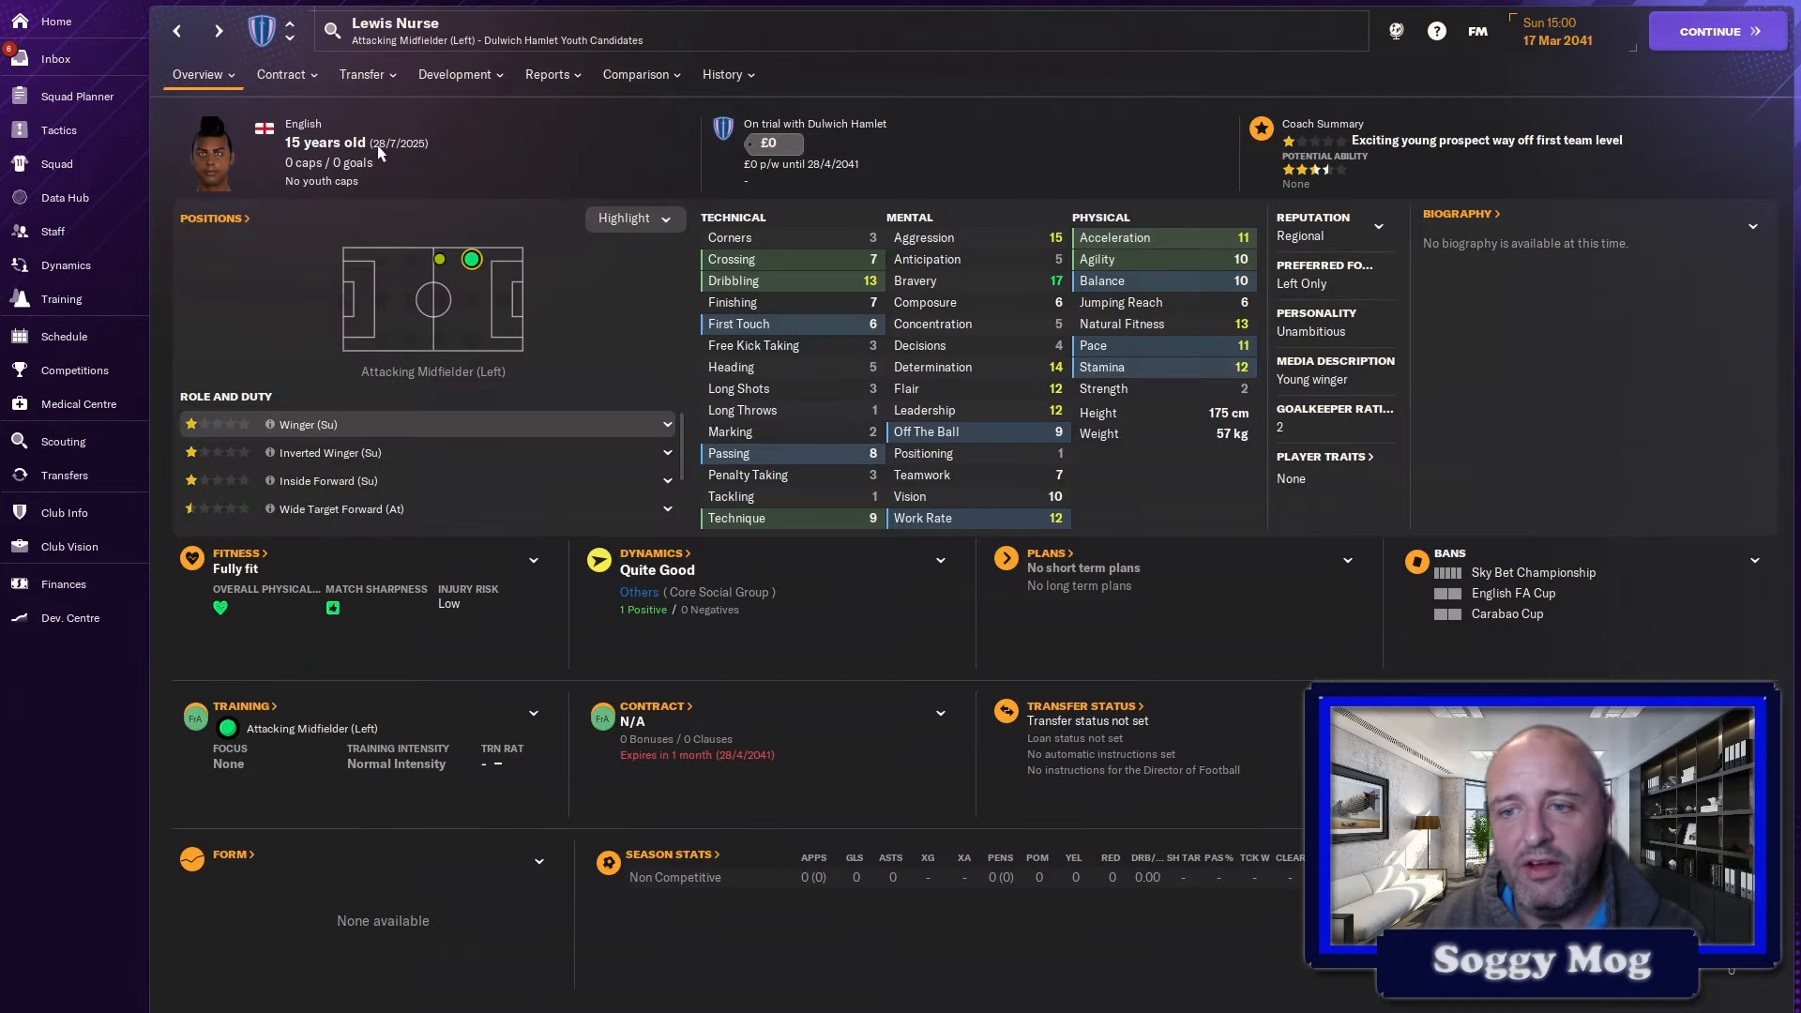
mouse_move(1347, 355)
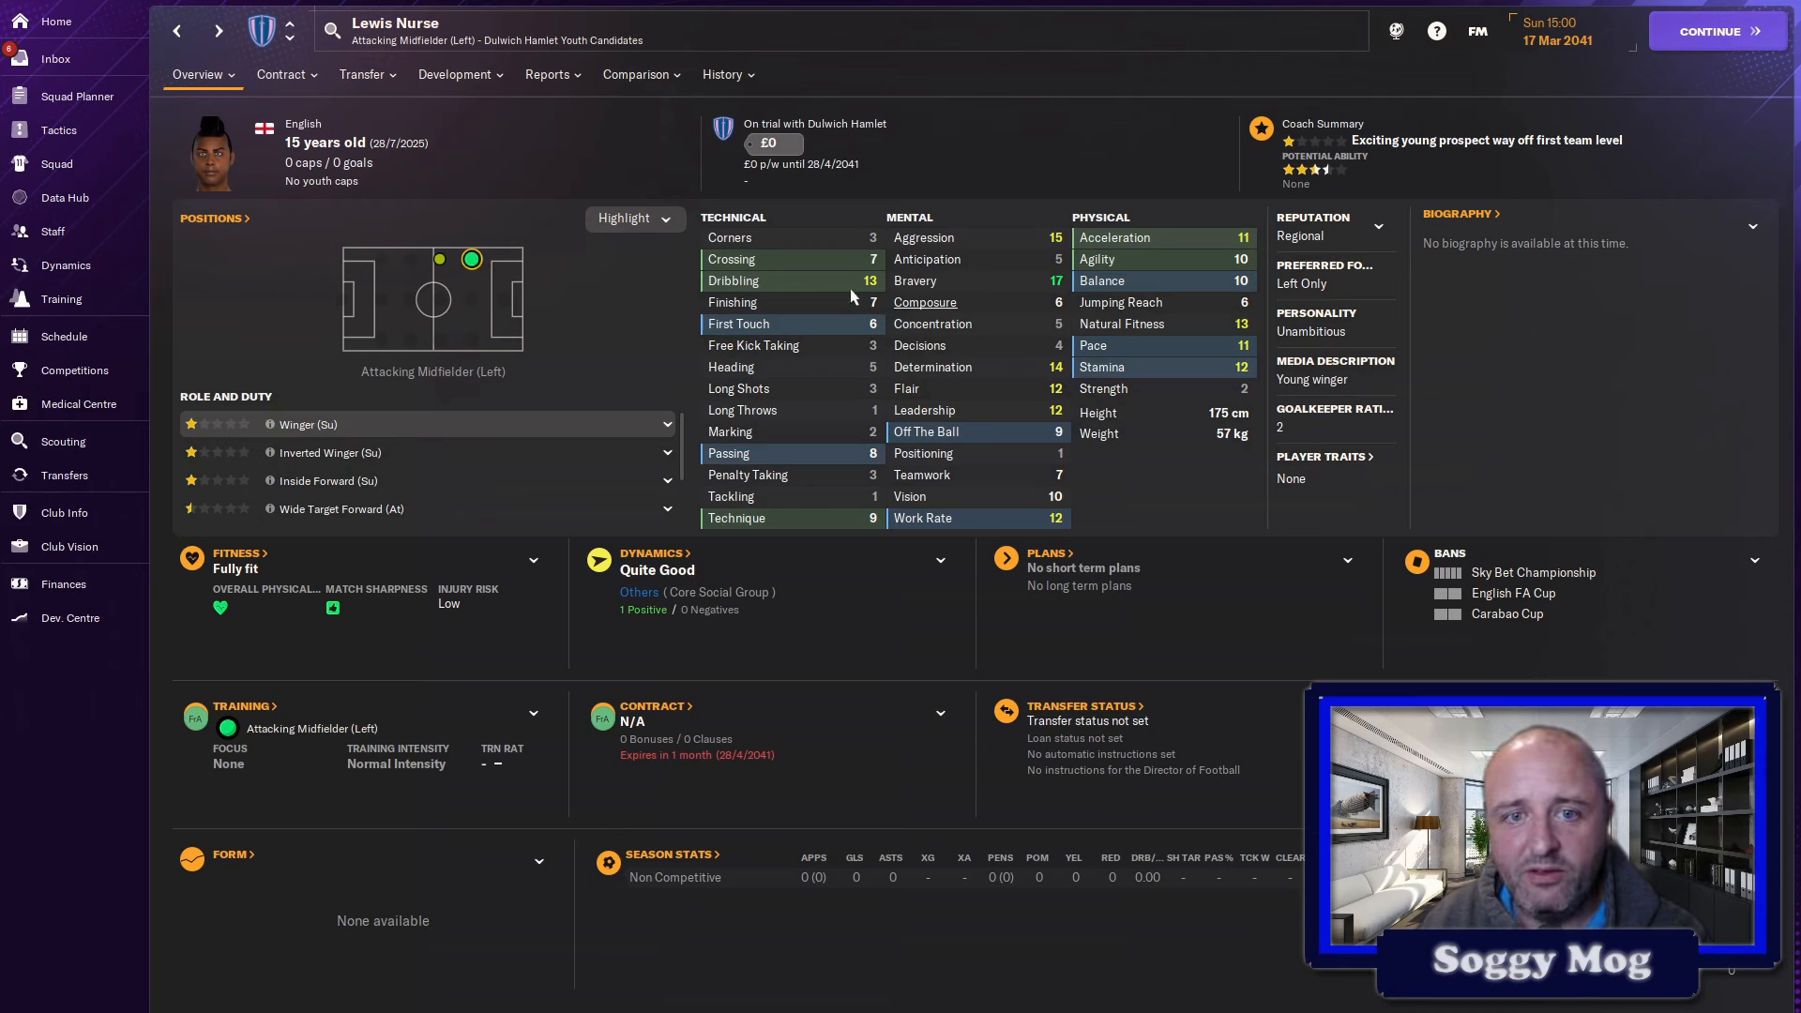
mouse_move(1129, 398)
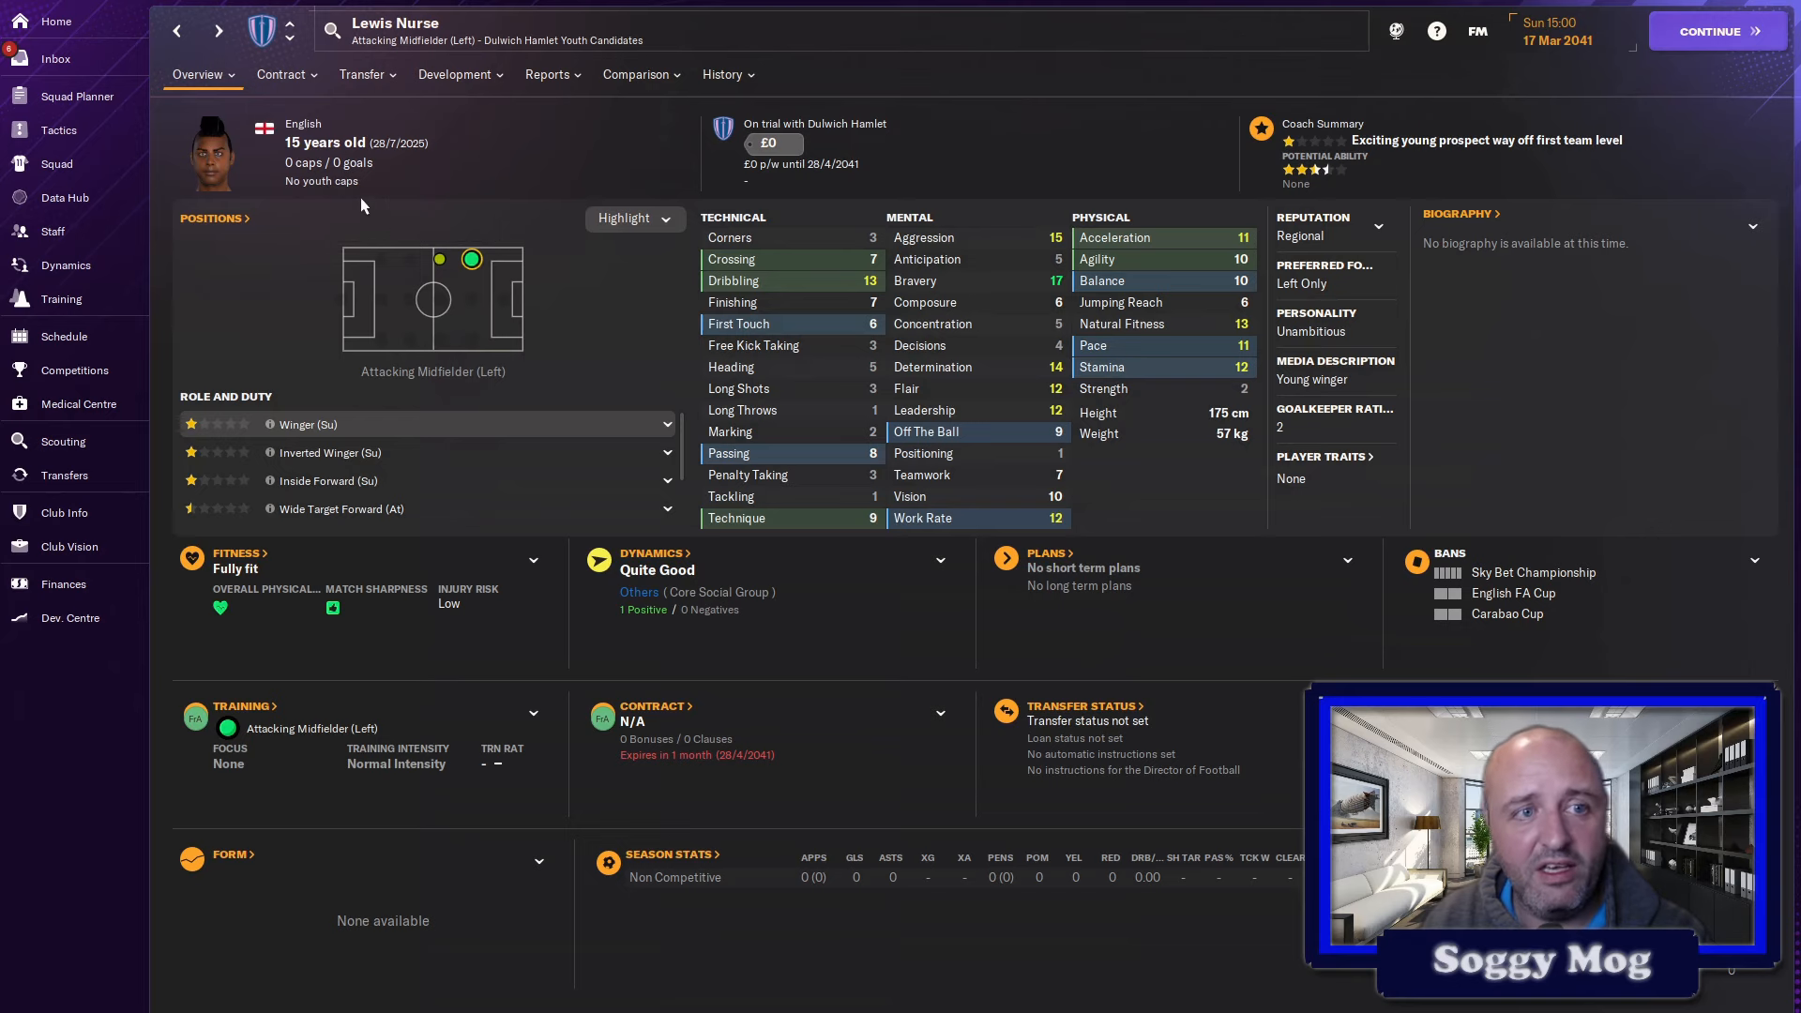
left_click(54, 58)
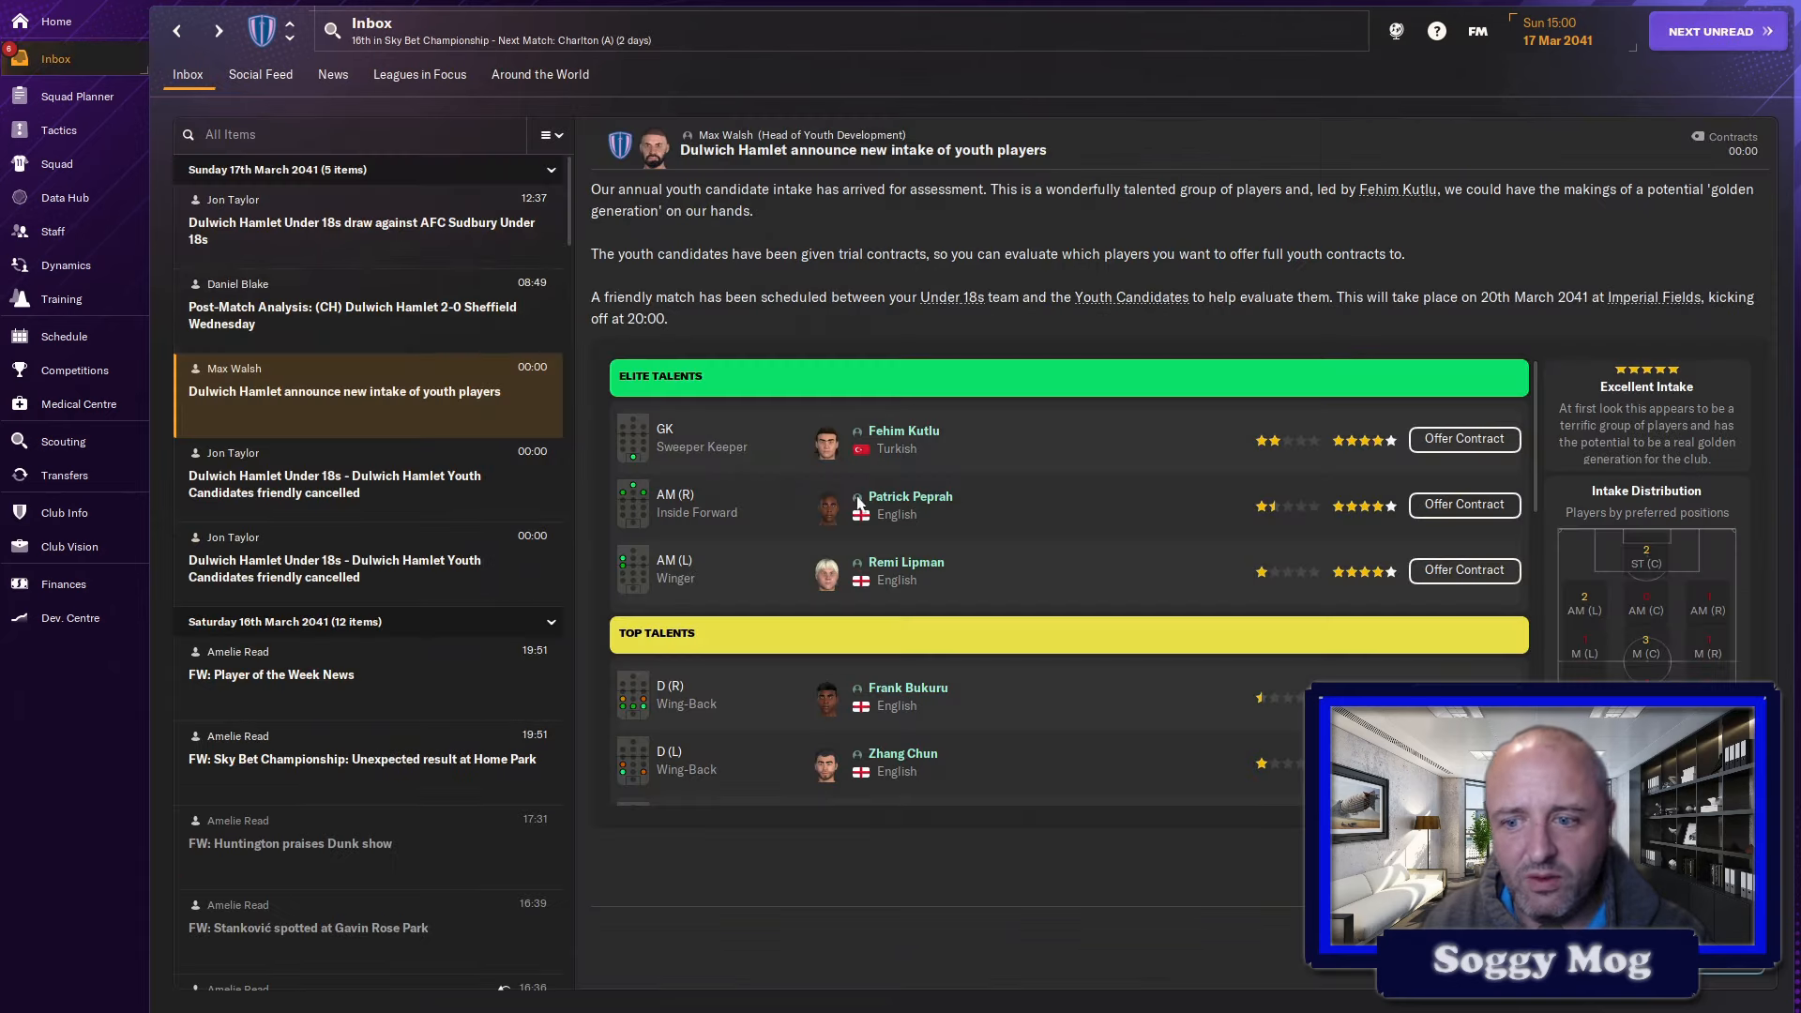
scroll("down", 3)
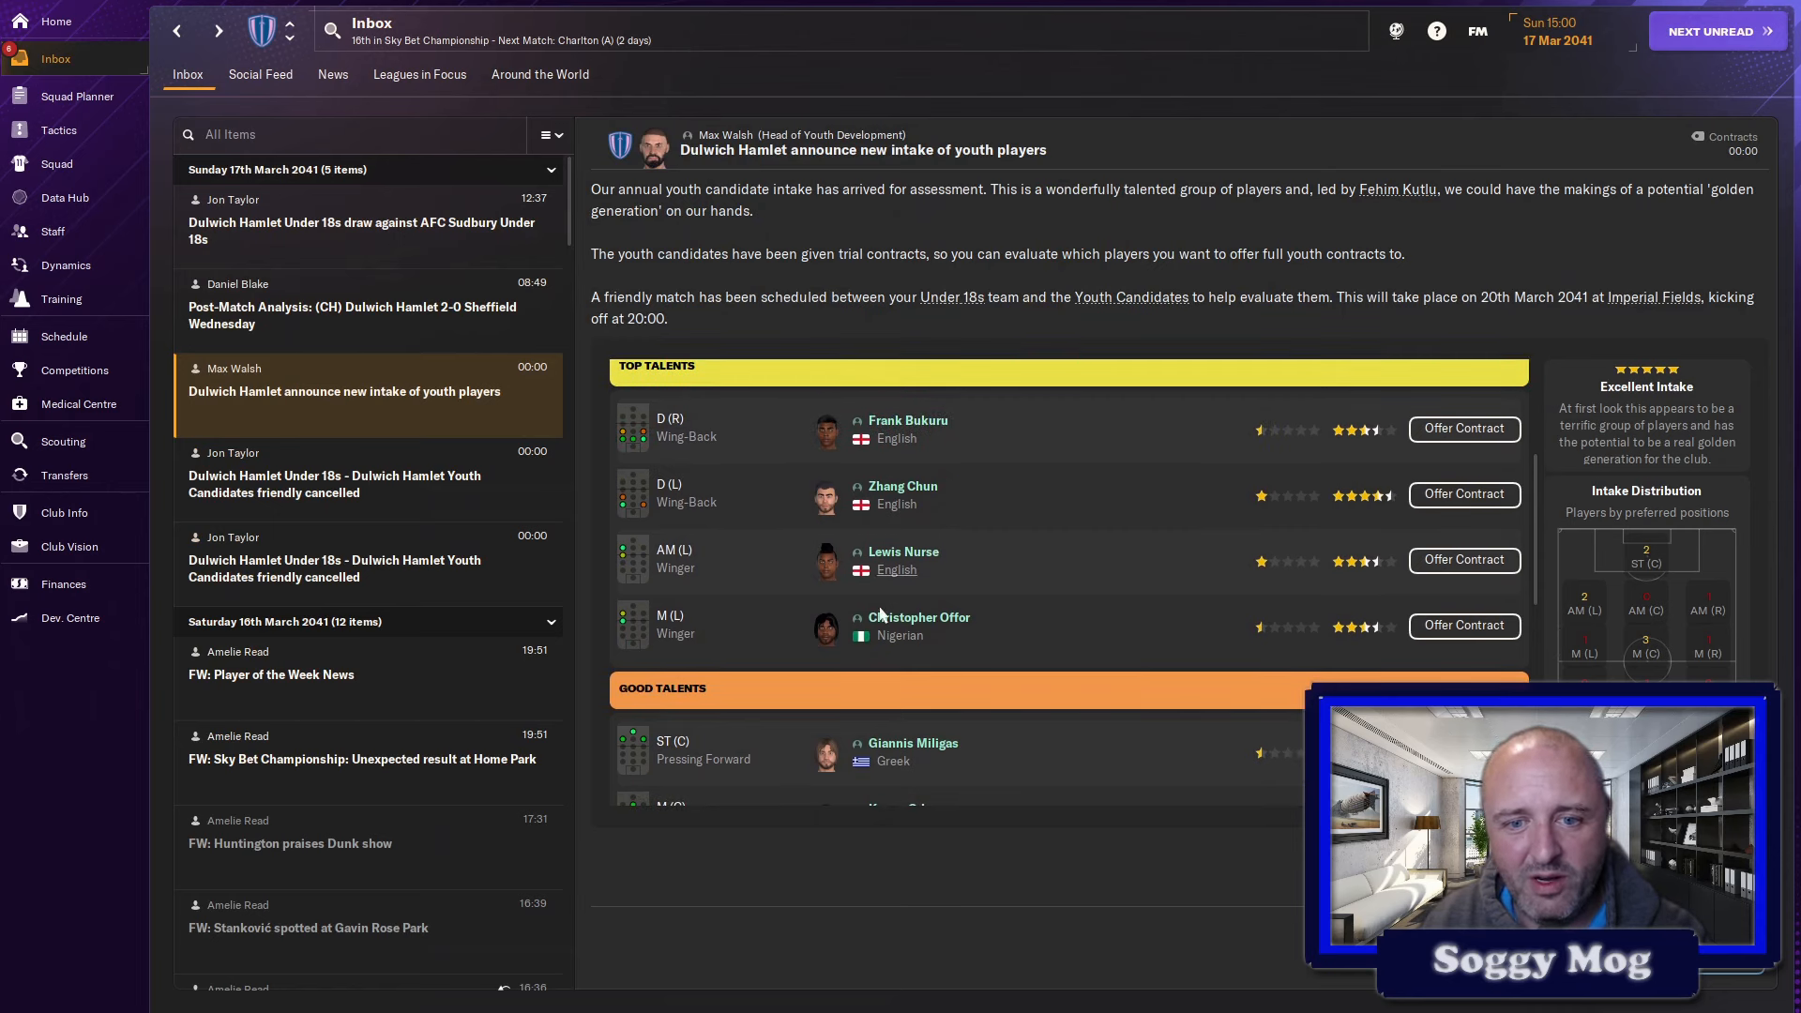
mouse_move(769, 581)
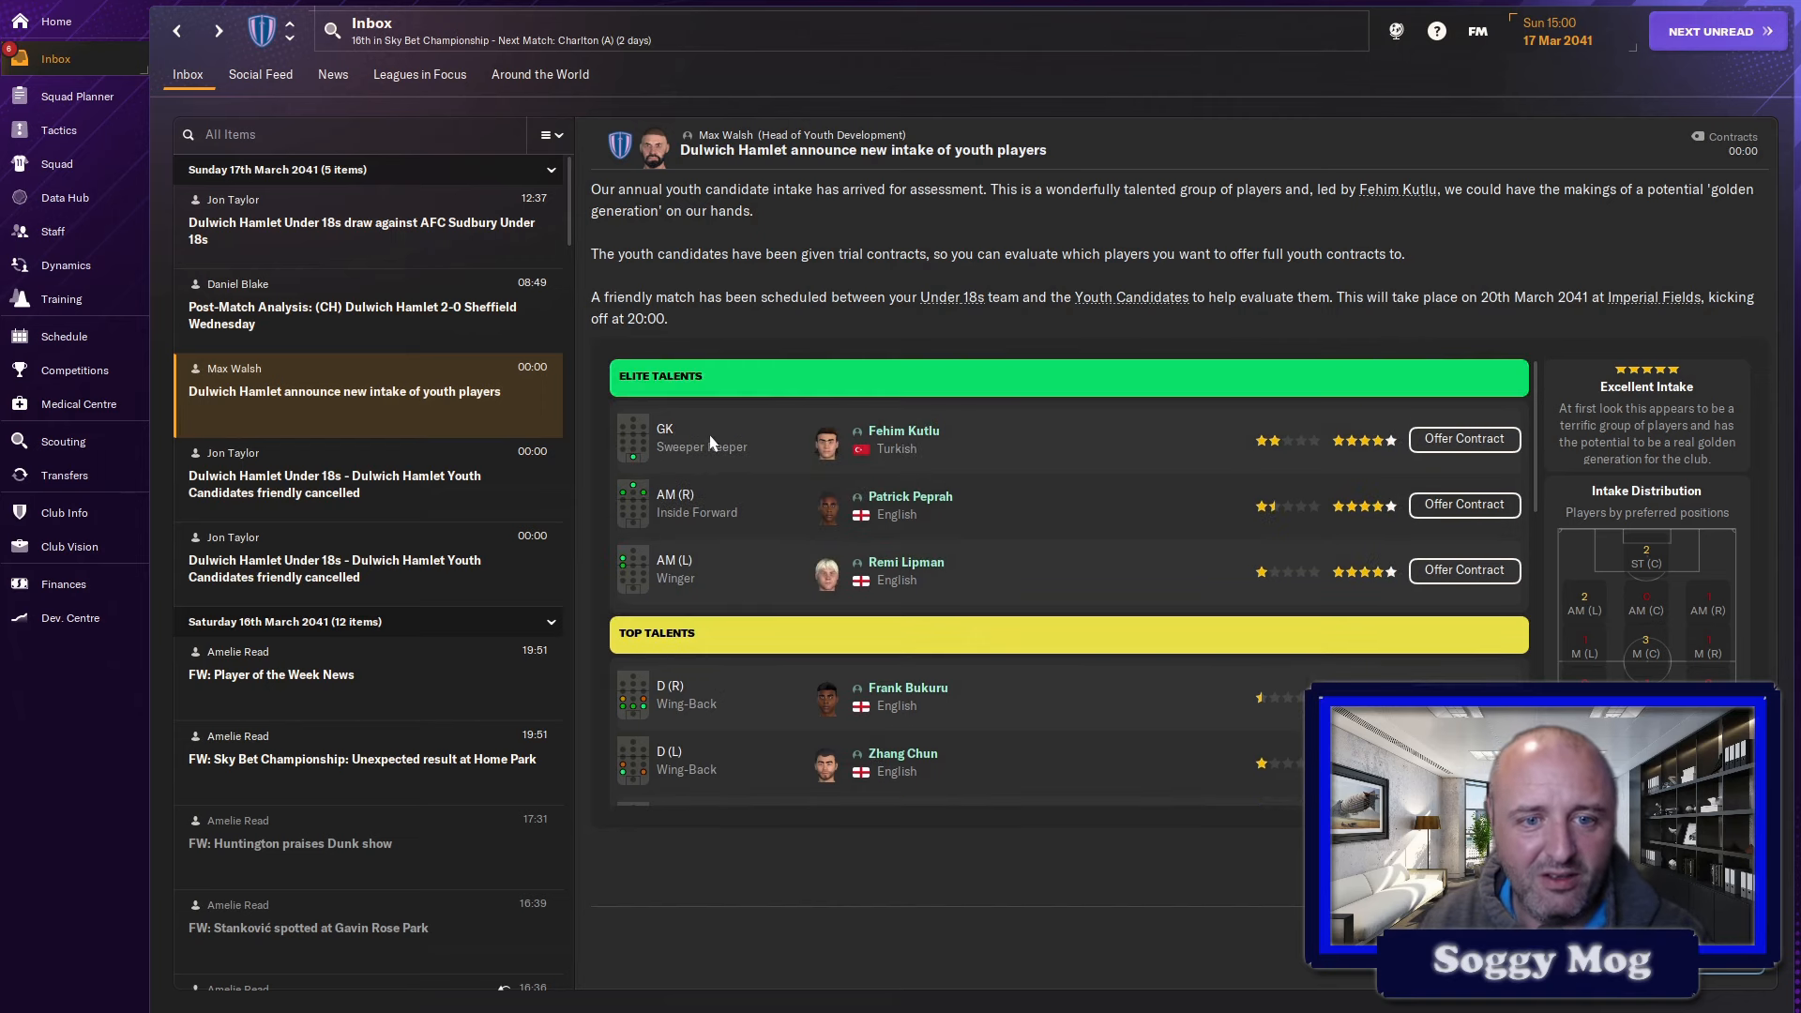
scroll("down", 3)
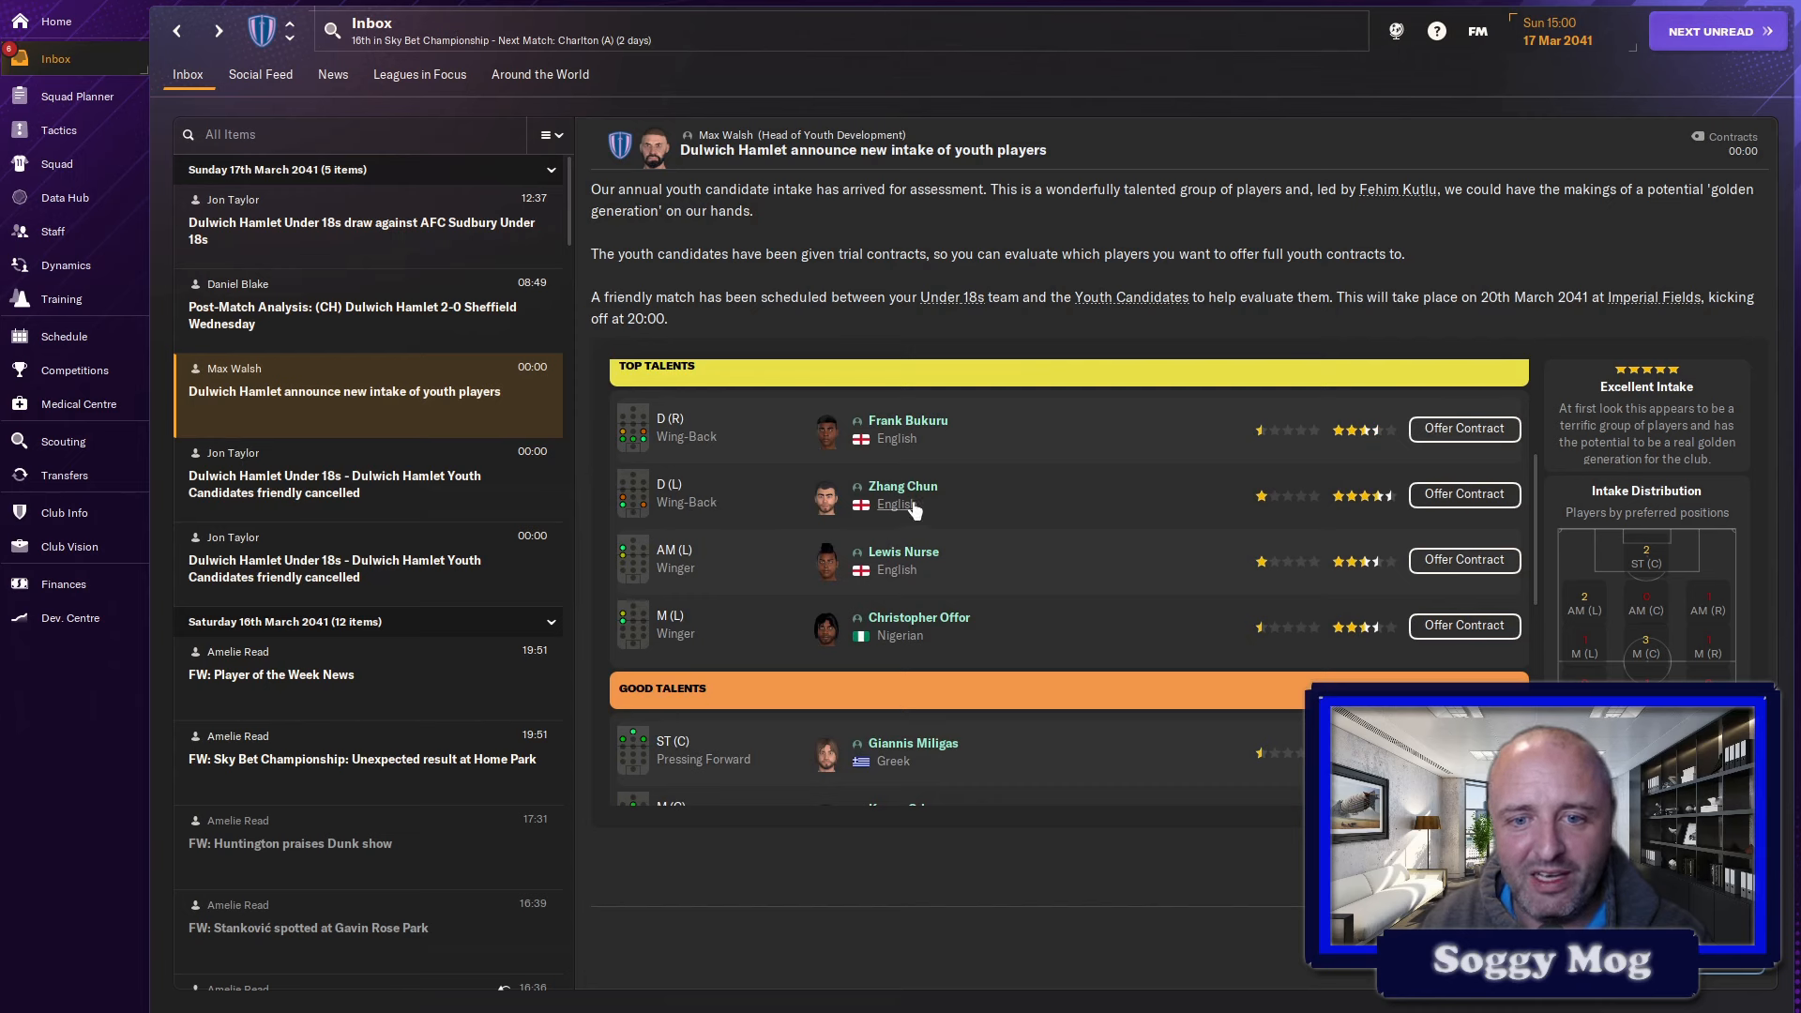
mouse_move(1379, 514)
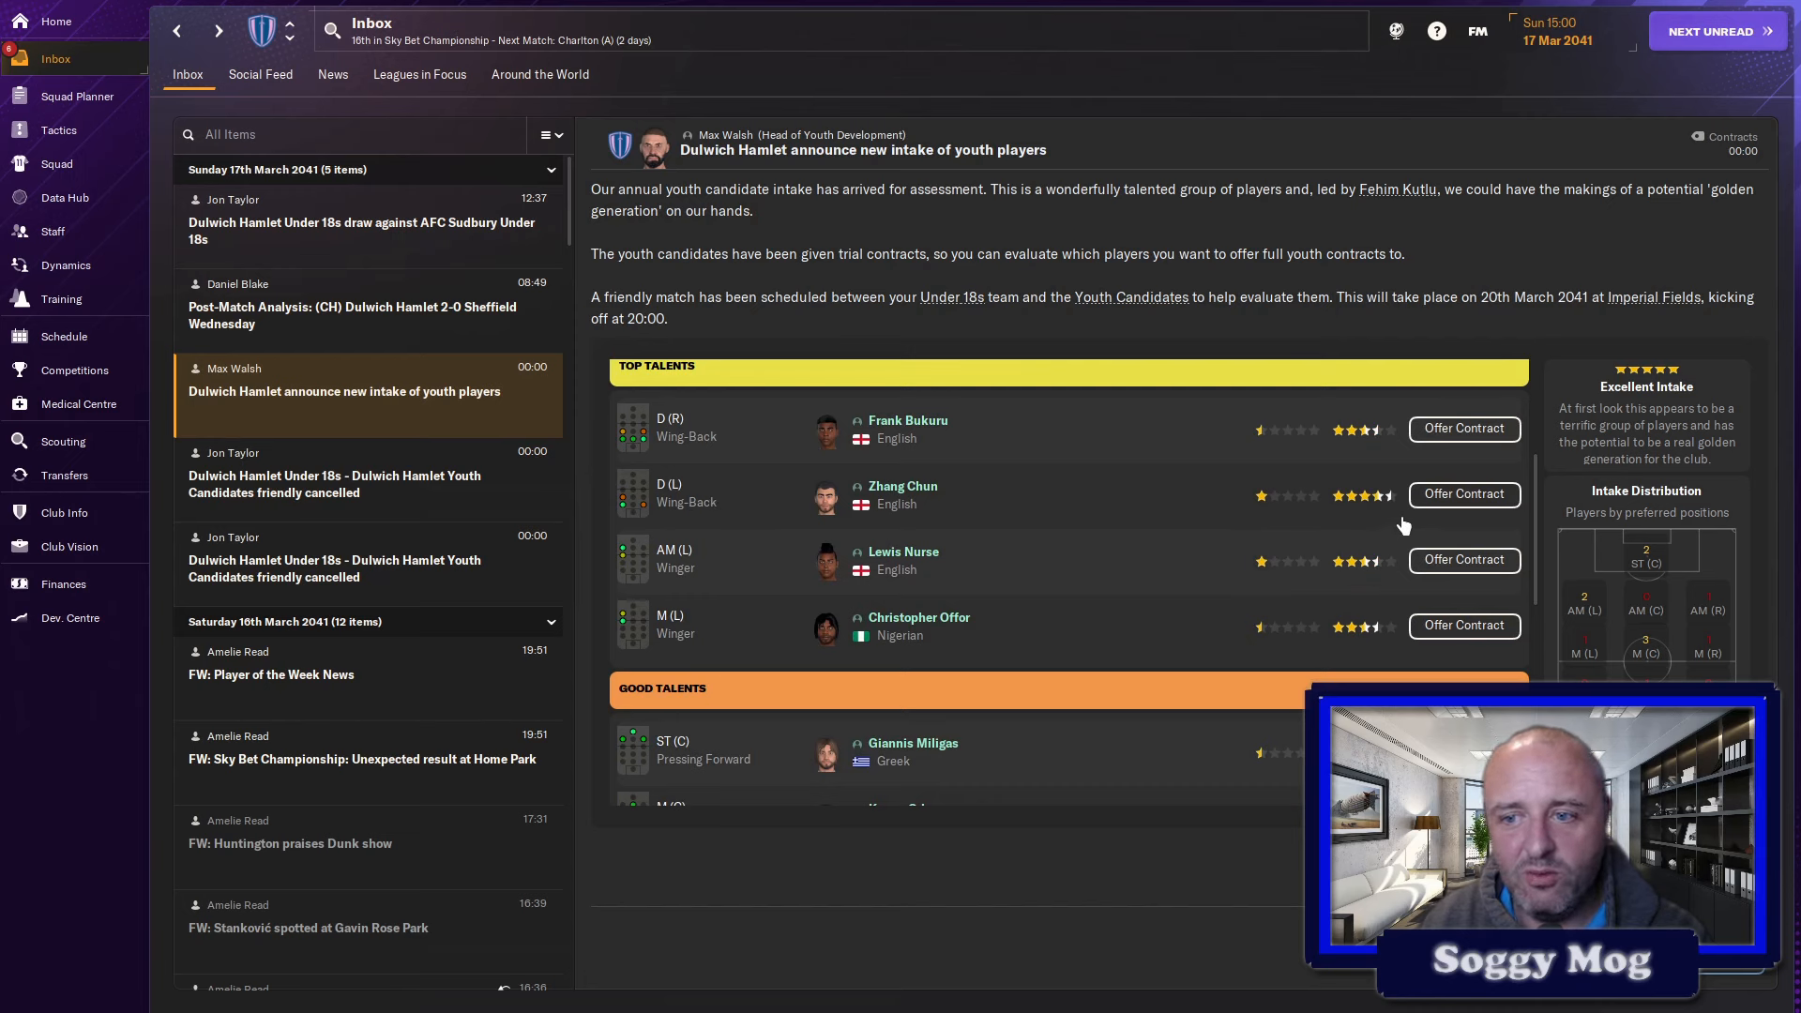
mouse_move(902, 485)
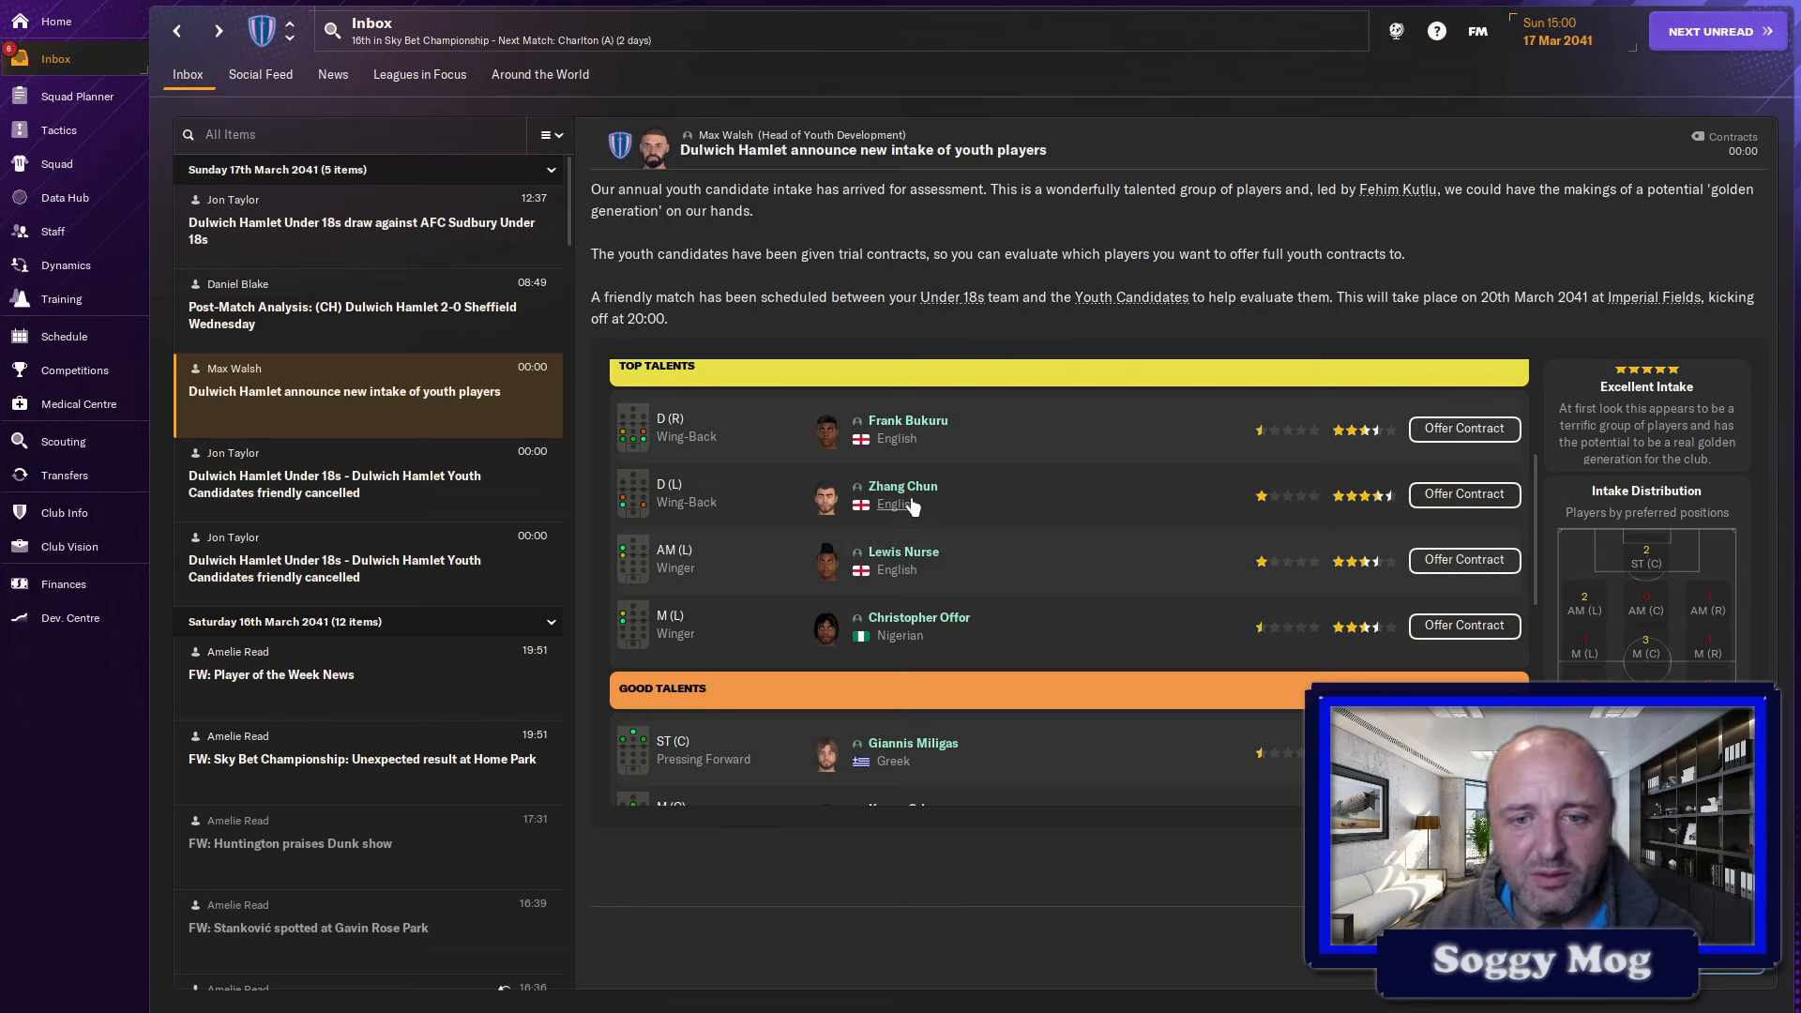
left_click(902, 486)
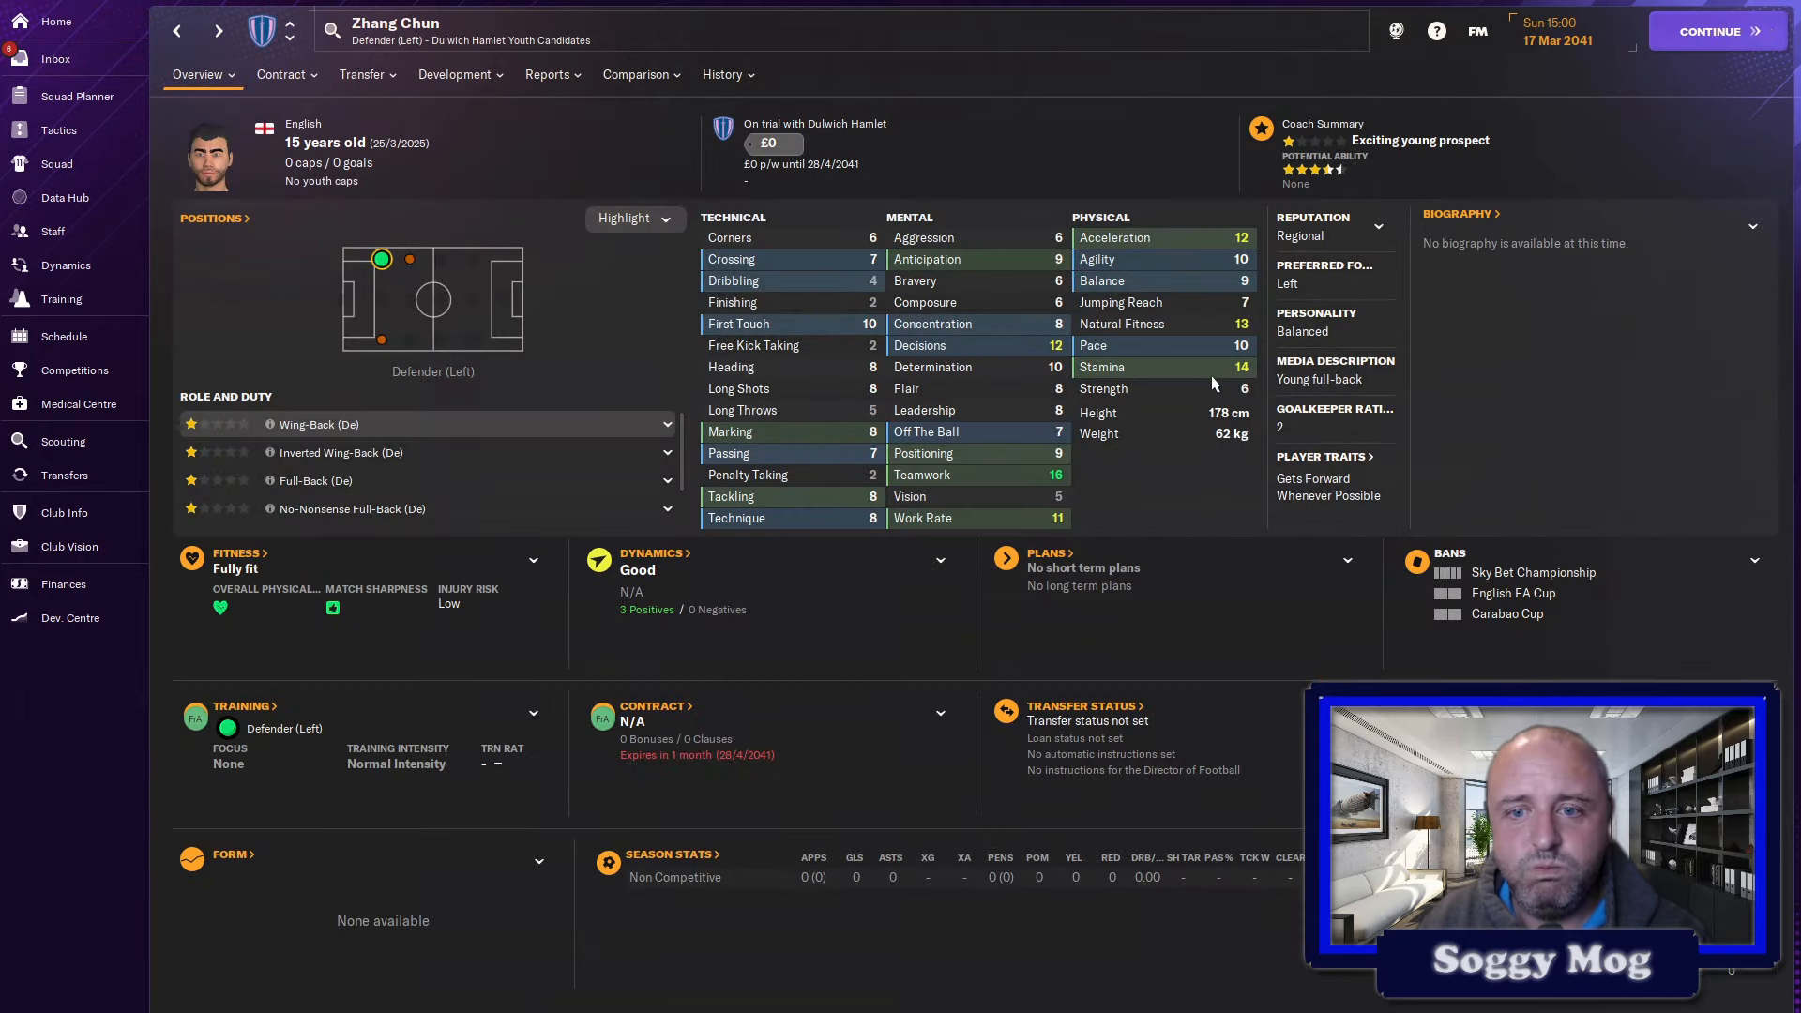
mouse_move(1326, 488)
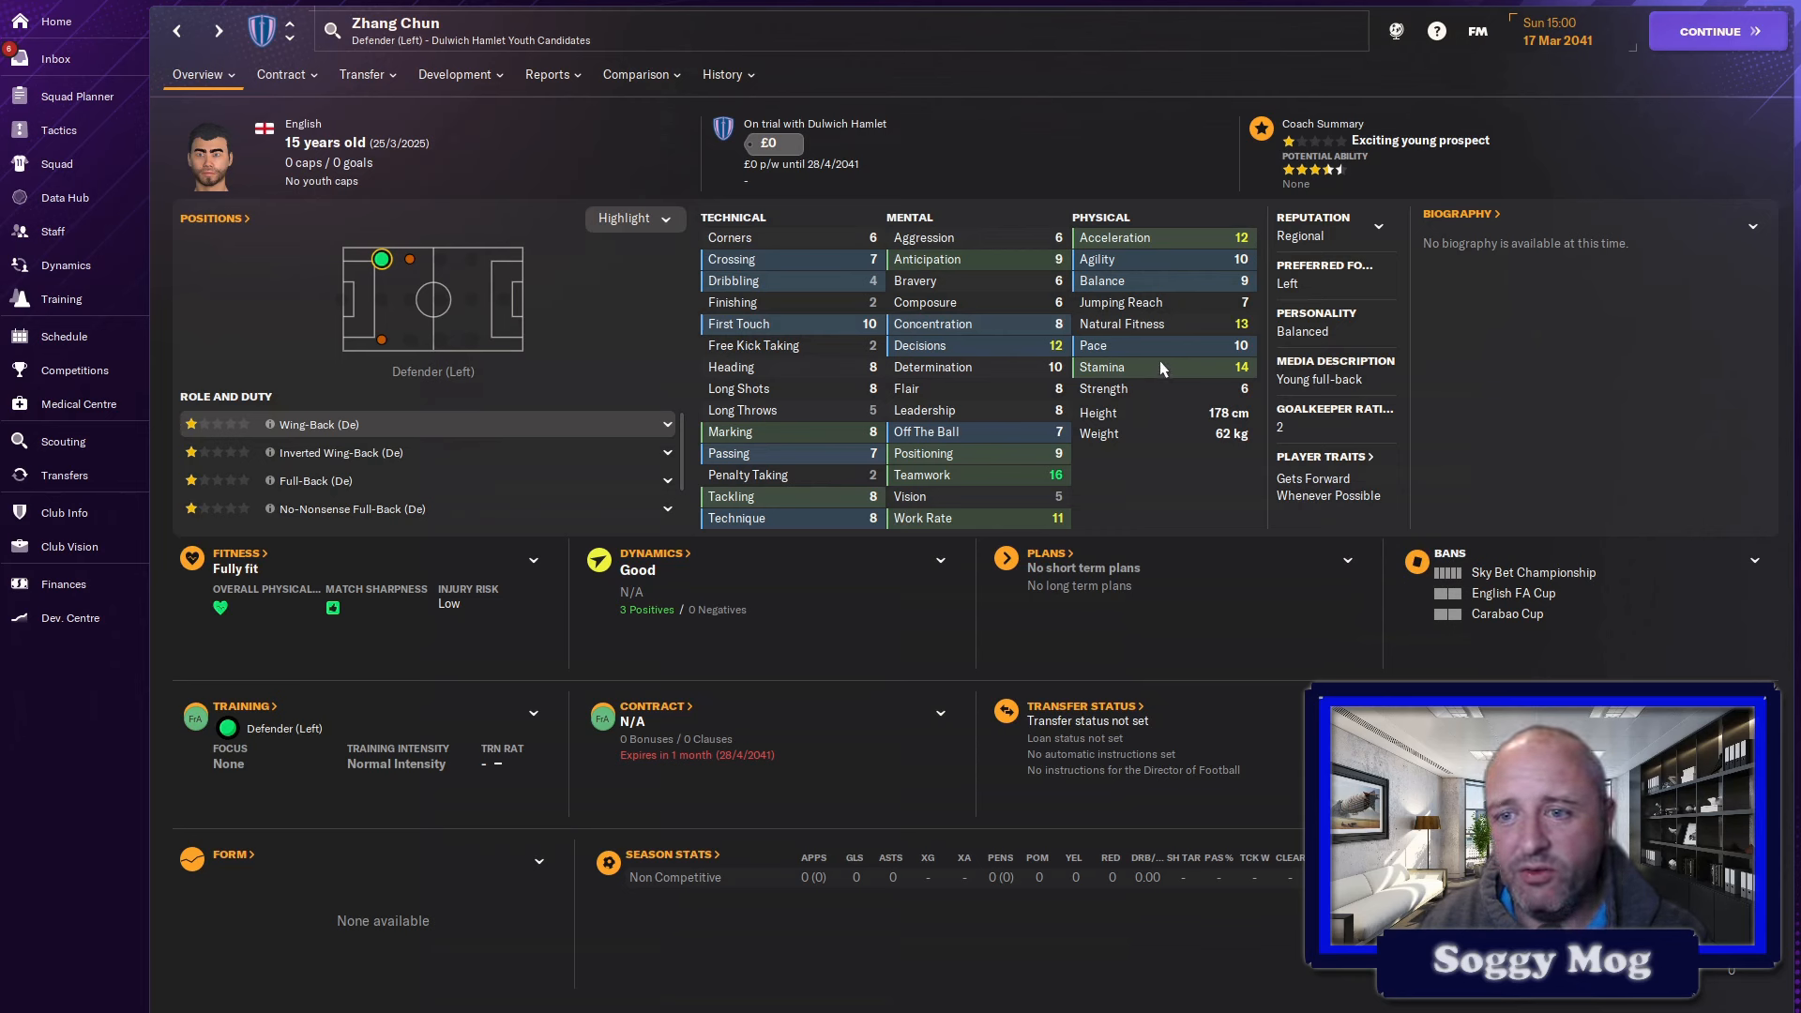
mouse_move(1241, 339)
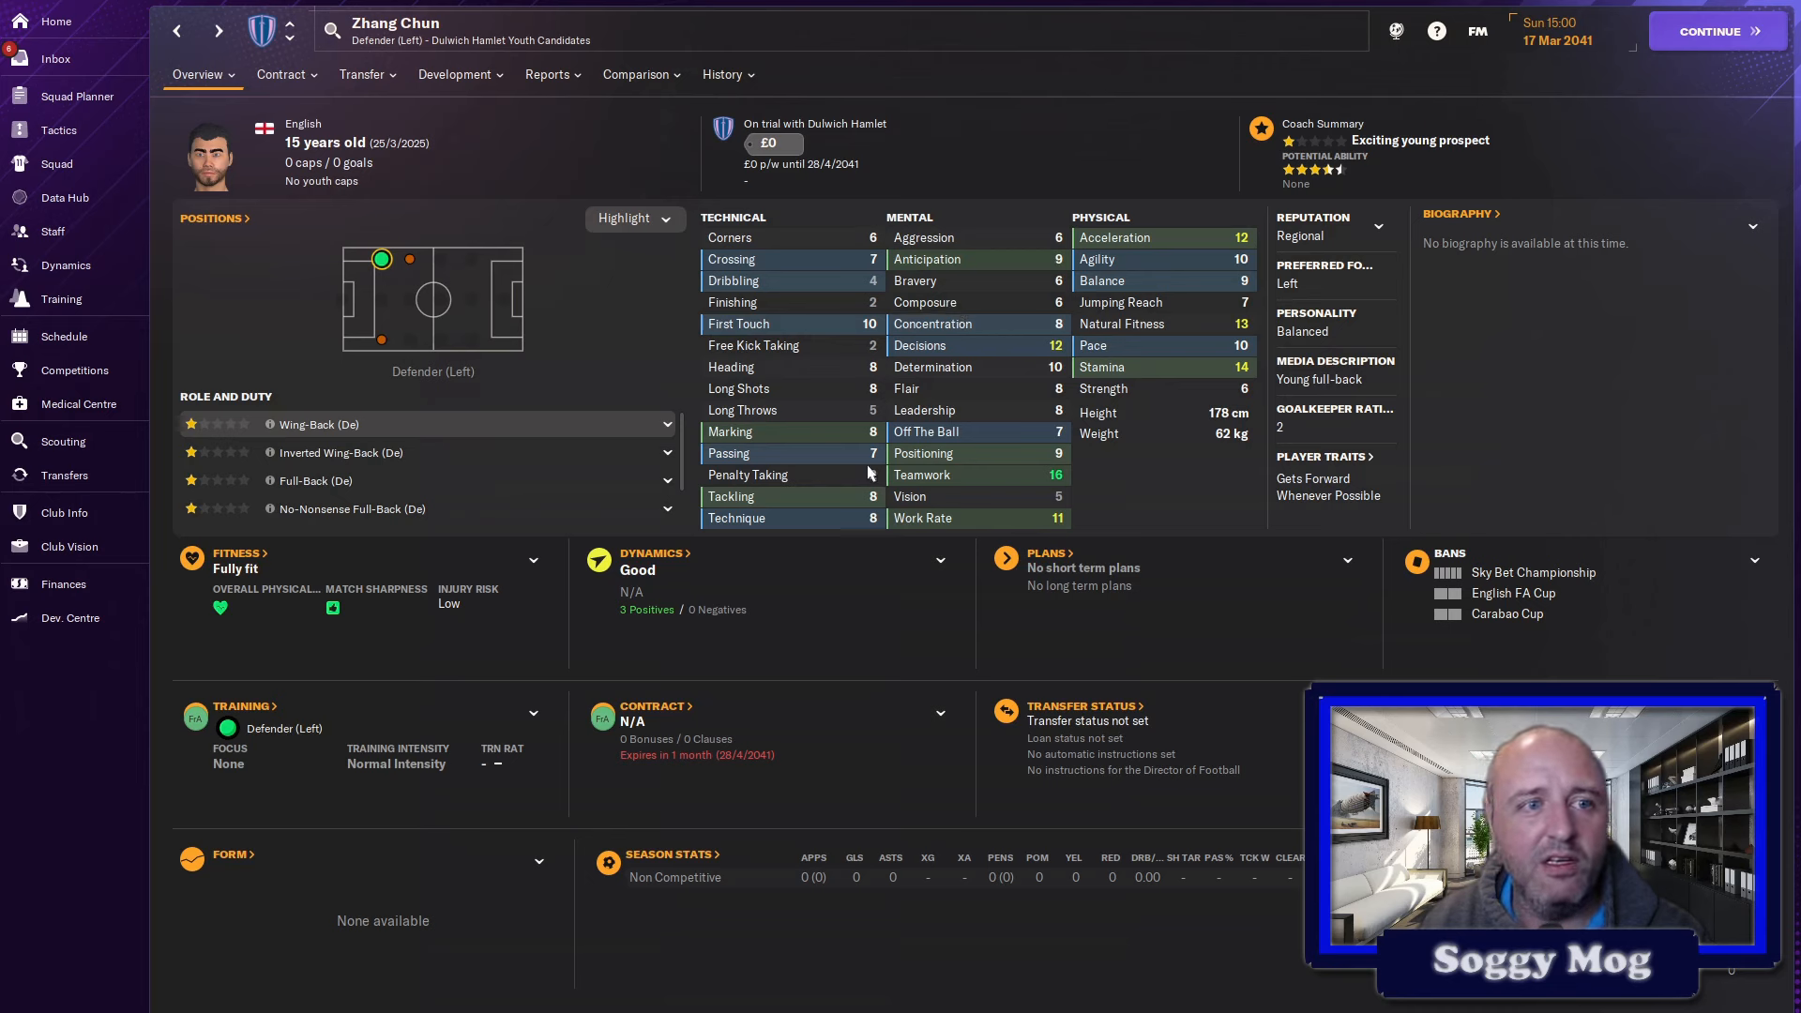
mouse_move(816, 362)
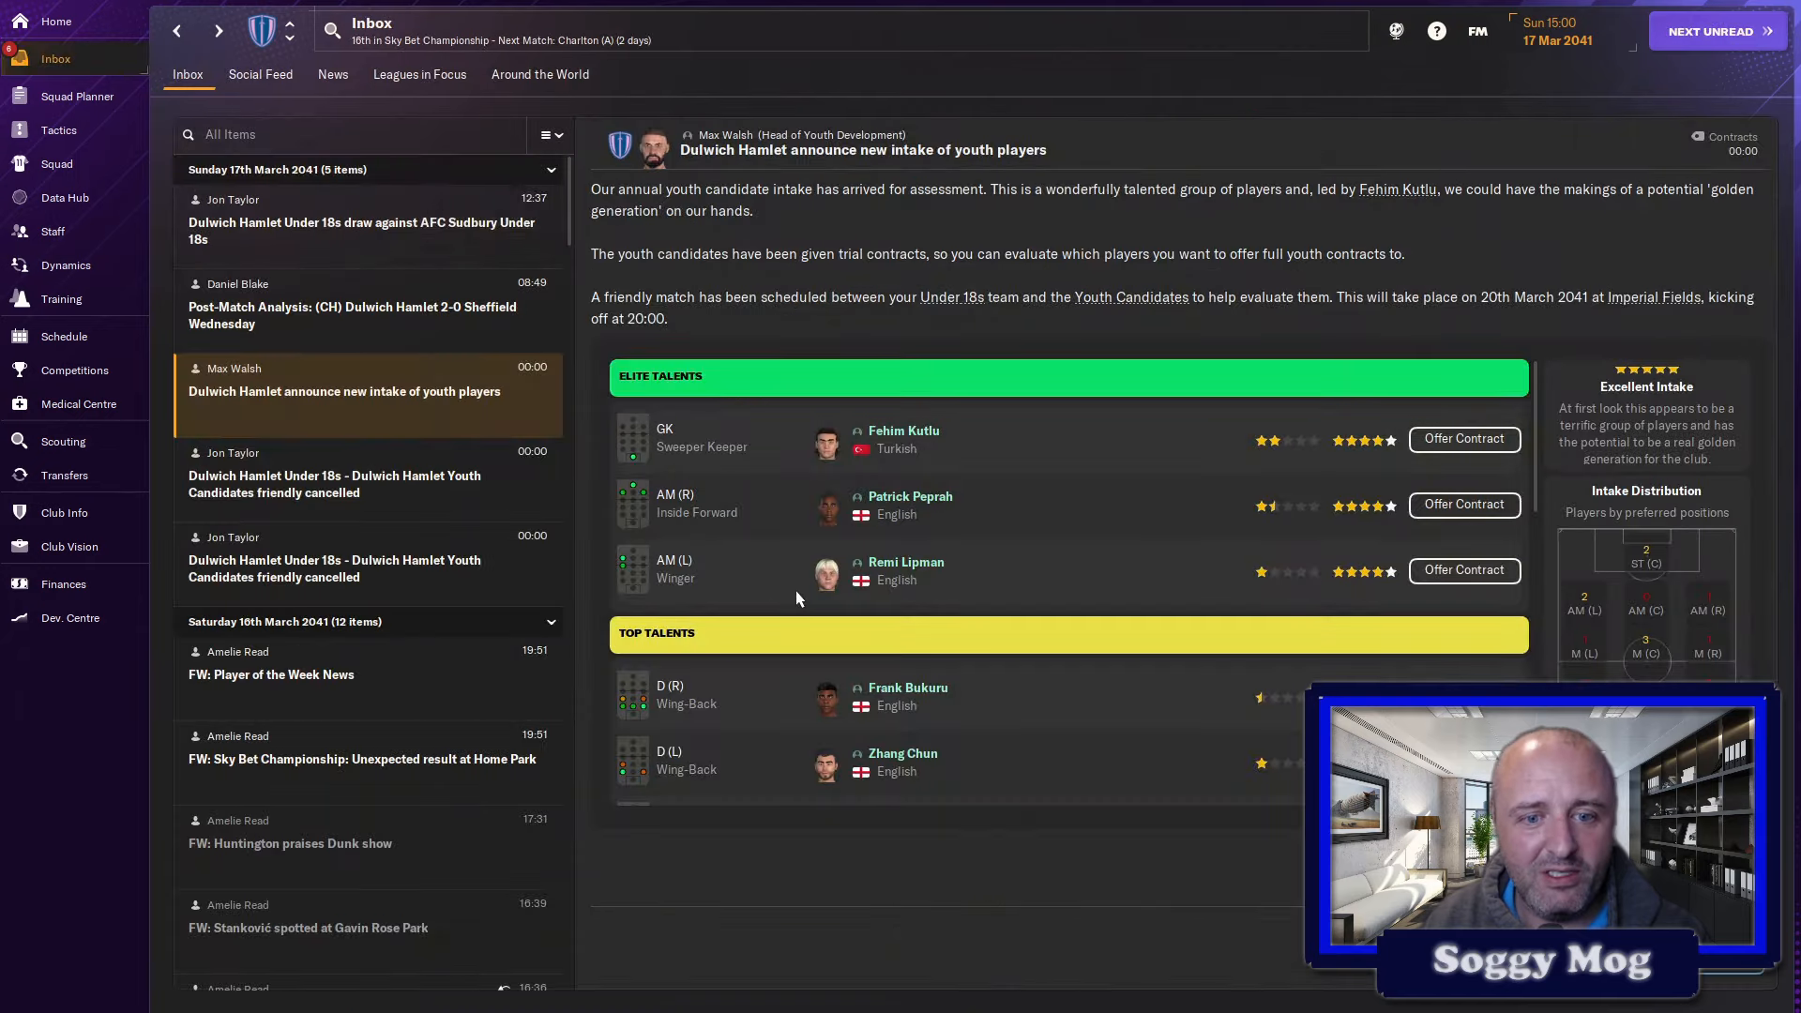
scroll("down", 3)
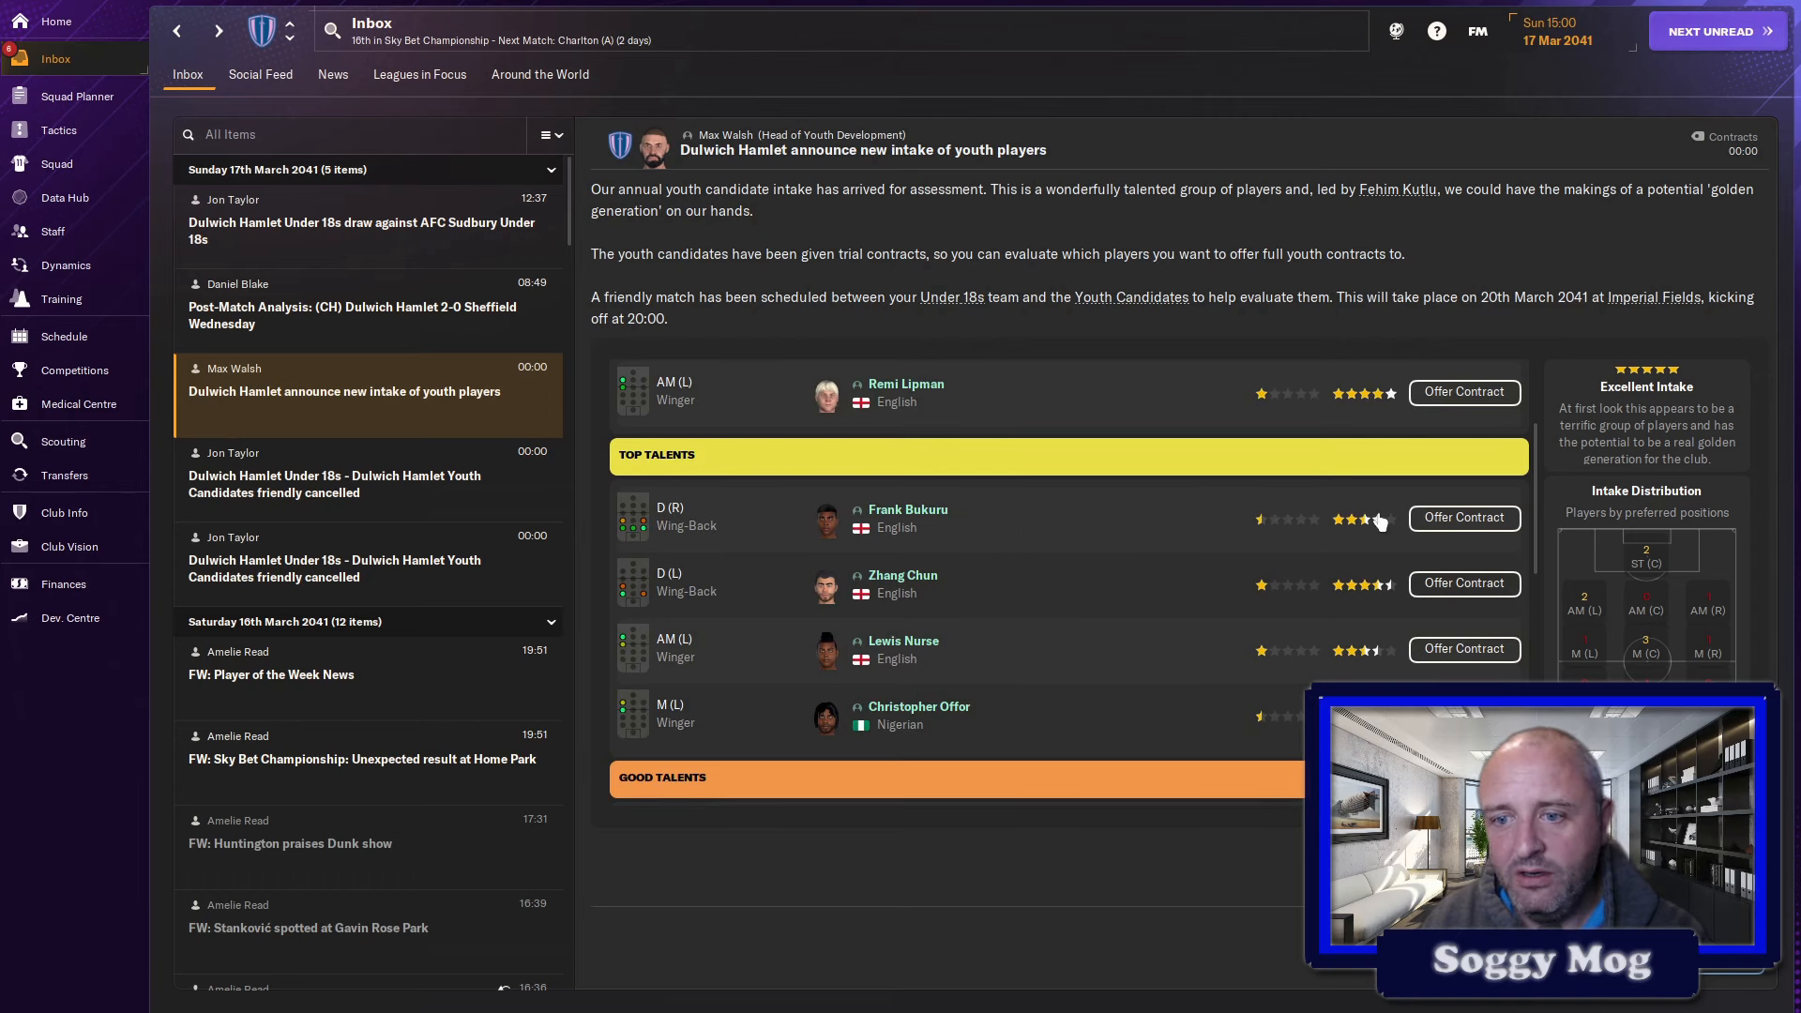
mouse_move(1005, 540)
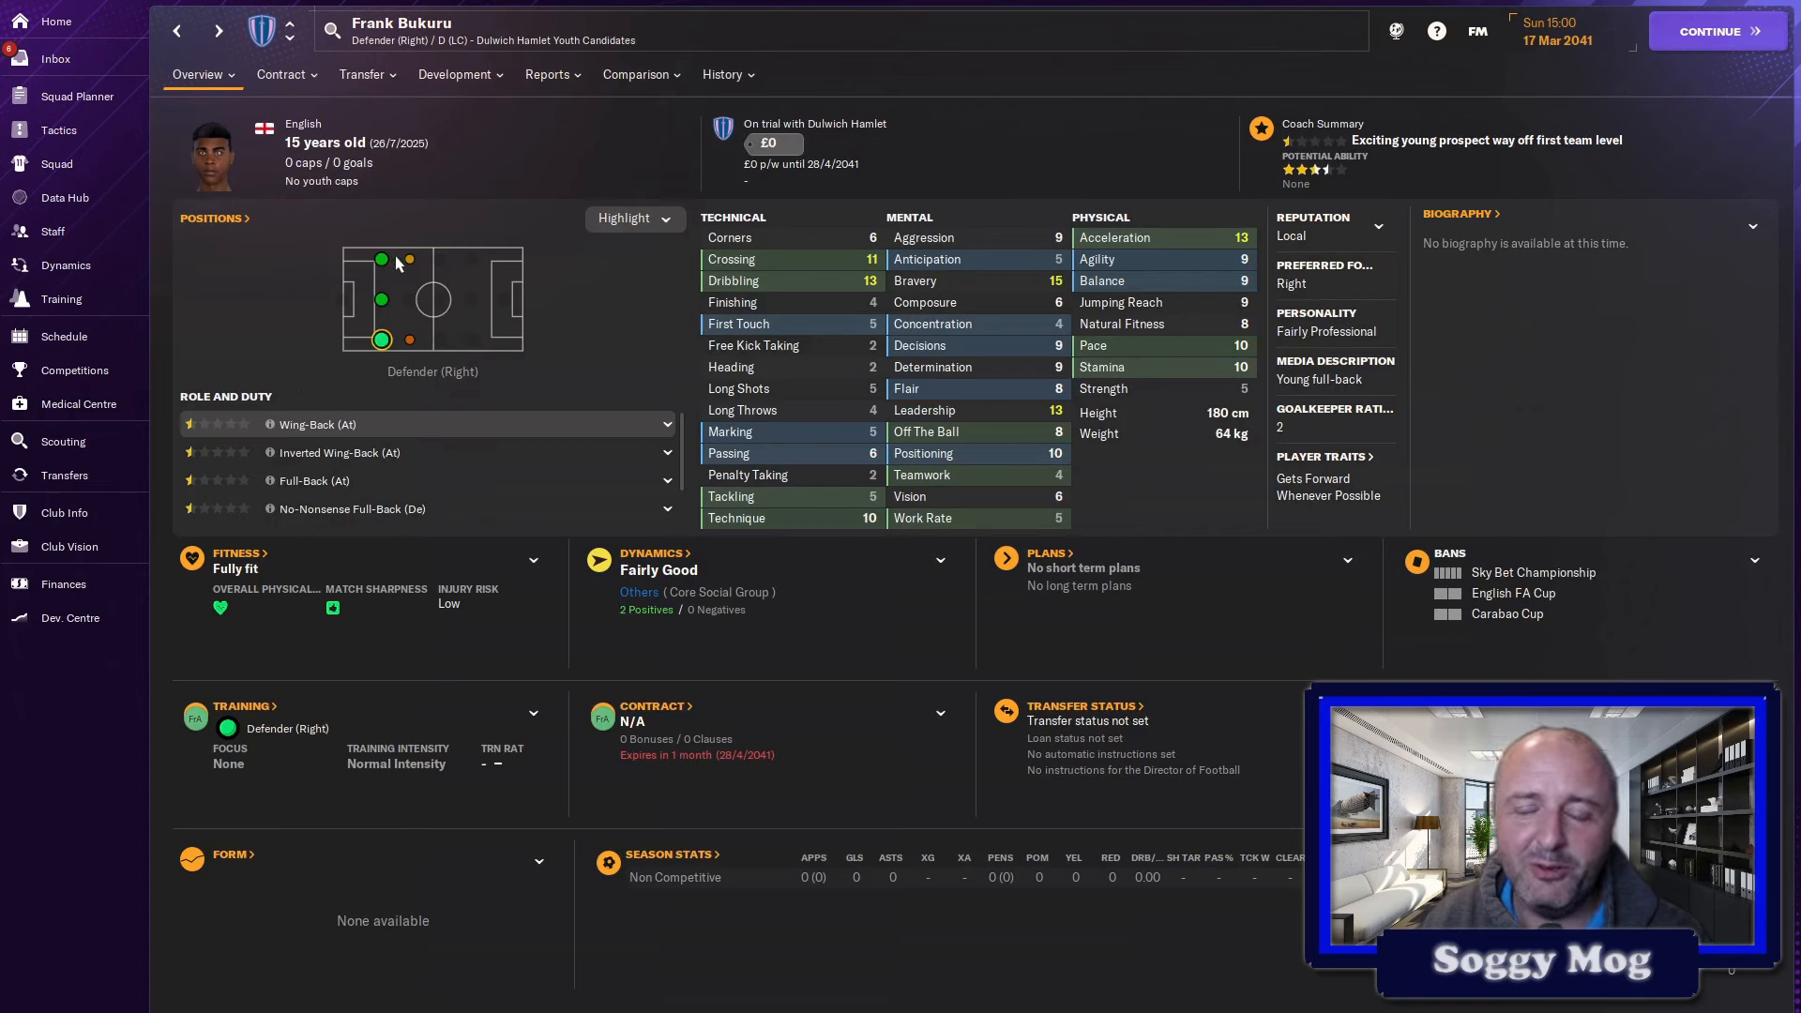
mouse_move(405, 262)
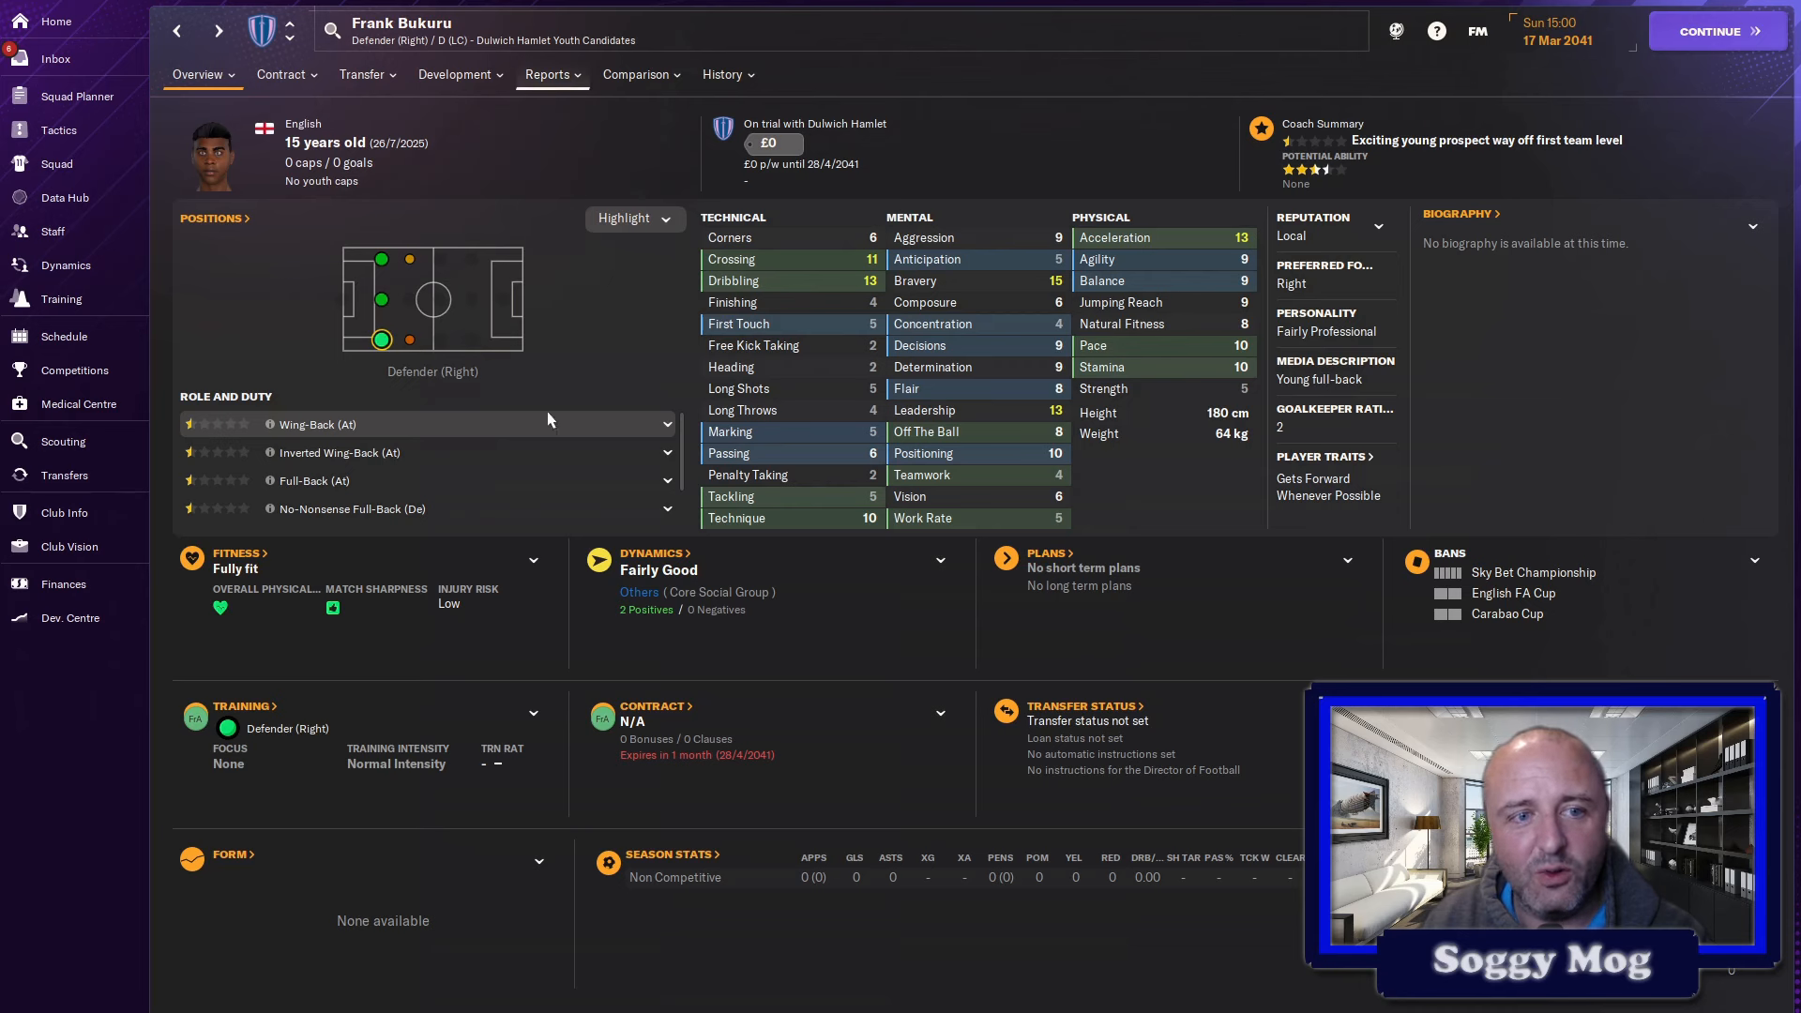
mouse_move(384, 259)
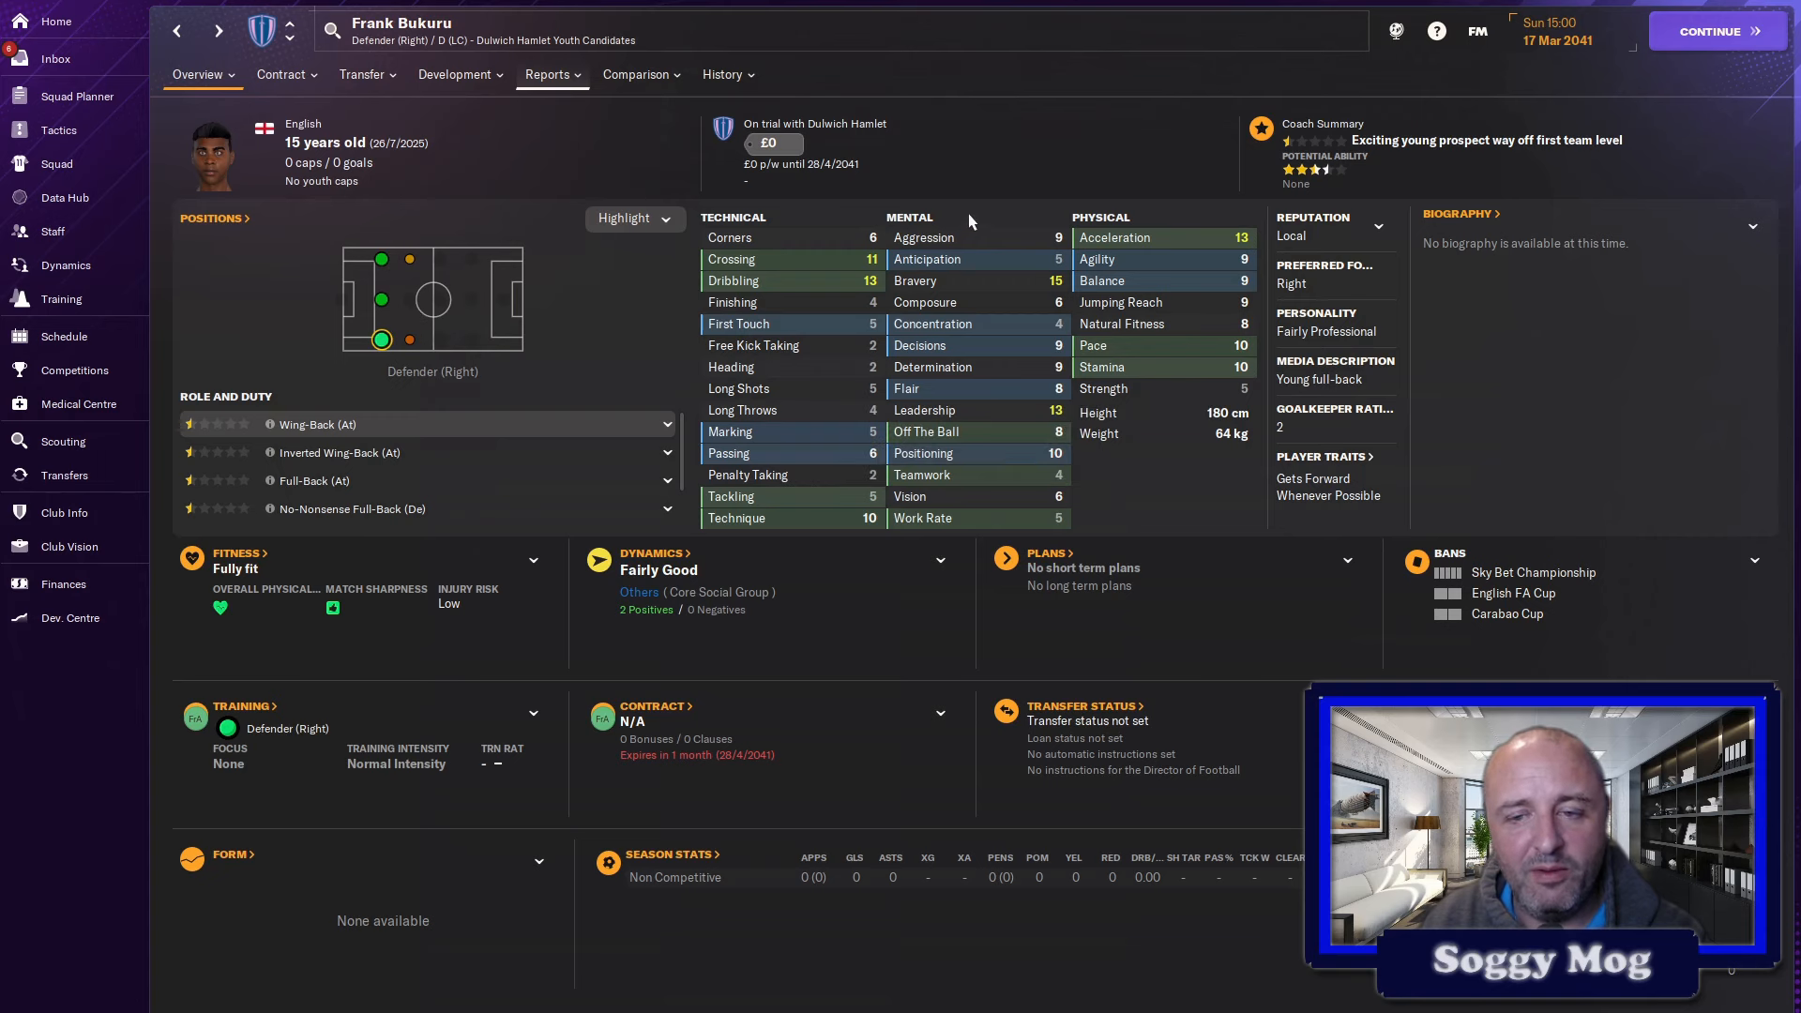
mouse_move(675, 349)
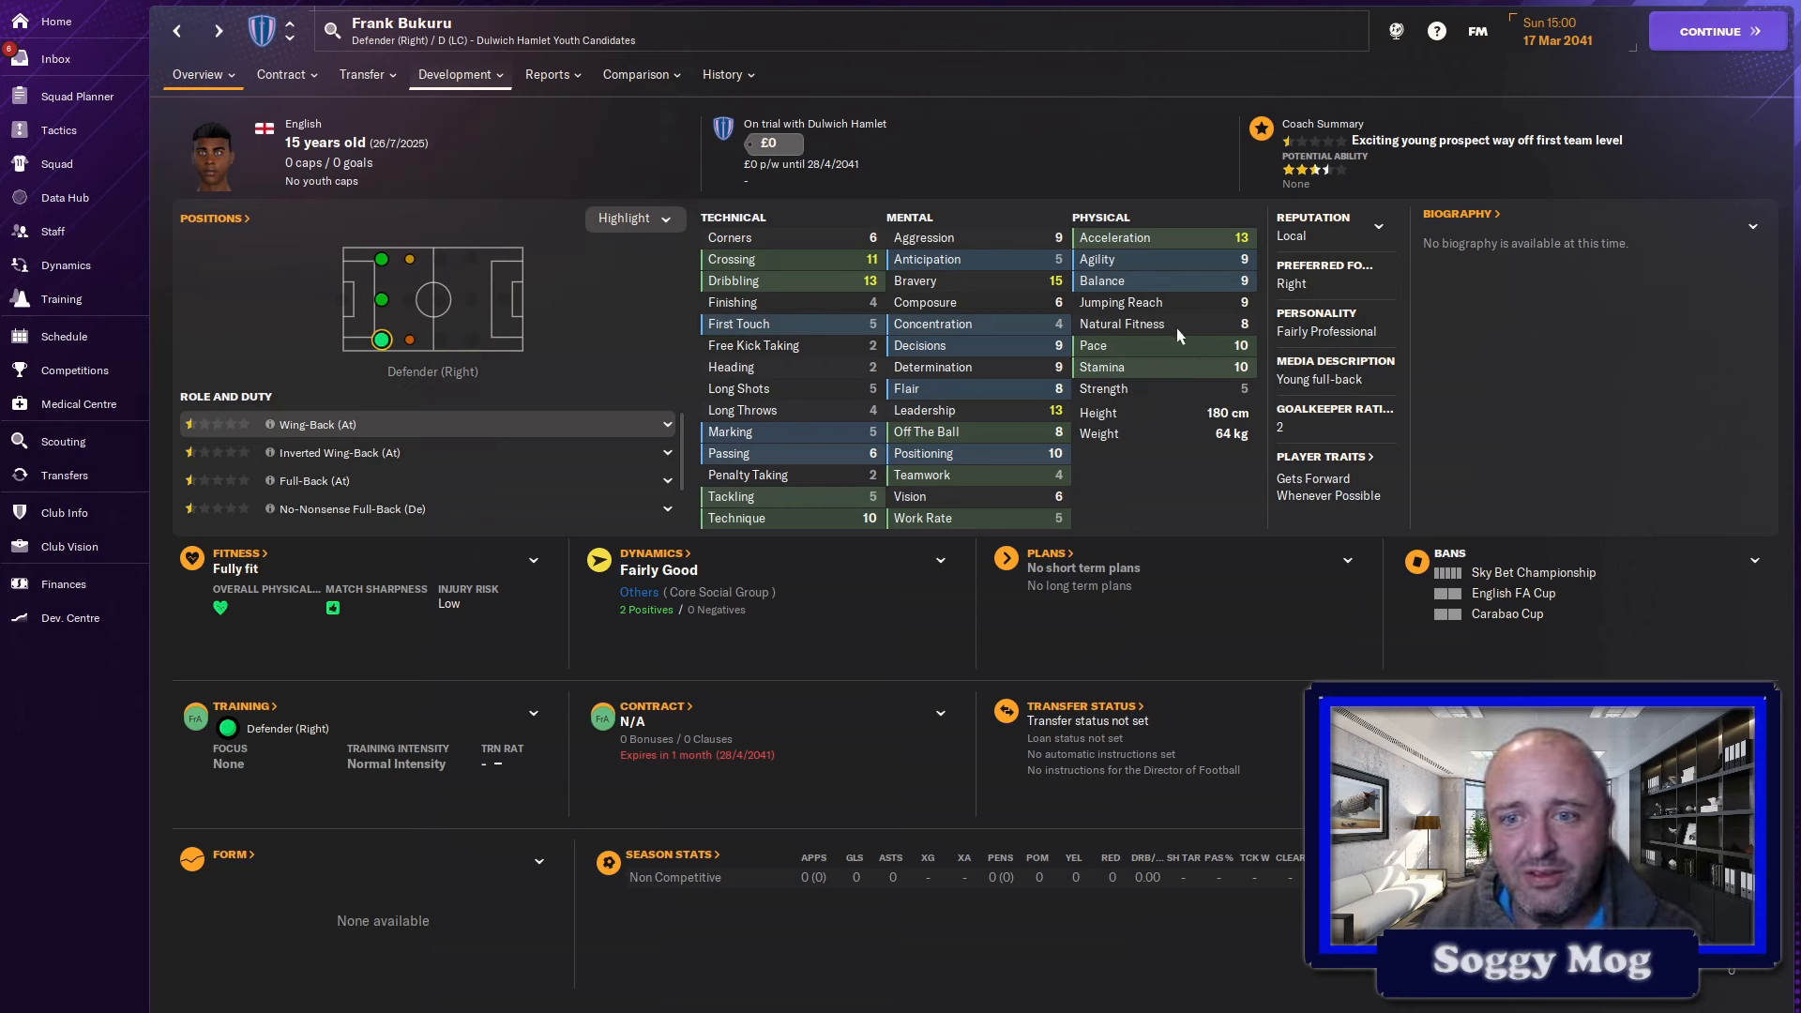
mouse_move(775, 236)
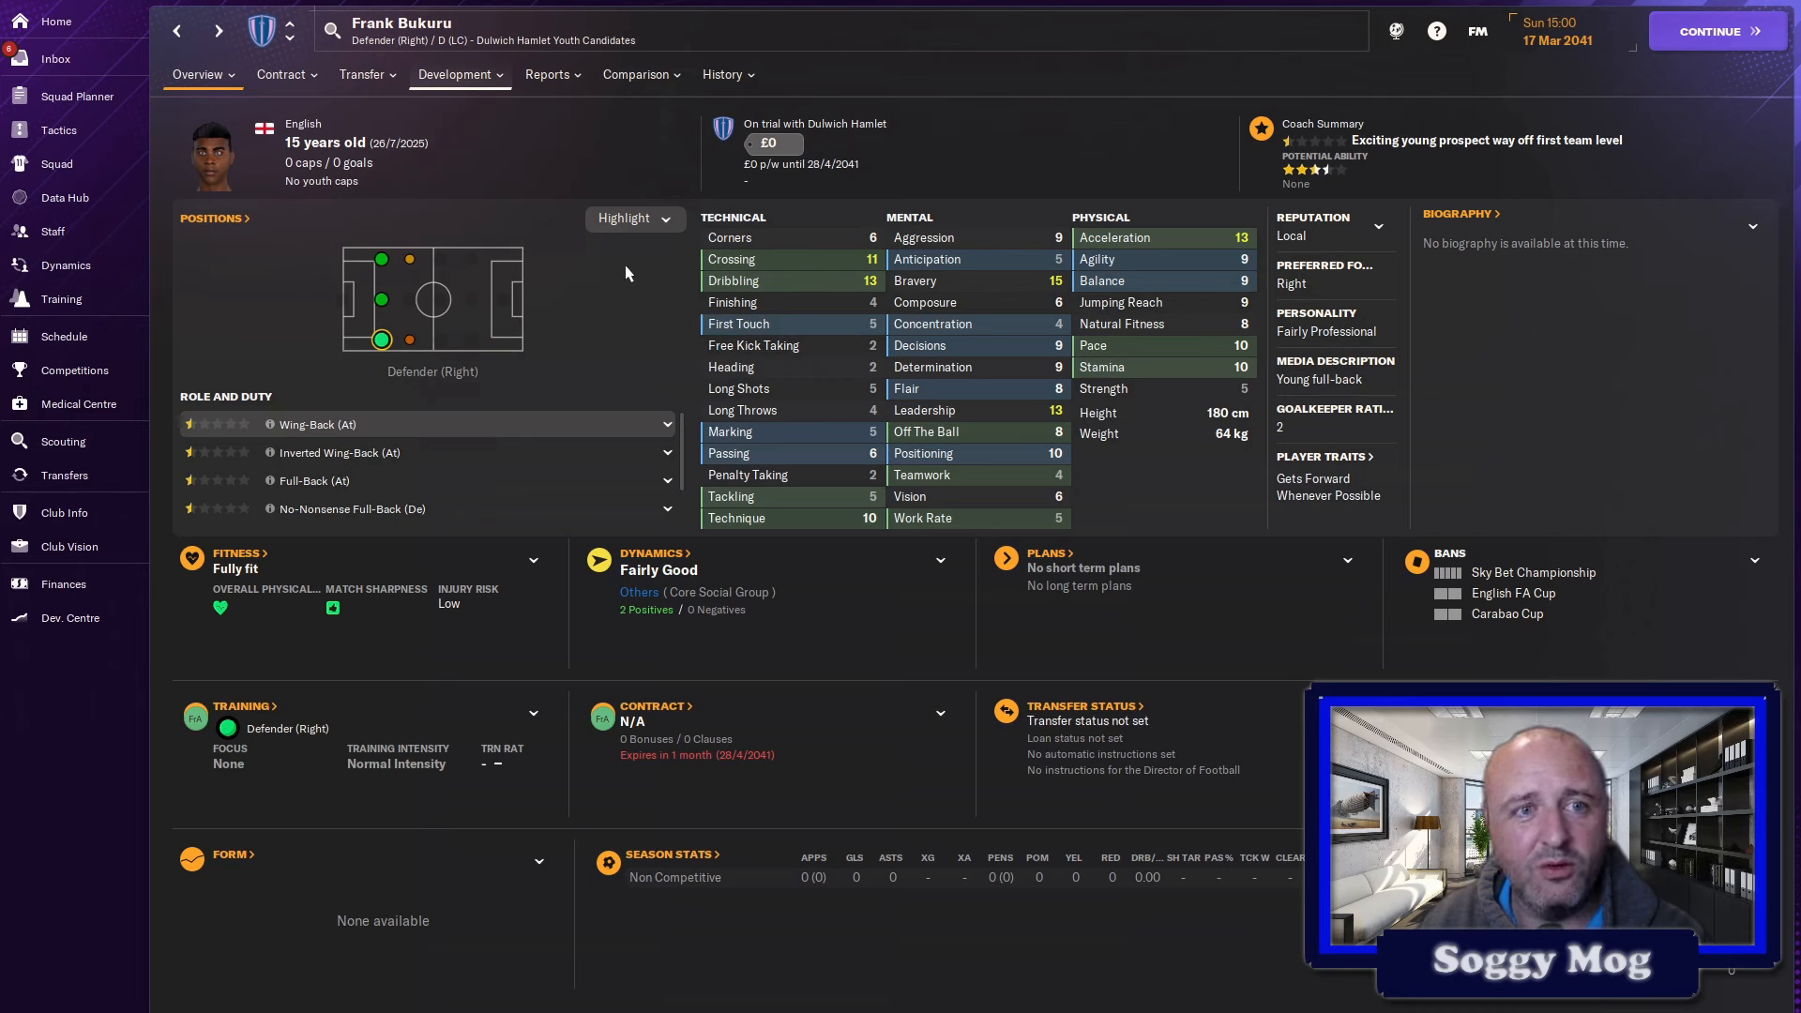
left_click(197, 75)
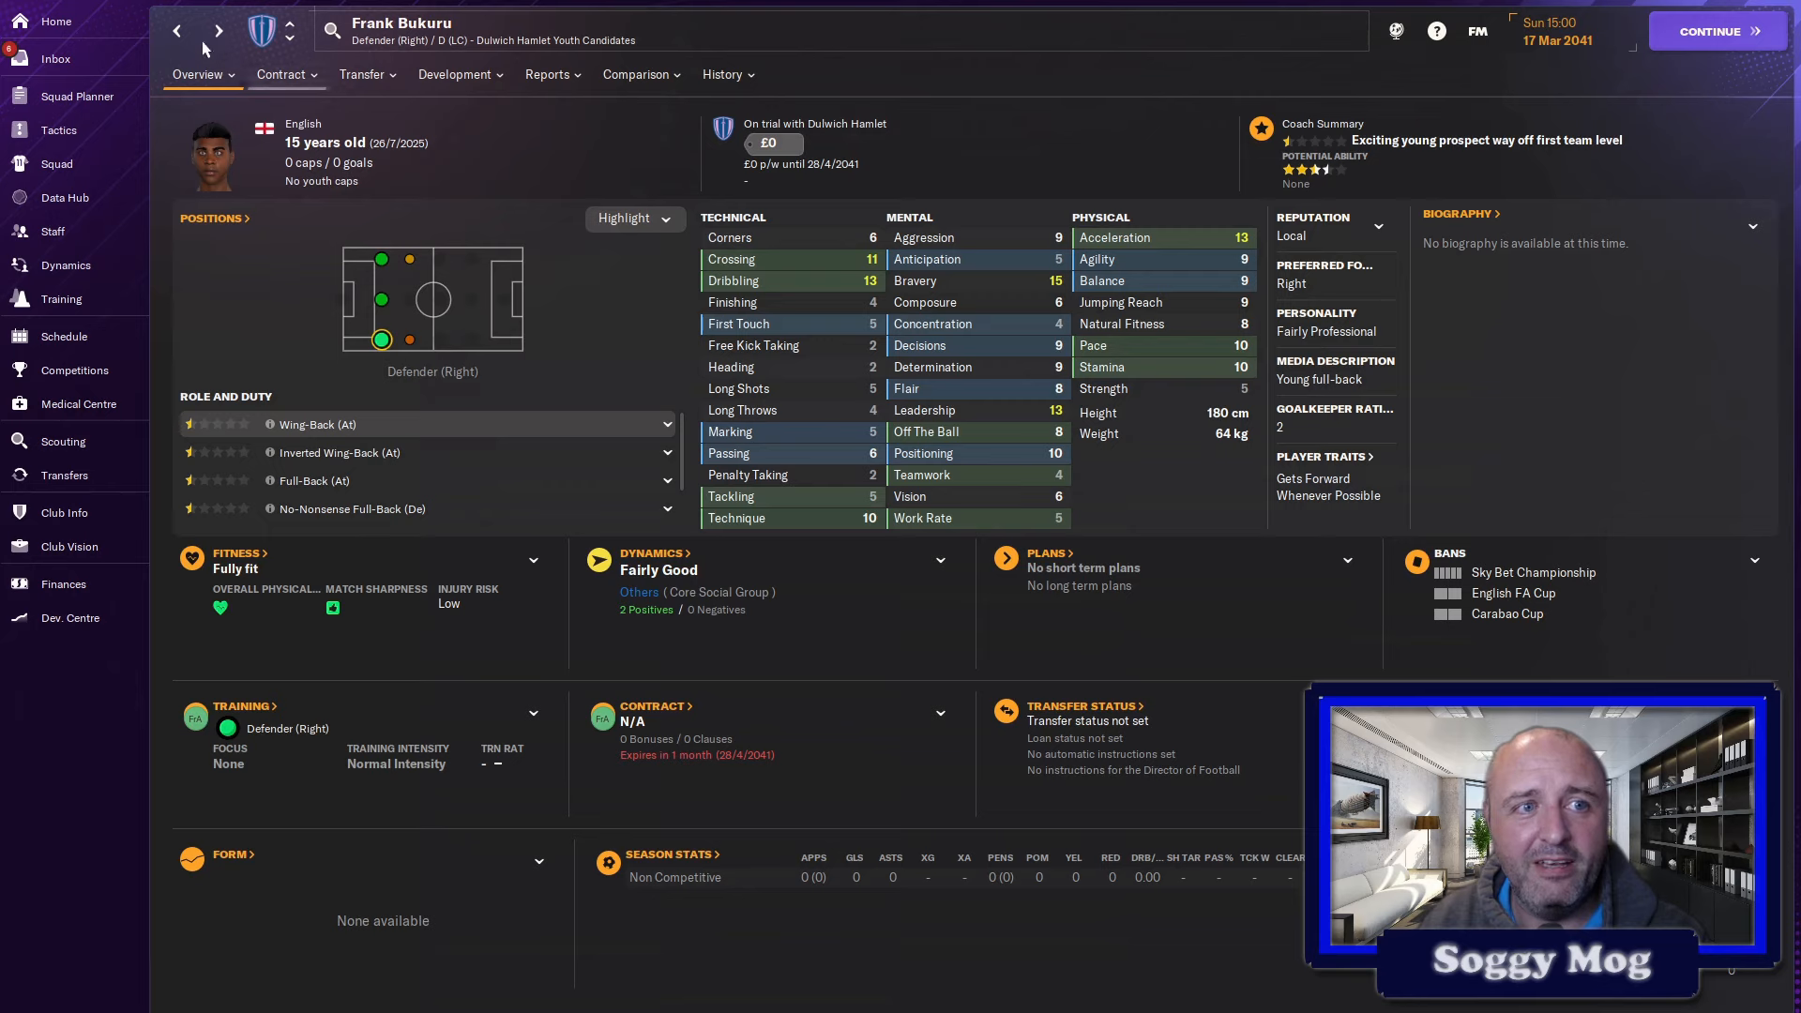
left_click(55, 58)
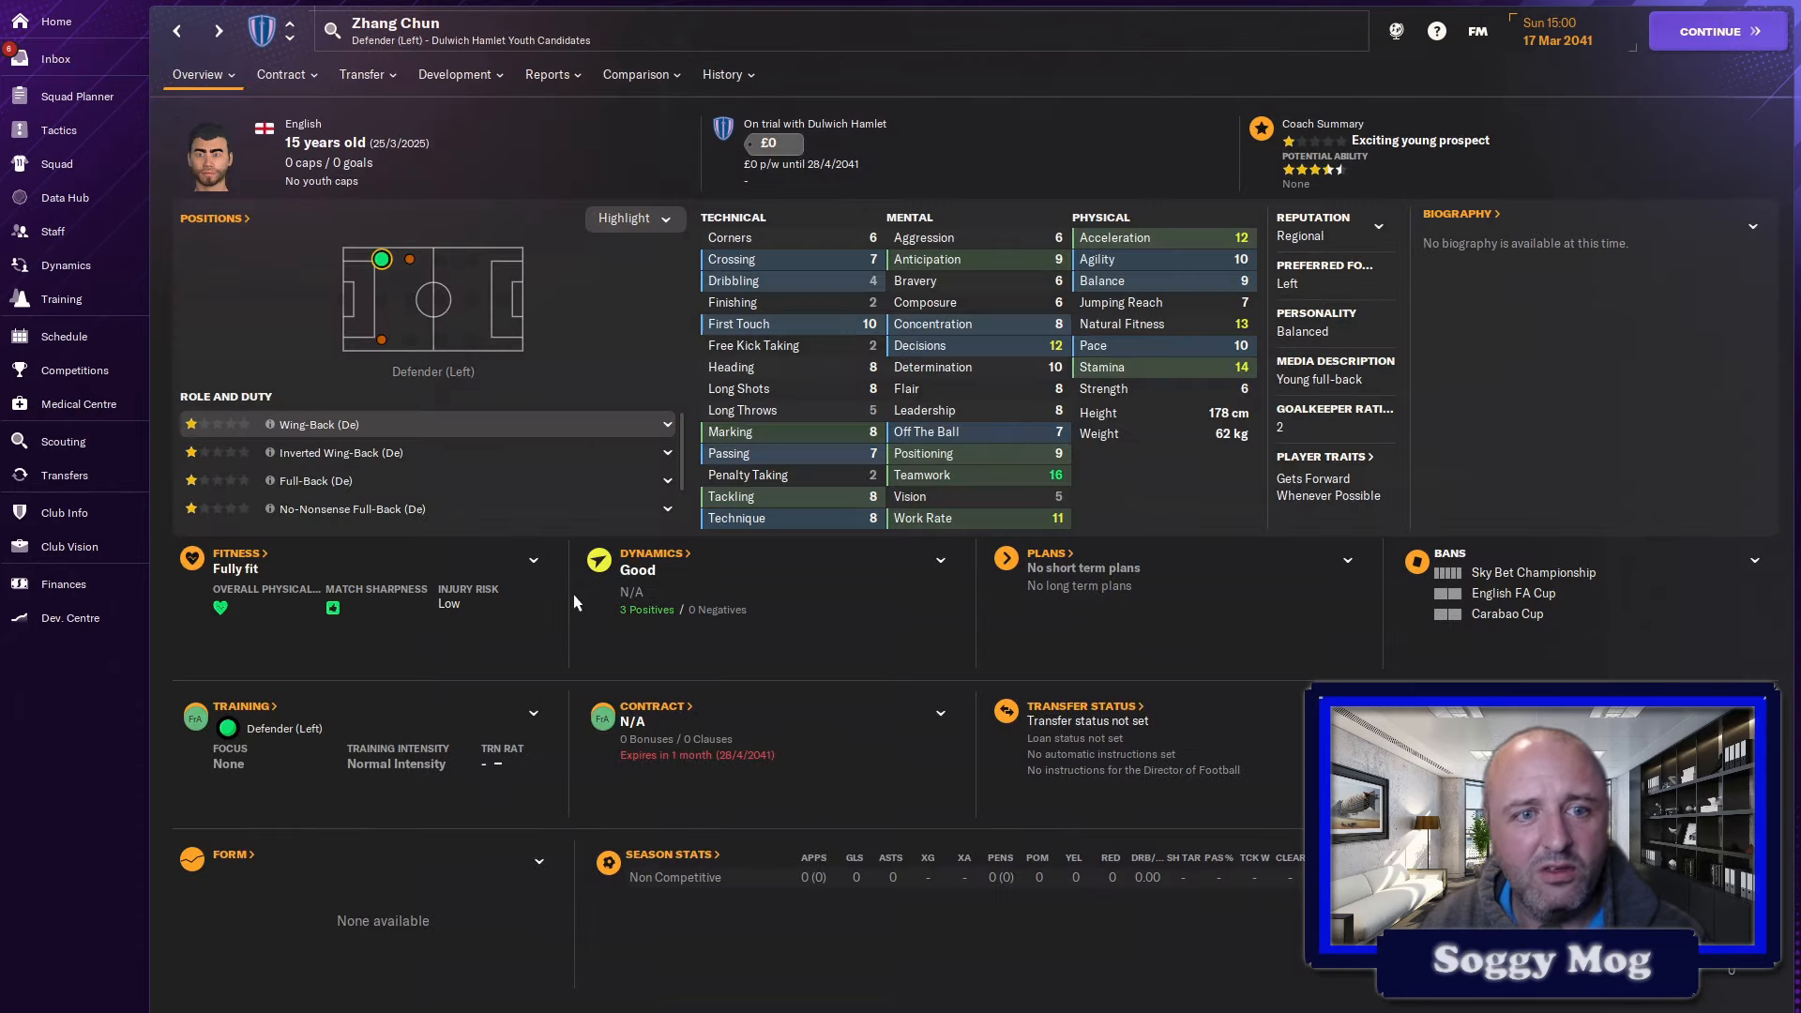
mouse_move(767, 264)
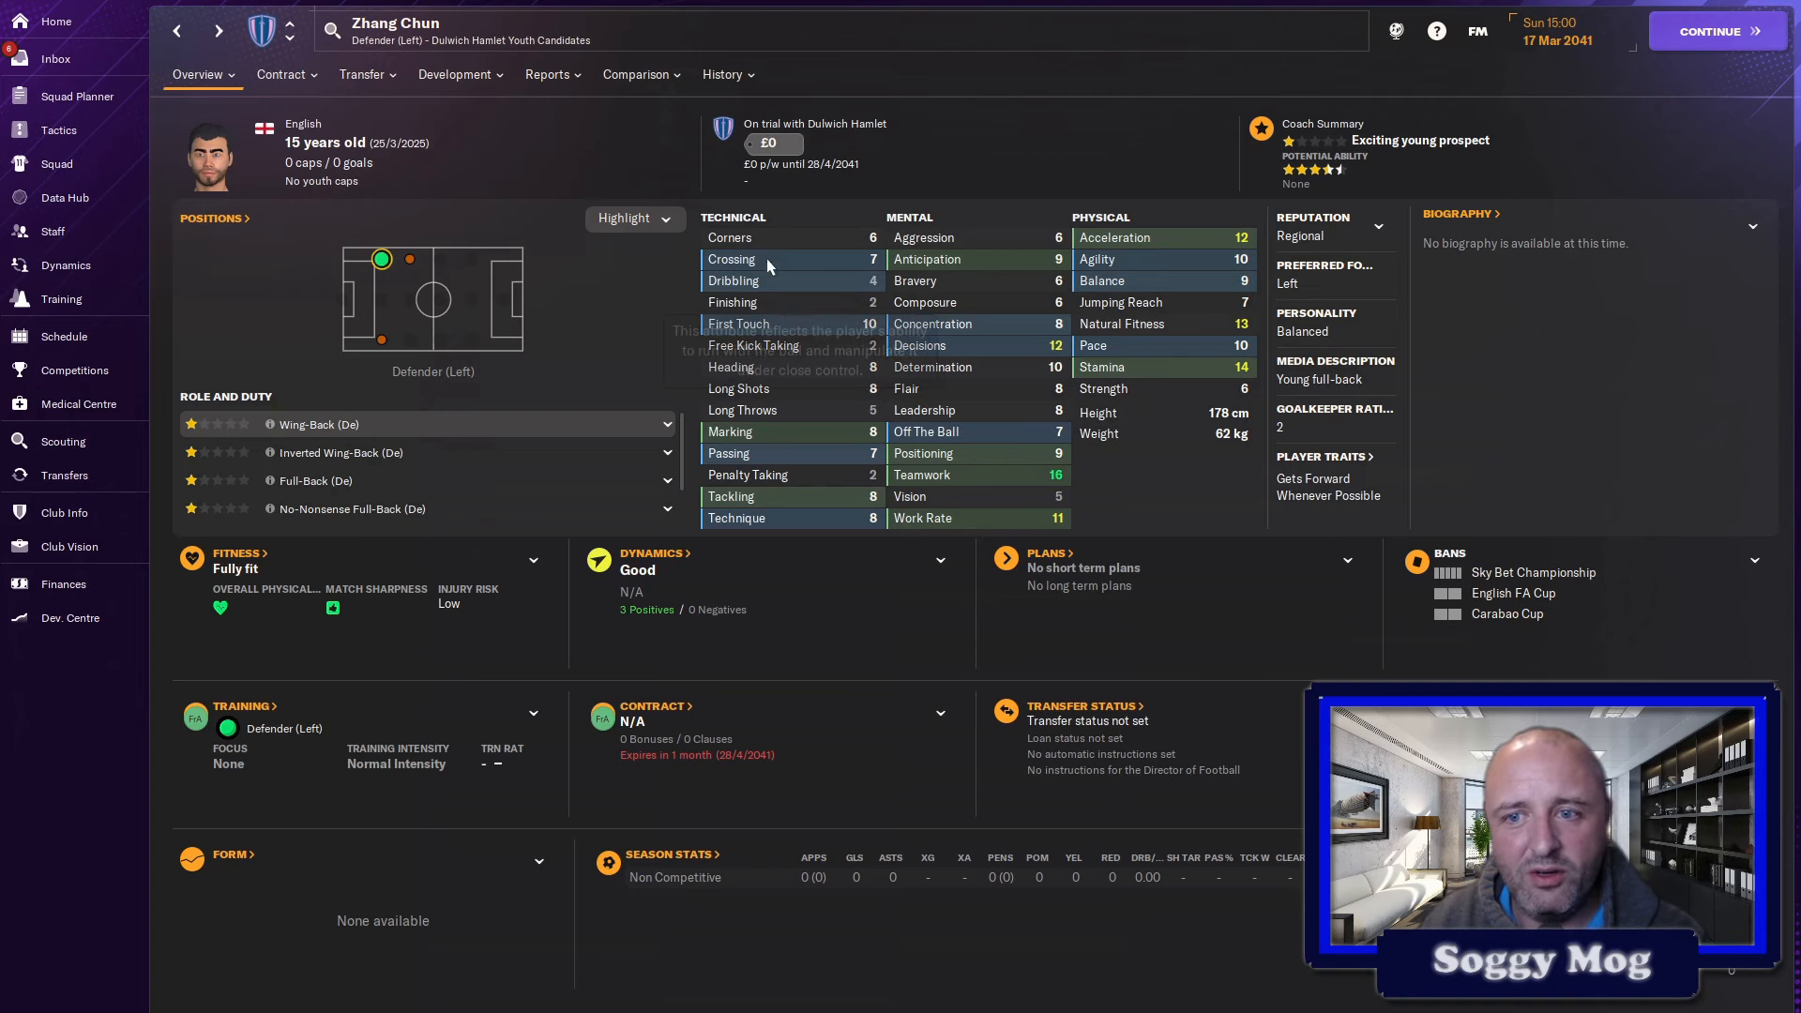
mouse_move(881, 330)
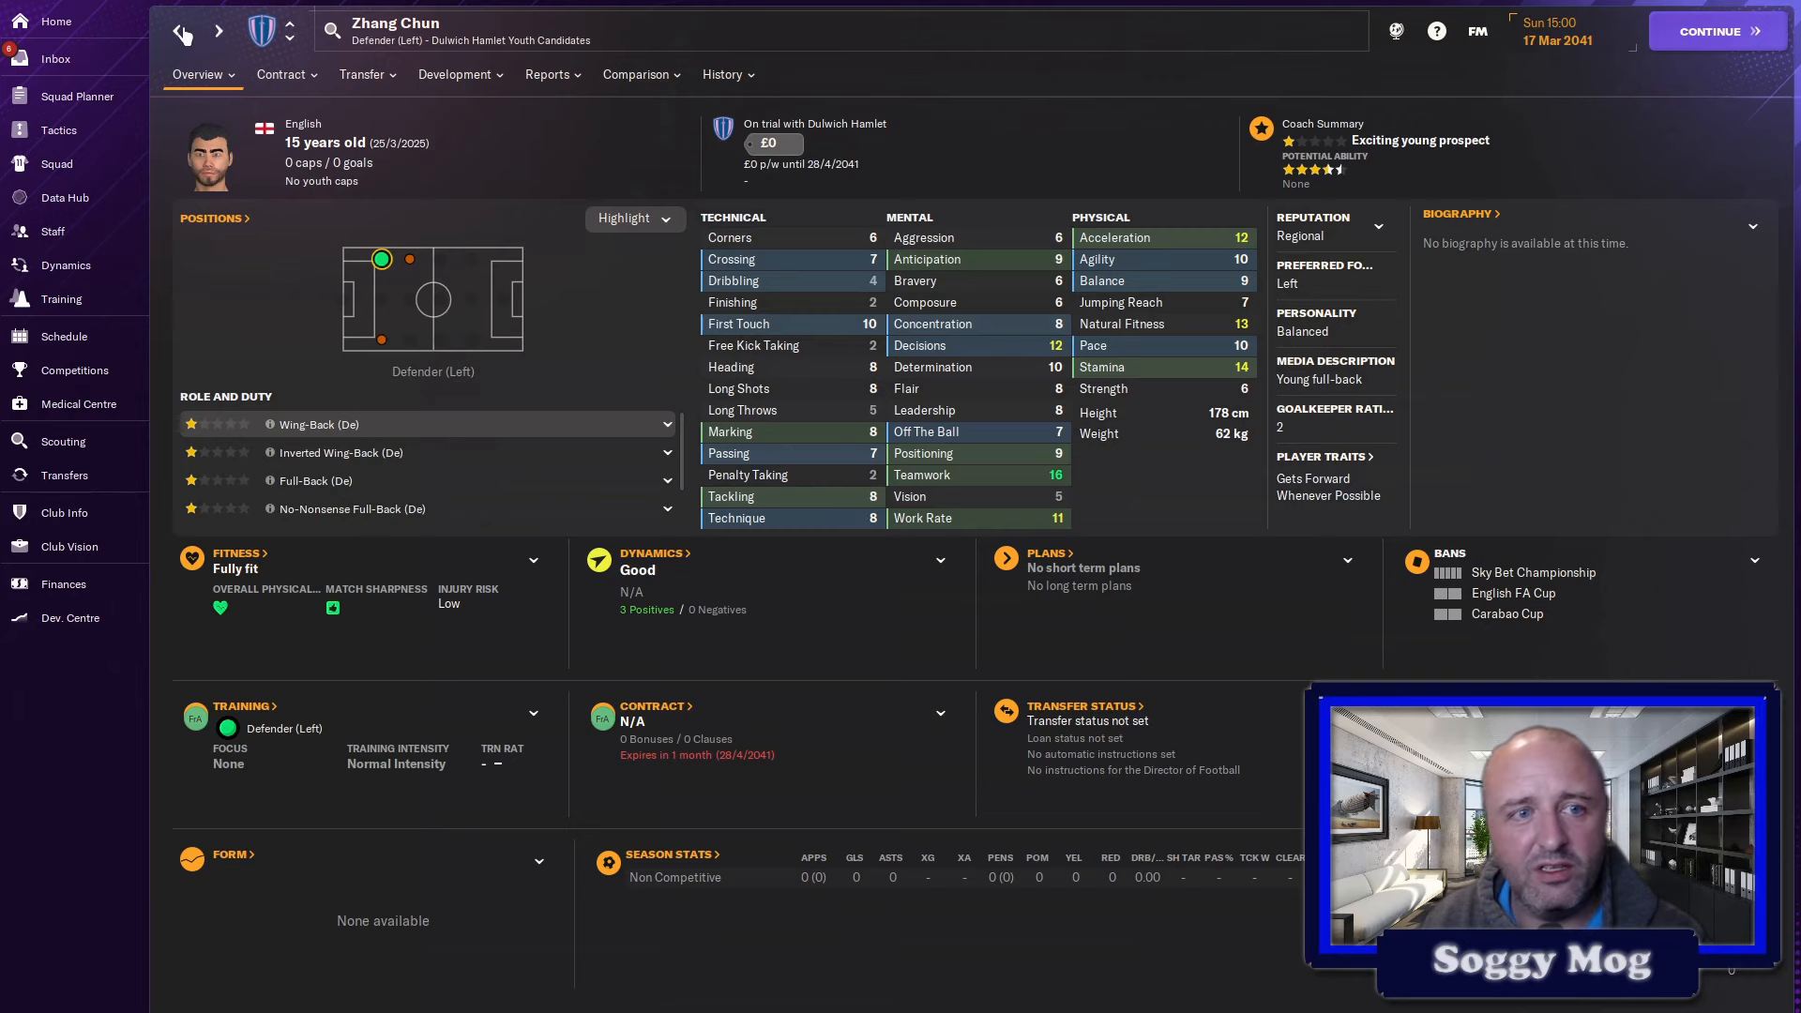
left_click(55, 59)
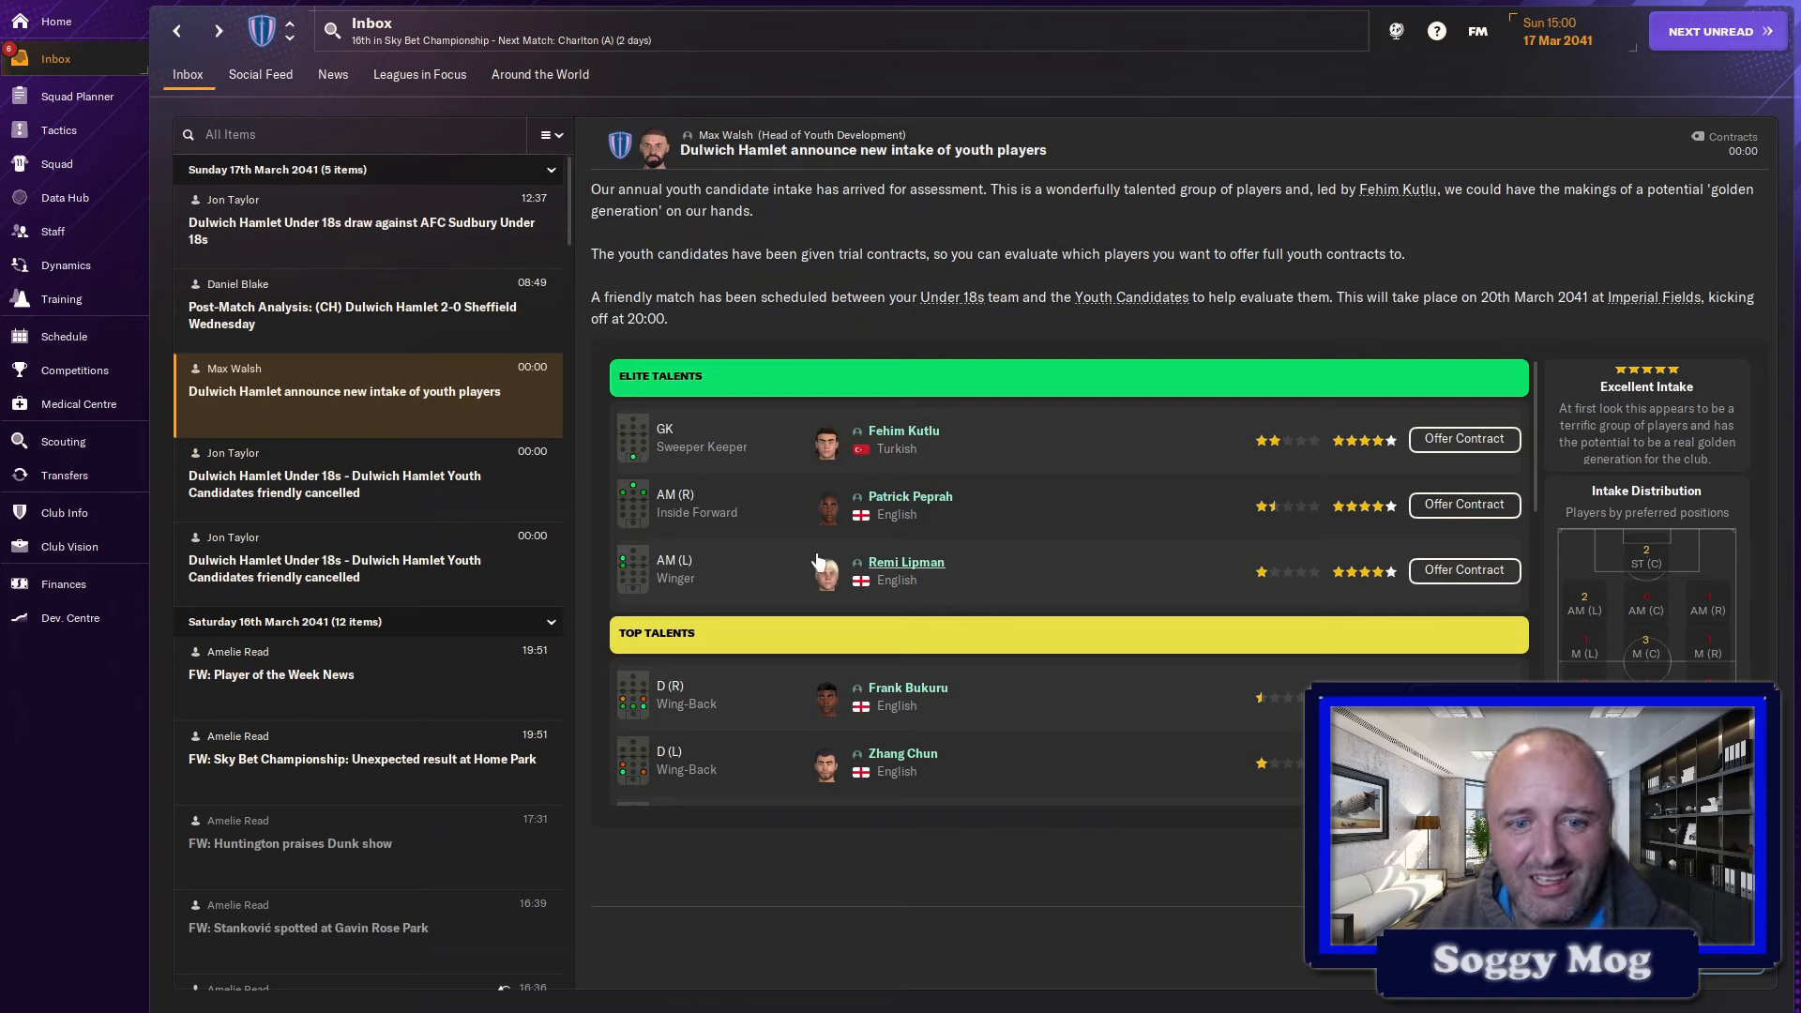
mouse_move(641, 577)
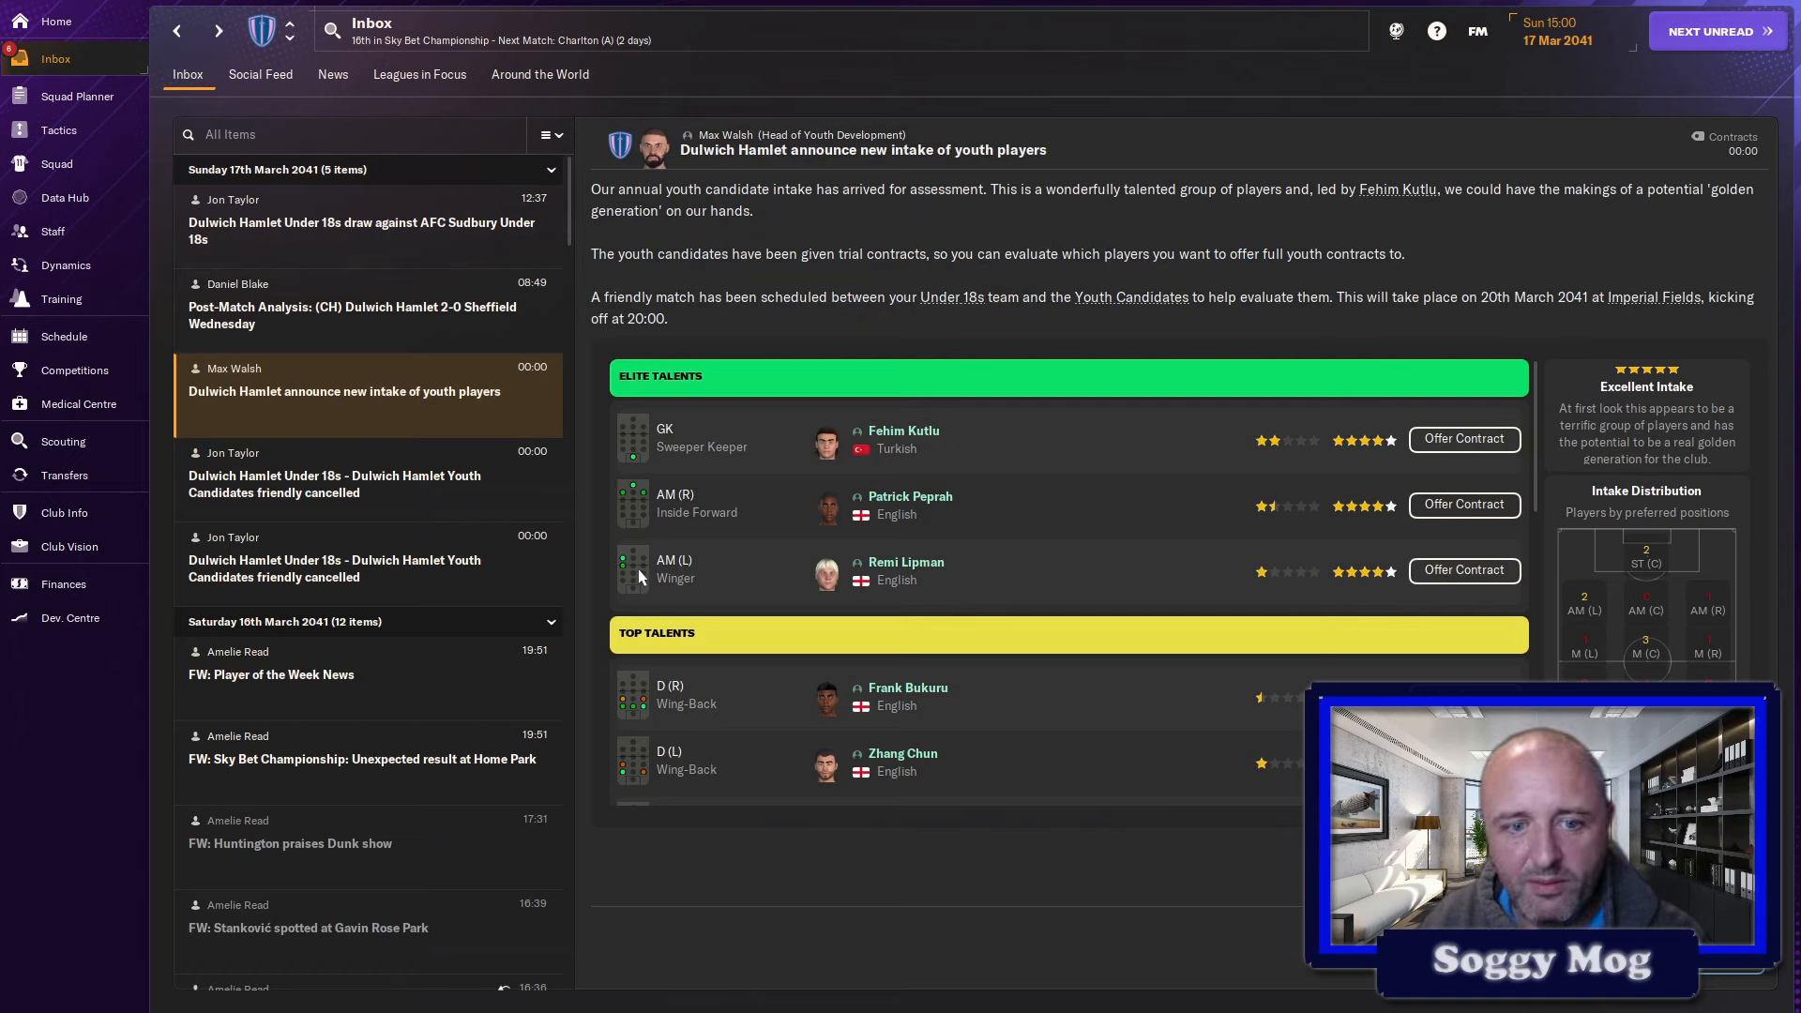
left_click(904, 560)
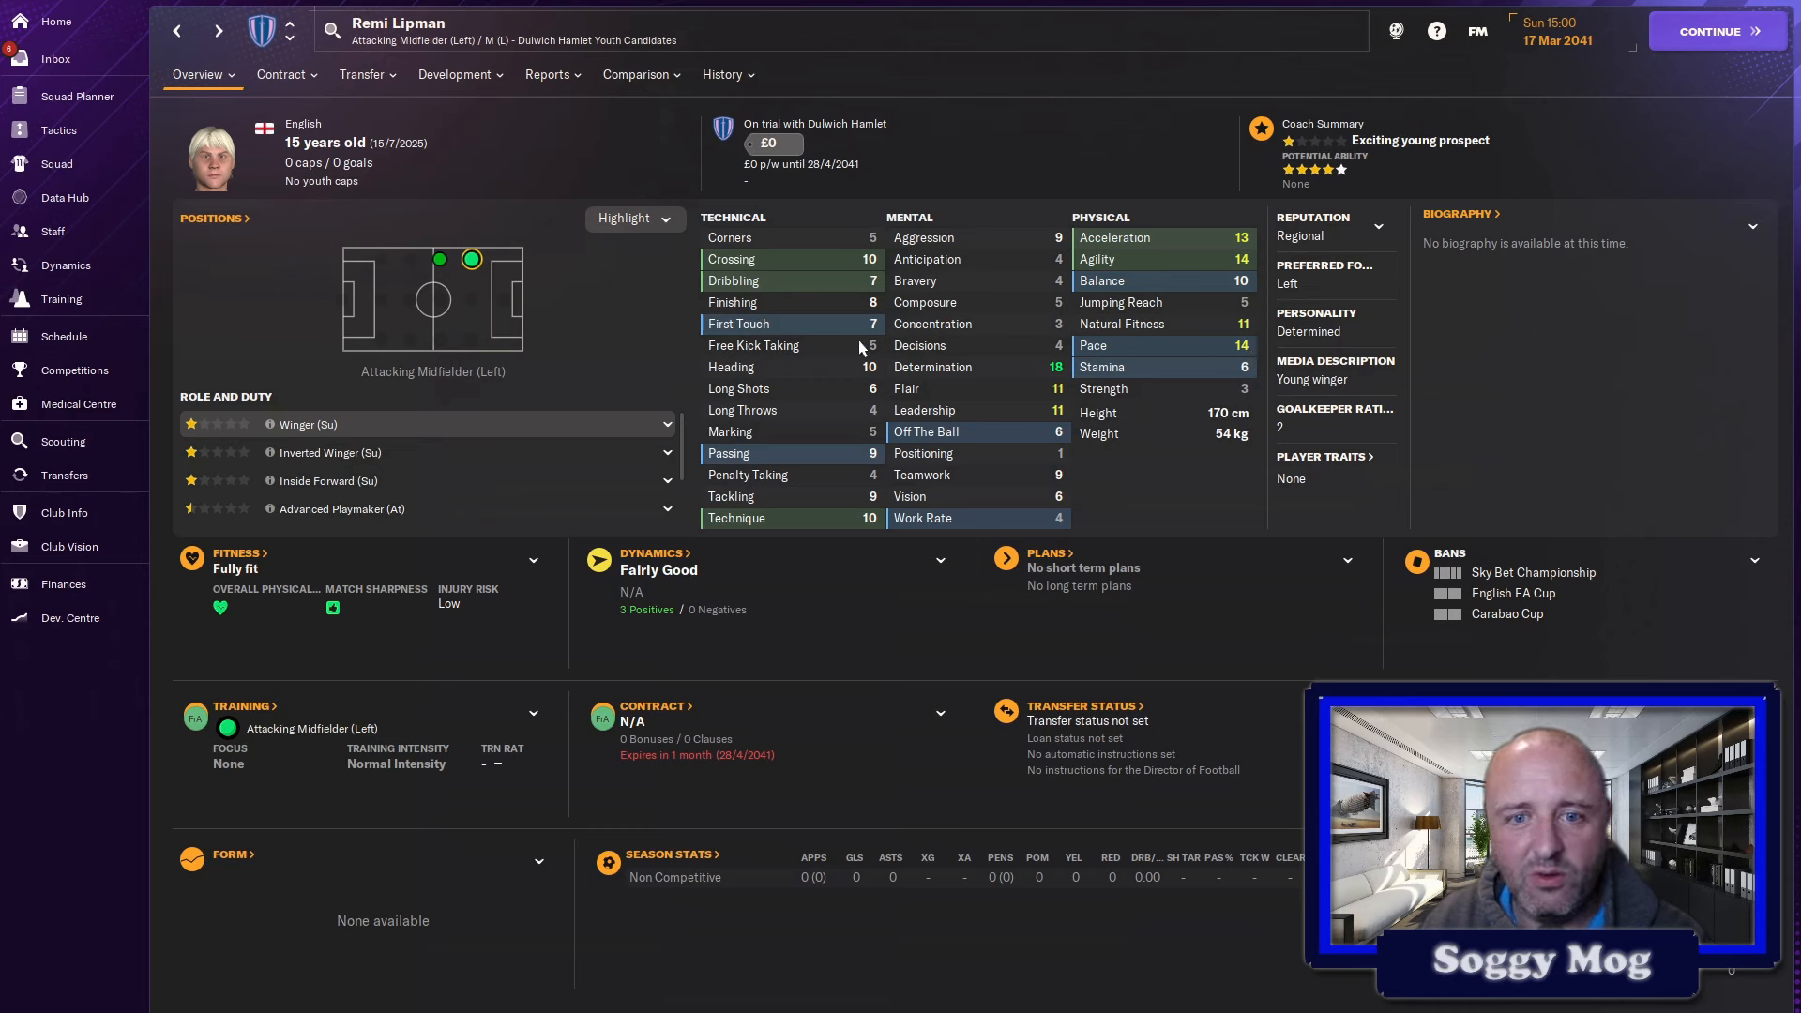
mouse_move(1015, 349)
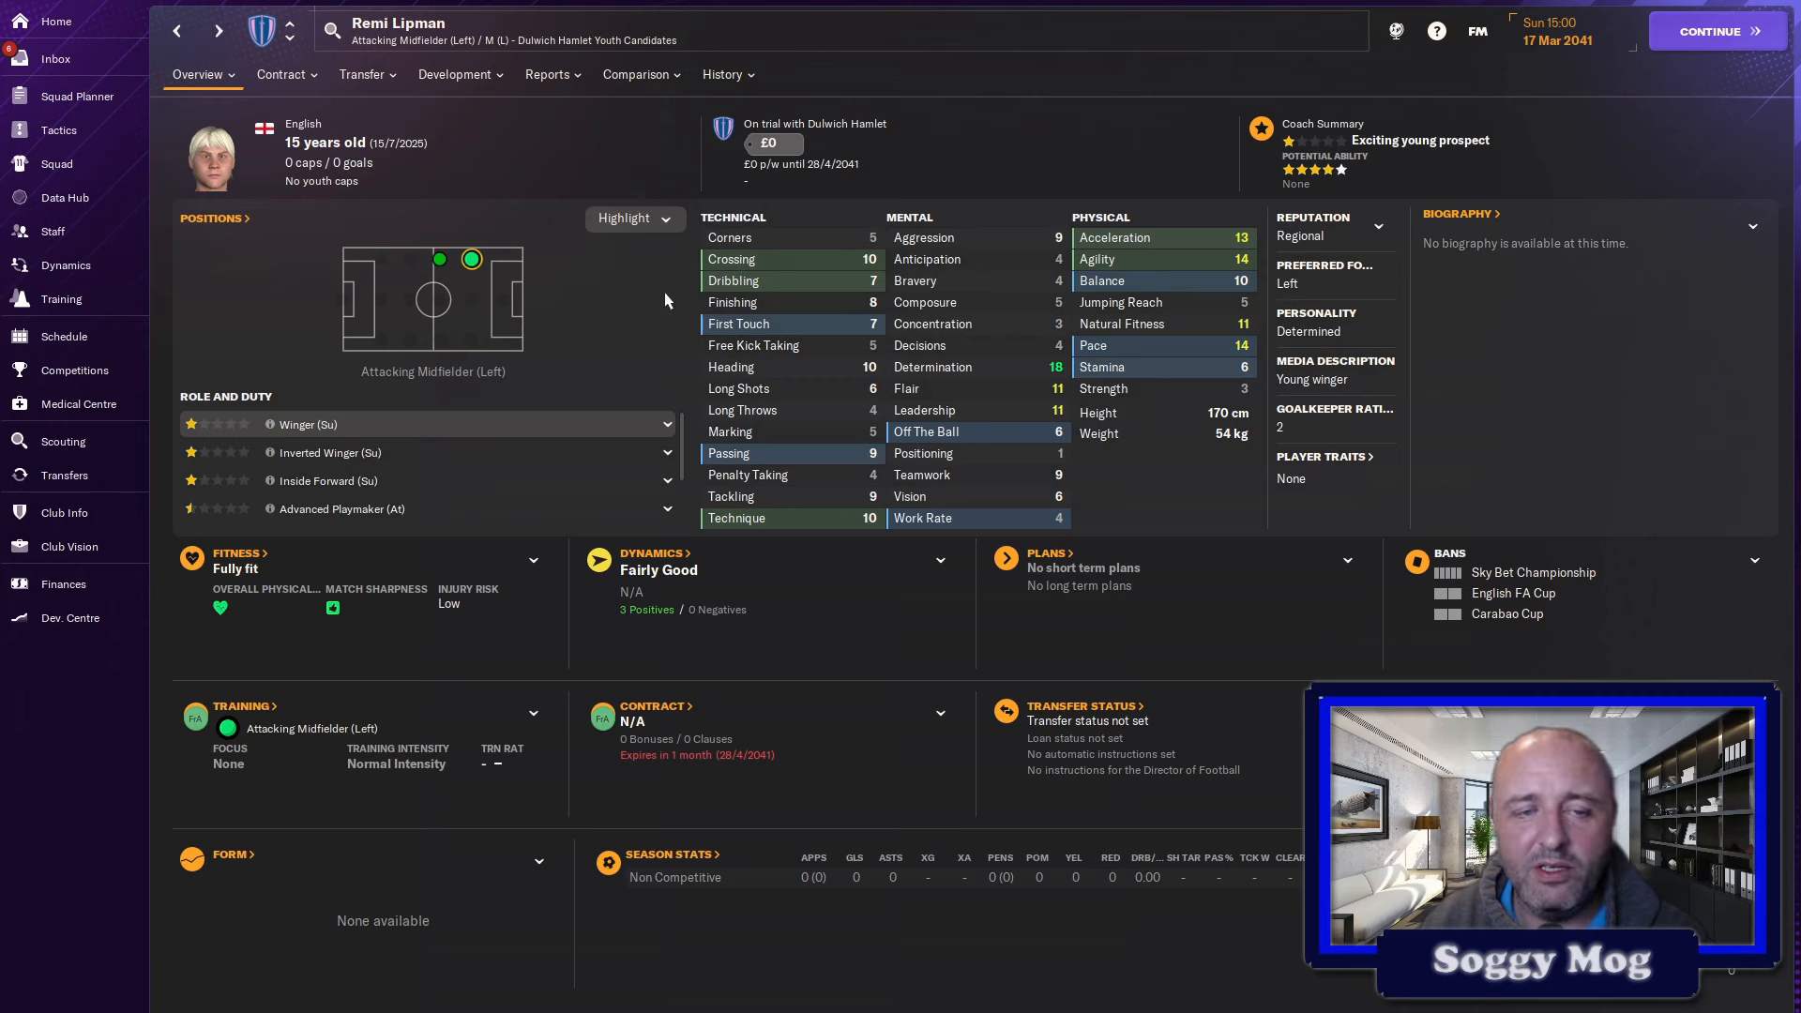
- Bring up the Comparison list of Dulwich Hamlet players for Remi Lipman
left_click(548, 73)
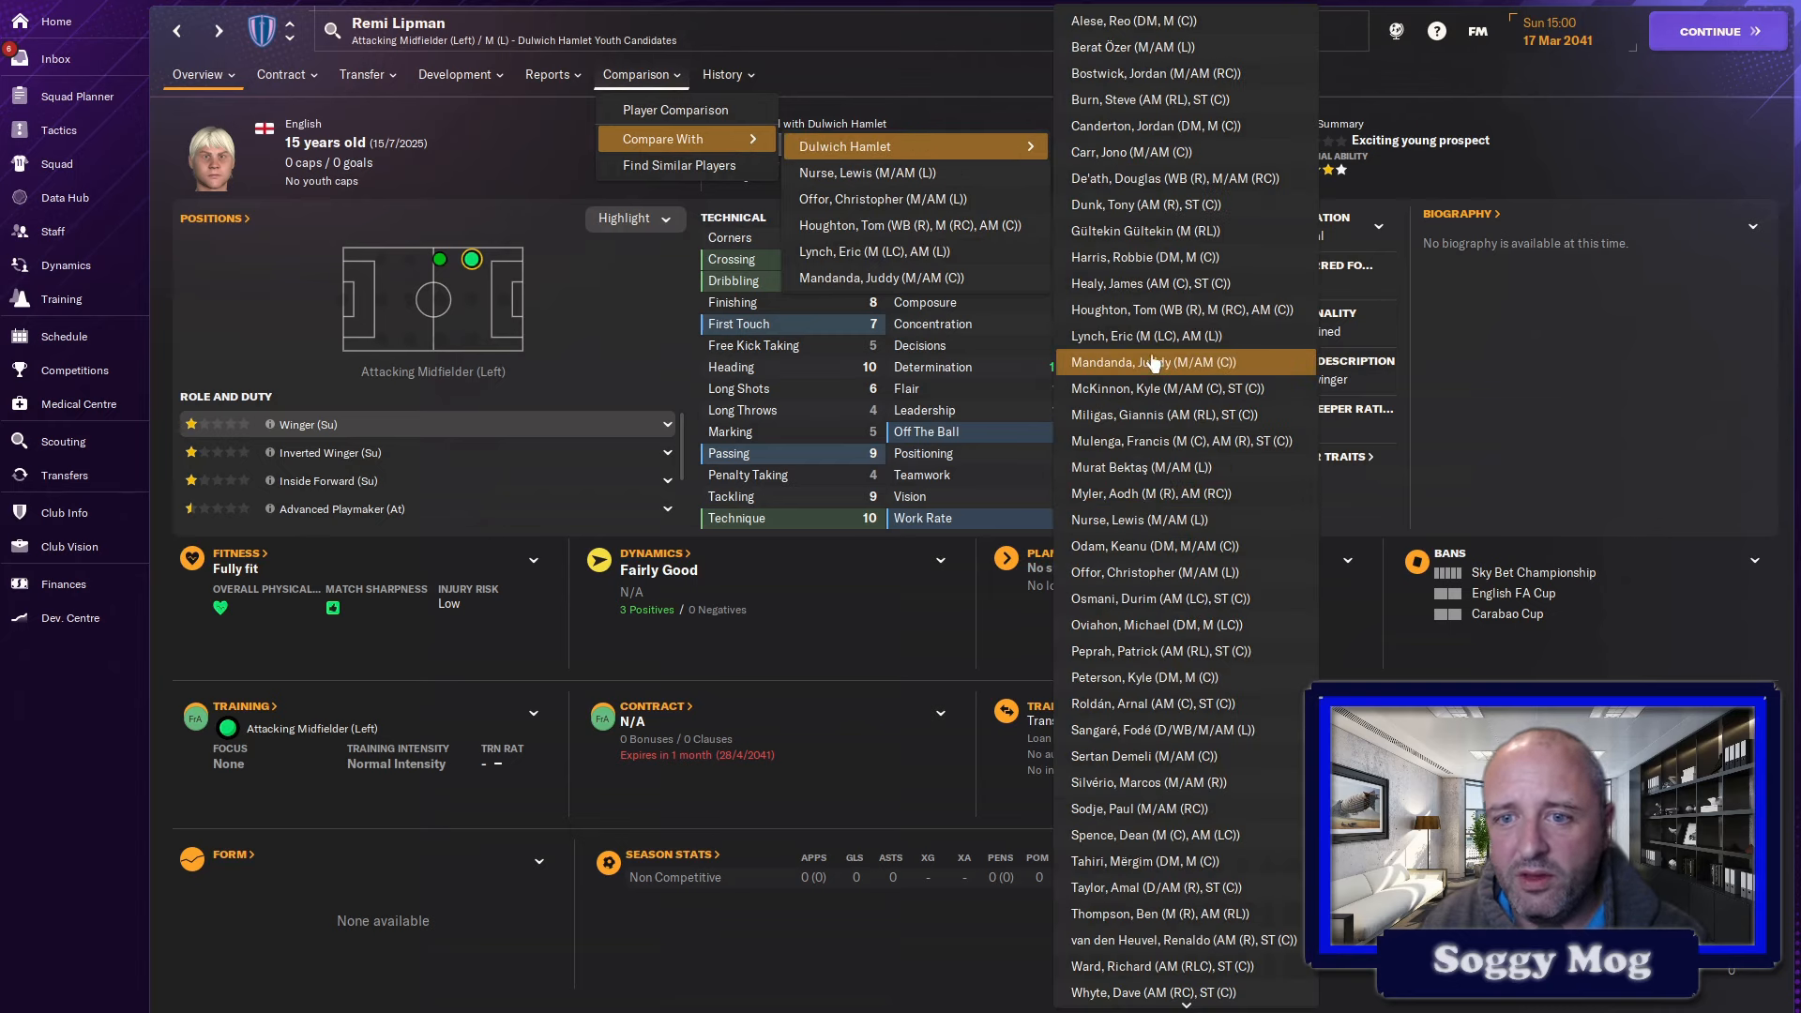
mouse_move(1148, 257)
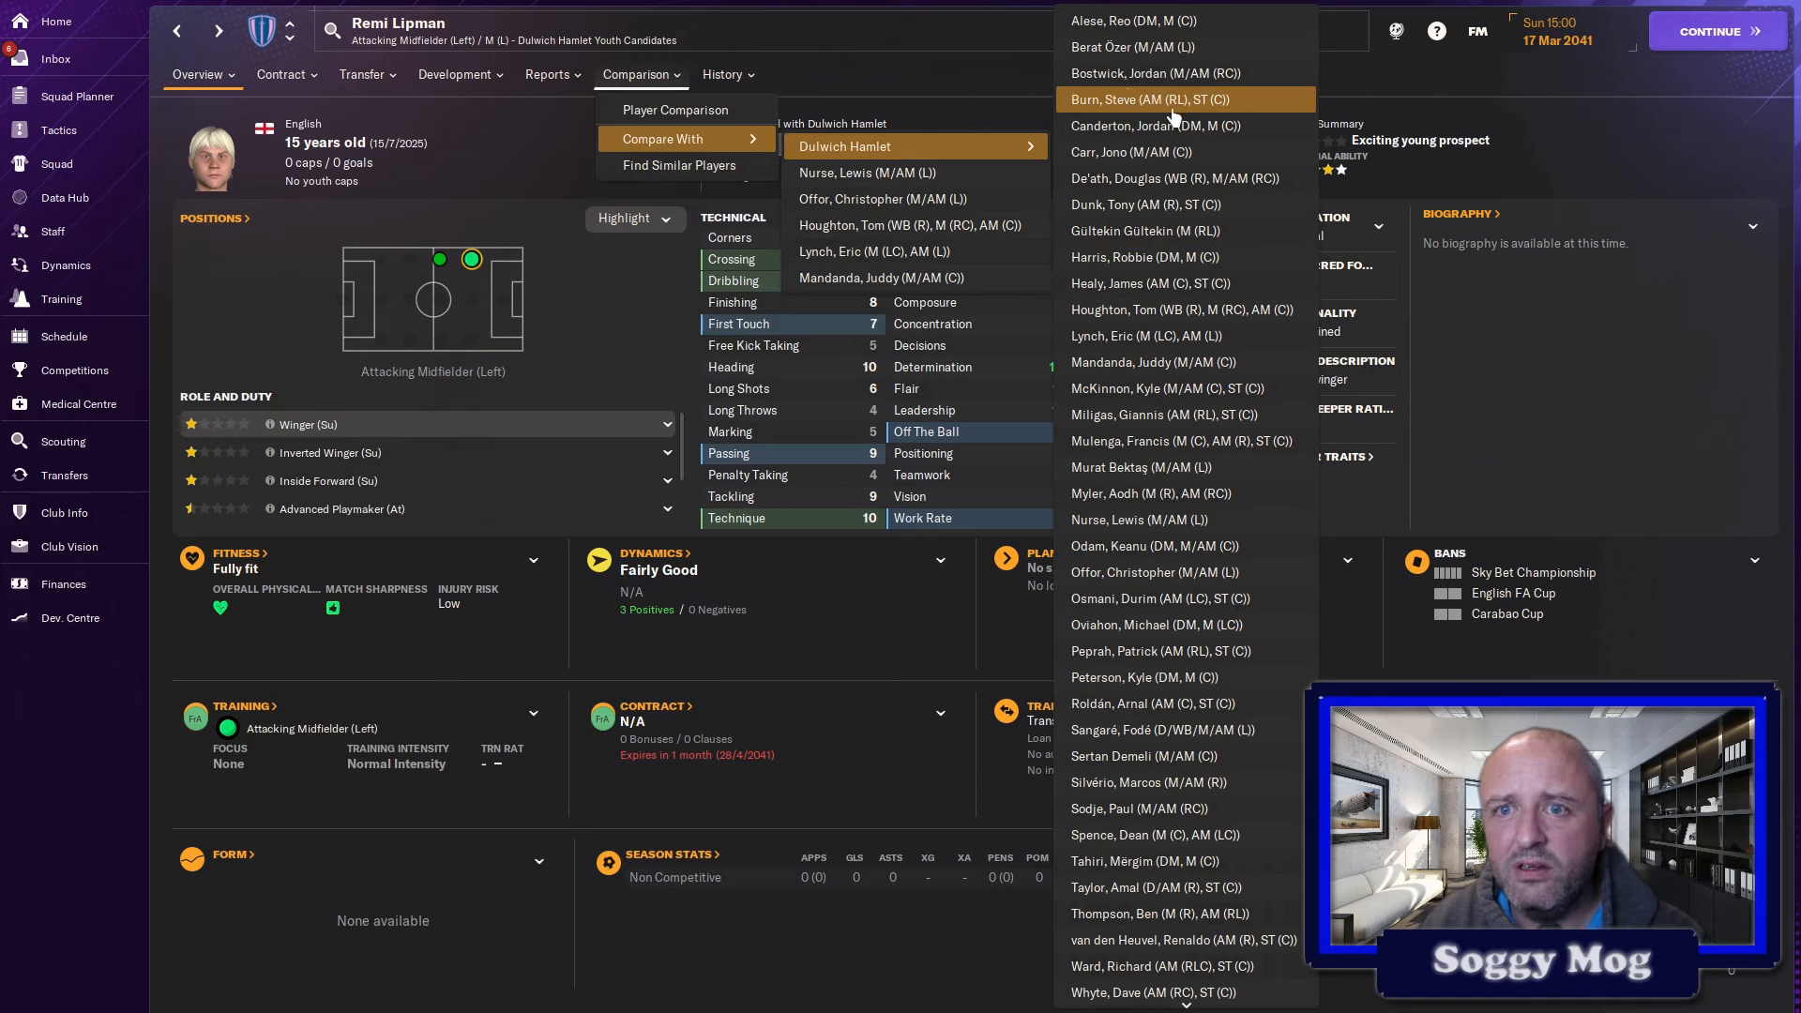
mouse_move(1157, 623)
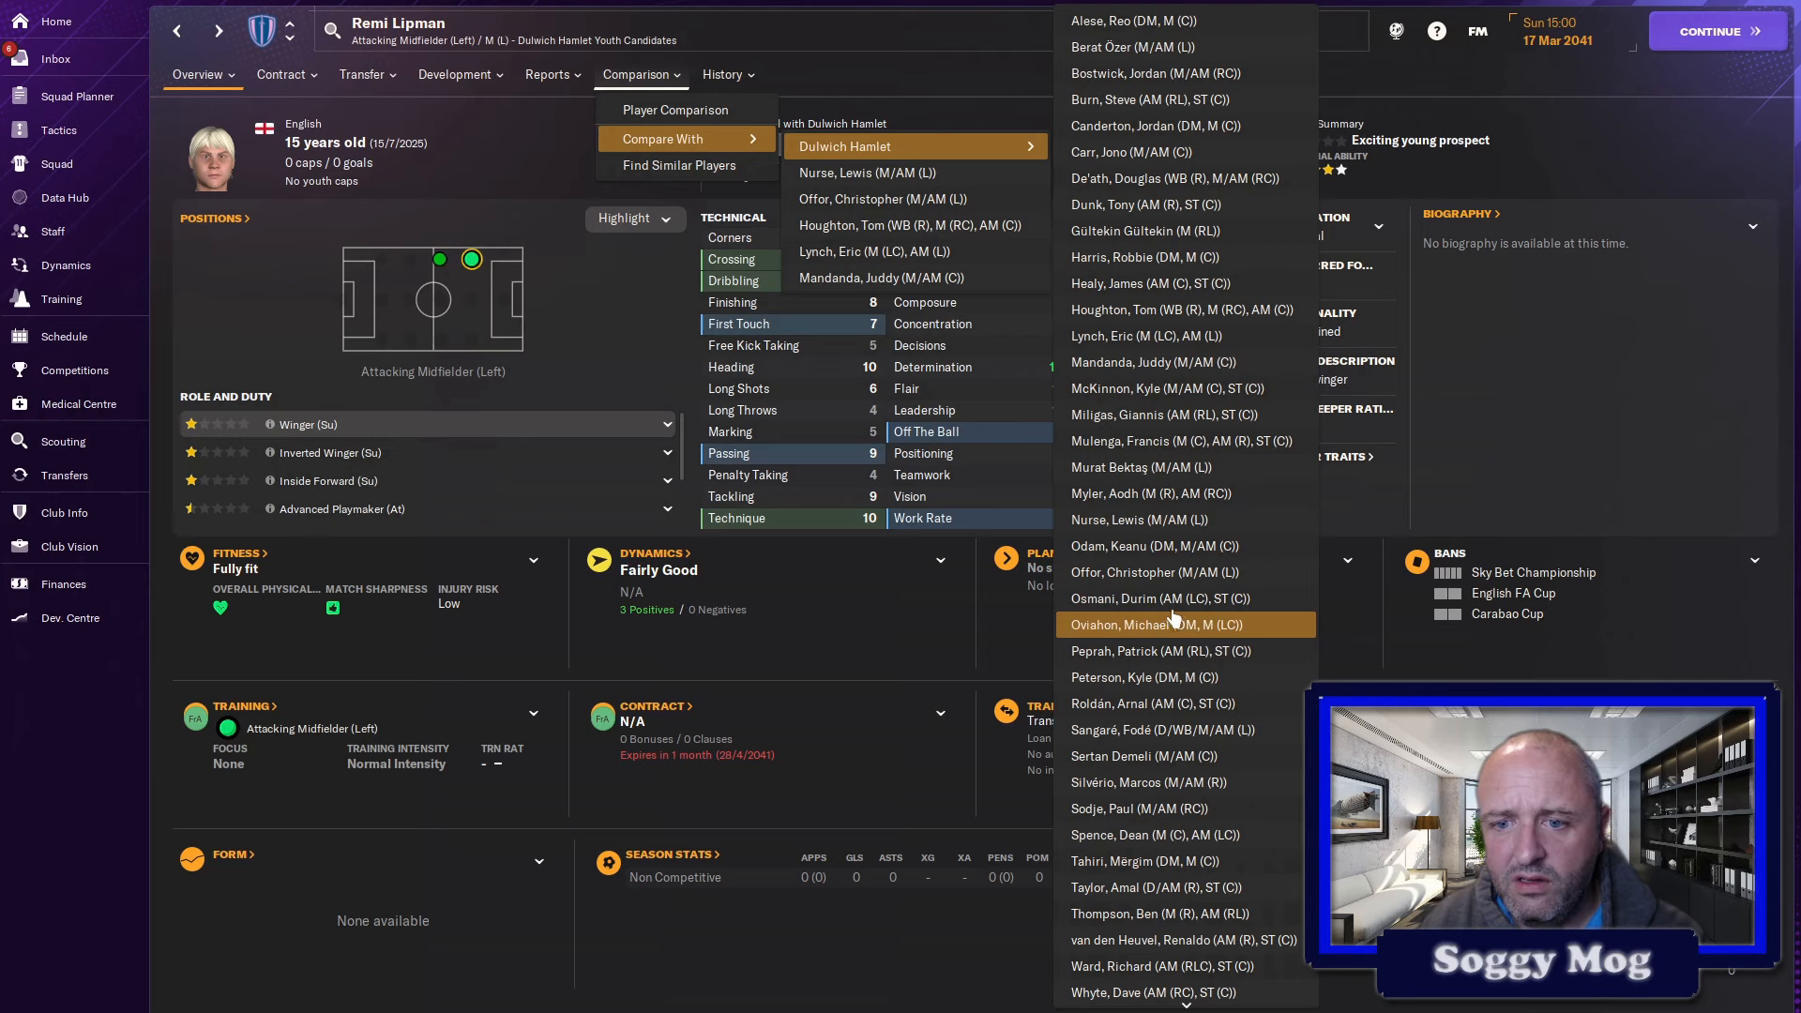
mouse_move(1154, 257)
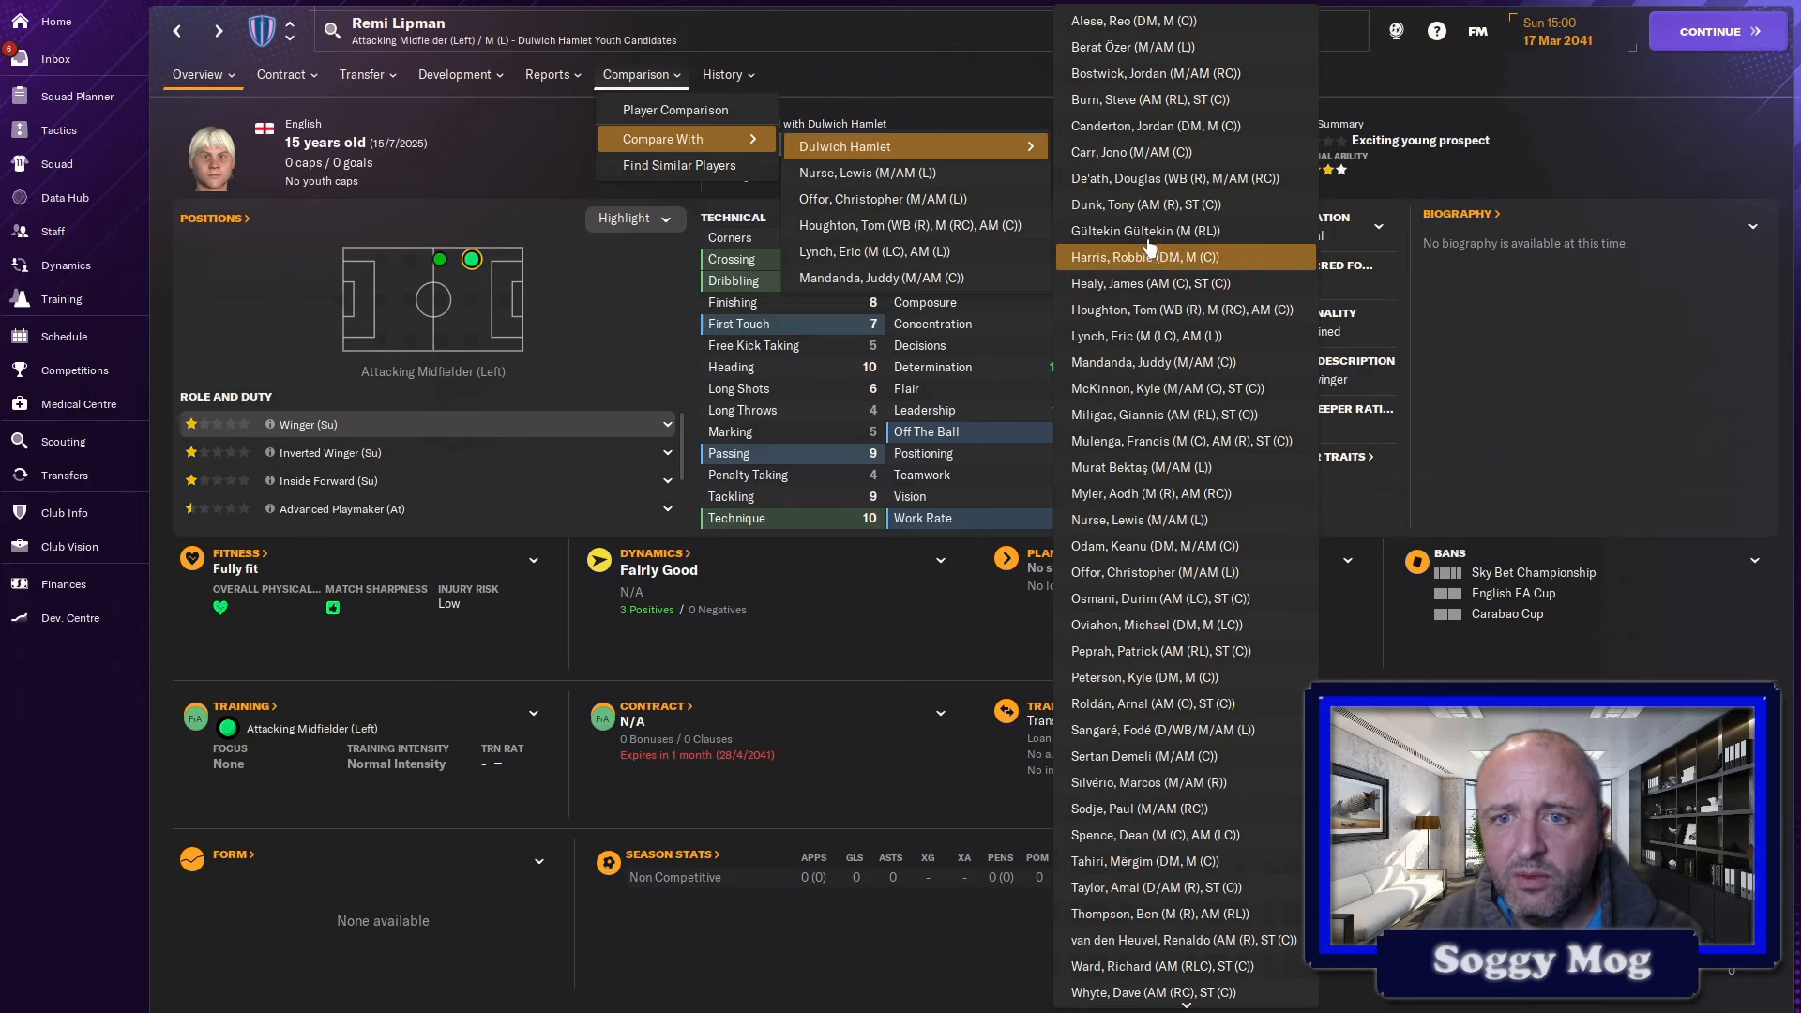
mouse_move(1142, 677)
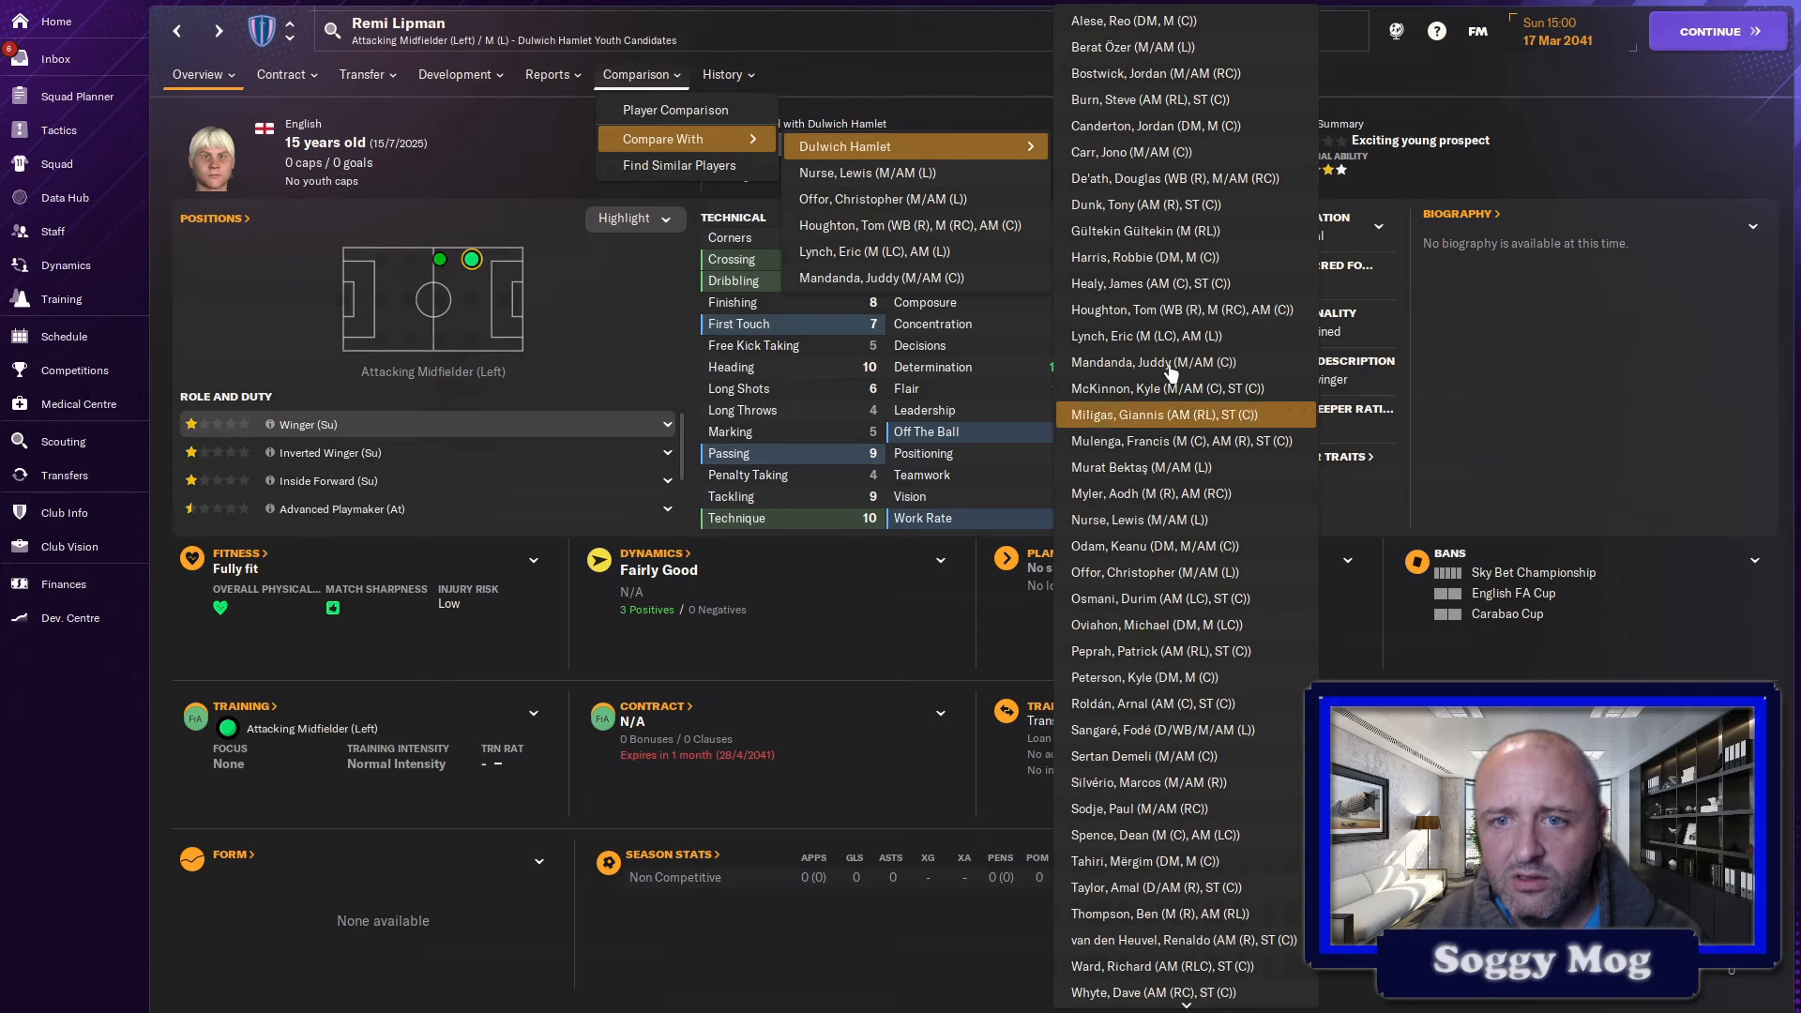
- Compare Remi Lipman with Murat Bektaş and view both wingers' coach report pros and cons
left_click(1140, 467)
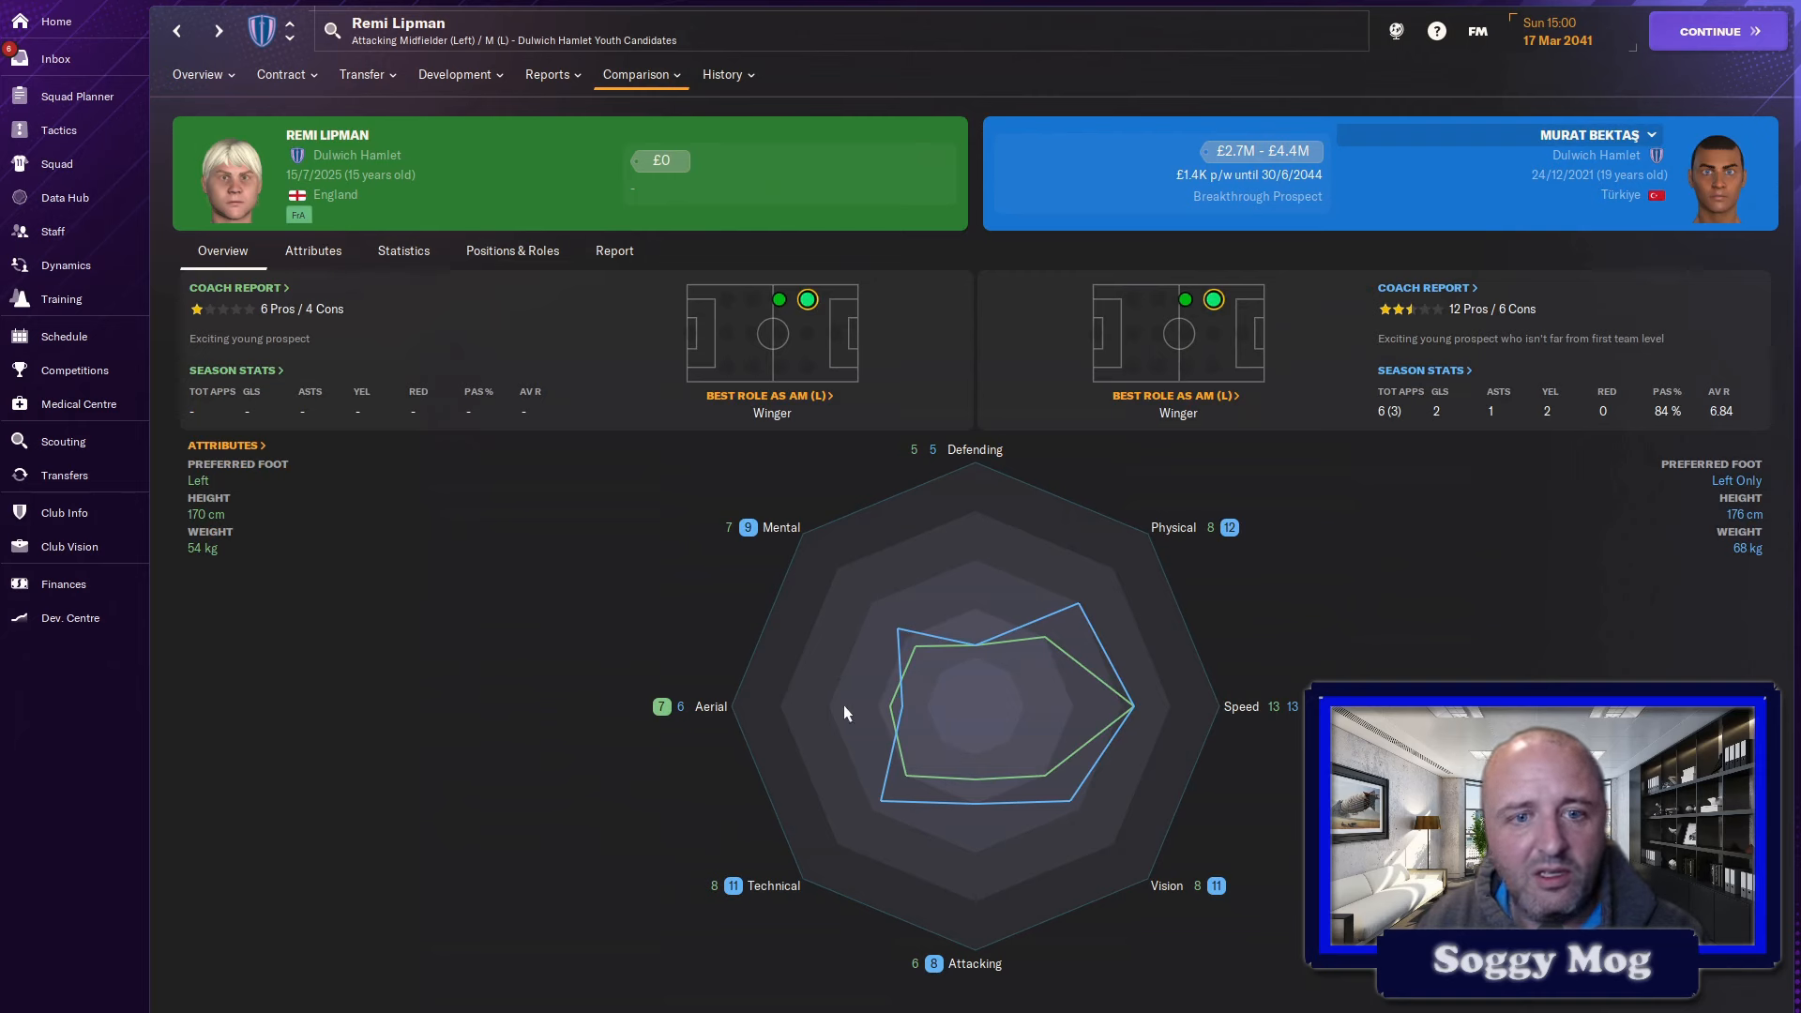
mouse_move(1022, 712)
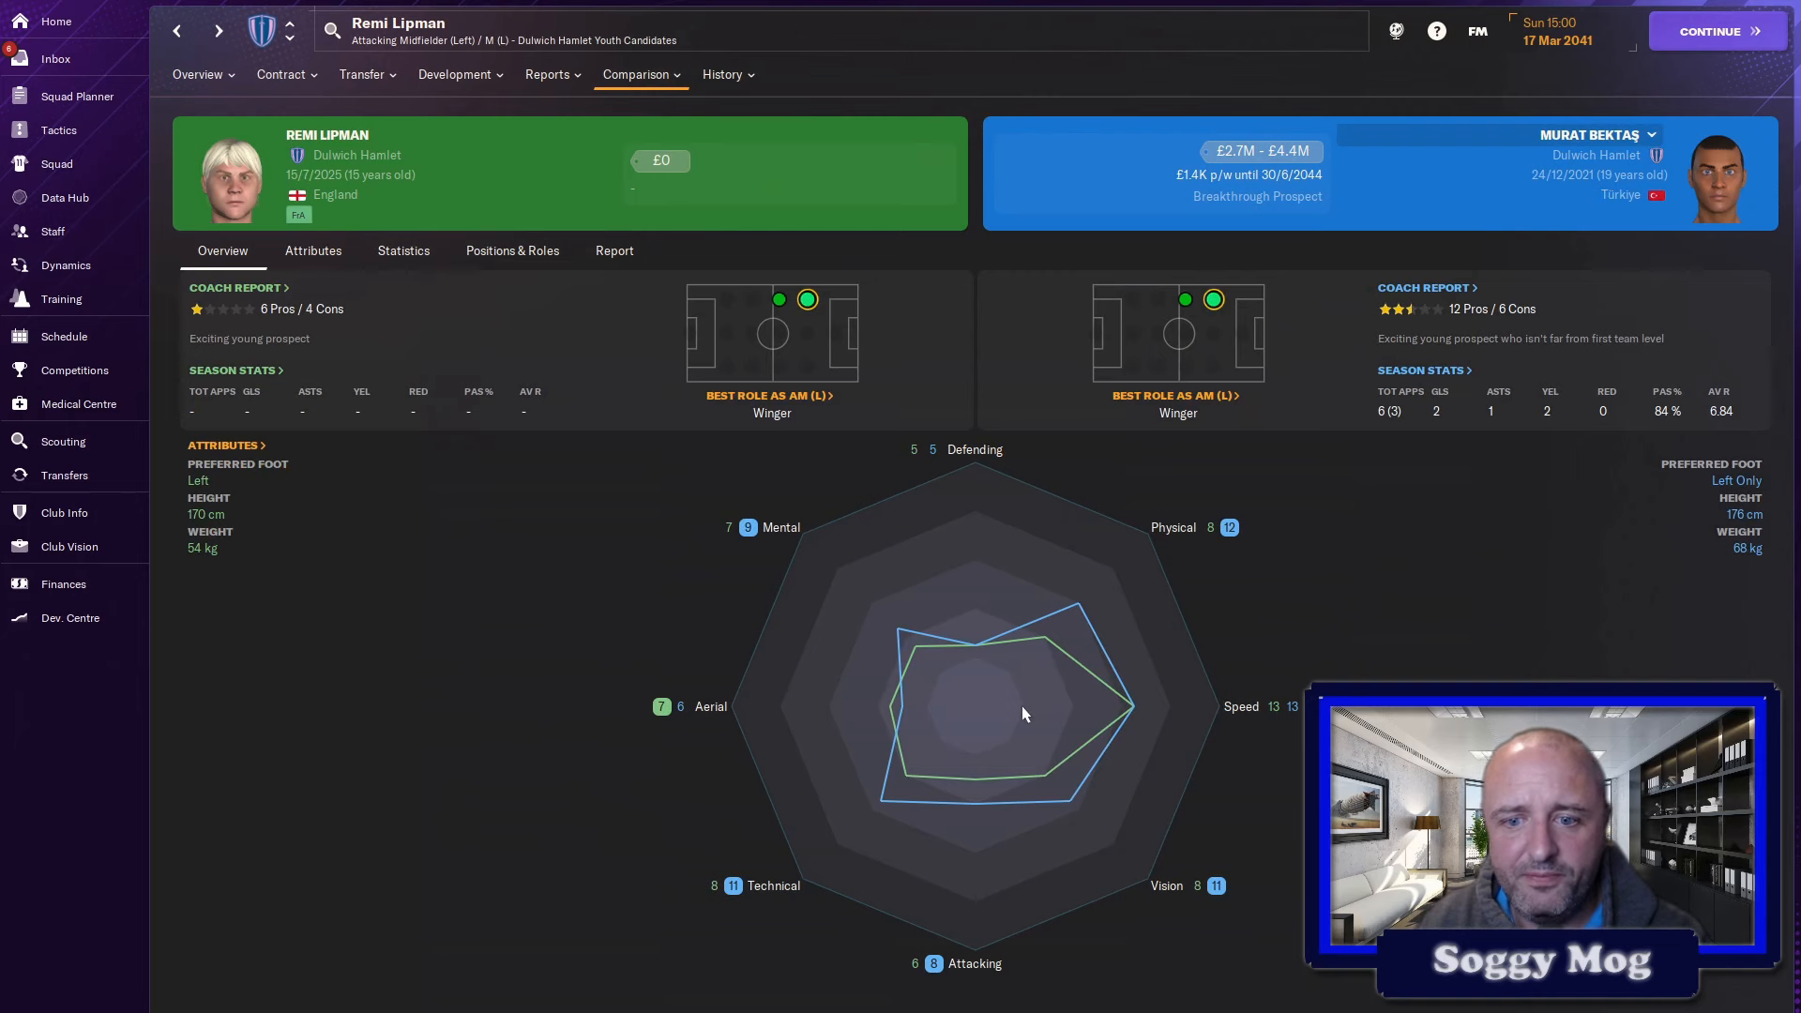
mouse_move(1047, 785)
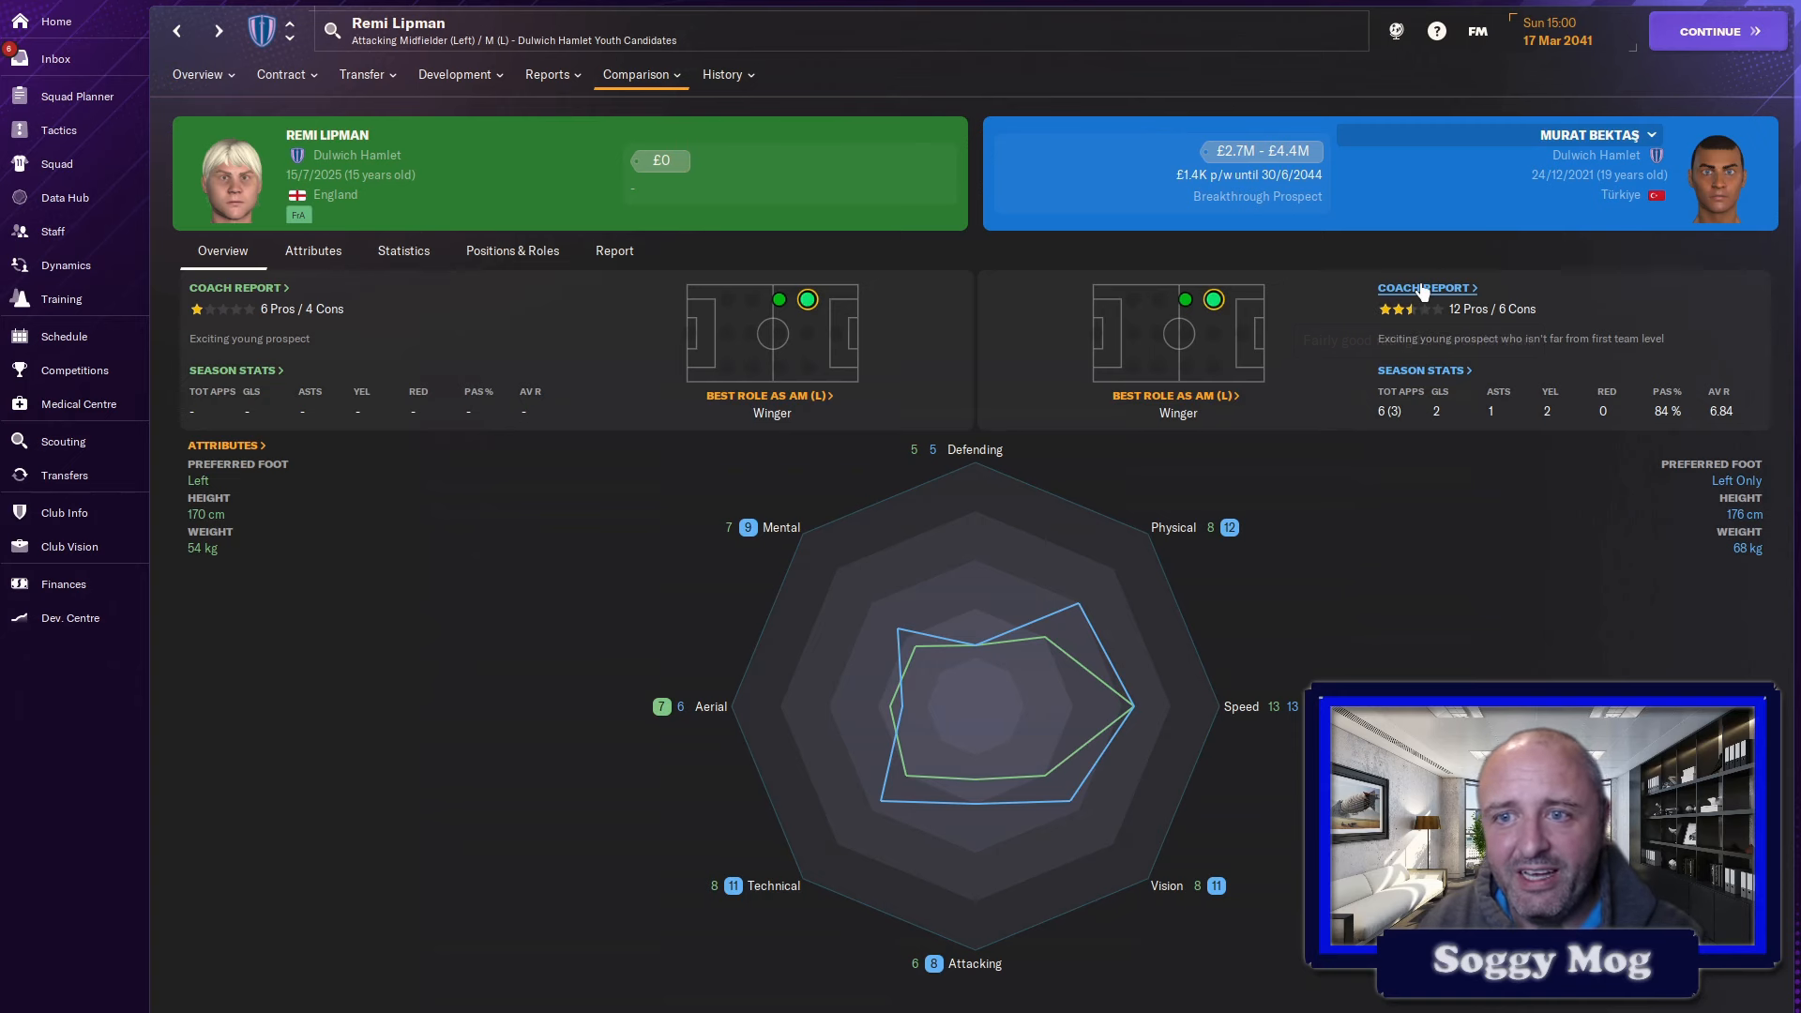
left_click(615, 250)
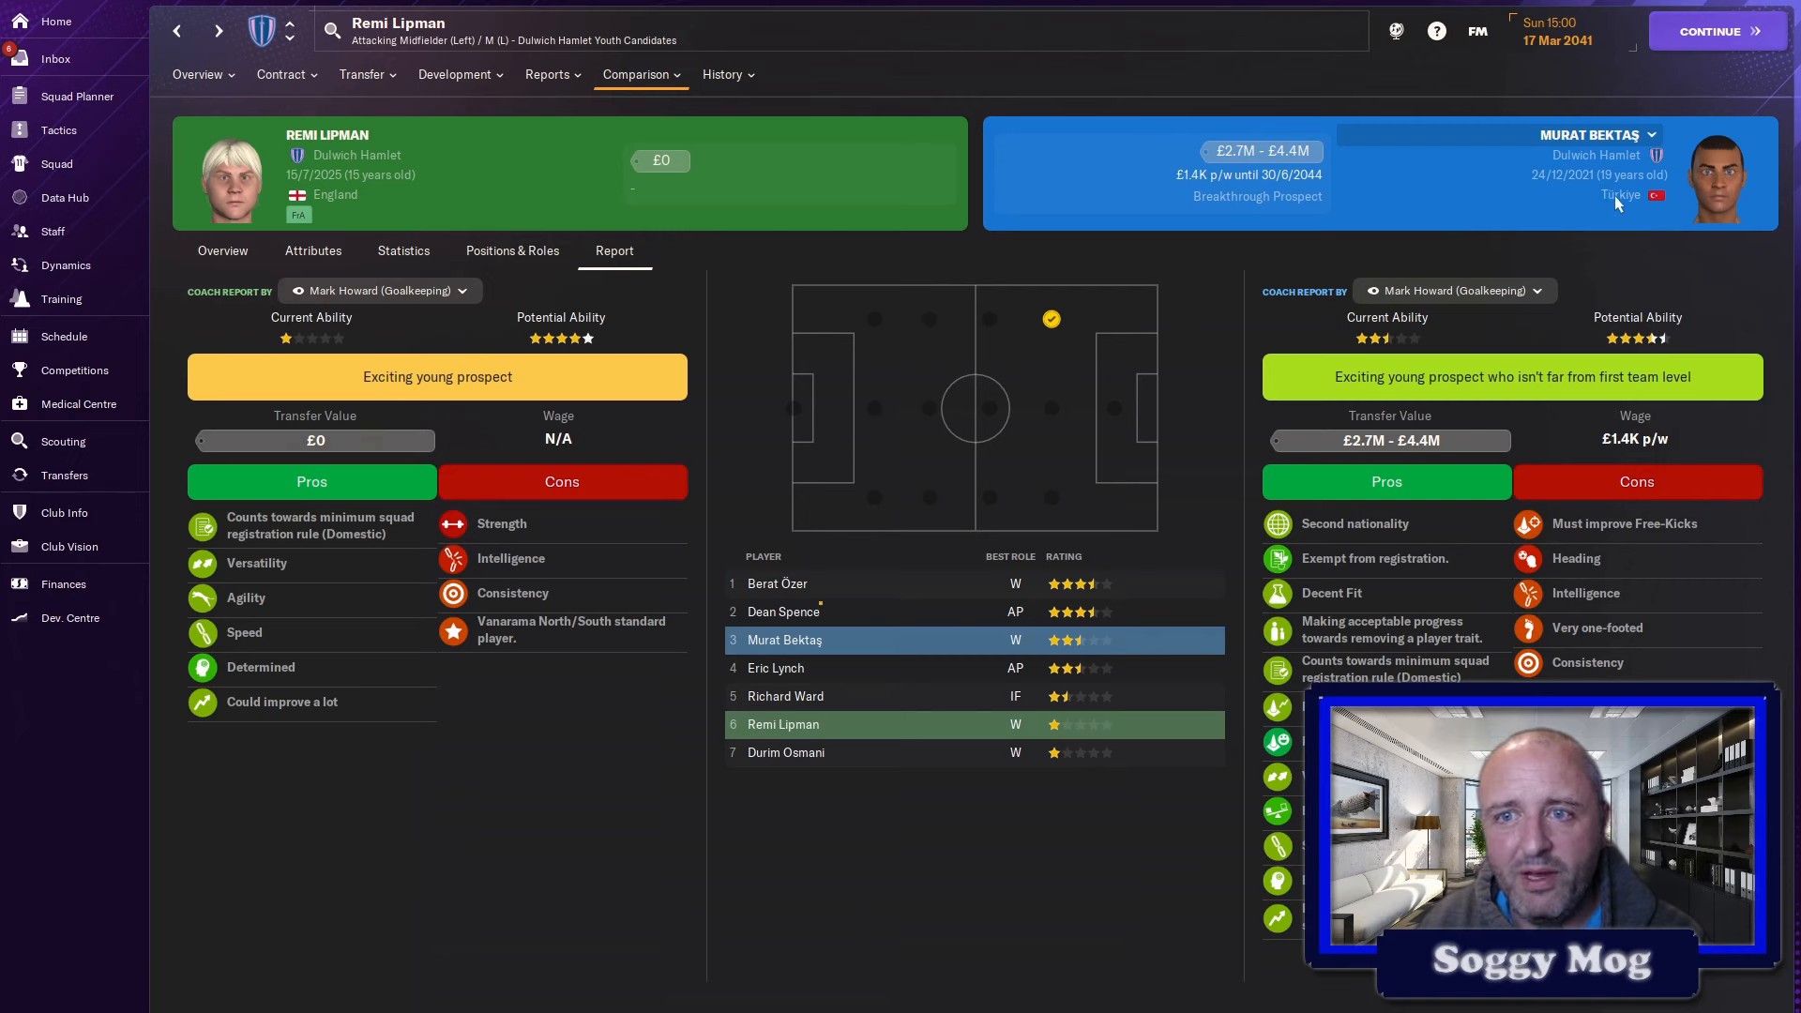
mouse_move(1248, 407)
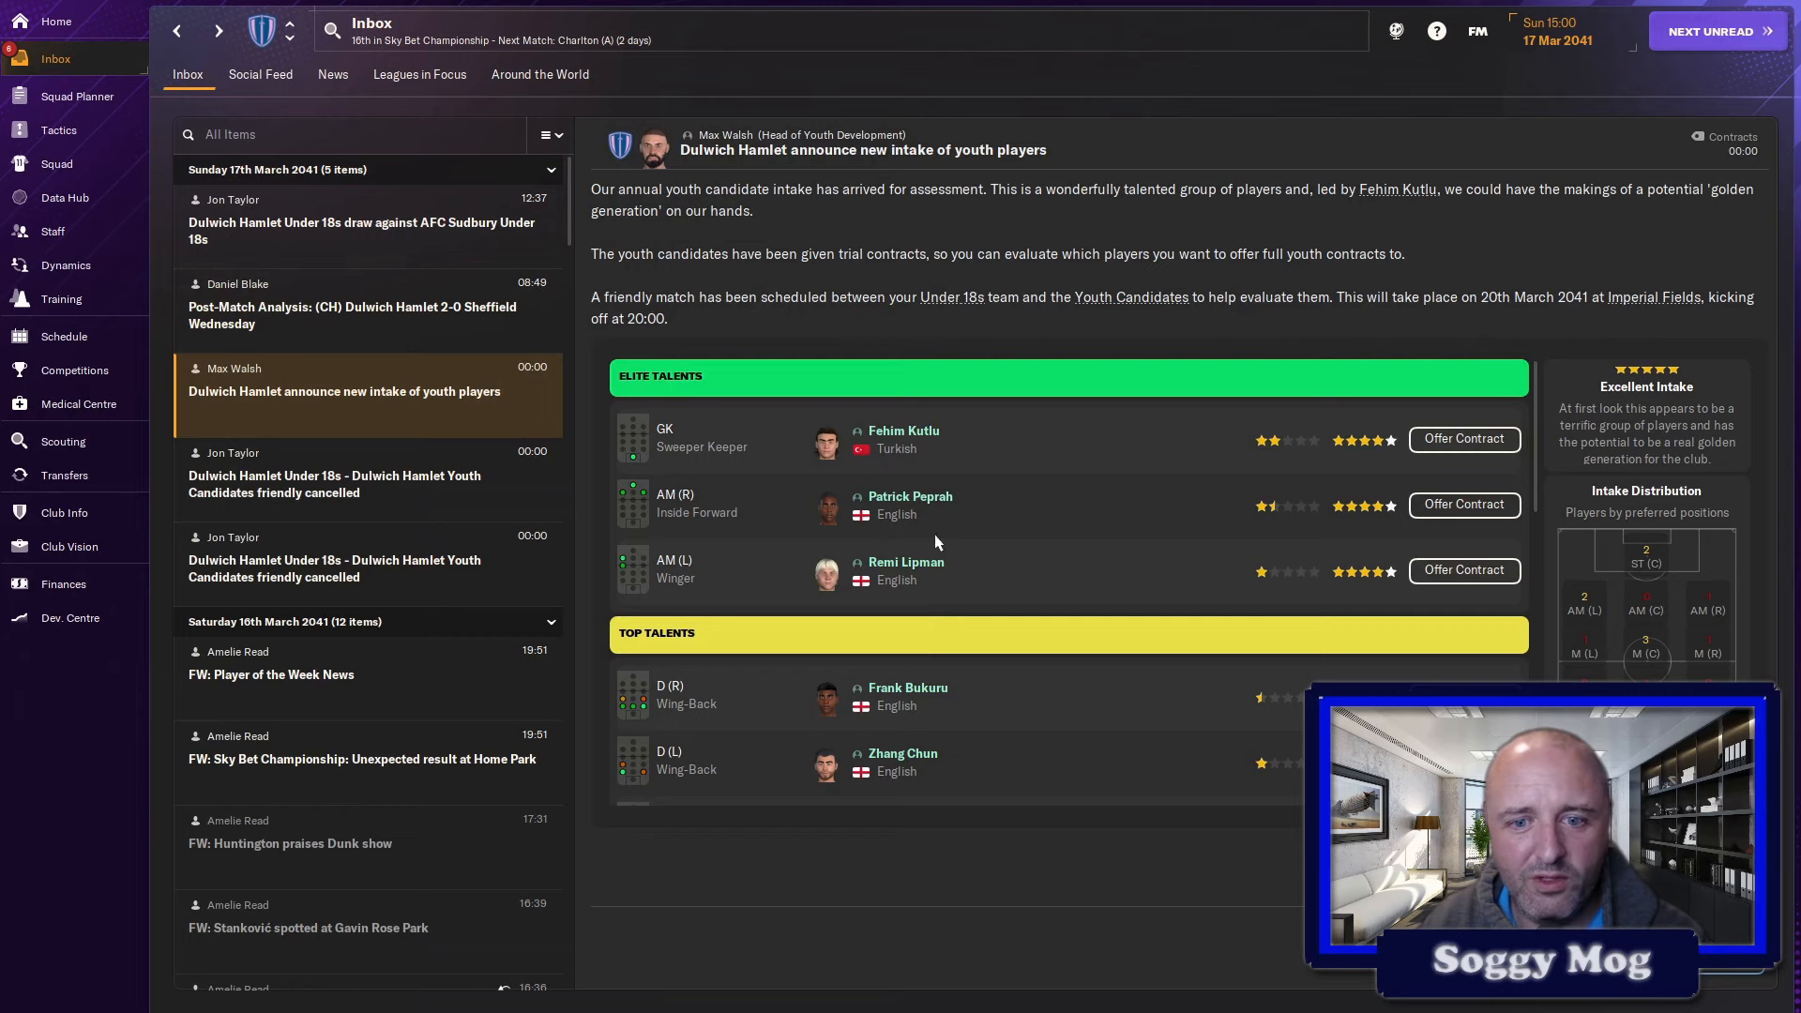
mouse_move(697, 512)
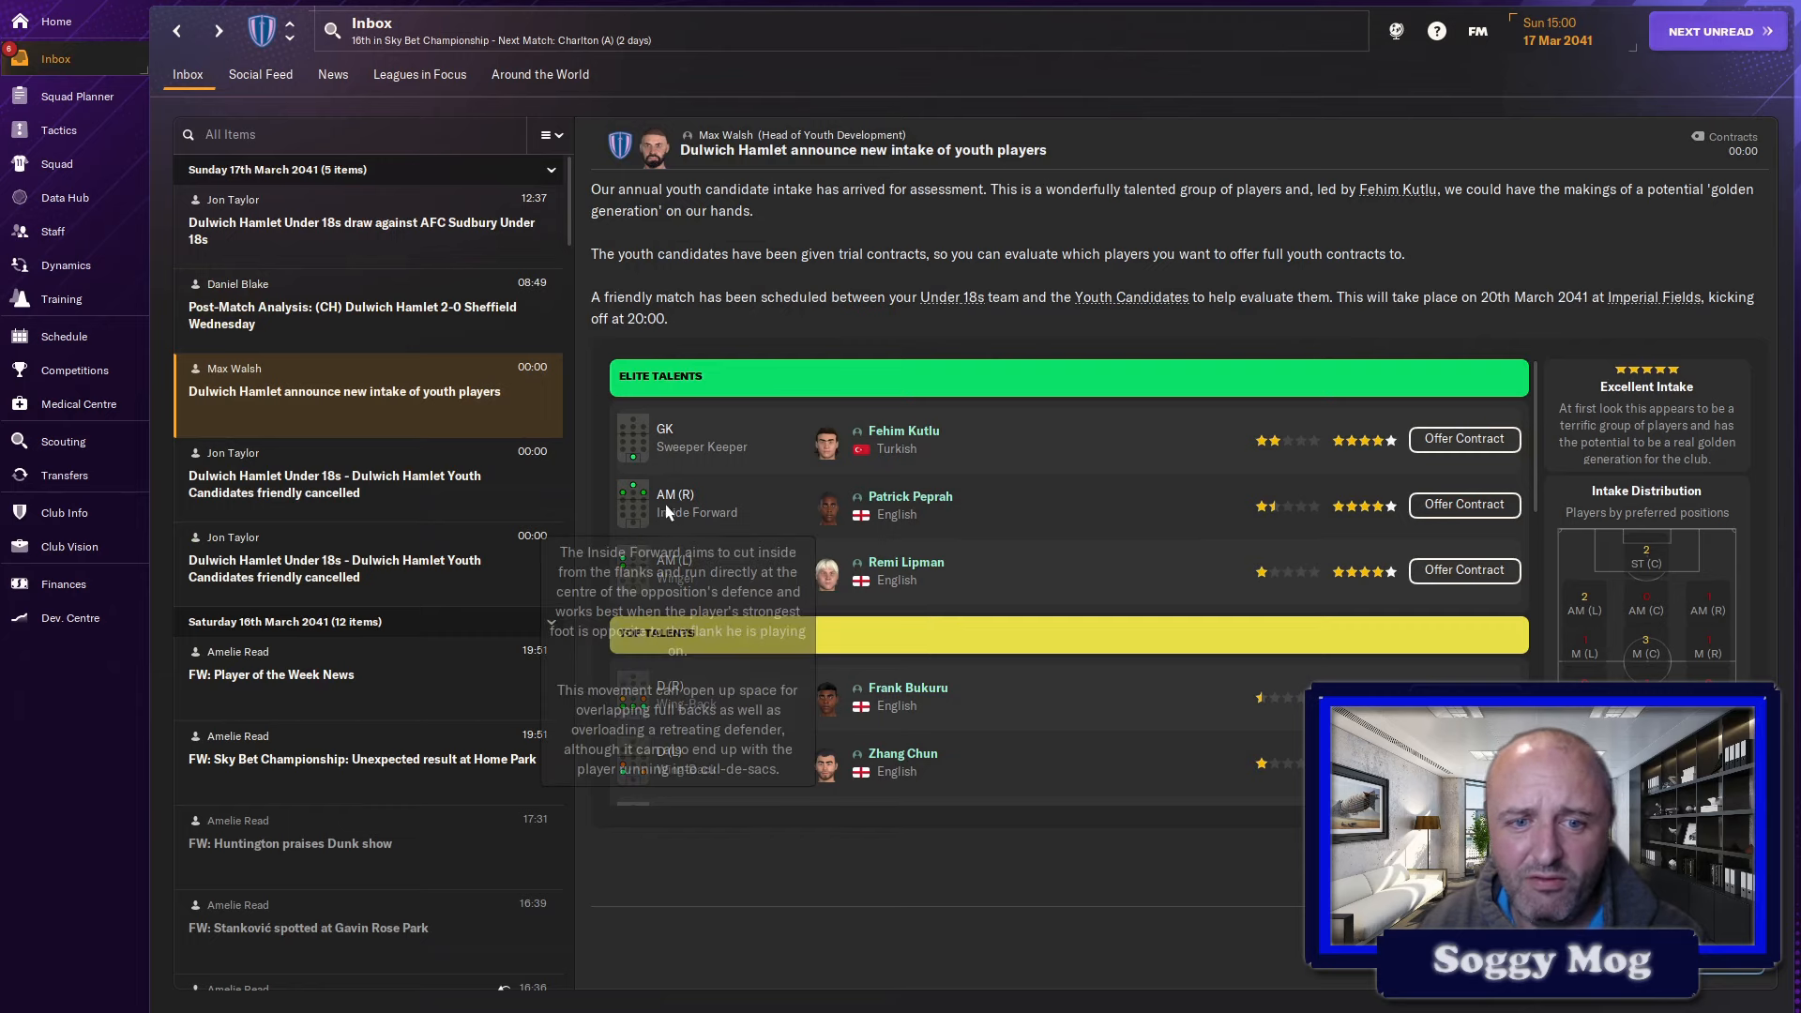
mouse_move(637, 492)
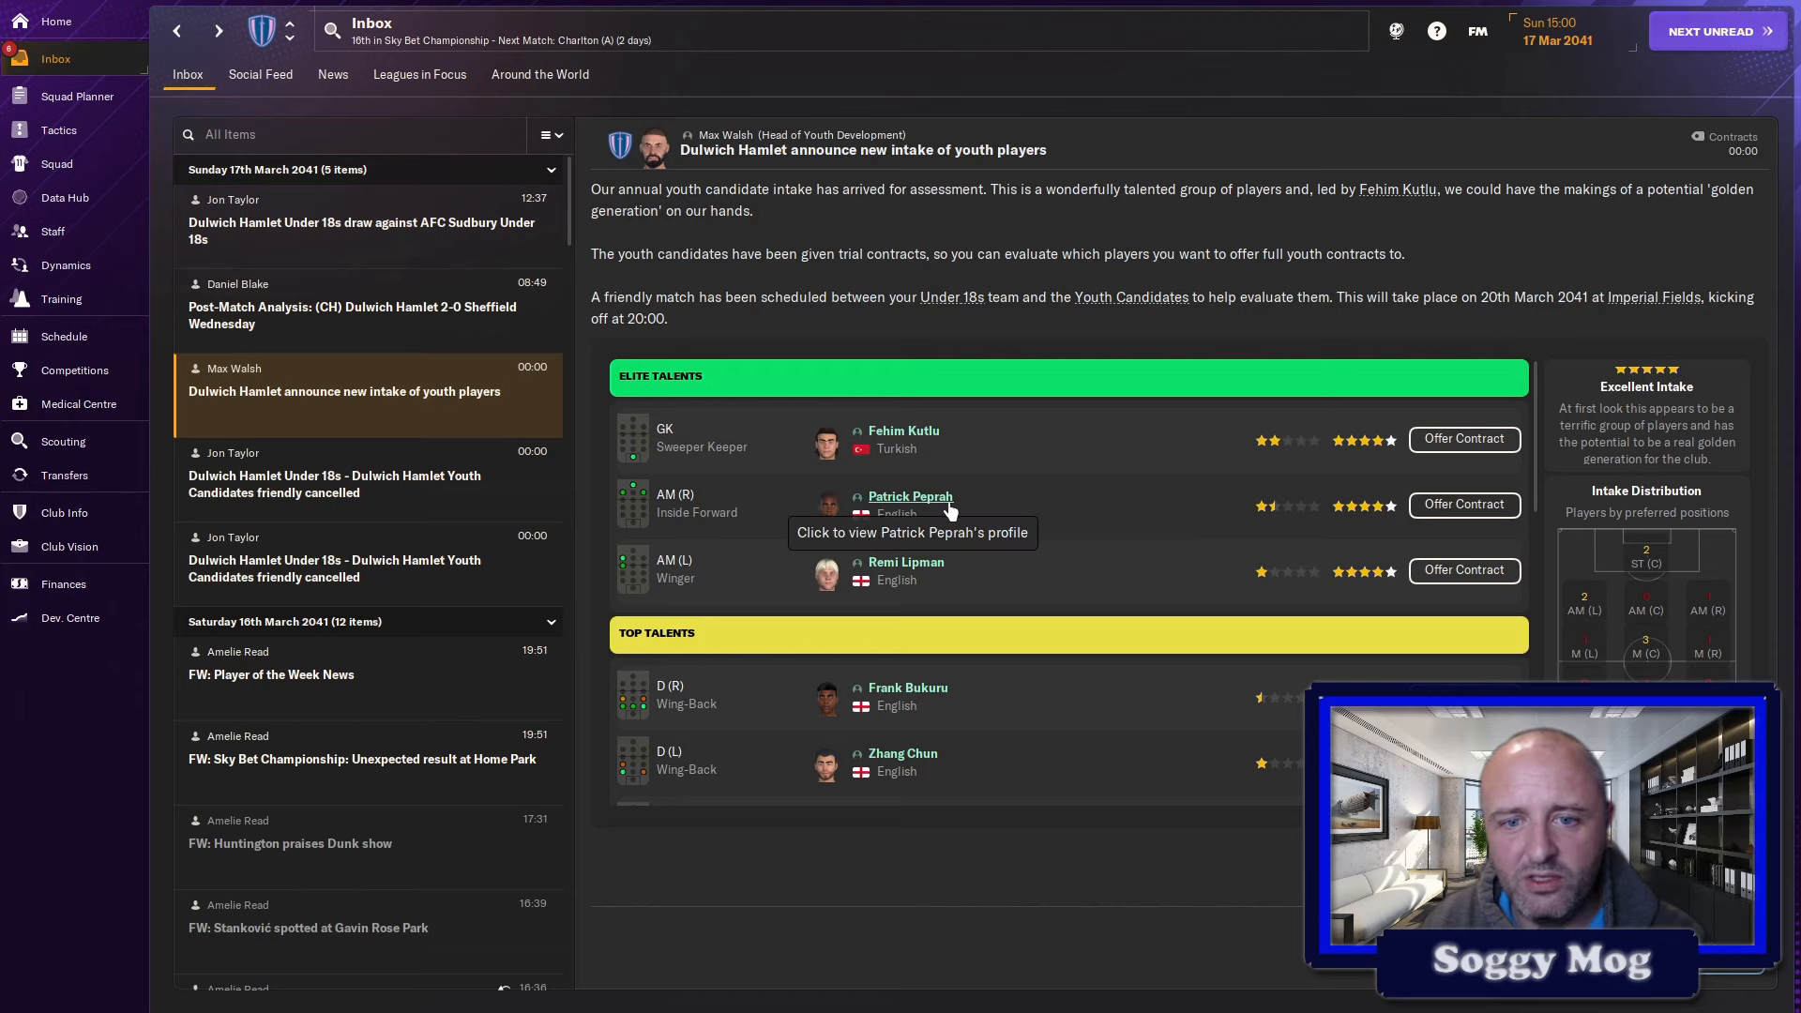
left_click(910, 496)
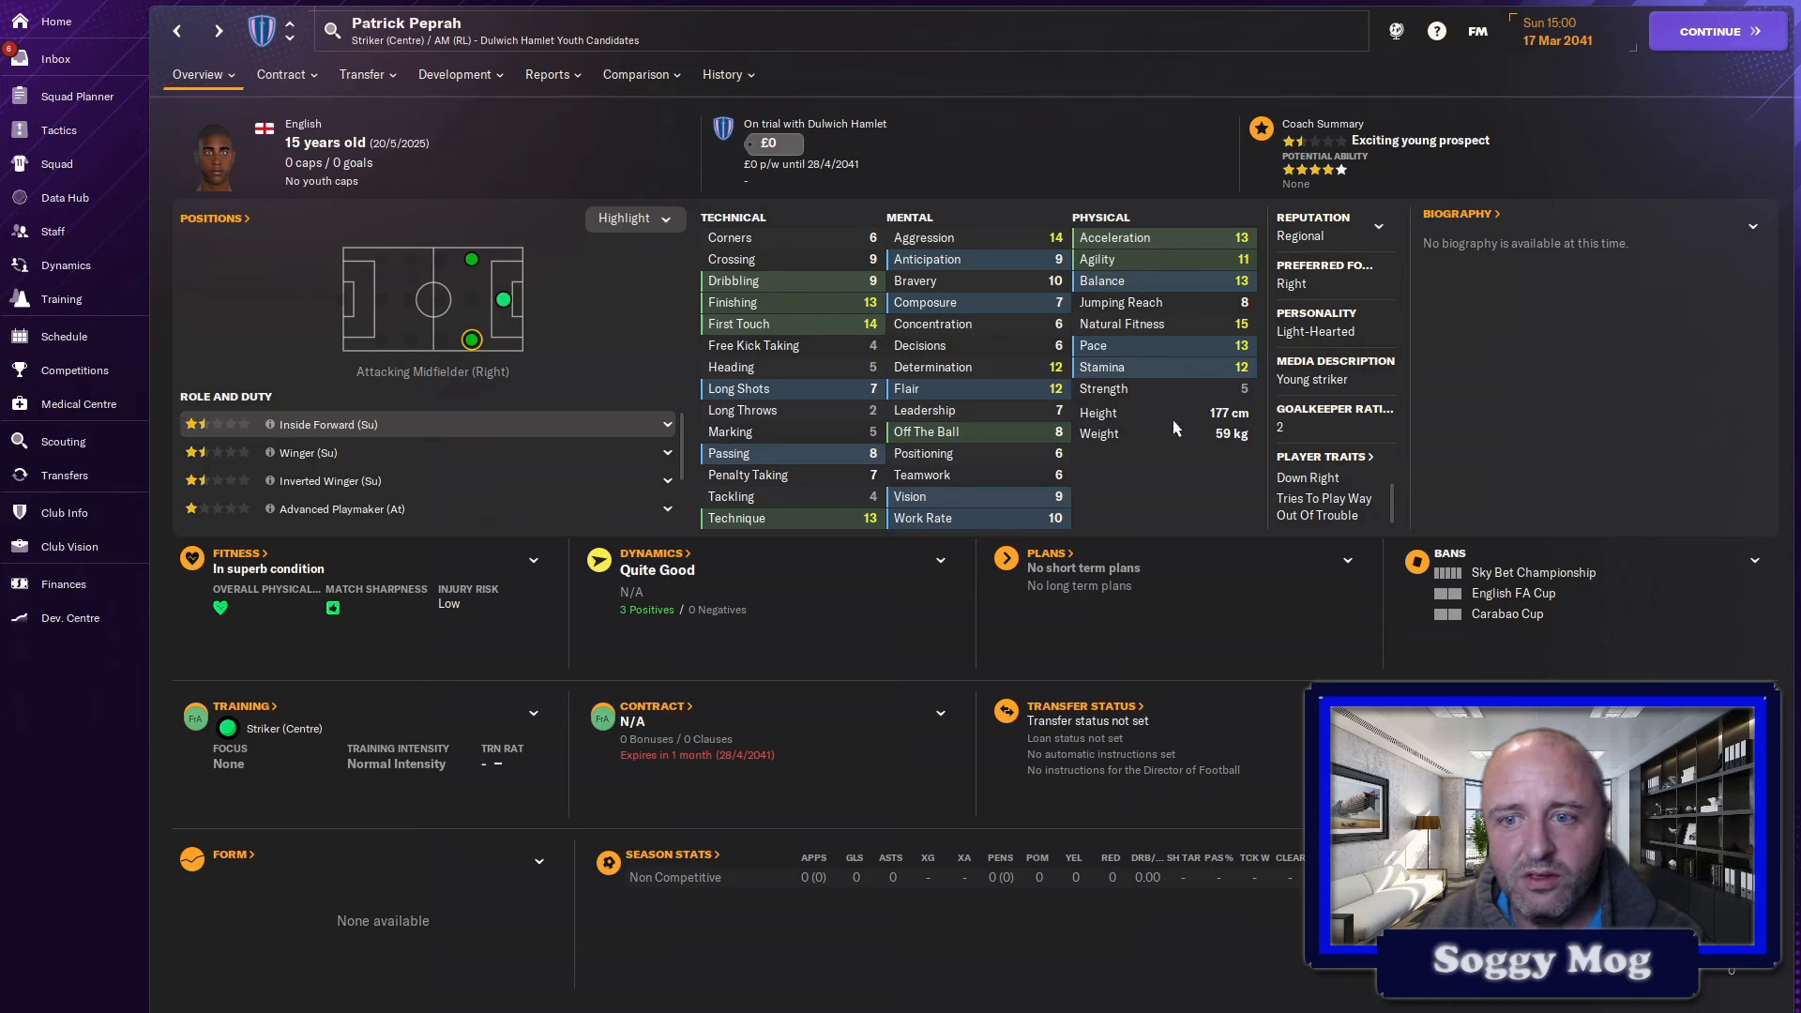
mouse_move(1236, 311)
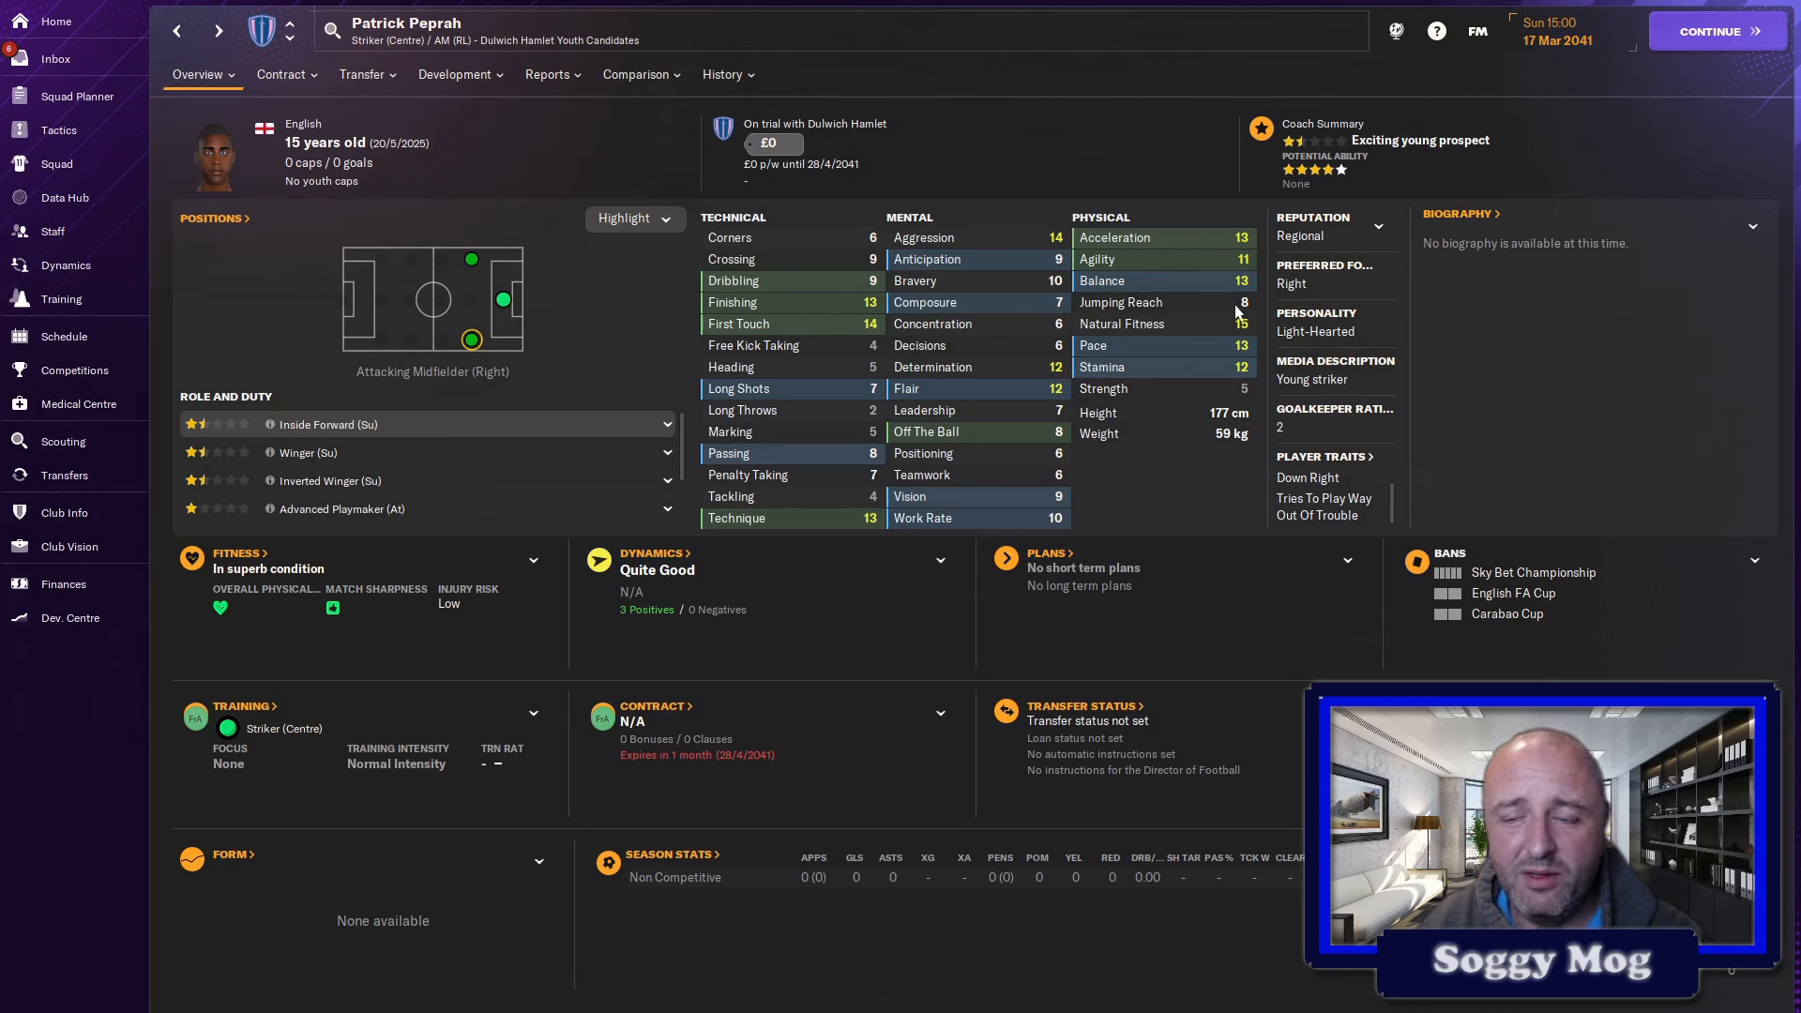
mouse_move(1045, 383)
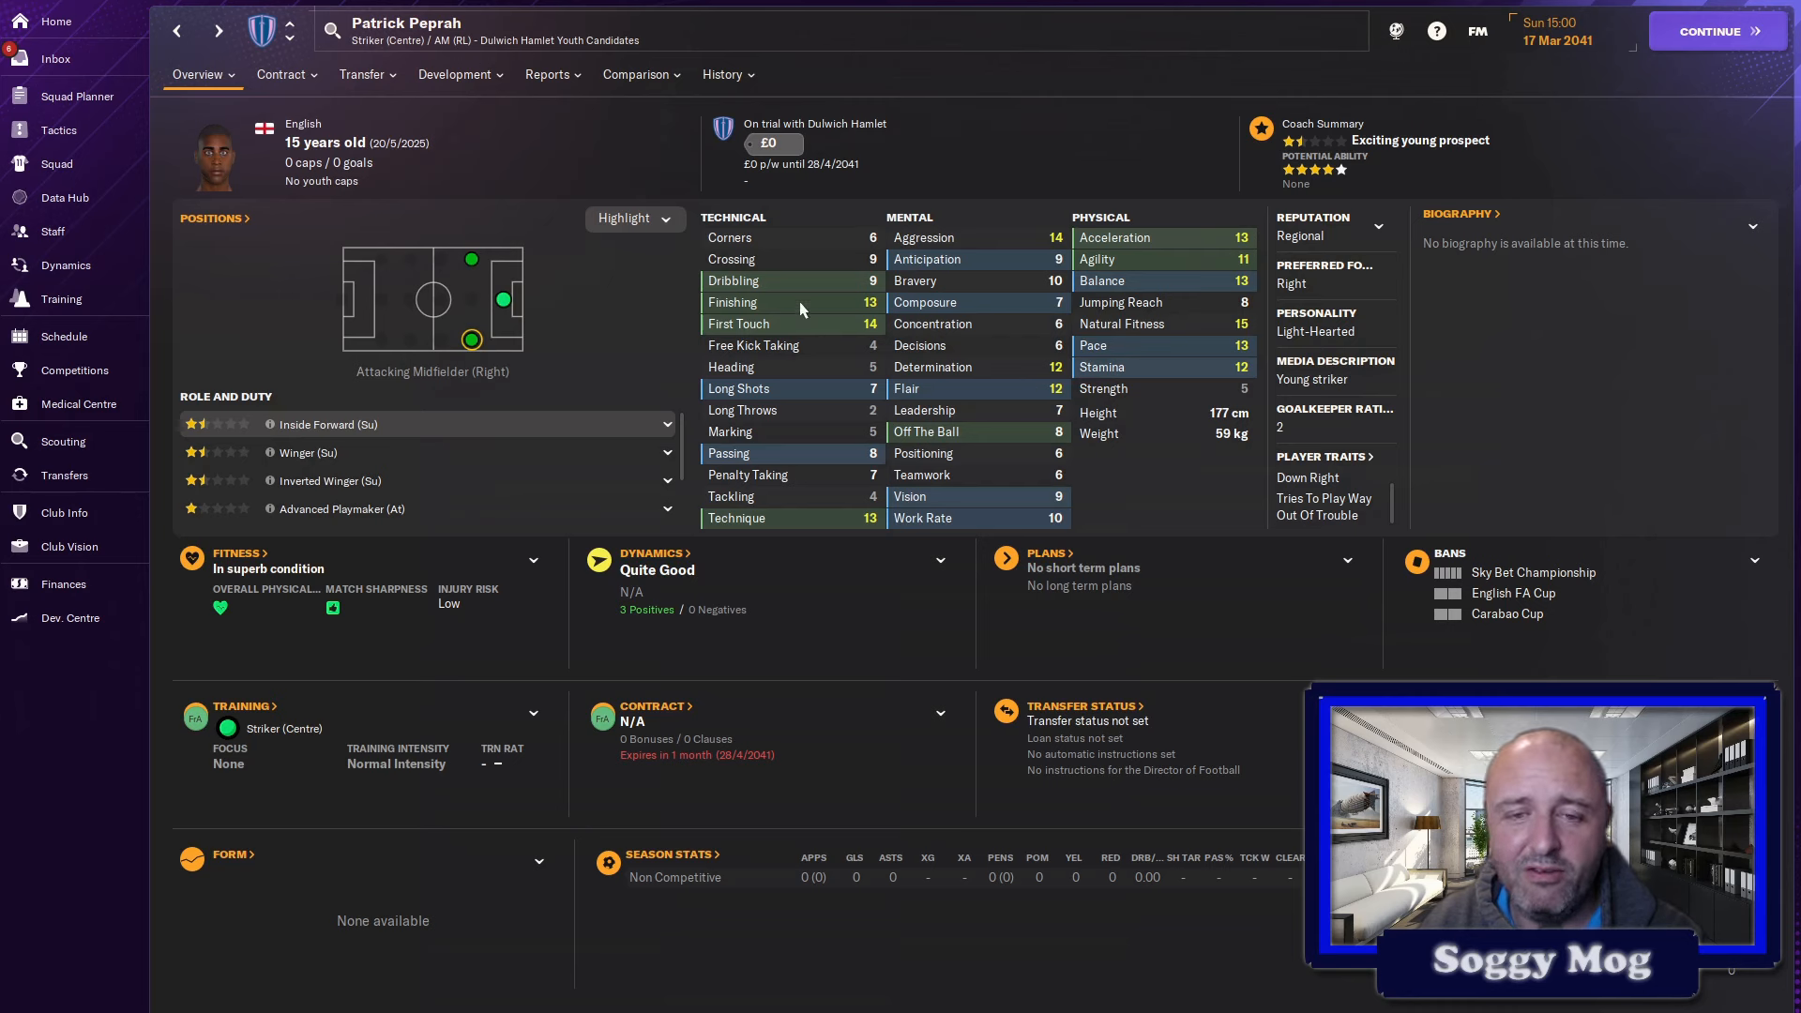
mouse_move(502, 302)
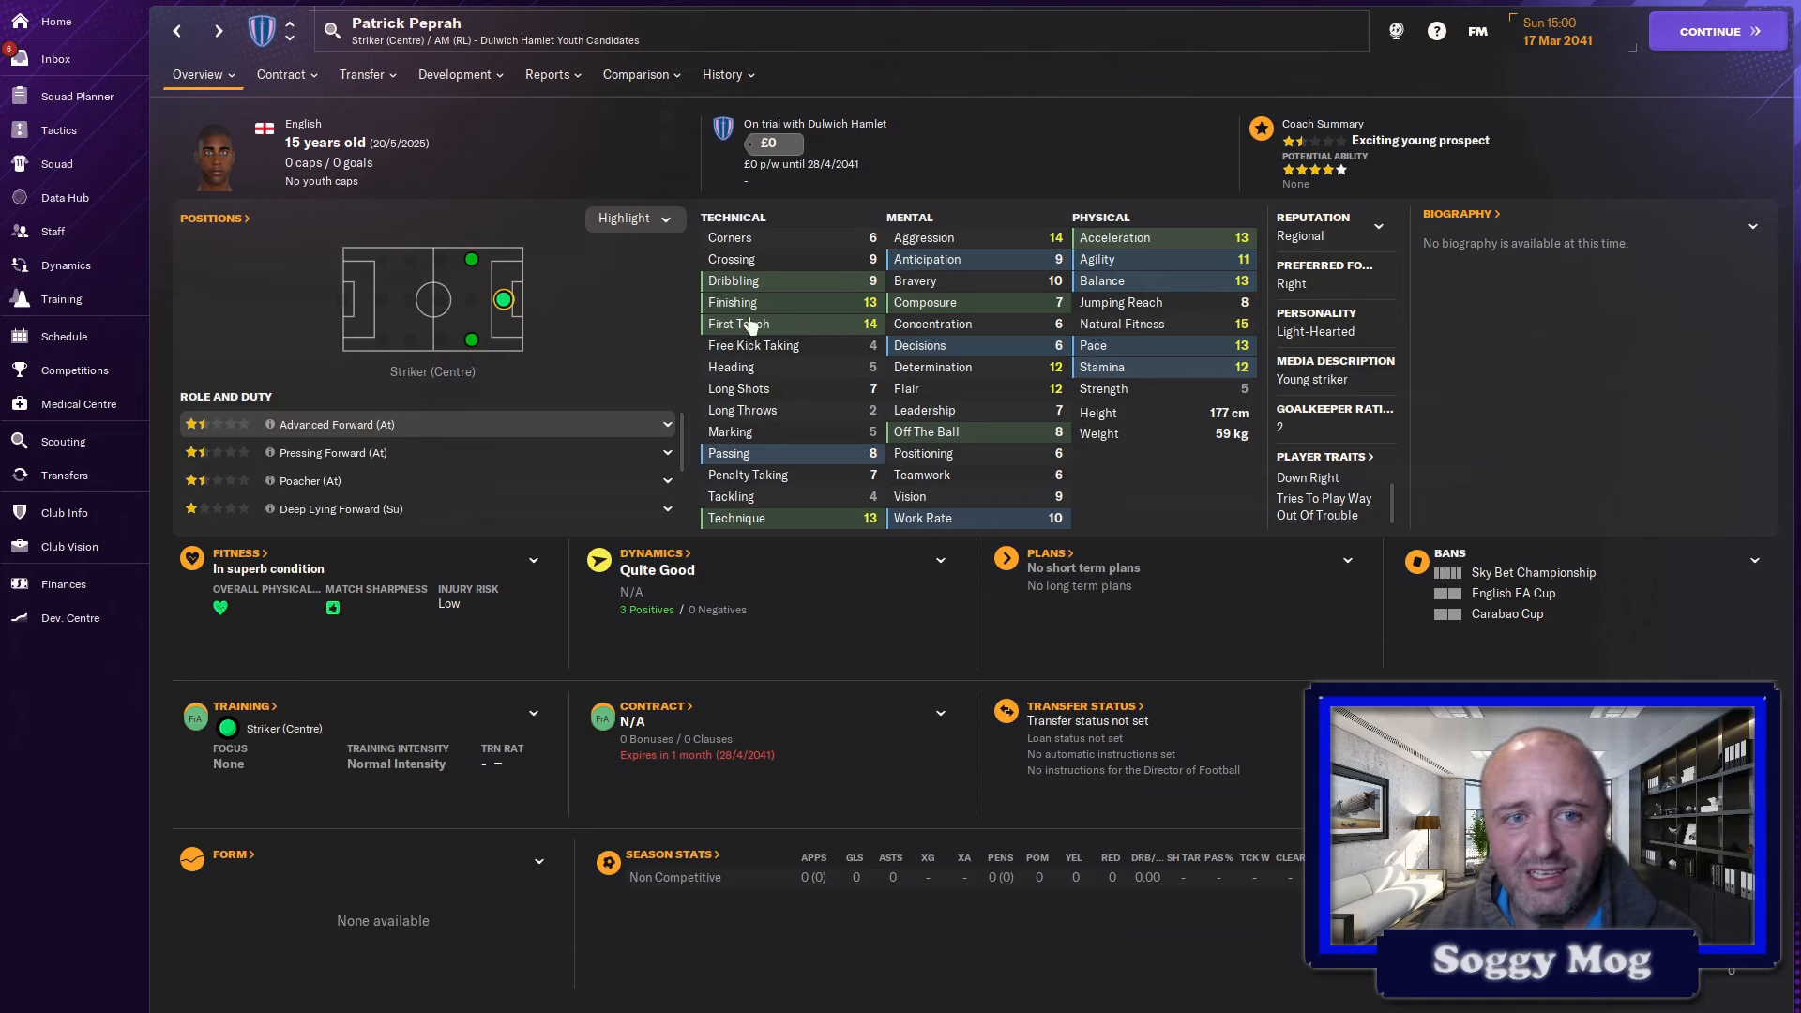
mouse_move(869, 298)
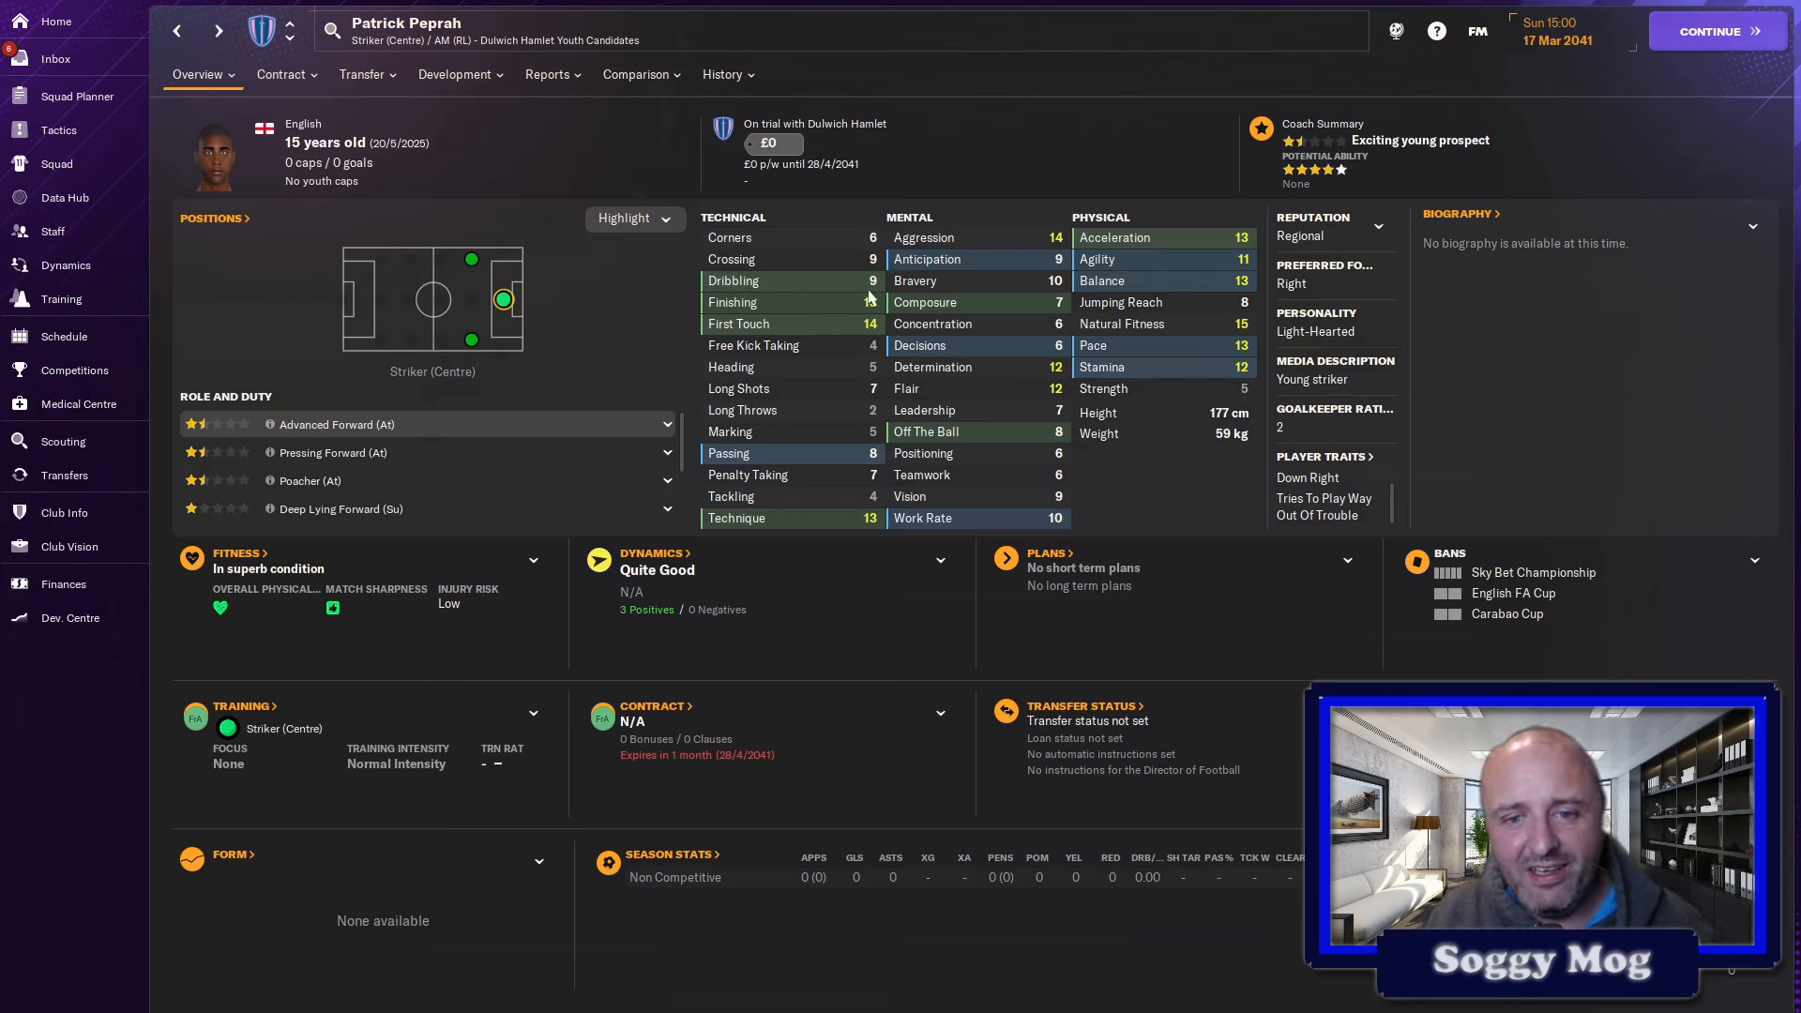
mouse_move(523, 309)
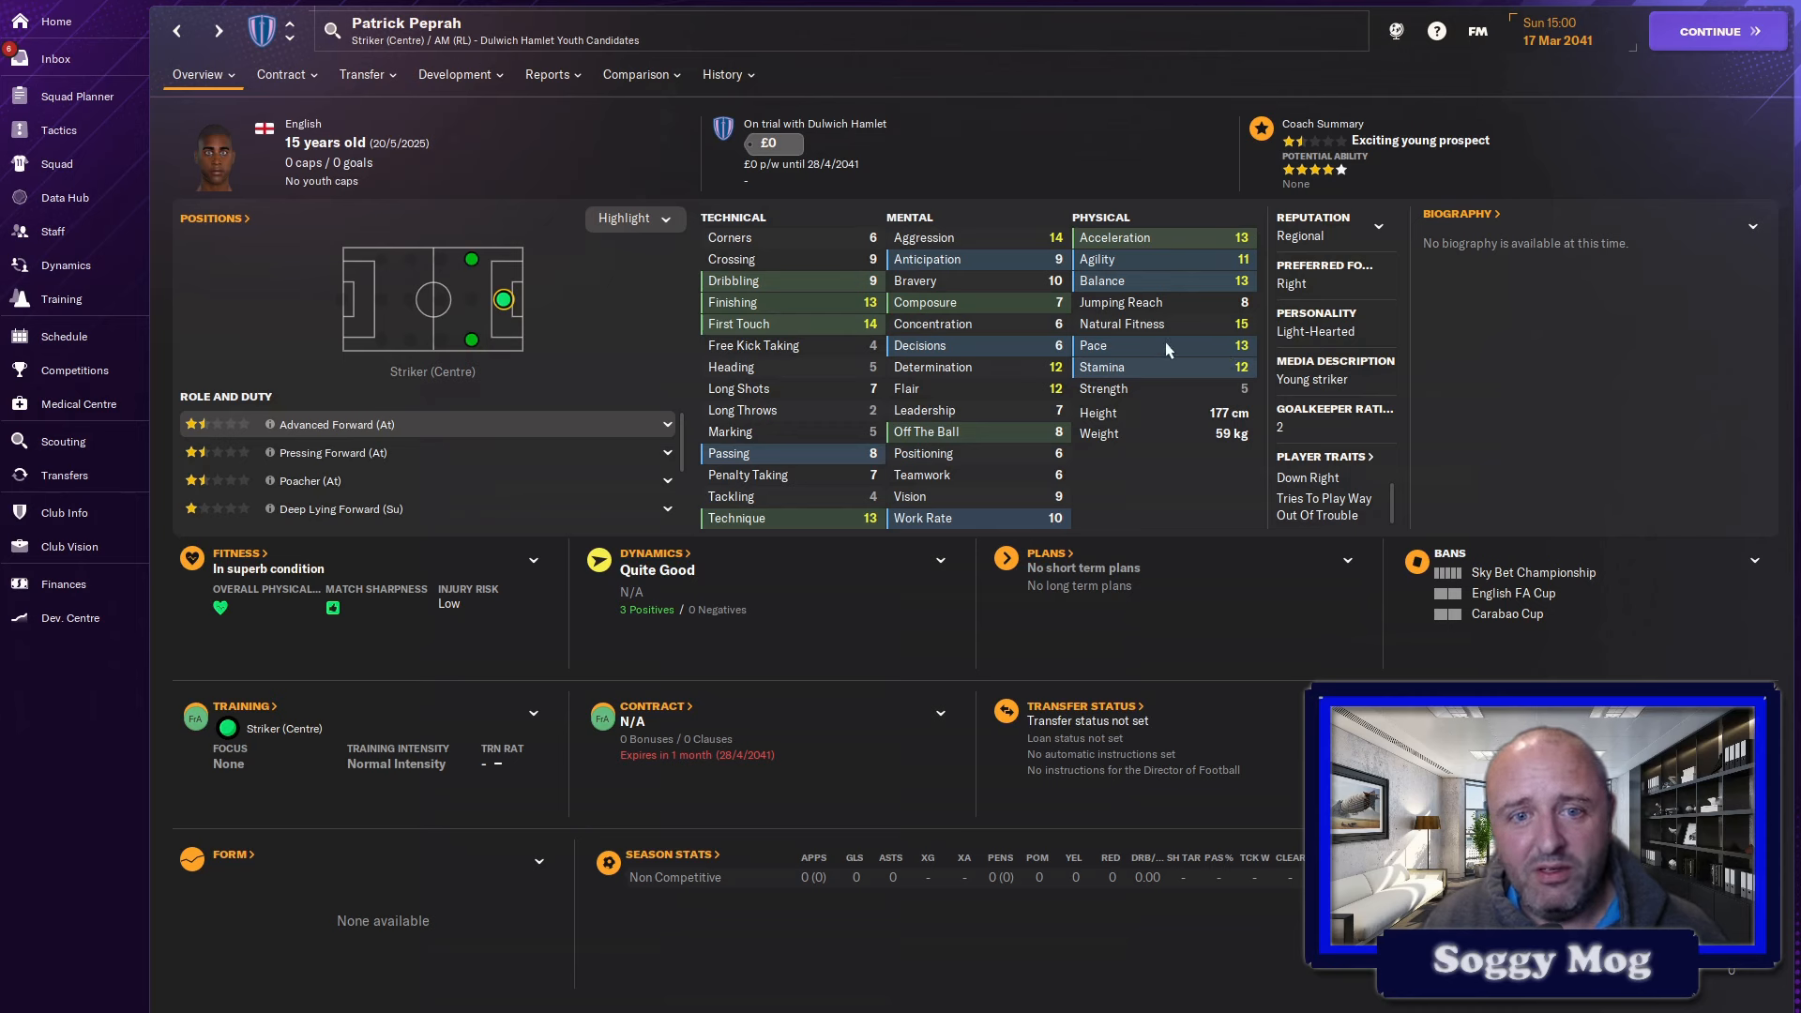
mouse_move(868, 323)
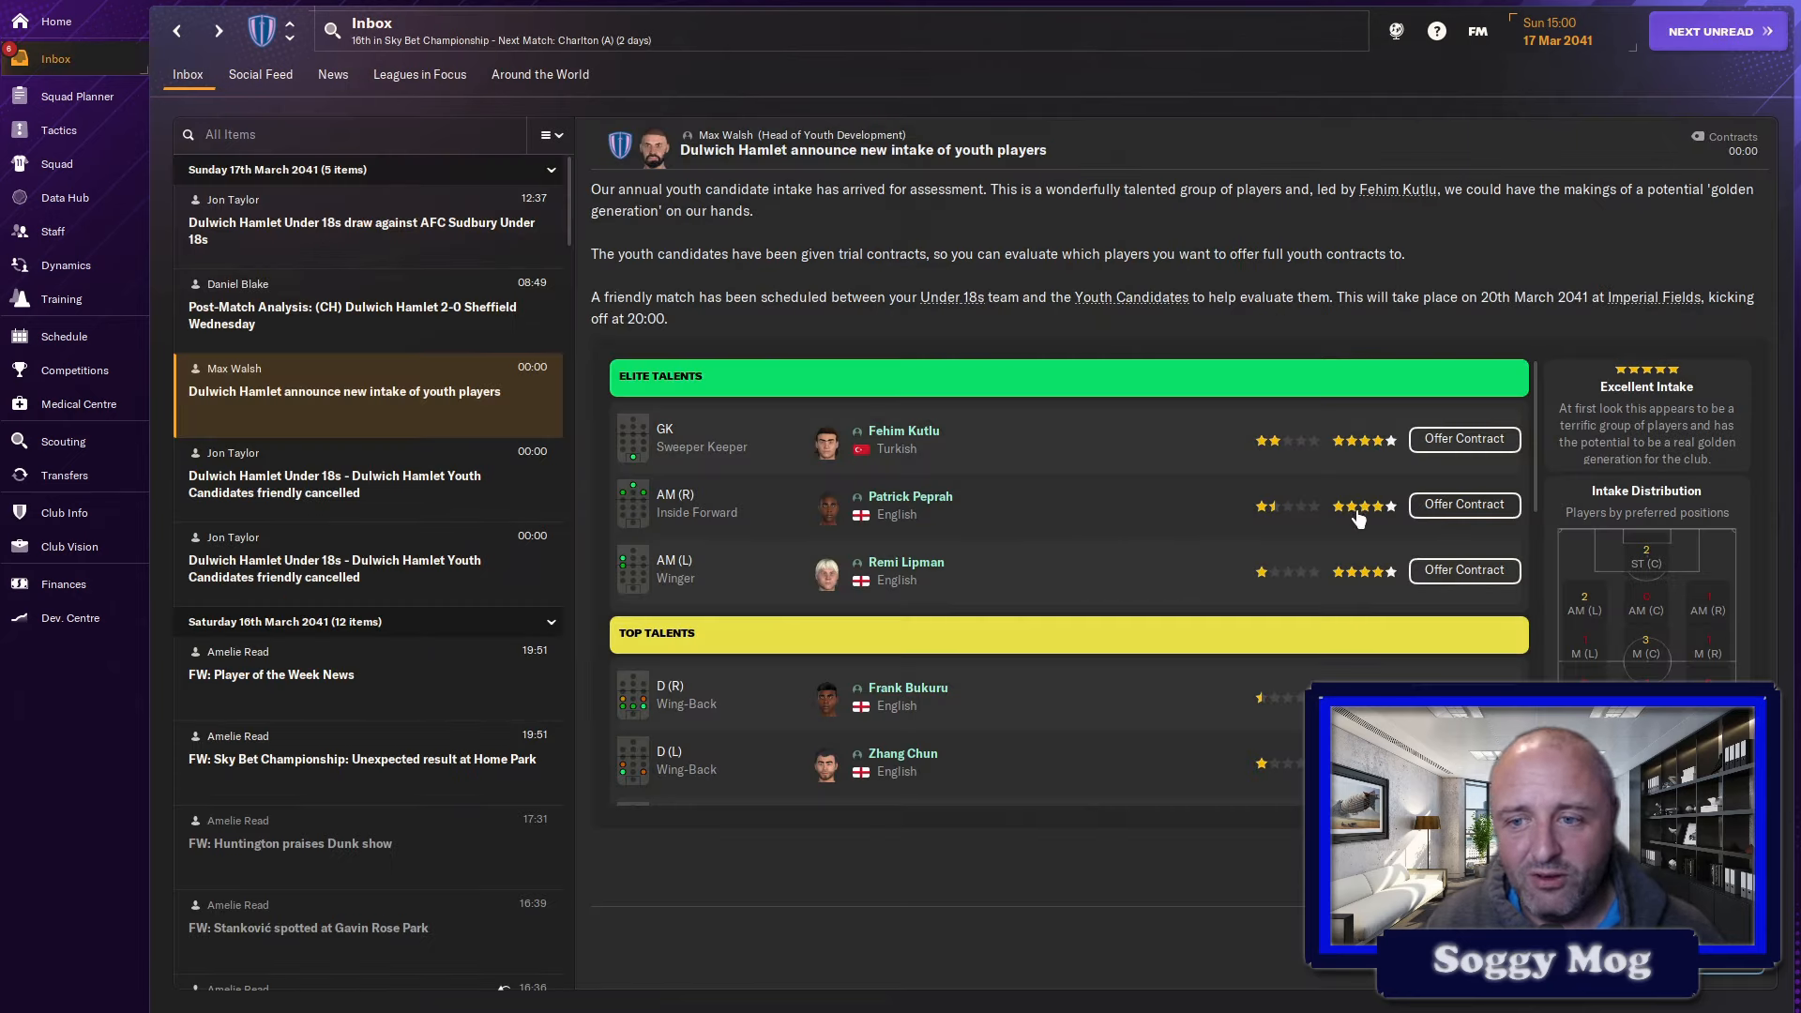
mouse_move(1017, 446)
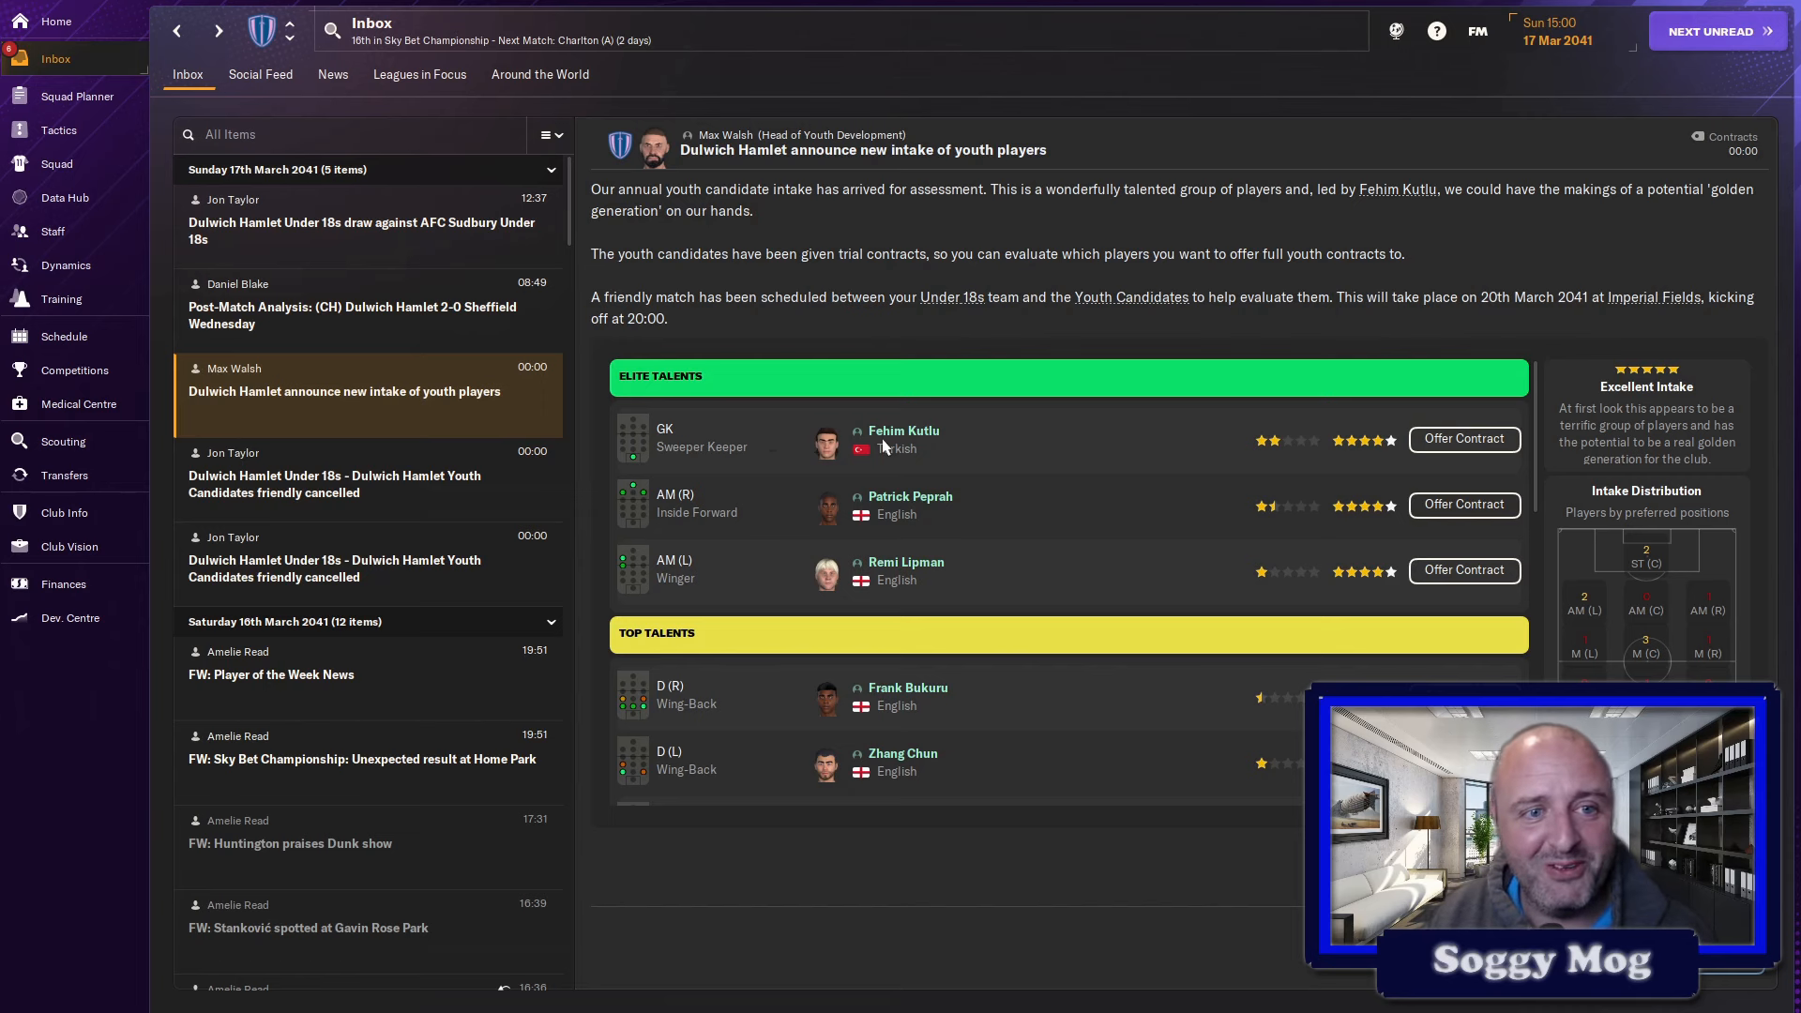
mouse_move(1287, 460)
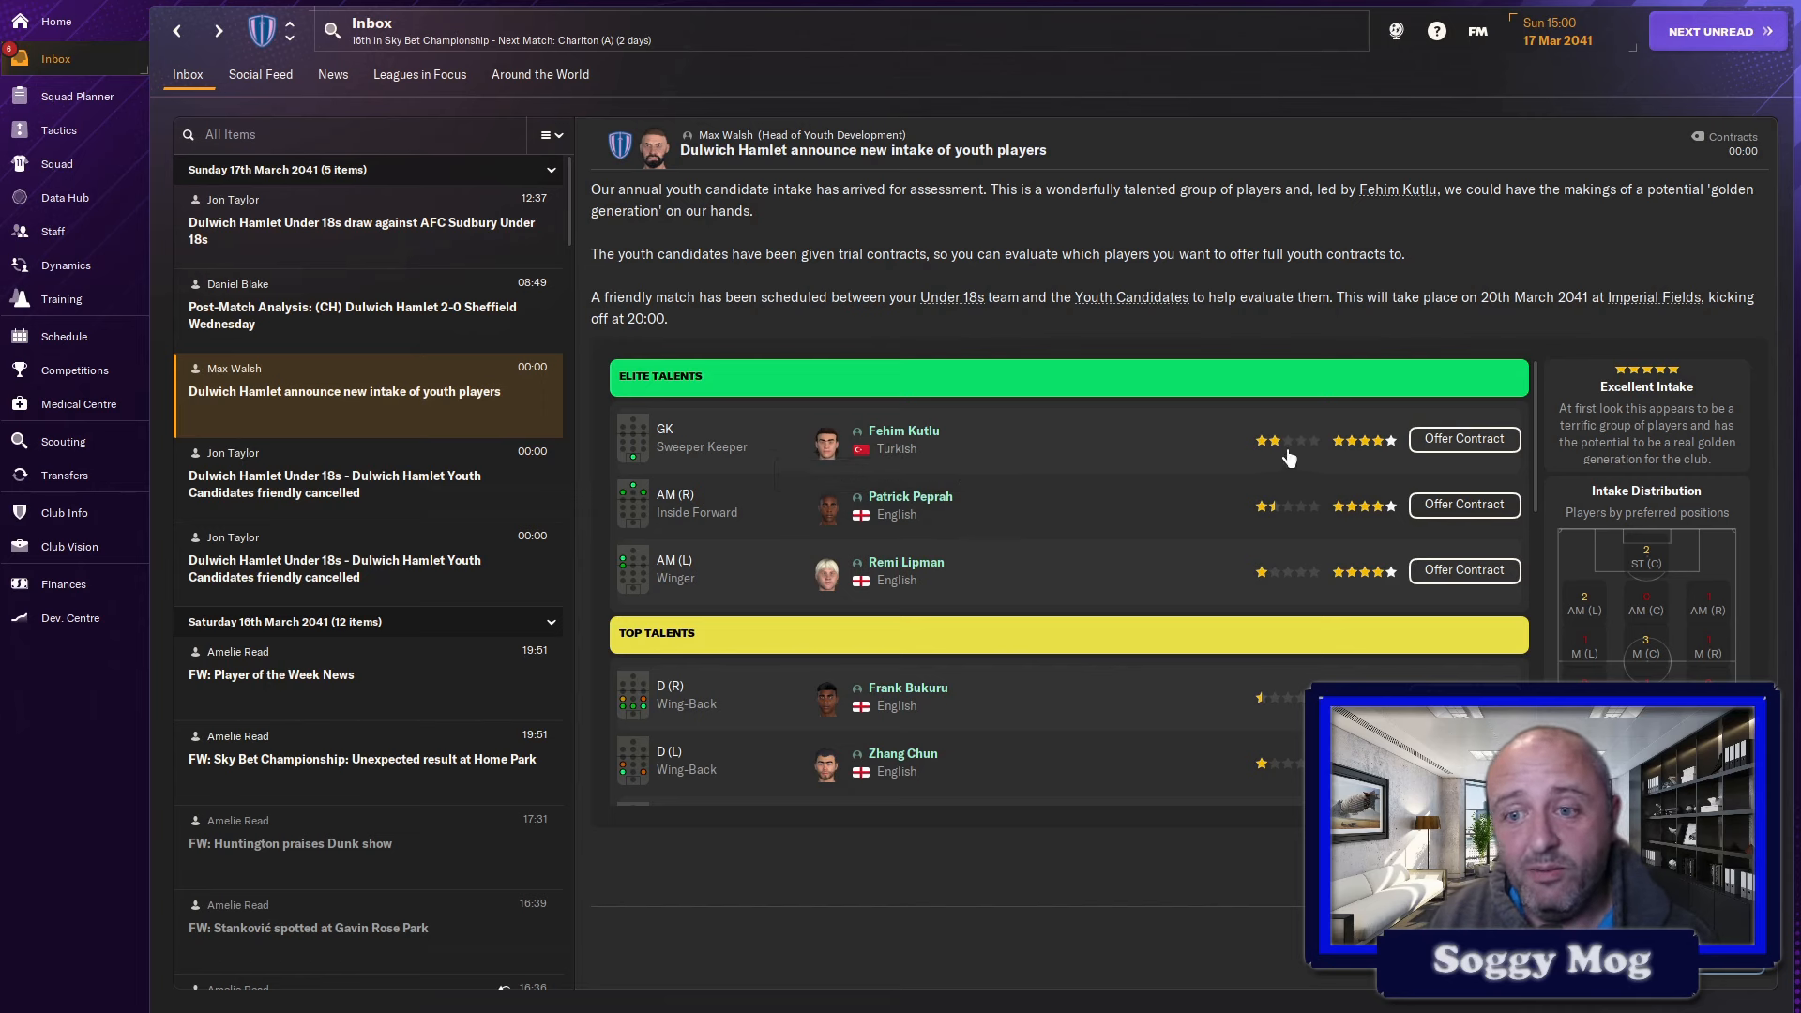
mouse_move(904, 431)
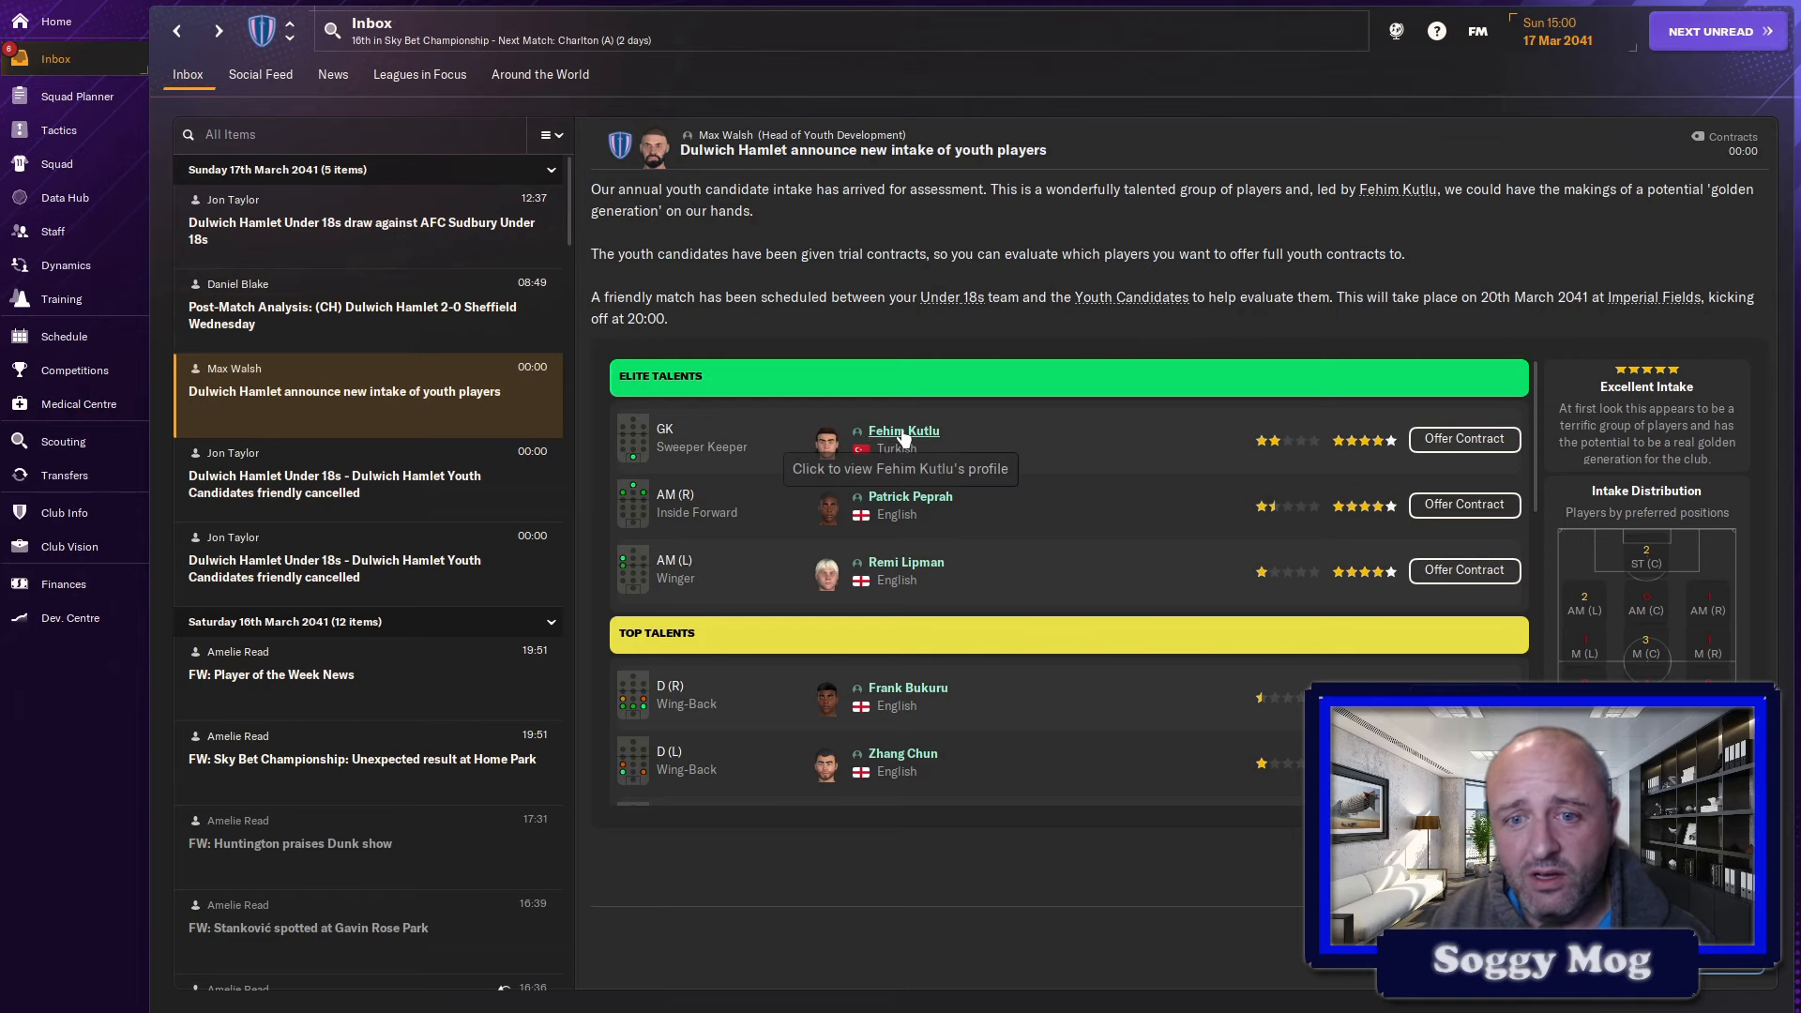
- View goalkeeper candidate Fehim Kutlu's full profile from the intake message
left_click(902, 432)
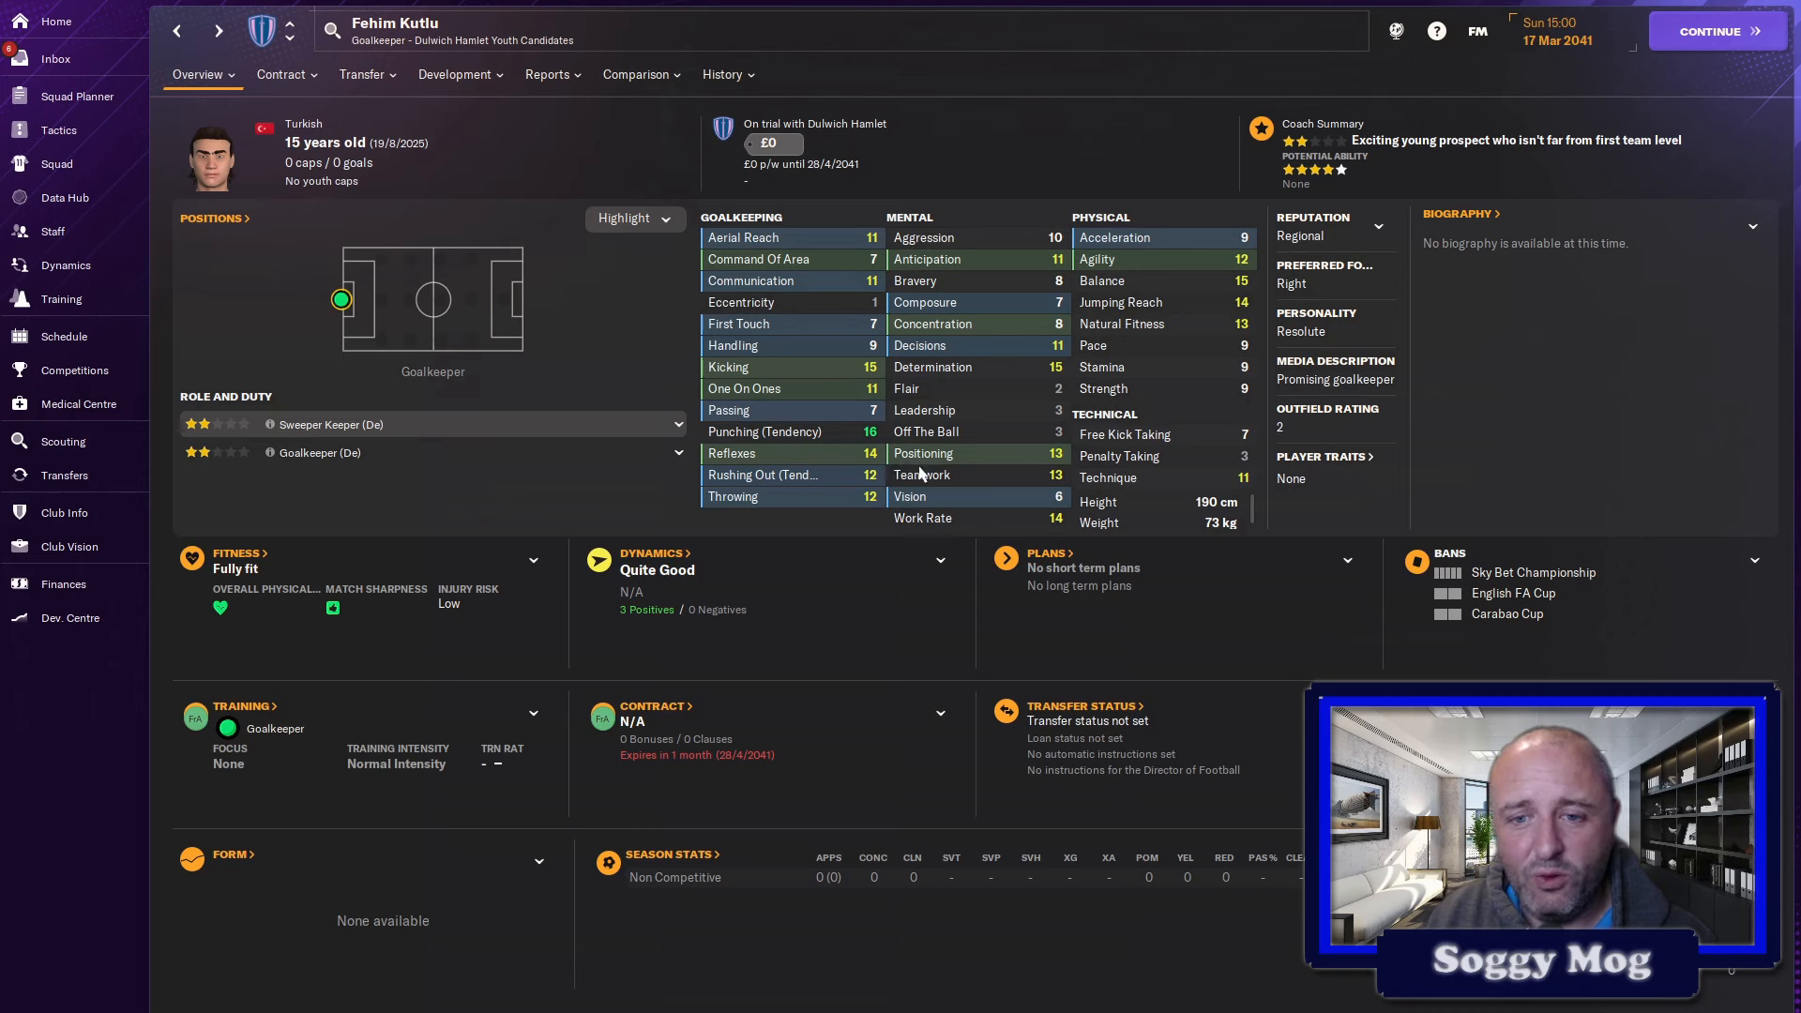
mouse_move(850, 377)
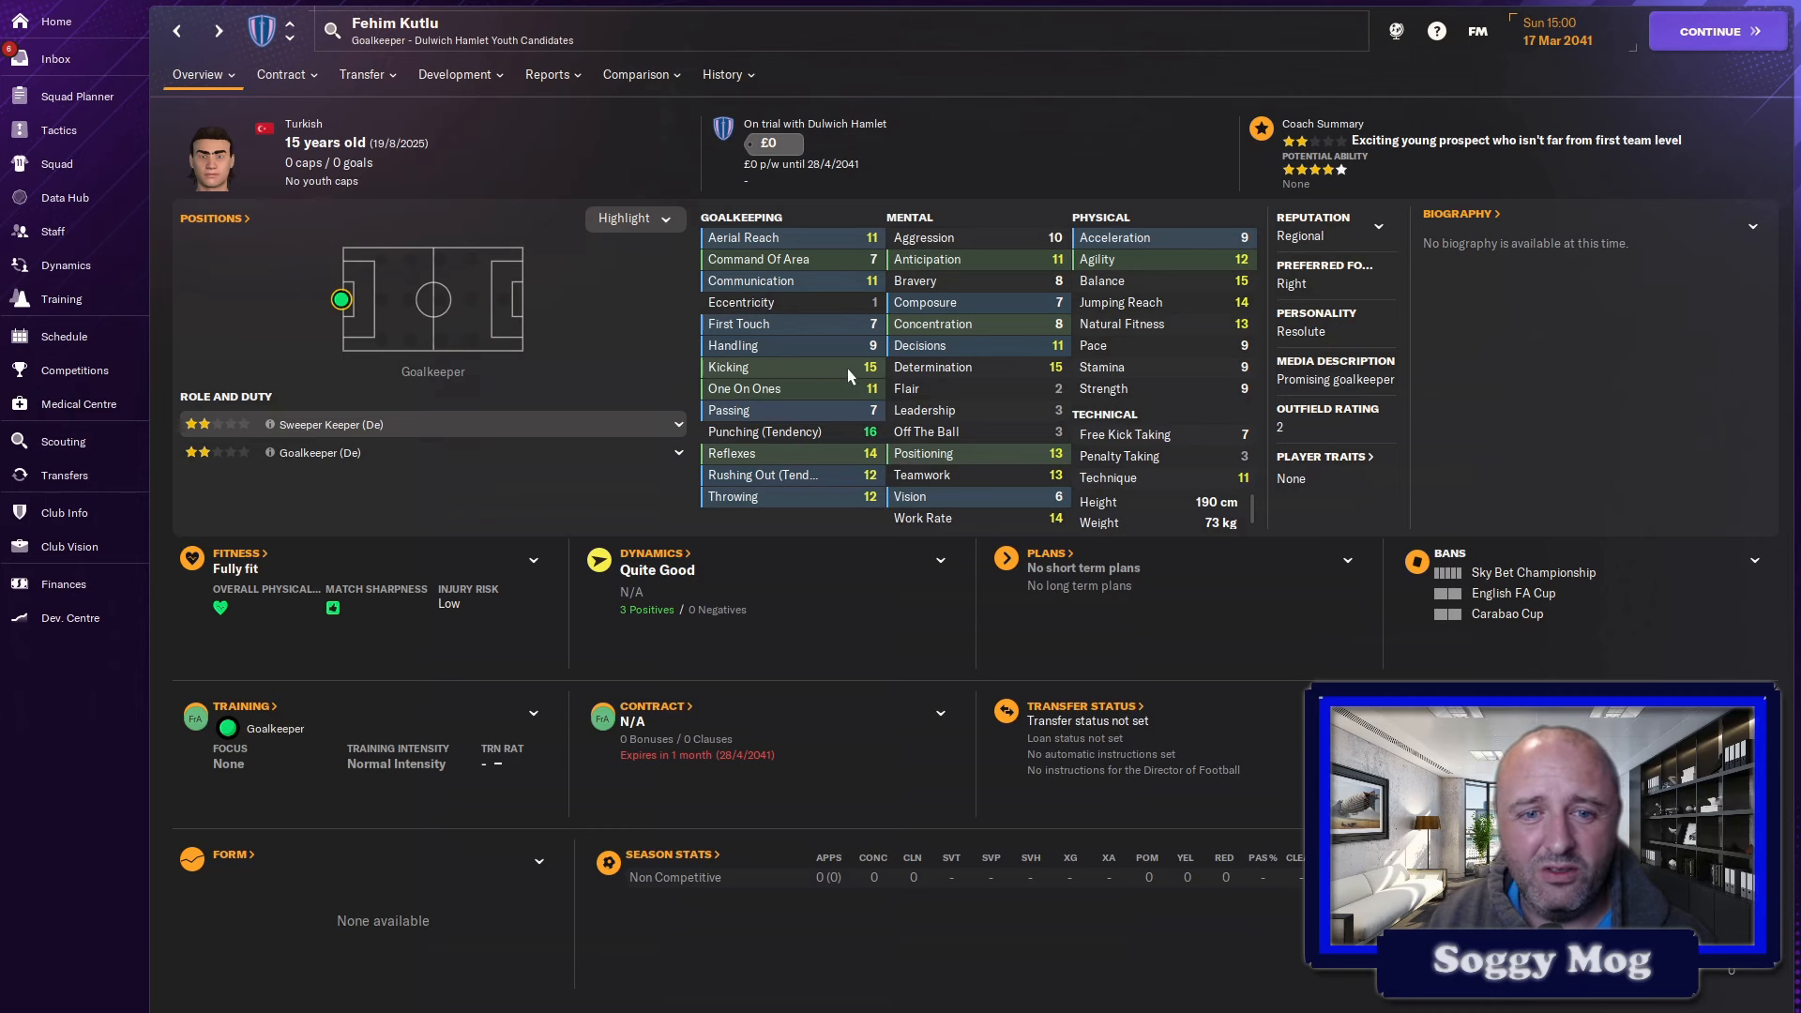
mouse_move(1032, 284)
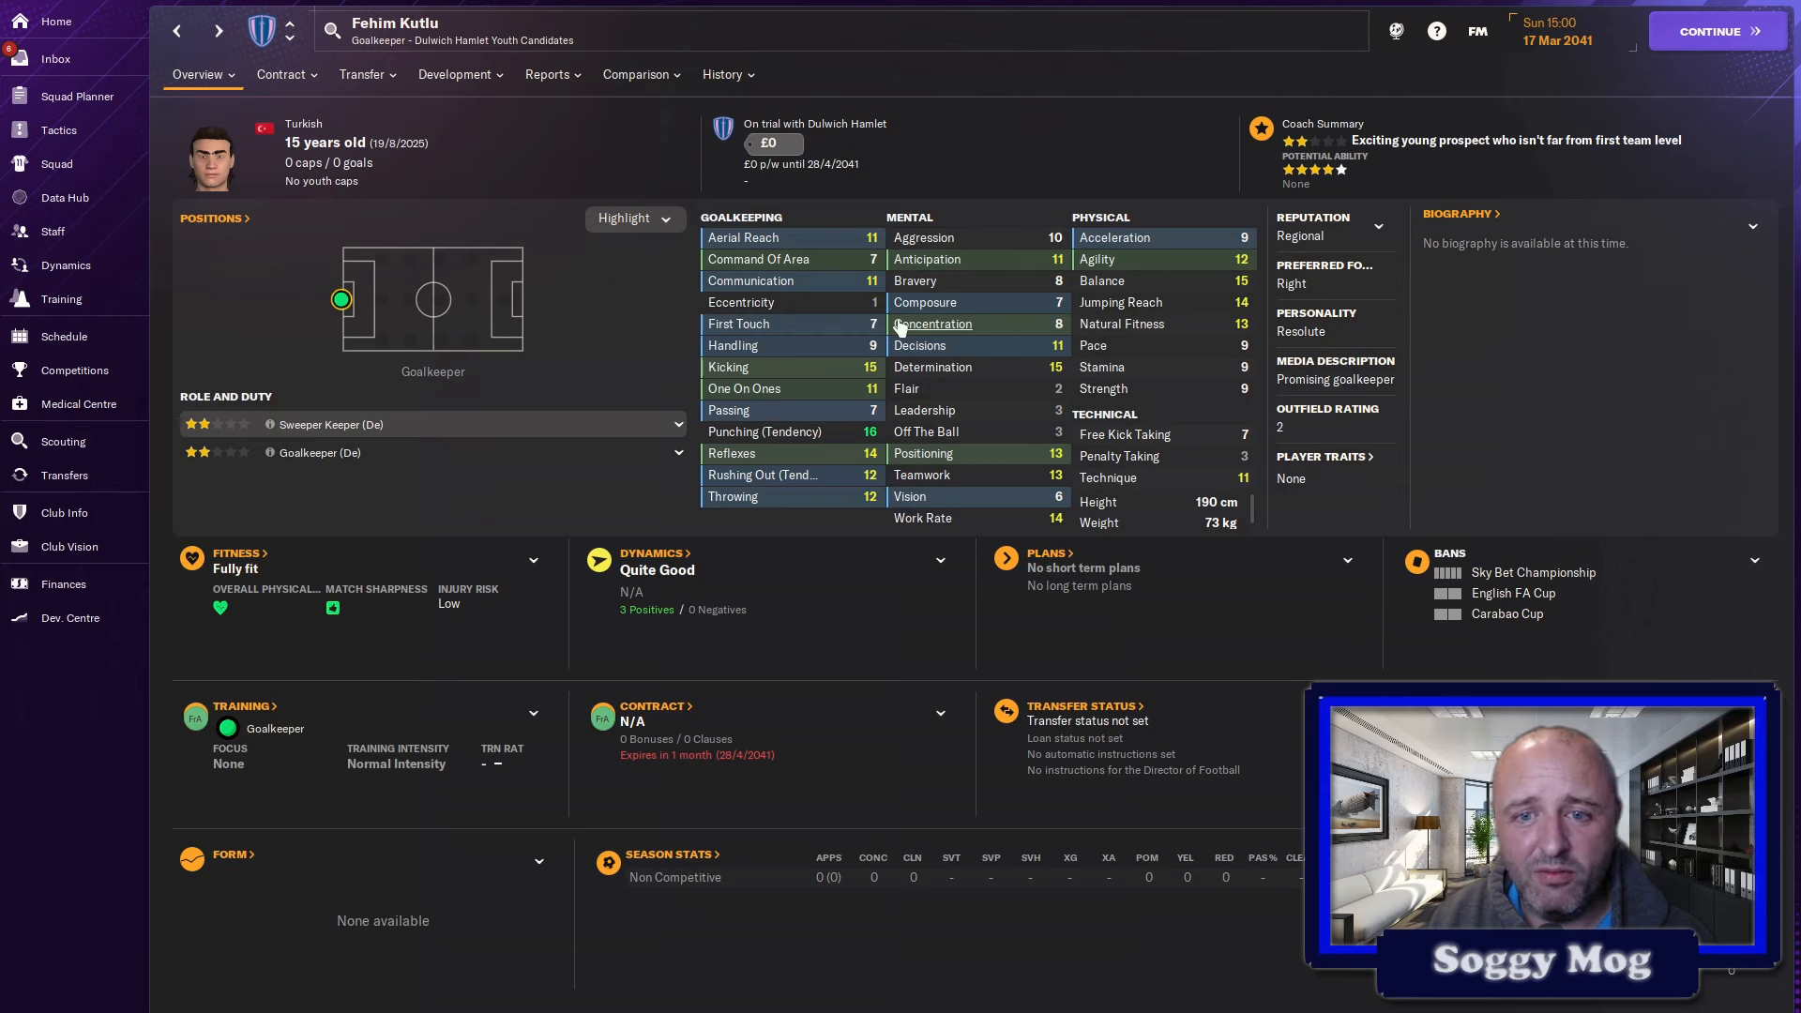
mouse_move(855, 388)
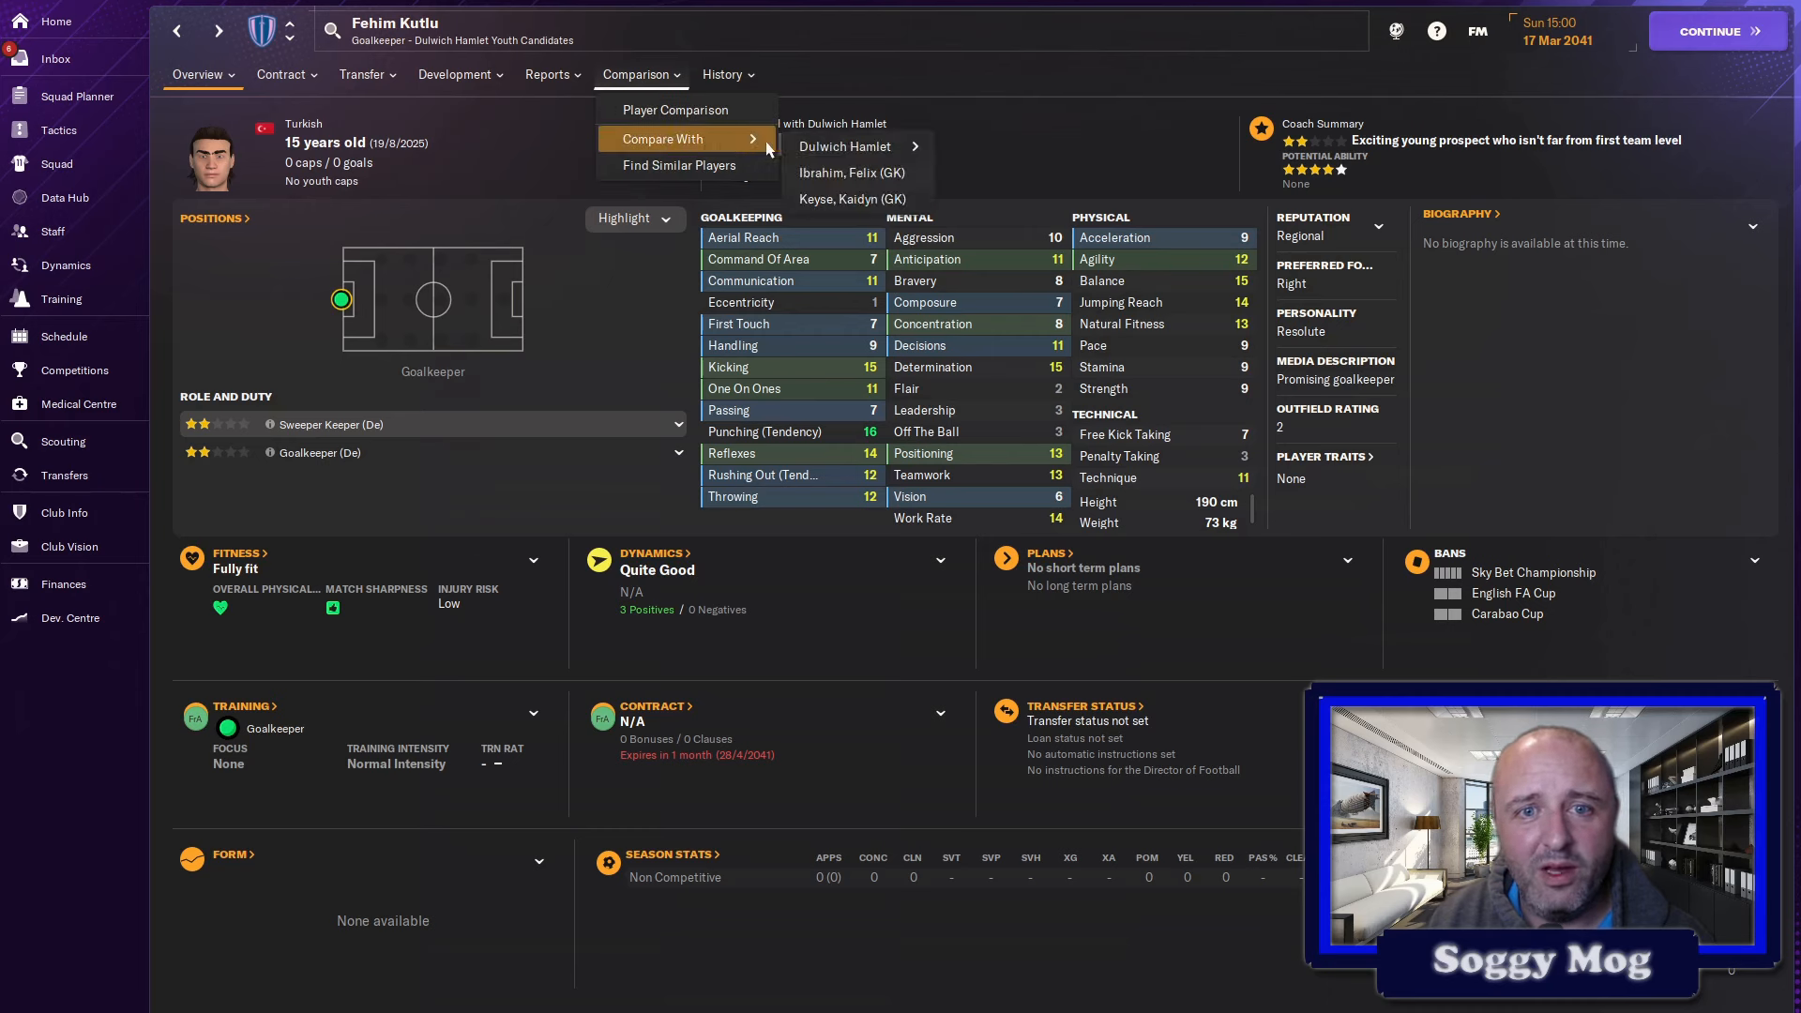
mouse_move(846, 146)
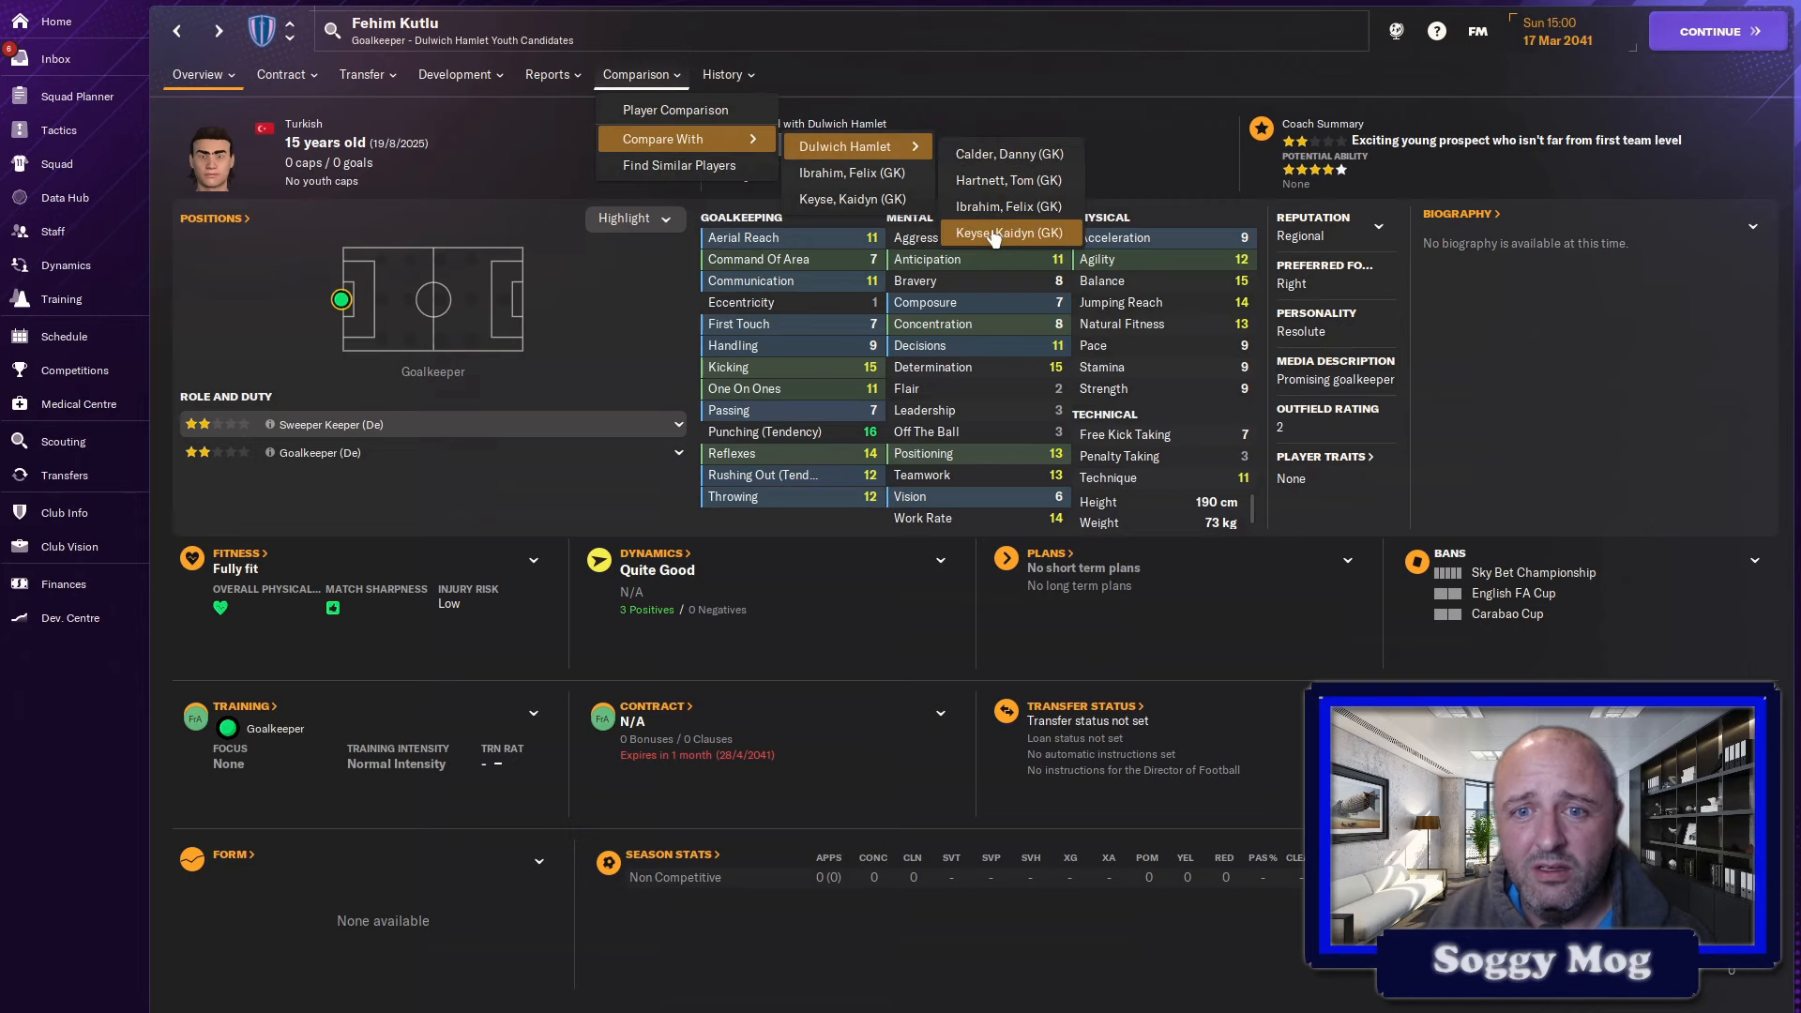
- Compare Fehim Kutlu with goalkeeper Kaidyn Keyse on the Overview attribute chart, then return to the schedule
left_click(1013, 232)
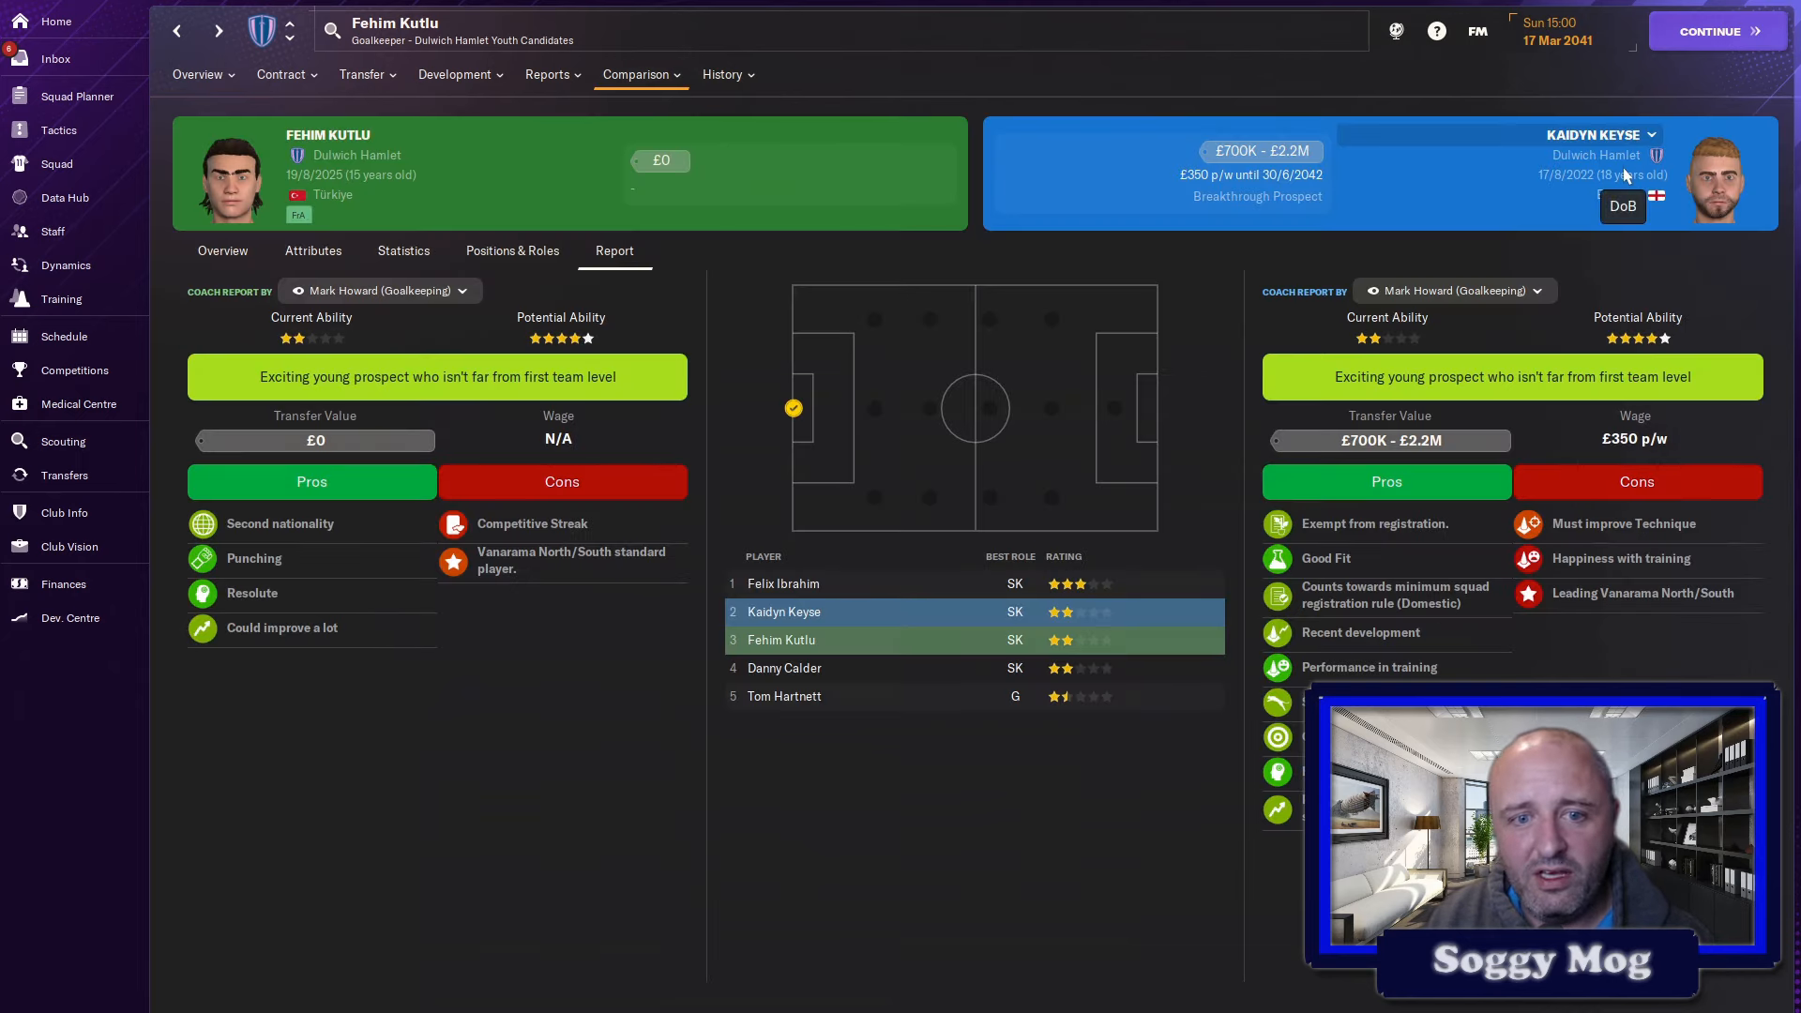
left_click(221, 250)
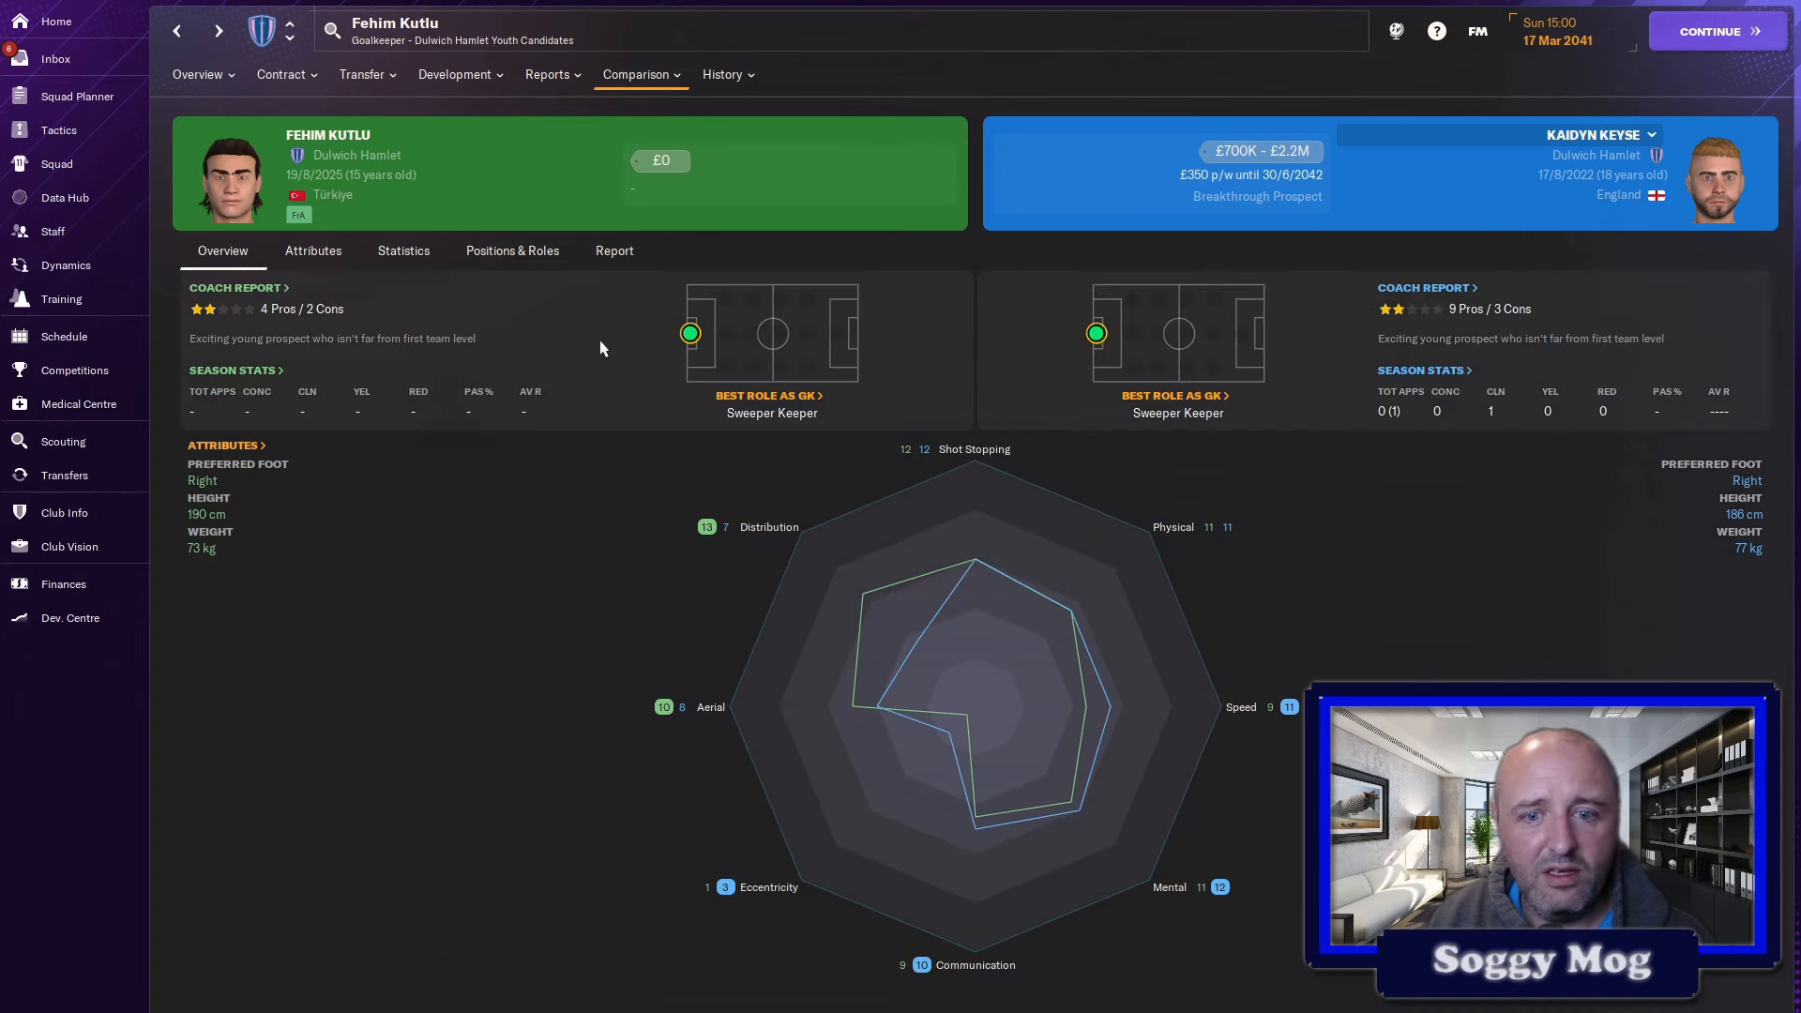
mouse_move(1076, 776)
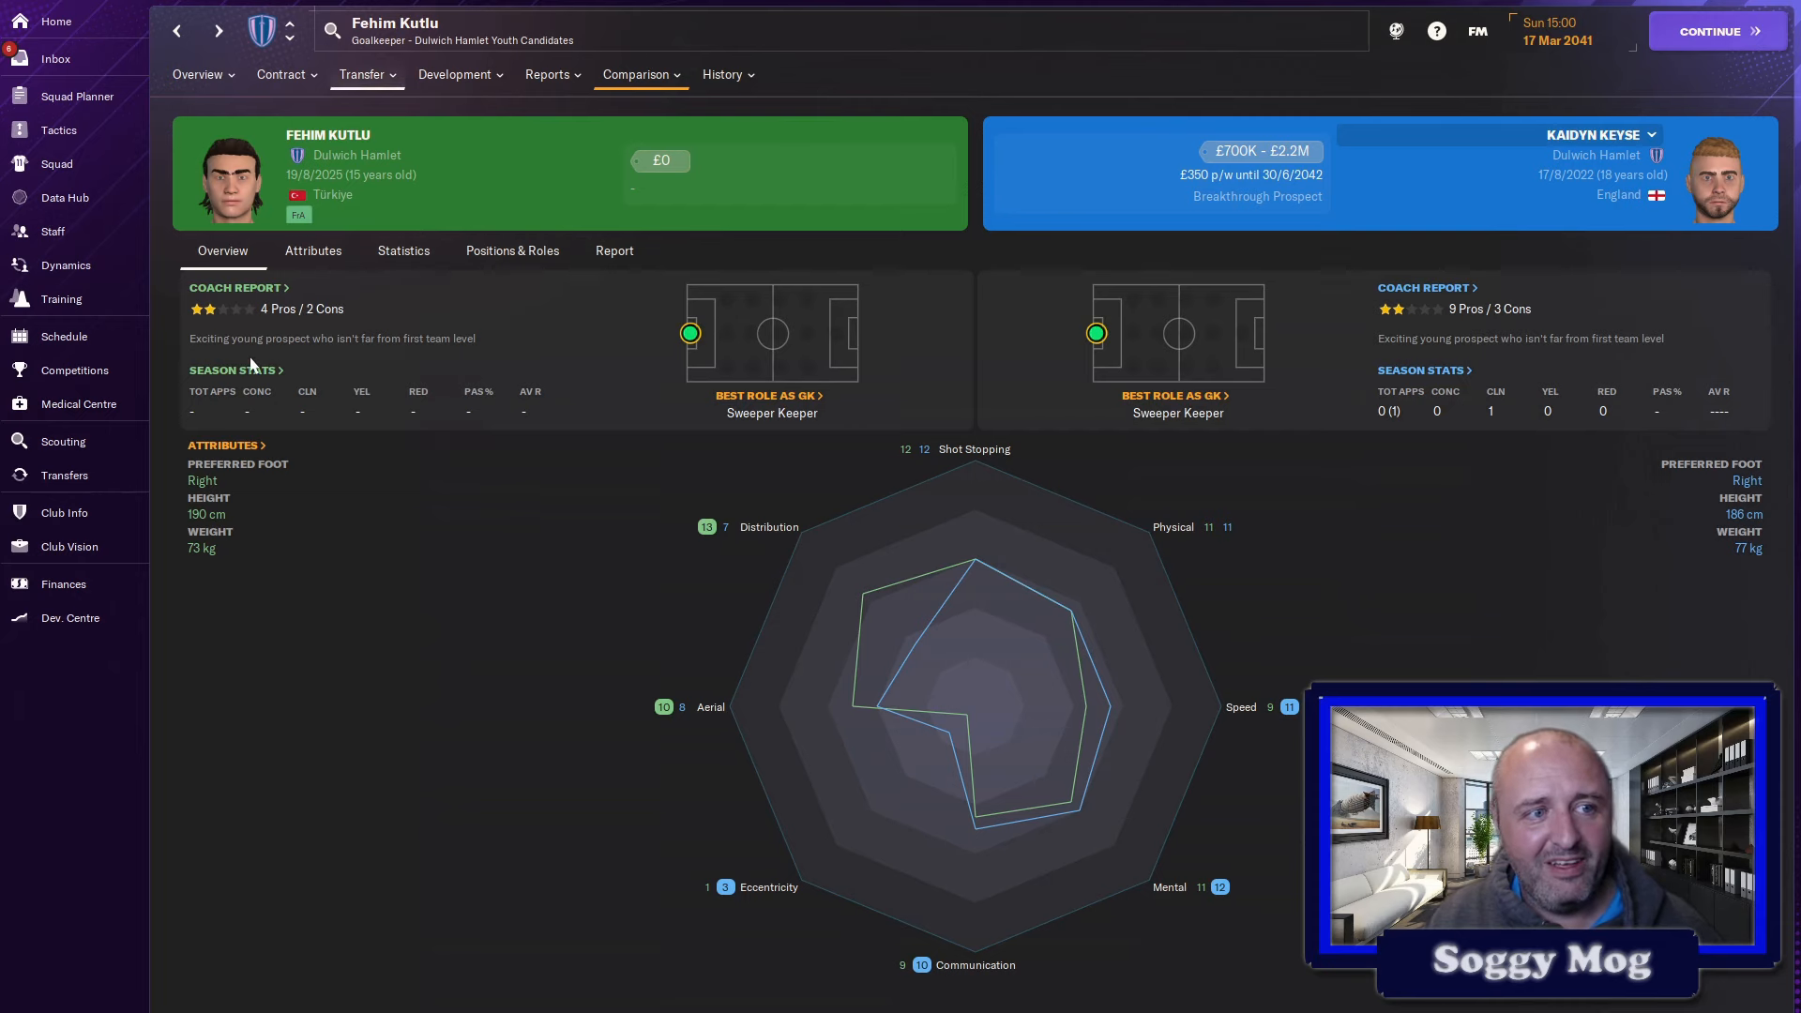
left_click(63, 336)
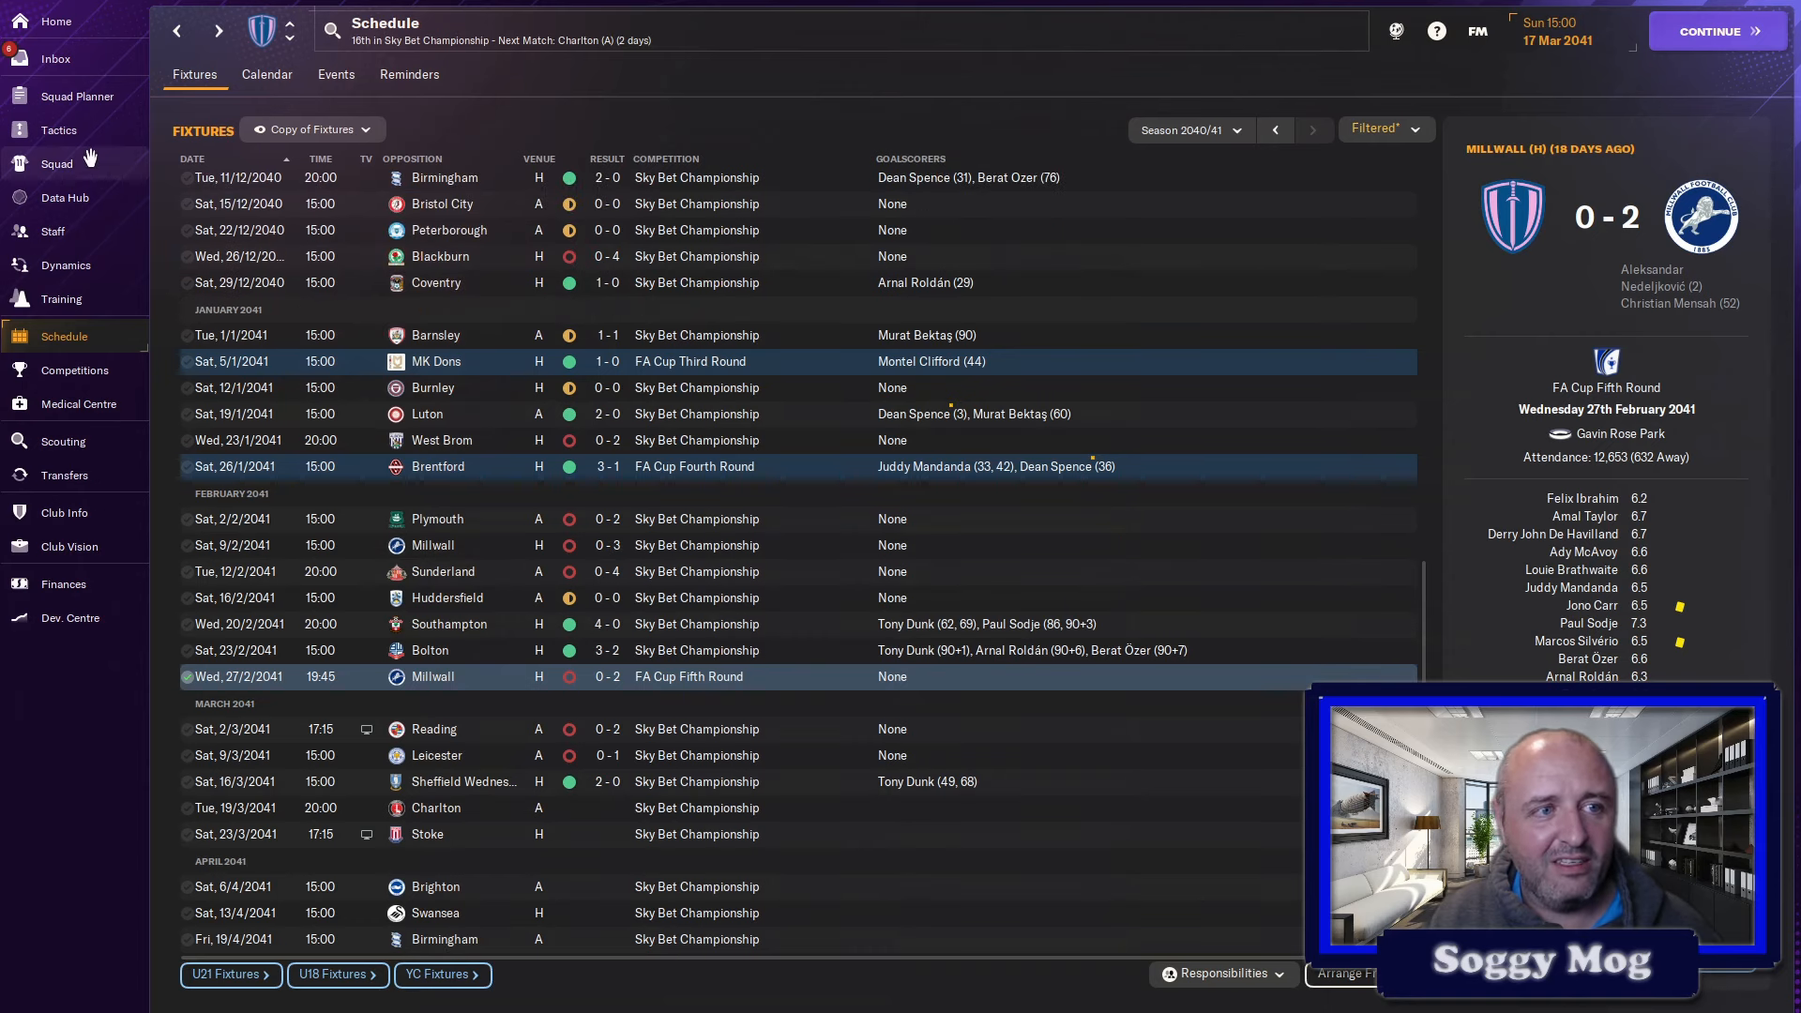
mouse_move(58, 129)
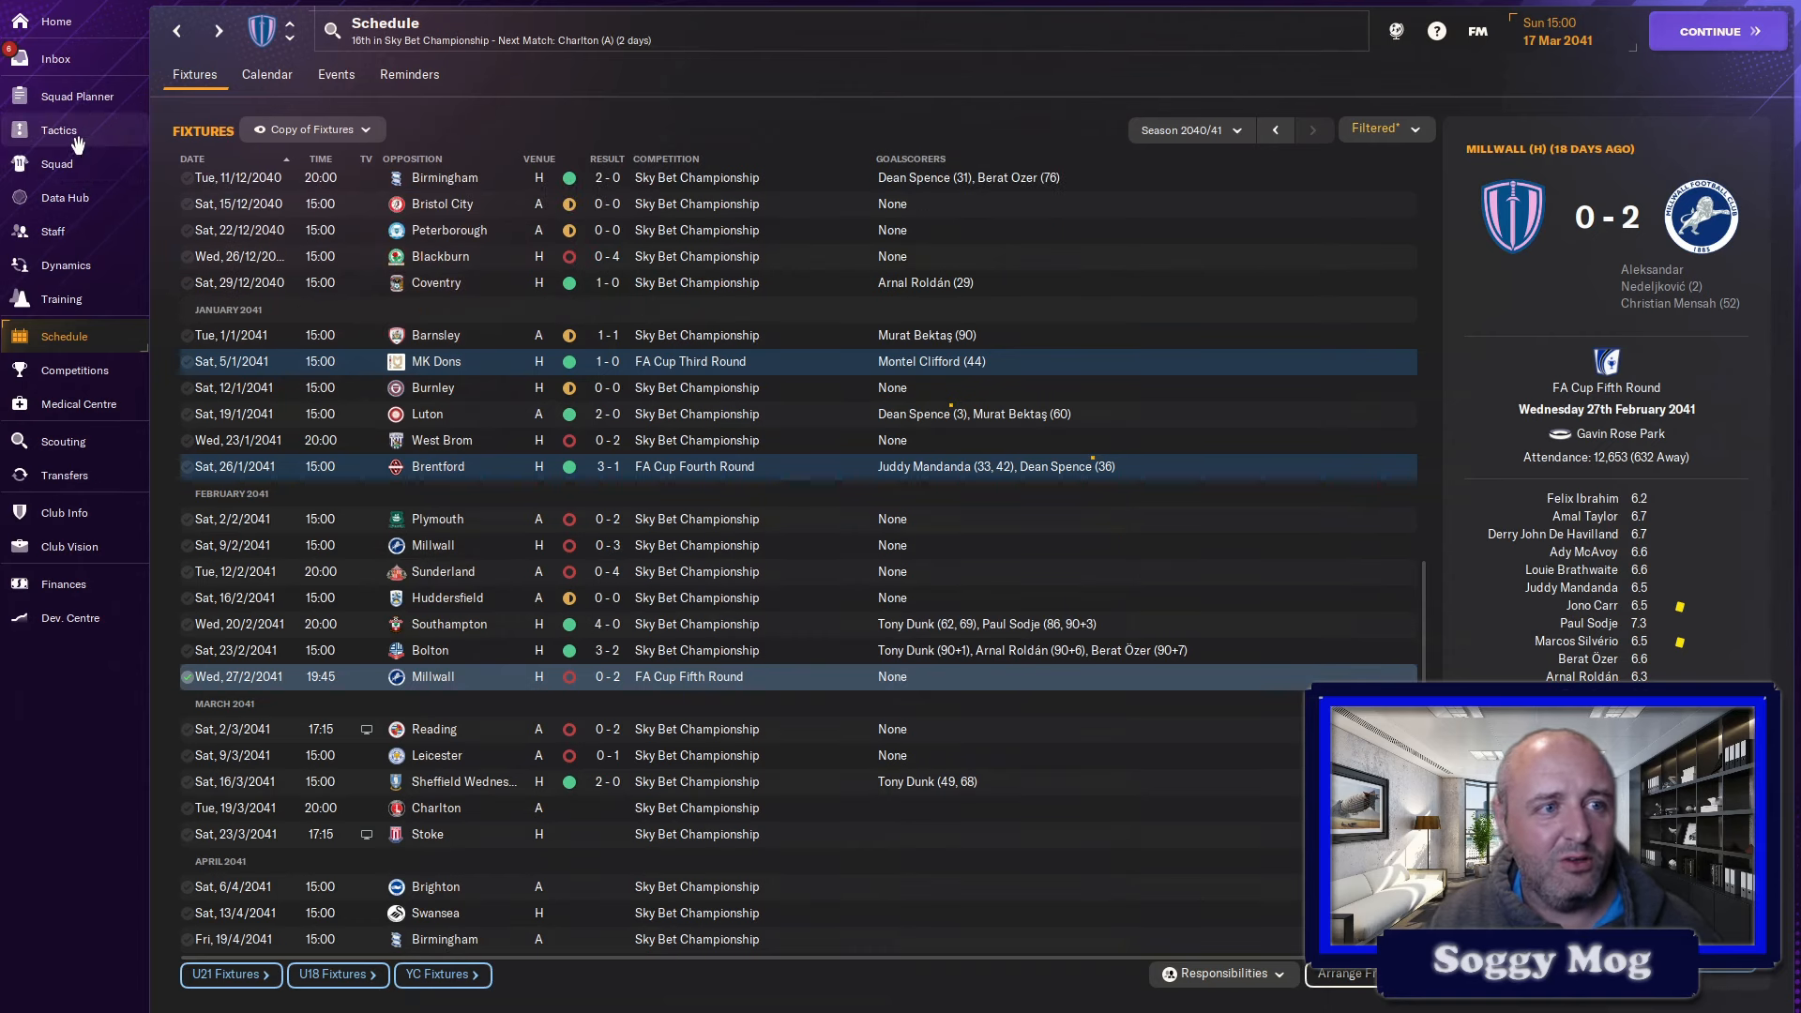
- Check the goalkeeper squad planner, then show the youth candidates' squad list
left_click(77, 96)
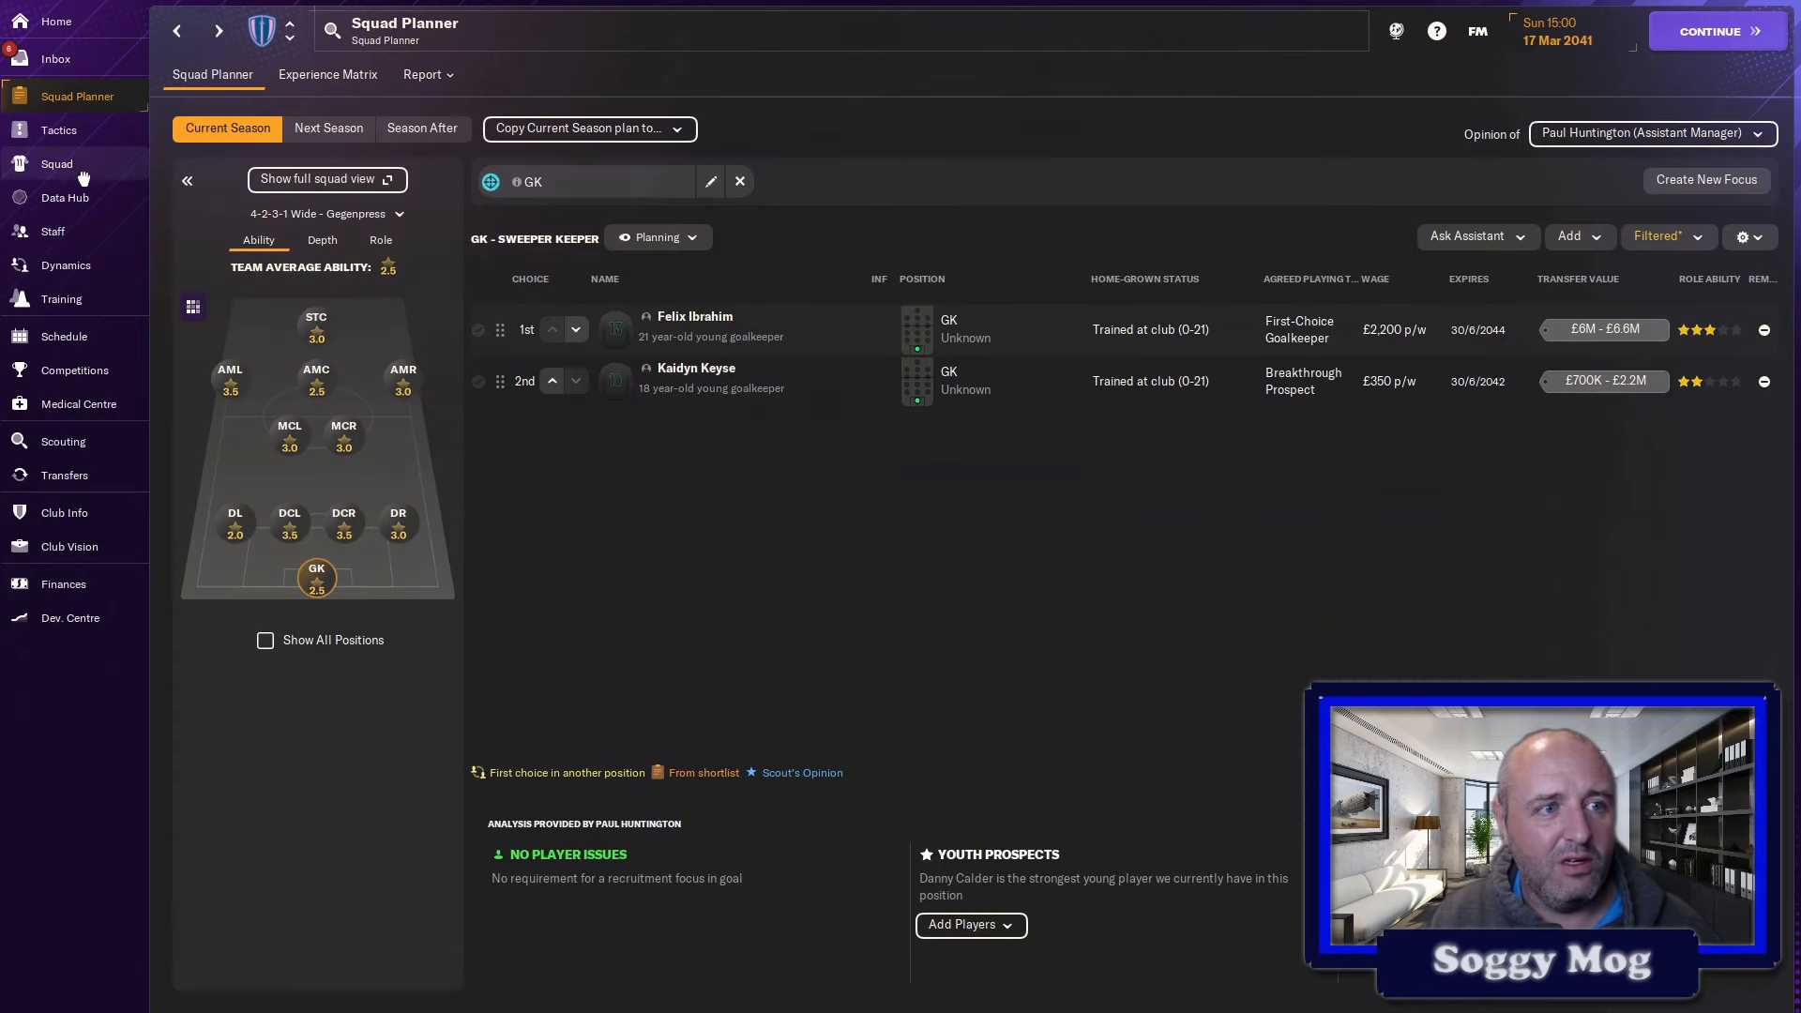
left_click(56, 163)
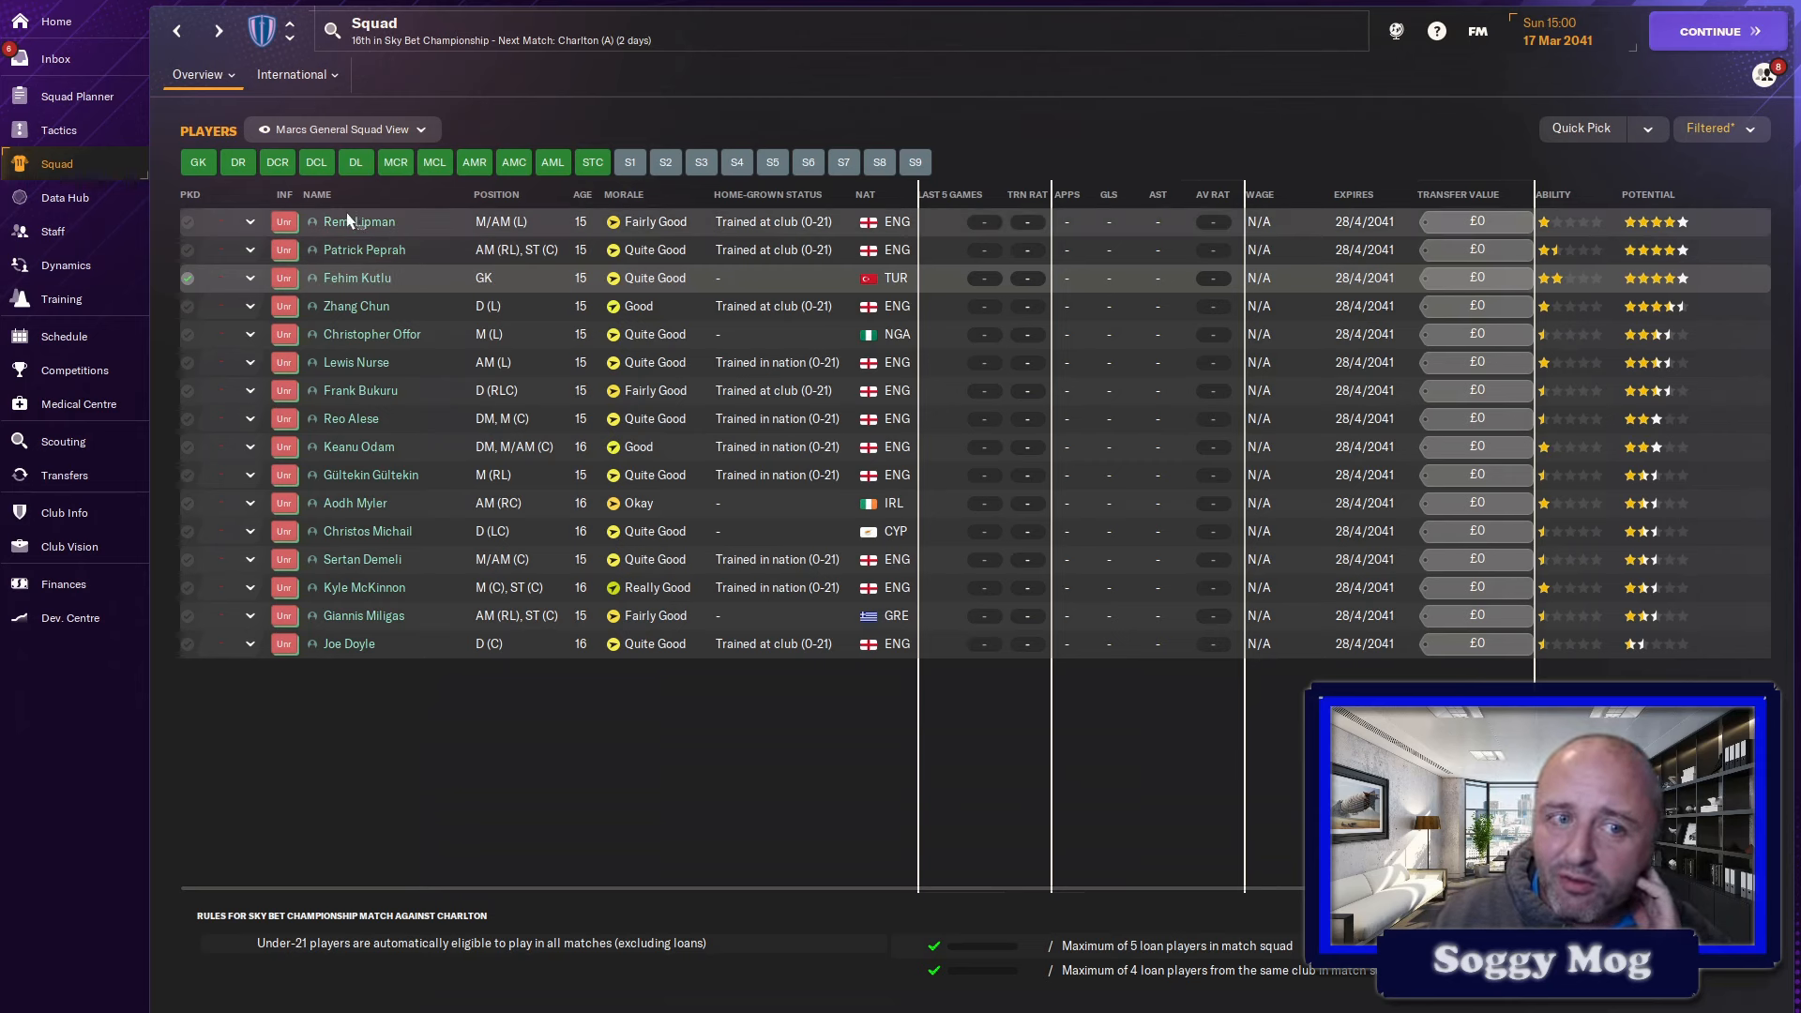
mouse_move(426, 221)
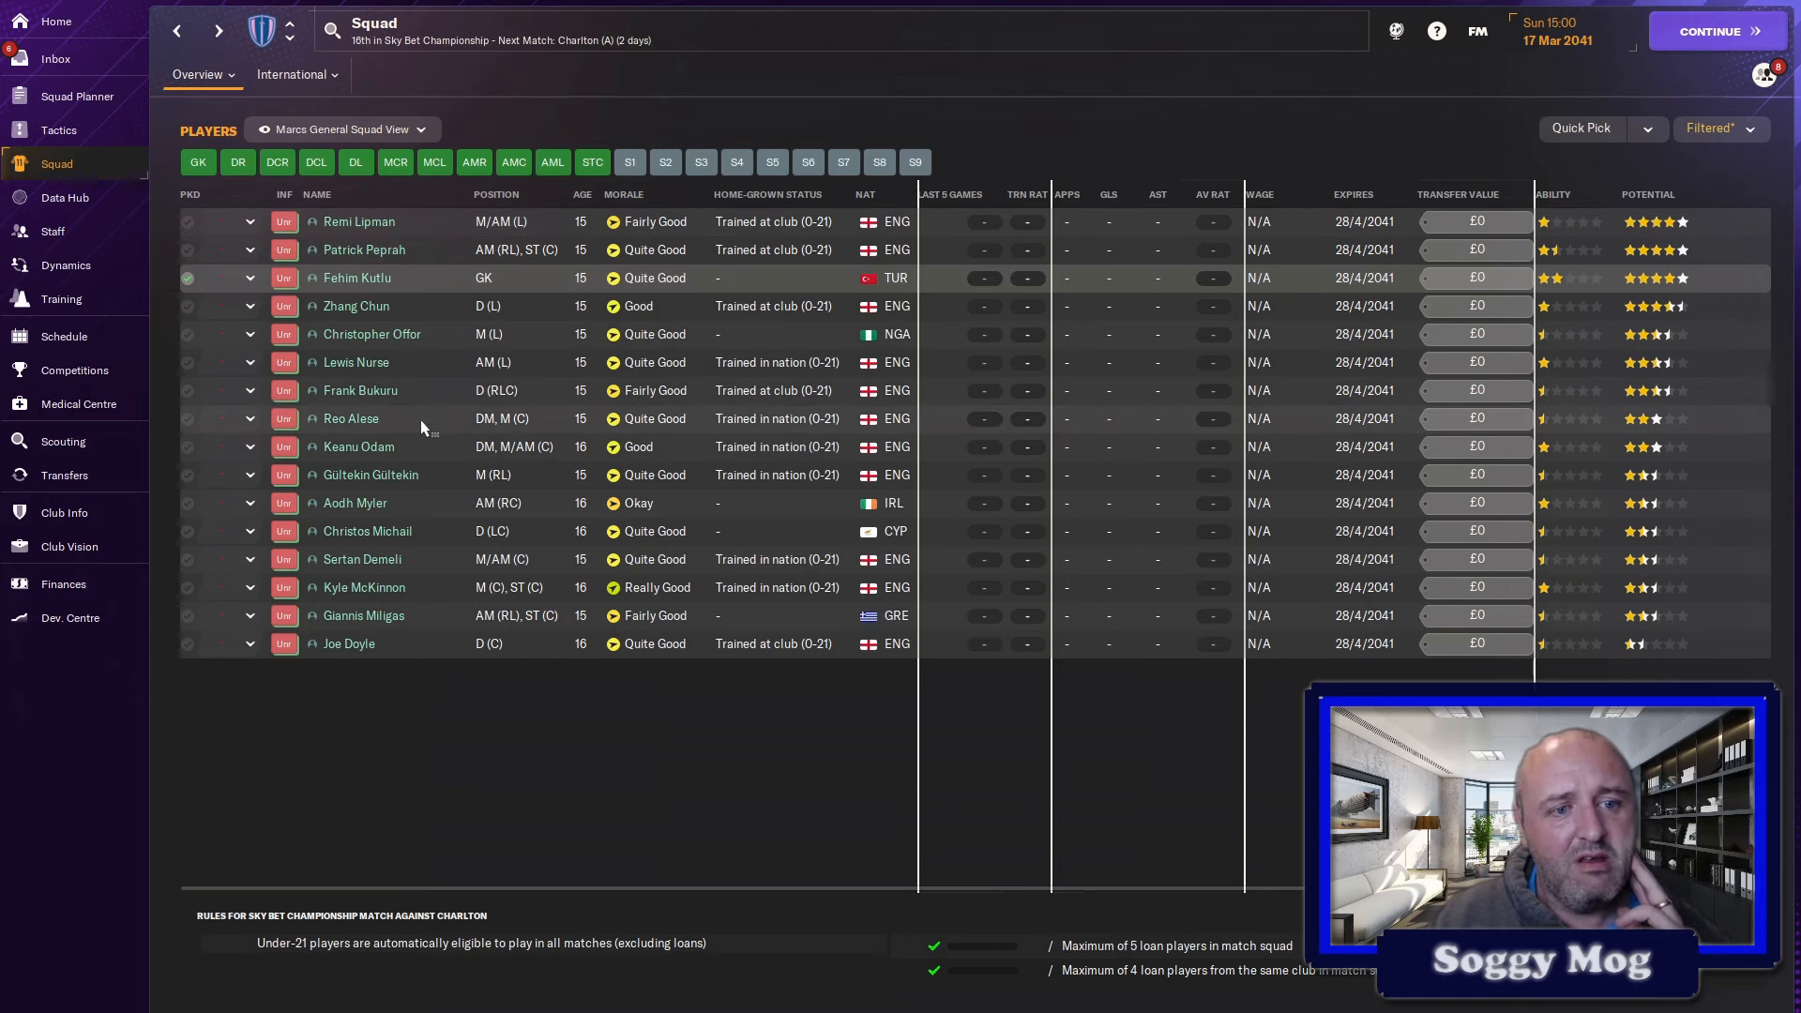
mouse_move(360, 390)
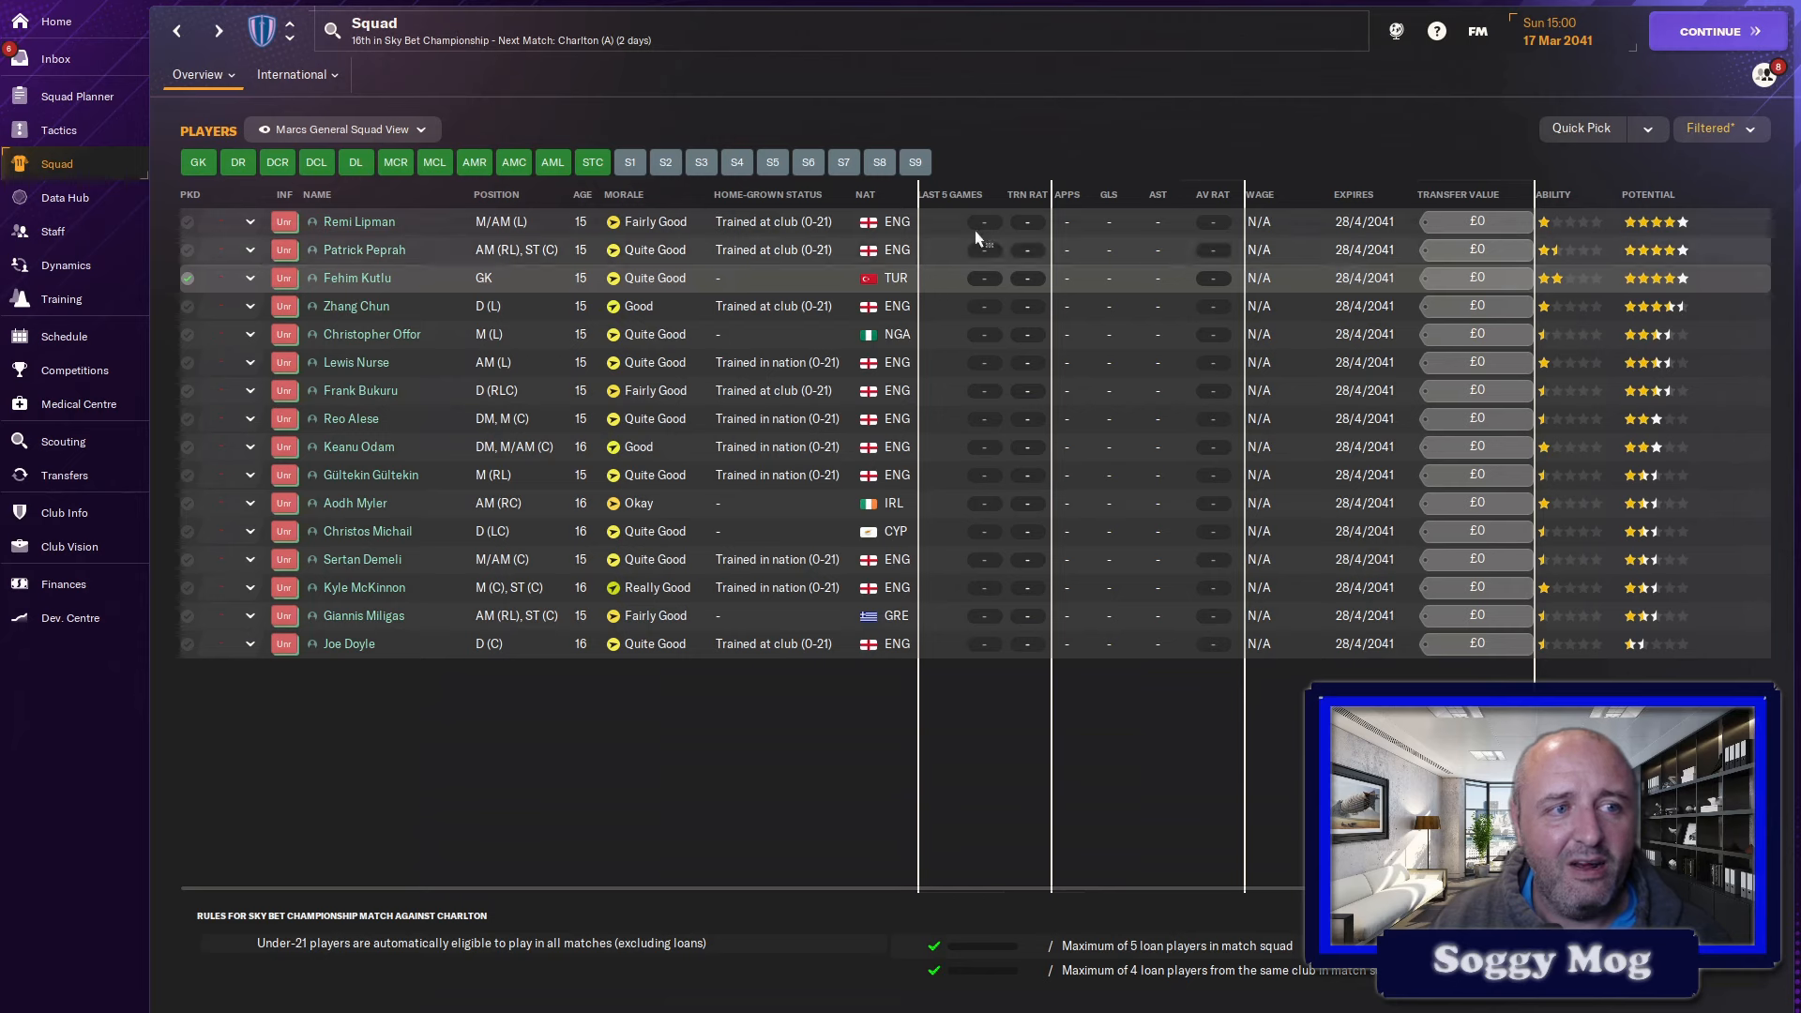
mouse_move(1705, 150)
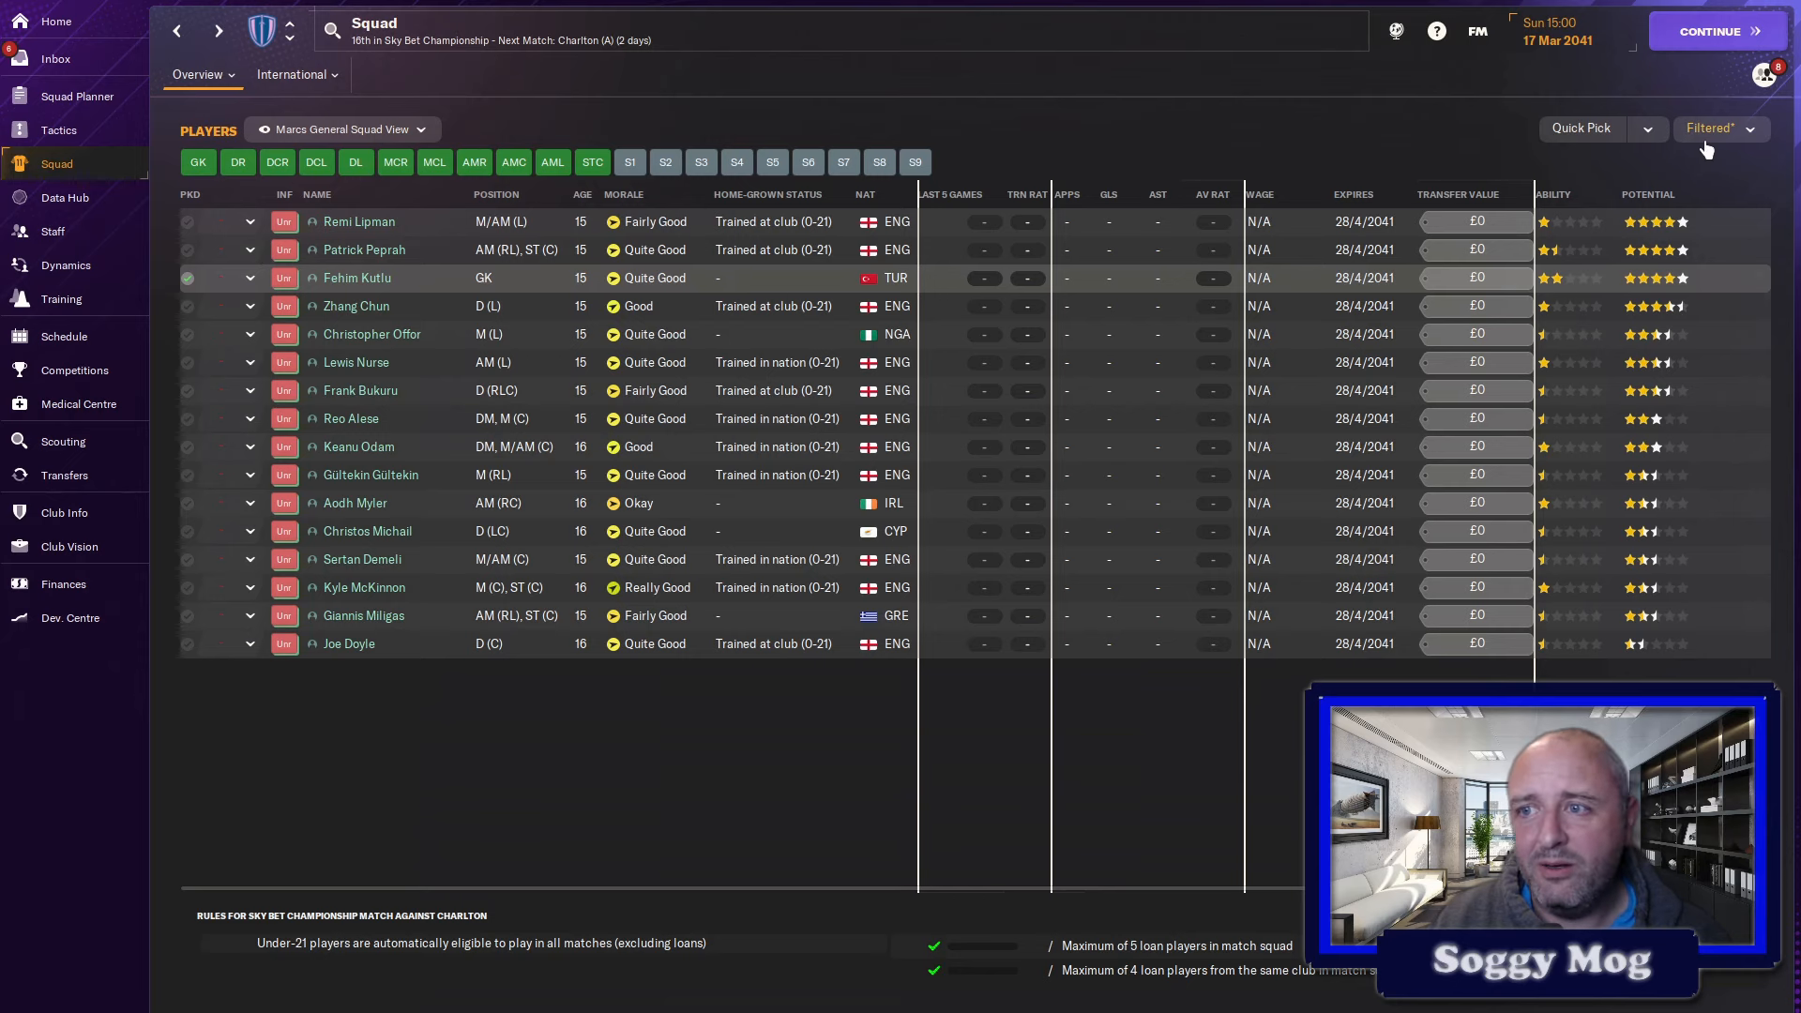
- Clear the squad filter, review Douglas De'ath's on-loan profile and transfer options, then return to the squad list
left_click(1720, 130)
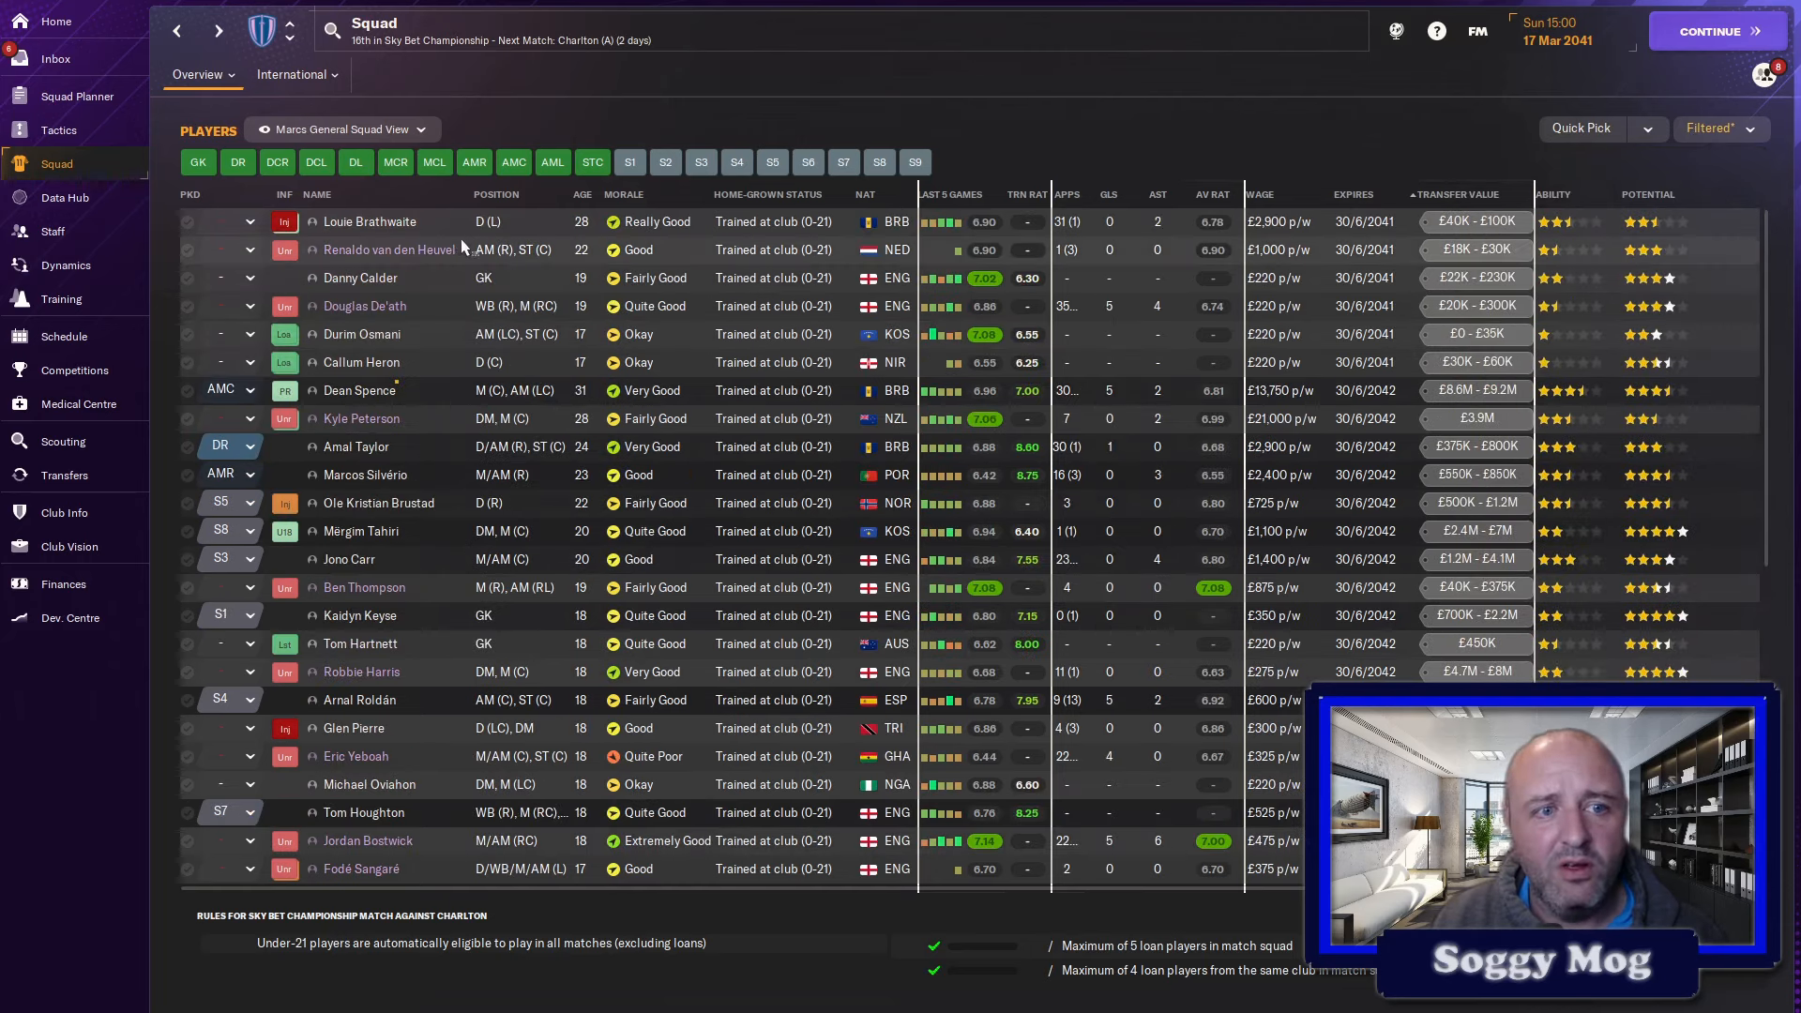
mouse_move(369, 222)
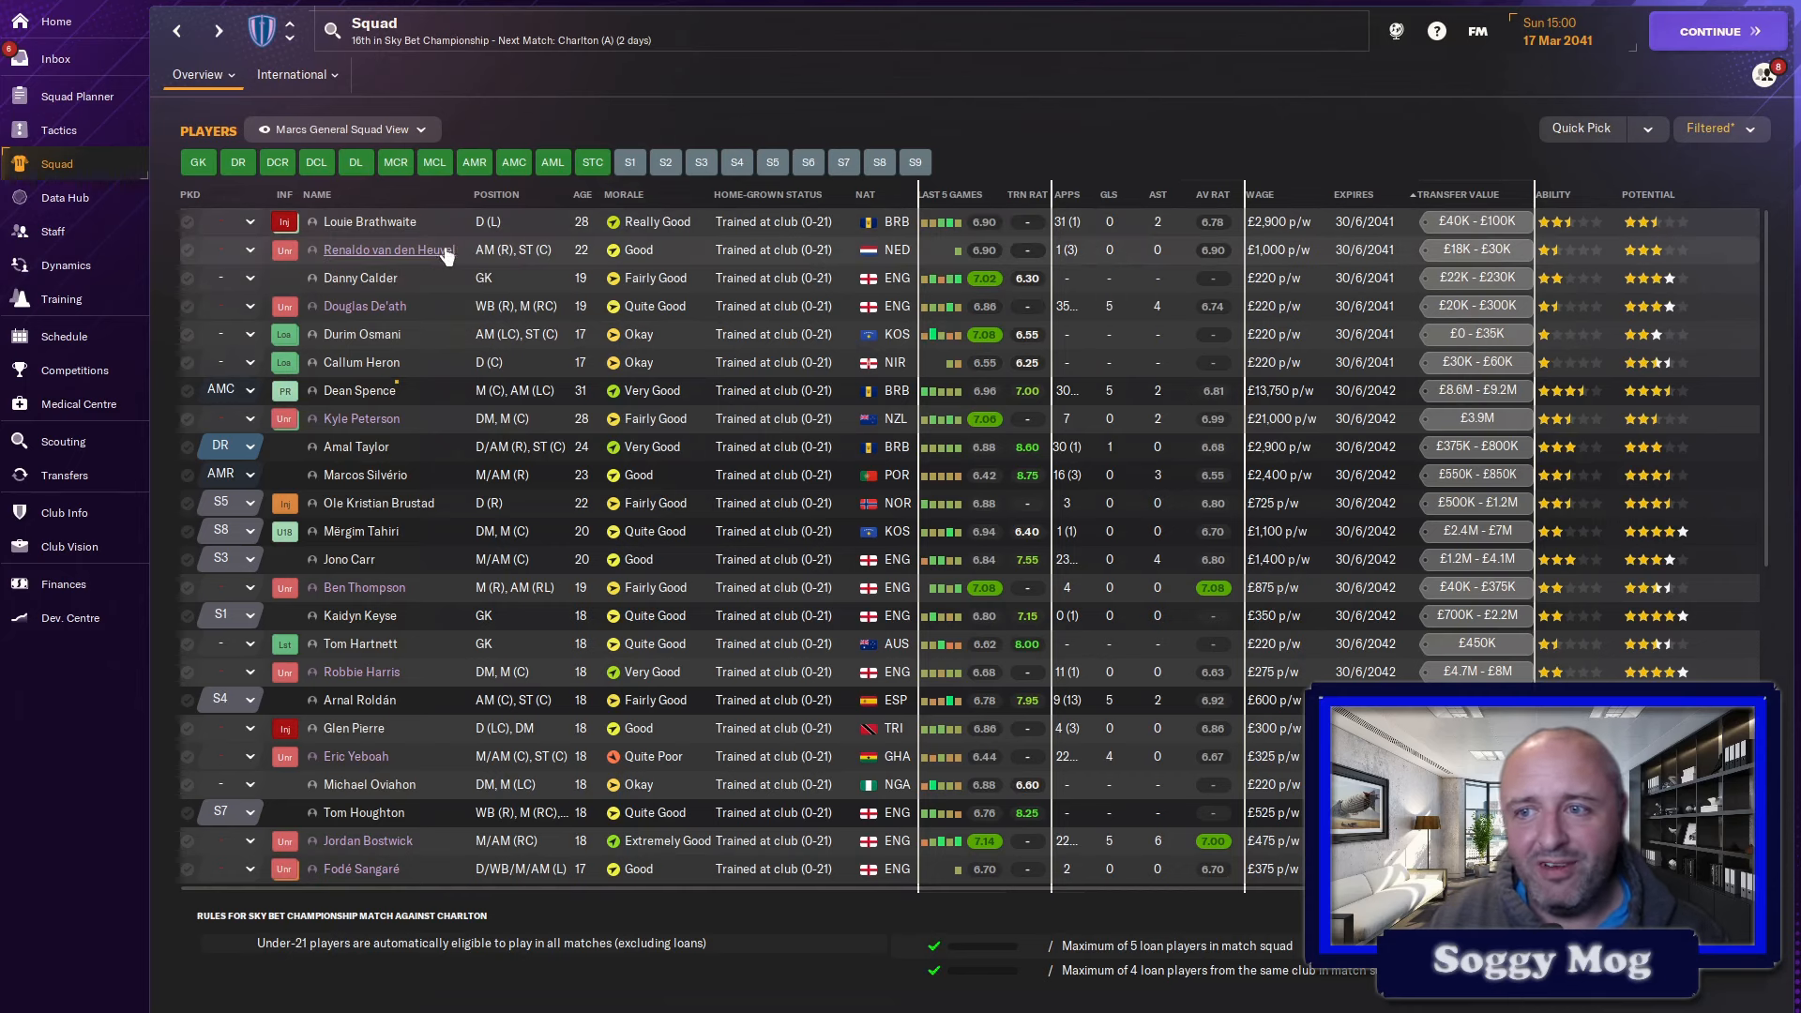
left_click(388, 249)
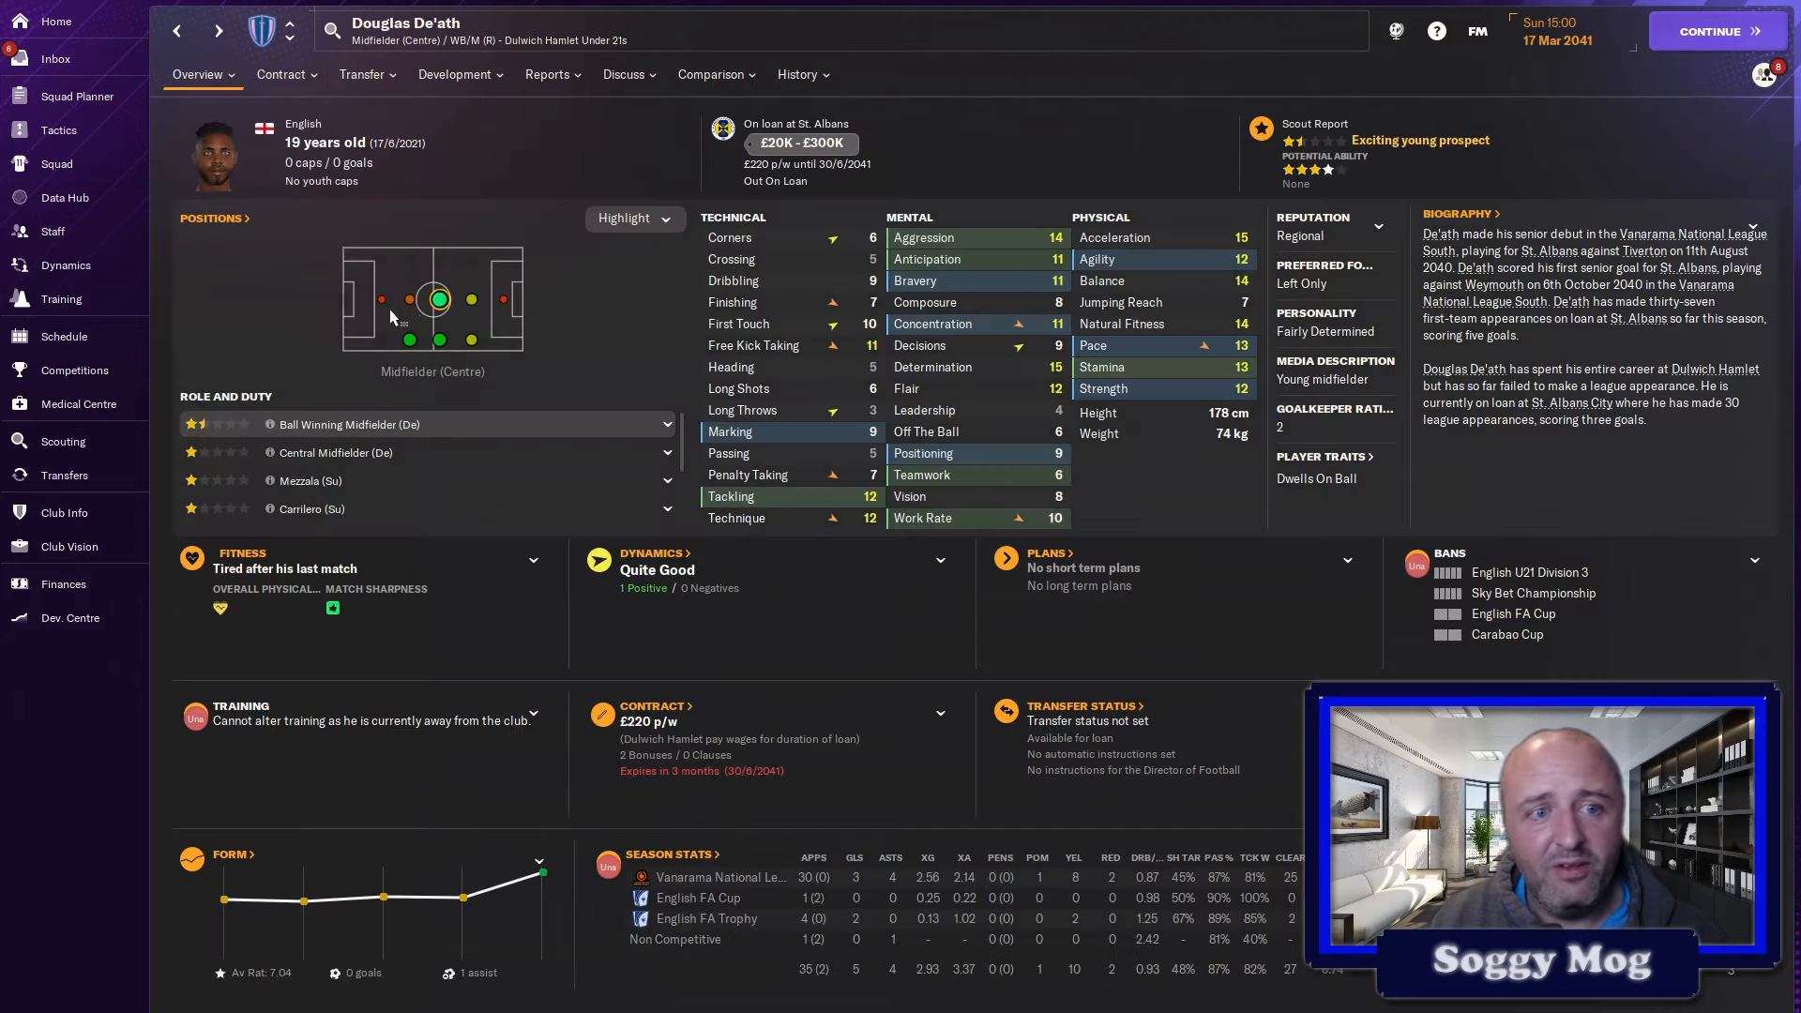
left_click(362, 73)
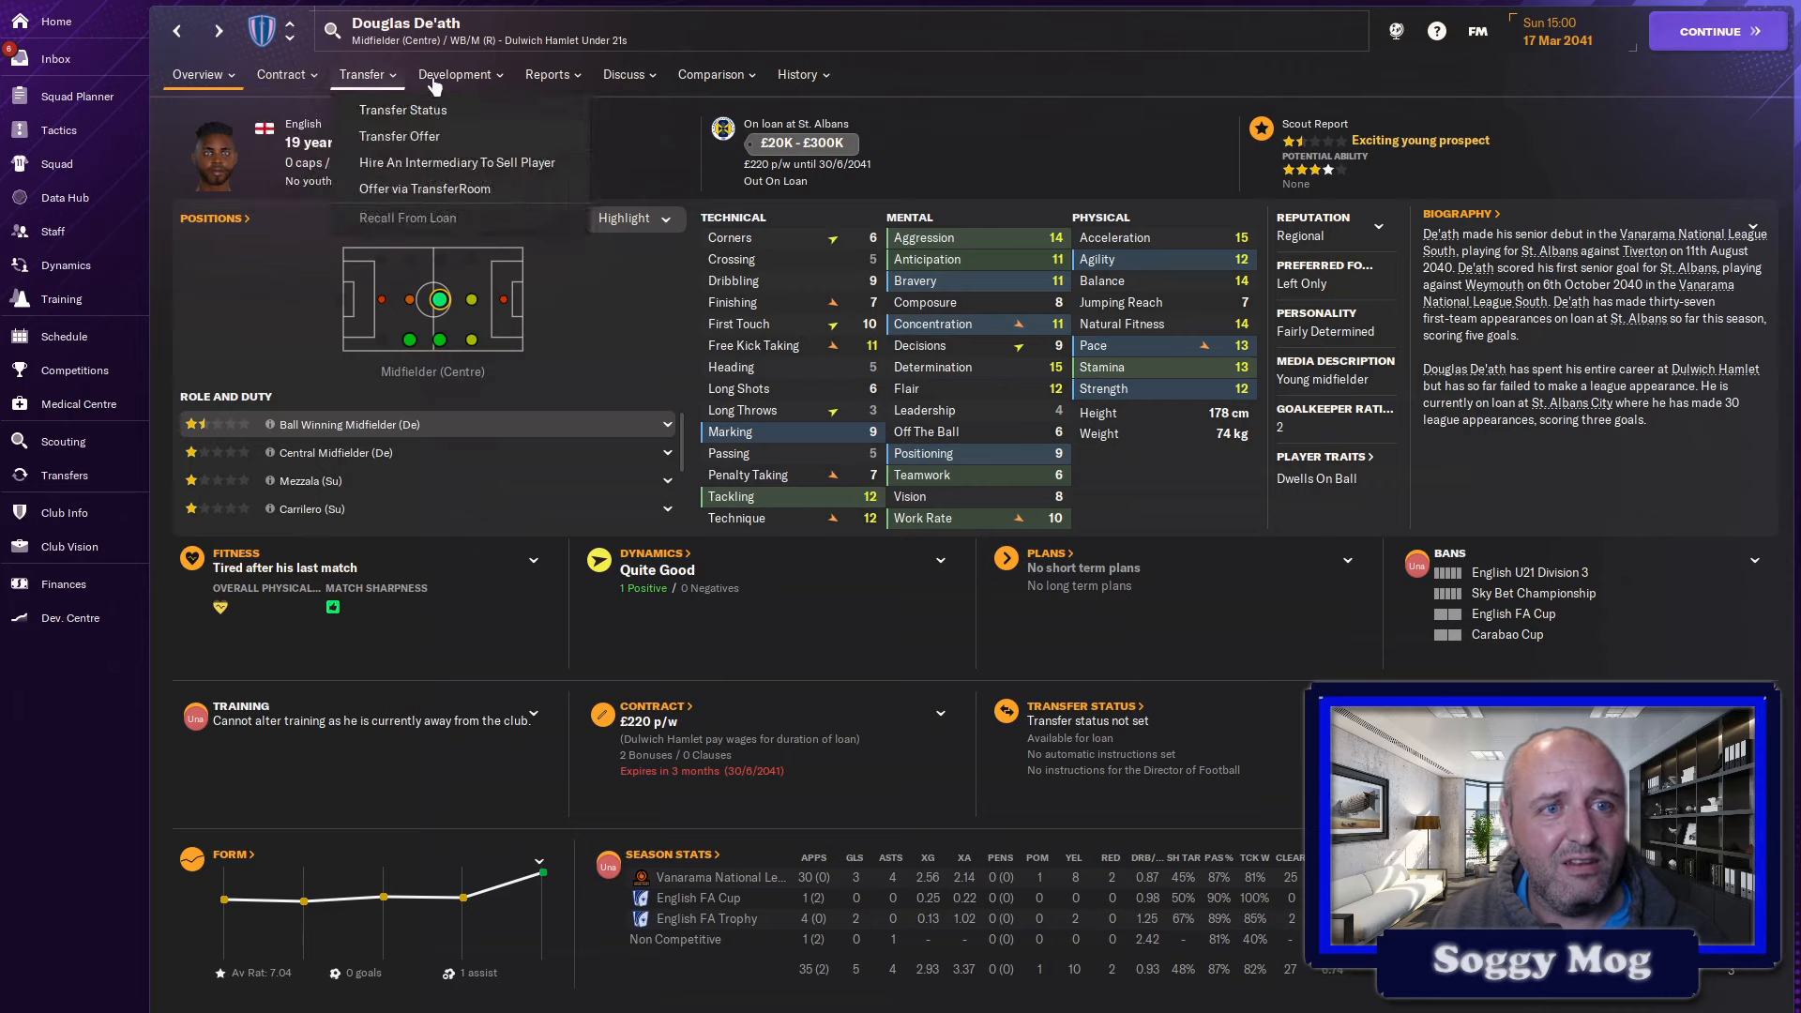
left_click(546, 73)
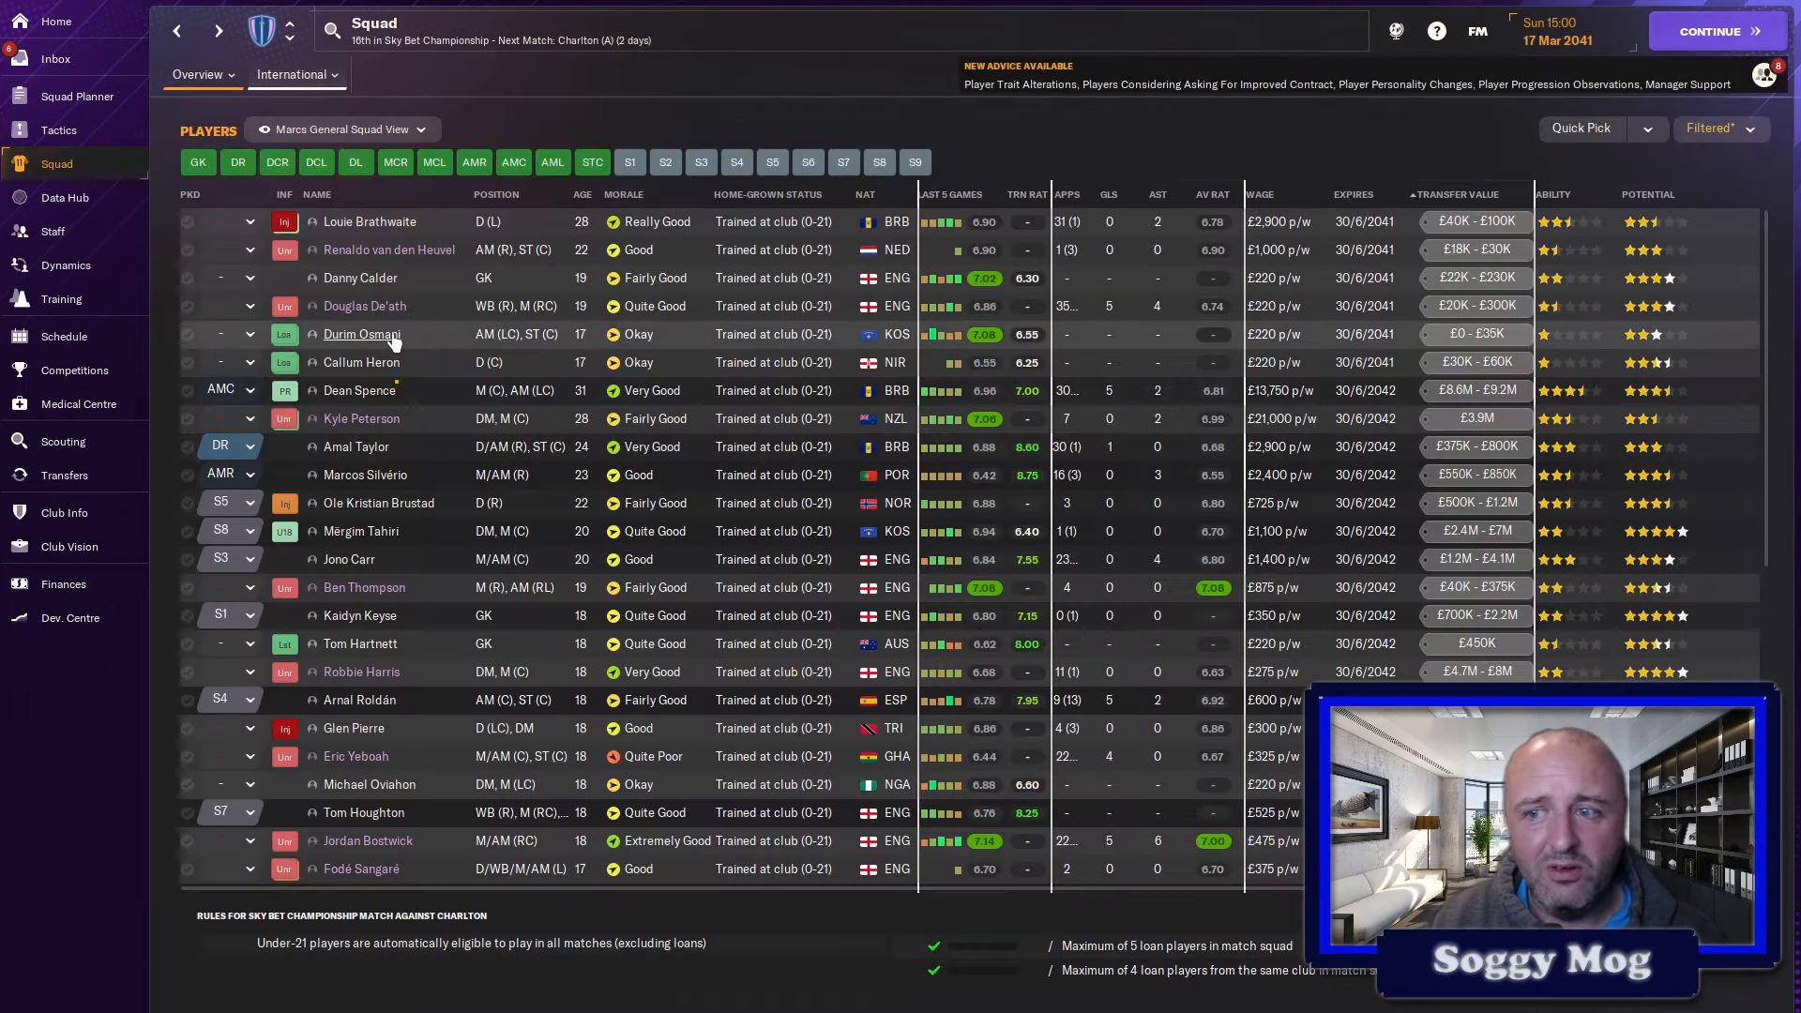
left_click(360, 362)
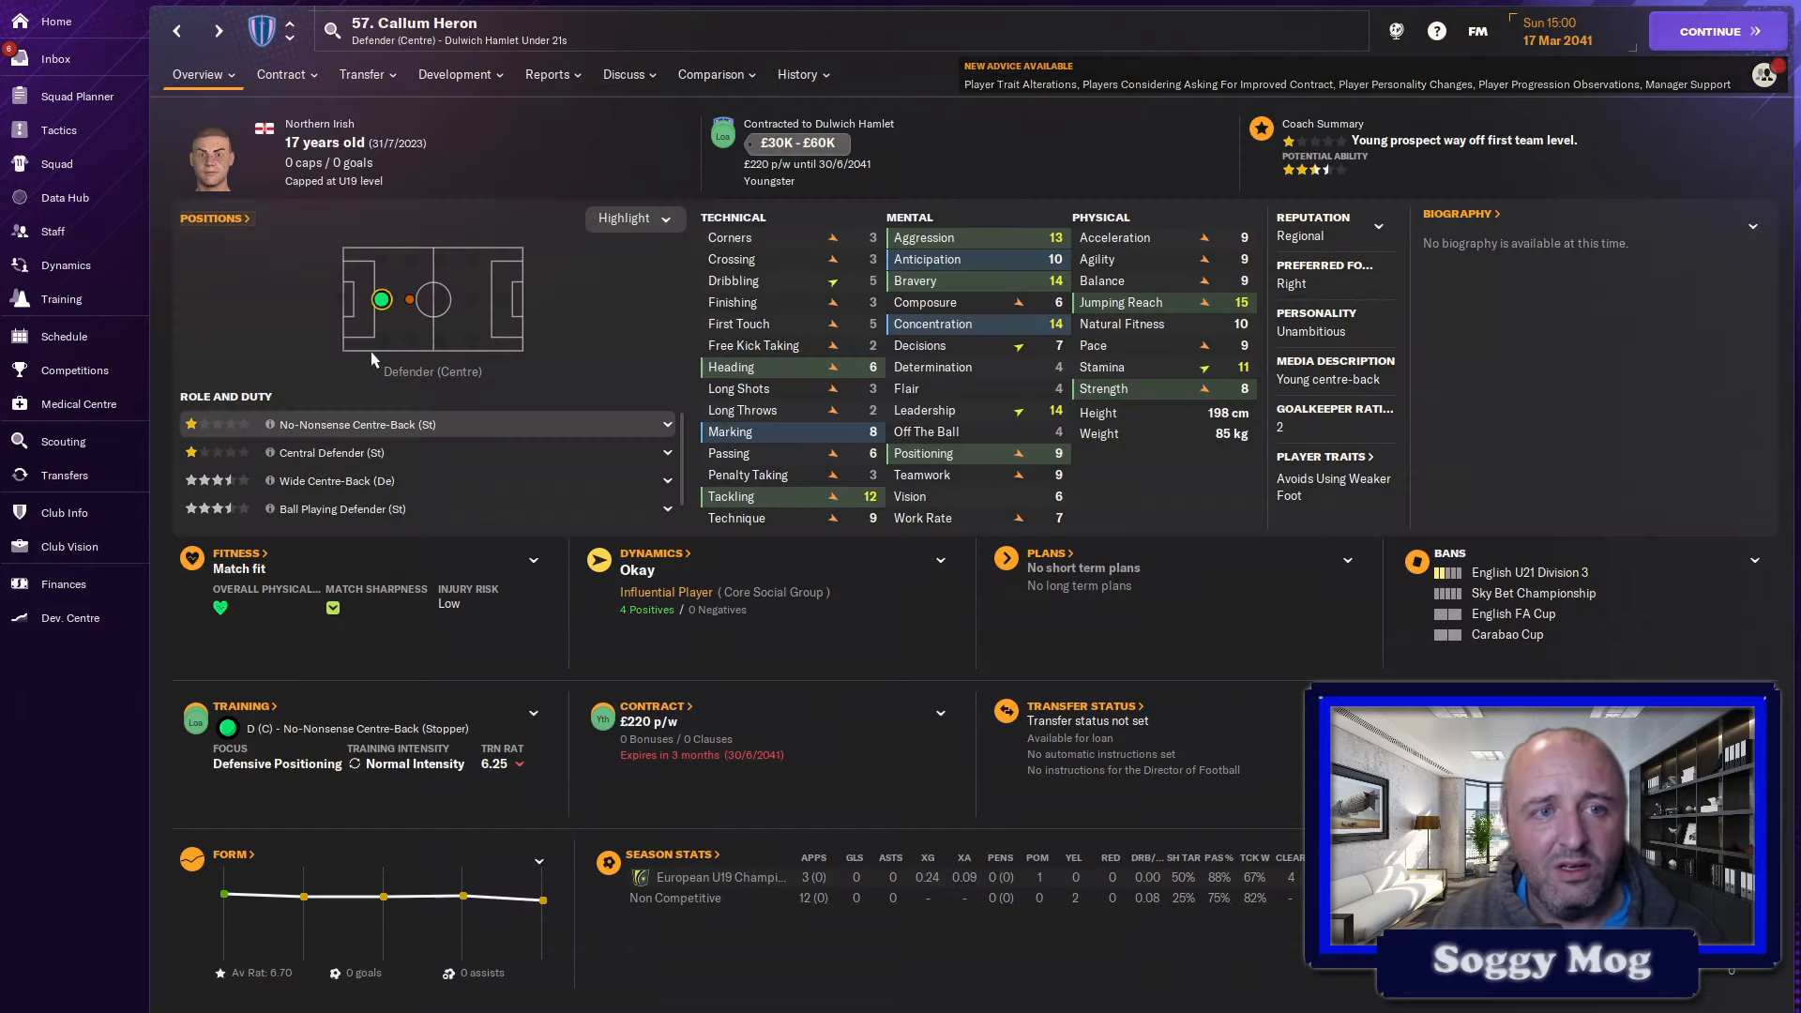
left_click(545, 73)
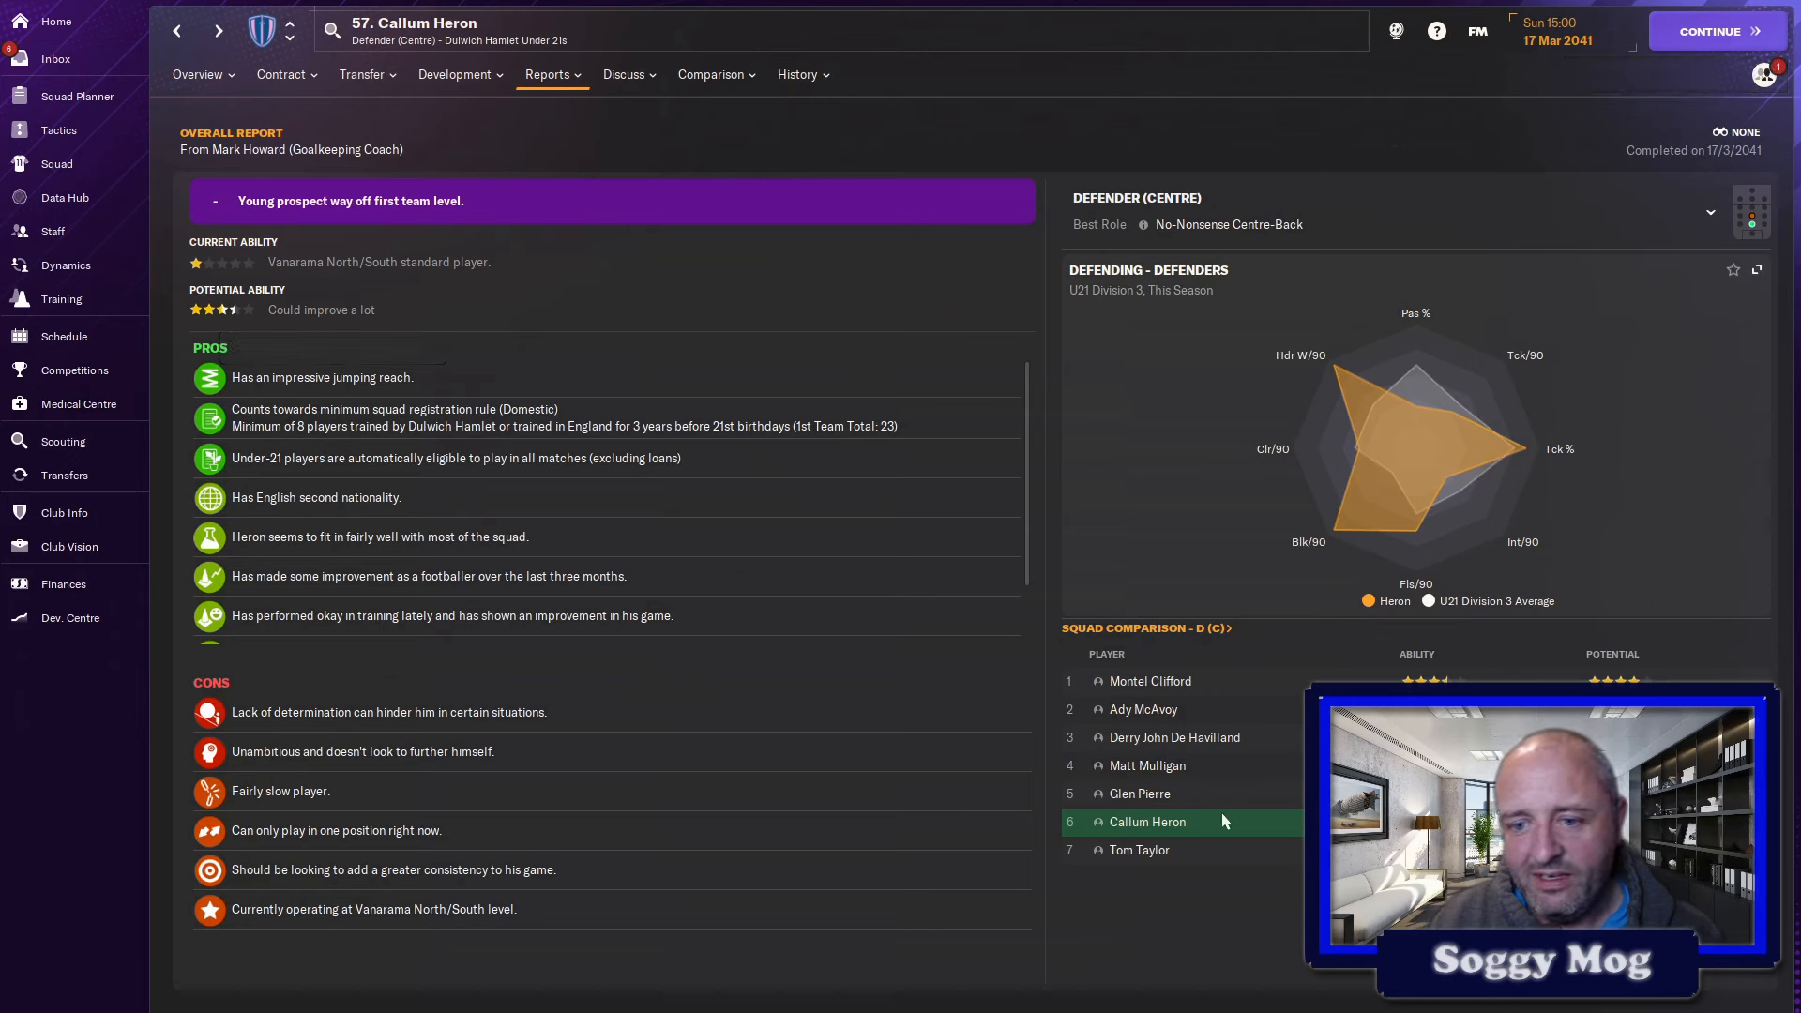
mouse_move(1137, 758)
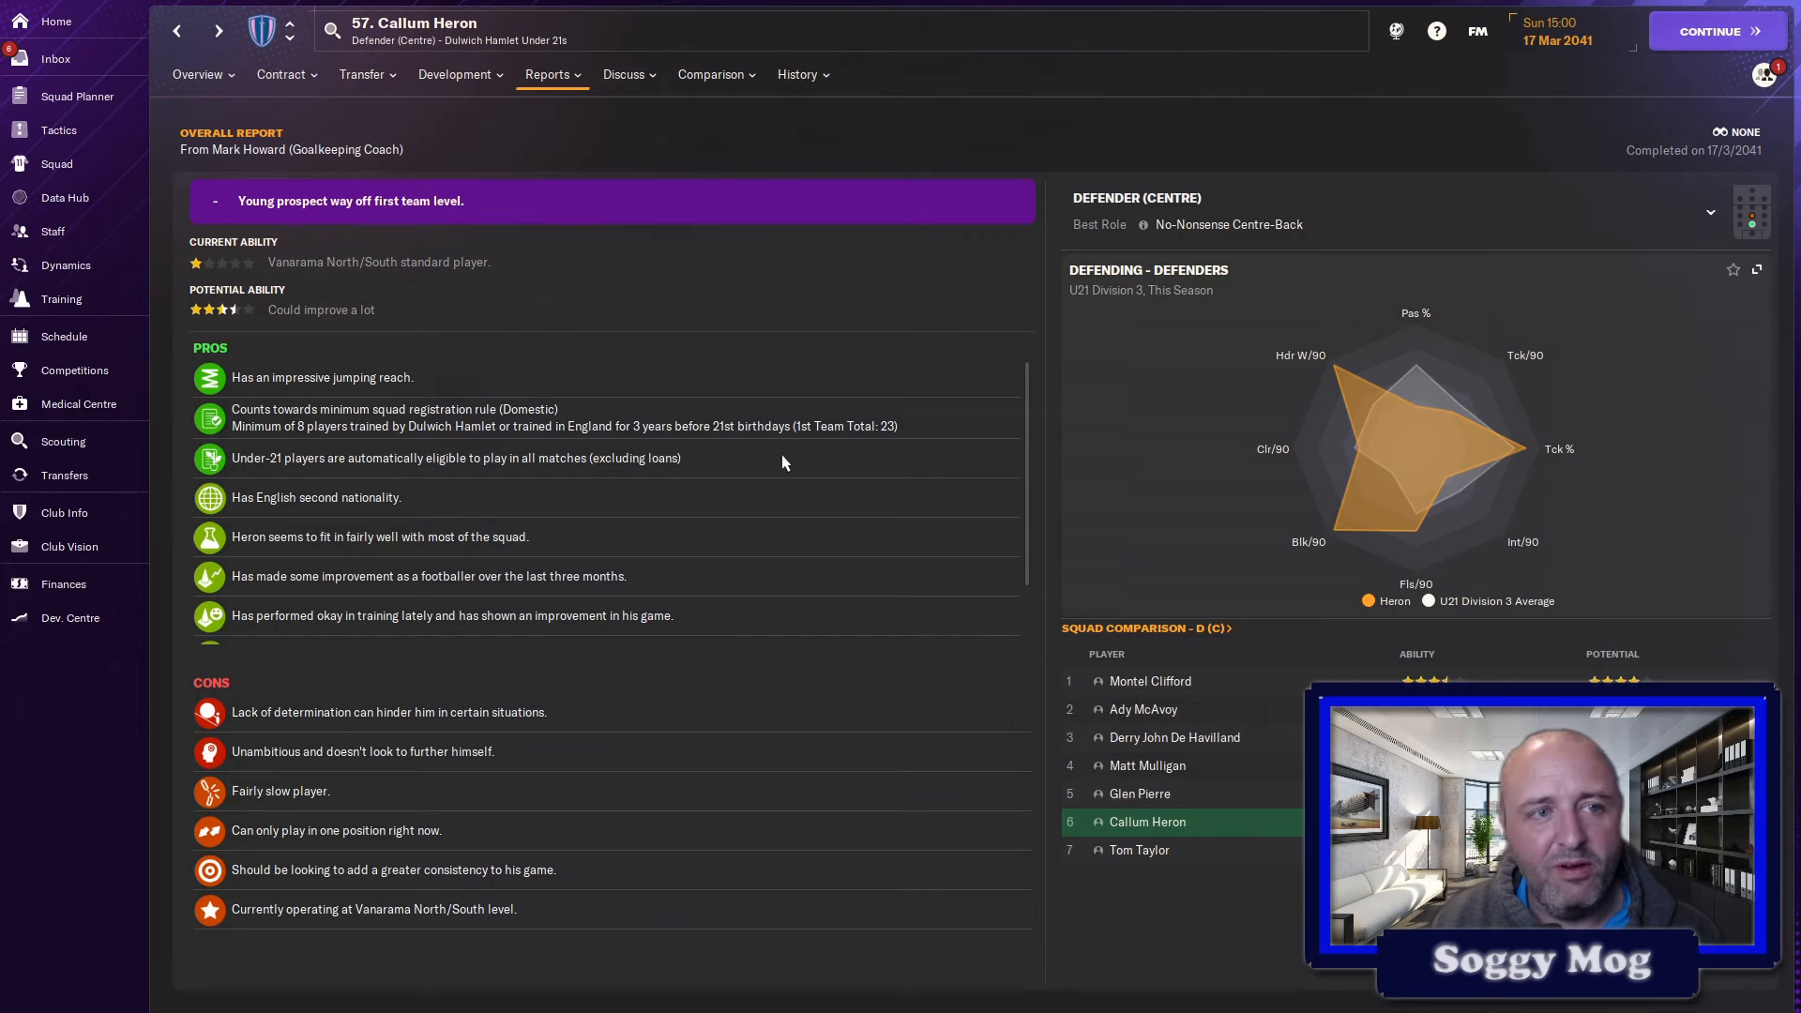
left_click(56, 163)
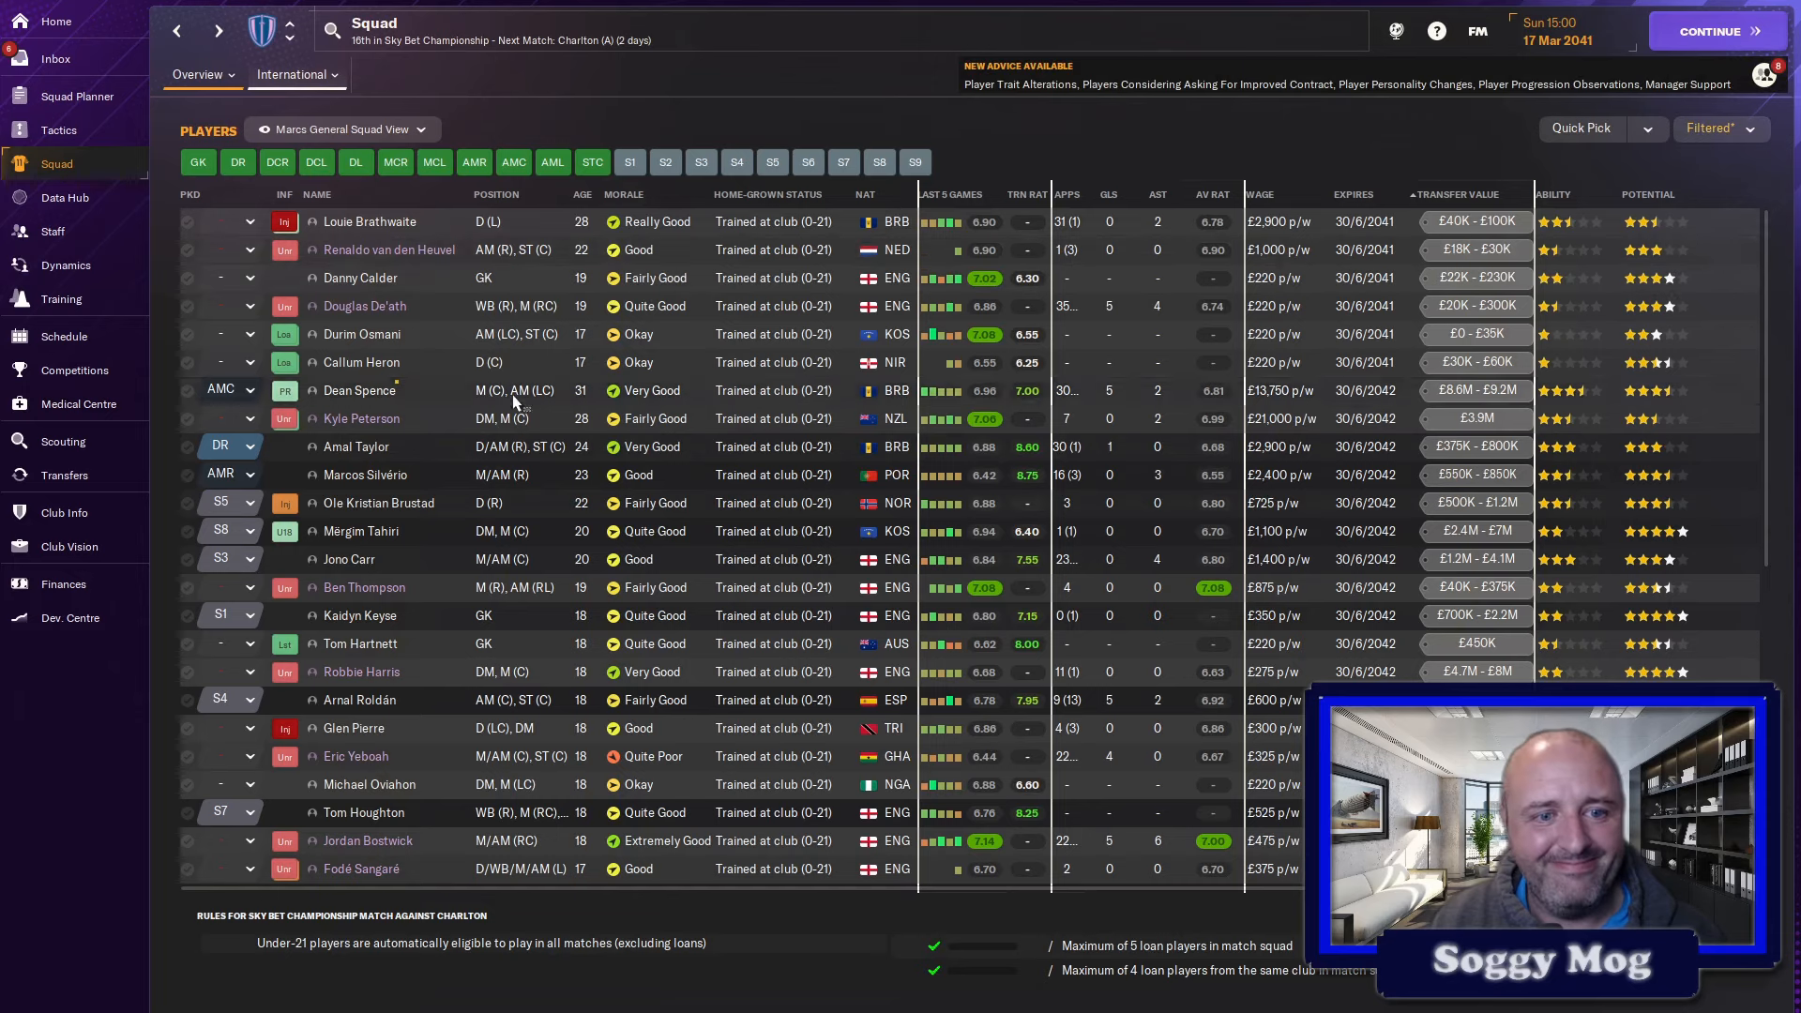
left_click(496, 193)
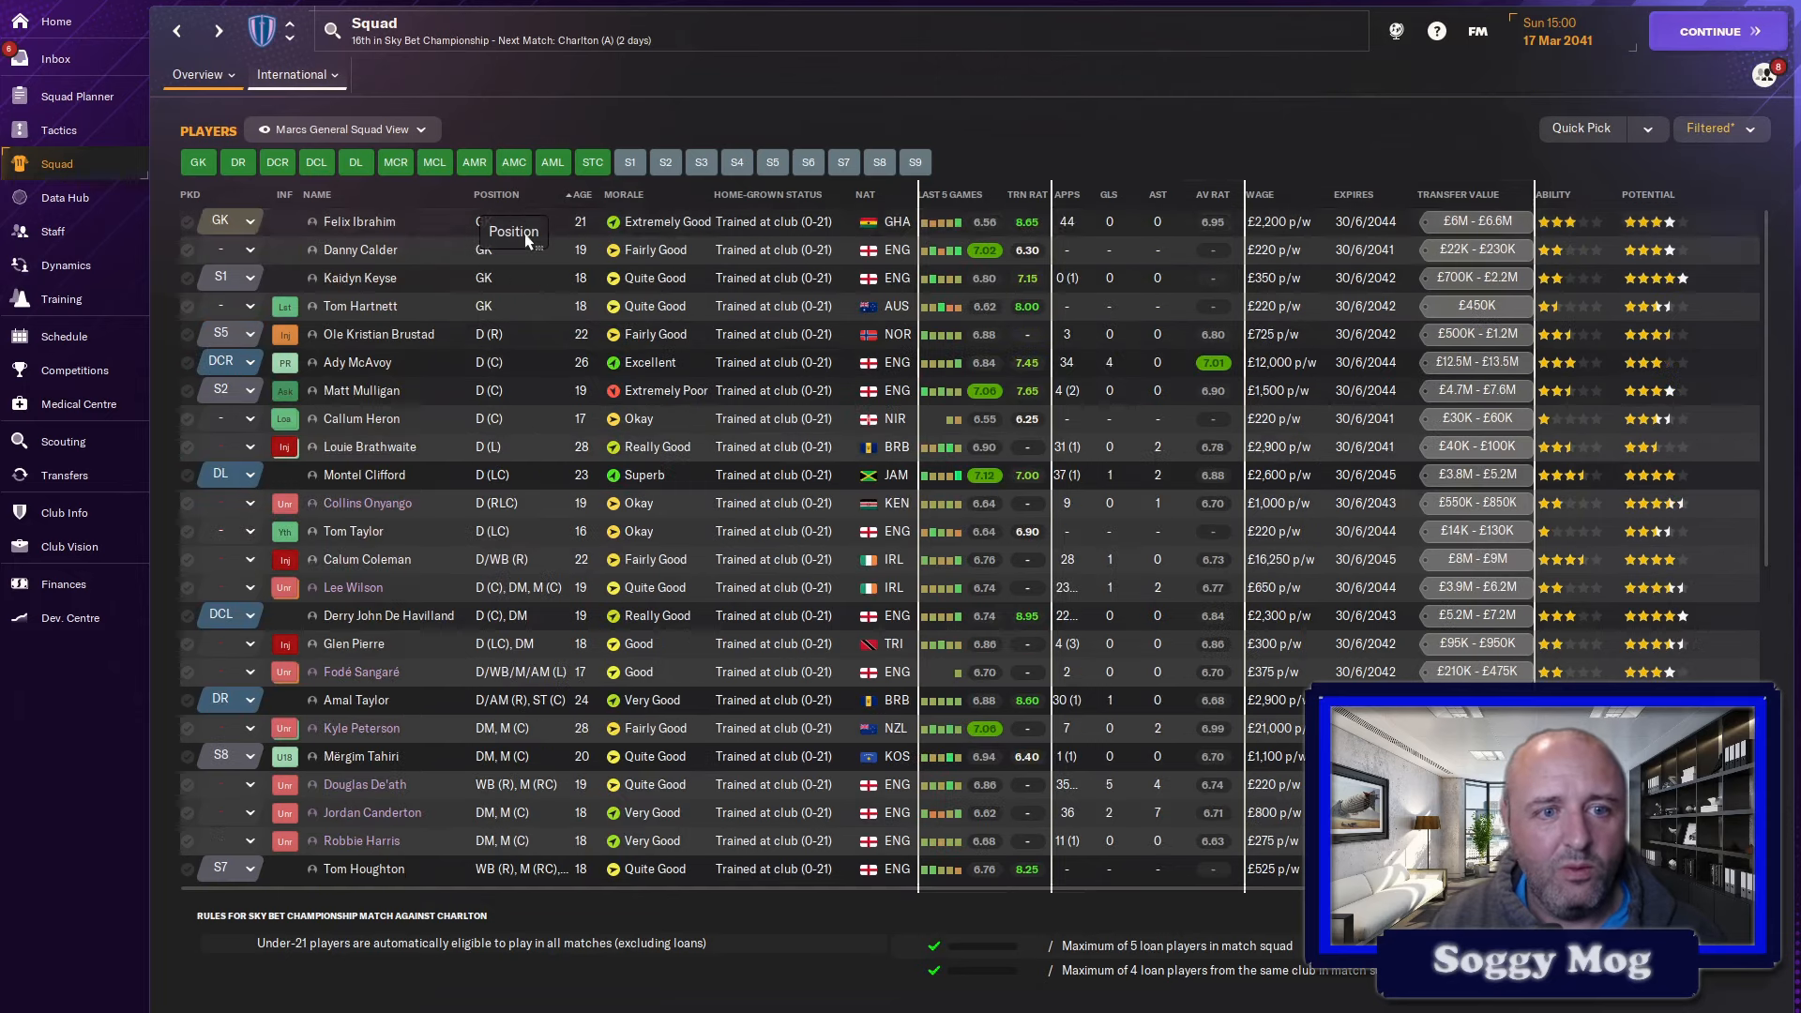
mouse_move(384, 375)
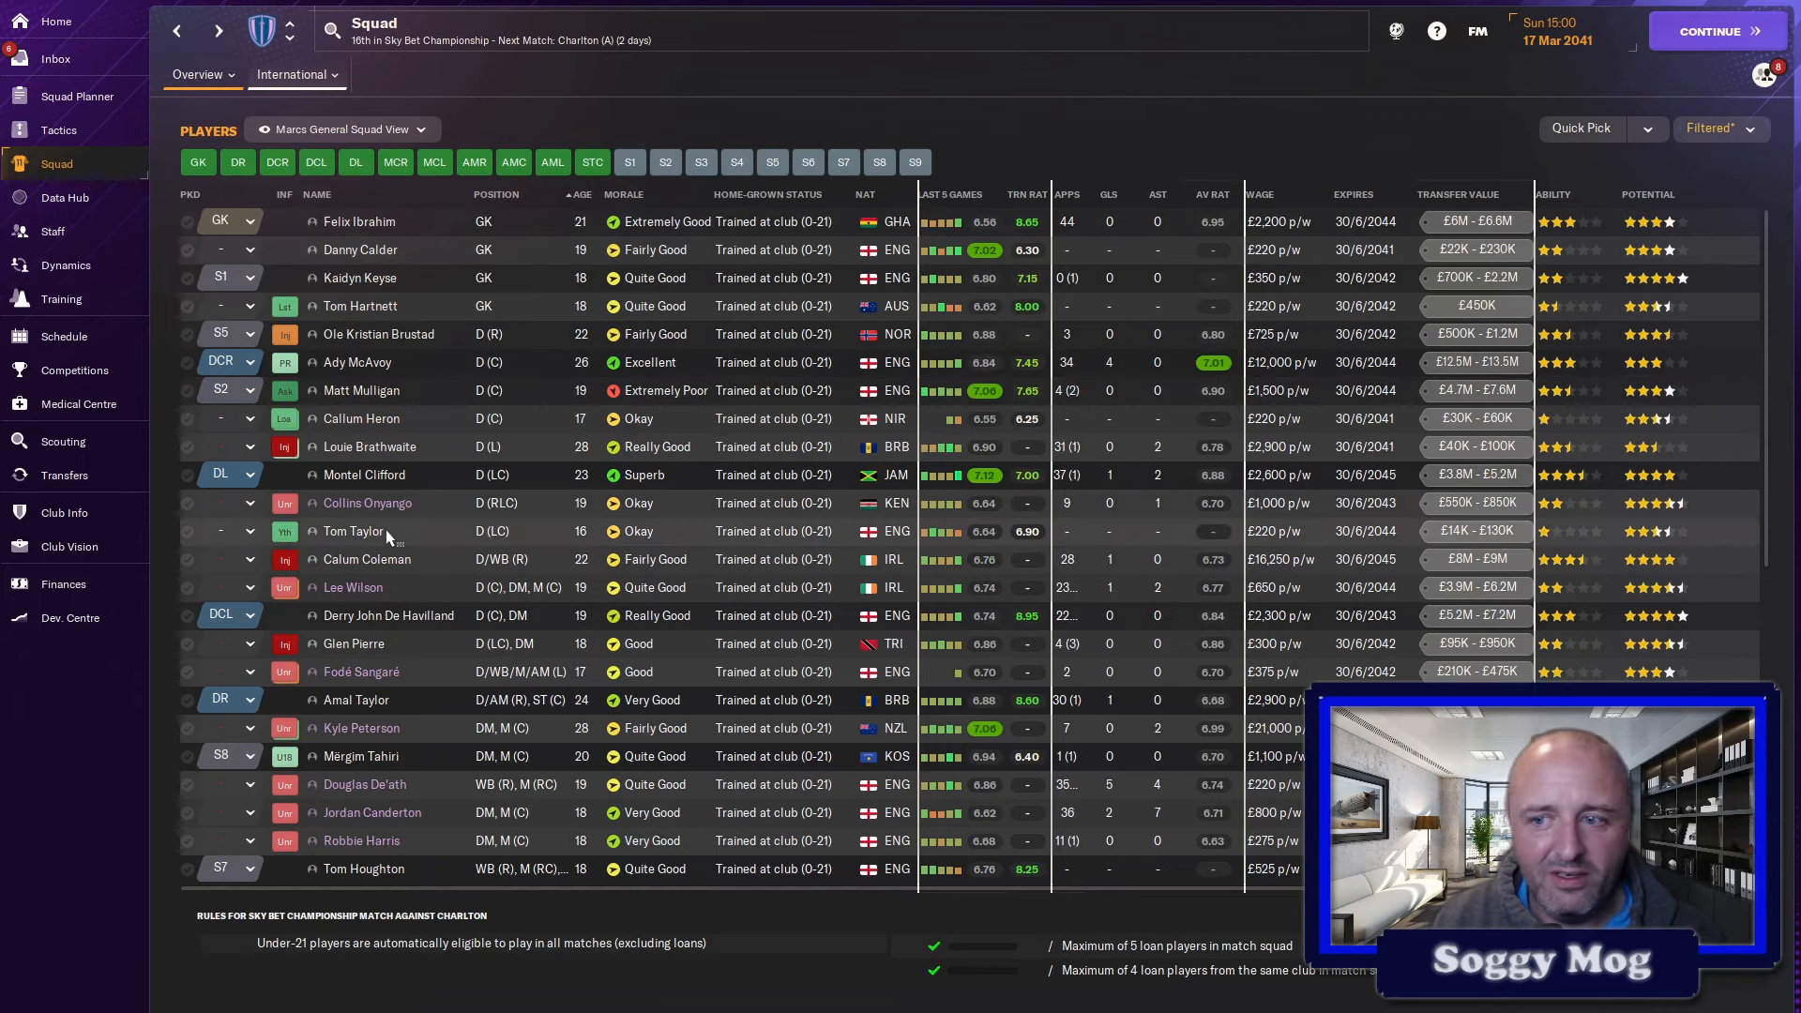
scroll("down", 3)
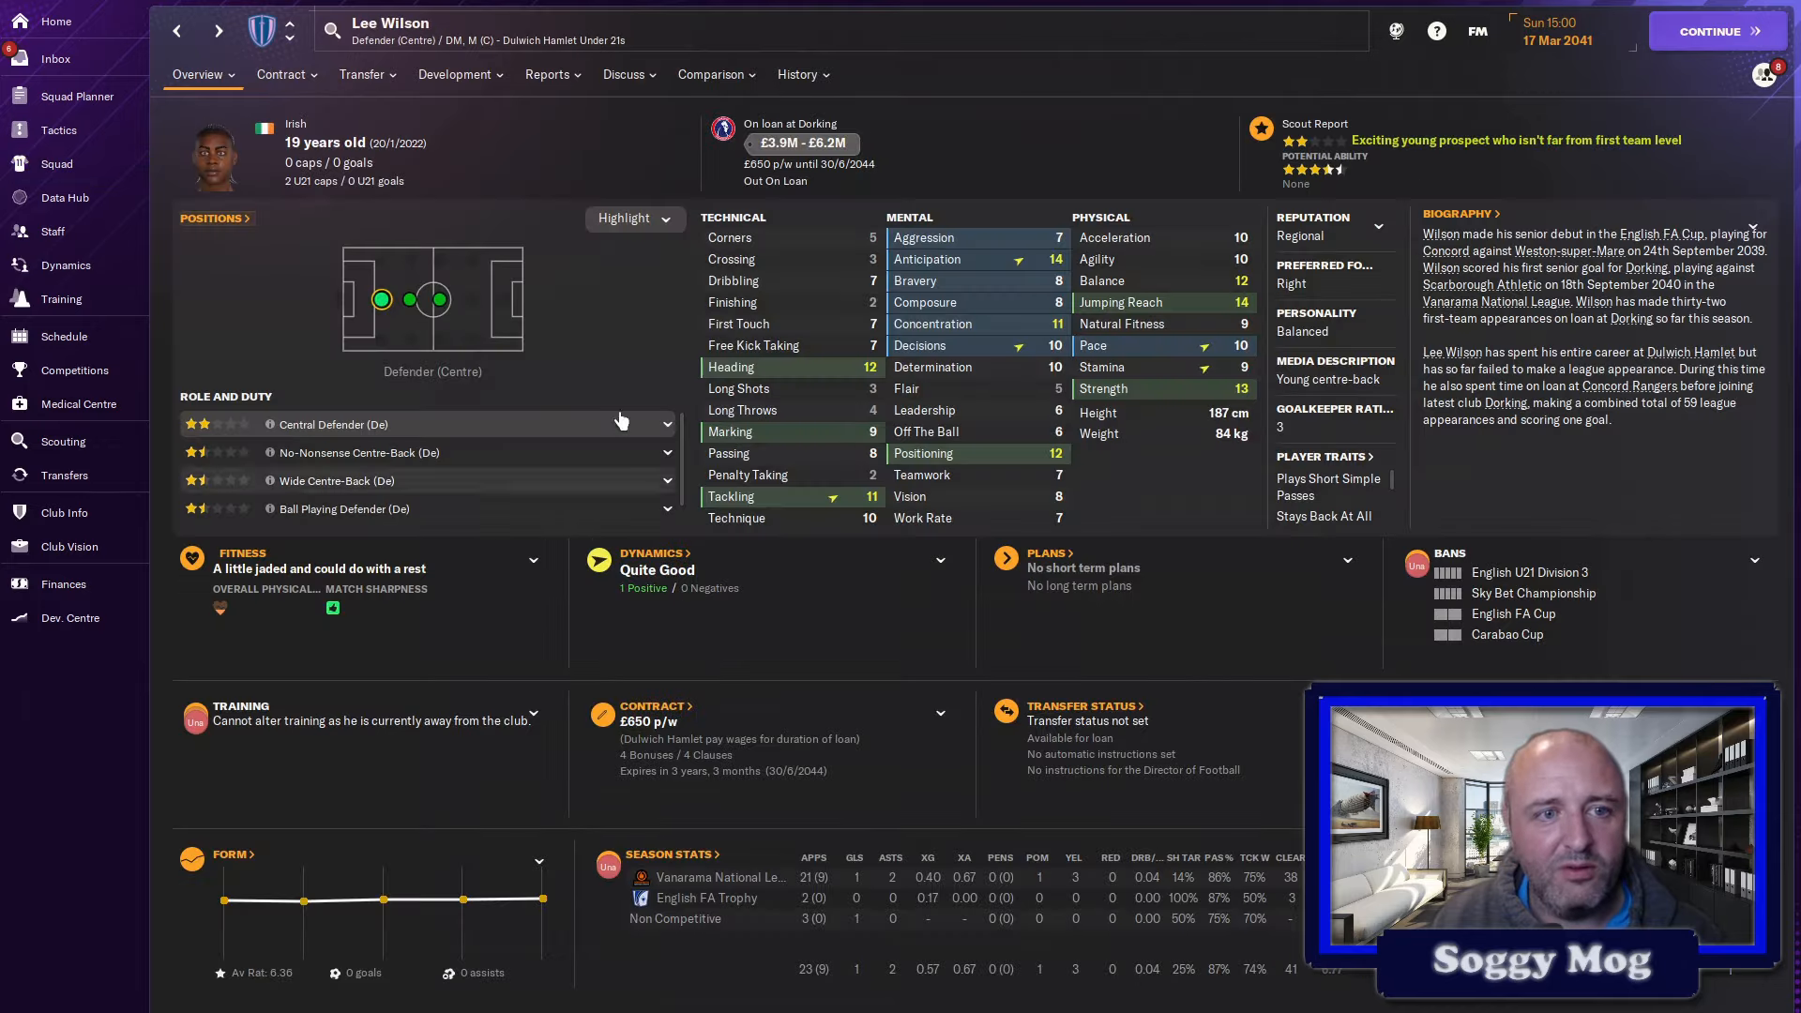
mouse_move(236, 43)
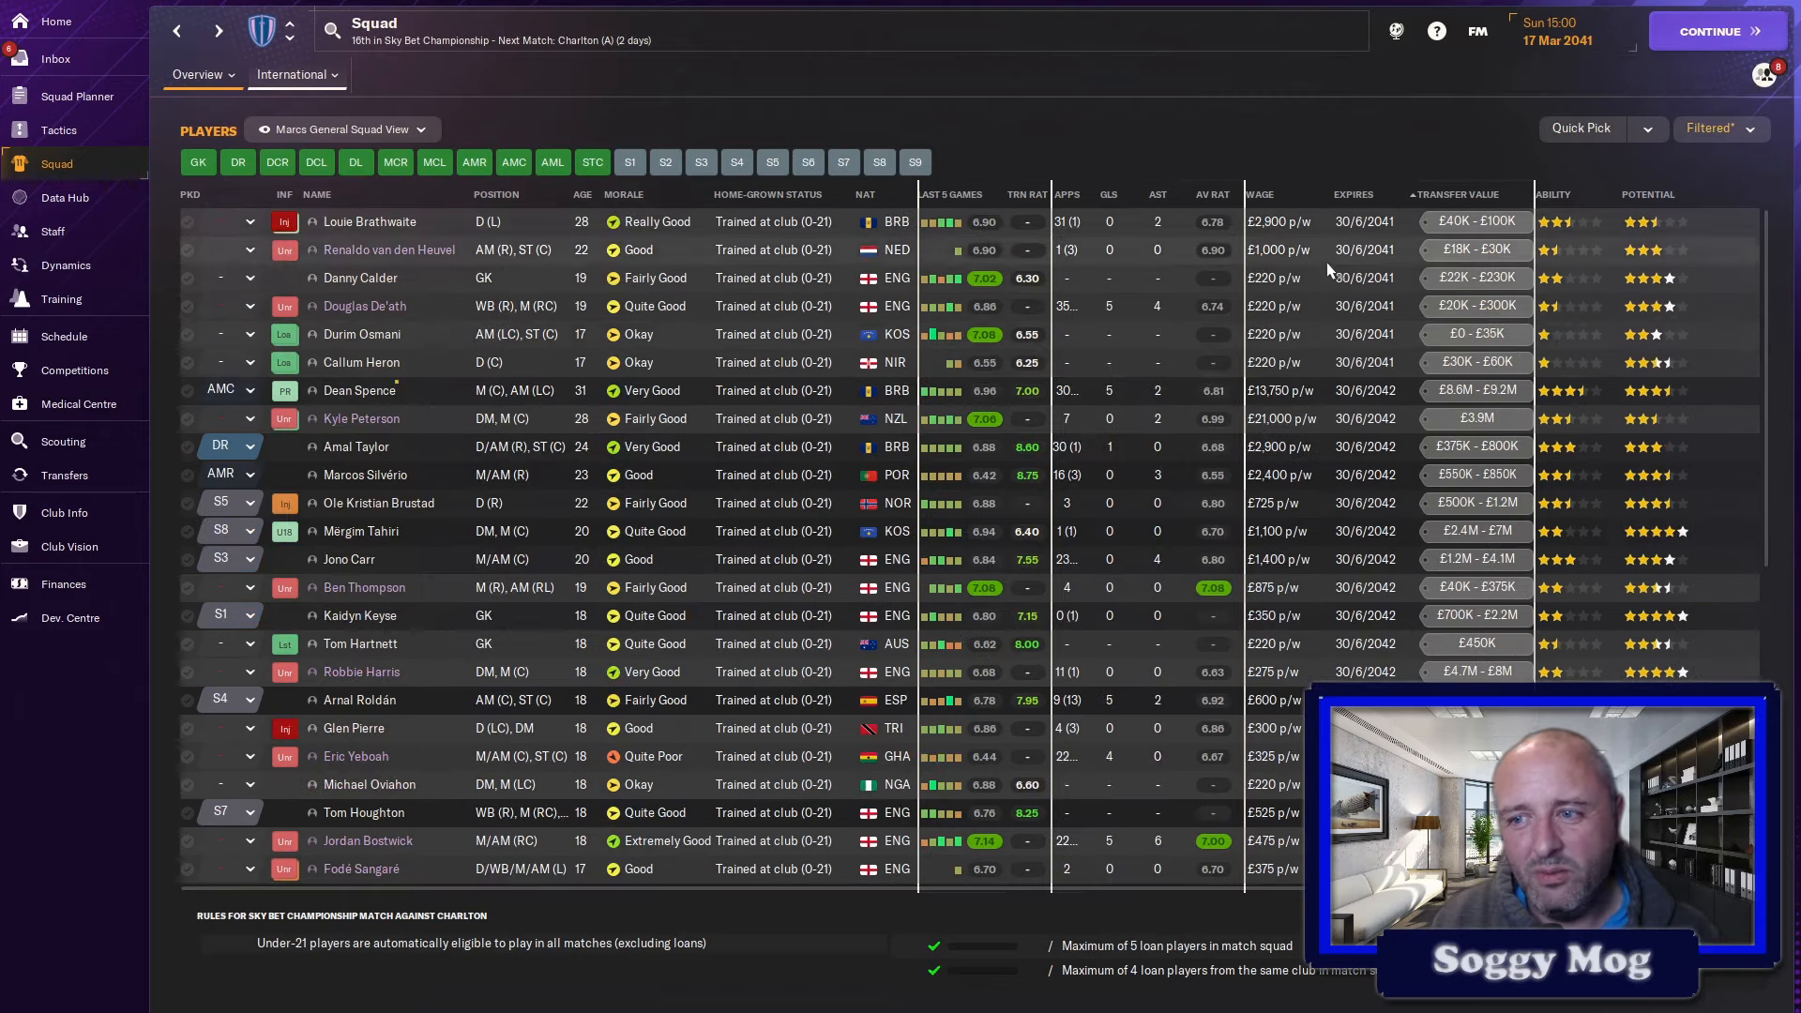
- Scroll down the position-ordered squad list towards the striker Tony Dunk
scroll("down", 3)
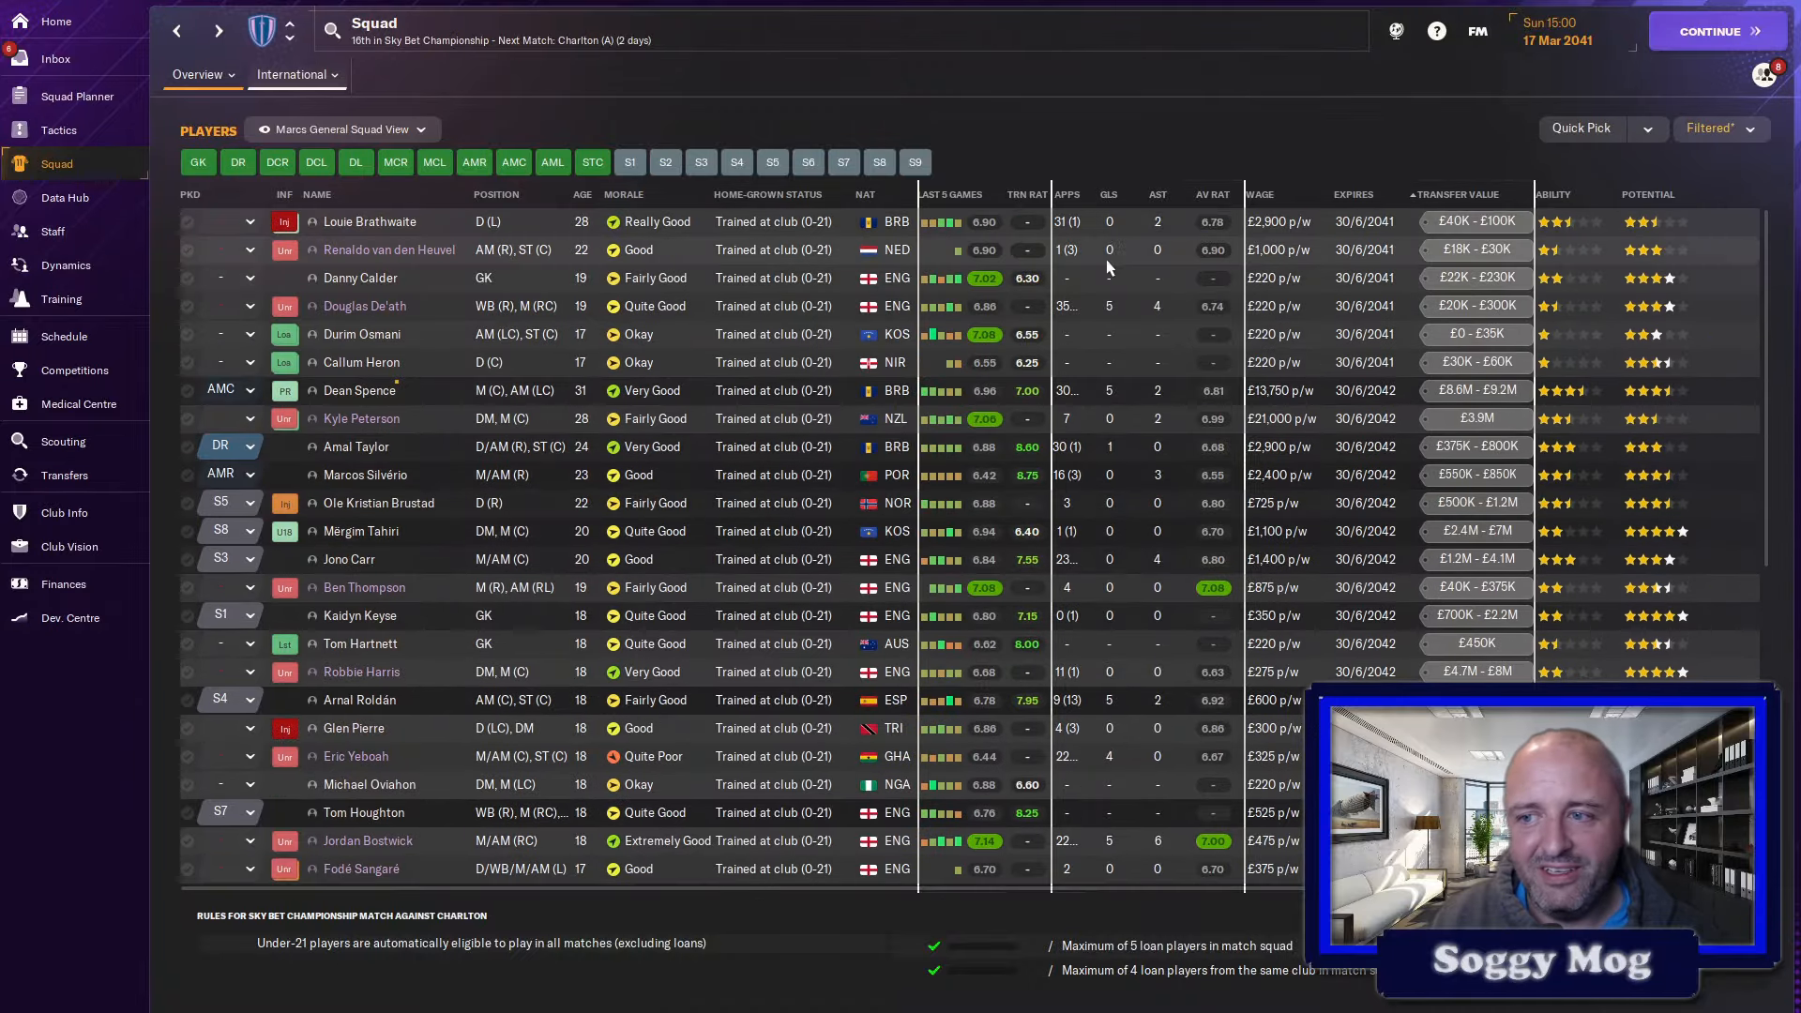
mouse_move(70, 546)
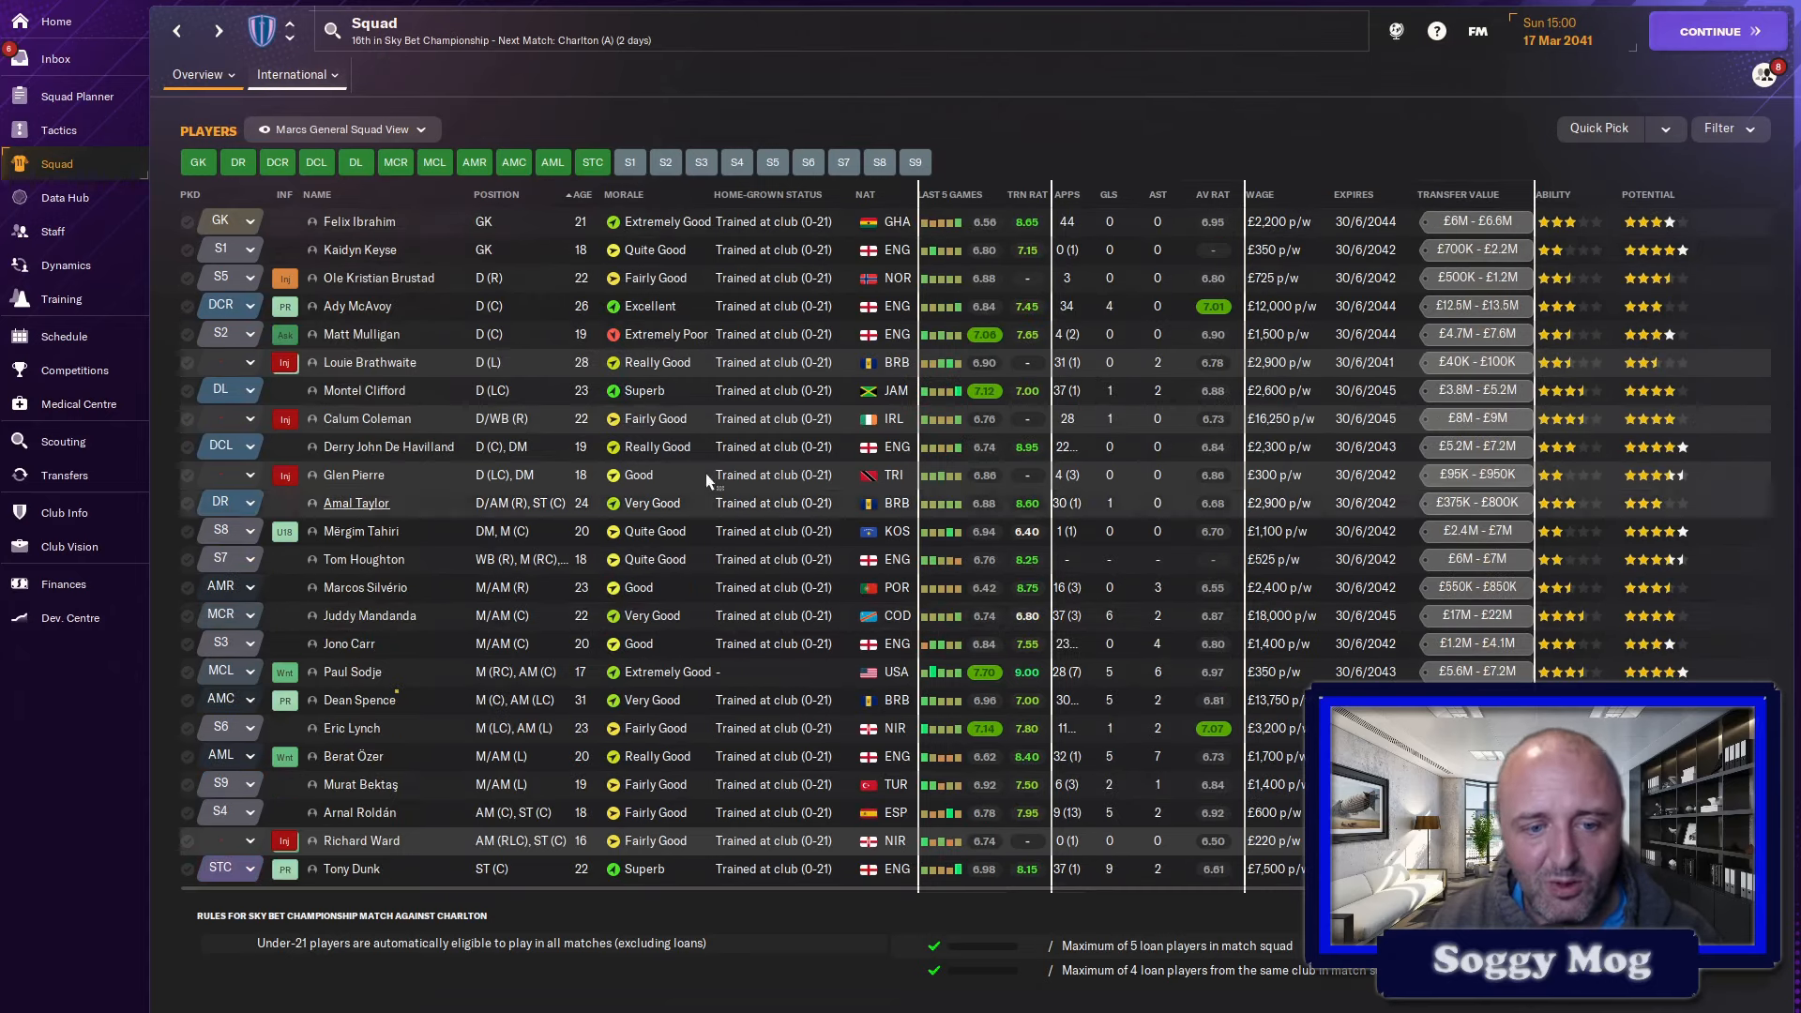
mouse_move(672, 602)
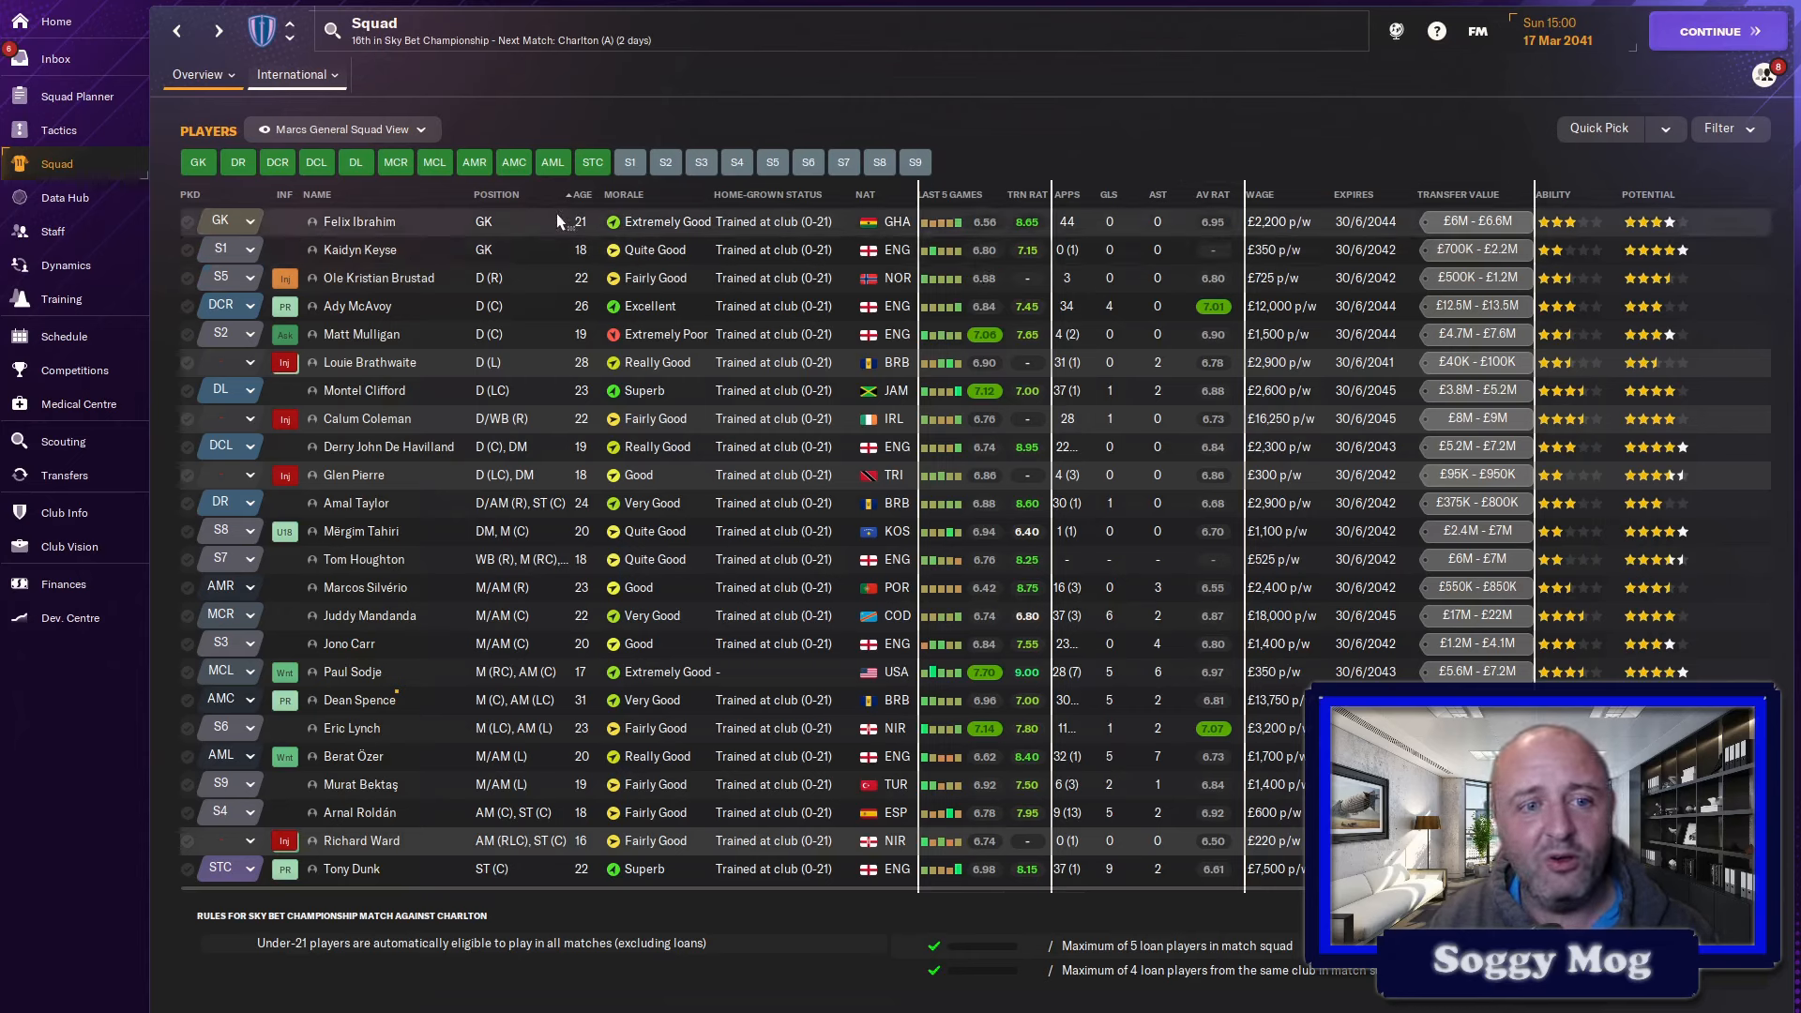
mouse_move(883, 146)
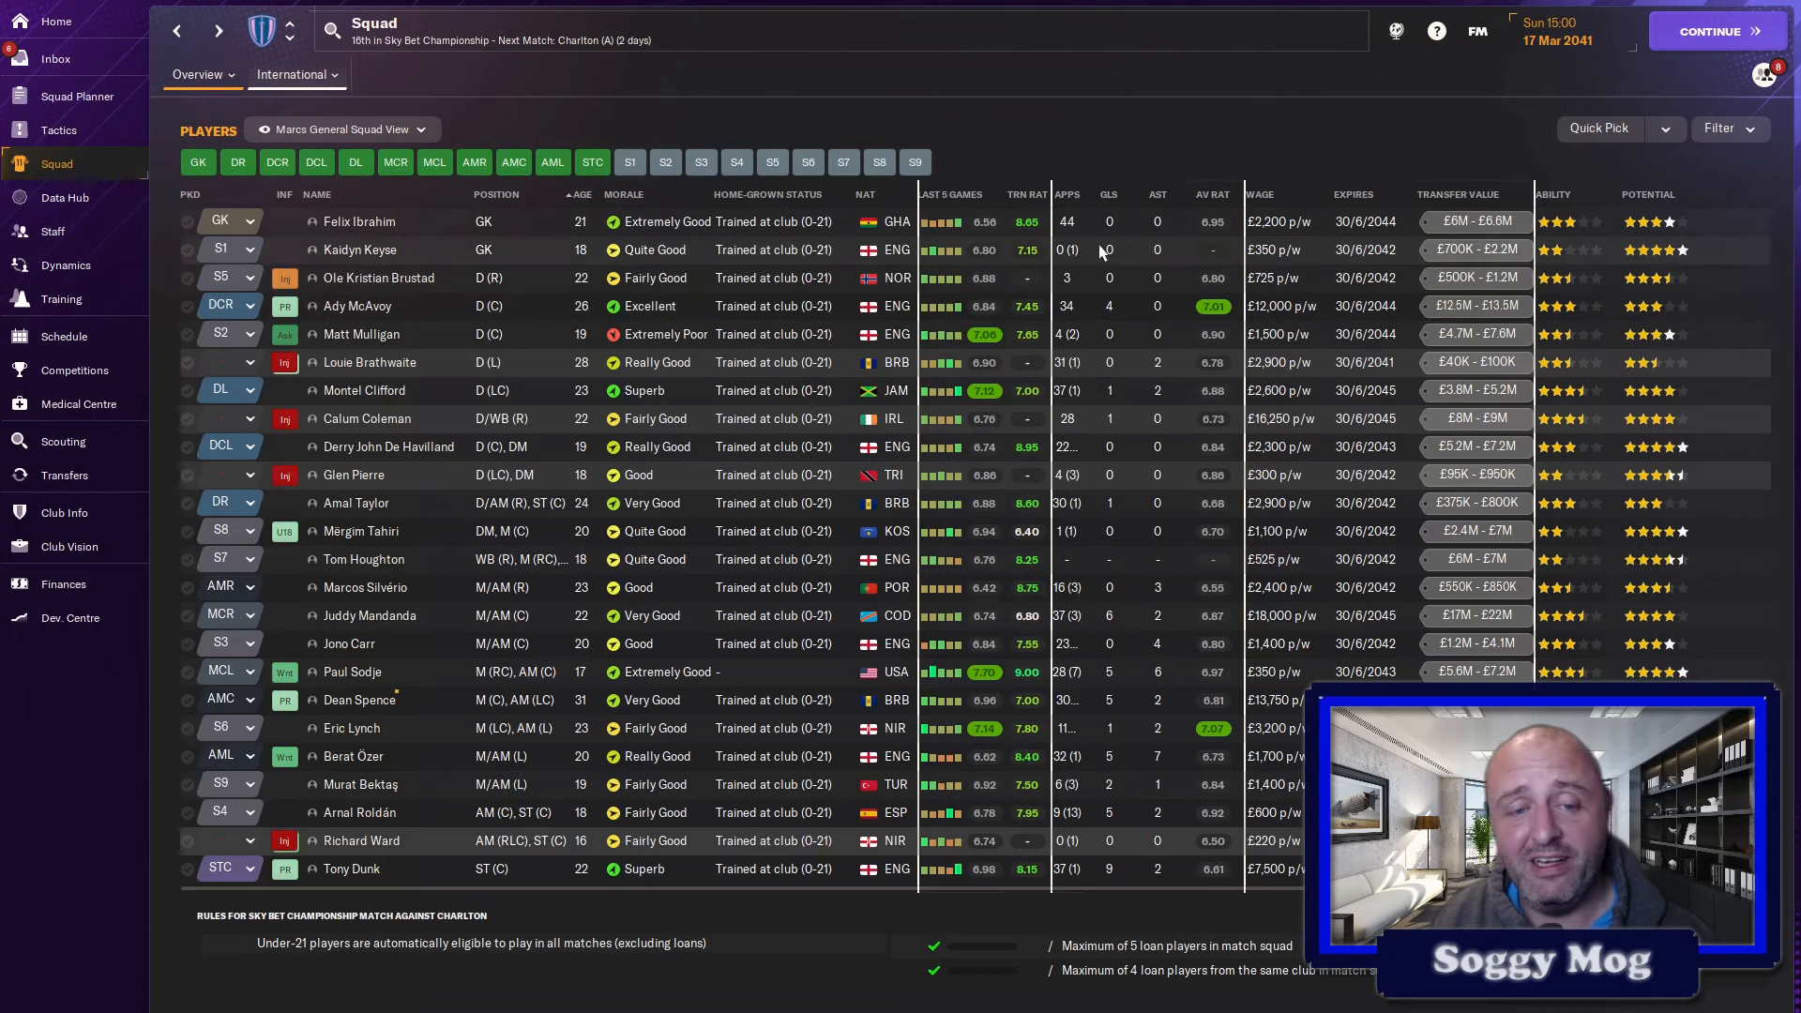
mouse_move(1061, 242)
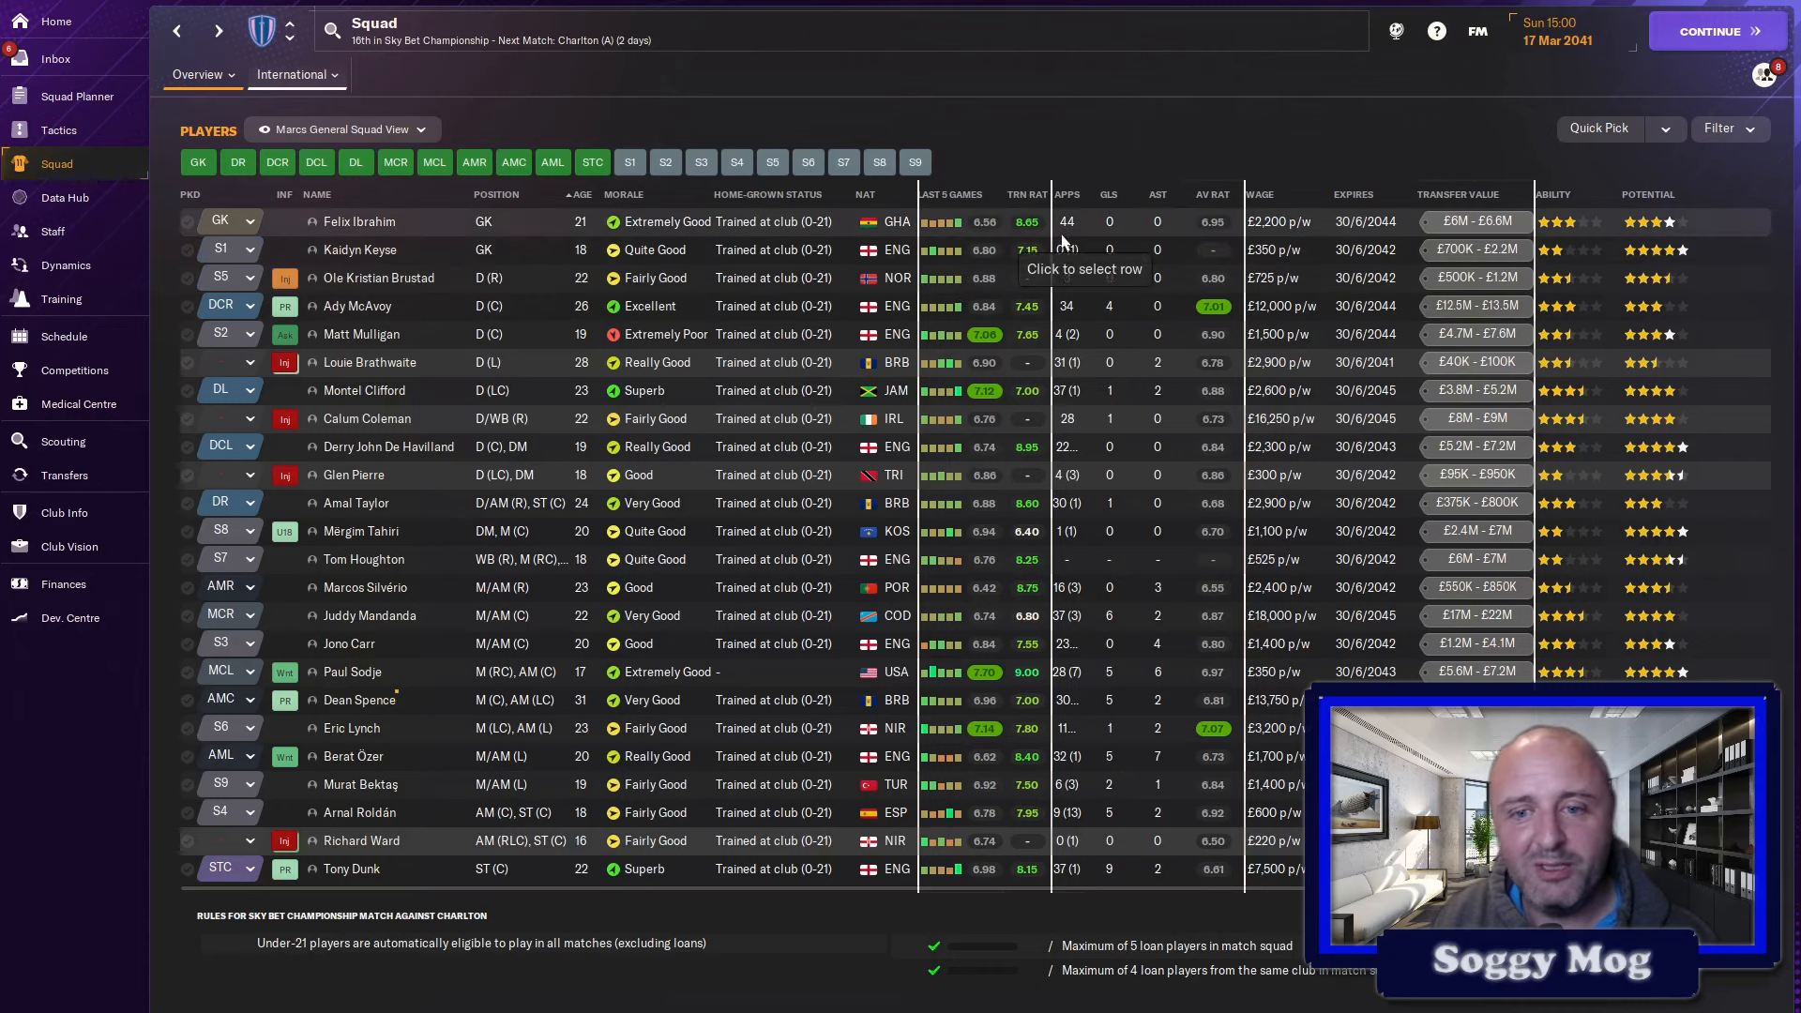
mouse_move(820, 257)
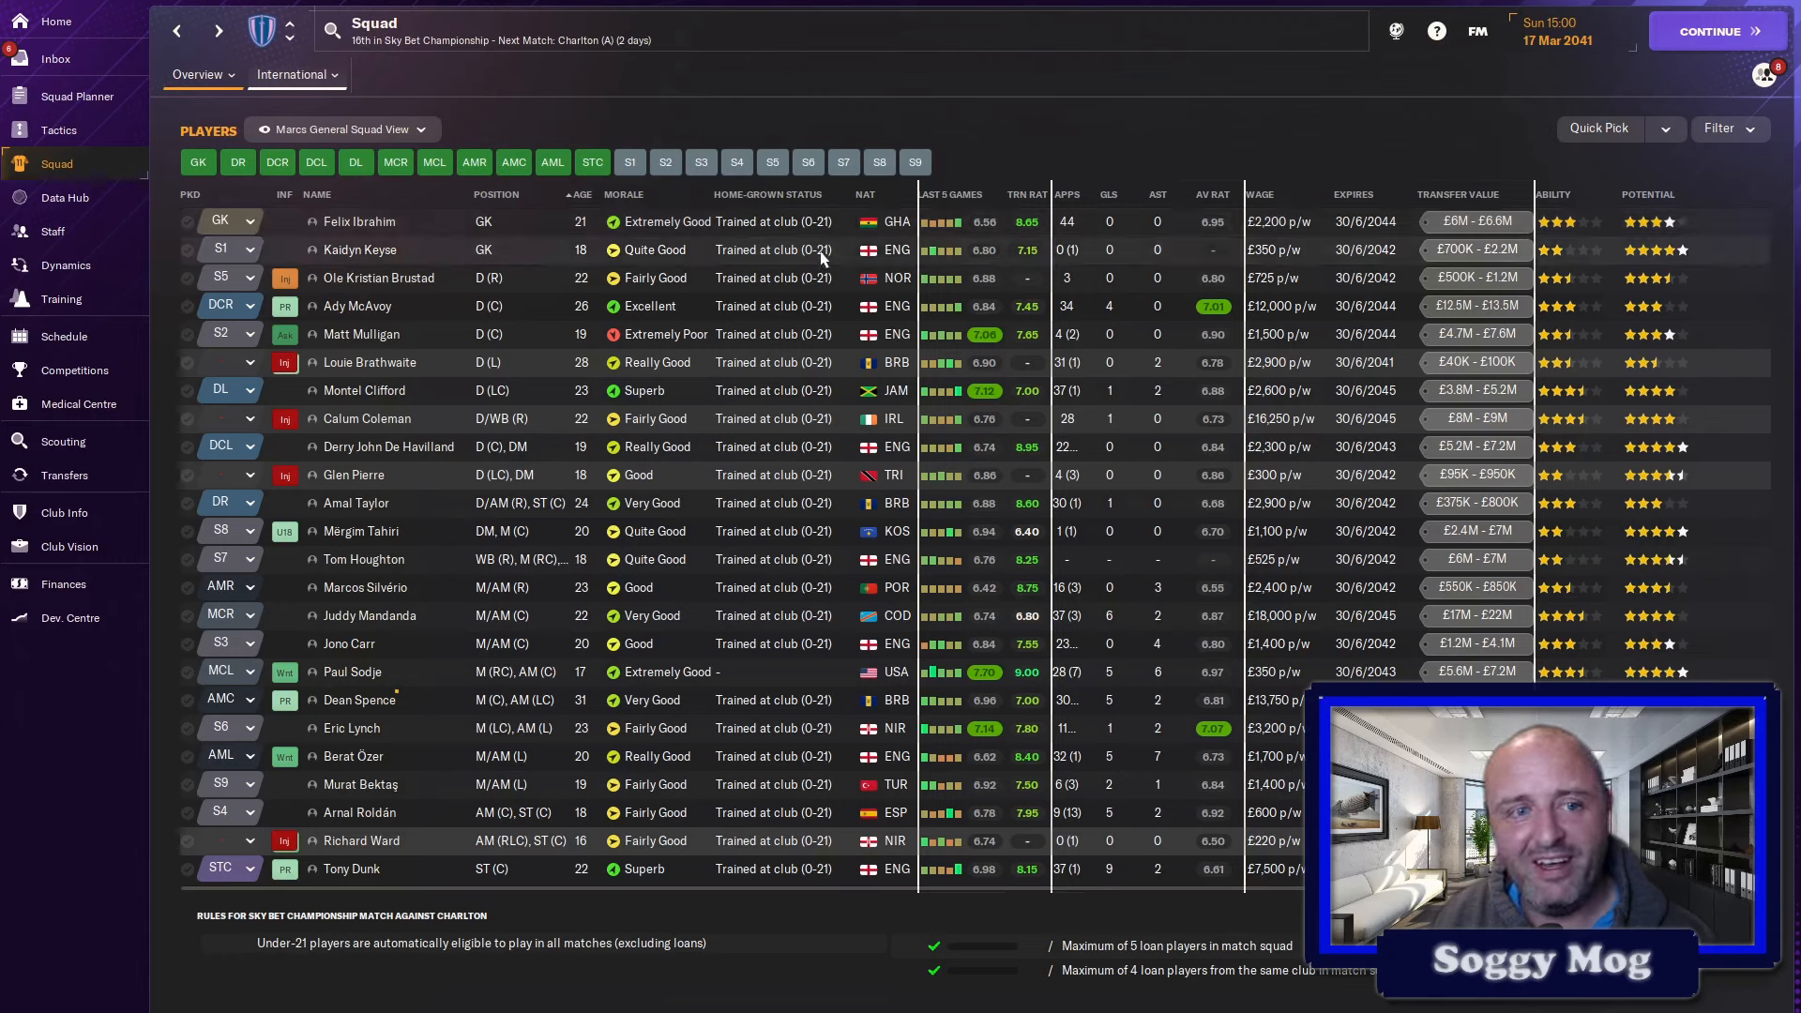